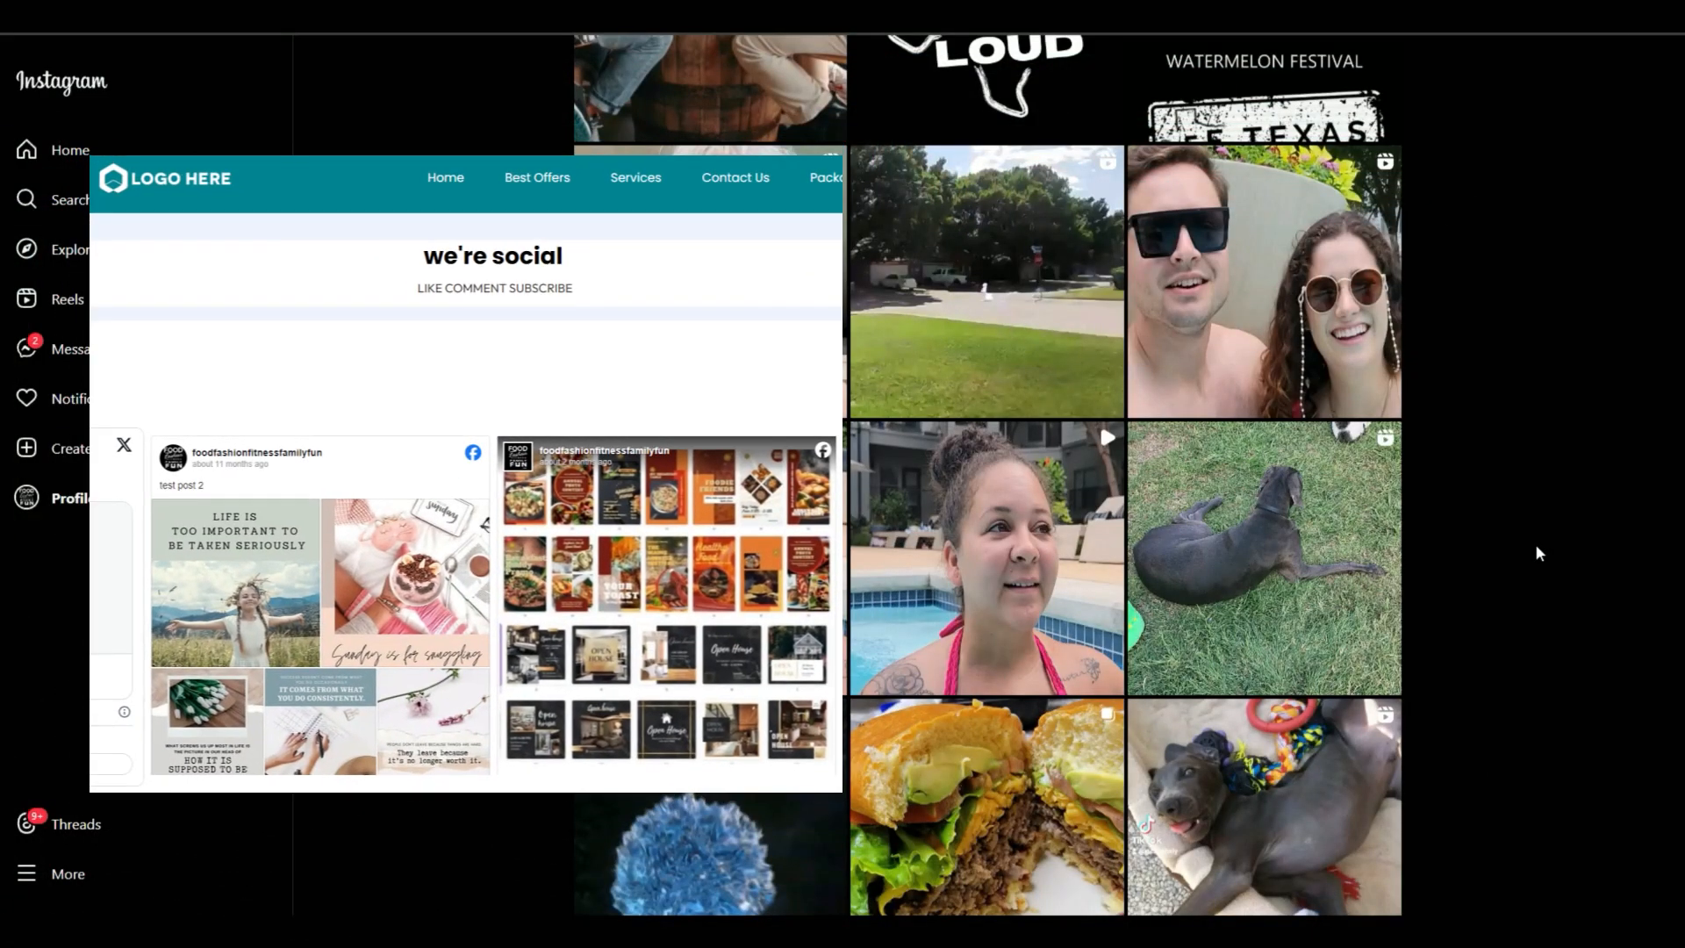
Step: Browse Elfsight's Social widgets, then switch to the HighLevel dashboard
{"action": "left_click", "coordinate": [123, 444]}
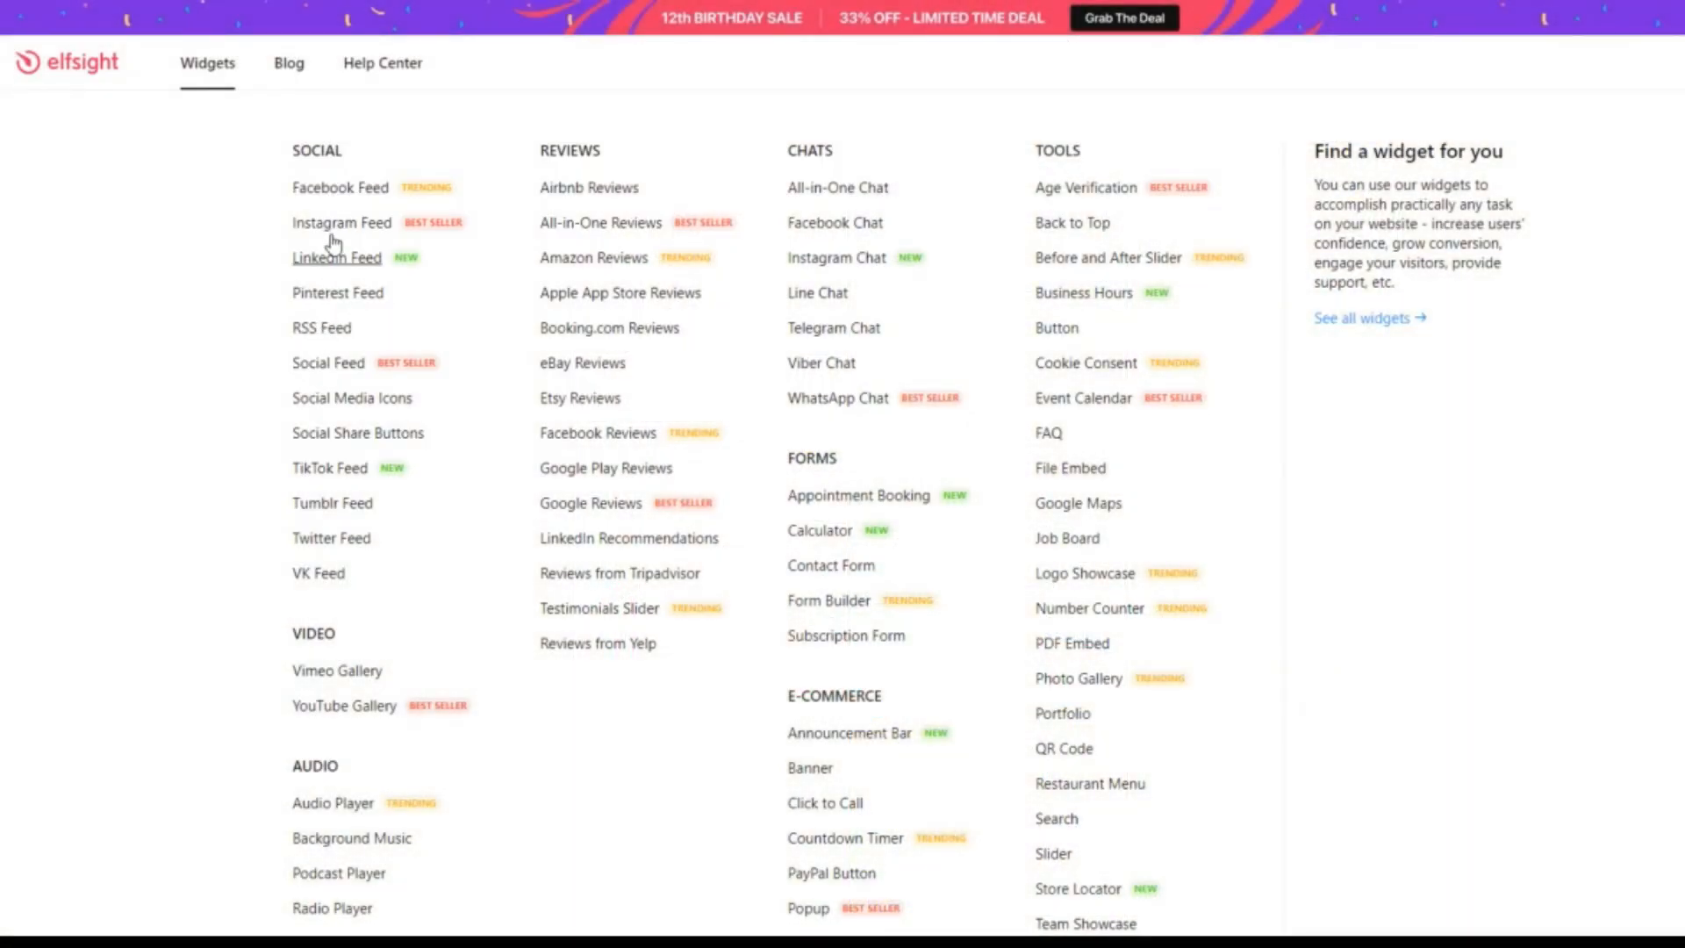
{"action": "left_click", "coordinate": [207, 63]}
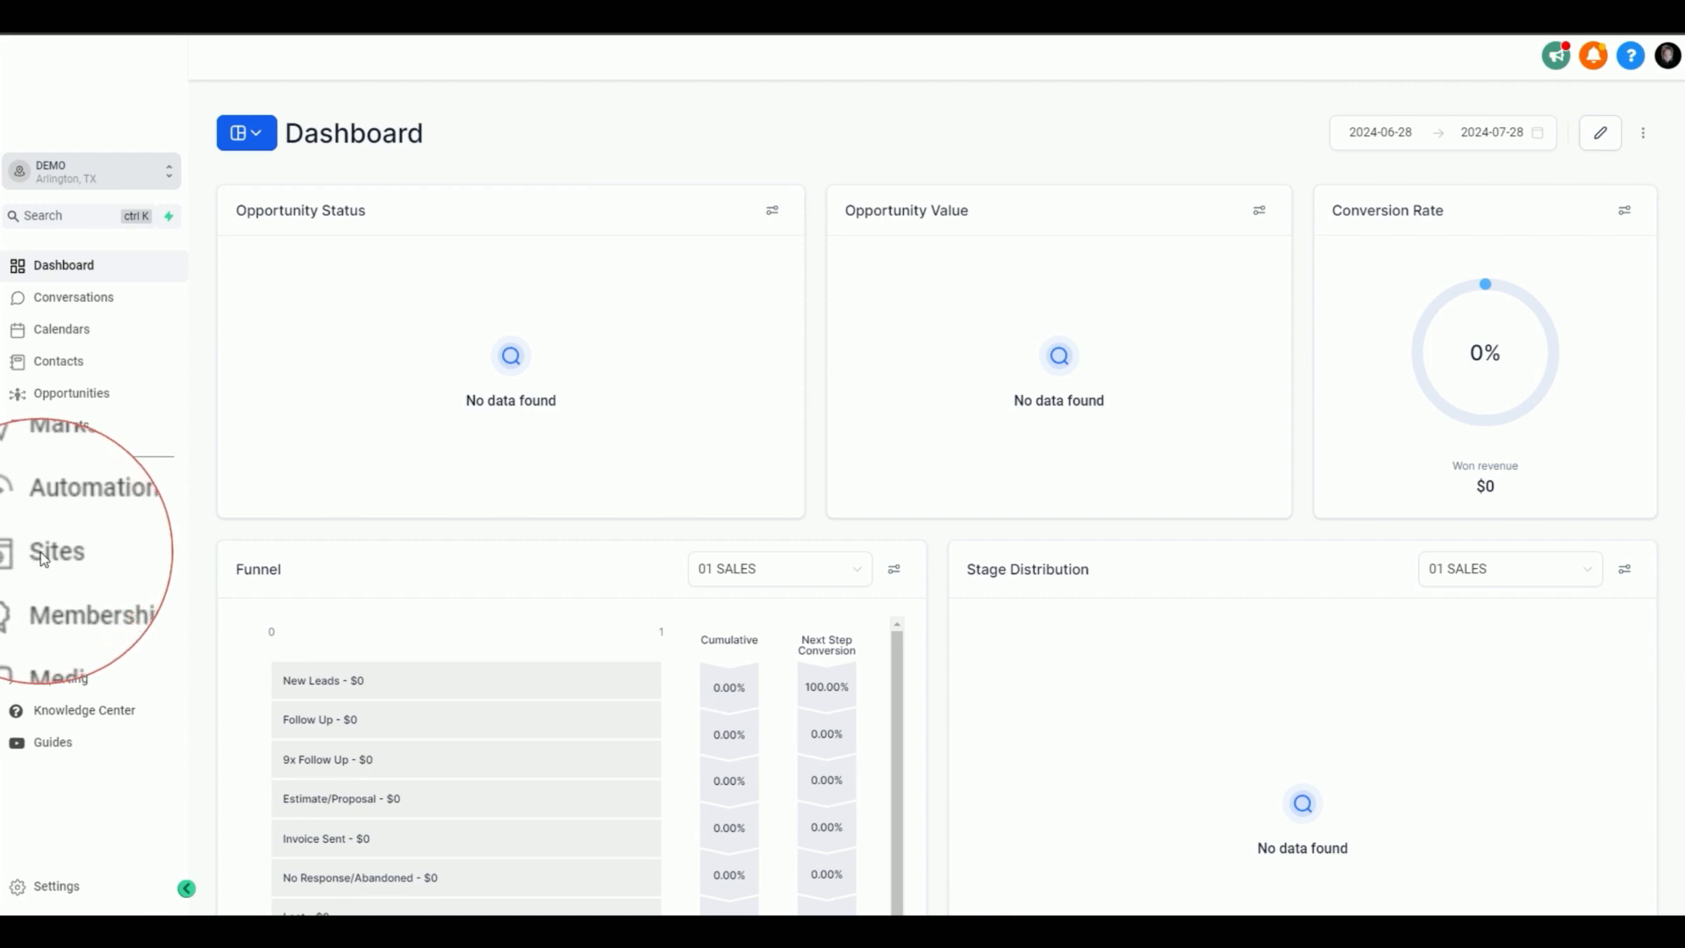
Step: Navigate to Sites > Websites and view the Travel Bureau website's pages
{"action": "left_click", "coordinate": [56, 549]}
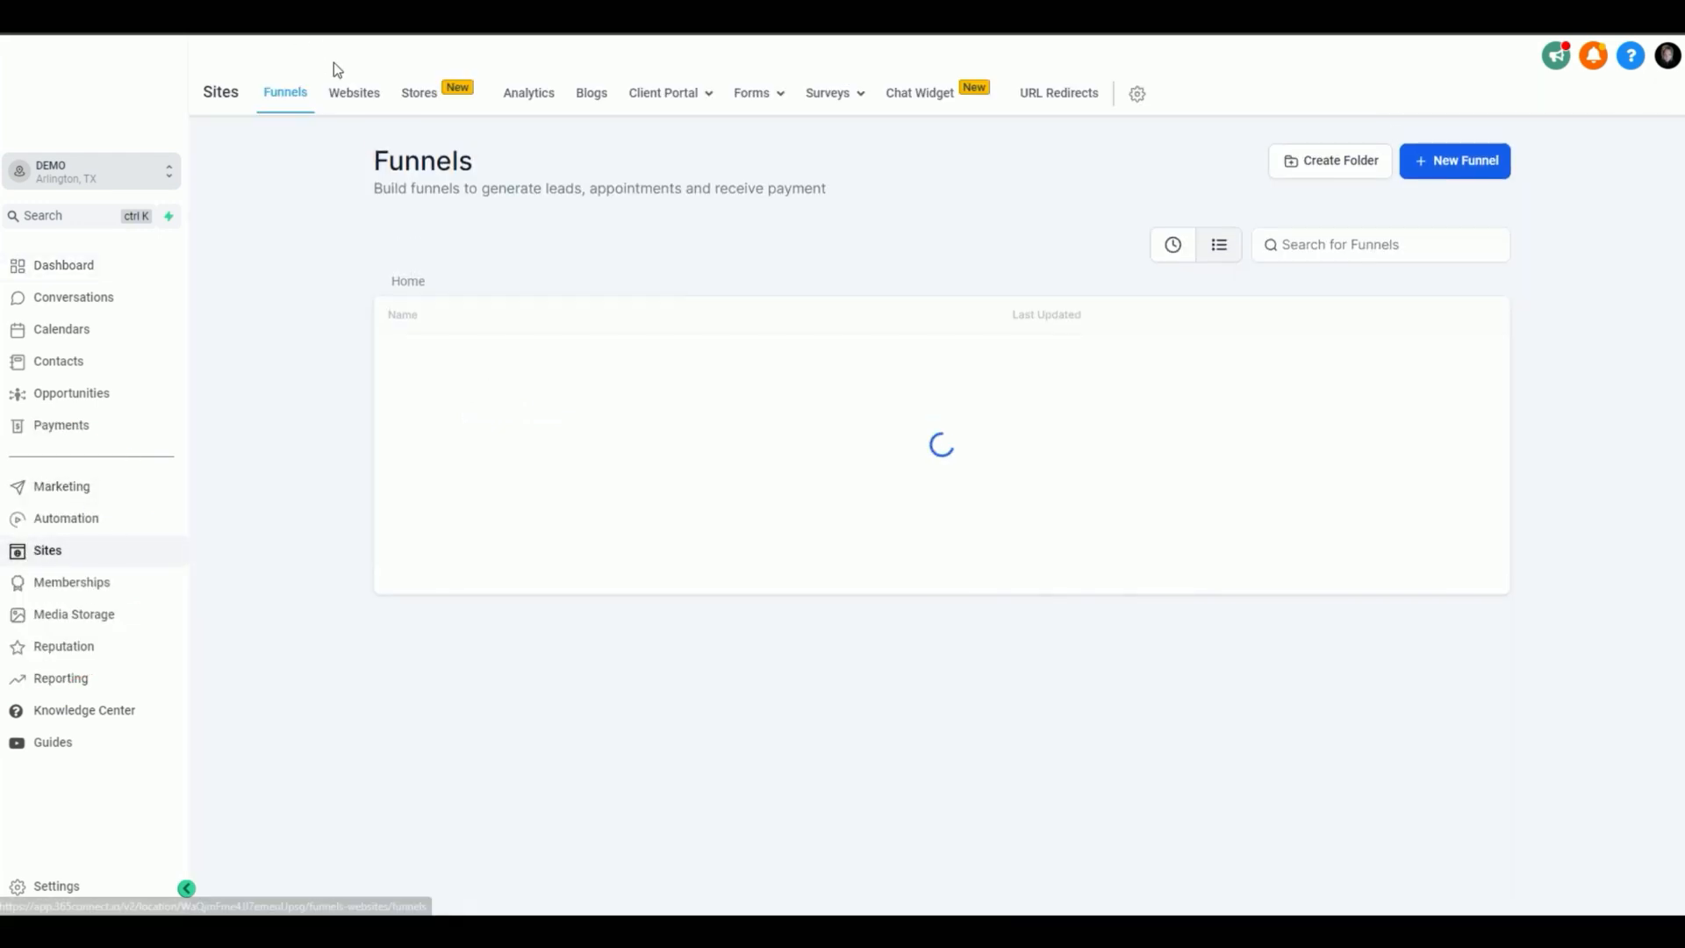
{"action": "left_click", "coordinate": [353, 93]}
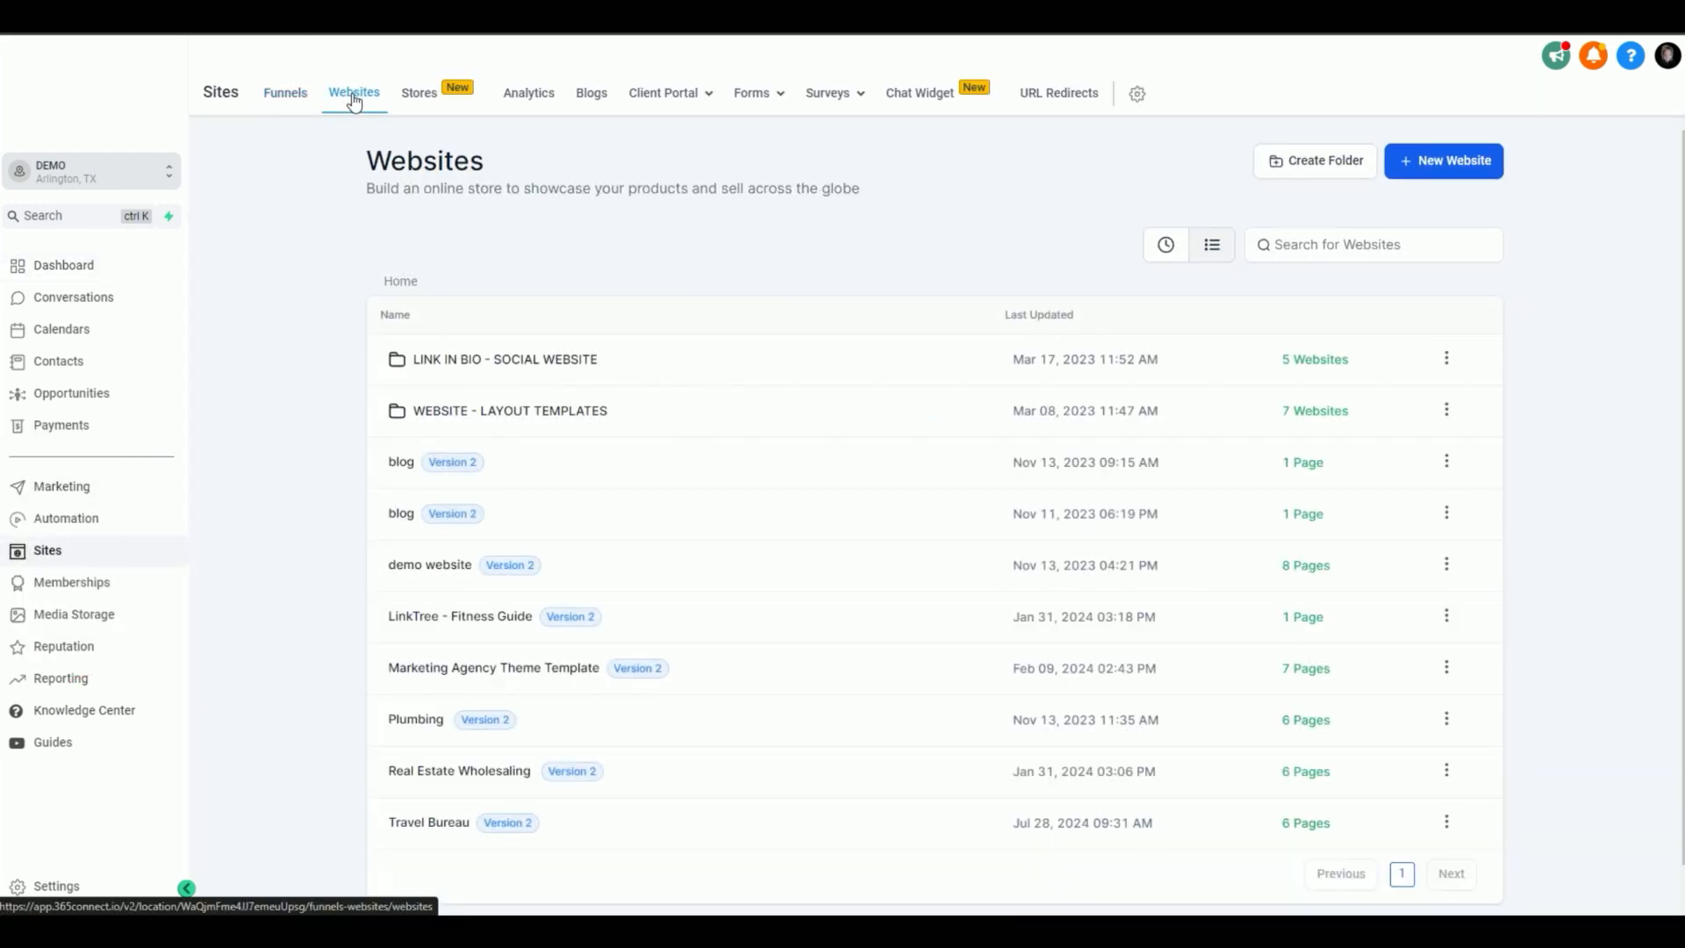
{"action": "left_click", "coordinate": [428, 821]}
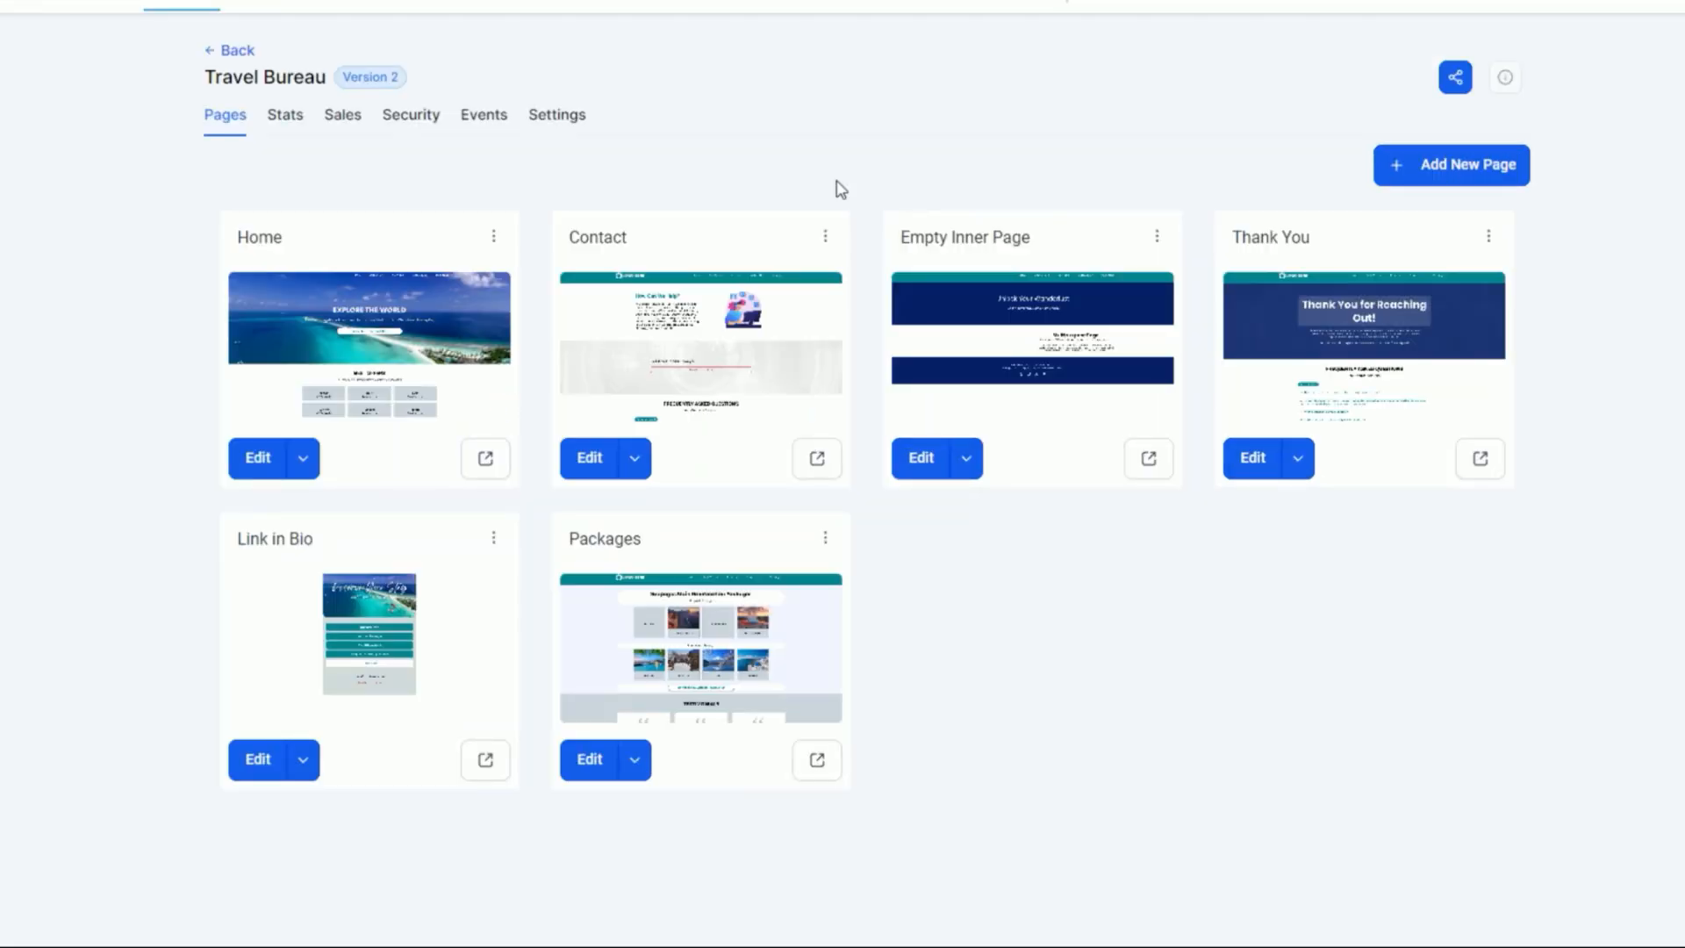
{"action": "mouse_move", "coordinate": [931, 548]}
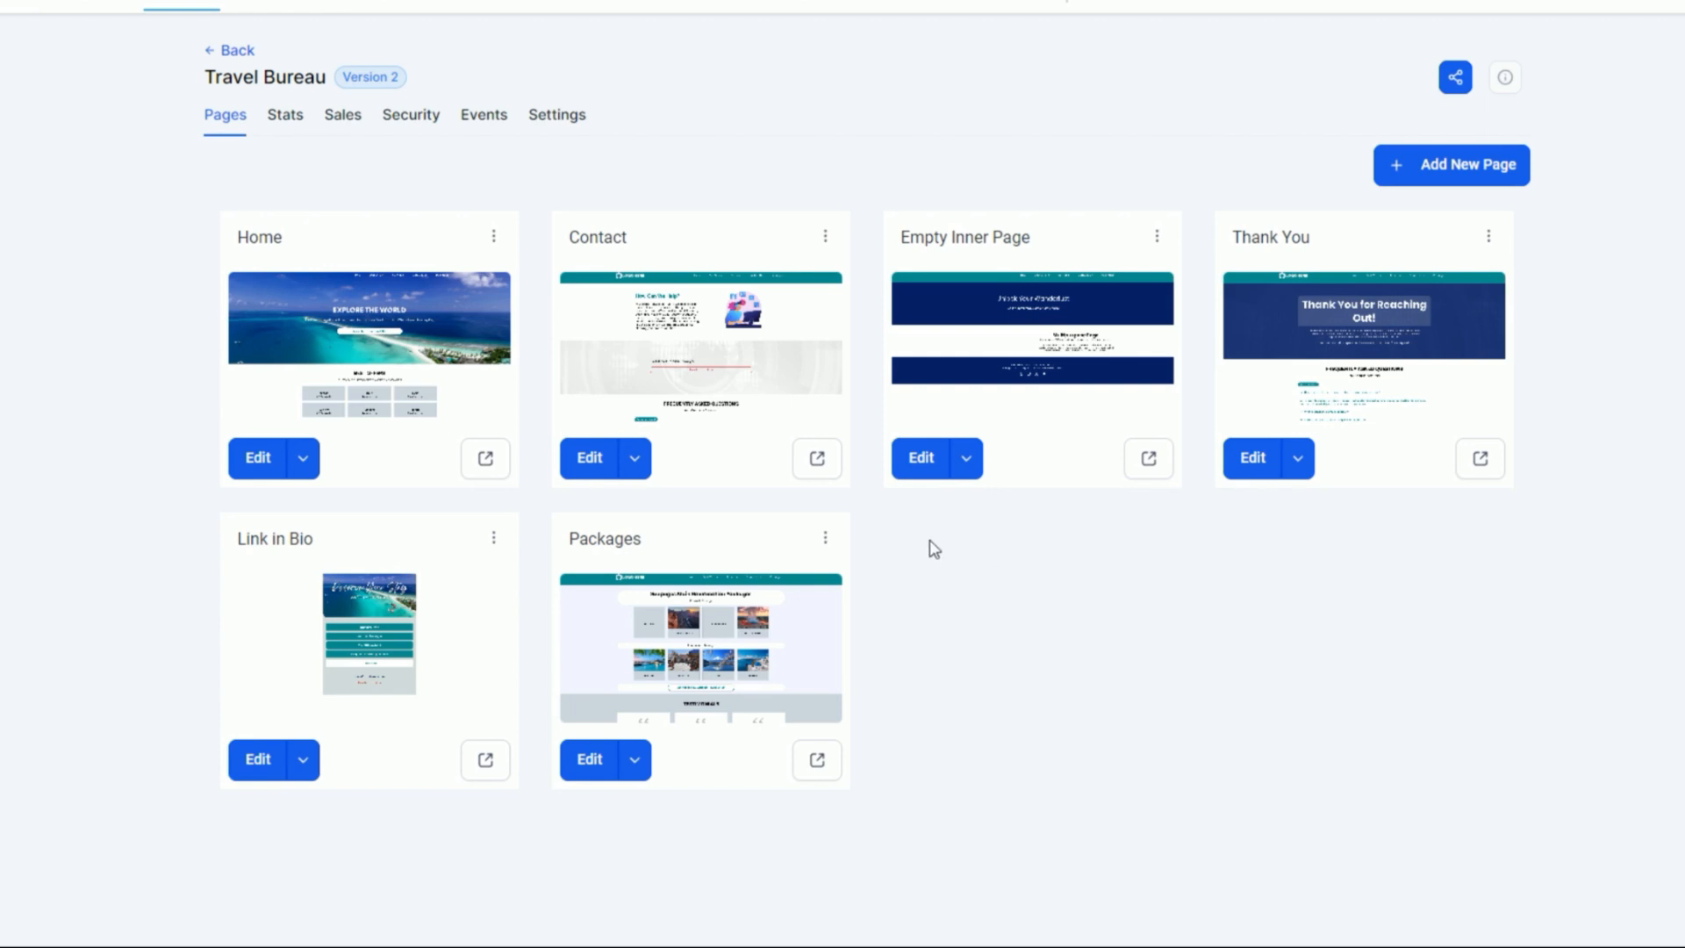
{"action": "mouse_move", "coordinate": [298, 318]}
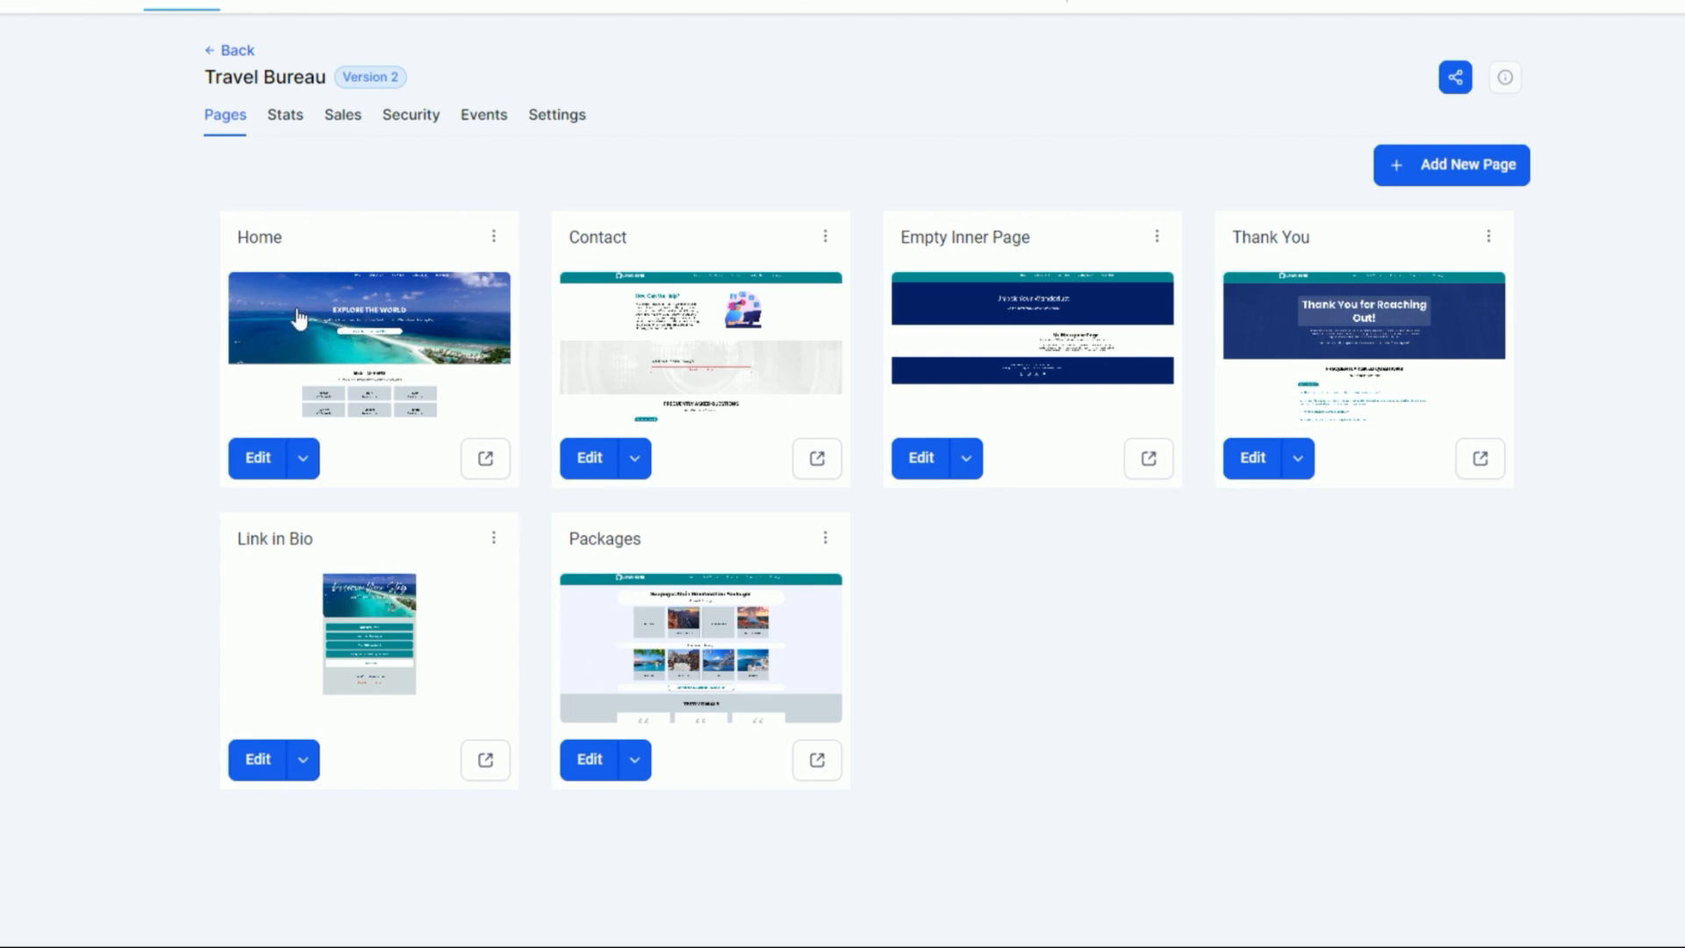
{"action": "mouse_move", "coordinate": [849, 567]}
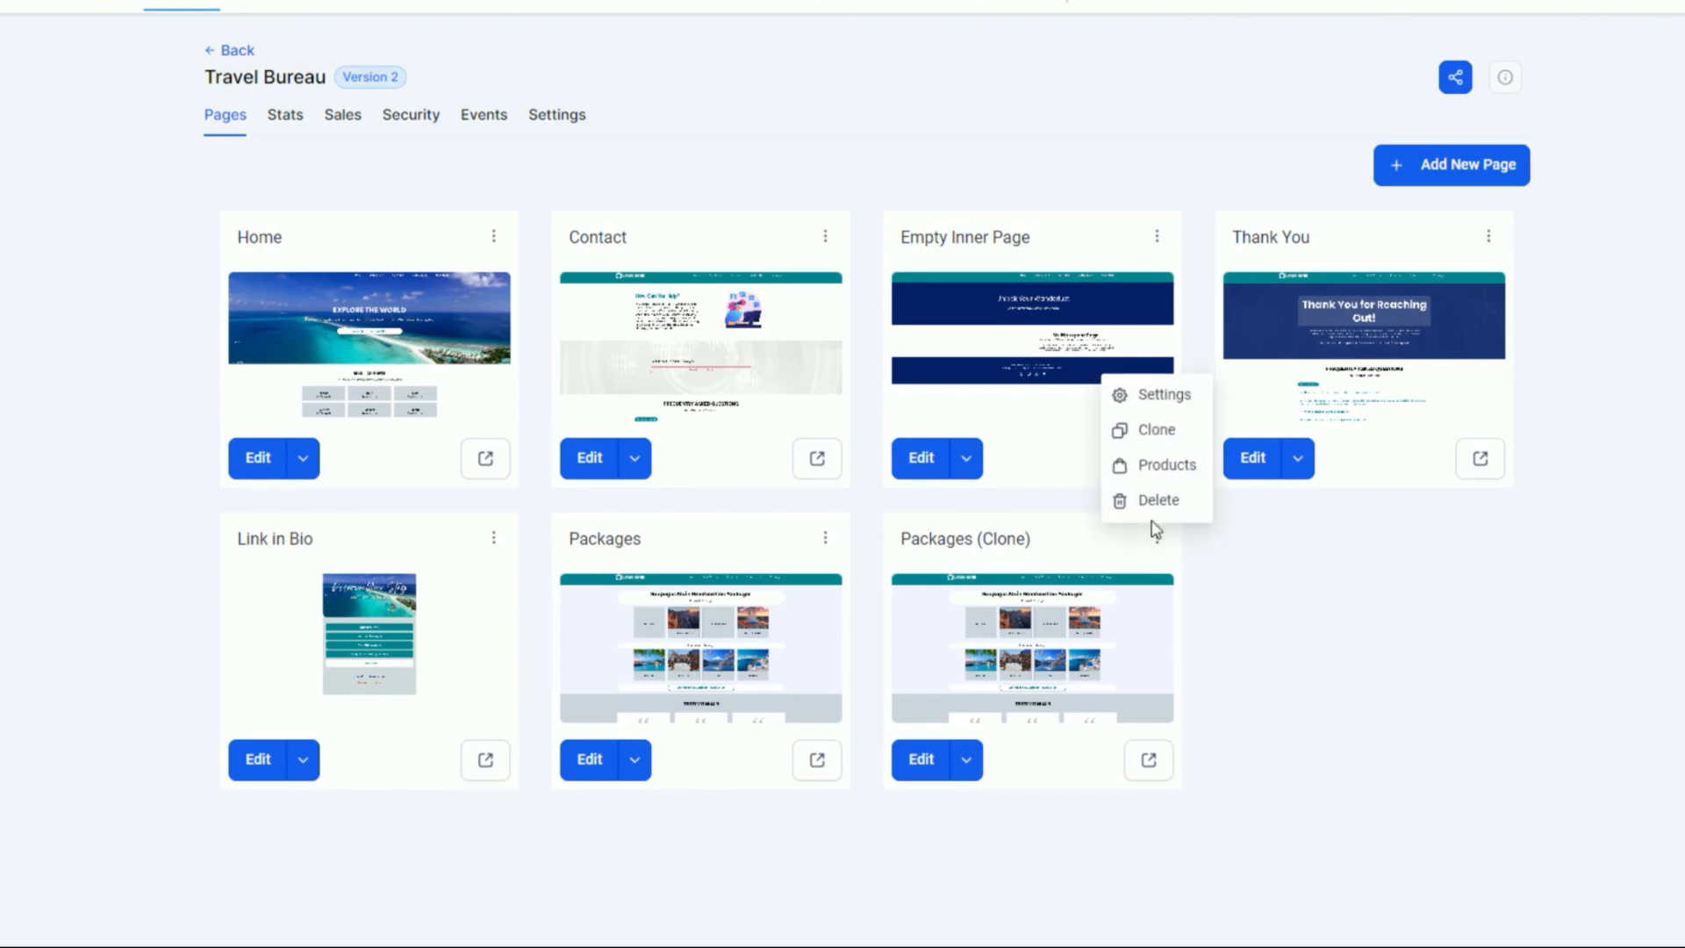
Step: Set the copied page's name to We're Social and path to /social, and update it
{"action": "left_click", "coordinate": [1162, 394]}
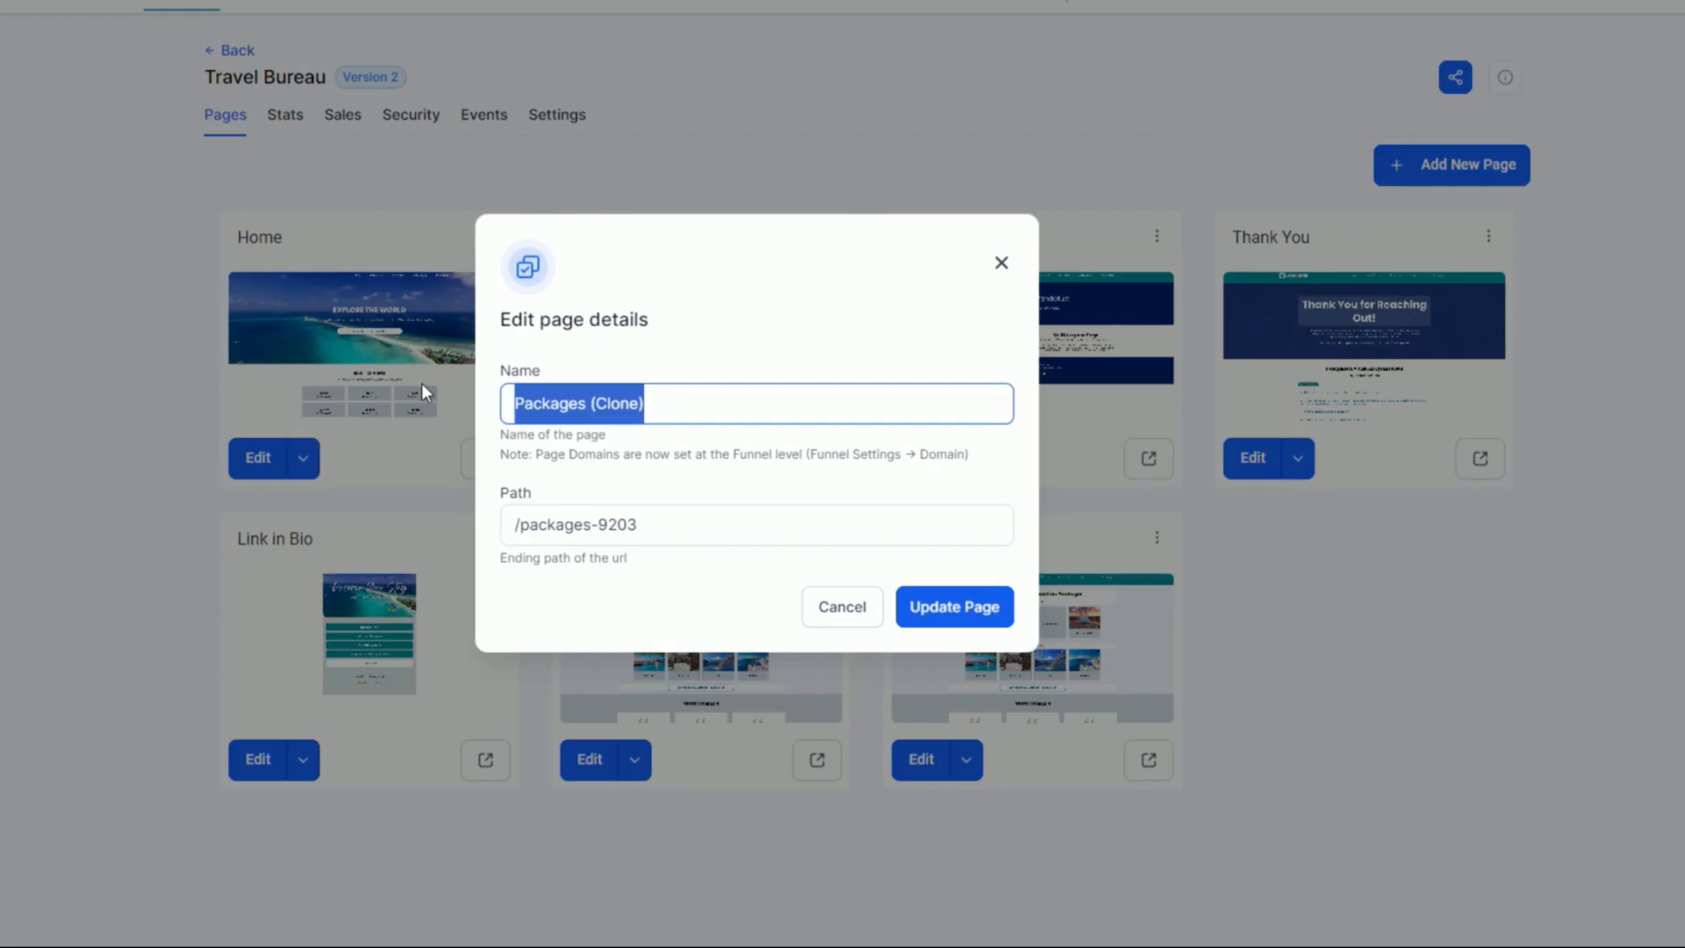
{"action": "type", "text": "We're Social"}
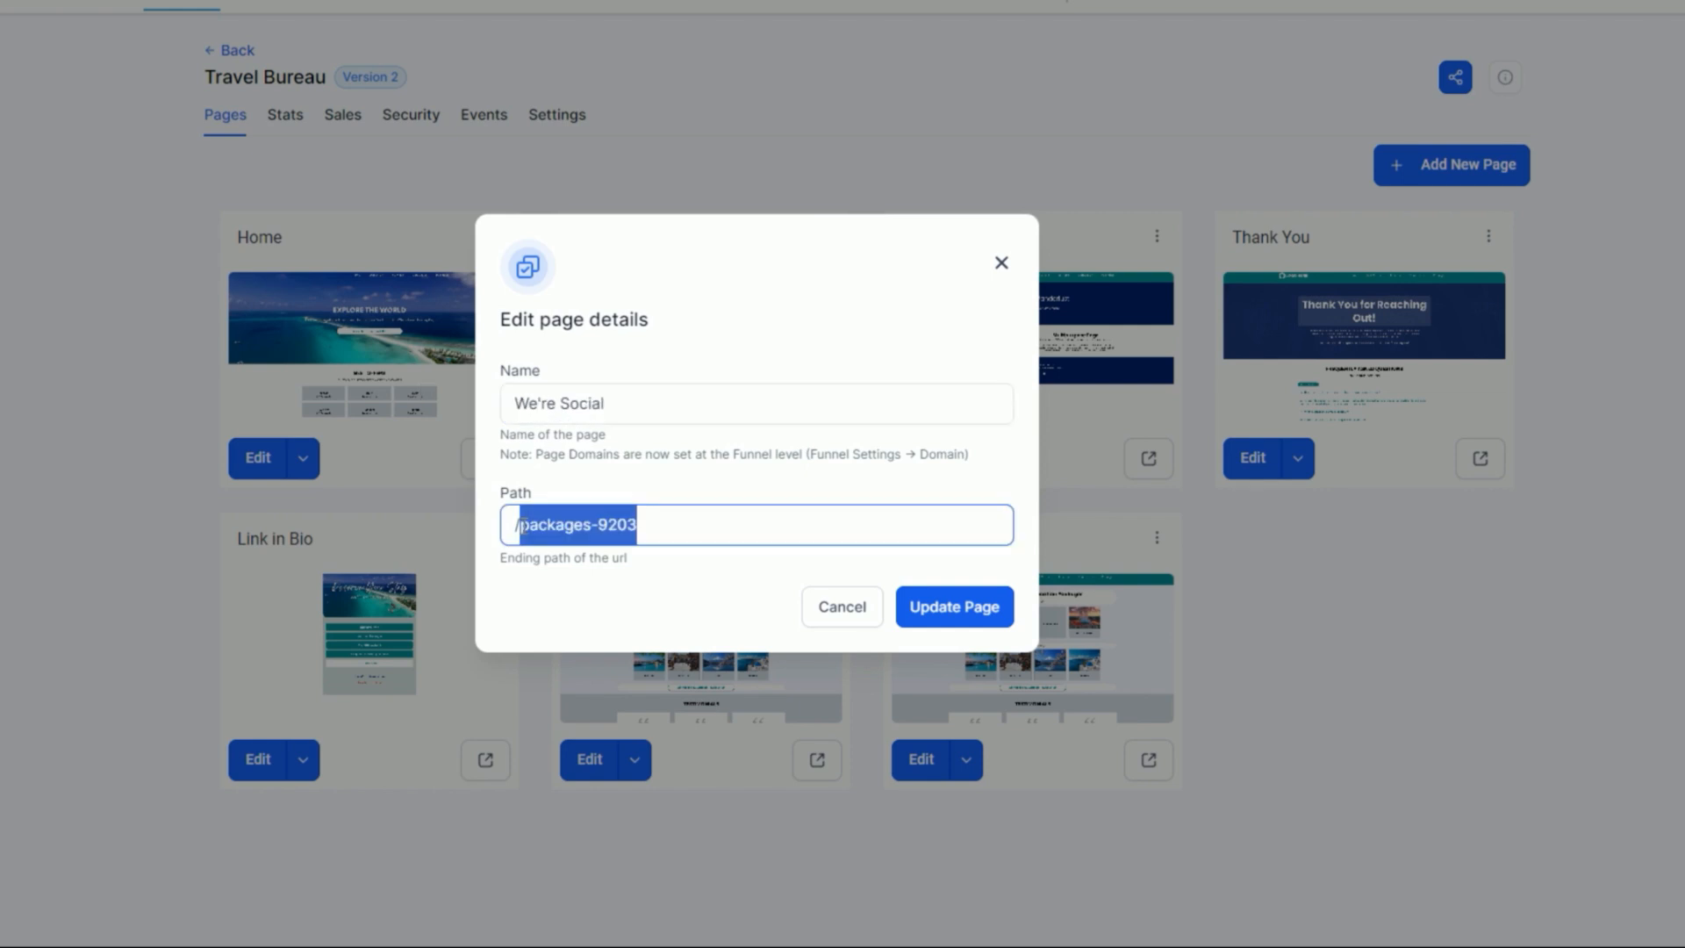
{"action": "left_click", "coordinate": [951, 605]}
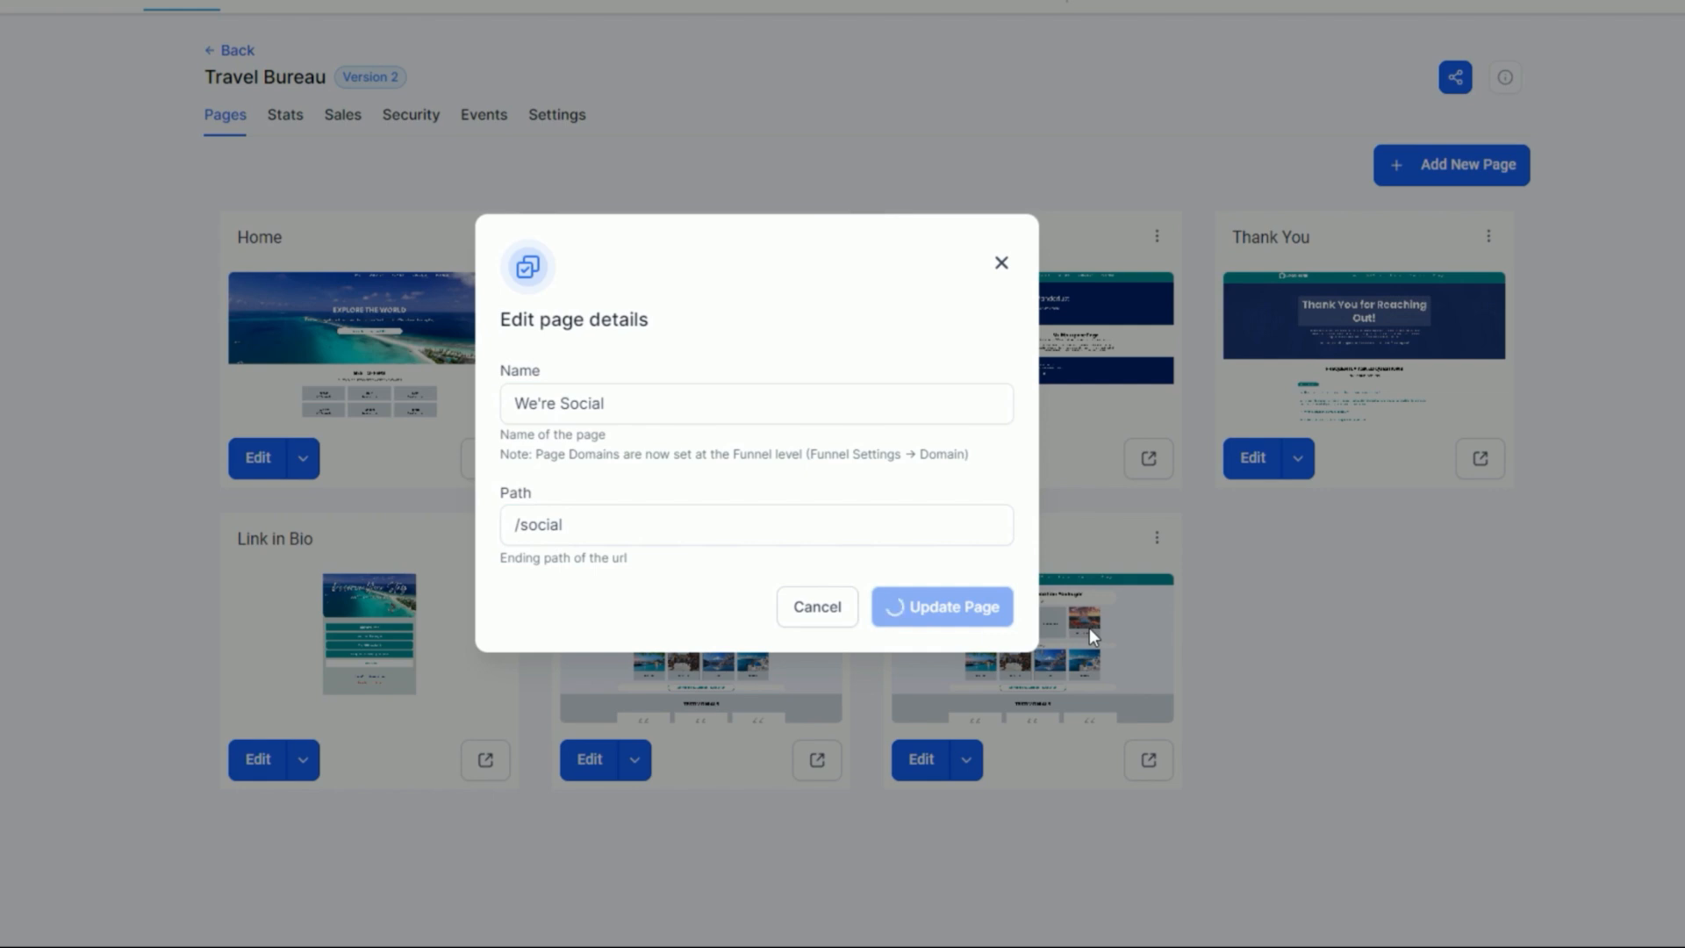
{"action": "left_click", "coordinate": [941, 605]}
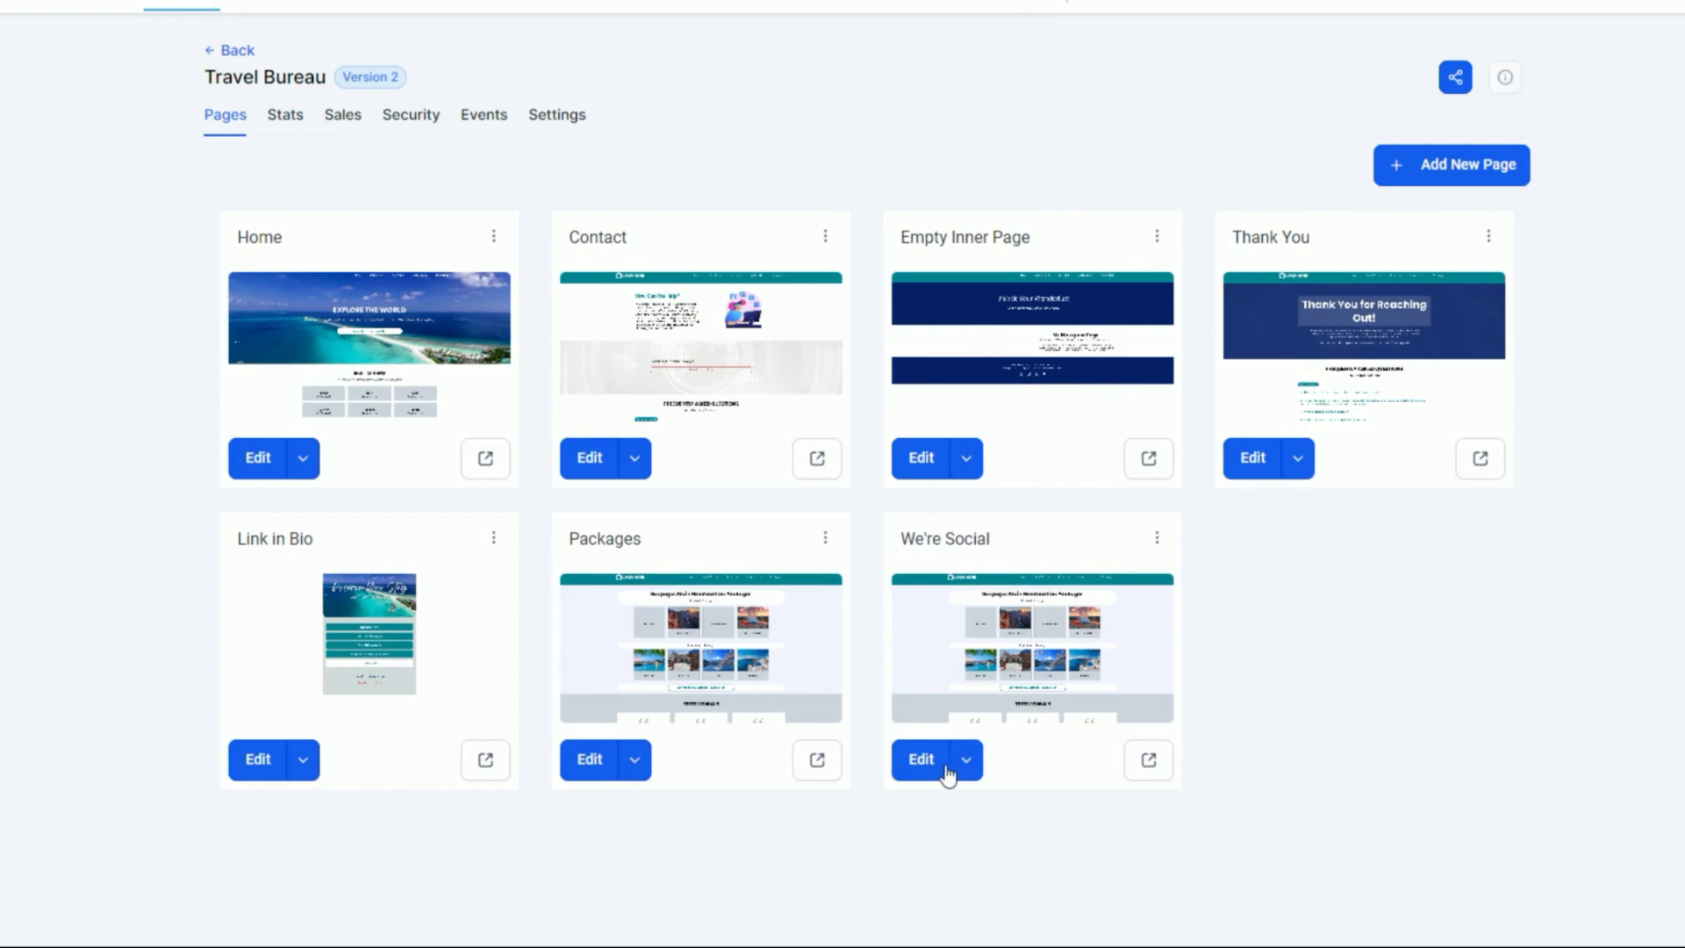
{"action": "mouse_move", "coordinate": [935, 614]}
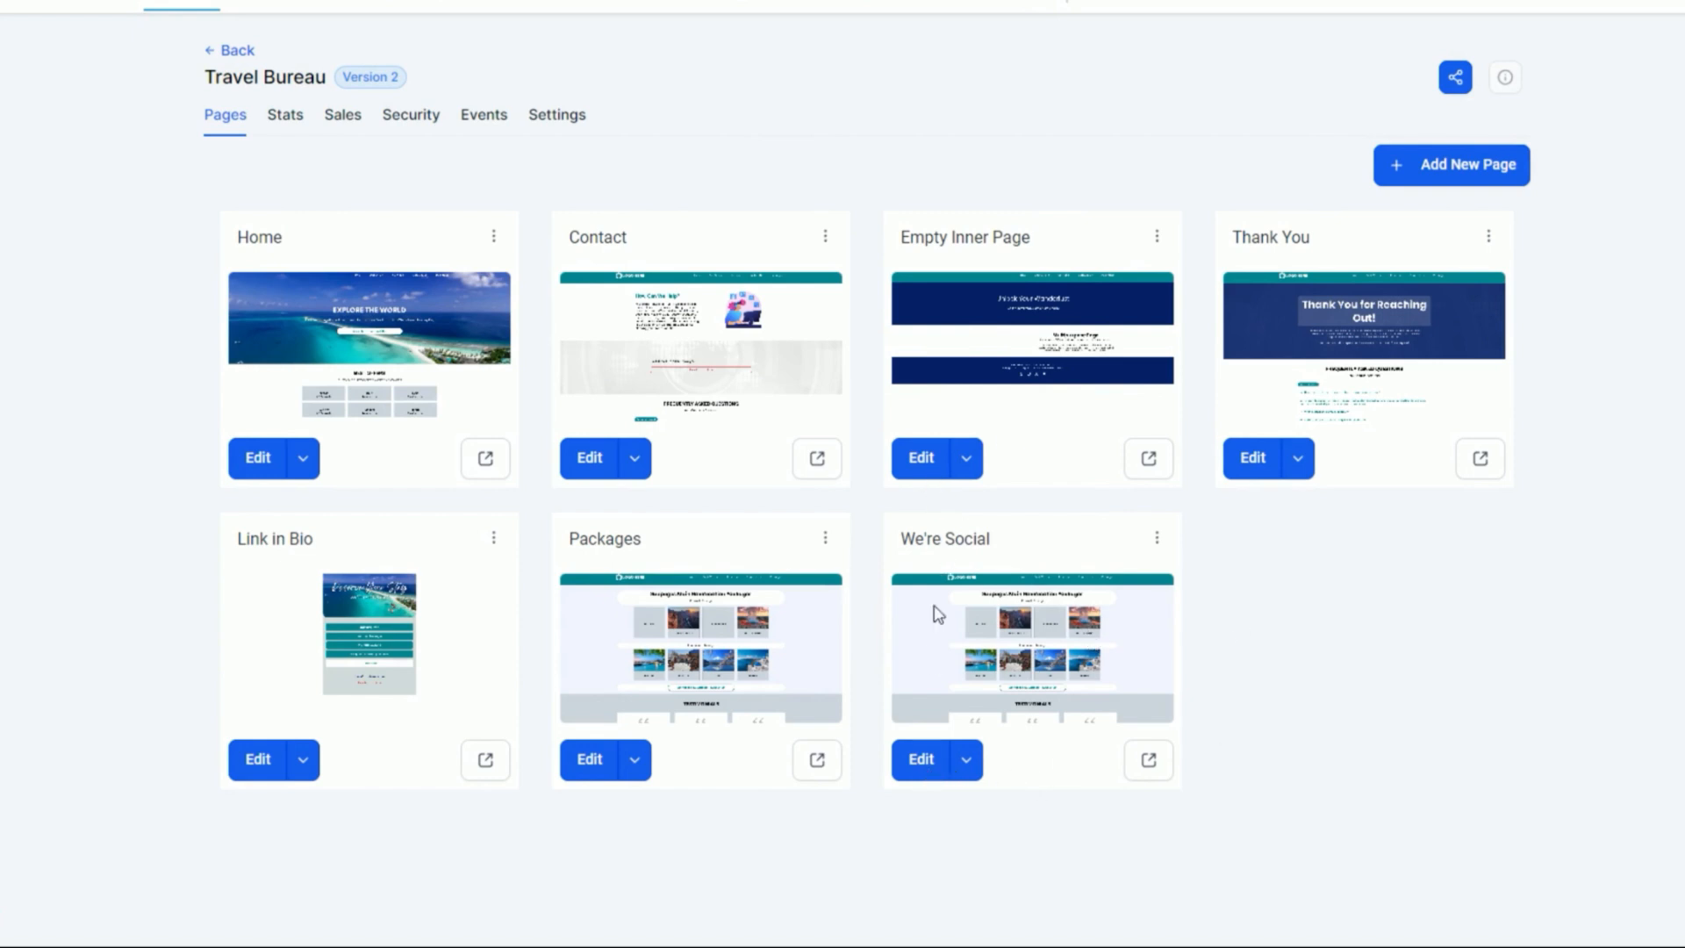
Step: Edit the headline to 'we're social', subtitle to 'LIKE COMMENT SUBSCRIBE', and remove the New York caption
{"action": "left_click", "coordinate": [917, 760]}
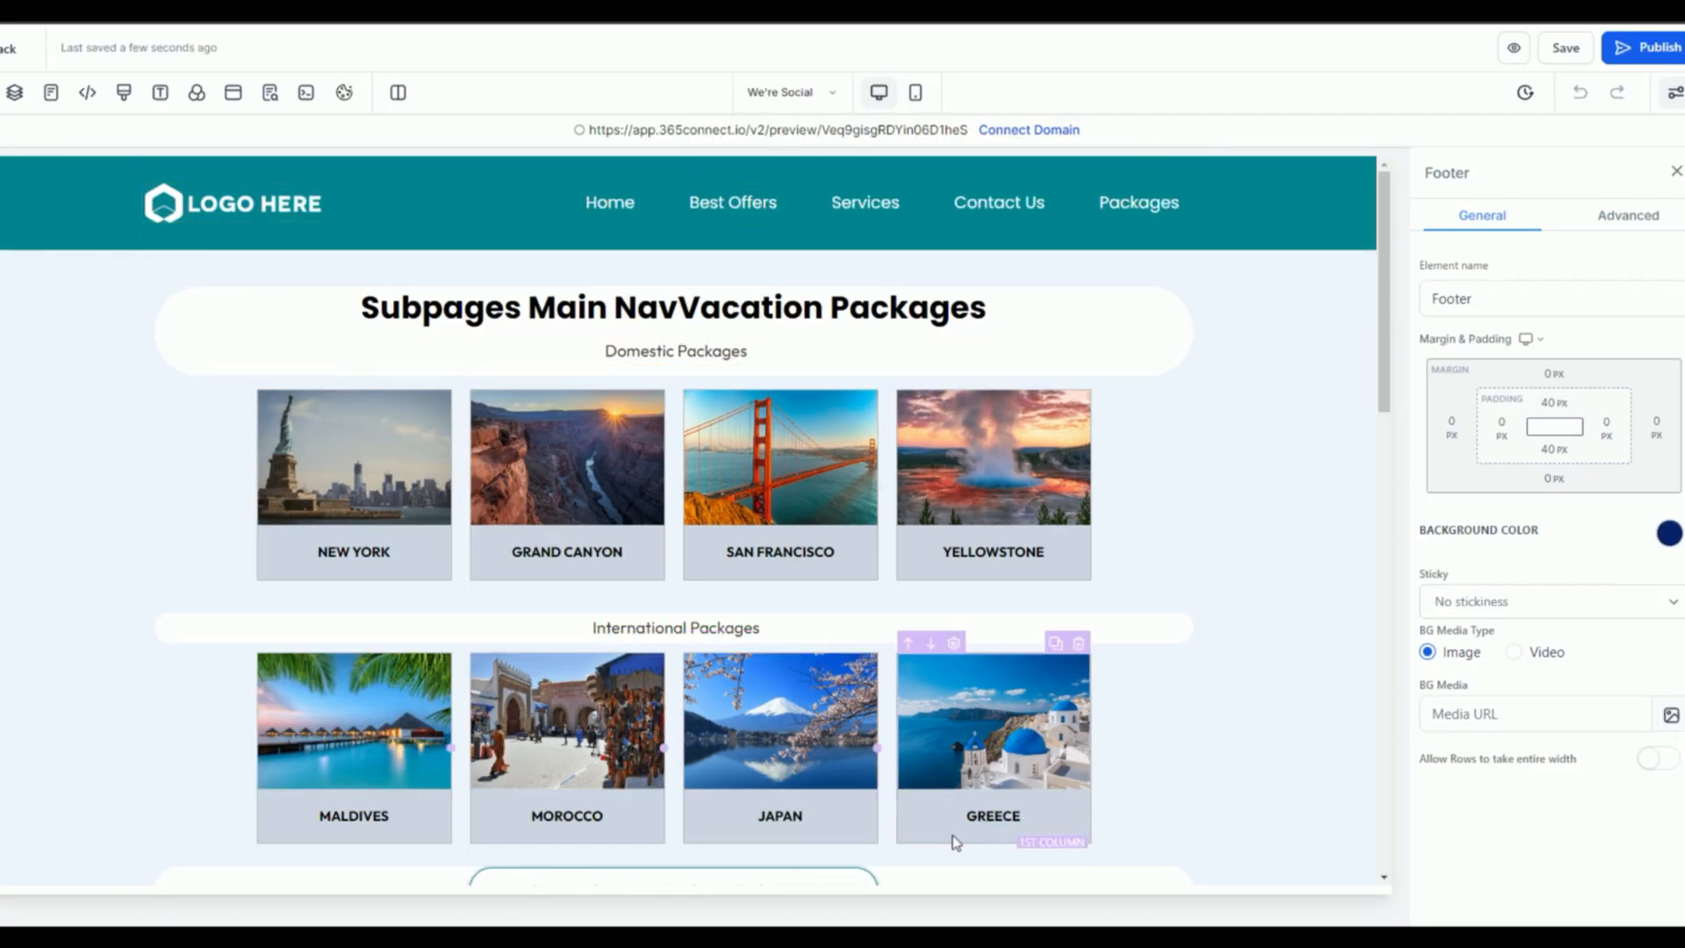
{"action": "left_click", "coordinate": [672, 307]}
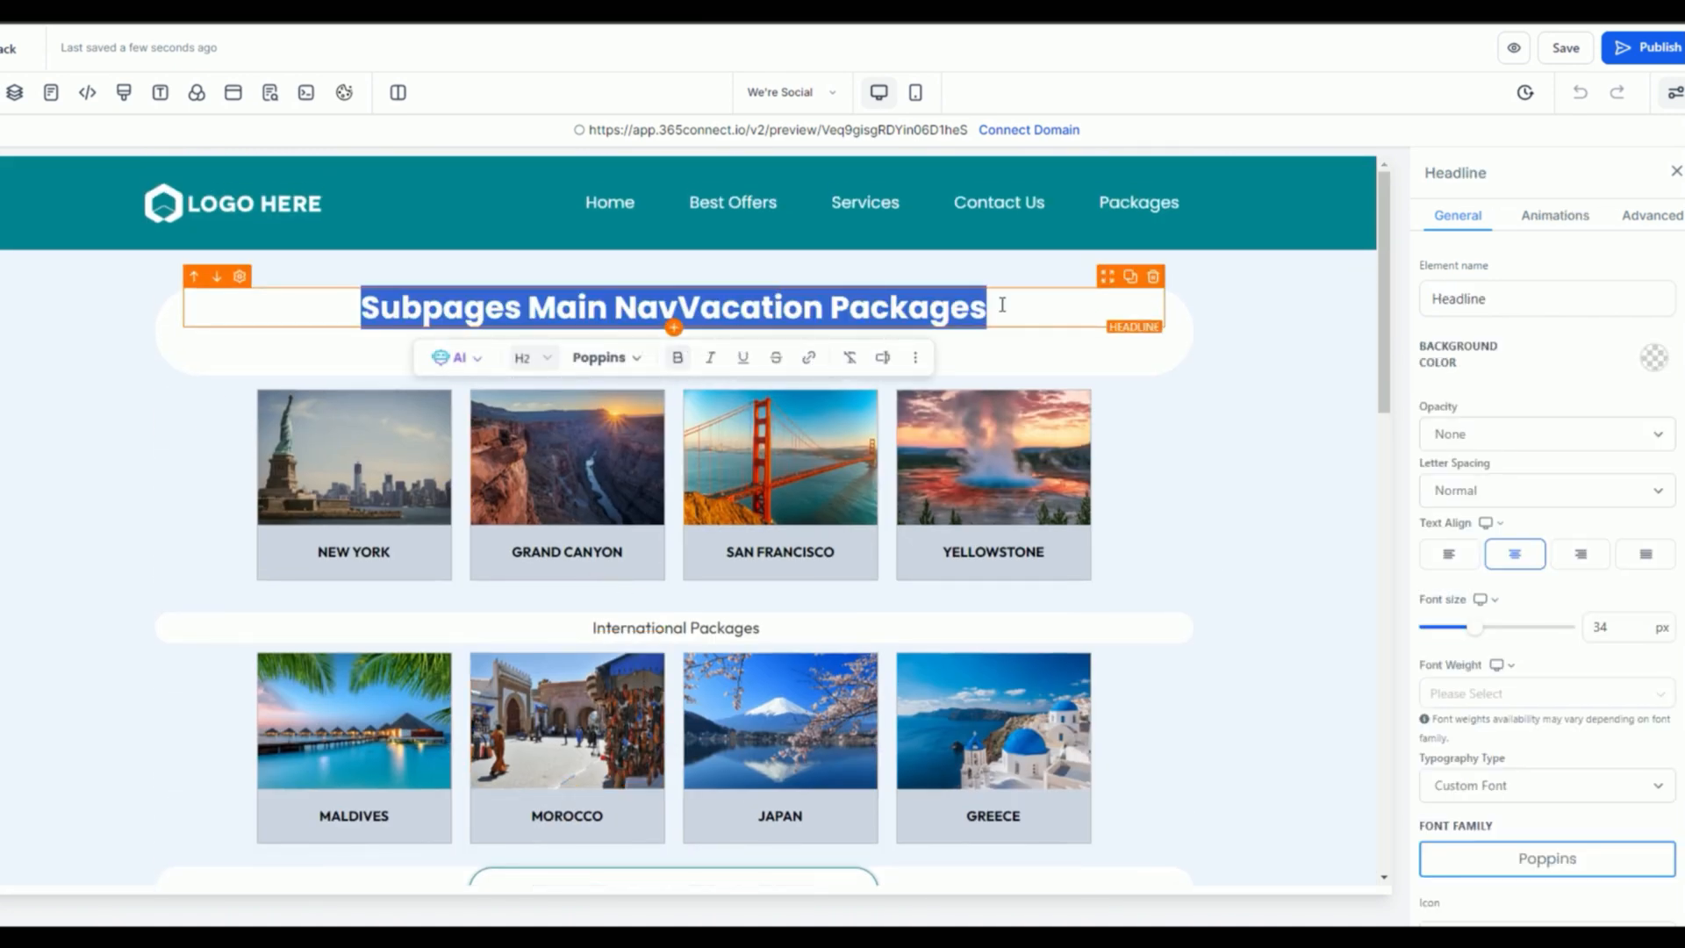
{"action": "type", "text": "W"}
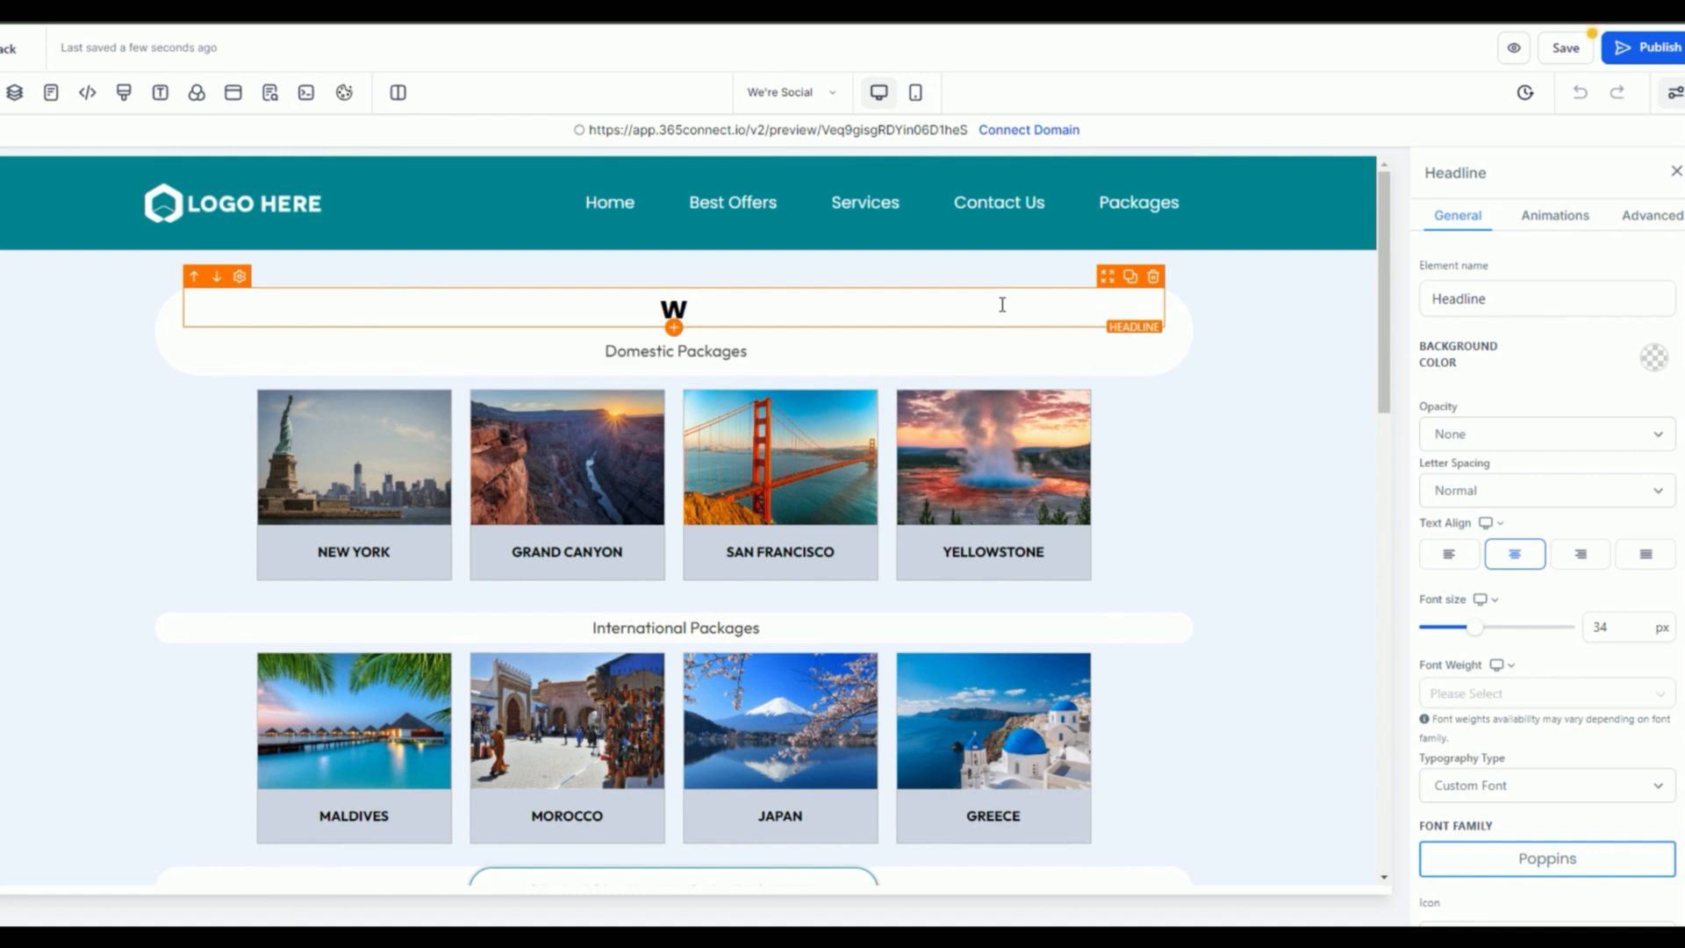
{"action": "left_click", "coordinate": [674, 350]}
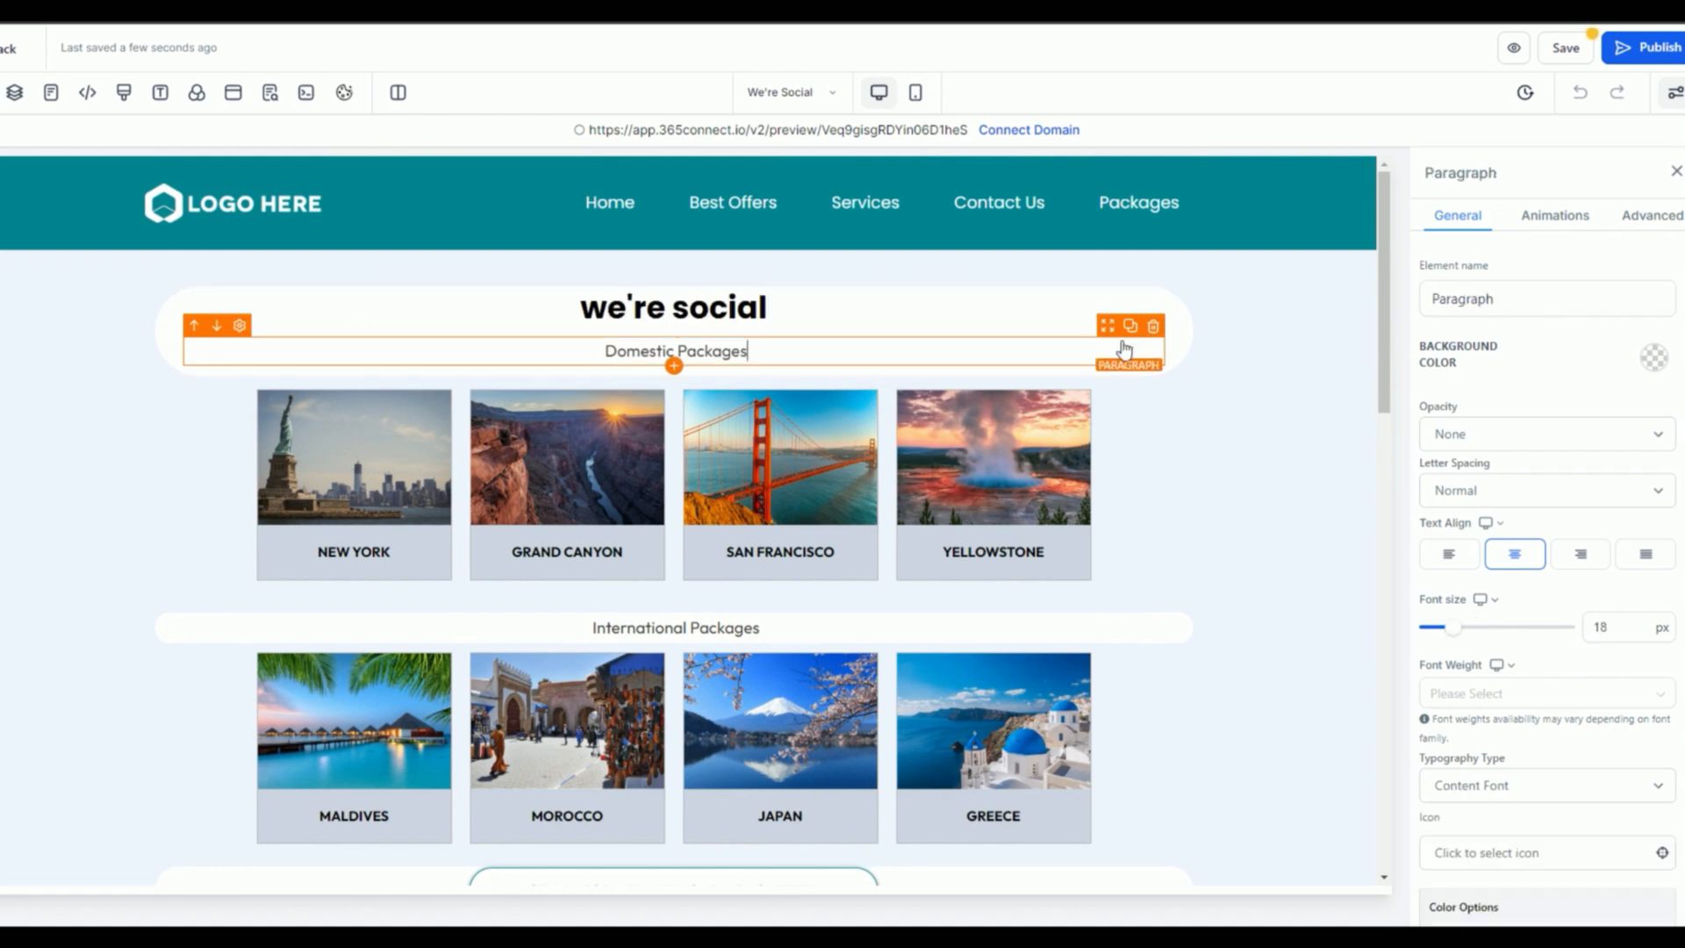
{"action": "left_click", "coordinate": [1200, 554]}
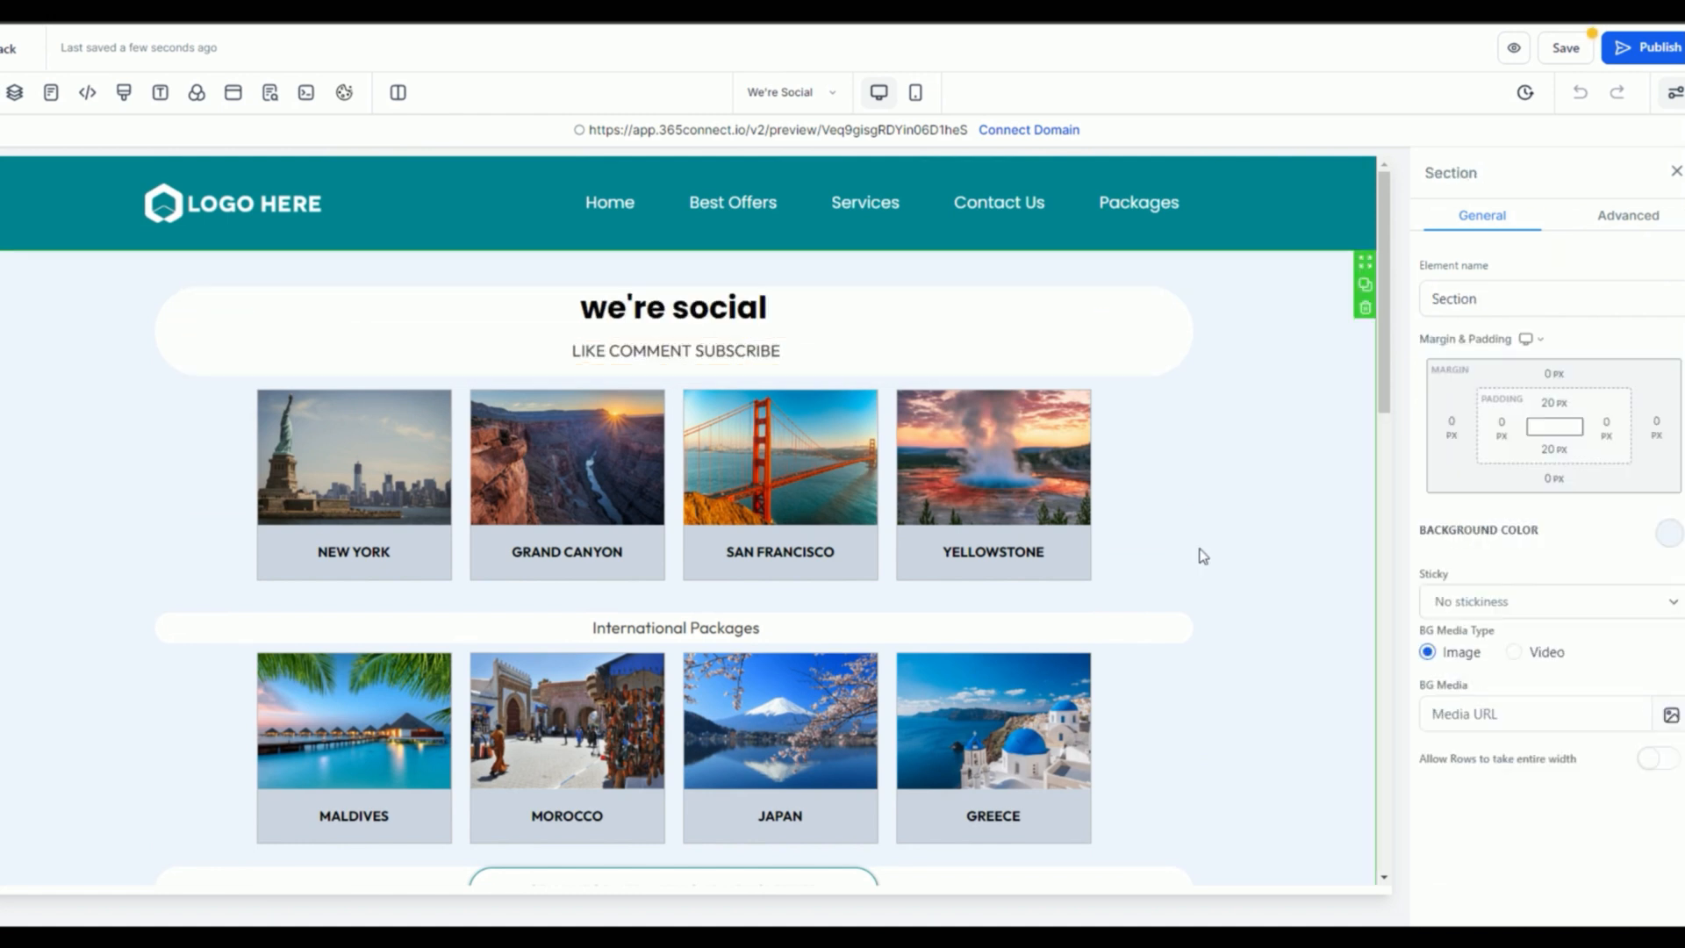
{"action": "mouse_move", "coordinate": [769, 123]}
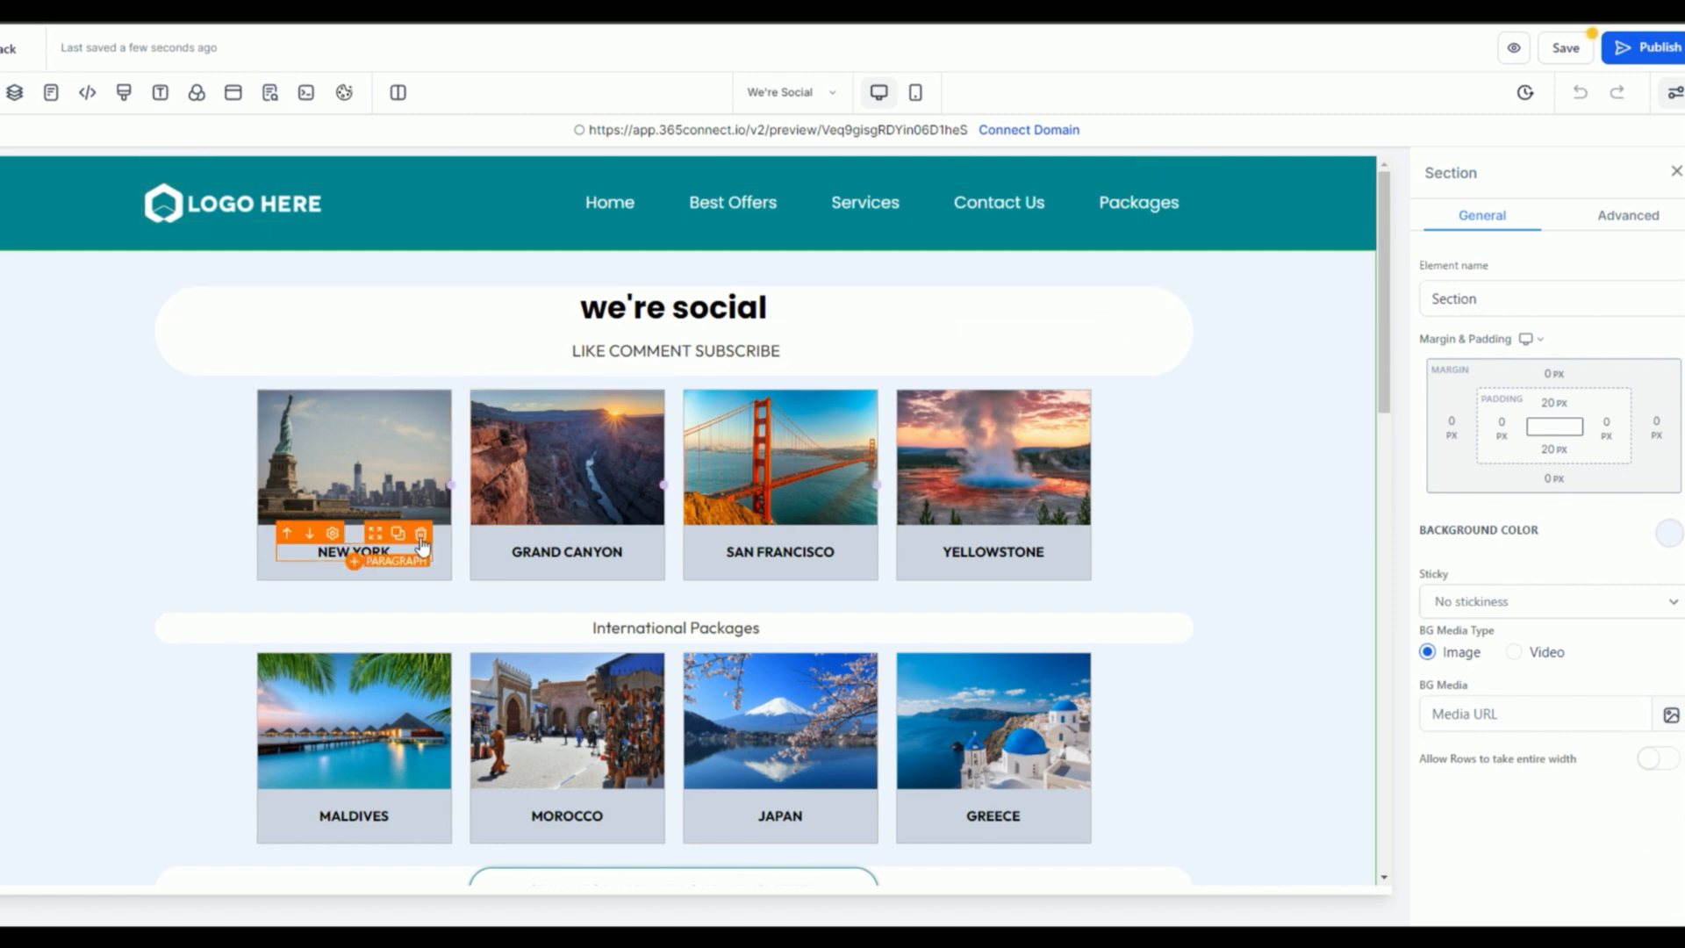
{"action": "left_click", "coordinate": [779, 456]}
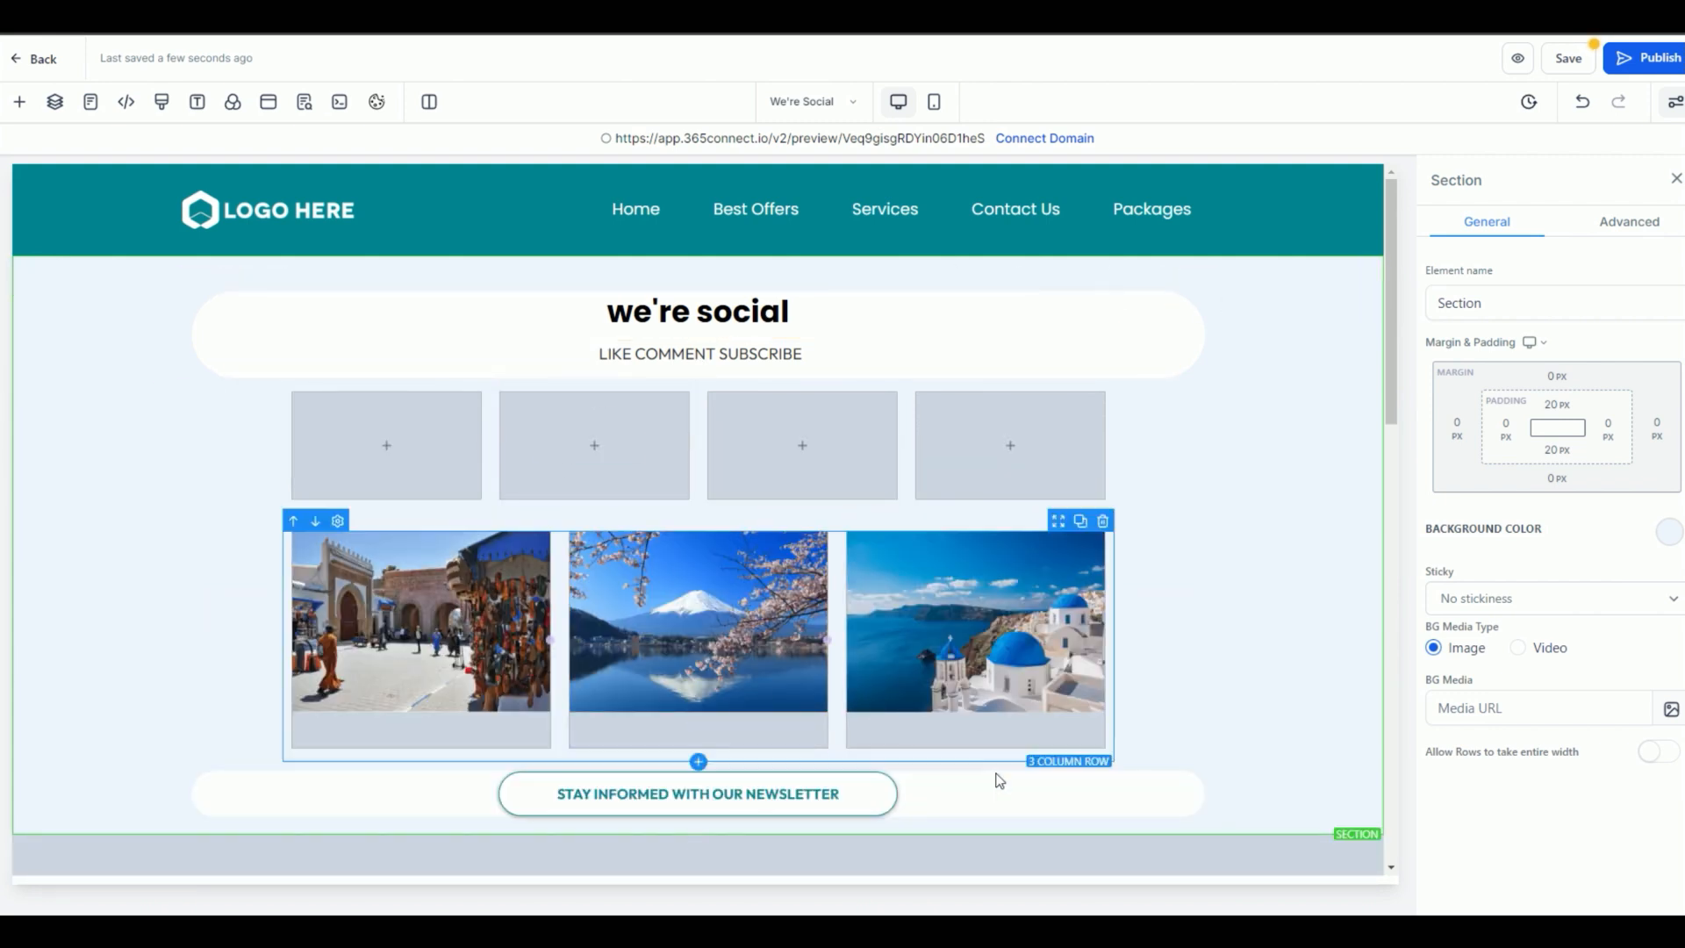
Step: Add an empty full-width section below the newsletter banner
{"action": "left_click", "coordinate": [19, 101]}
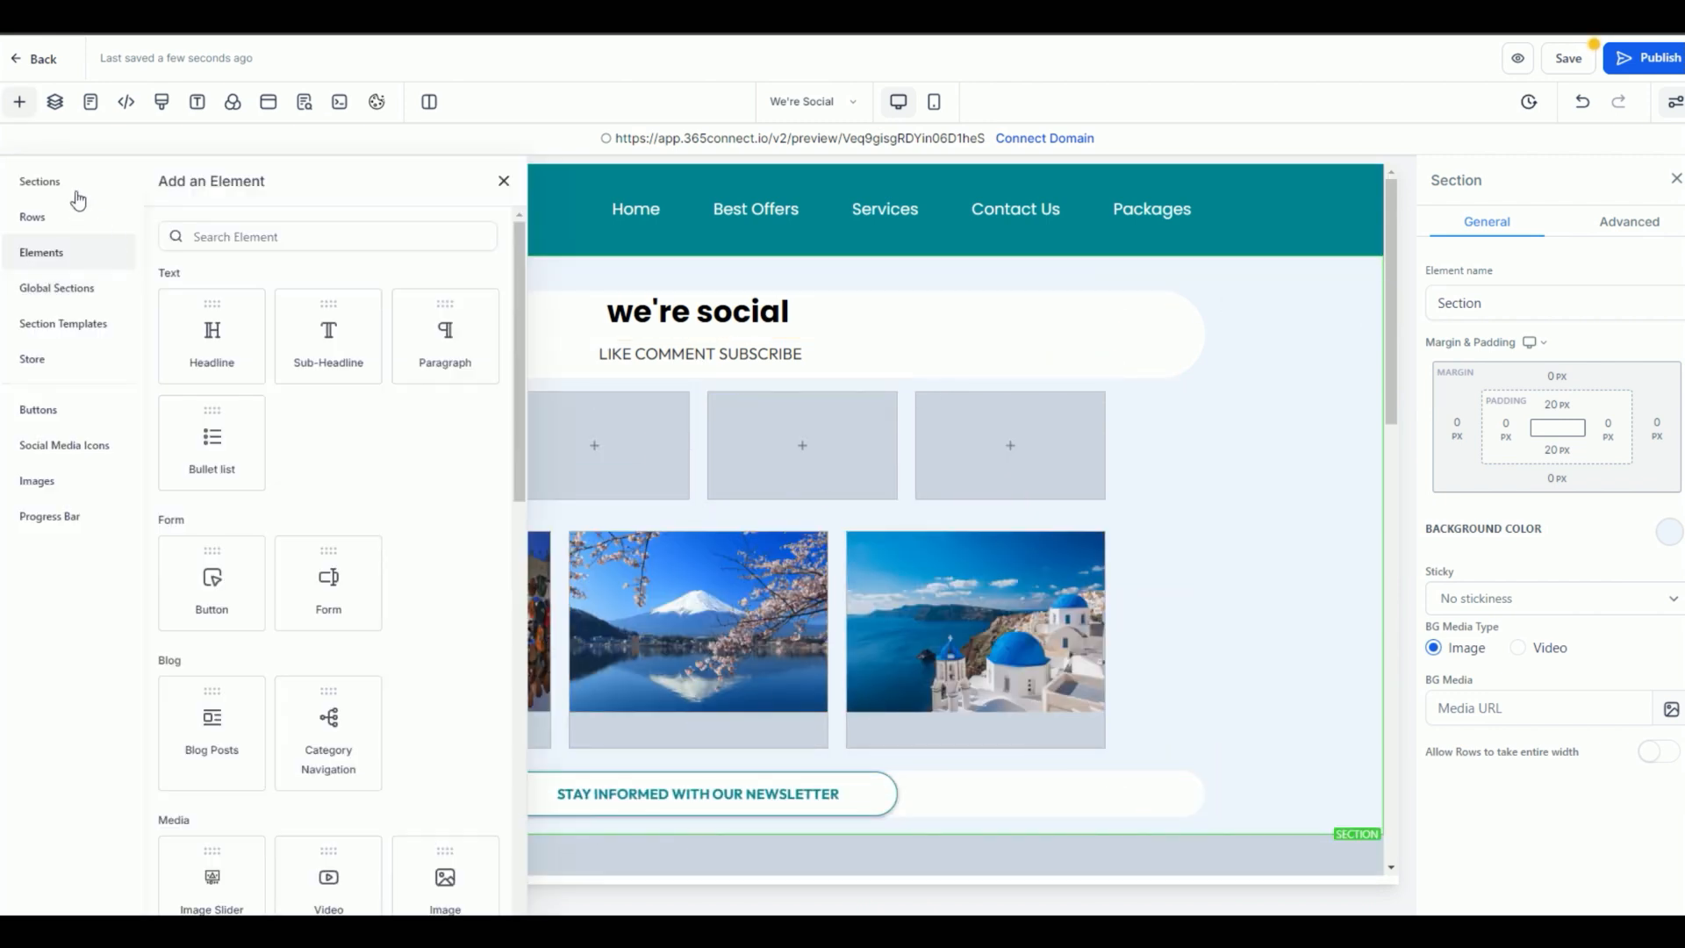
{"action": "left_click", "coordinate": [41, 180]}
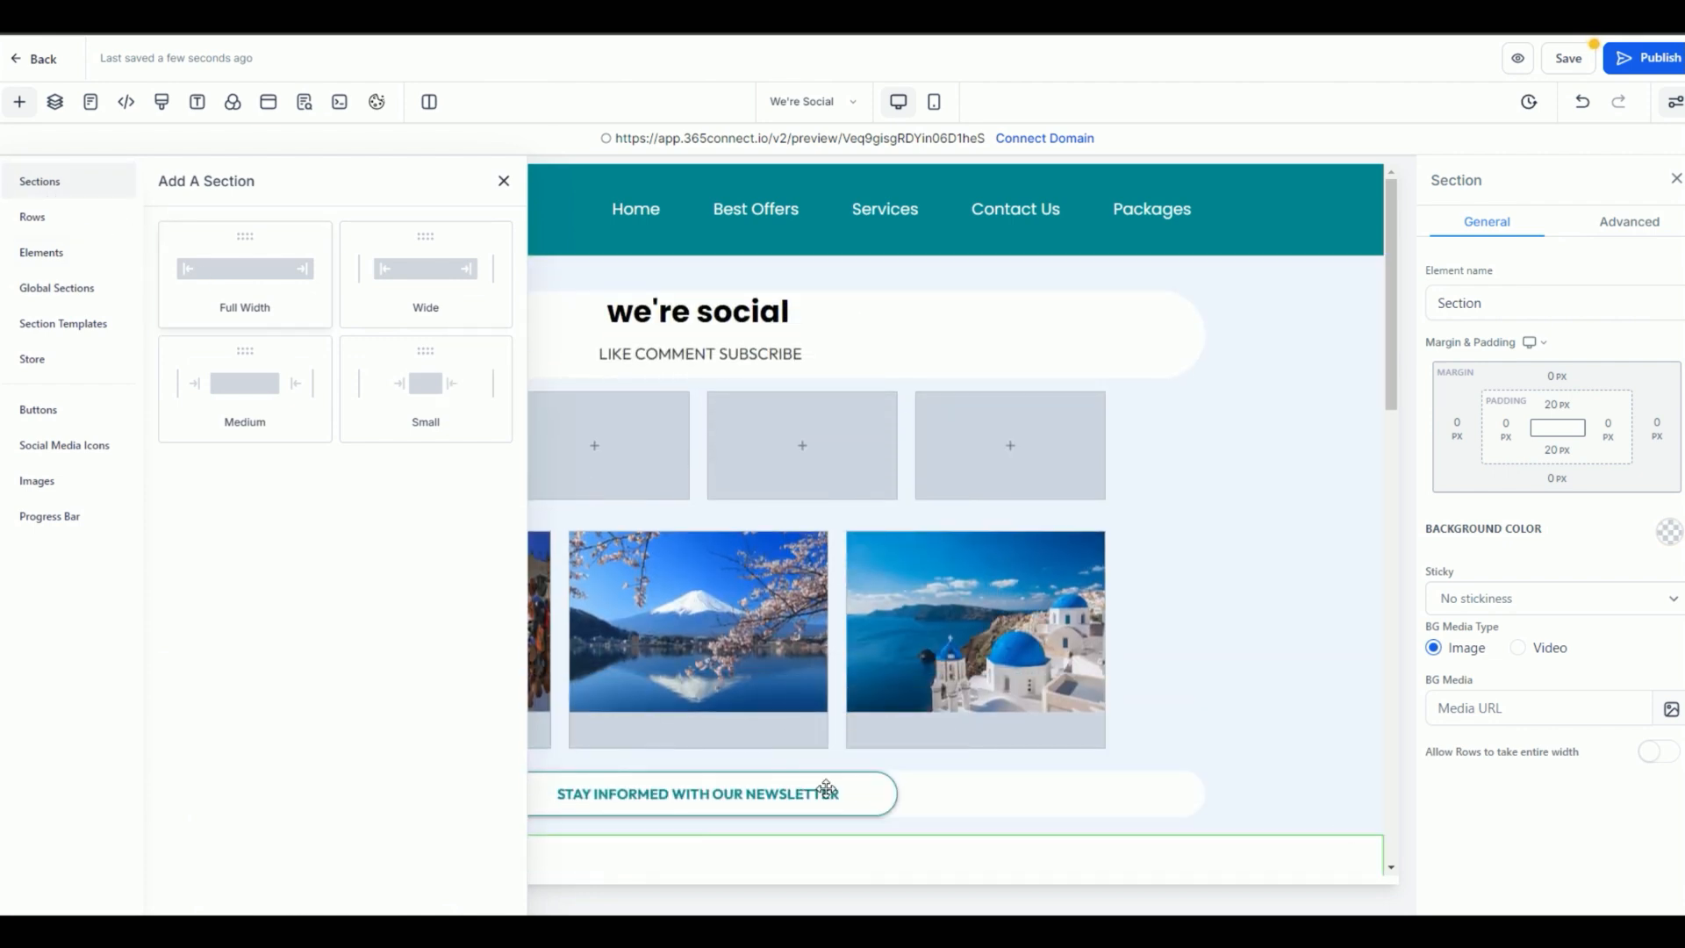
{"action": "left_click", "coordinate": [31, 216]}
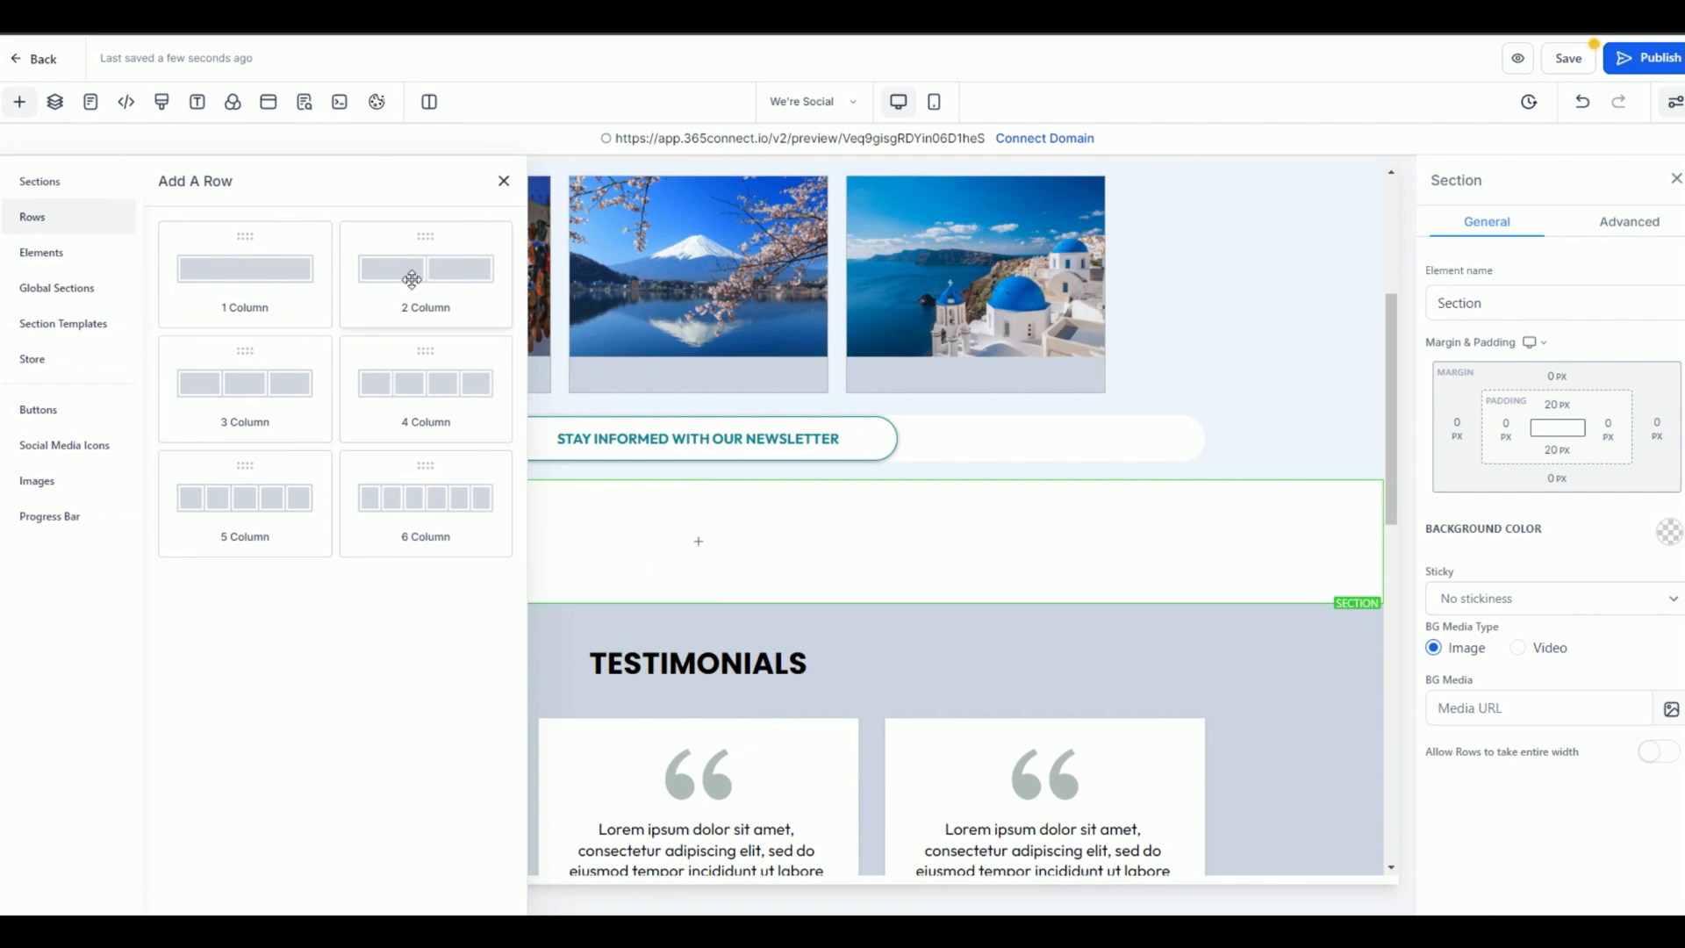
{"action": "mouse_move", "coordinate": [256, 508]}
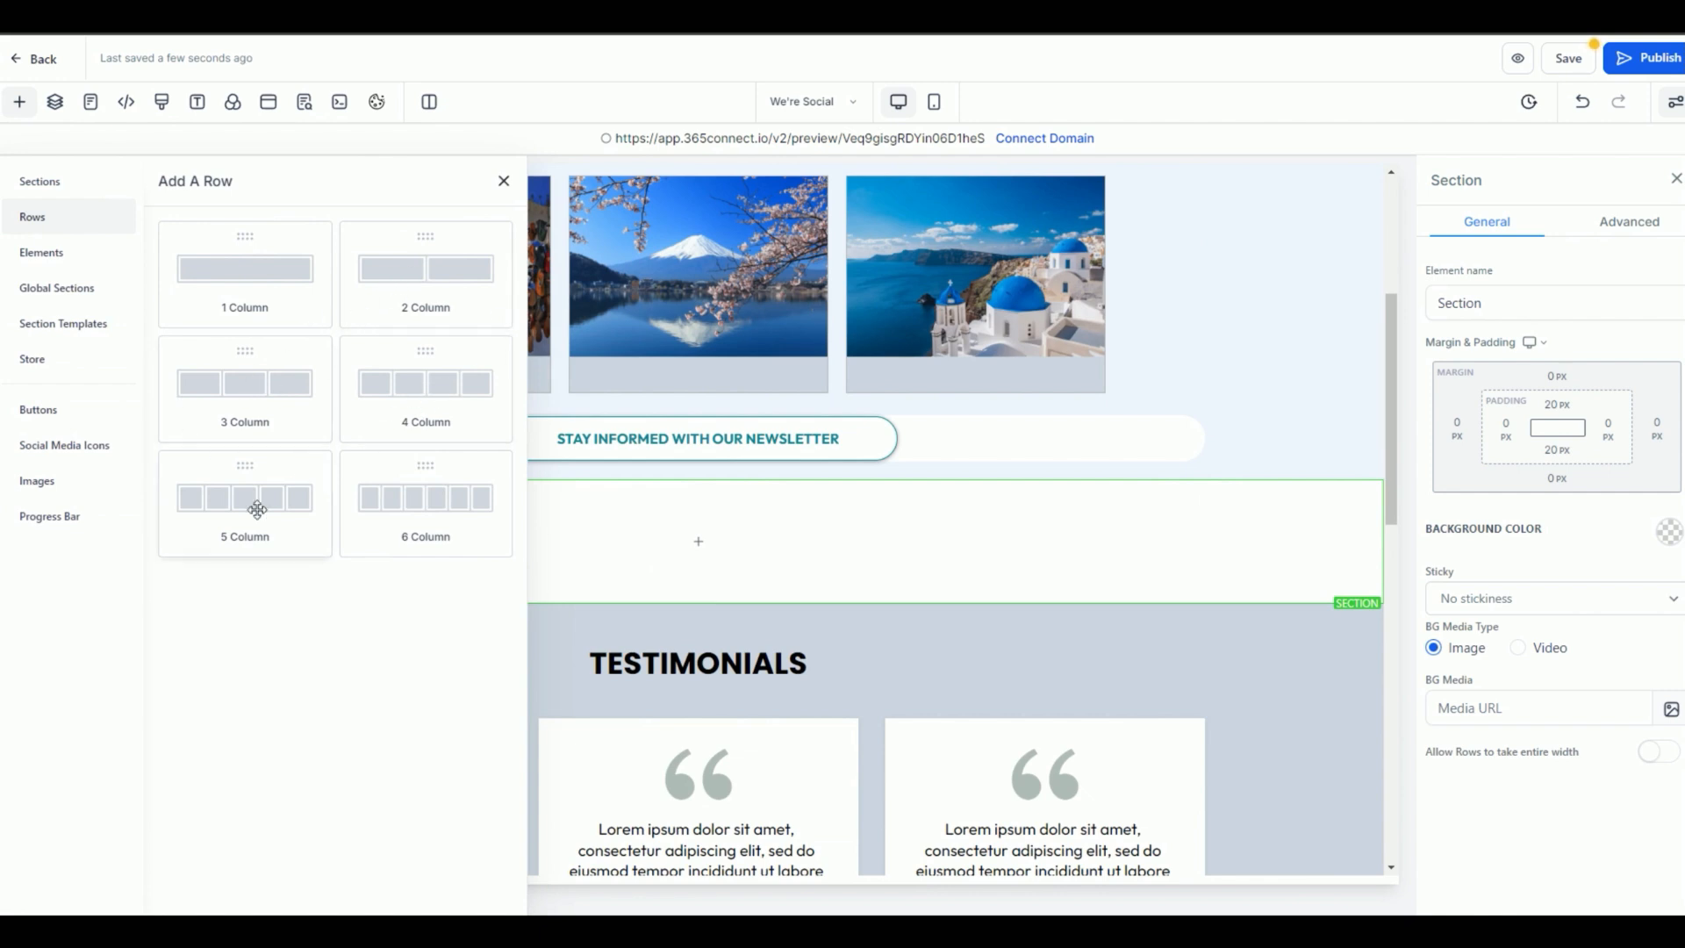
{"action": "mouse_move", "coordinate": [436, 523]}
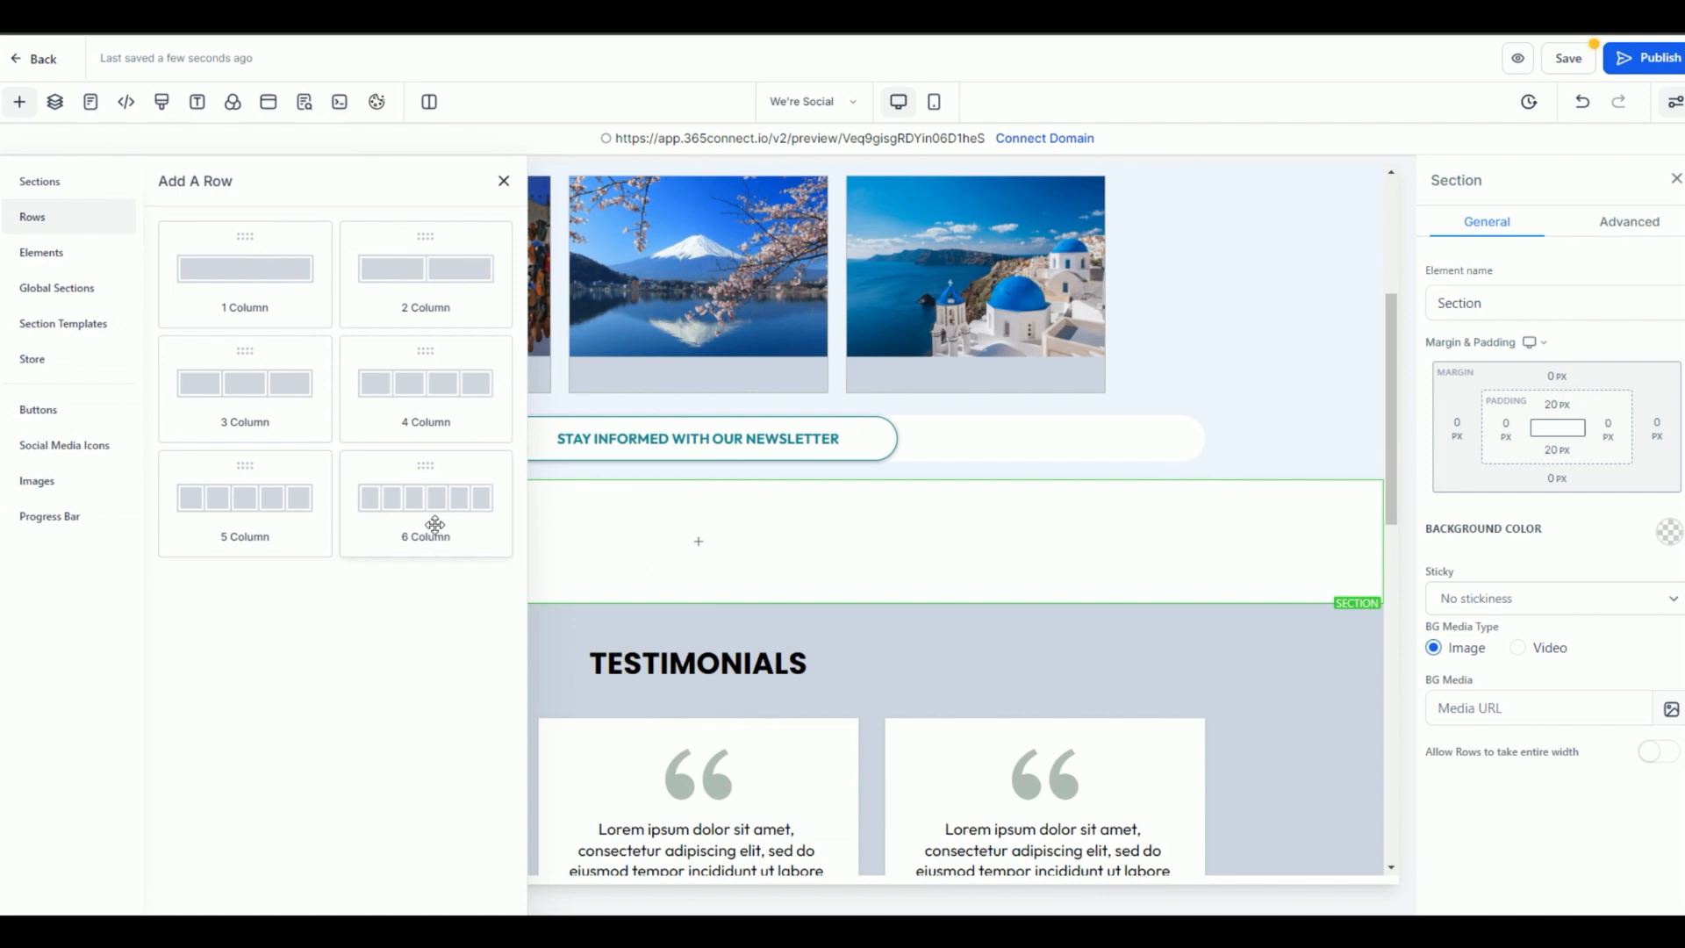
{"action": "mouse_move", "coordinate": [467, 372]}
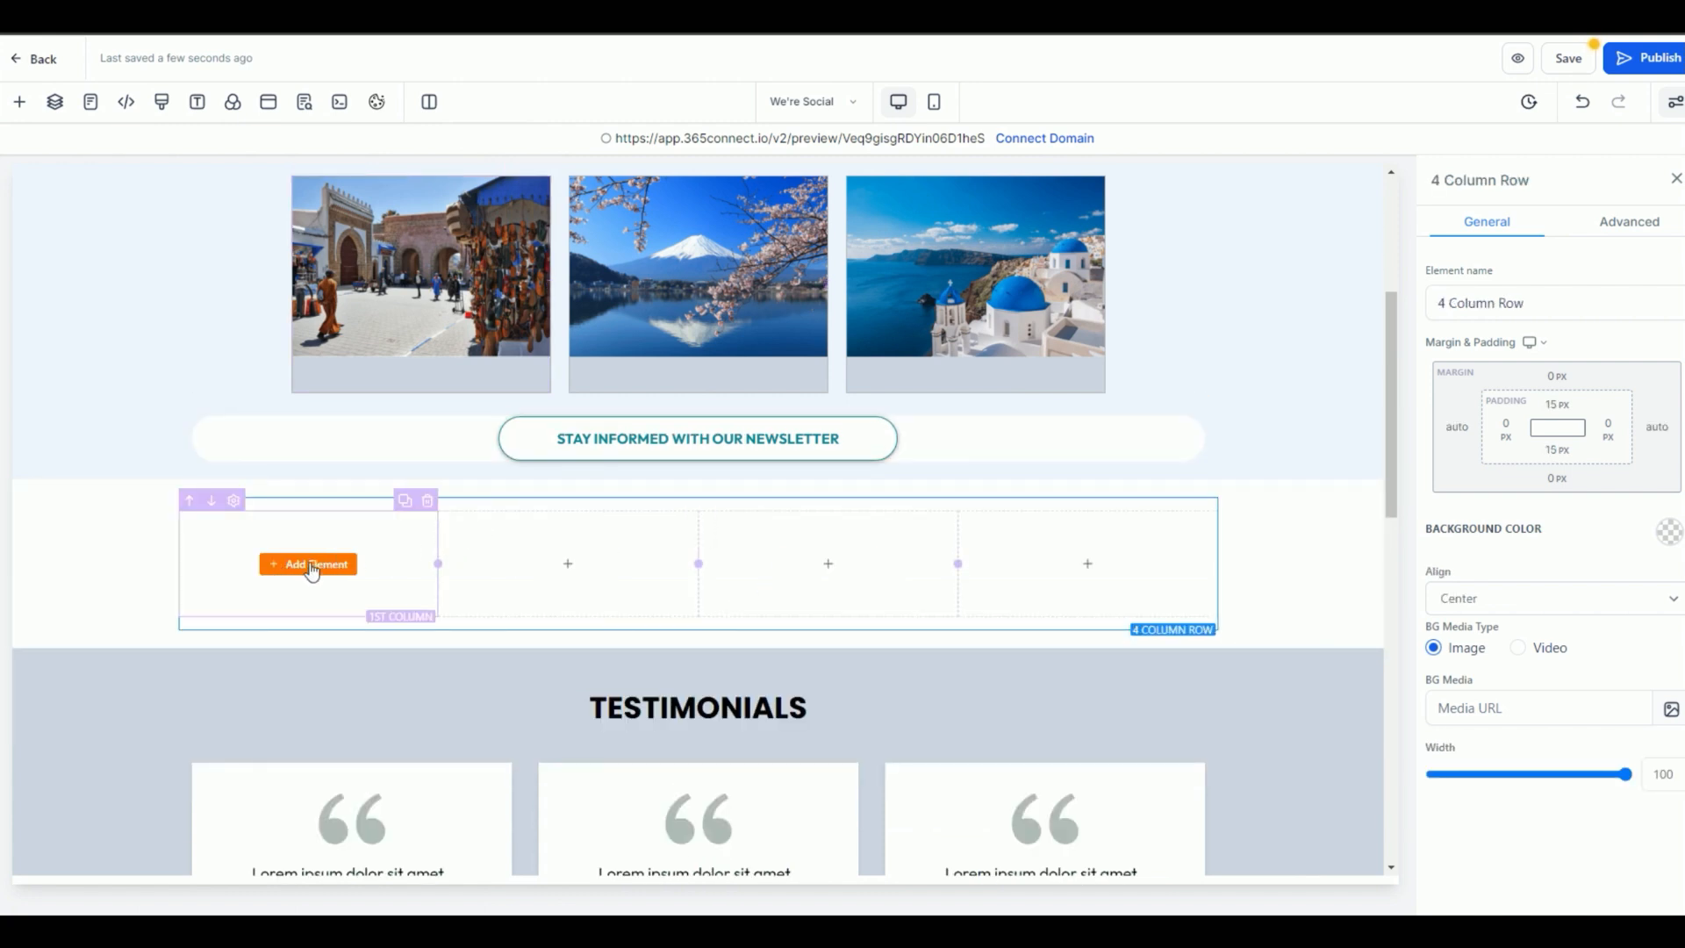
{"action": "mouse_move", "coordinate": [313, 576]}
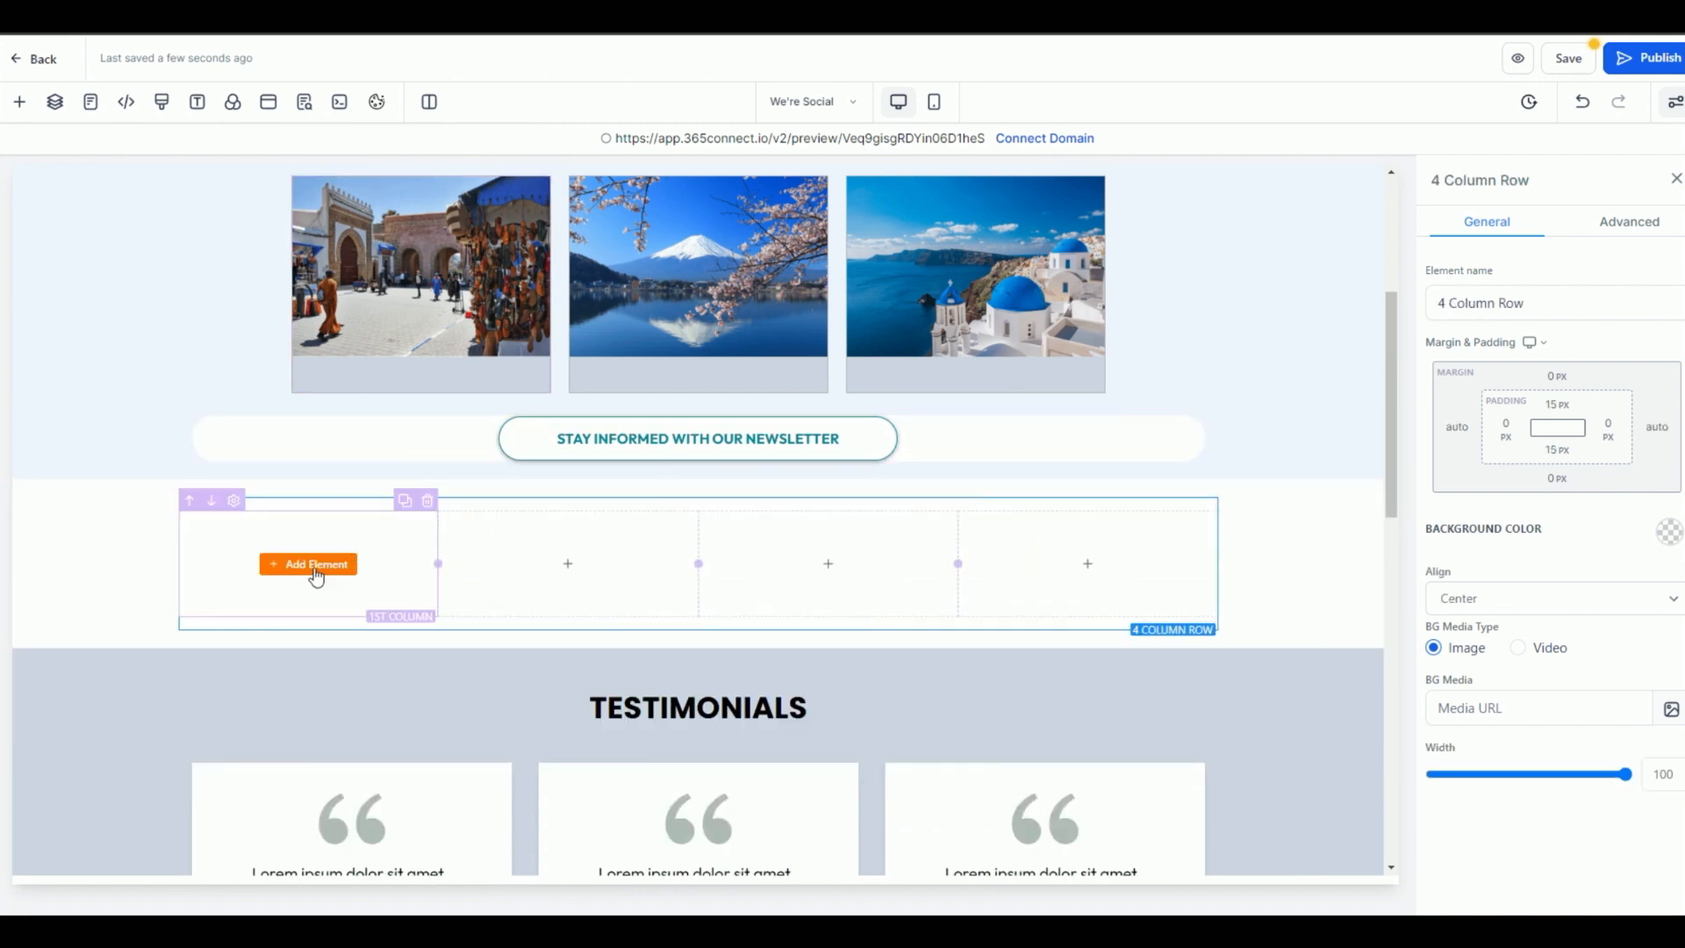
Step: Fill the row's columns with Custom HTML/Javascript code elements
{"action": "left_click", "coordinate": [309, 563]}
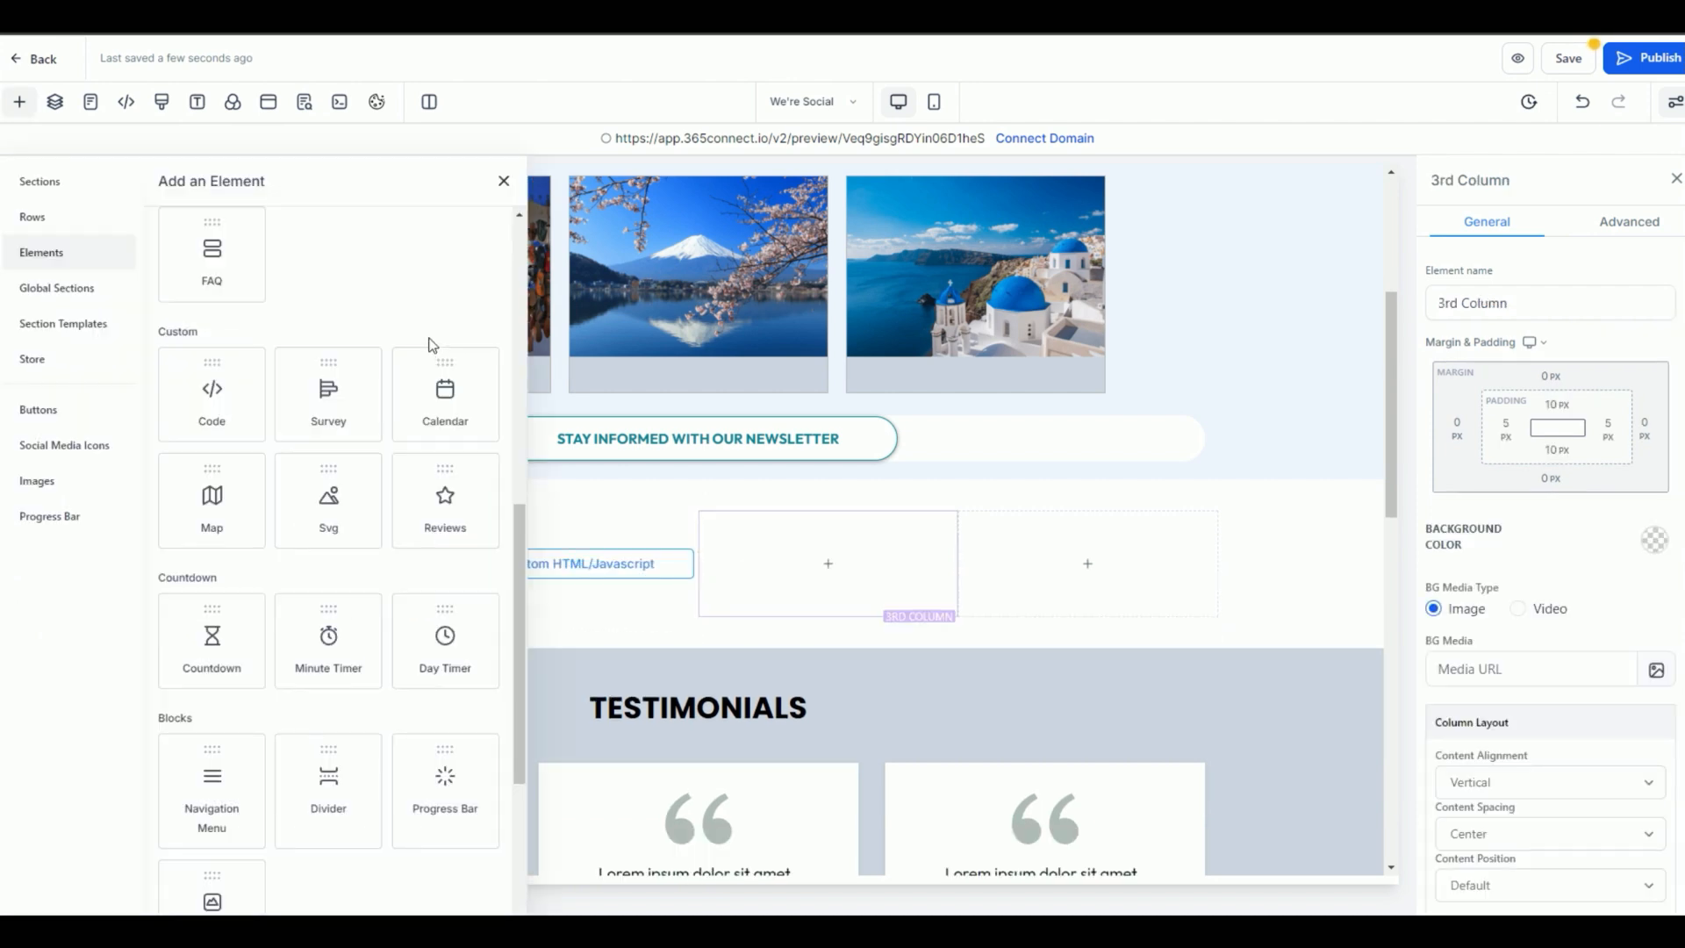
{"action": "scroll", "scroll_direction": "up", "scroll_amount": 3}
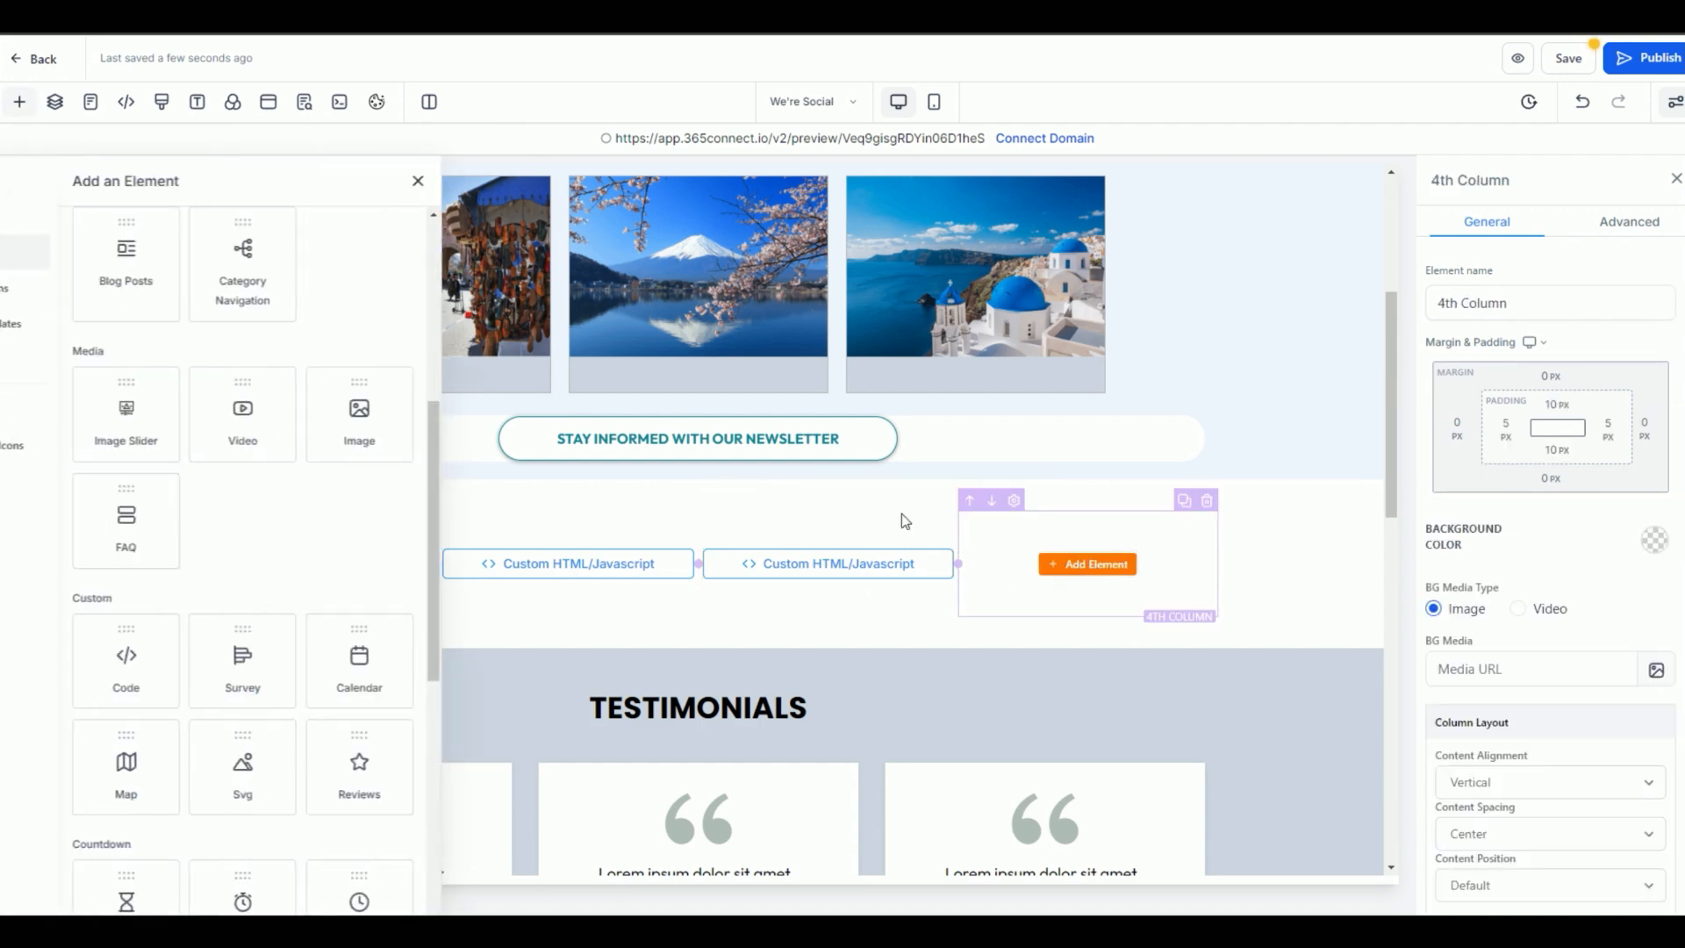
{"action": "left_click", "coordinate": [1086, 564]}
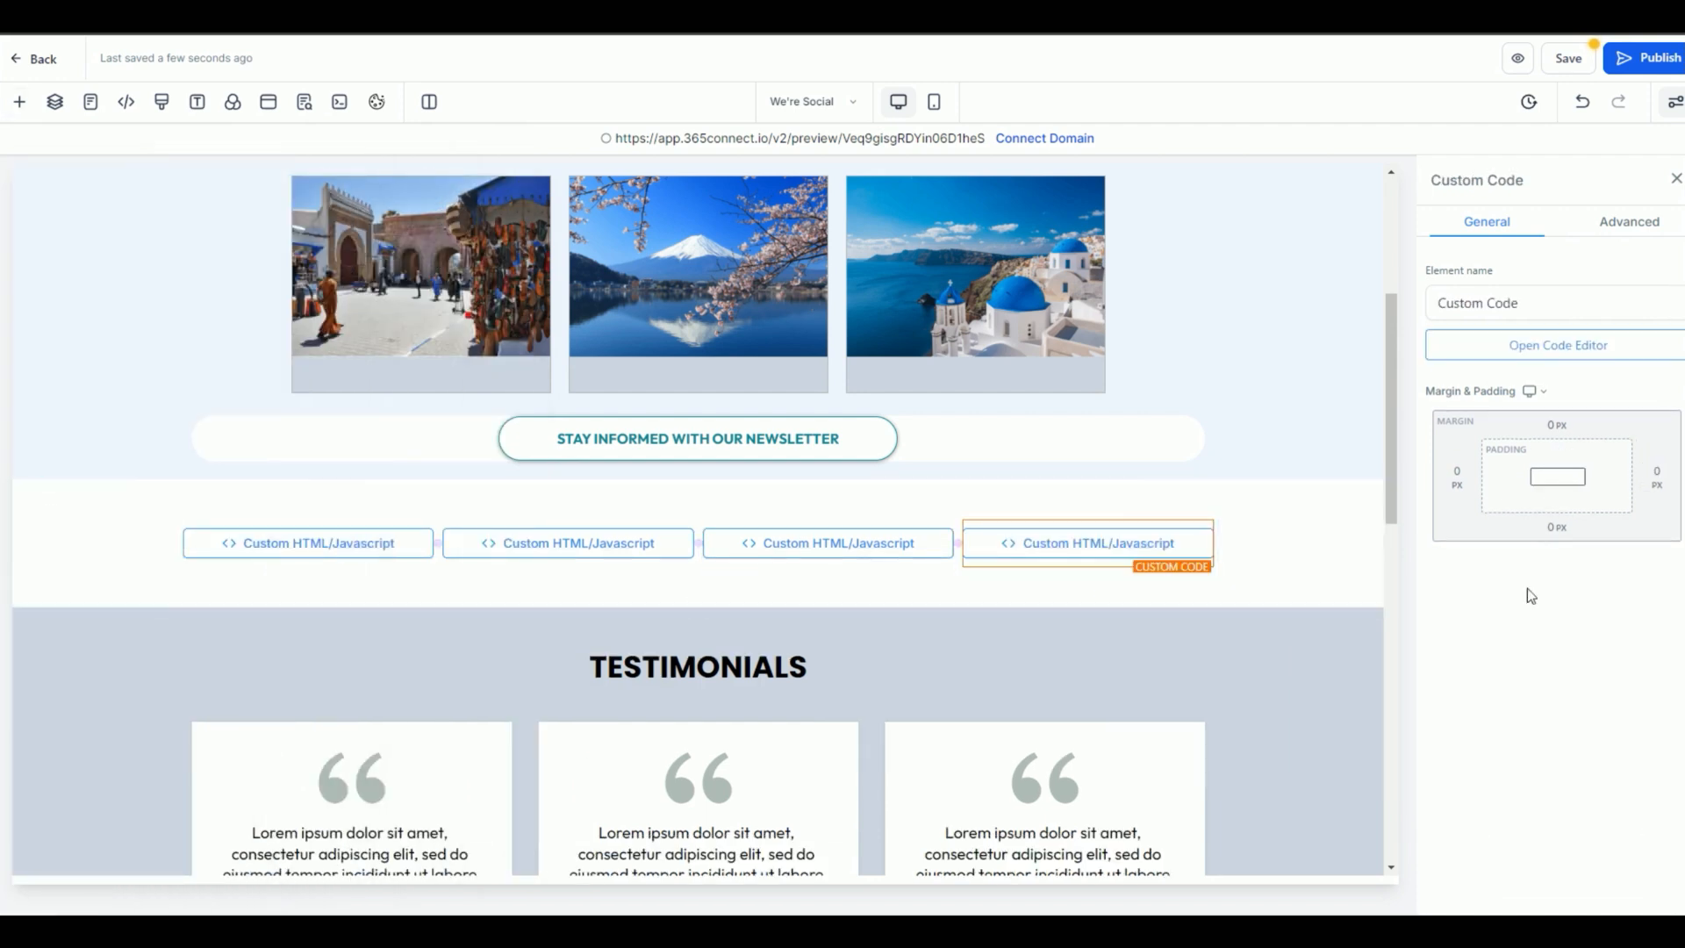
Step: Duplicate the section holding the four code elements so it appears twice
{"action": "scroll", "scroll_direction": "up", "scroll_amount": 3}
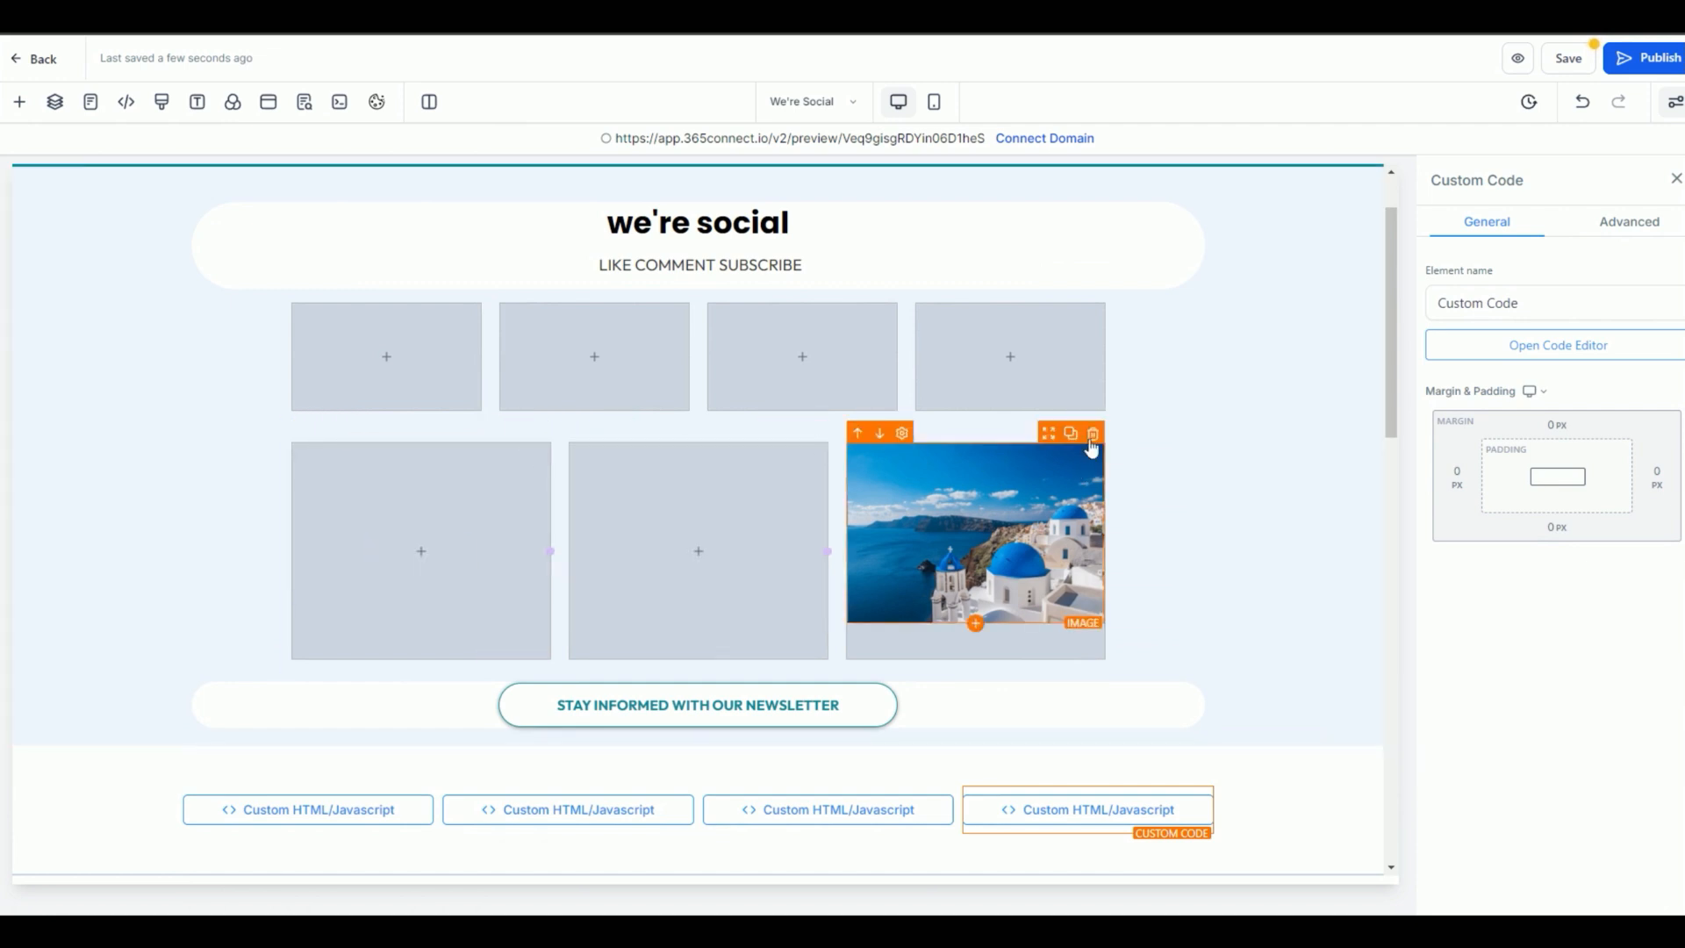
{"action": "left_click", "coordinate": [19, 101]}
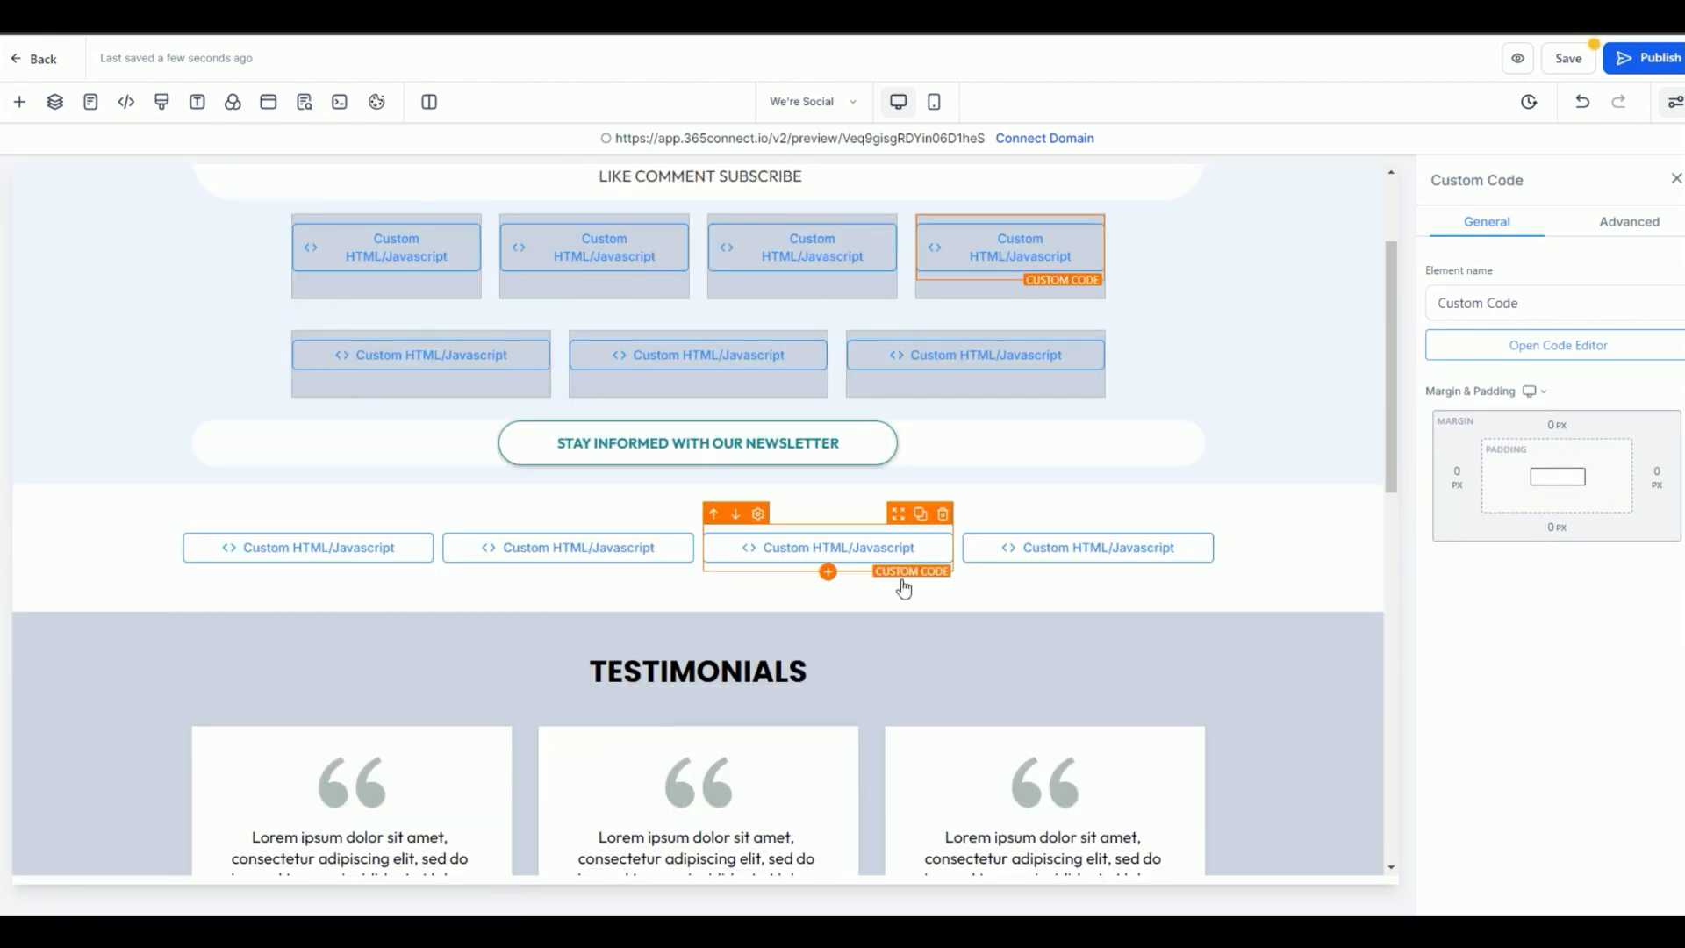
{"action": "scroll", "scroll_direction": "up", "scroll_amount": 3}
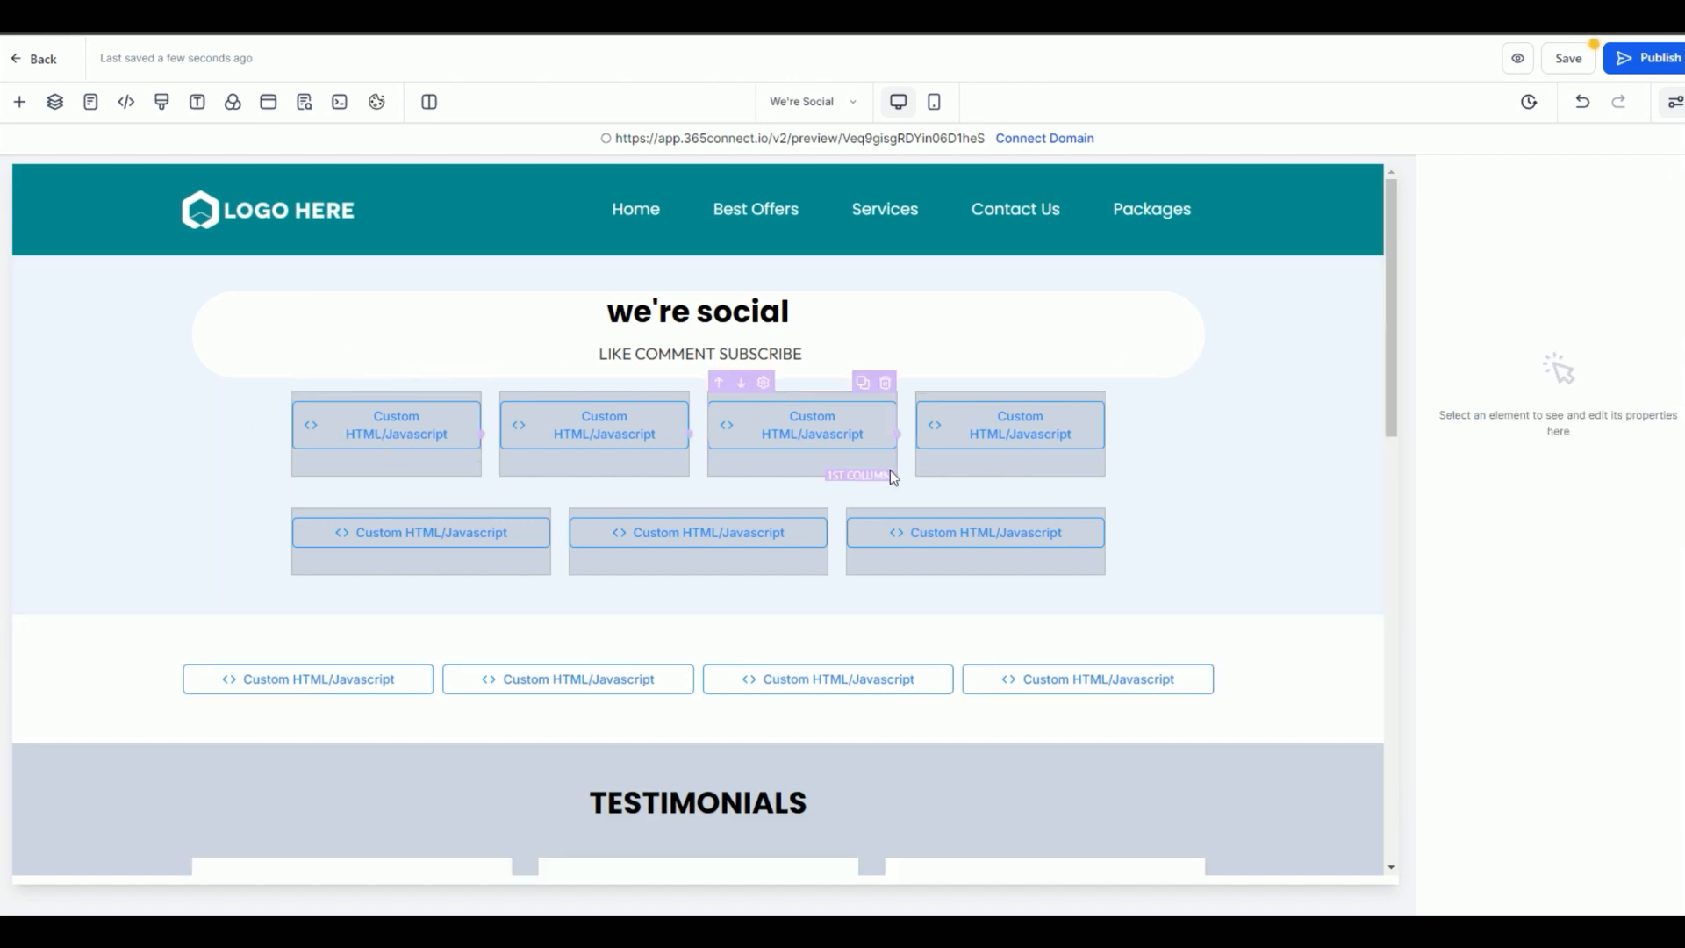
{"action": "left_click", "coordinate": [385, 426]}
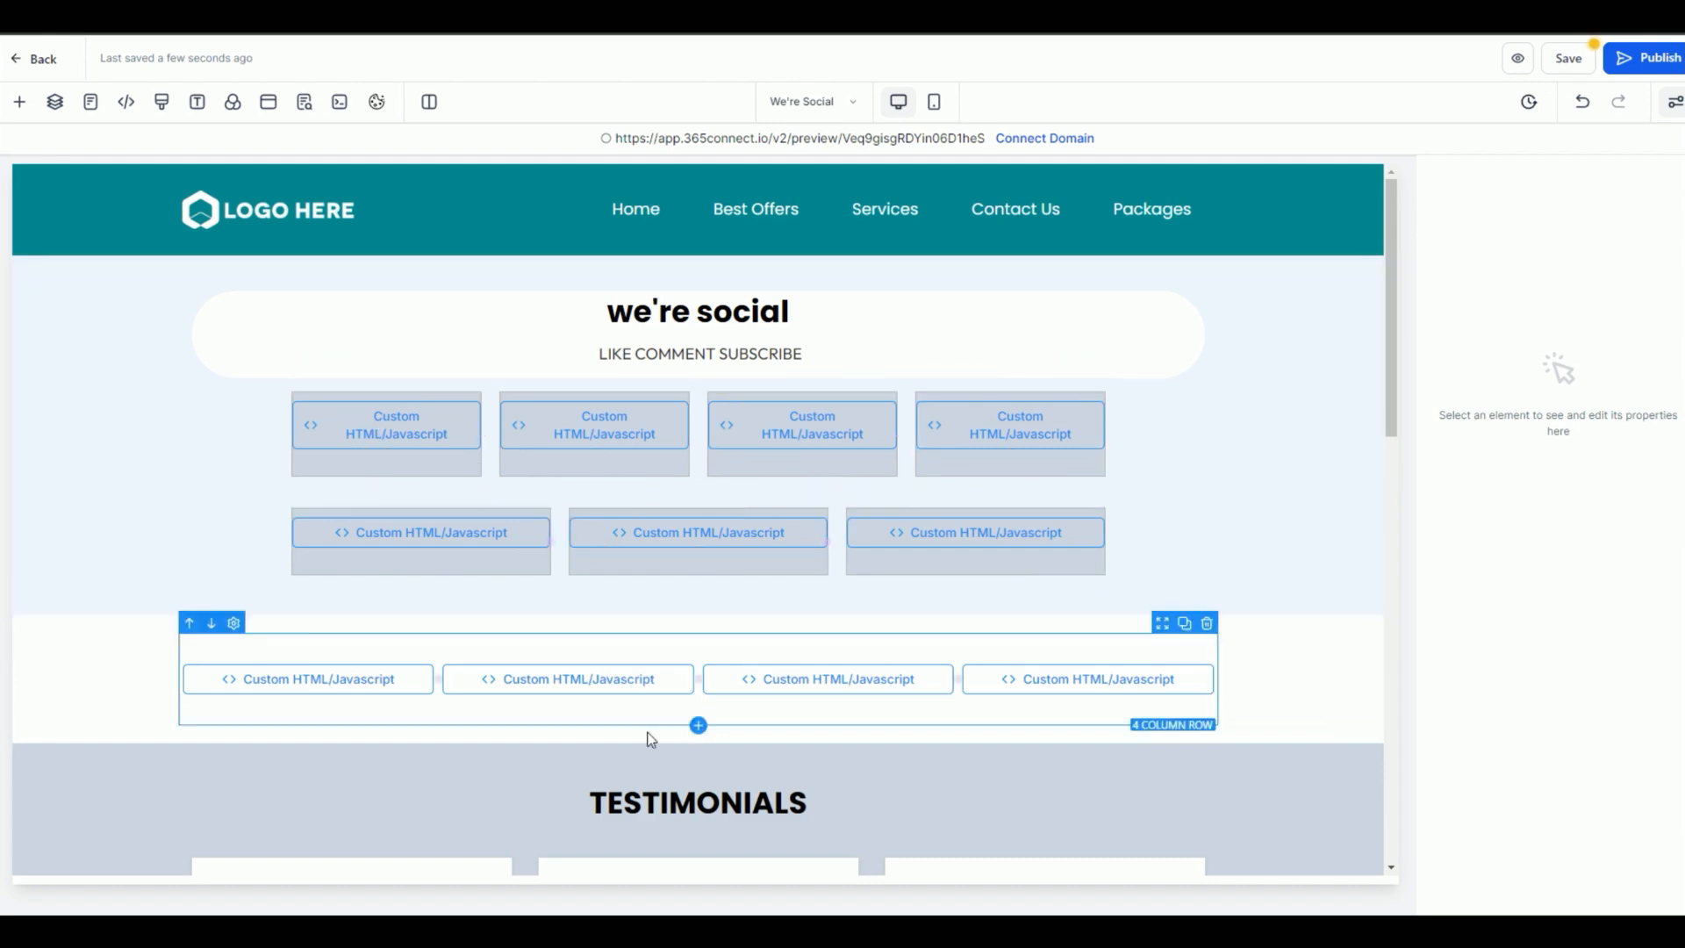
{"action": "scroll", "scroll_direction": "down", "scroll_amount": 3}
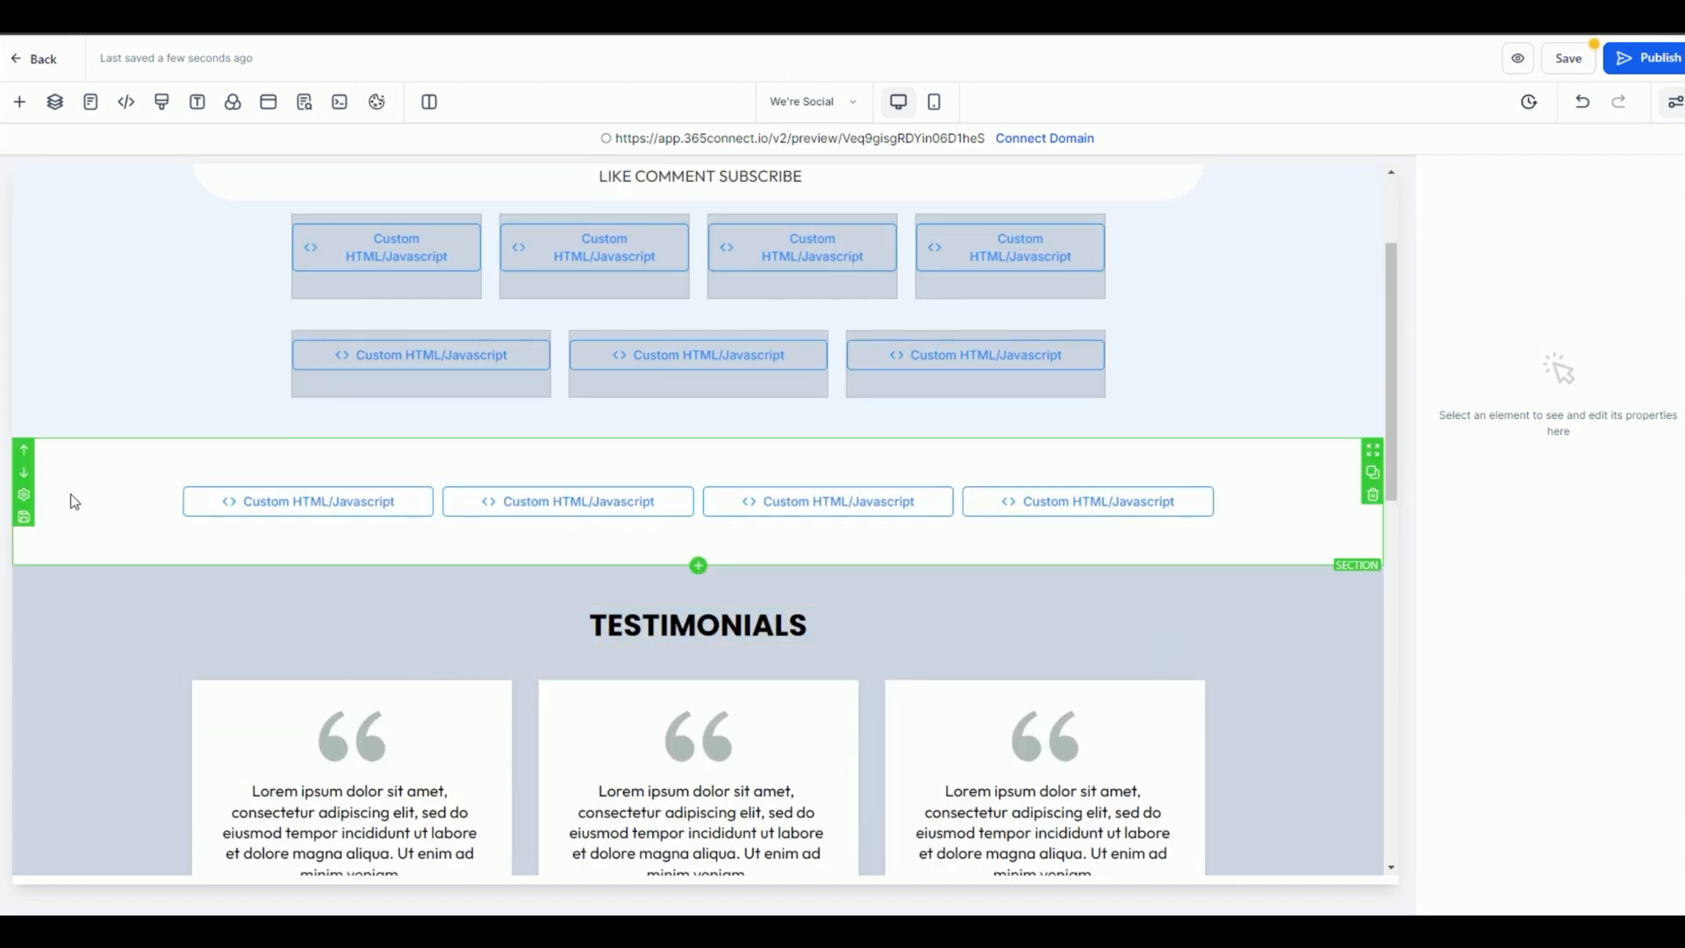
{"action": "mouse_move", "coordinate": [45, 487]}
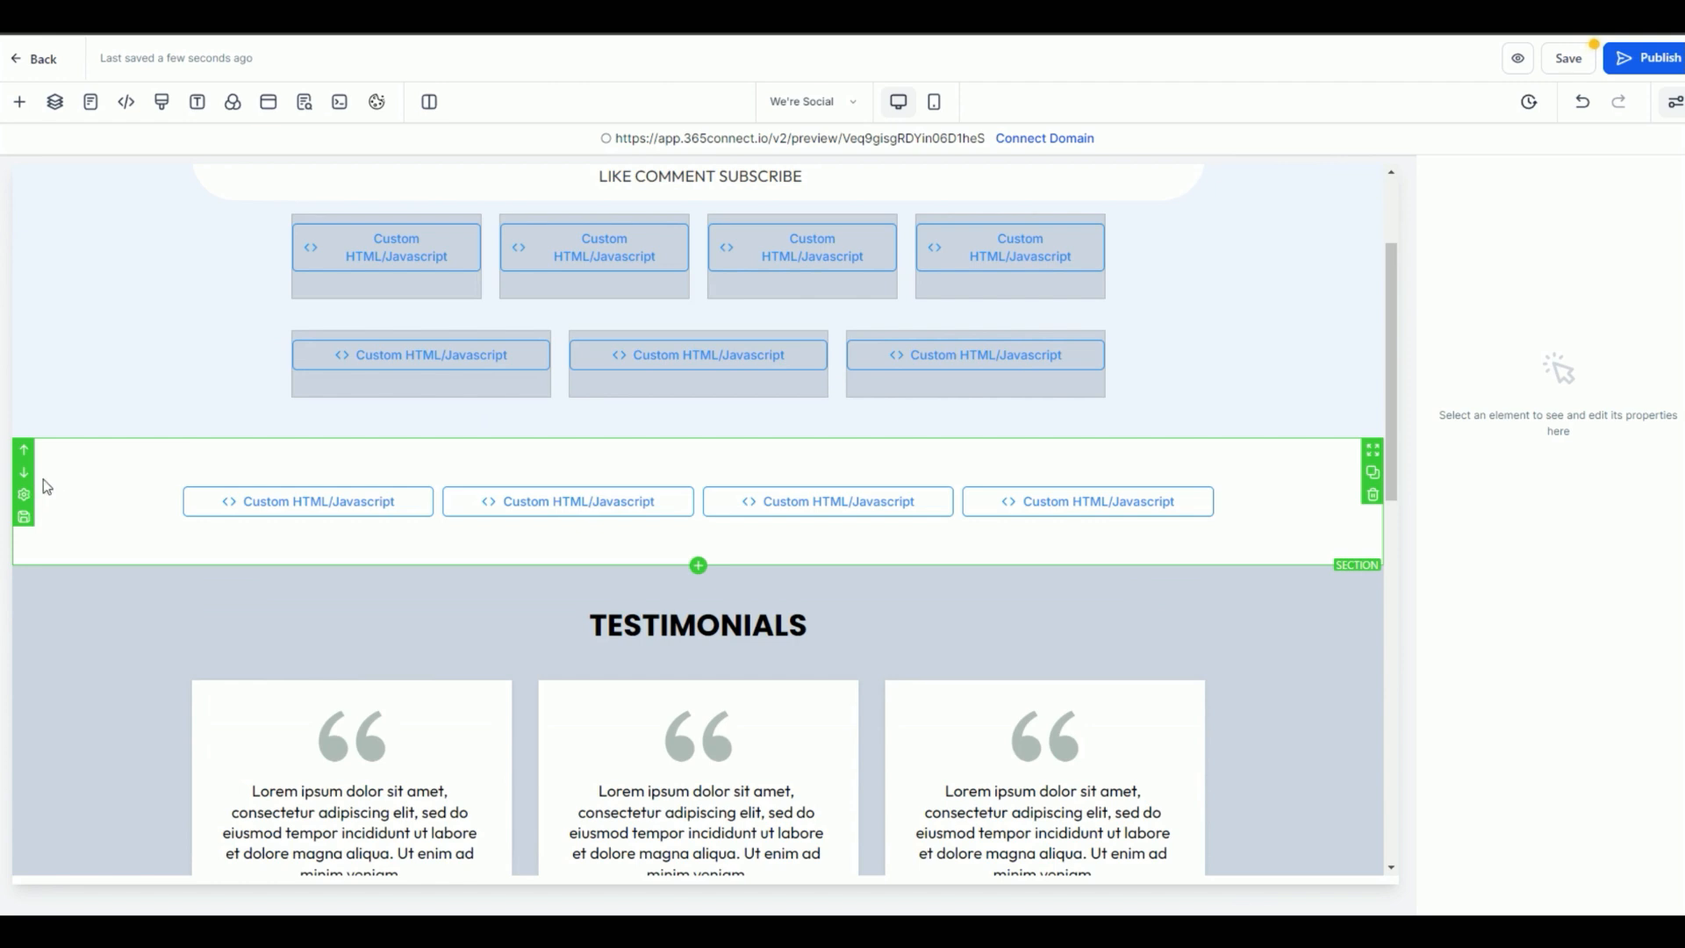
{"action": "mouse_move", "coordinate": [20, 102]}
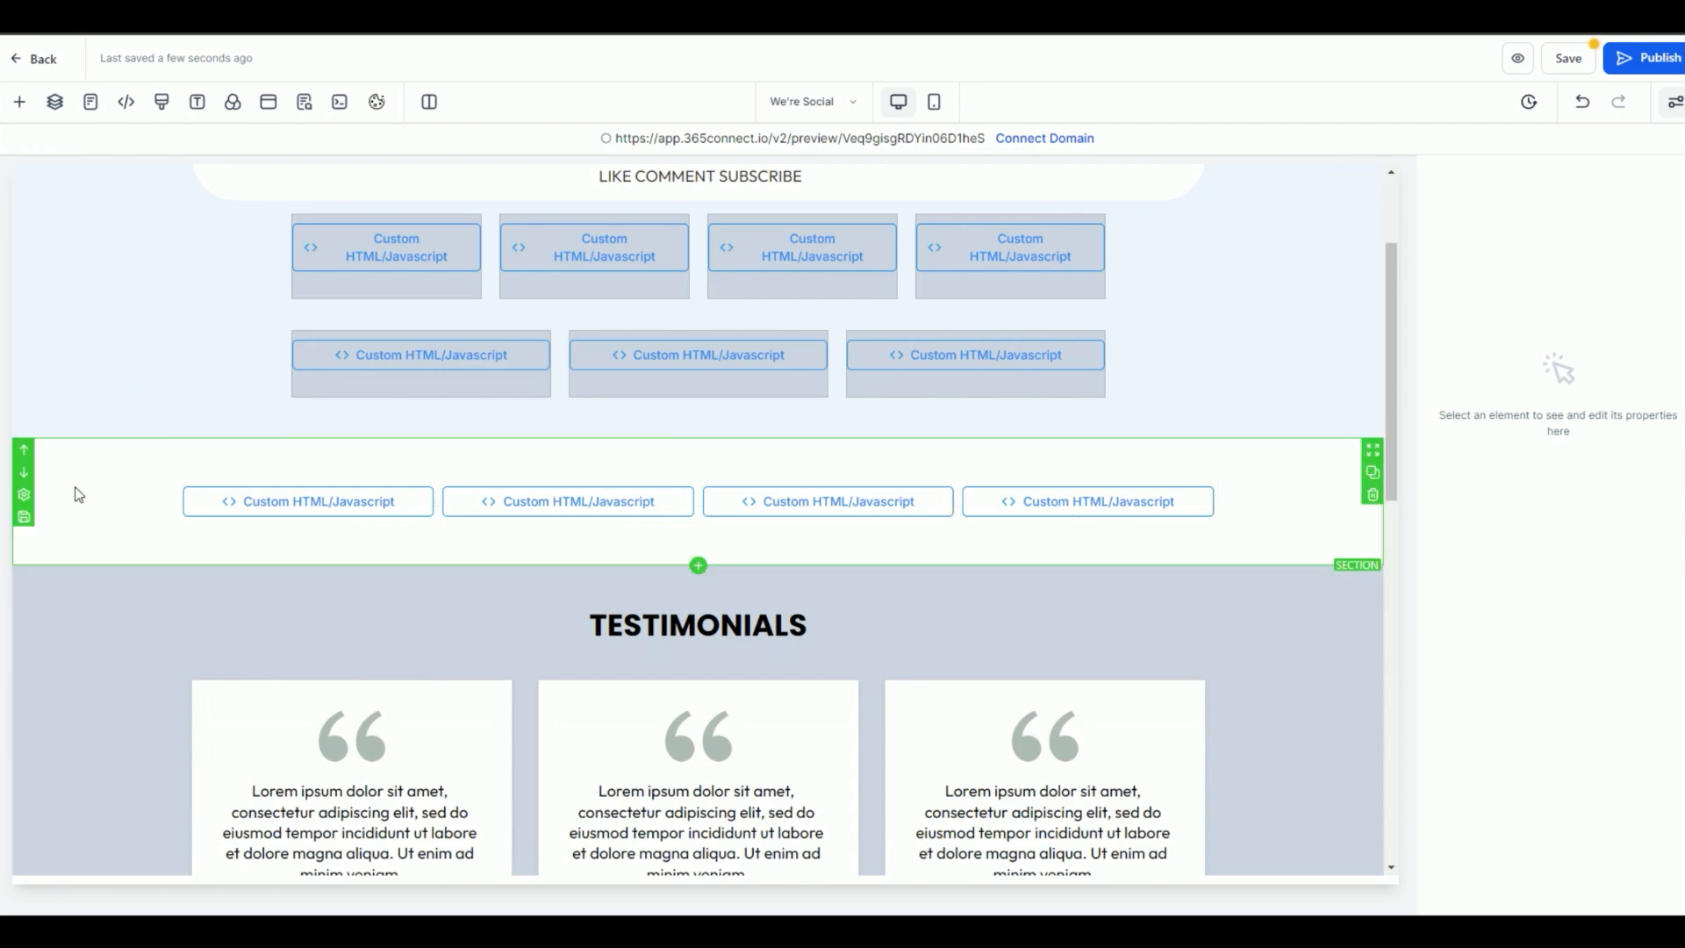
{"action": "left_click", "coordinate": [1372, 472]}
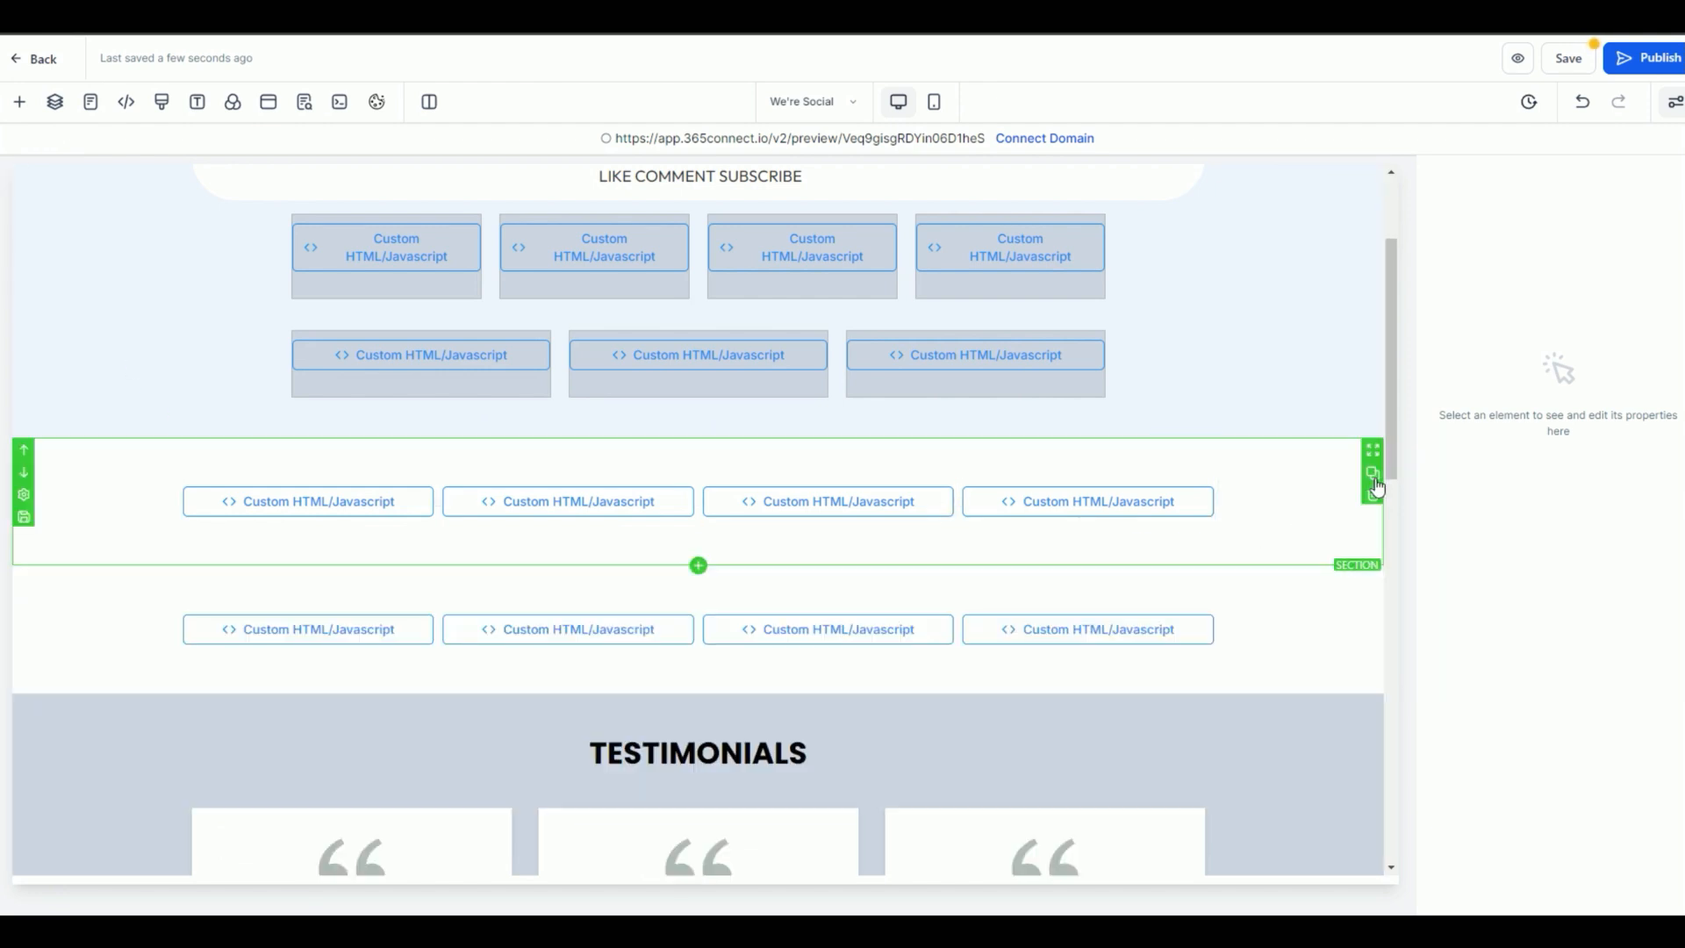
{"action": "left_click", "coordinate": [1086, 628]}
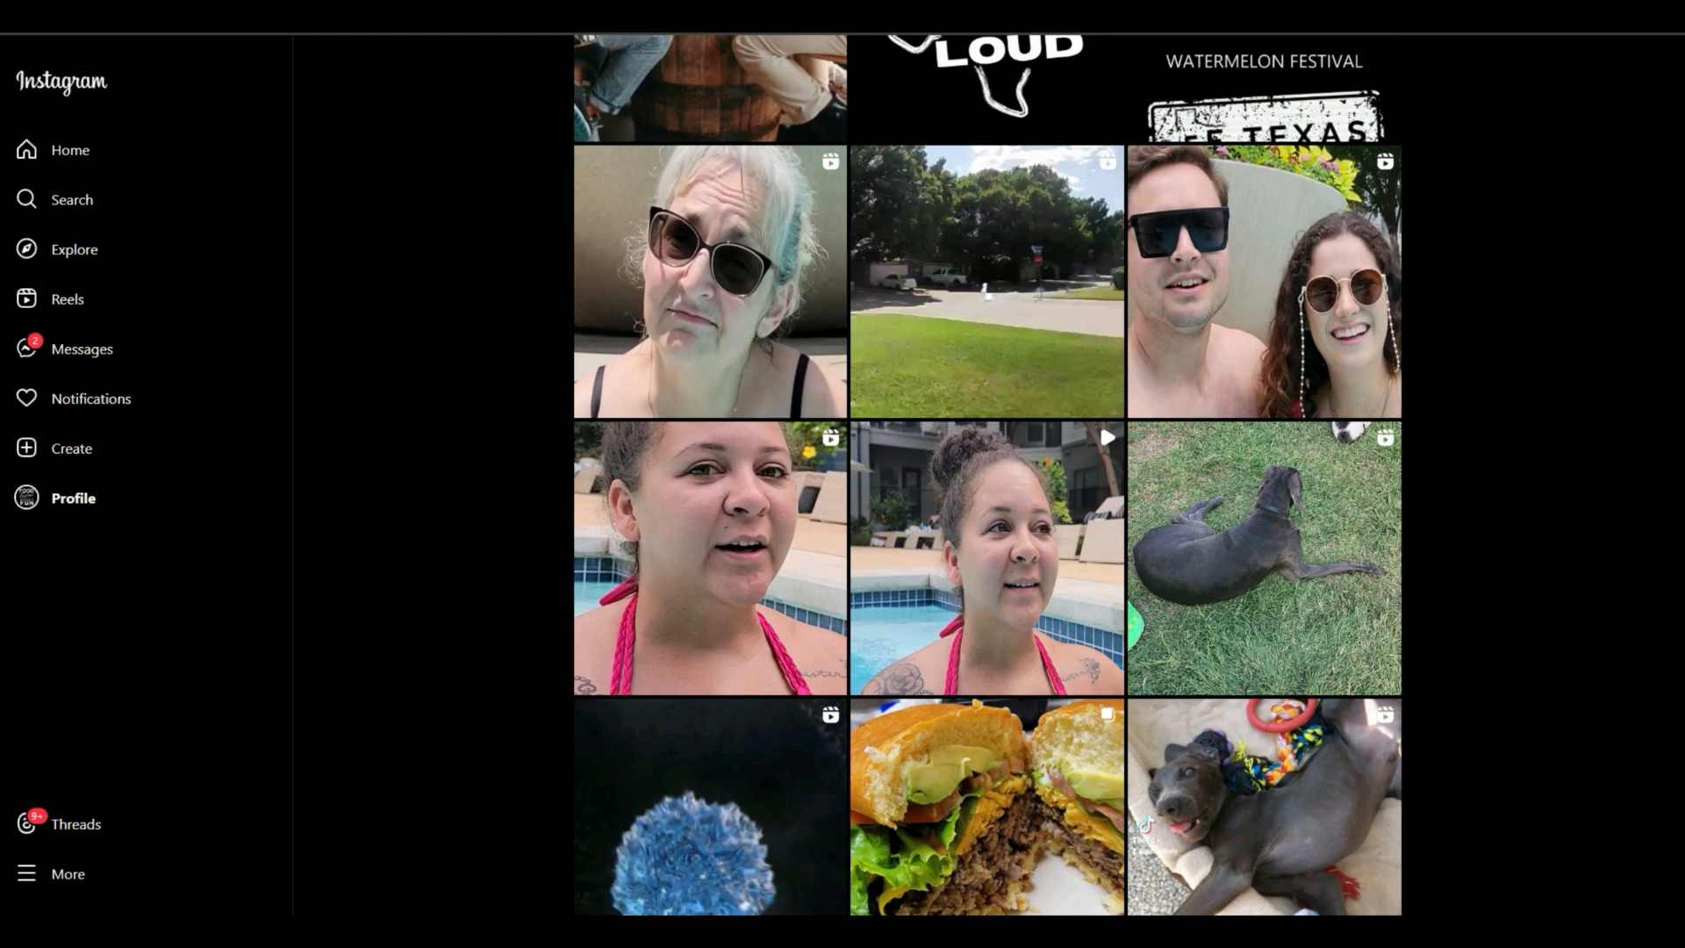
{"action": "mouse_move", "coordinate": [667, 521]}
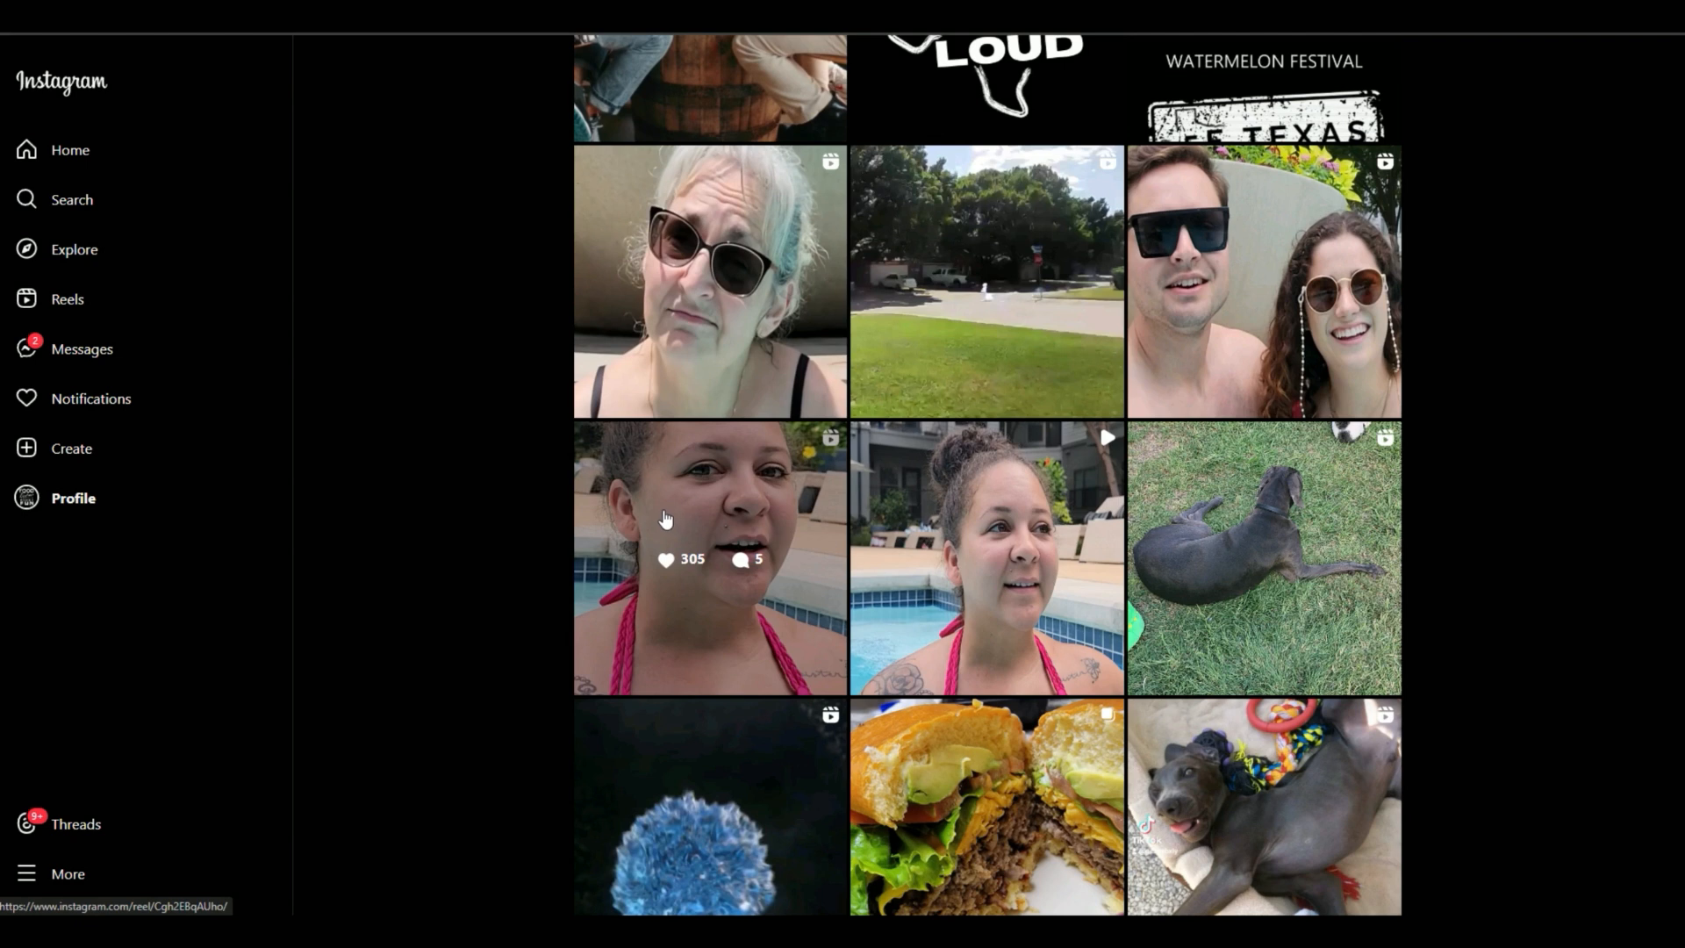
{"action": "mouse_move", "coordinate": [70, 149]}
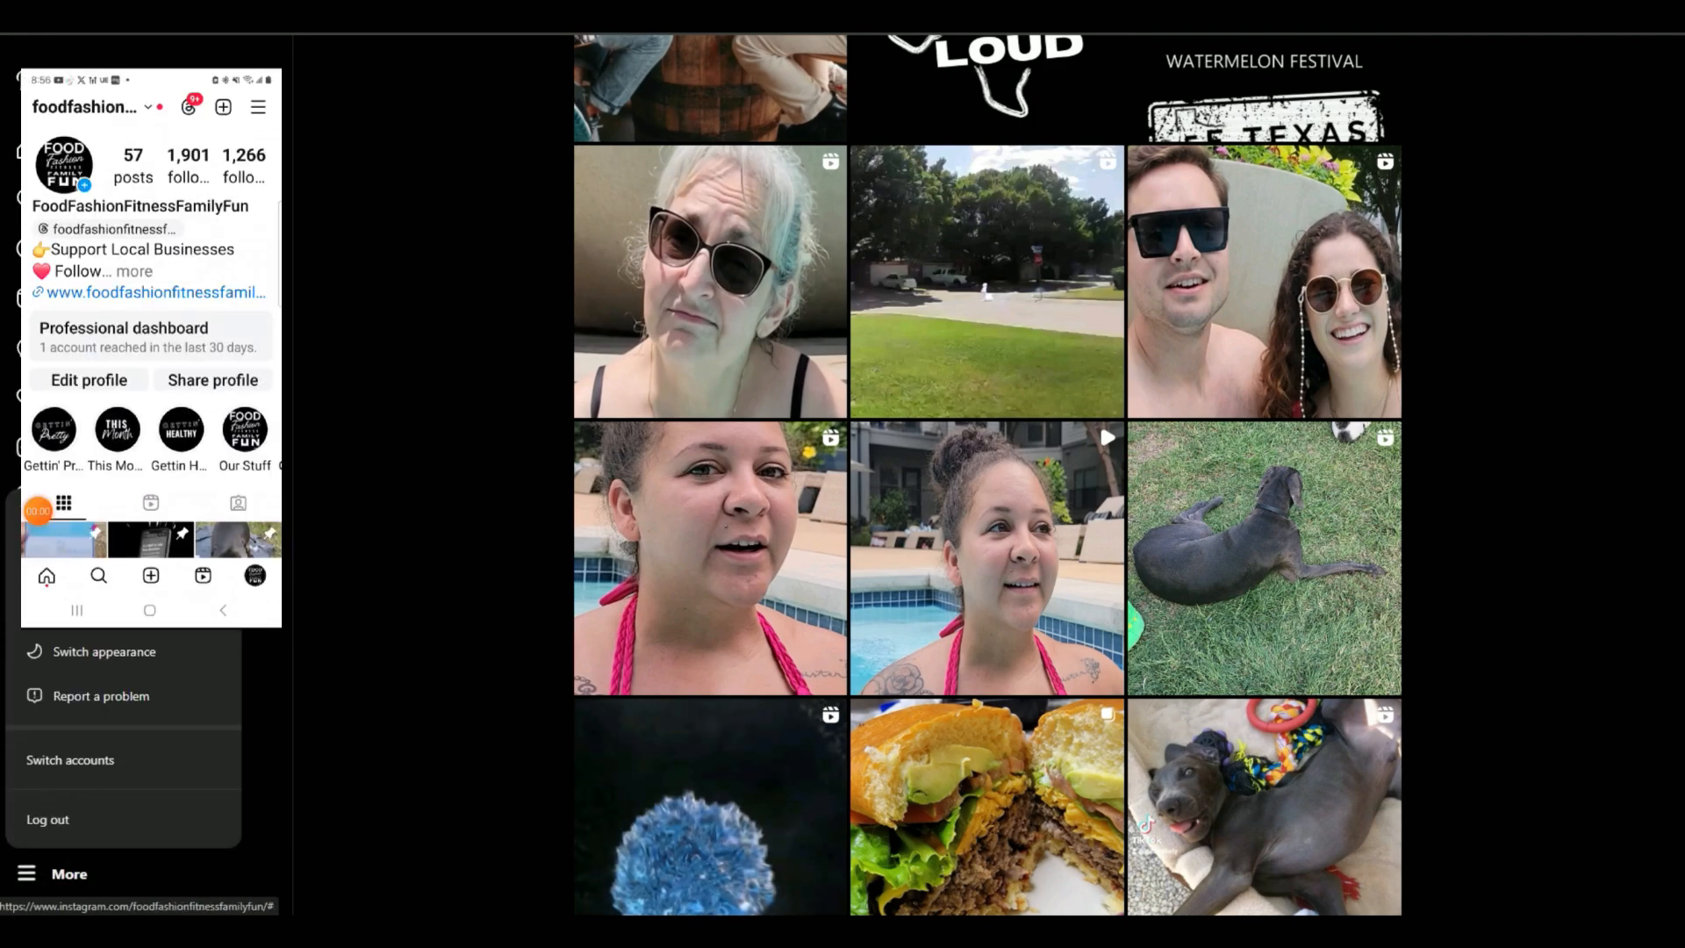
Step: Check in Account privacy settings that the Private account toggle is off
{"action": "left_click", "coordinate": [258, 107]}
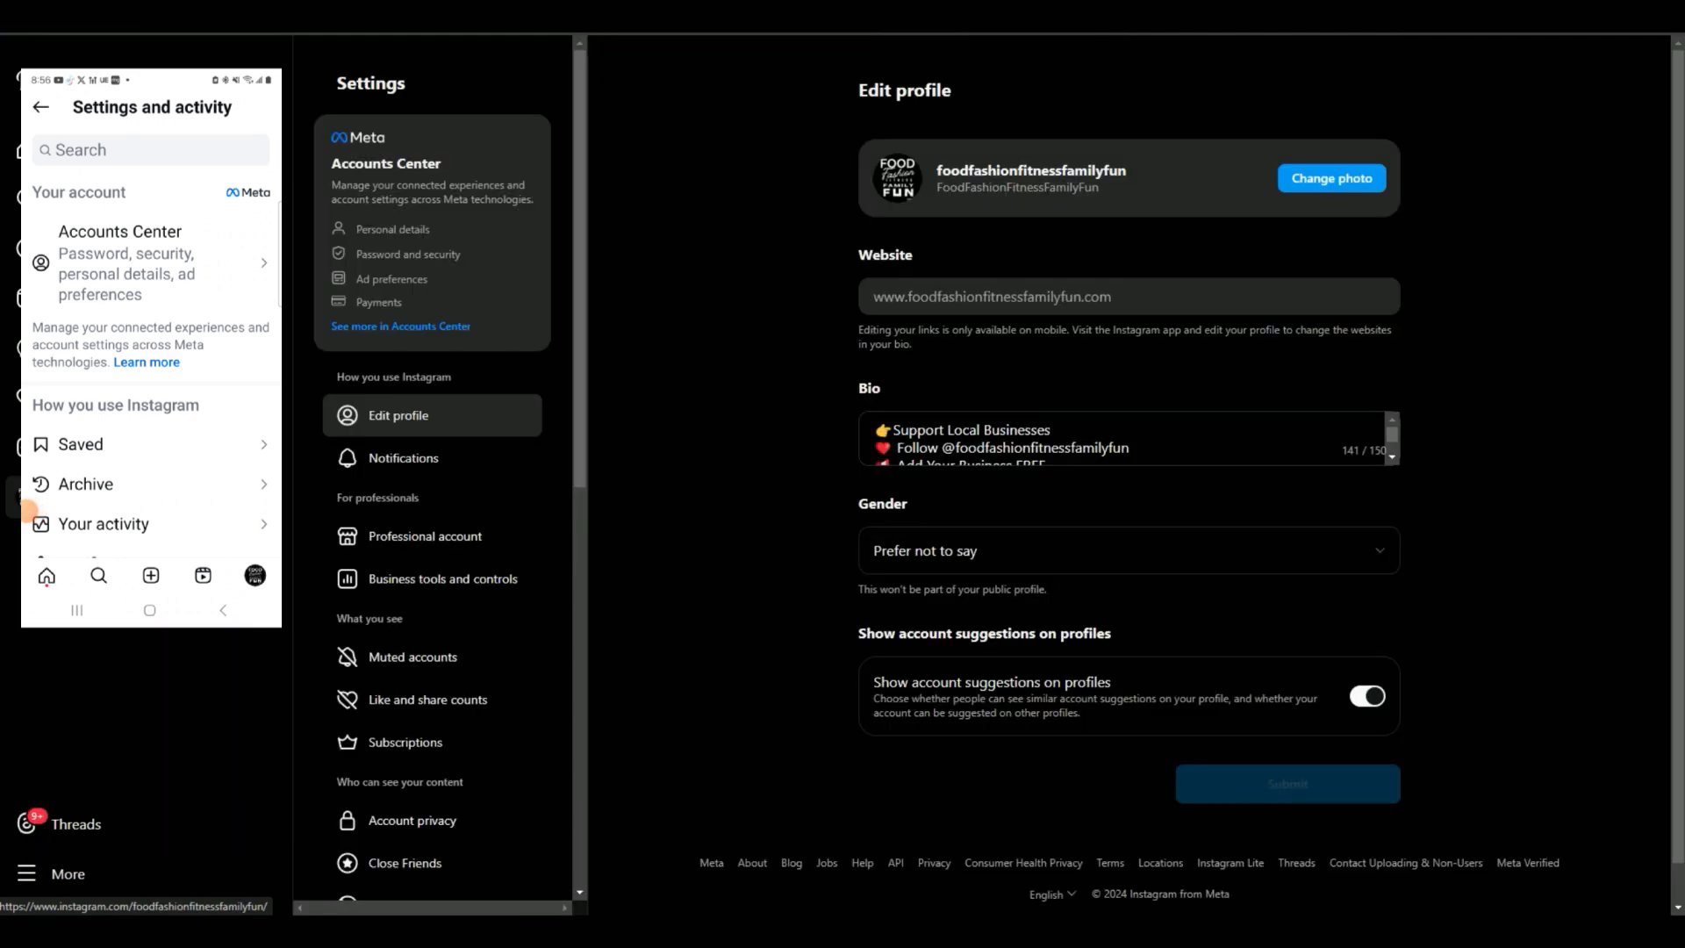
{"action": "scroll", "scroll_direction": "down", "scroll_amount": 3}
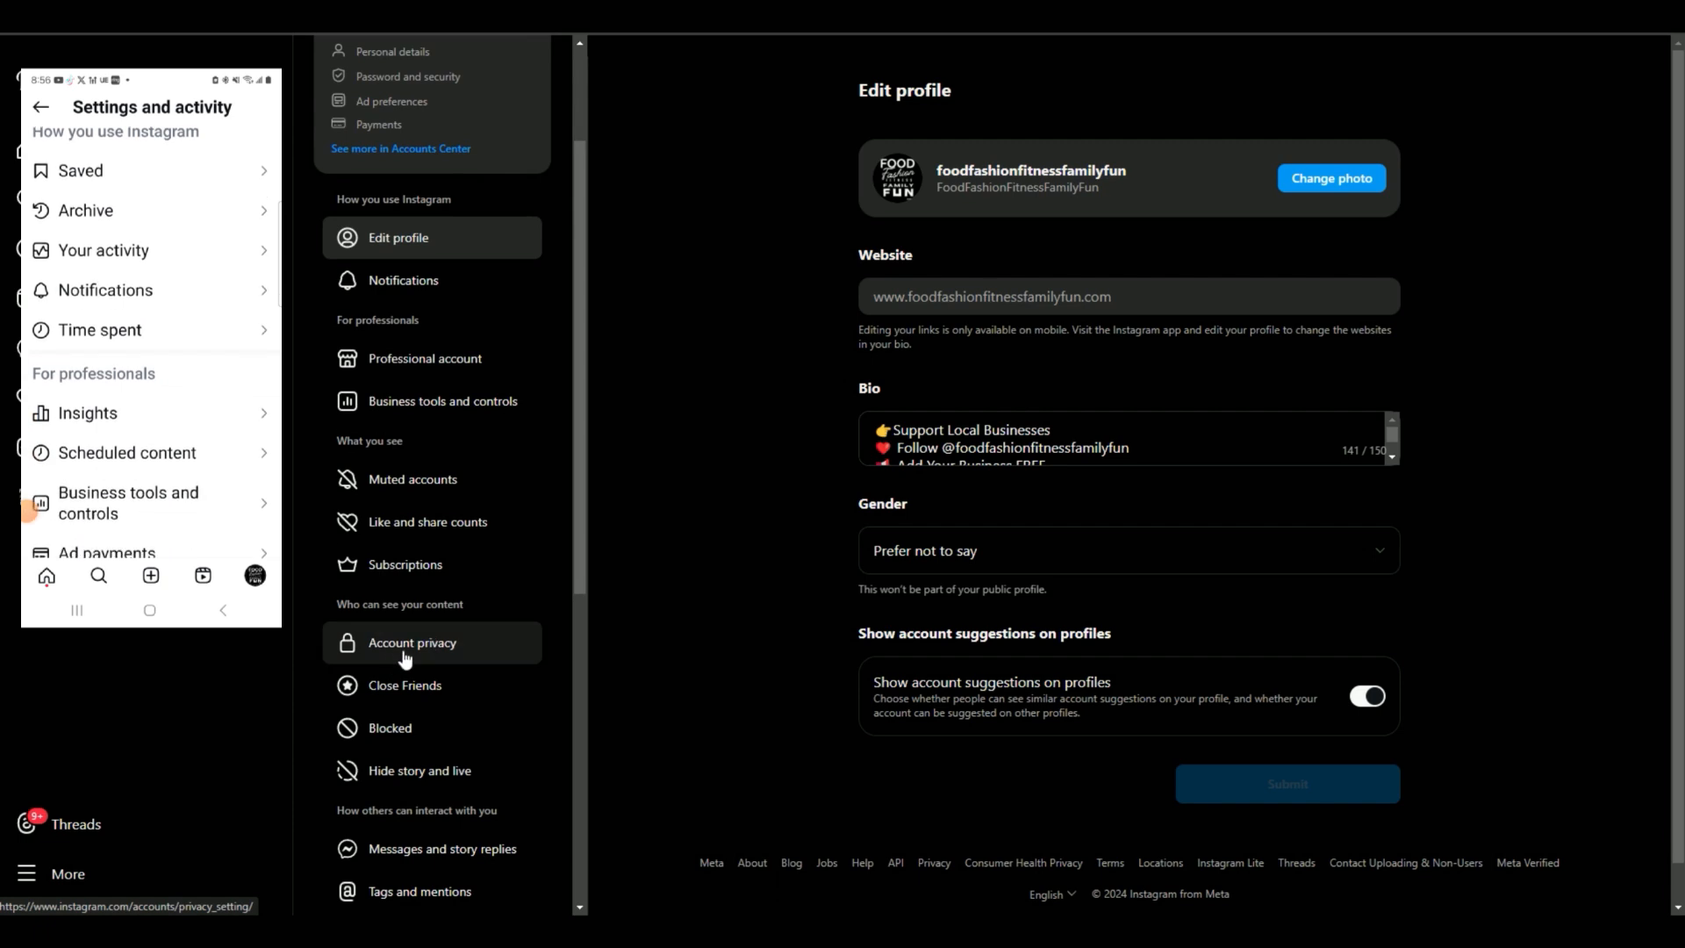
{"action": "left_click", "coordinate": [411, 642]}
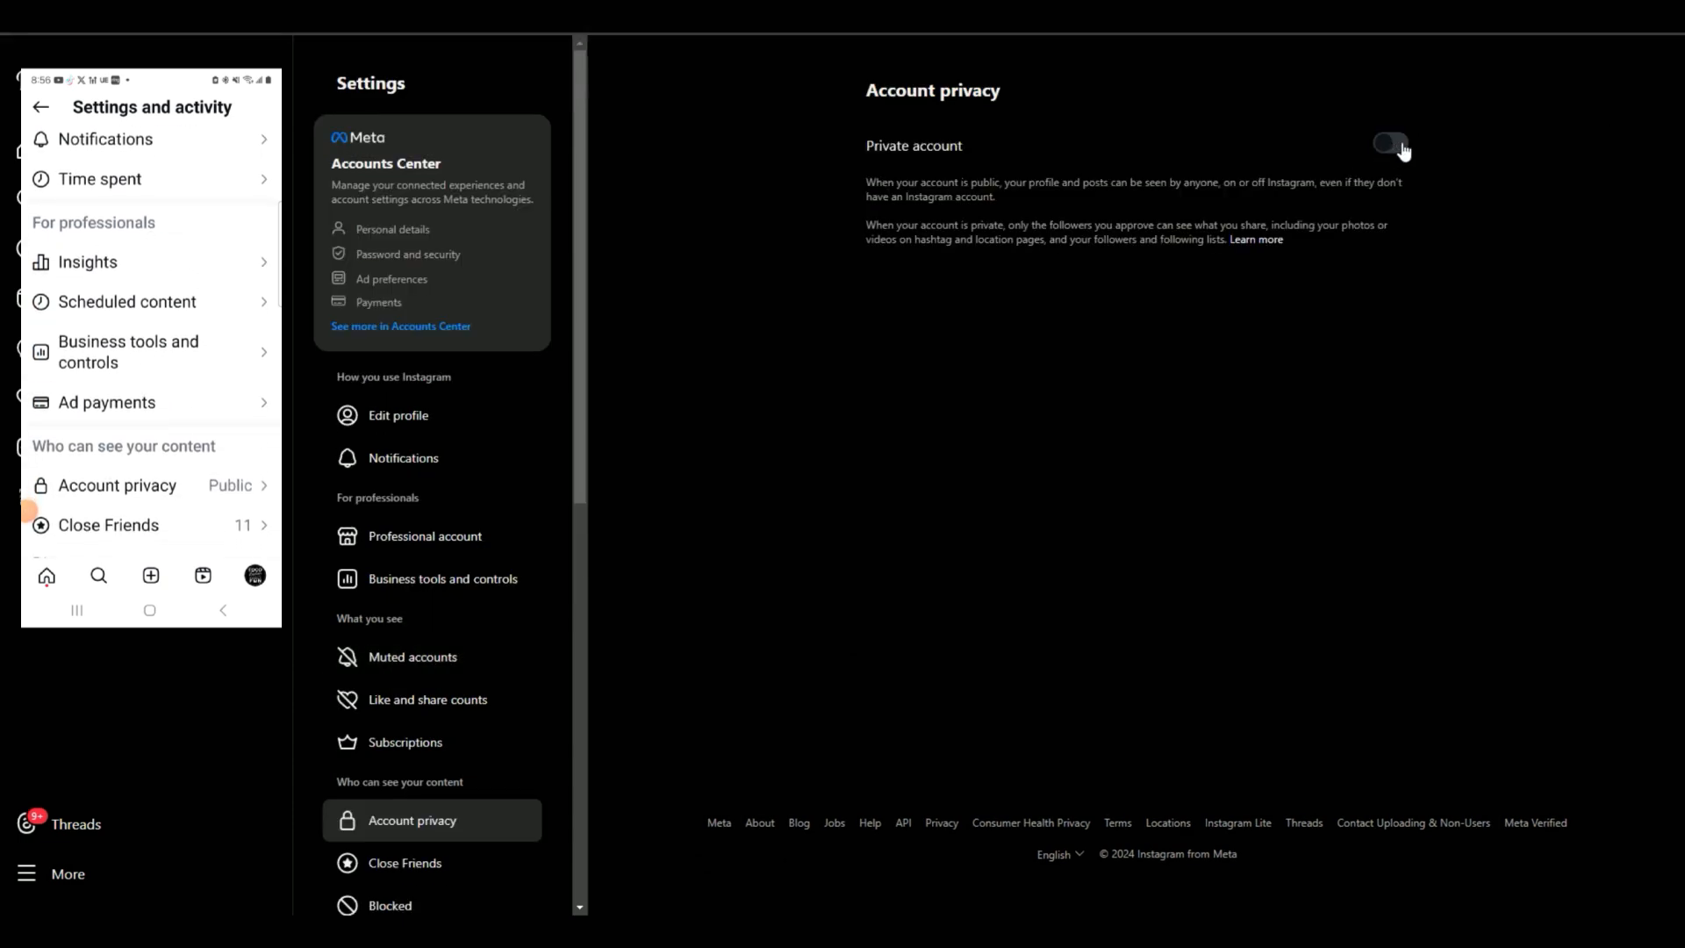
{"action": "scroll", "scroll_direction": "down", "scroll_amount": 3}
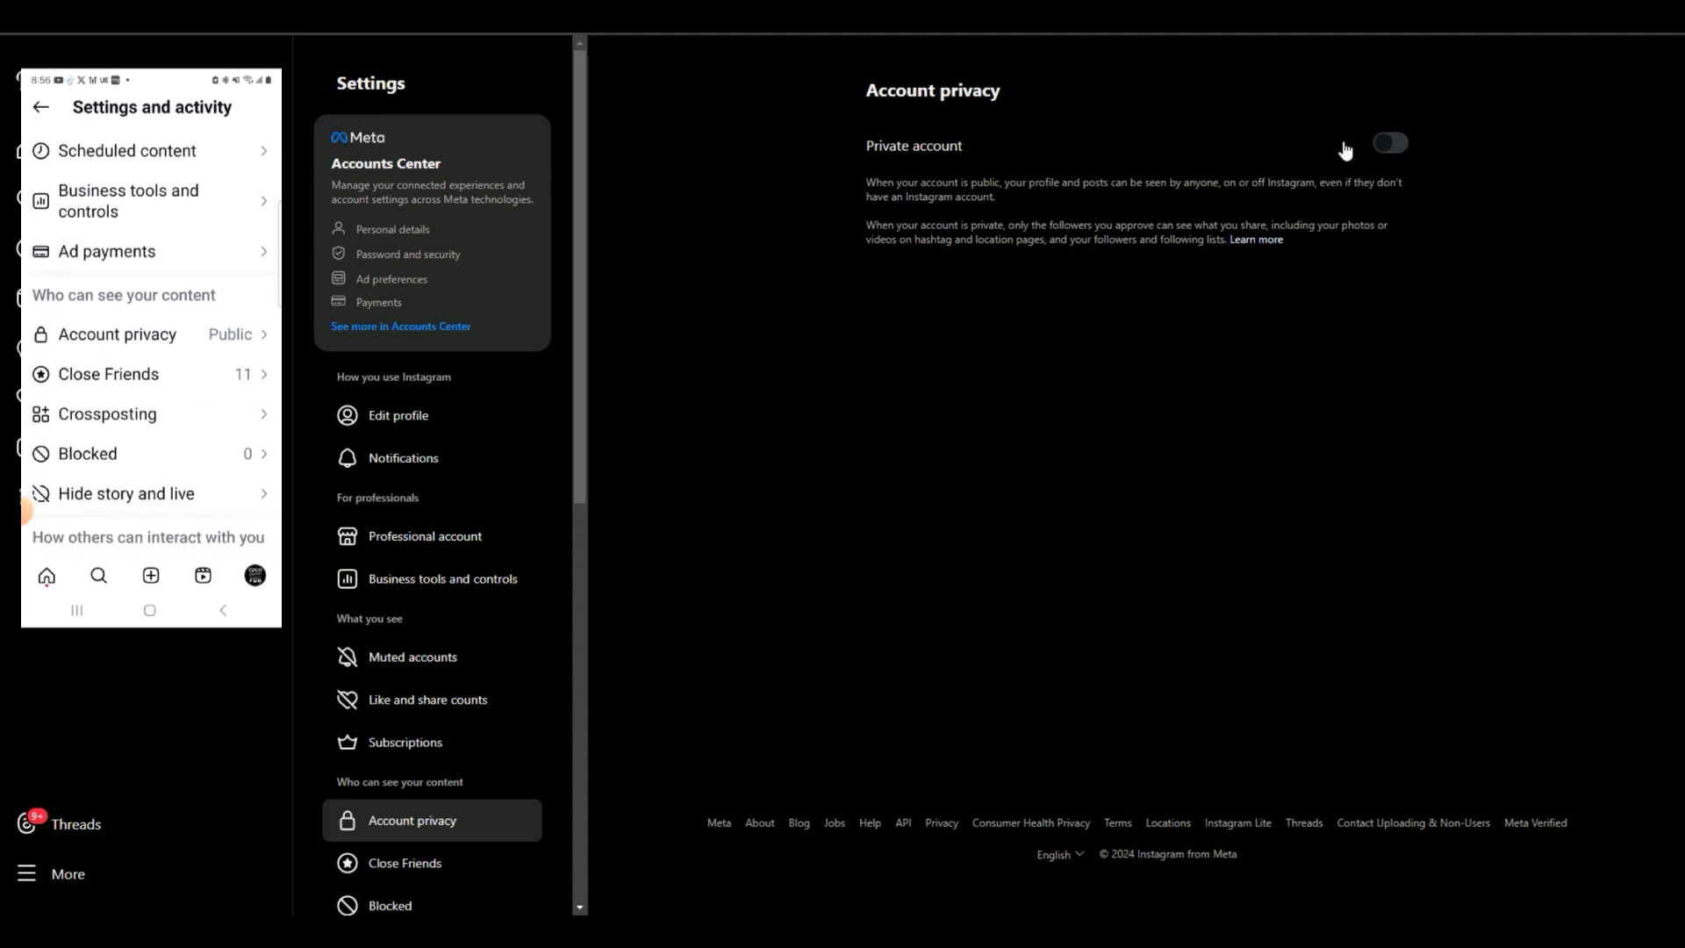
{"action": "left_click", "coordinate": [118, 333]}
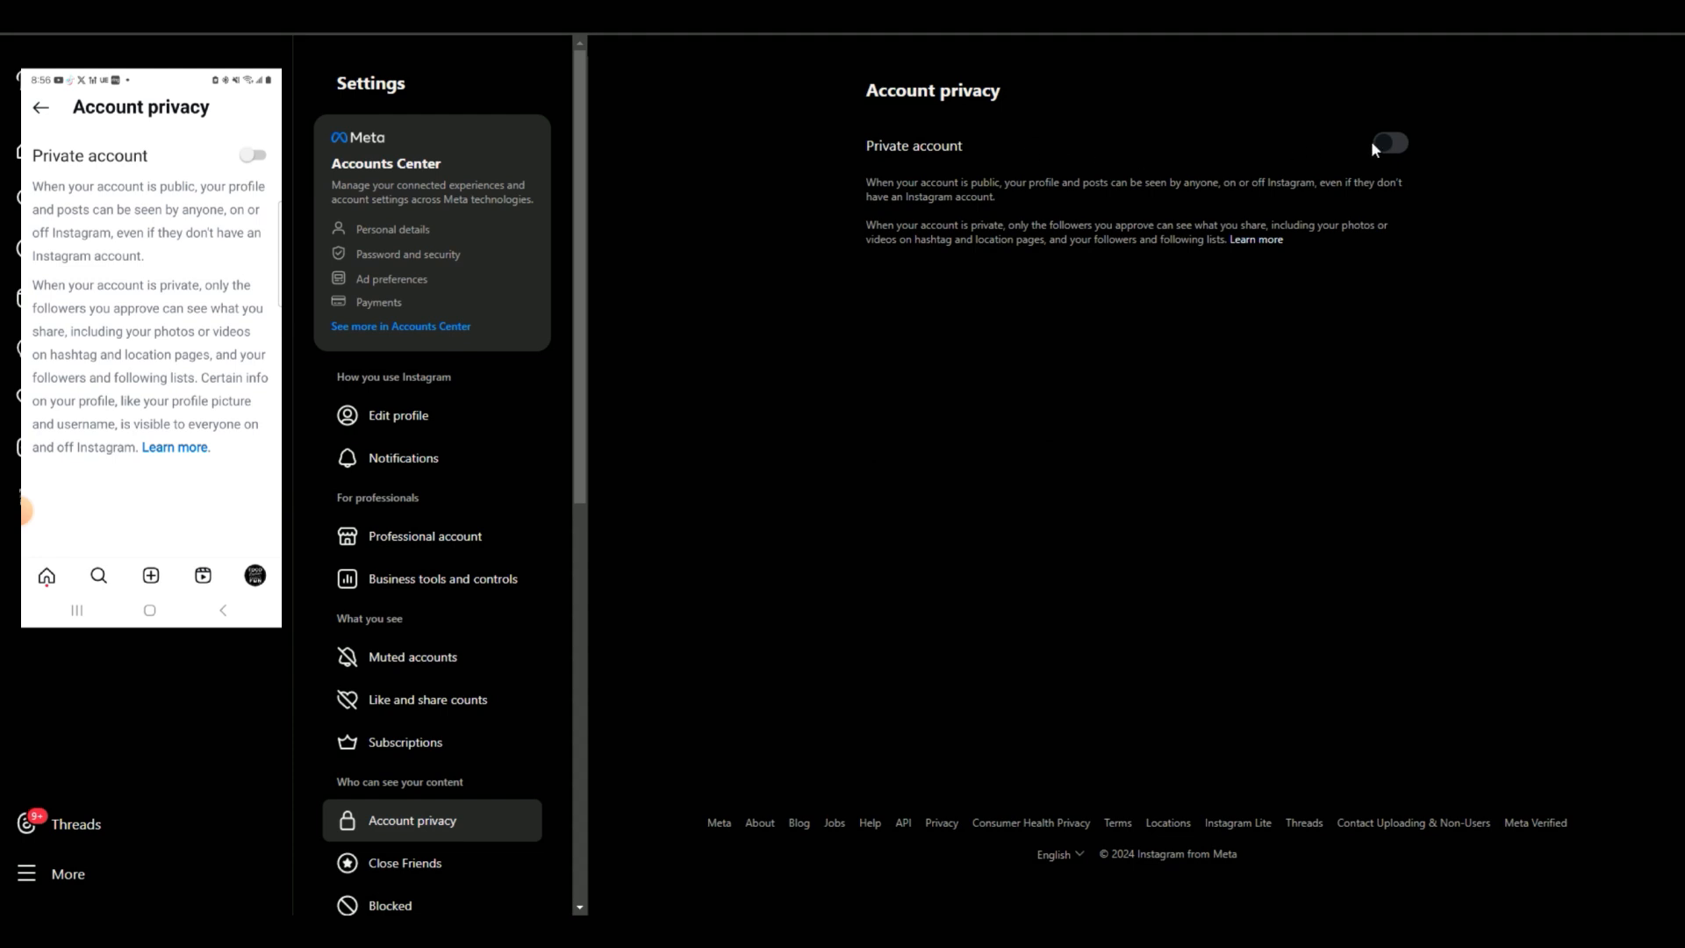
Step: Scroll the settings and move on to Sharing and remixes
{"action": "scroll", "scroll_direction": "down", "scroll_amount": 3}
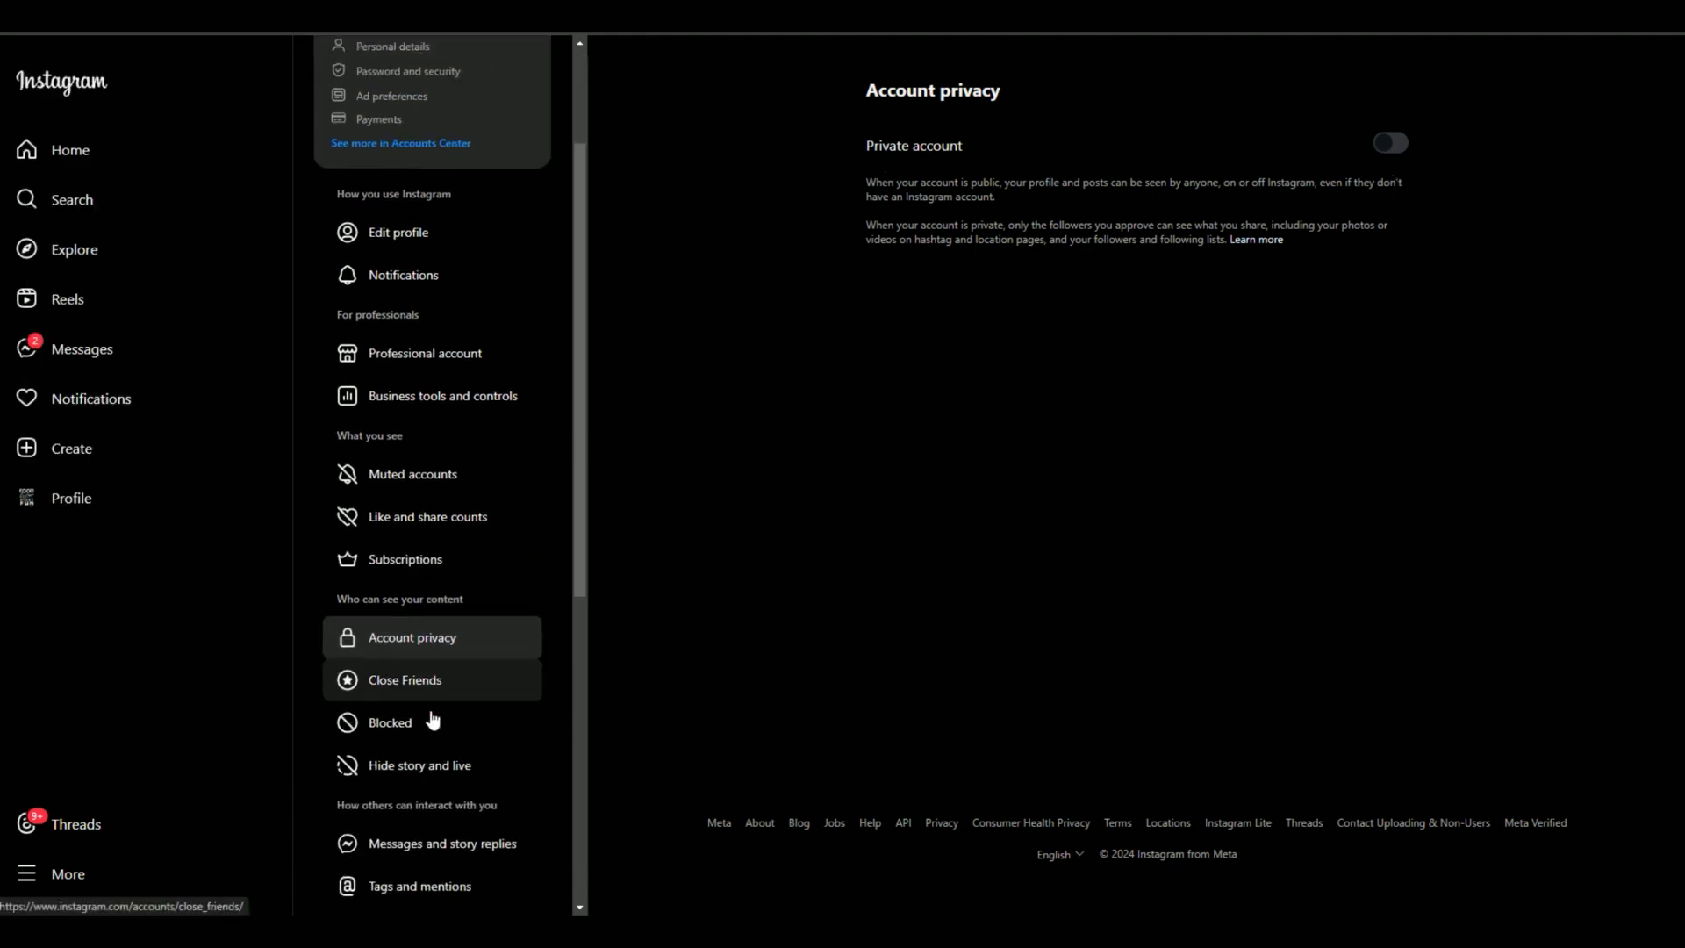
{"action": "scroll", "scroll_direction": "down", "scroll_amount": 3}
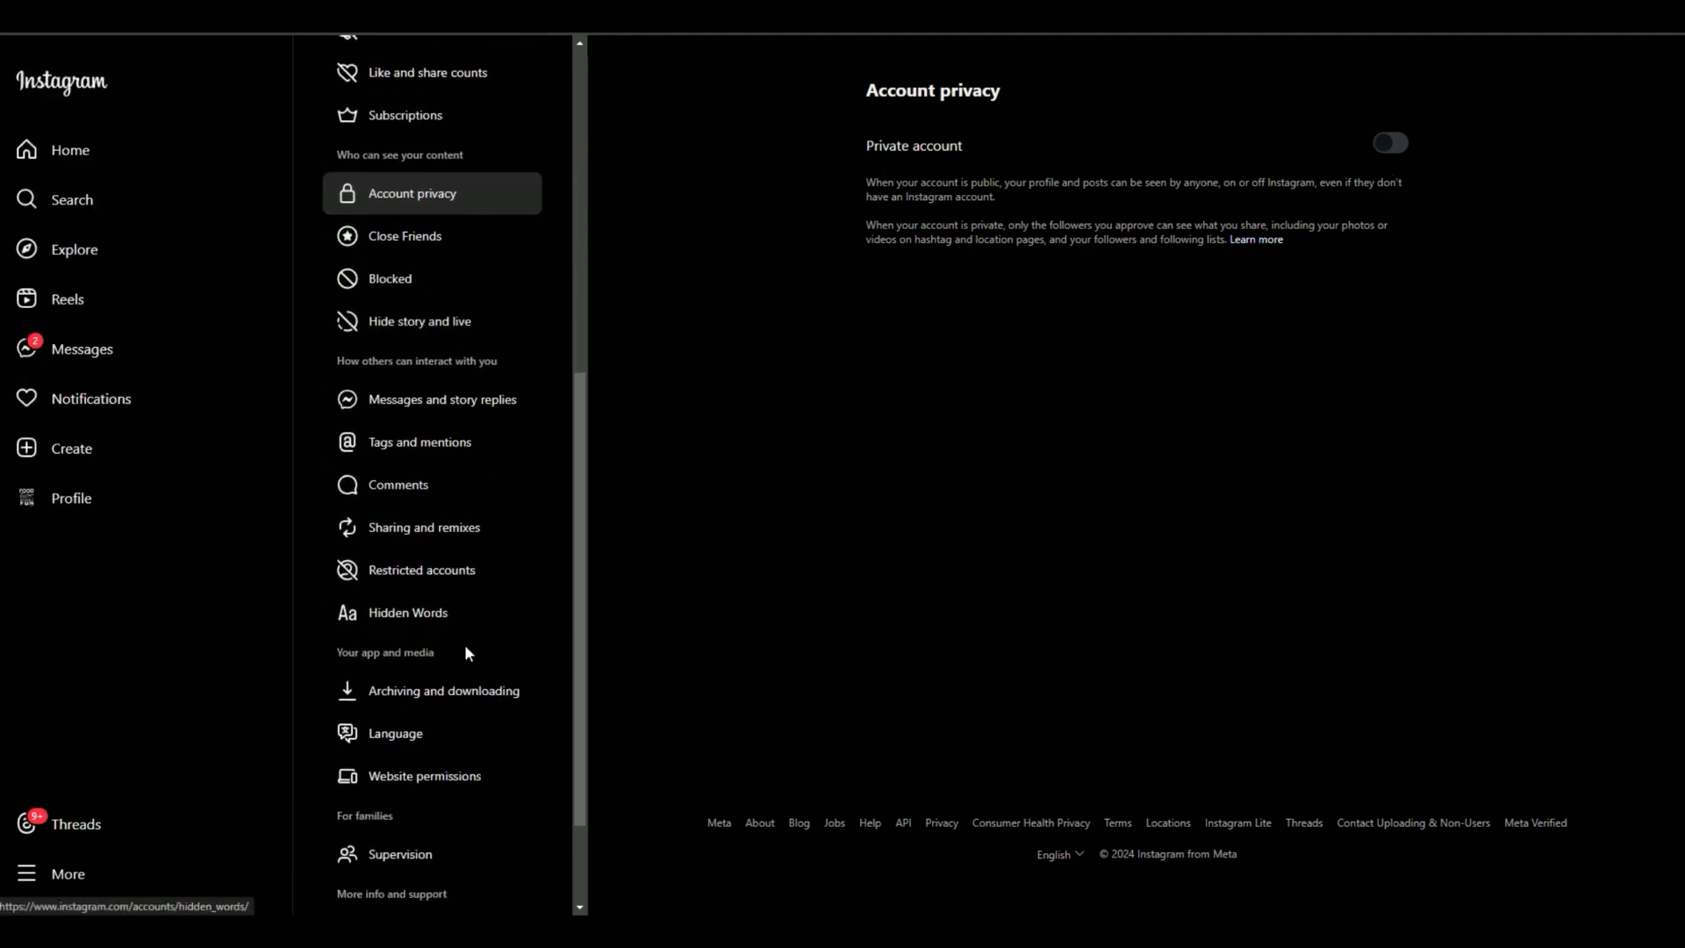
{"action": "left_click", "coordinate": [443, 690]}
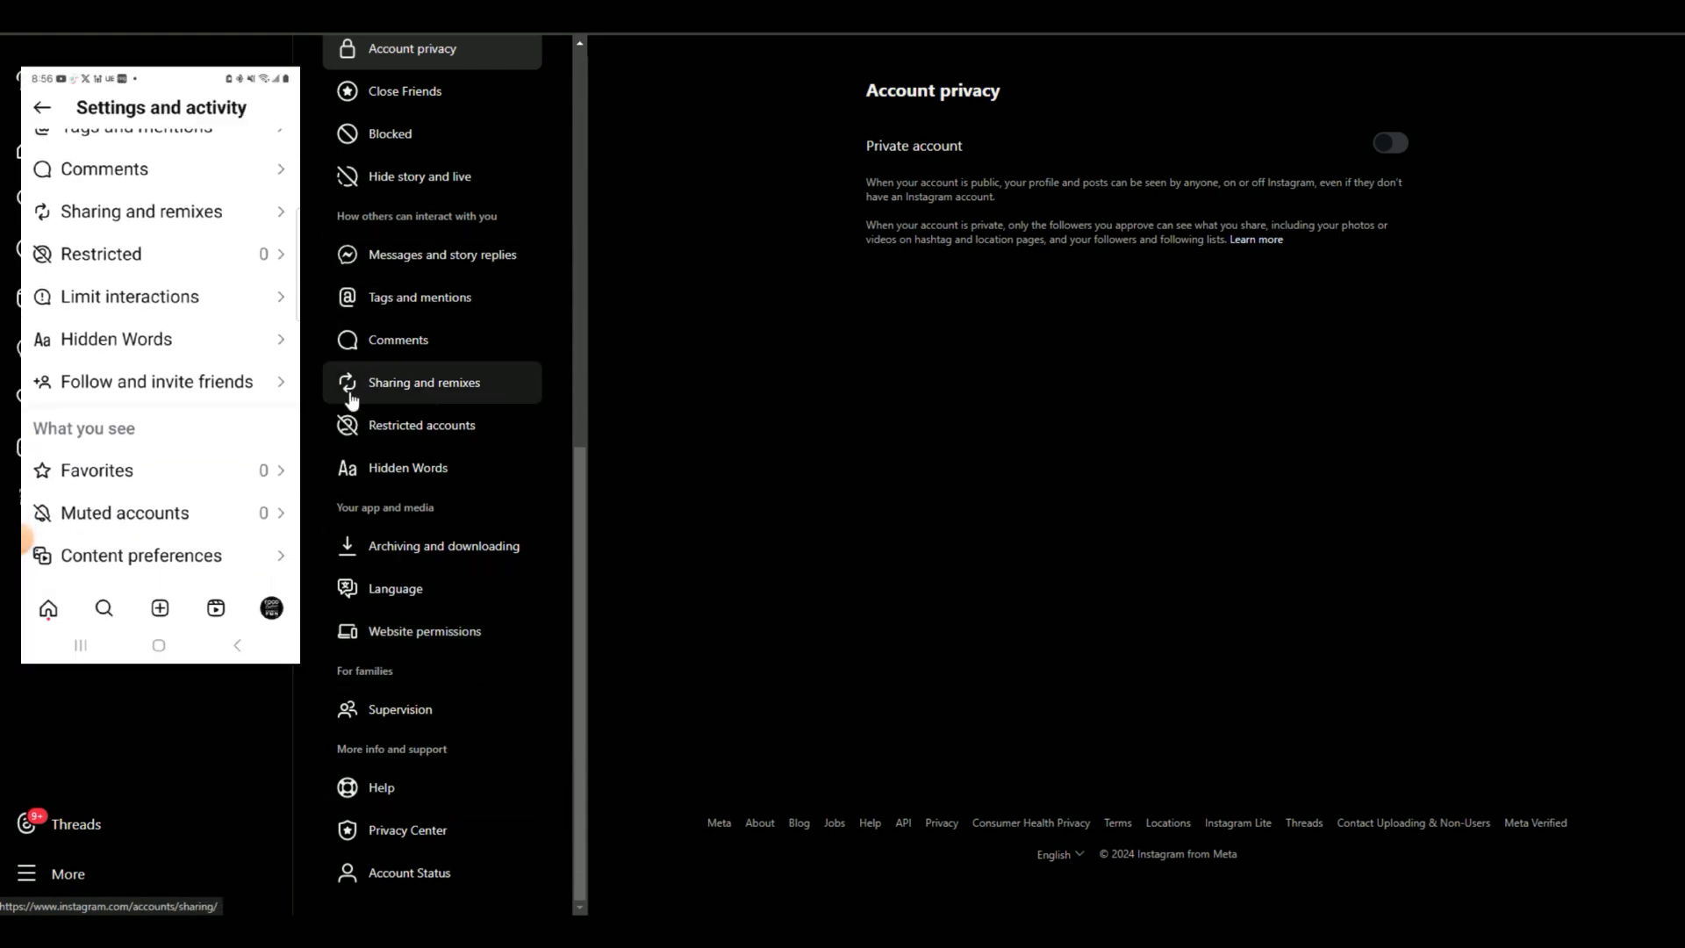
{"action": "left_click", "coordinate": [423, 381]}
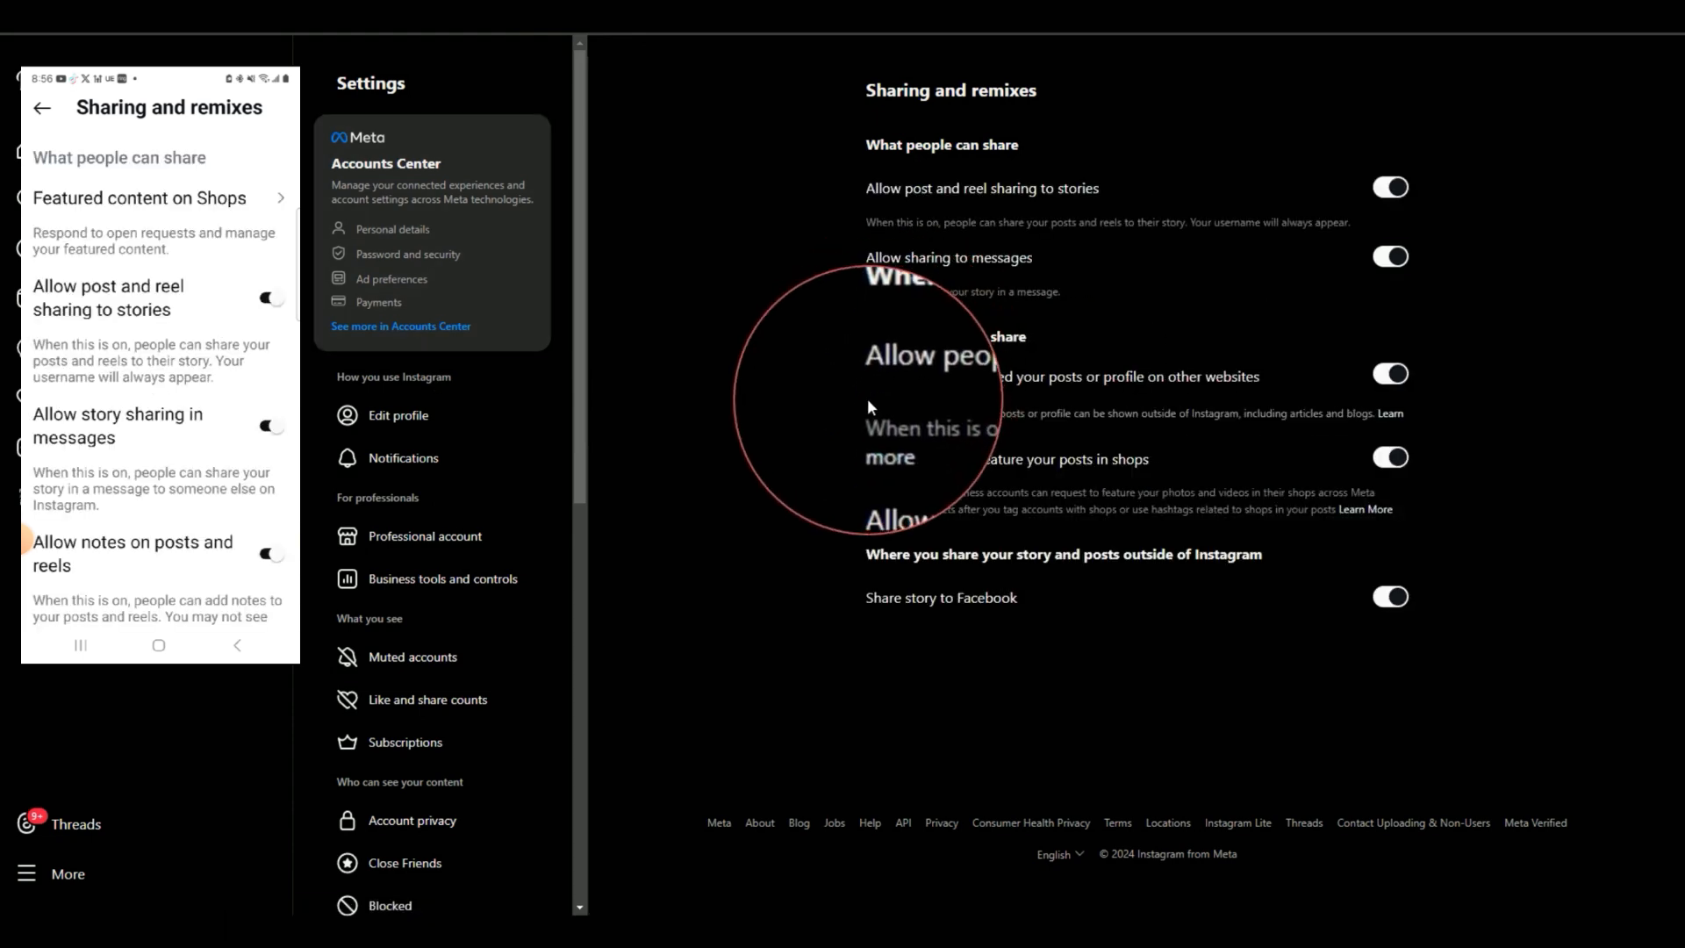
Step: Review the sharing options, keeping 'Allow people to embed your posts' enabled
{"action": "scroll", "scroll_direction": "down", "scroll_amount": 3}
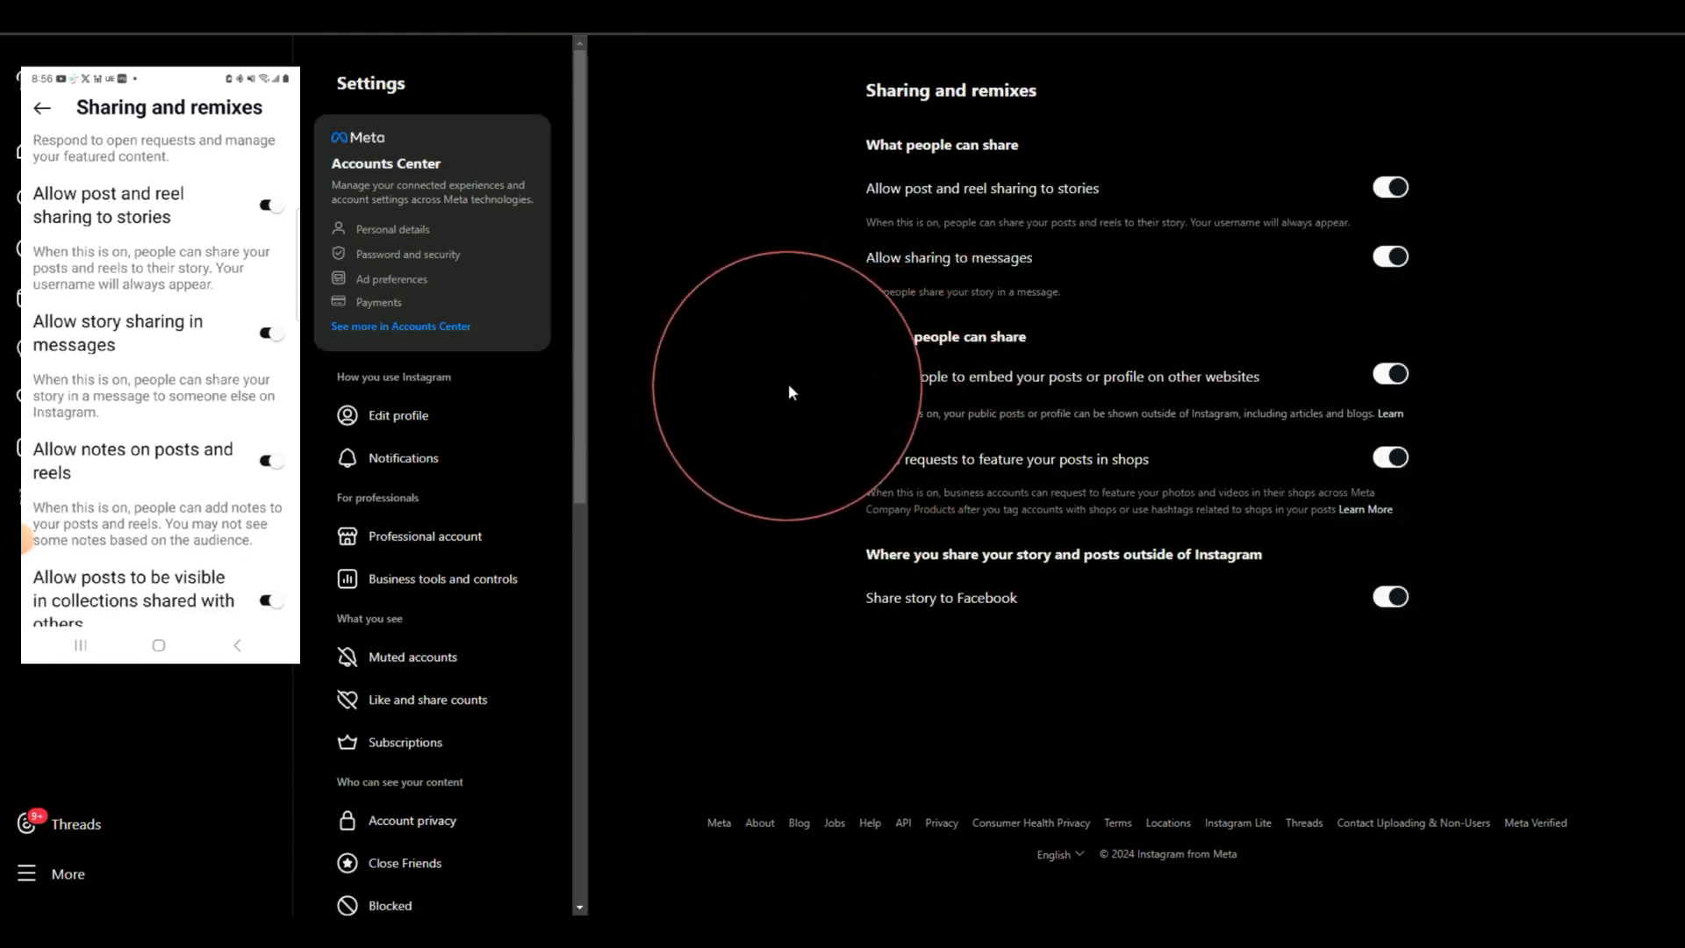
{"action": "scroll", "scroll_direction": "down", "scroll_amount": 3}
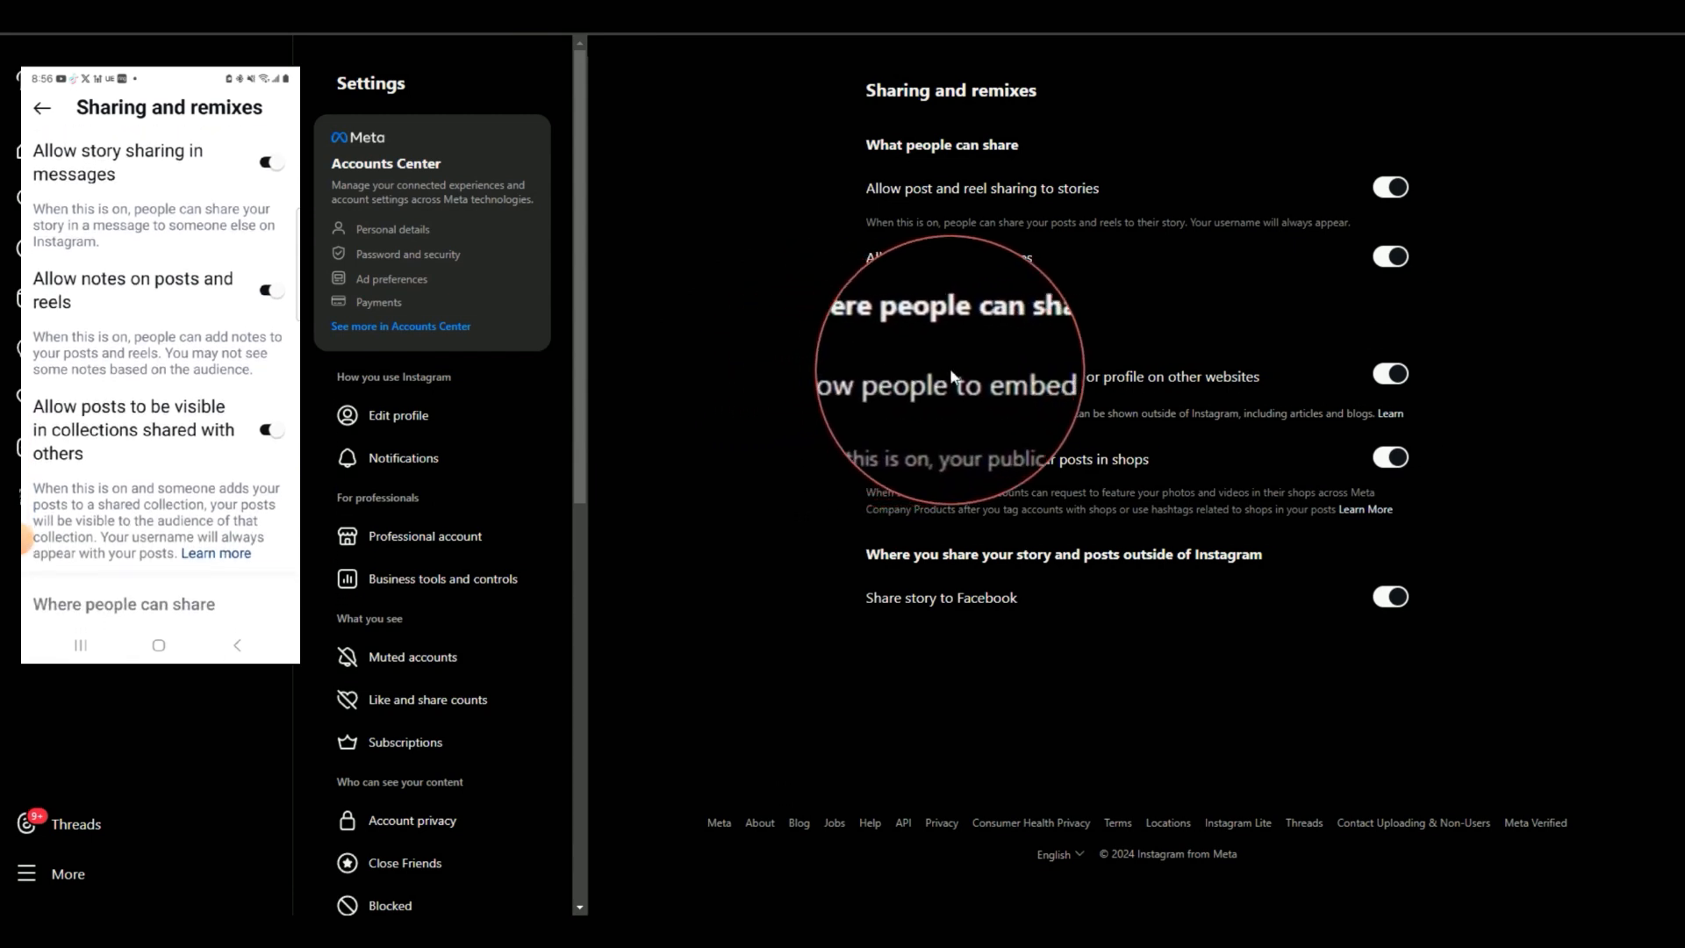
{"action": "scroll", "scroll_direction": "down", "scroll_amount": 3}
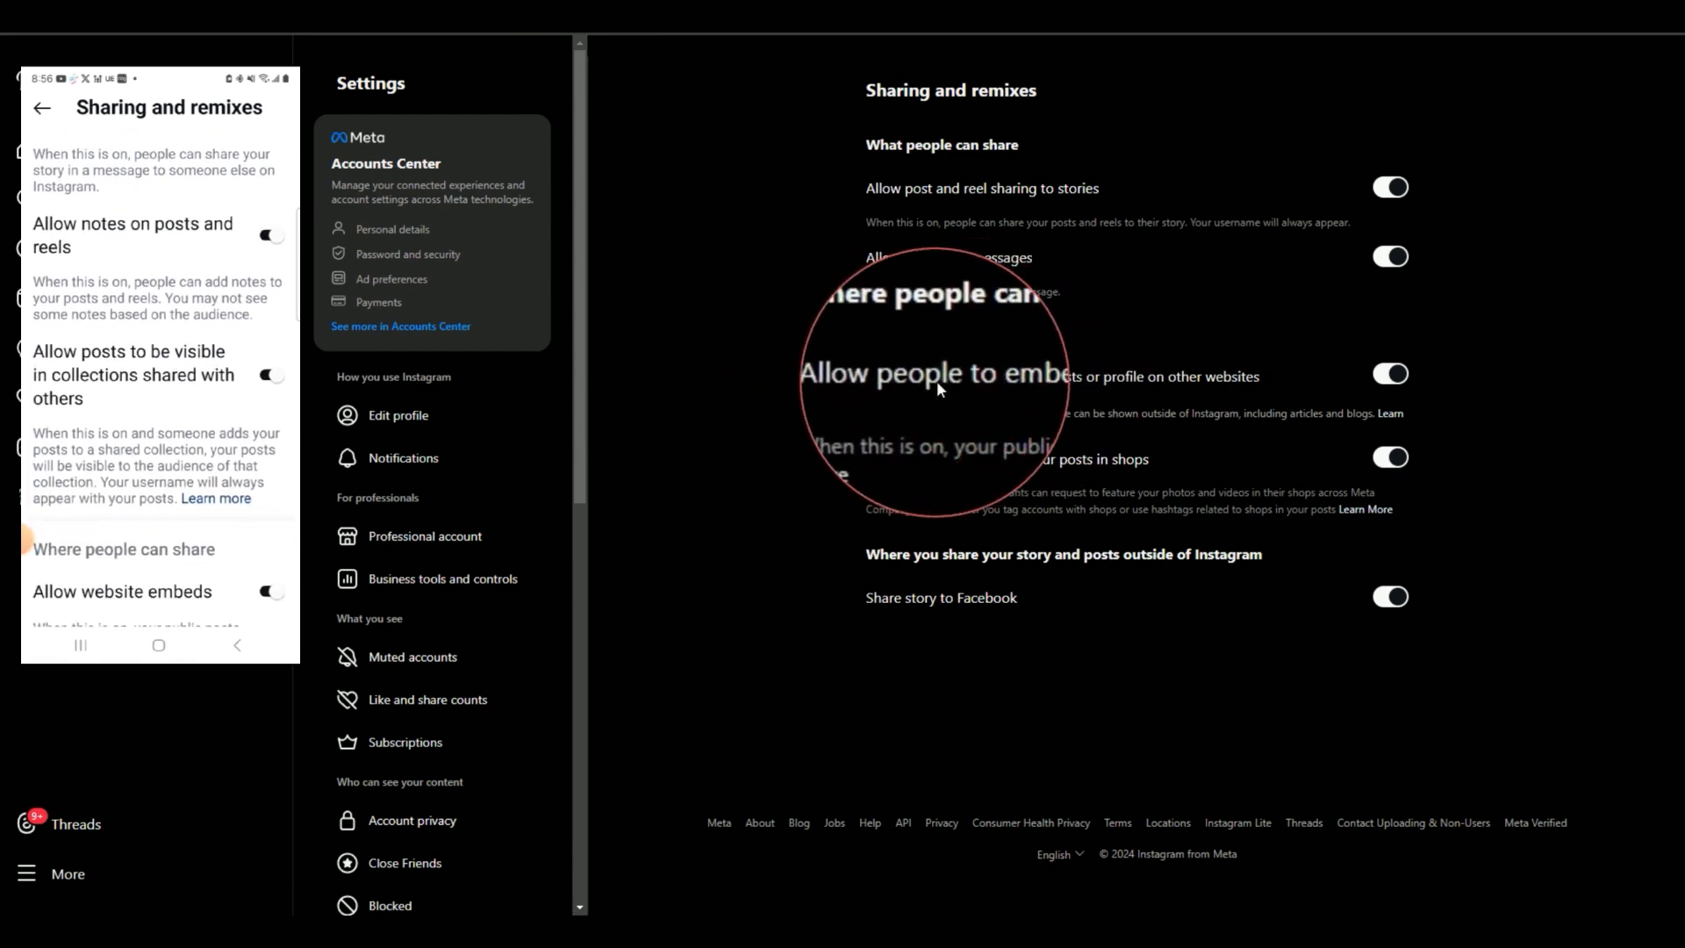
{"action": "scroll", "scroll_direction": "down", "scroll_amount": 3}
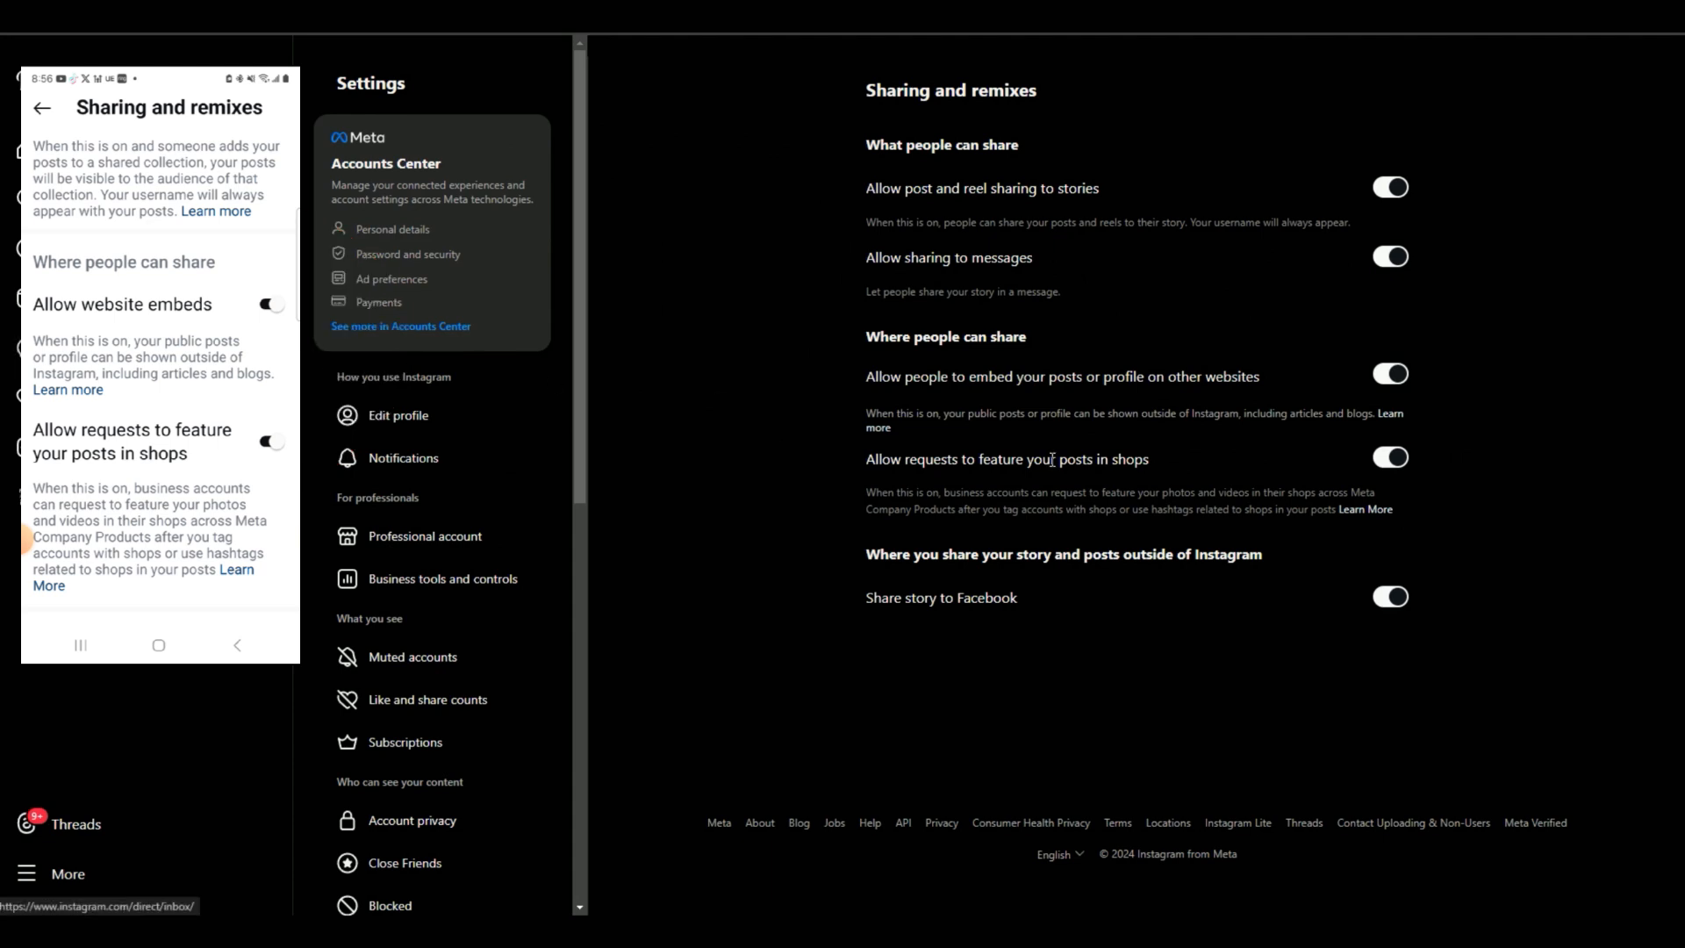
{"action": "mouse_move", "coordinate": [927, 299]}
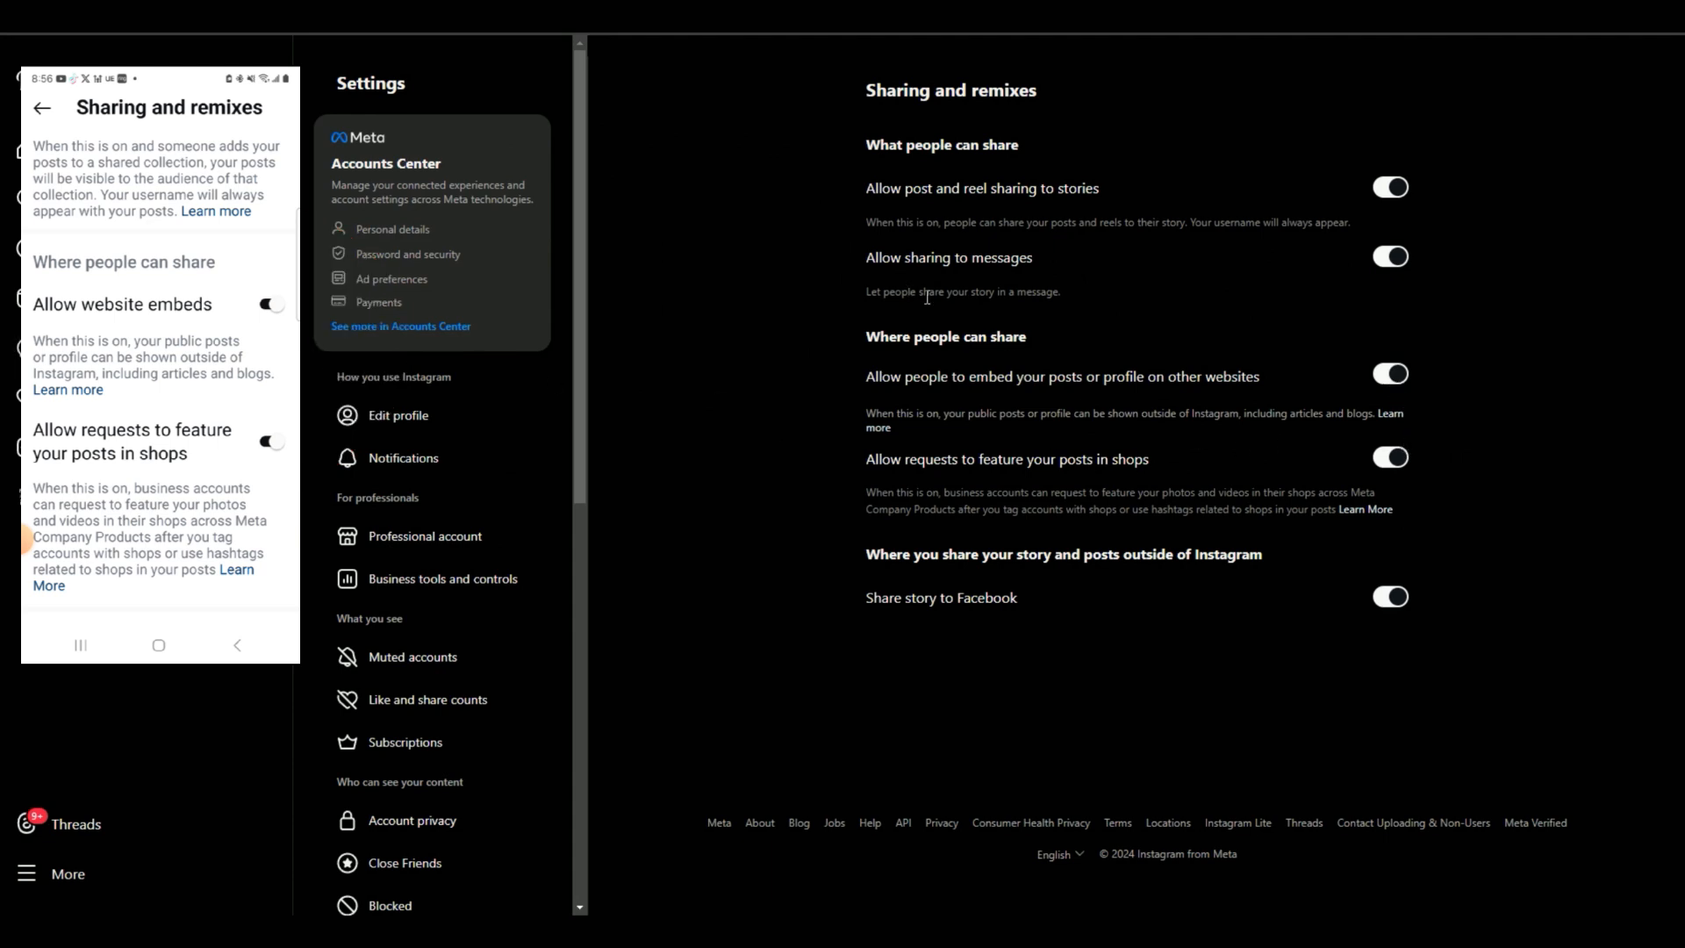
{"action": "left_click", "coordinate": [267, 304]}
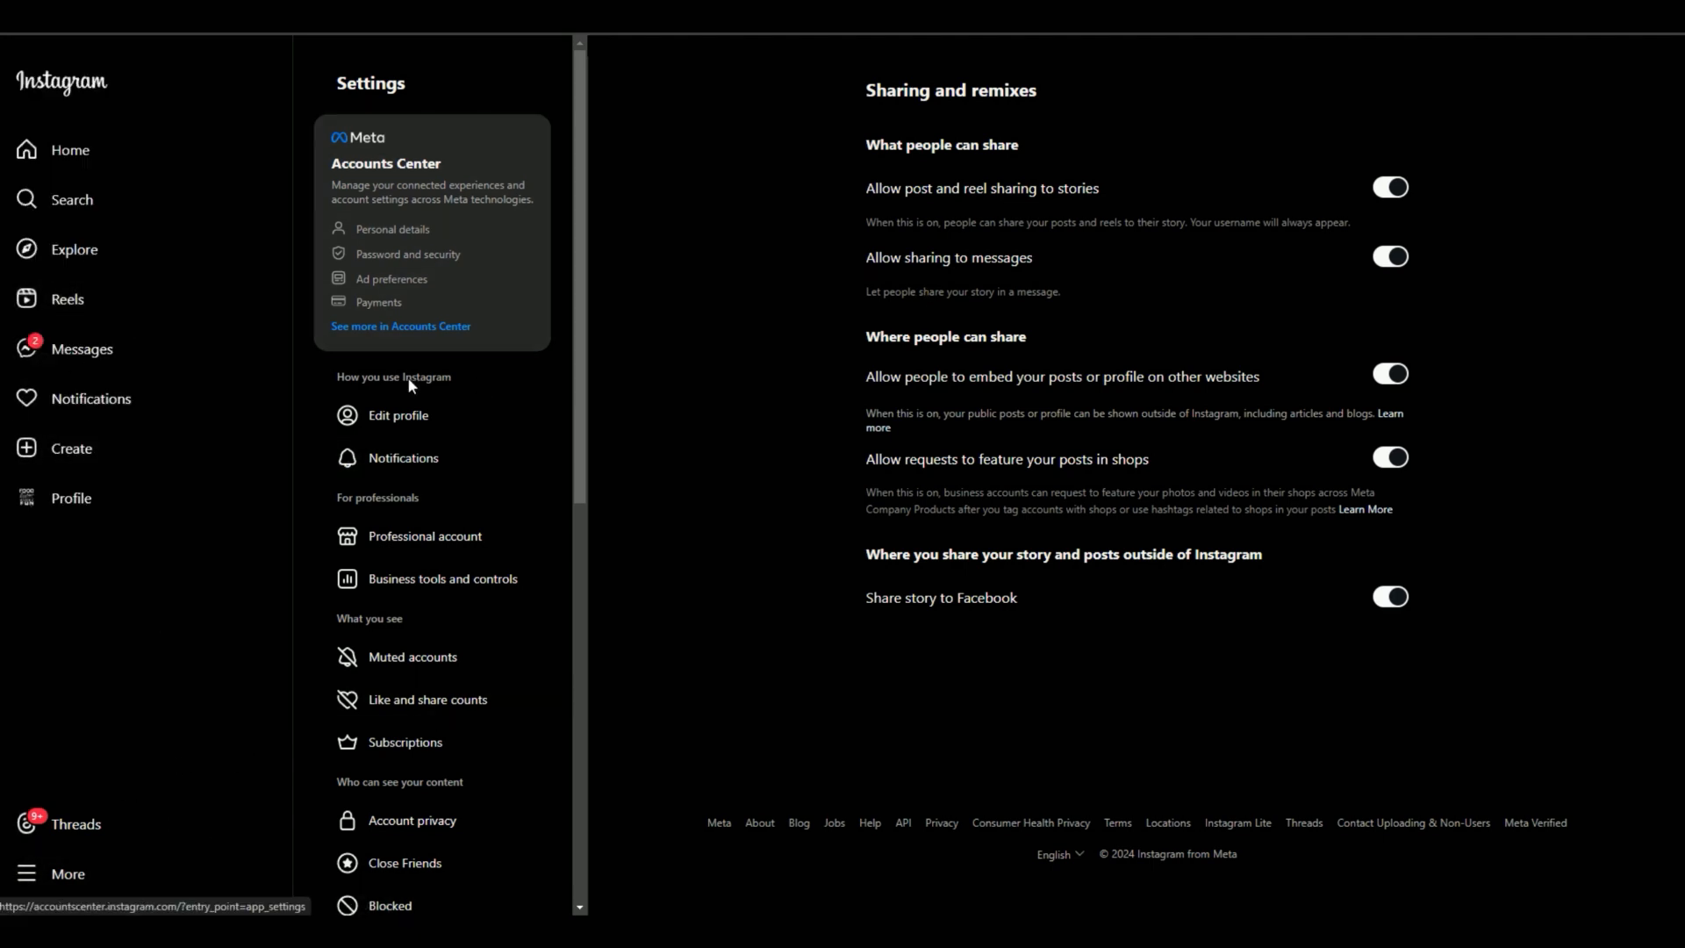
Step: Glance at Edit profile, then return to the foodfashionfitnessfamilyfun profile page
{"action": "left_click", "coordinate": [398, 414]}
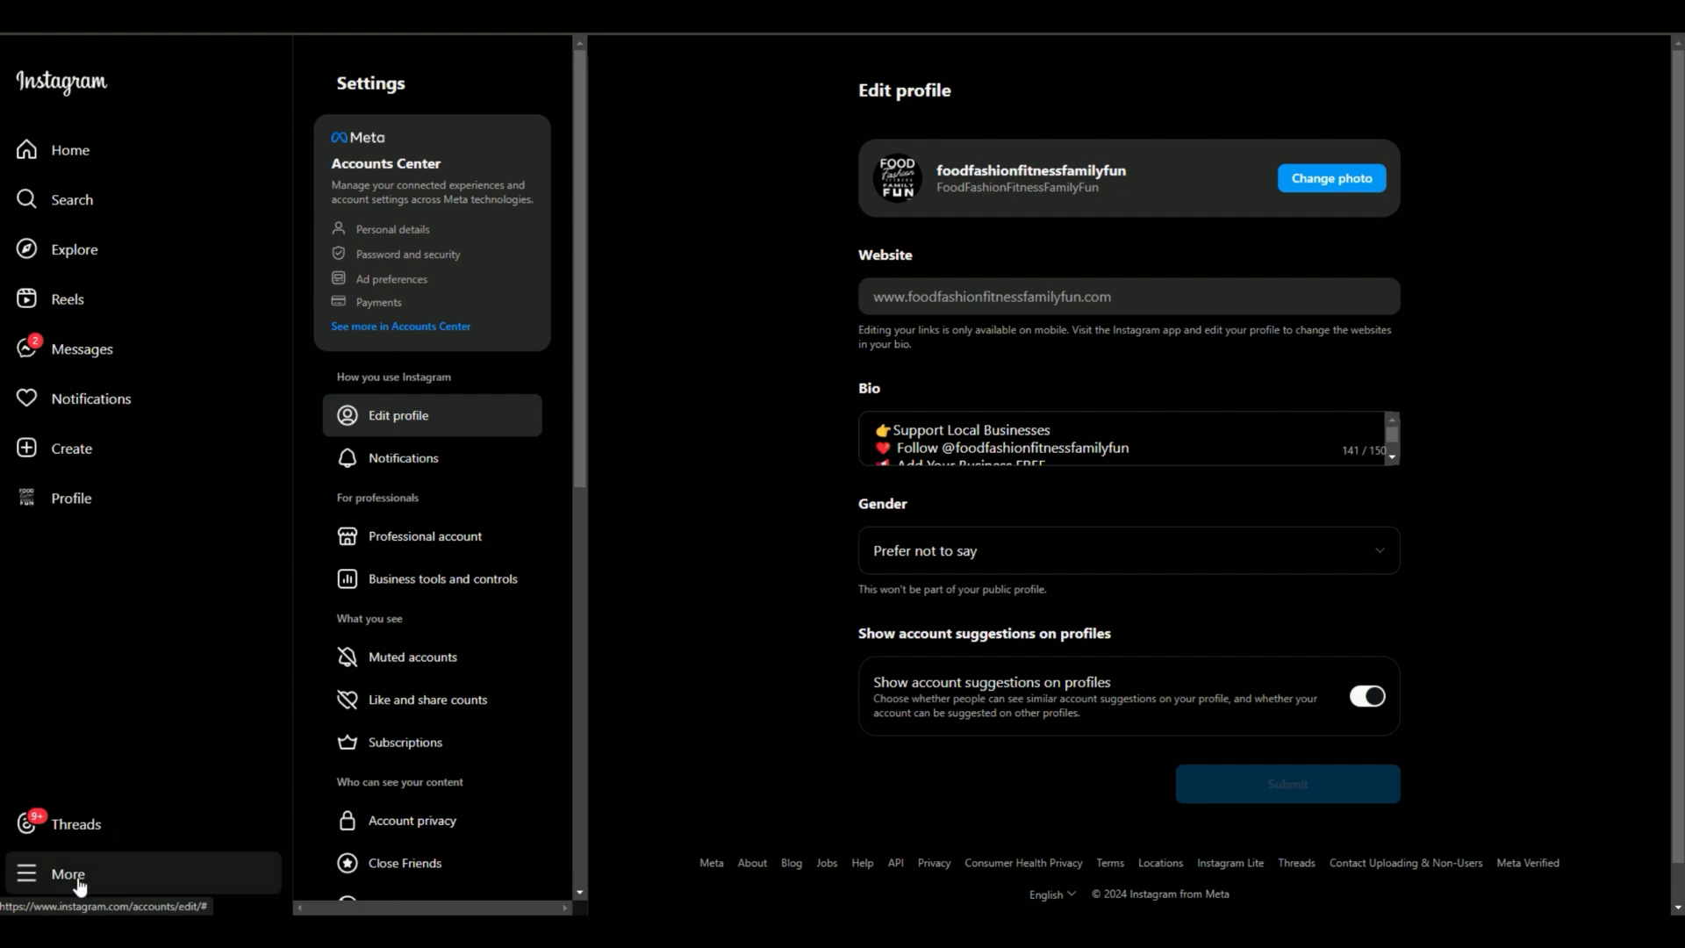
{"action": "scroll", "scroll_direction": "down", "scroll_amount": 3}
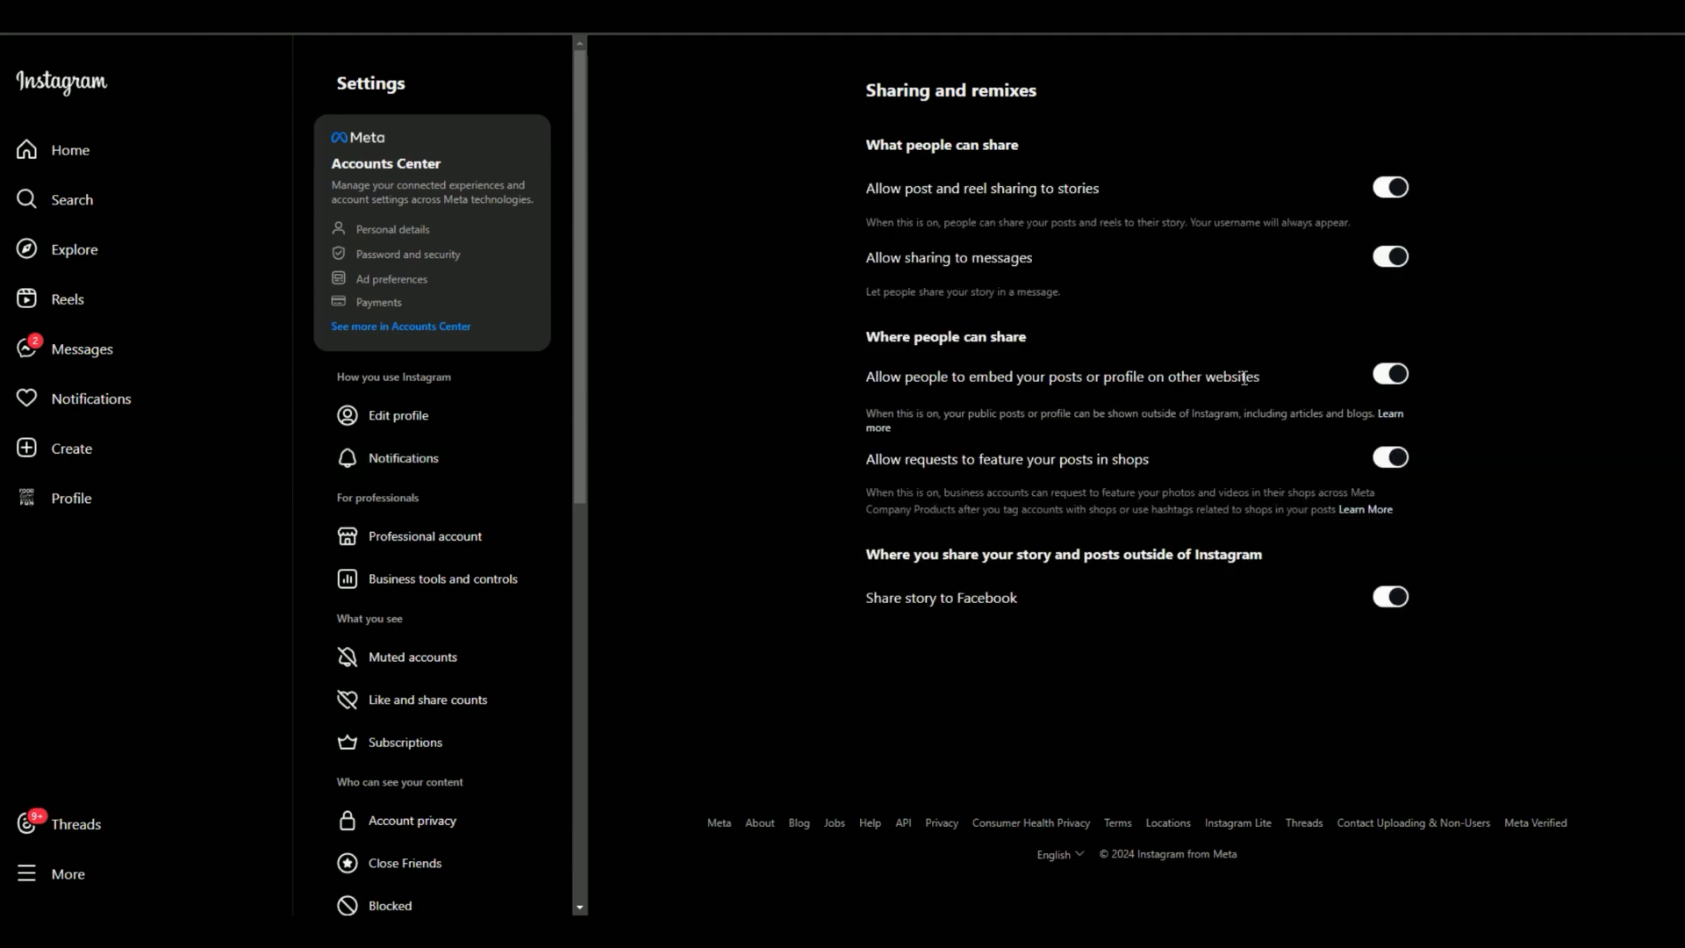
{"action": "mouse_move", "coordinate": [1269, 388]}
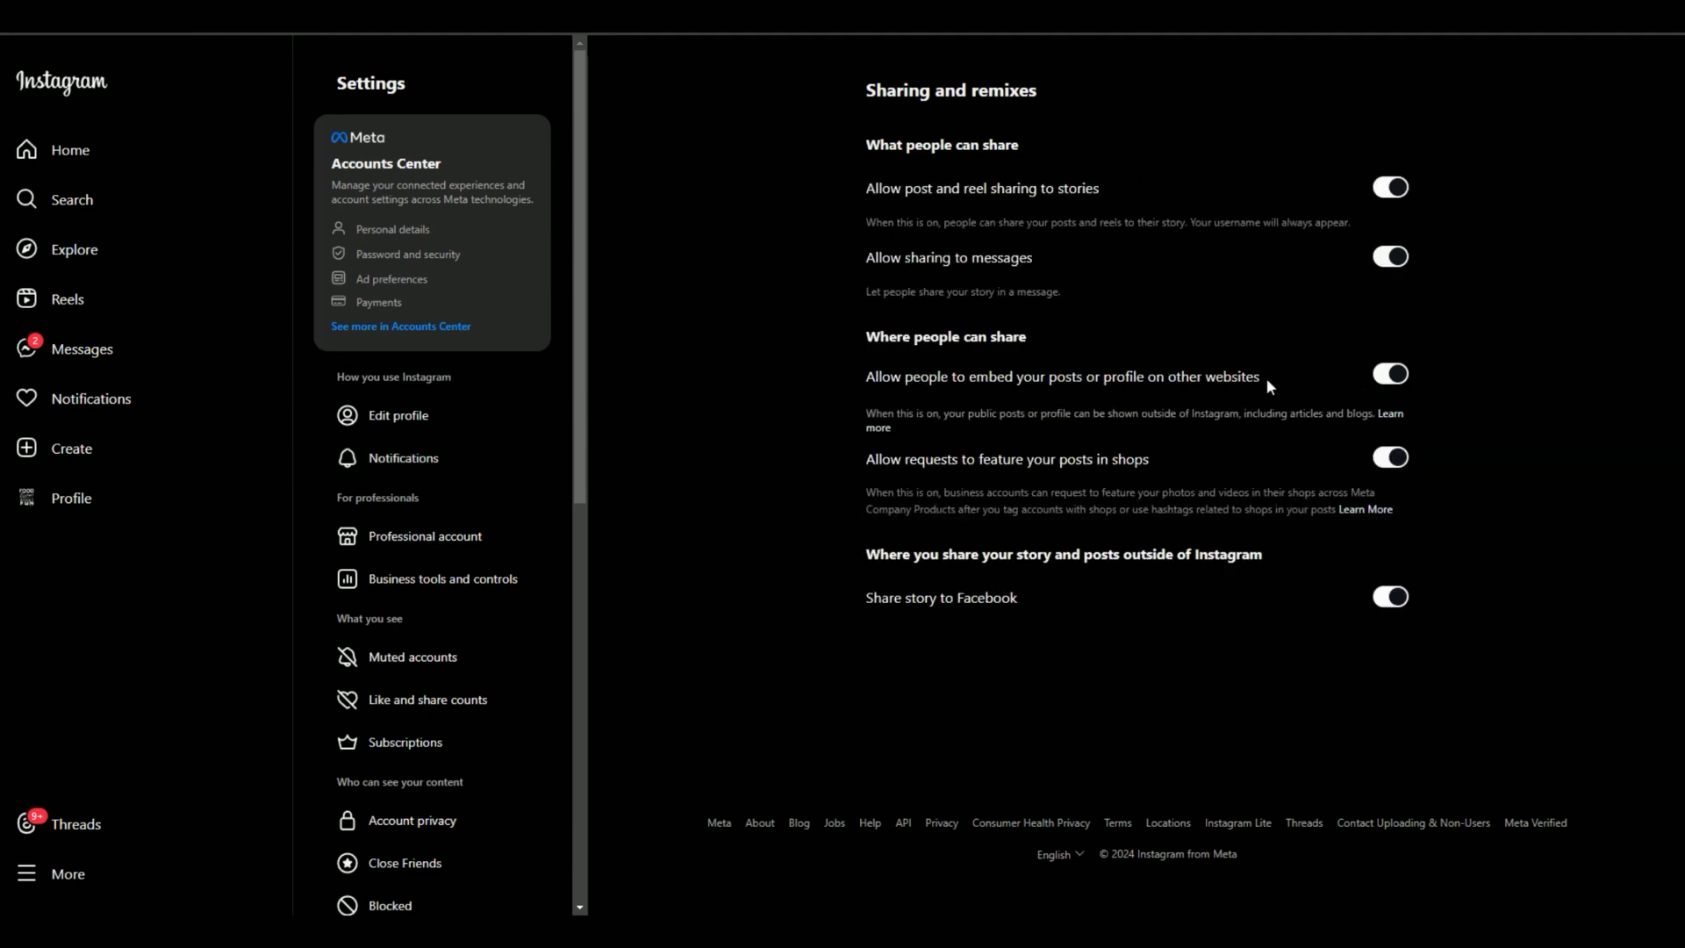
{"action": "mouse_move", "coordinate": [1323, 164]}
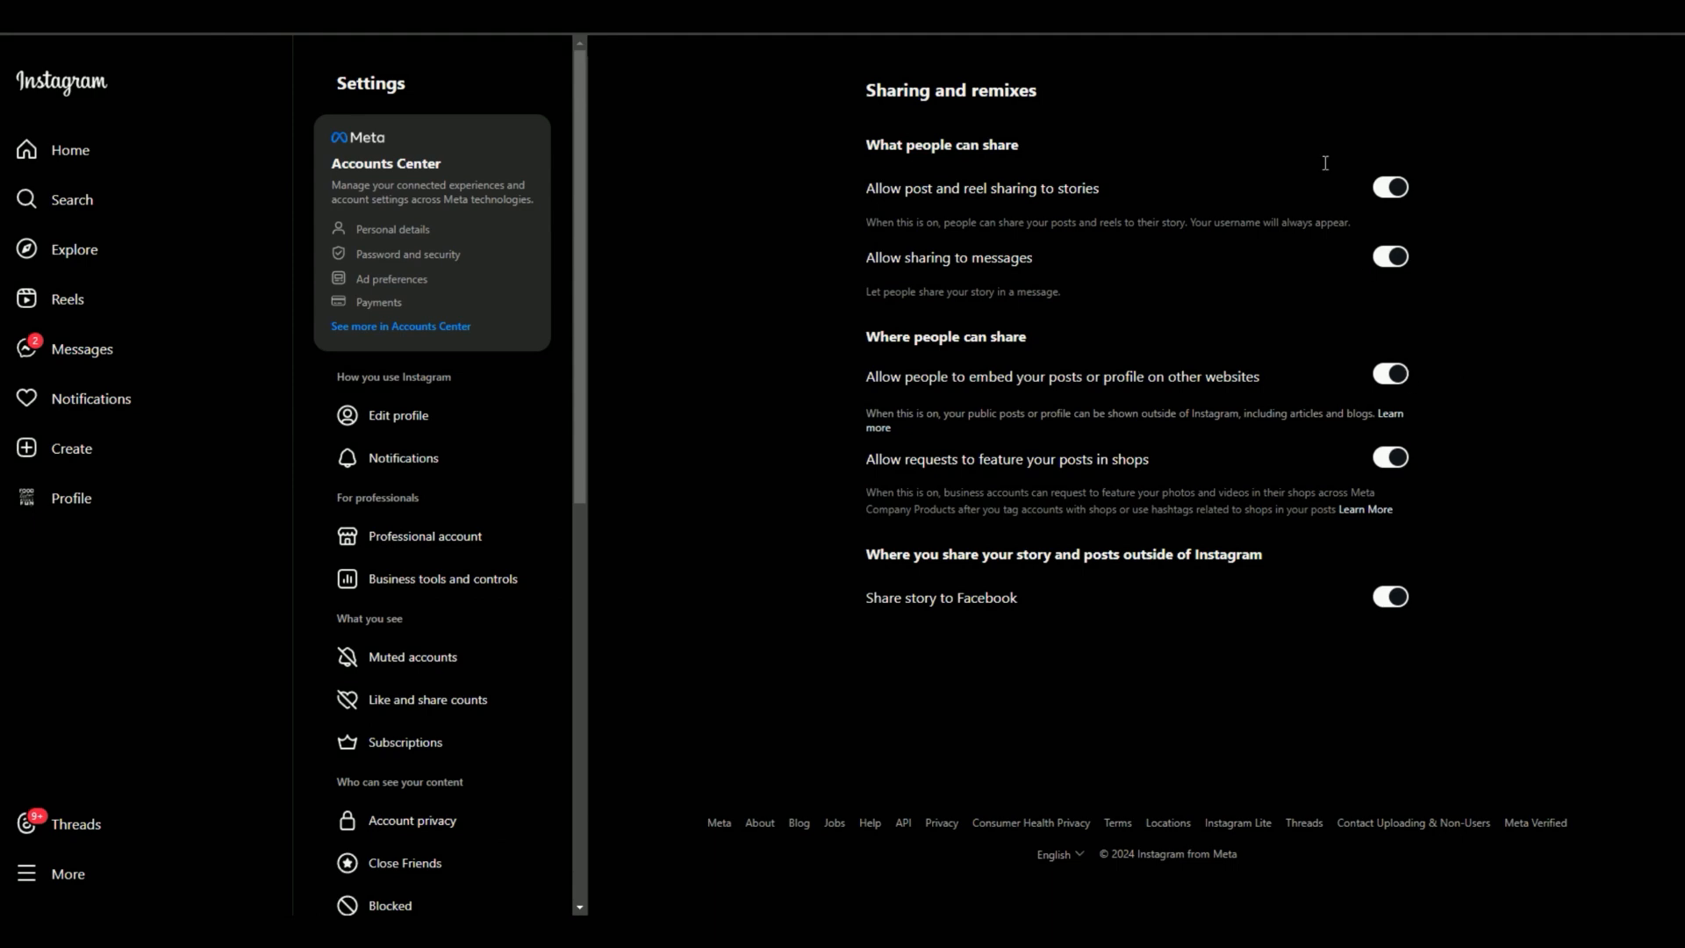
{"action": "mouse_move", "coordinate": [69, 150]}
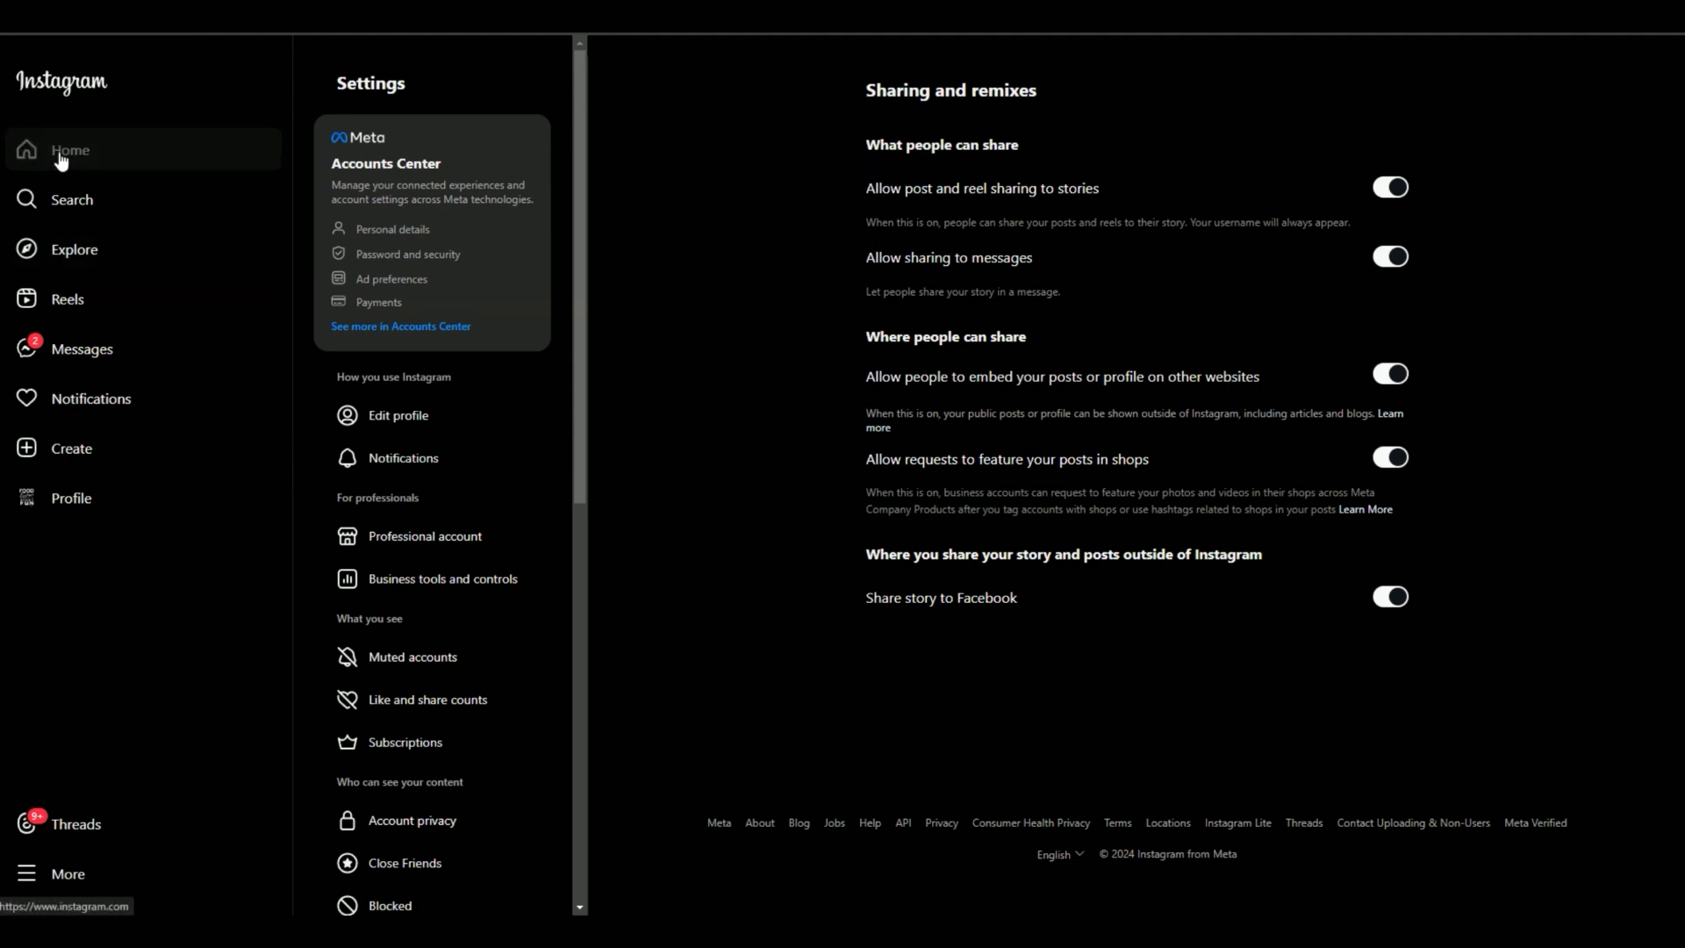
{"action": "left_click", "coordinate": [72, 496]}
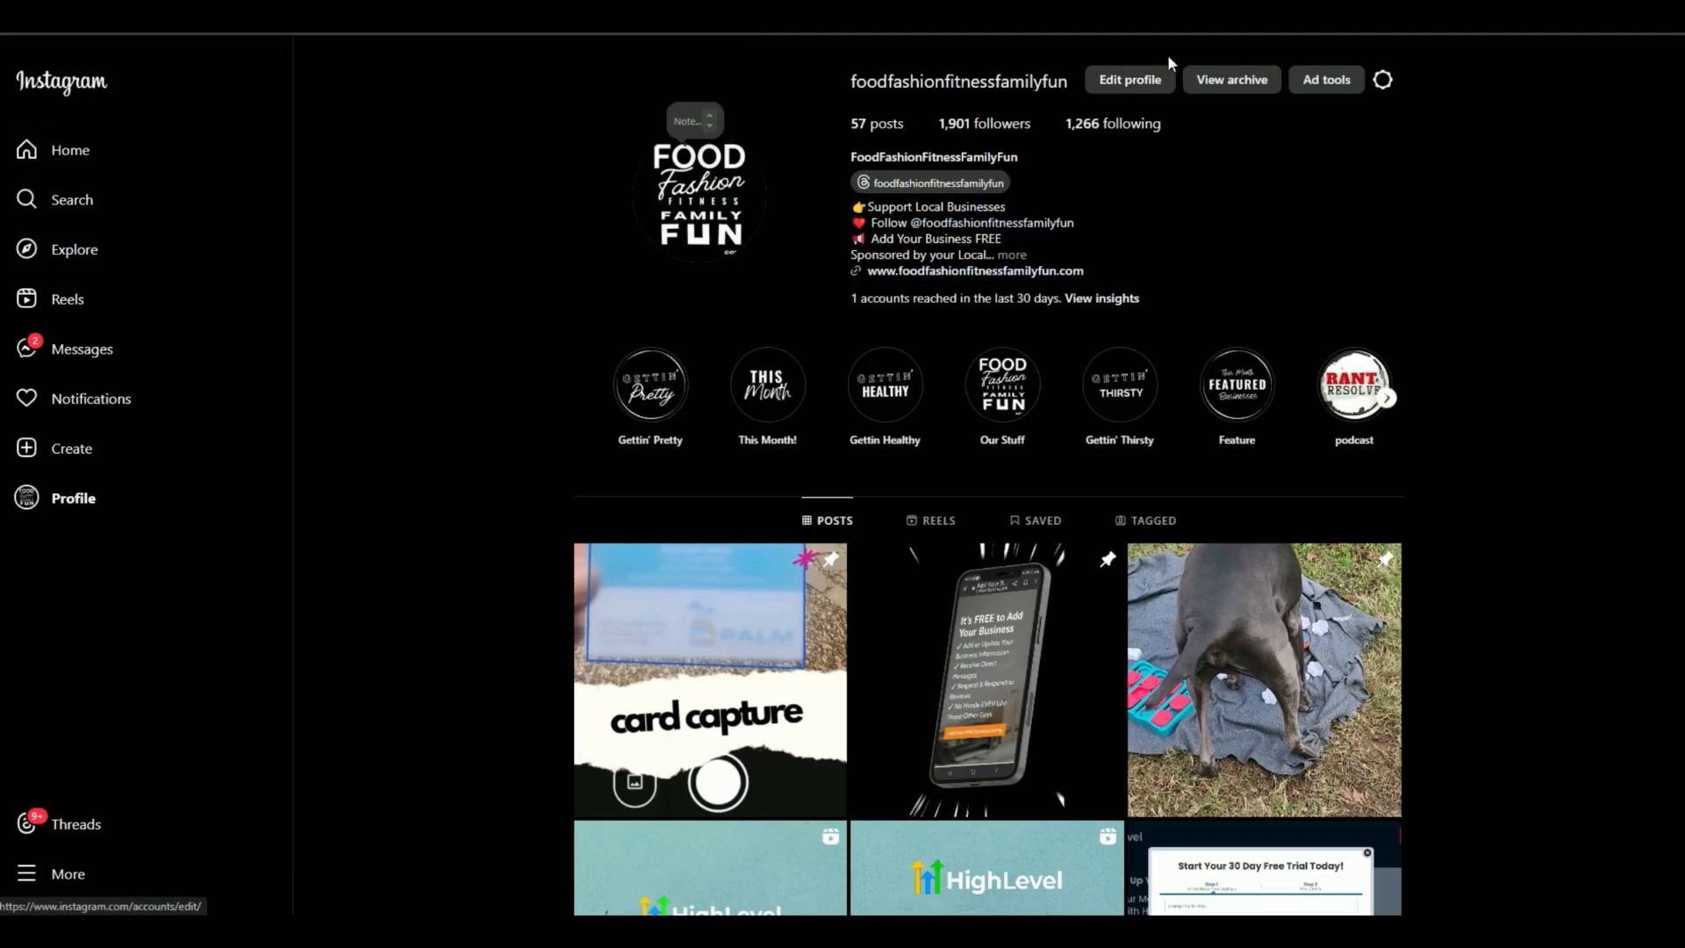
Step: Find the poolside 'The 5 F's of Texas' reel in the grid and show its options menu
{"action": "scroll", "scroll_direction": "down", "scroll_amount": 3}
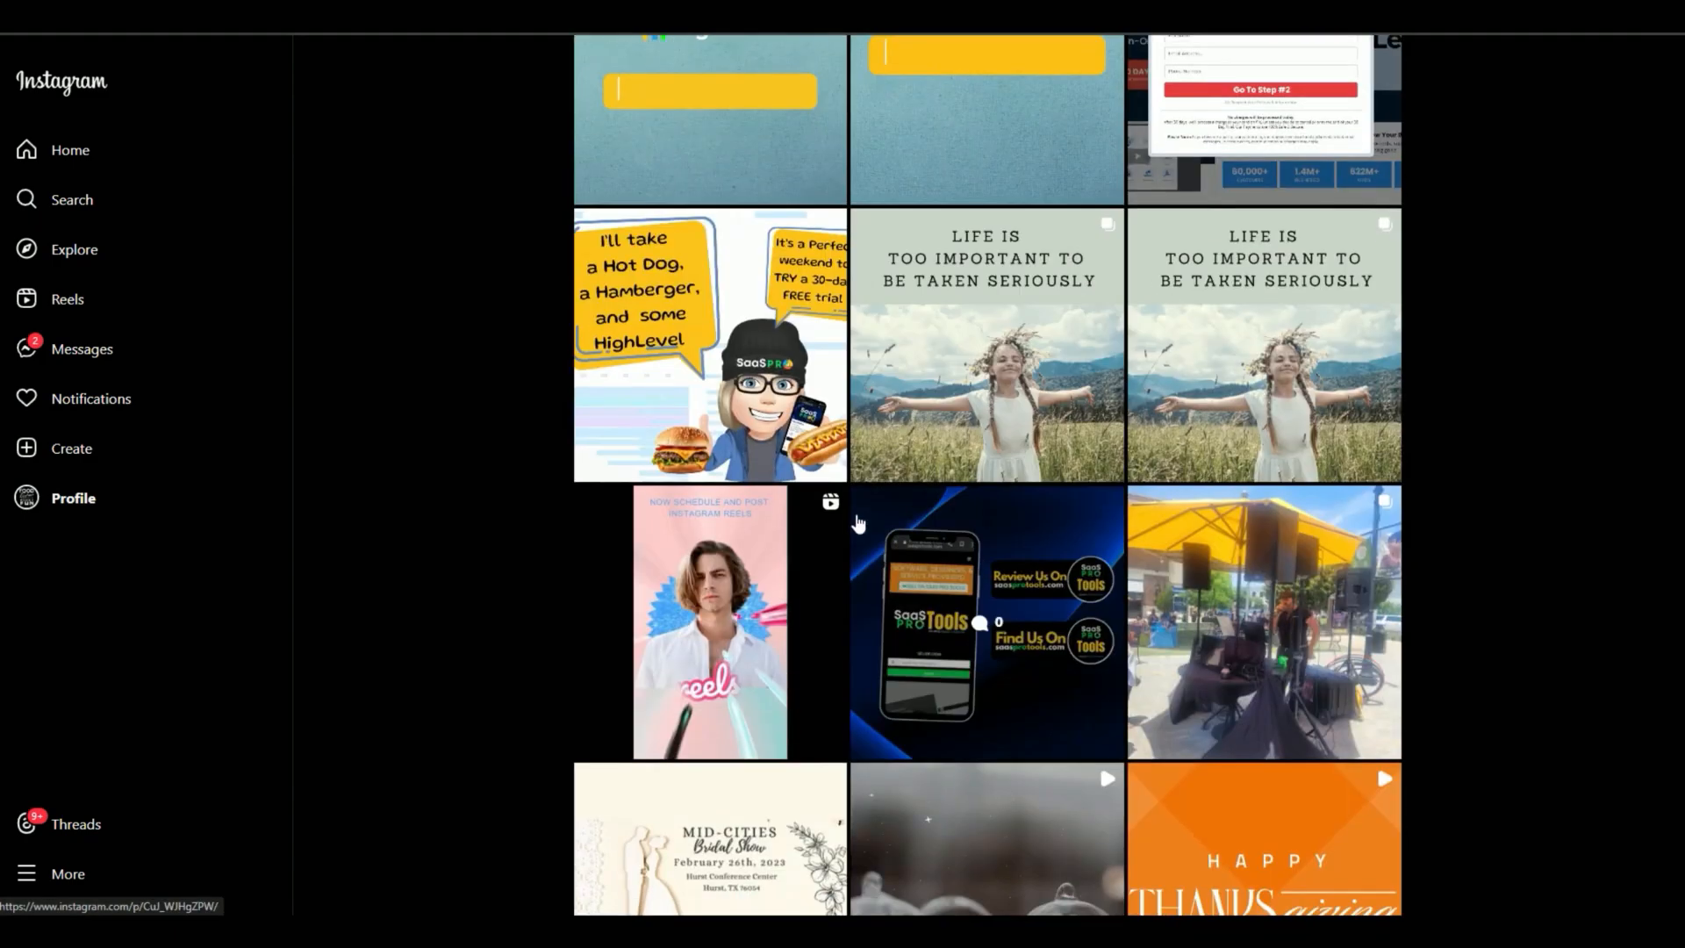
{"action": "scroll", "scroll_direction": "down", "scroll_amount": 3}
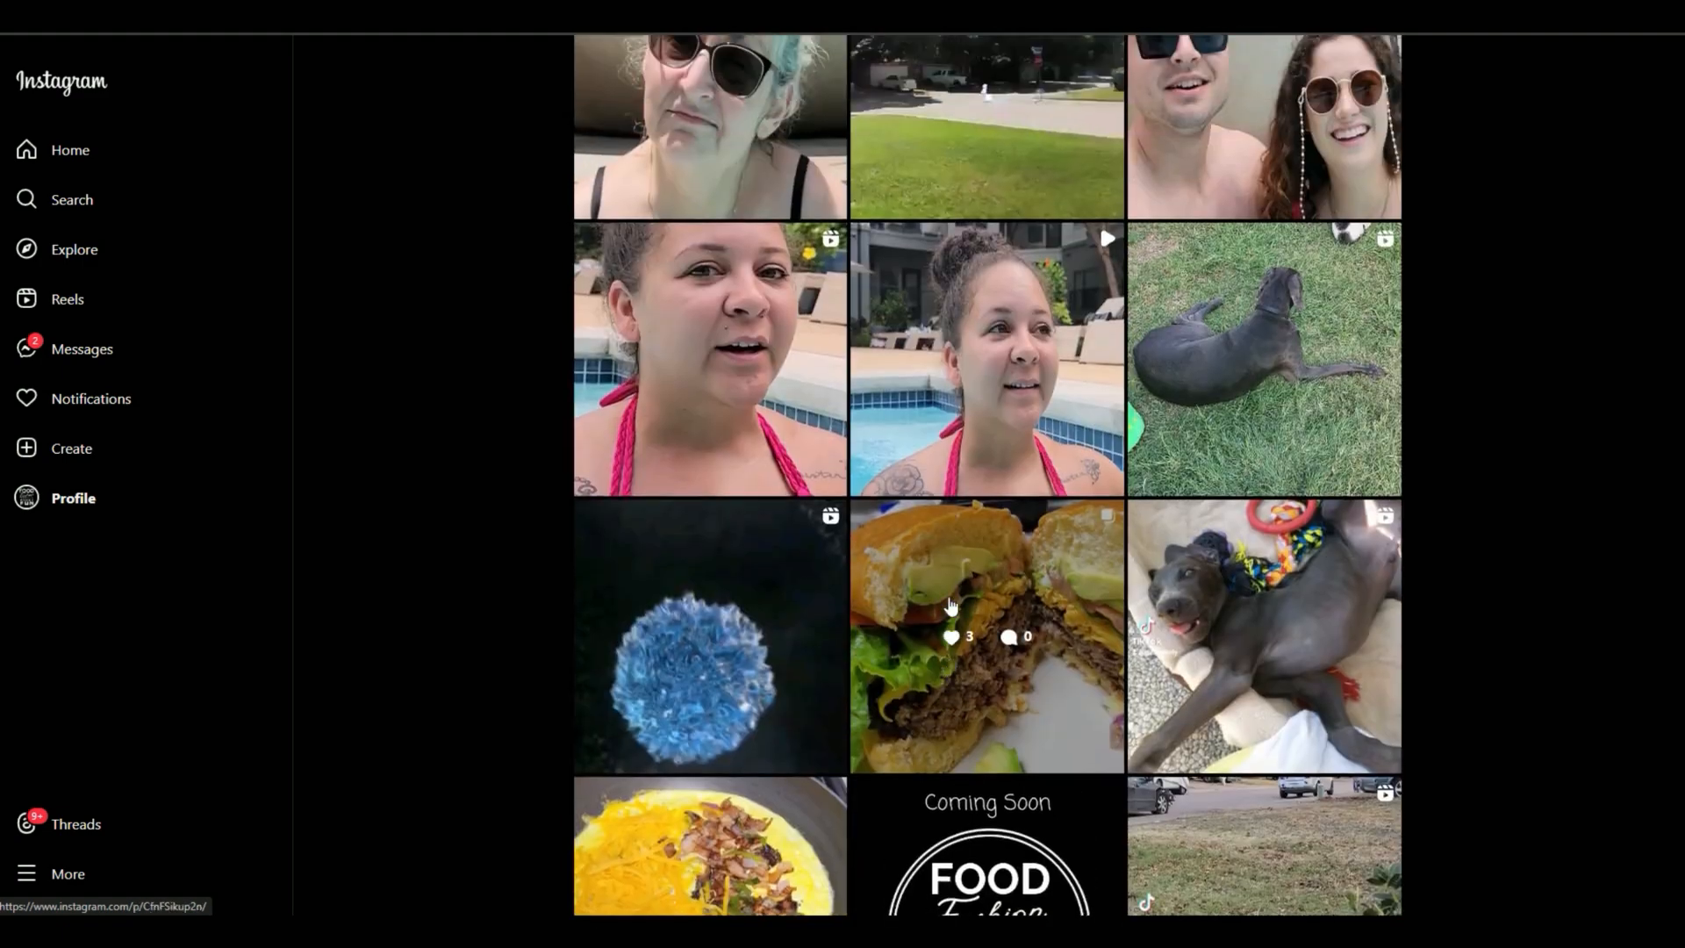
{"action": "scroll", "scroll_direction": "up", "scroll_amount": 3}
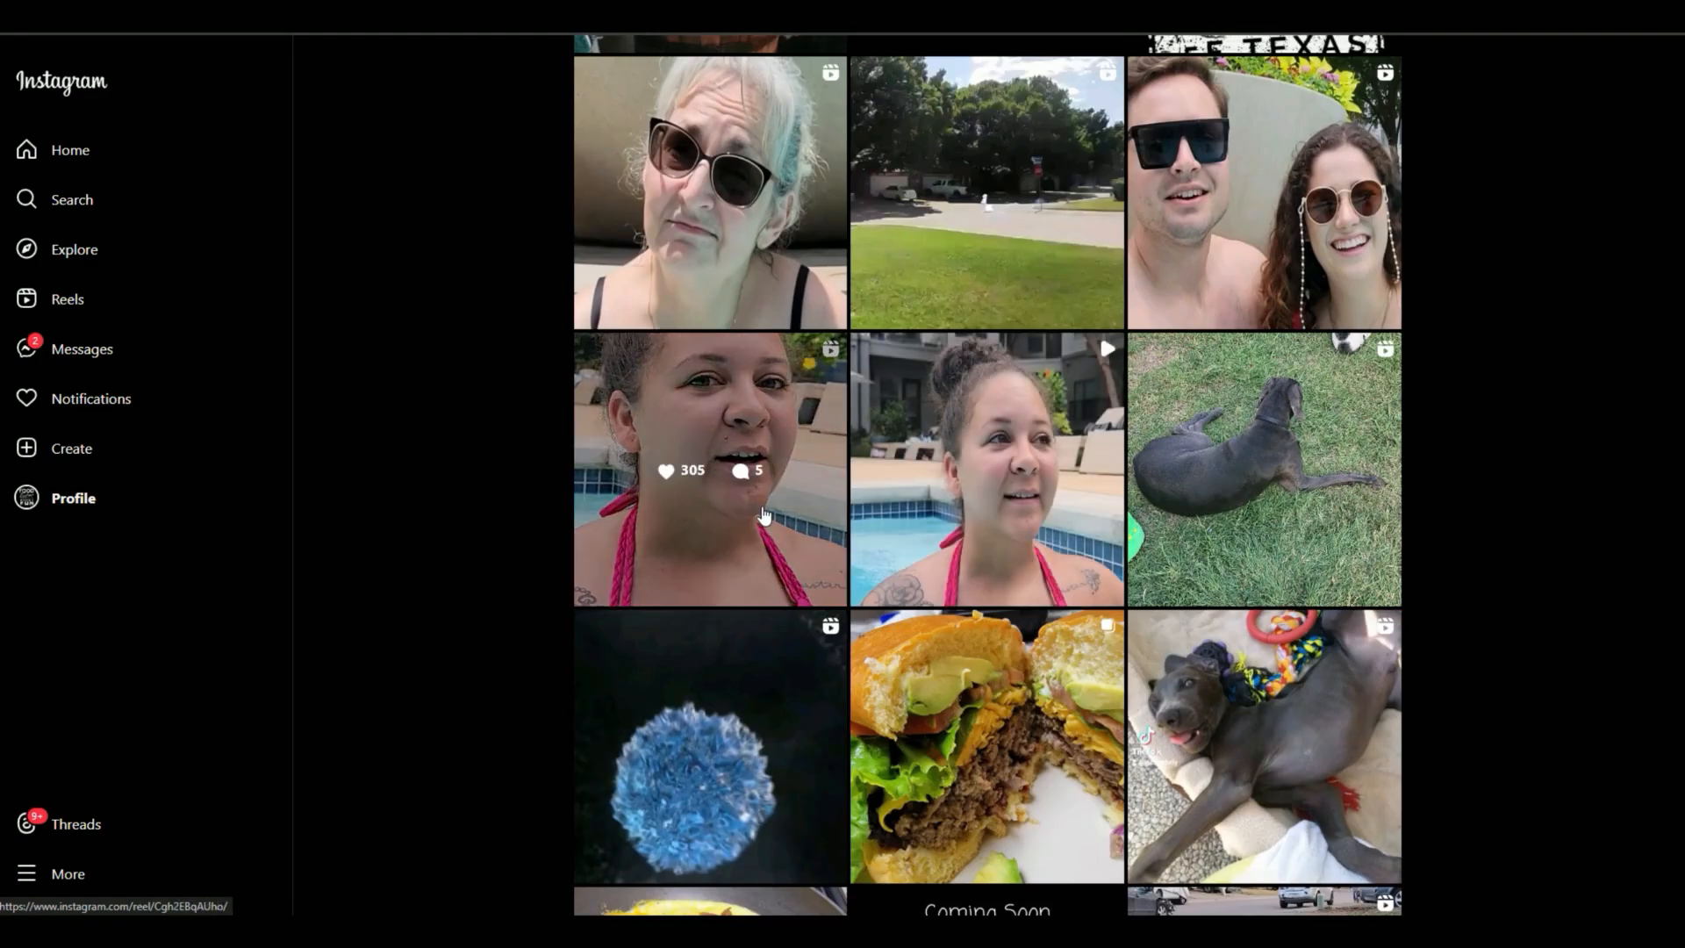
{"action": "left_click", "coordinate": [985, 470]}
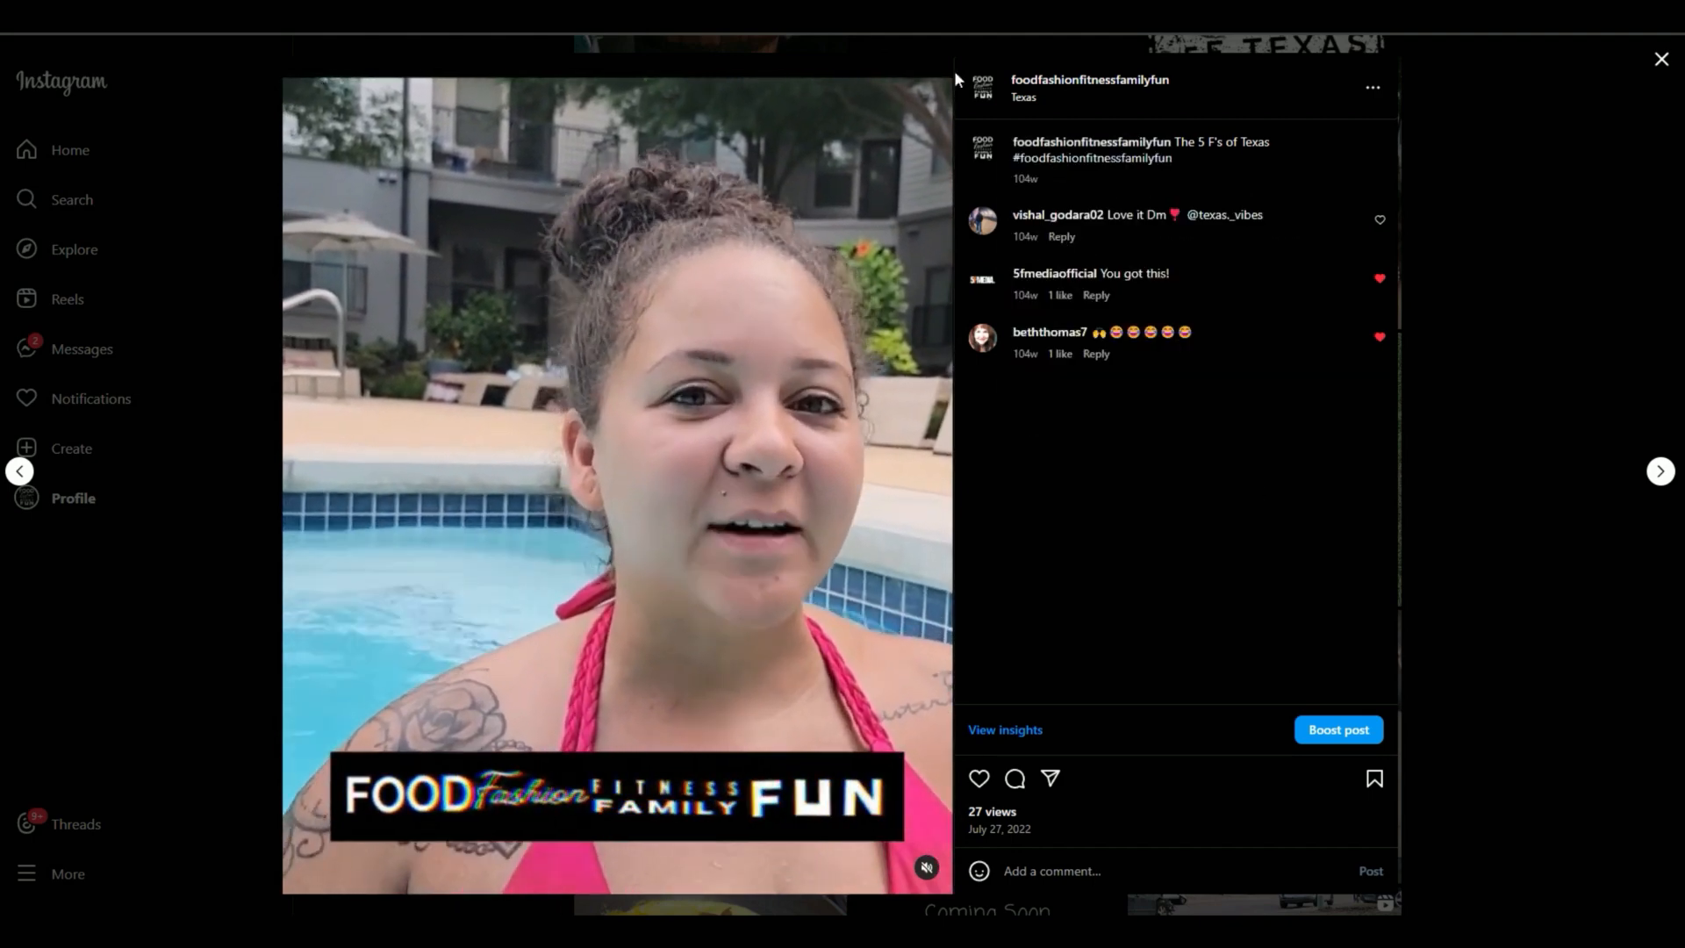
{"action": "mouse_move", "coordinate": [1372, 88]}
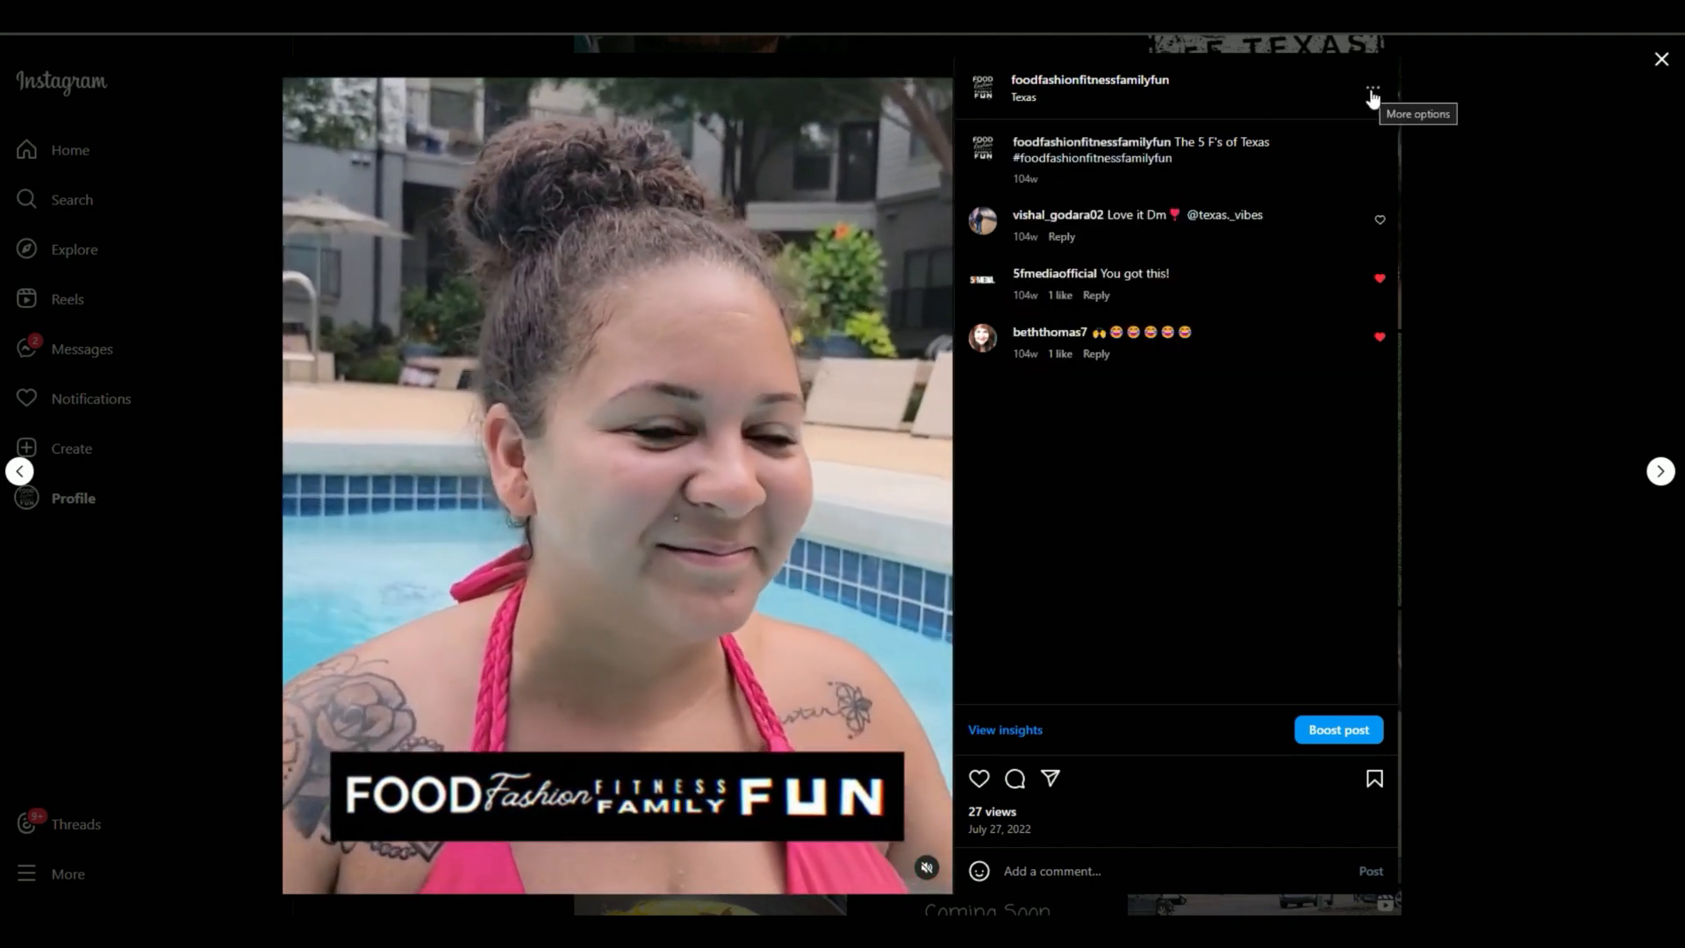
{"action": "left_click", "coordinate": [1372, 88]}
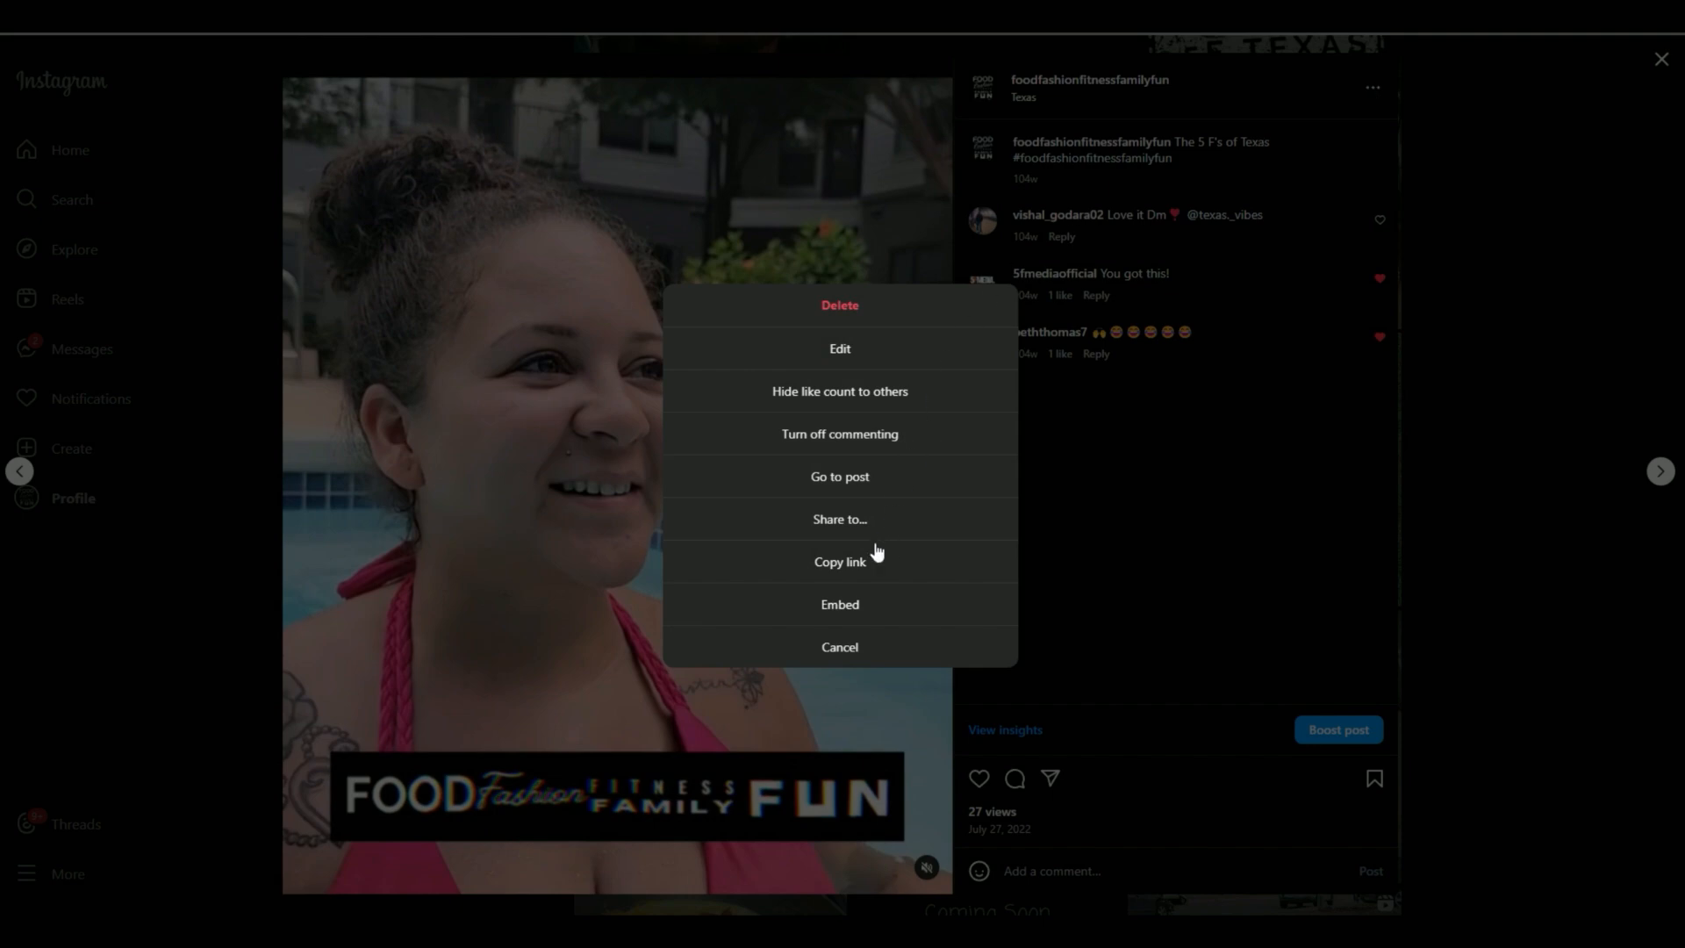
Step: Choose Embed and copy the reel's embed code with caption included
{"action": "left_click", "coordinate": [839, 604]}
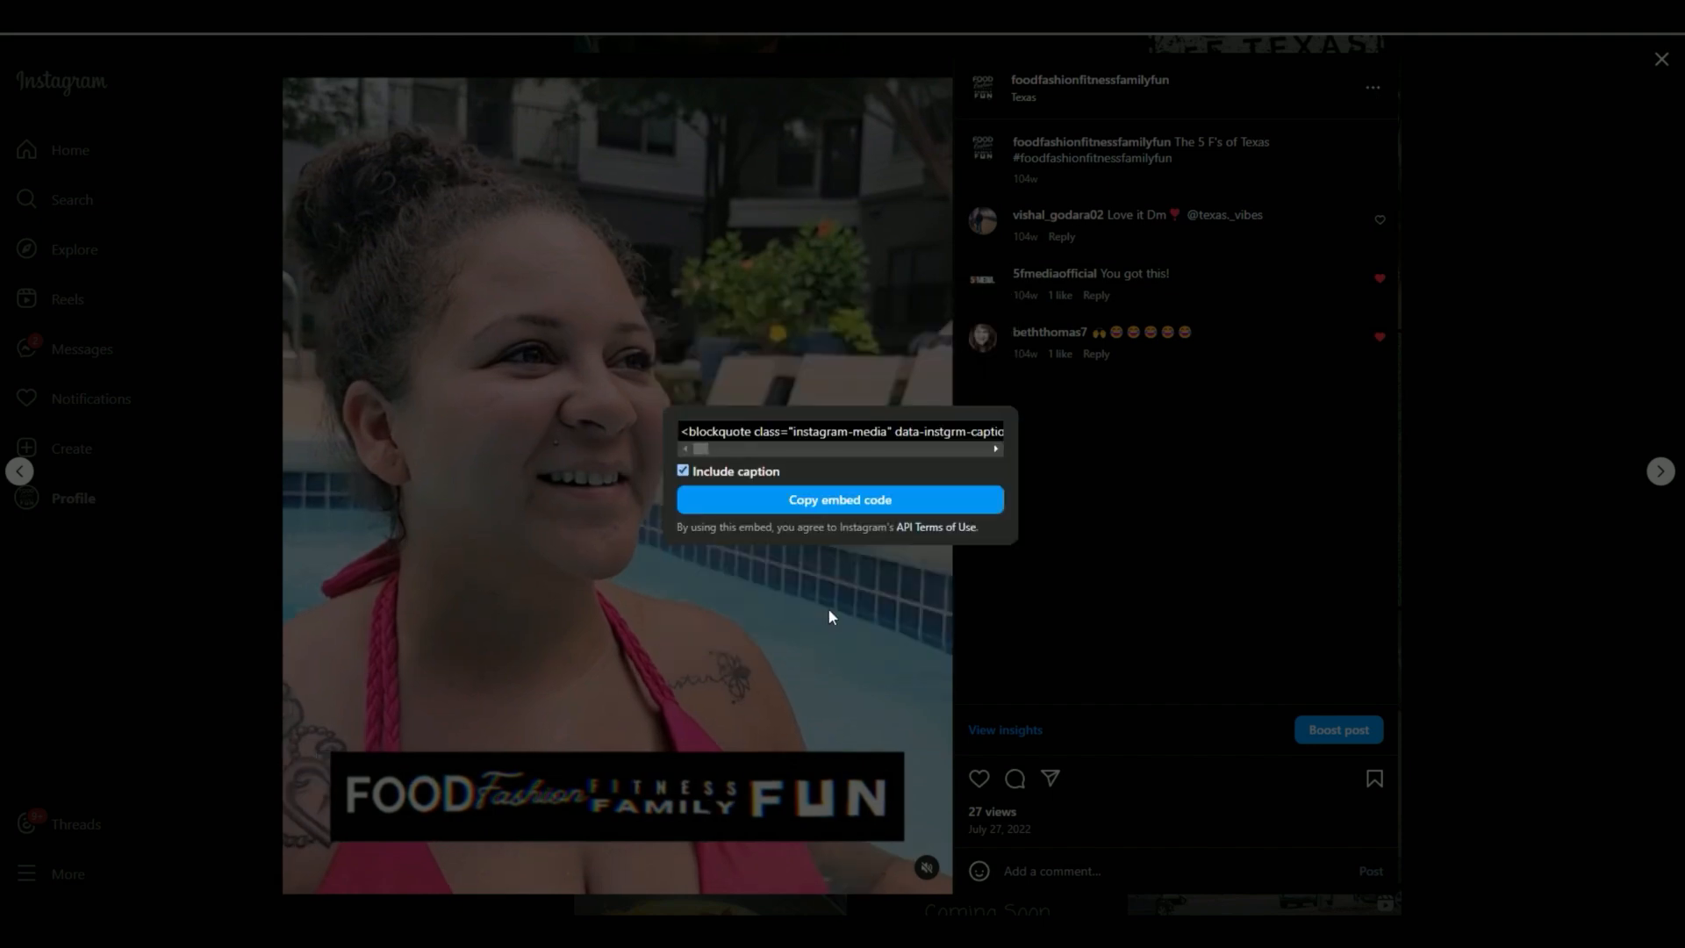
{"action": "mouse_move", "coordinate": [947, 591]}
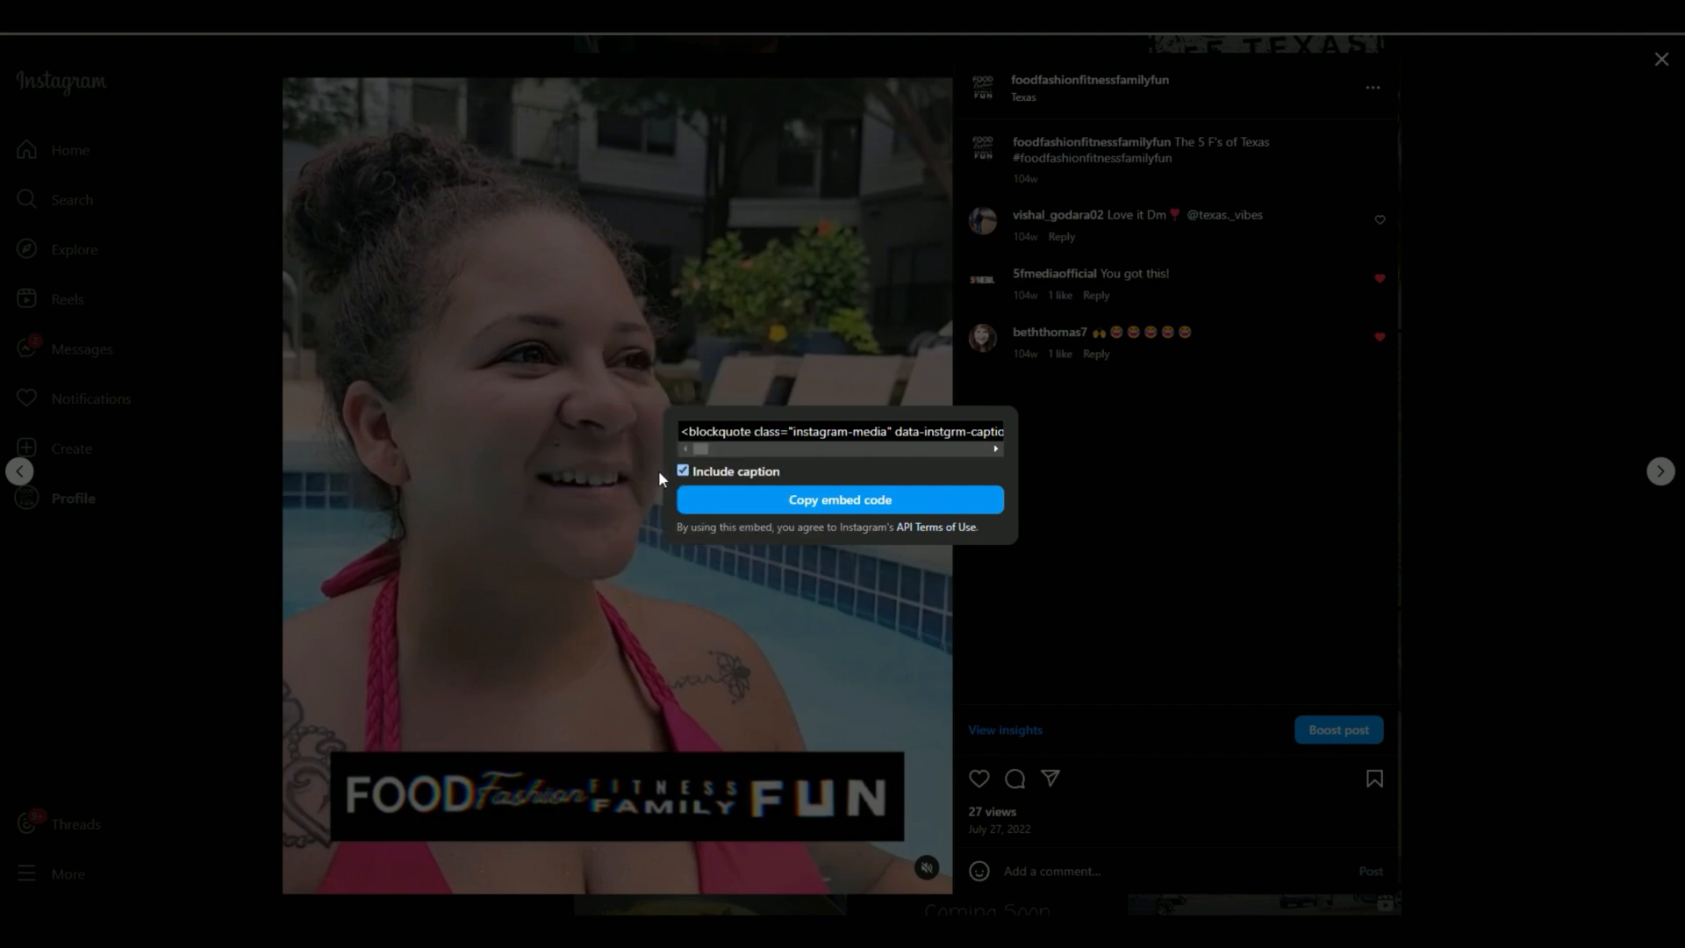
{"action": "mouse_move", "coordinate": [883, 491]}
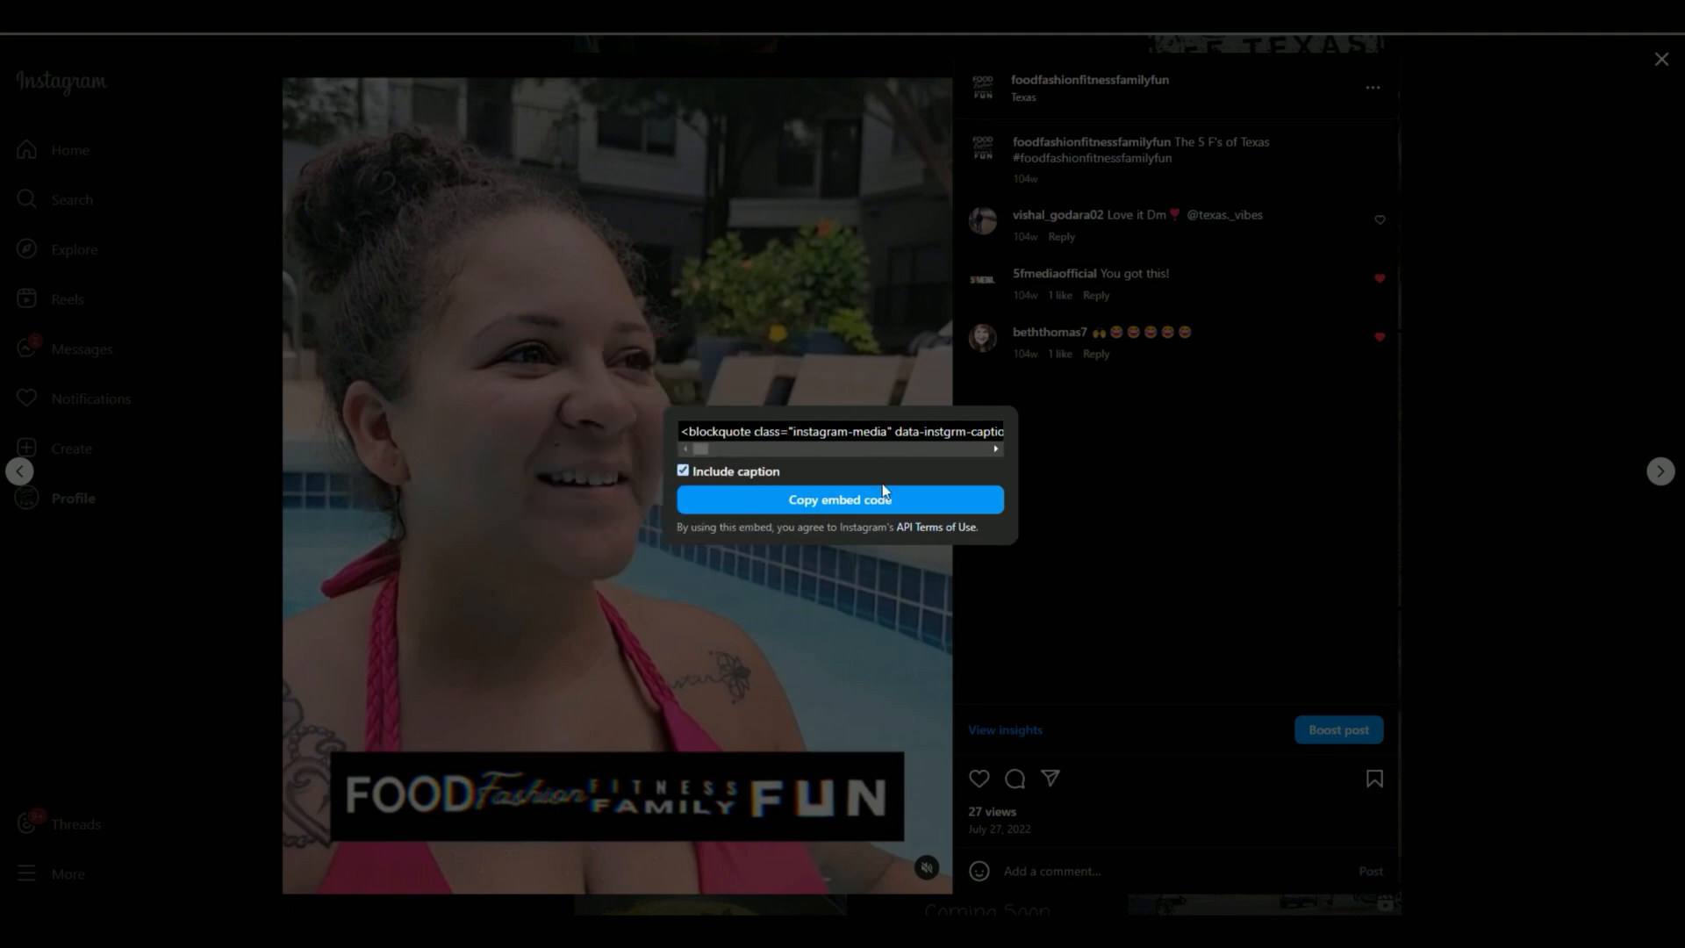
{"action": "left_click", "coordinate": [838, 498]}
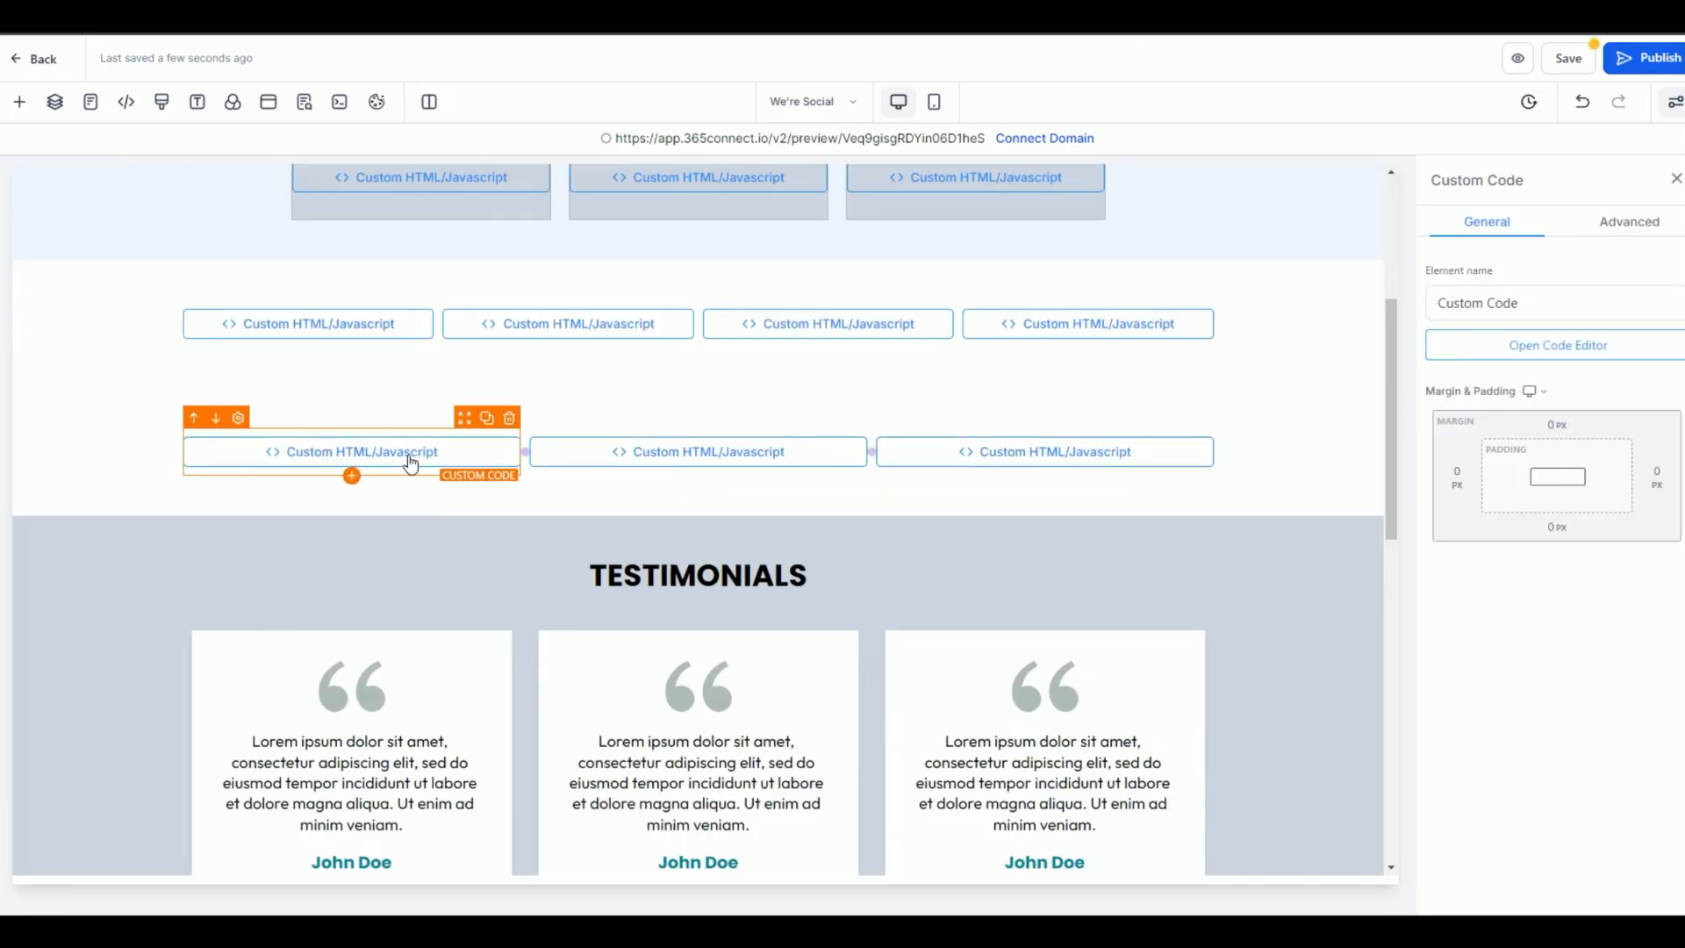
Step: Paste the pool-side Instagram reel embed code into the row's first custom code element and save it
{"action": "left_click", "coordinate": [1557, 346]}
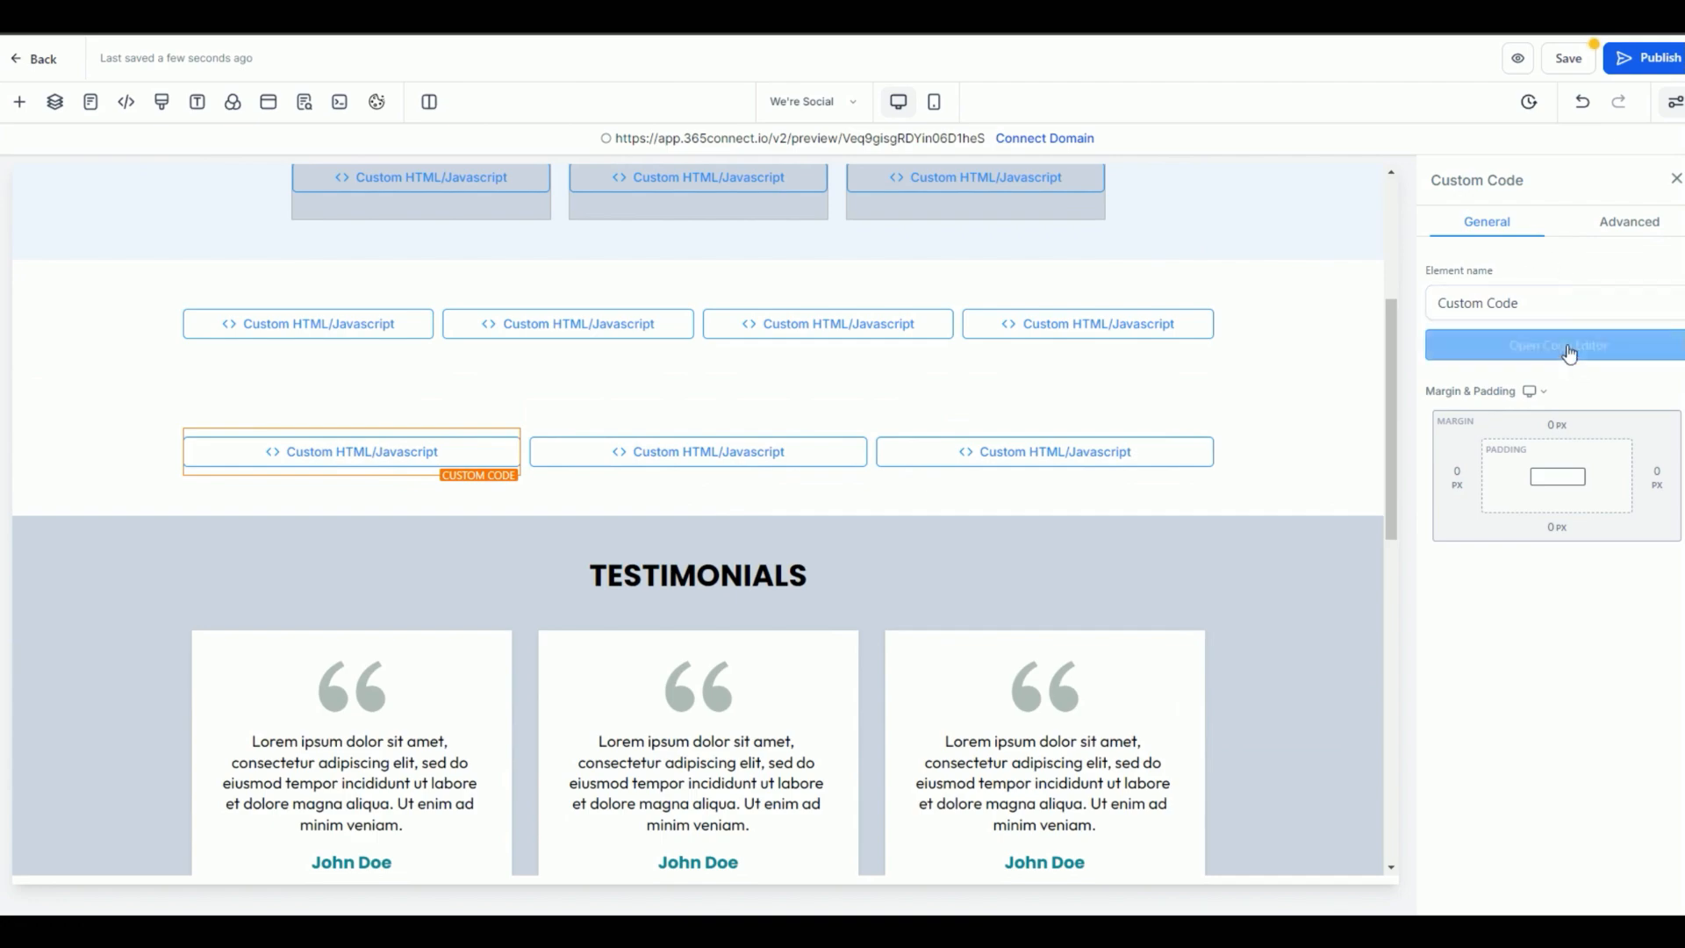
{"action": "left_click", "coordinate": [1556, 346]}
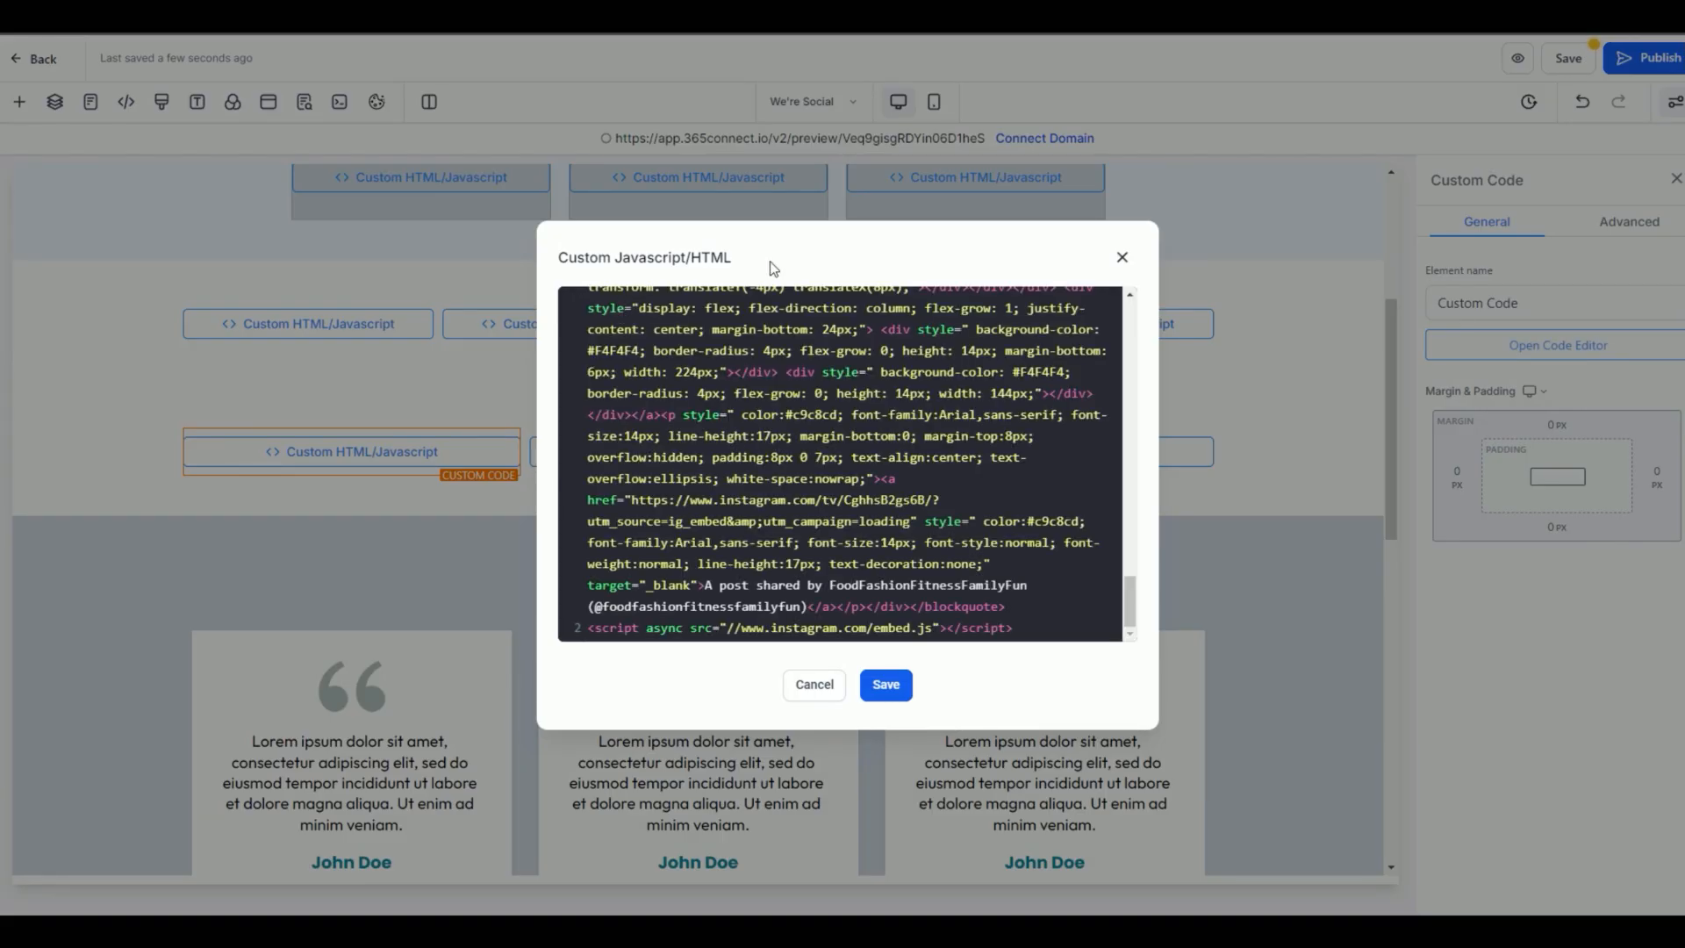
{"action": "left_click", "coordinate": [885, 684]}
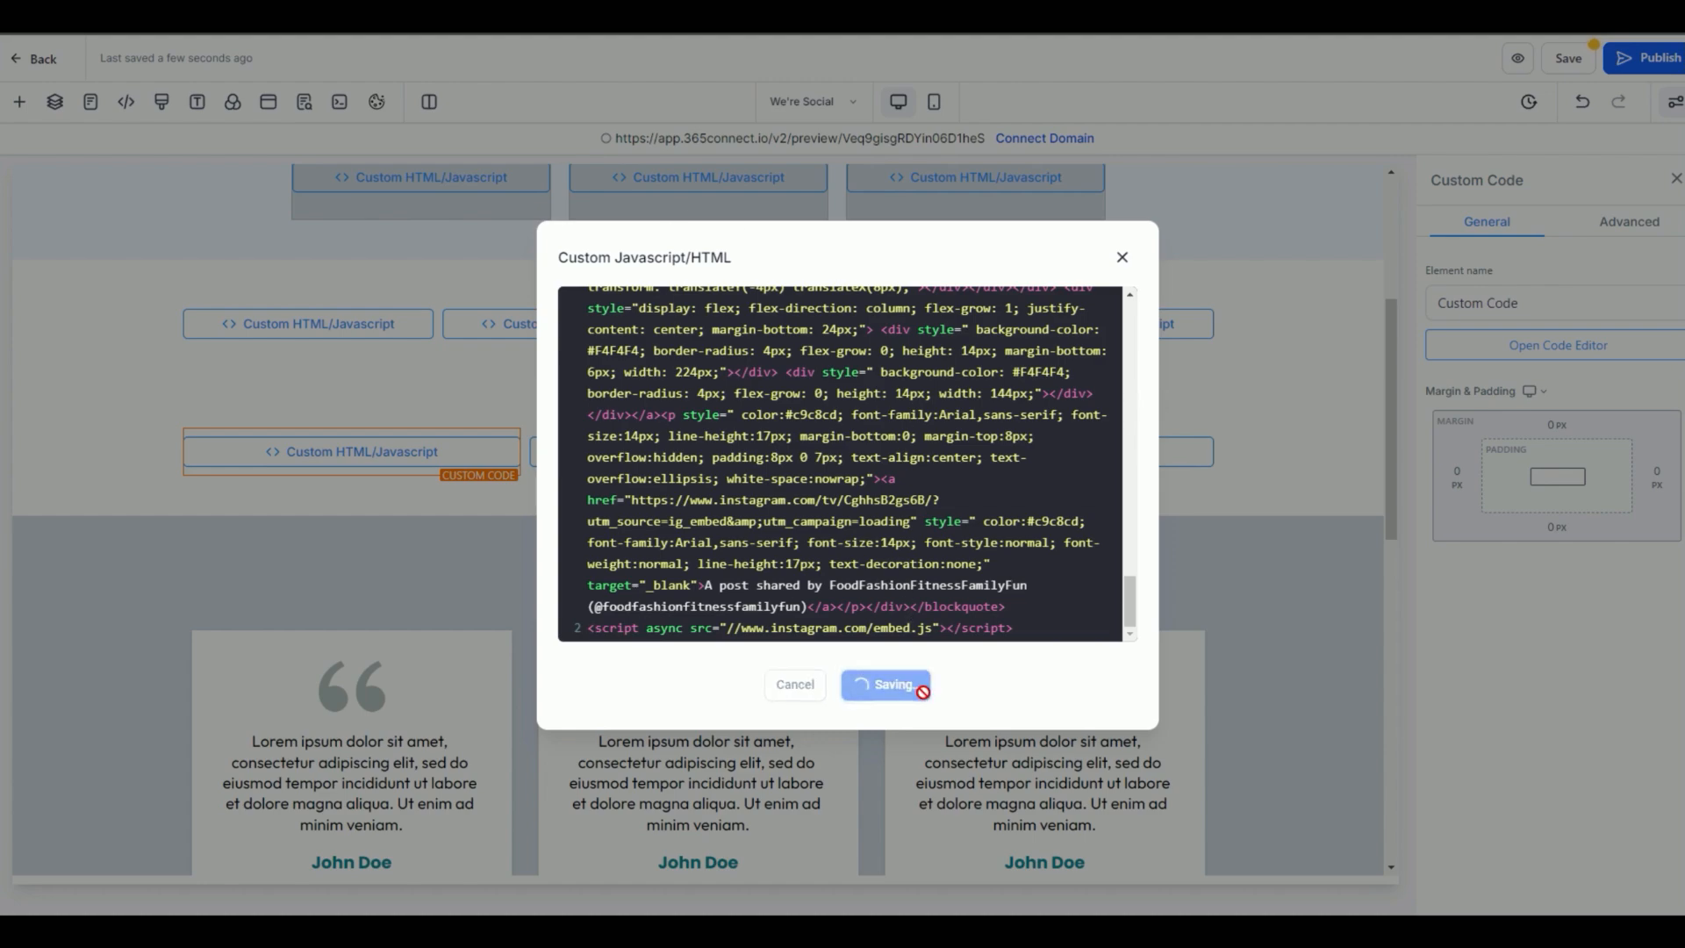
{"action": "left_click", "coordinate": [884, 684]}
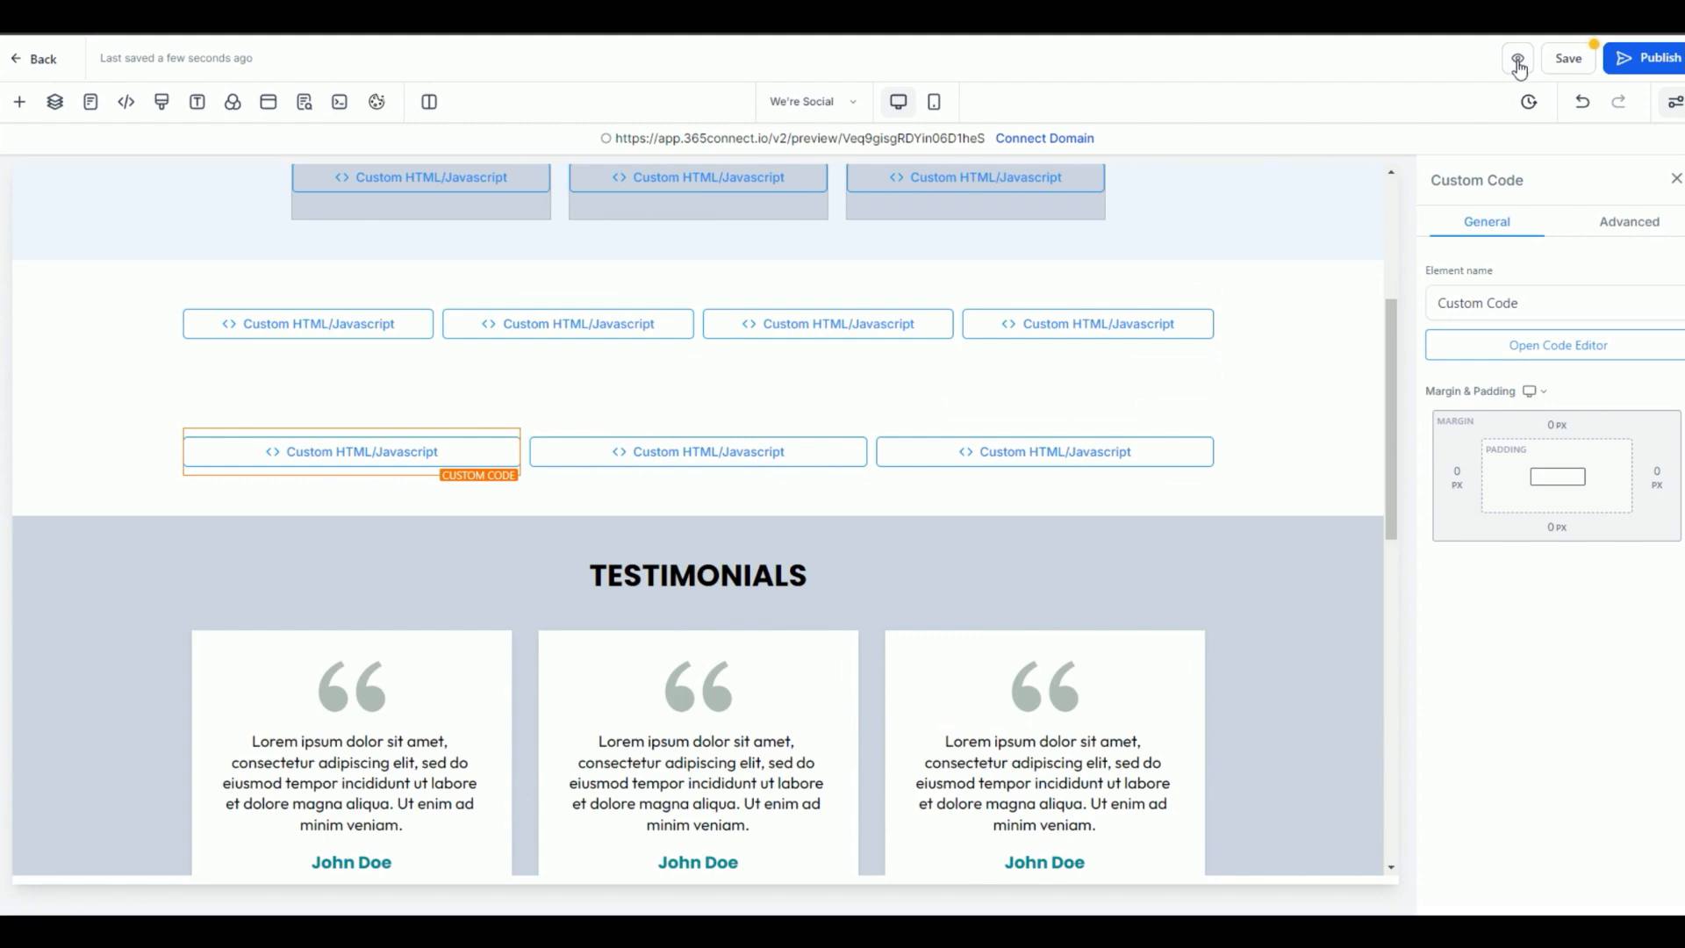
Step: Save the whole page, confirming the global section change, and preview the Instagram embed
{"action": "left_click", "coordinate": [1565, 58]}
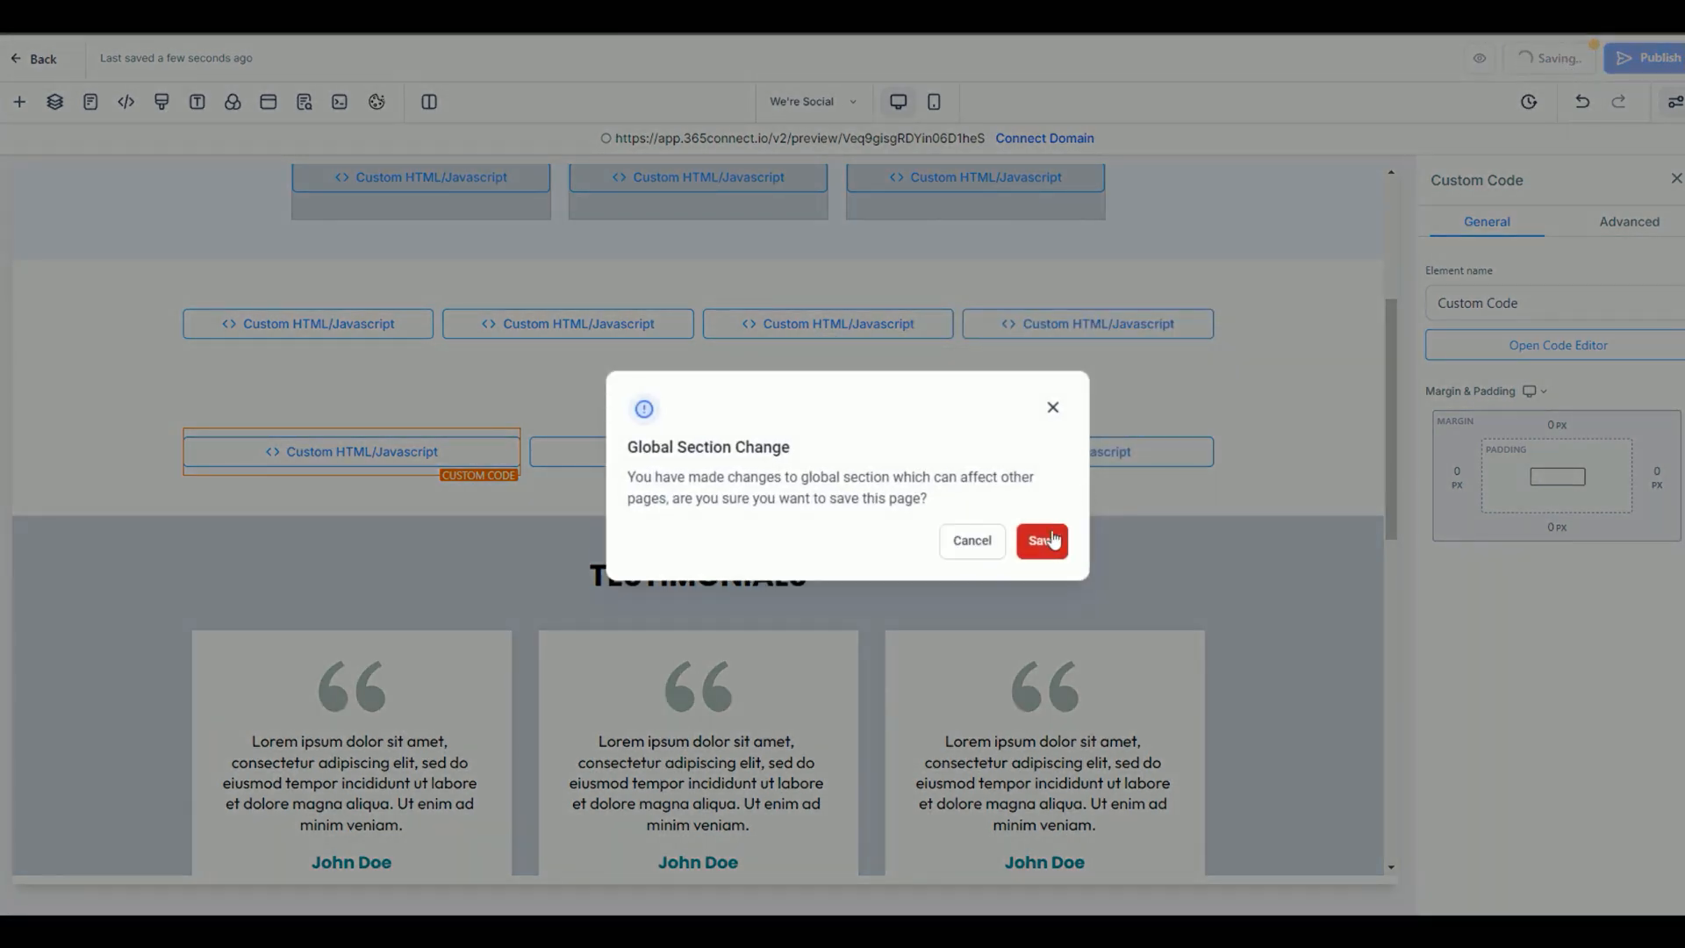
{"action": "left_click", "coordinate": [1040, 541]}
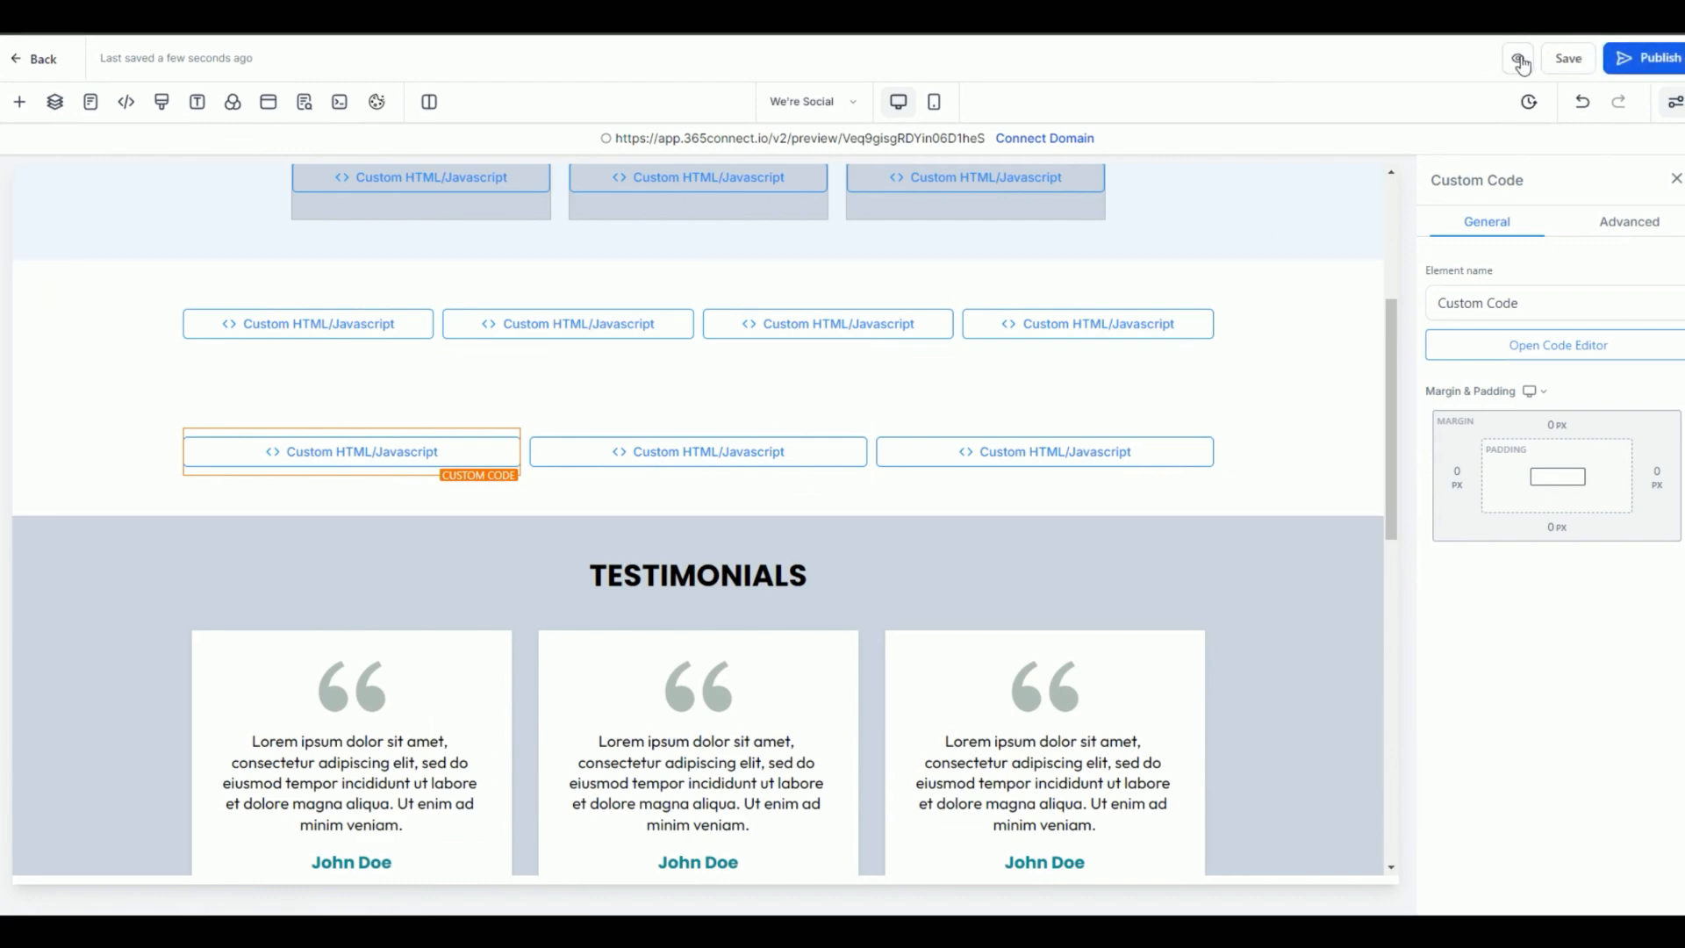
{"action": "left_click", "coordinate": [1520, 58]}
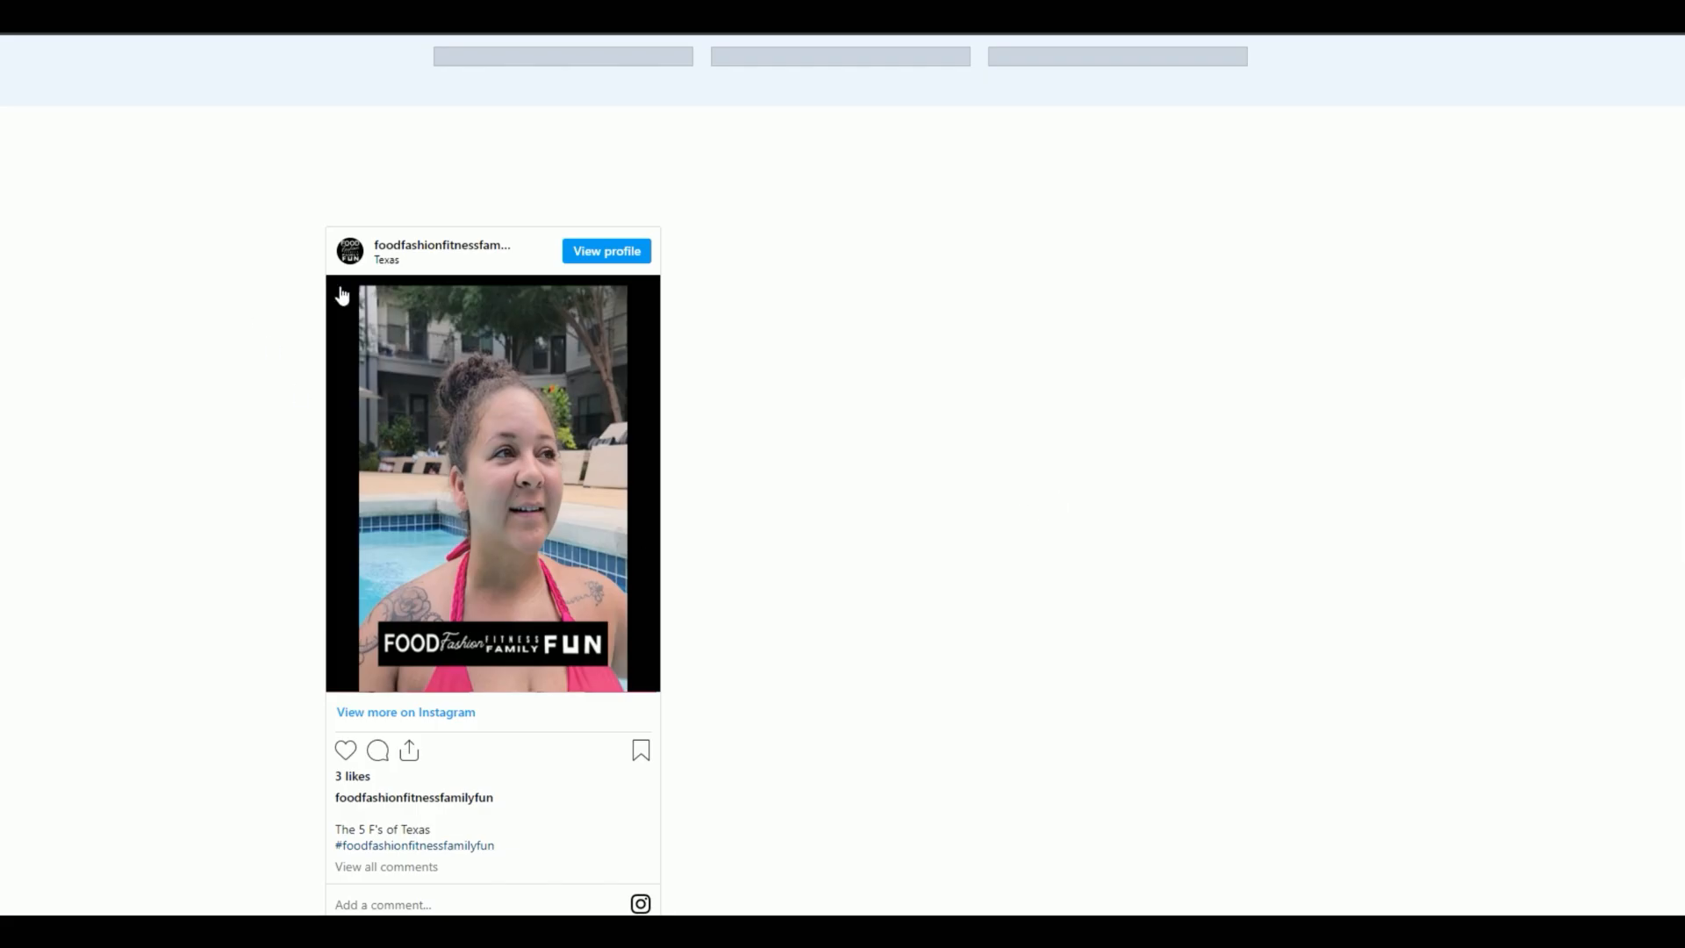
{"action": "mouse_move", "coordinate": [714, 572]}
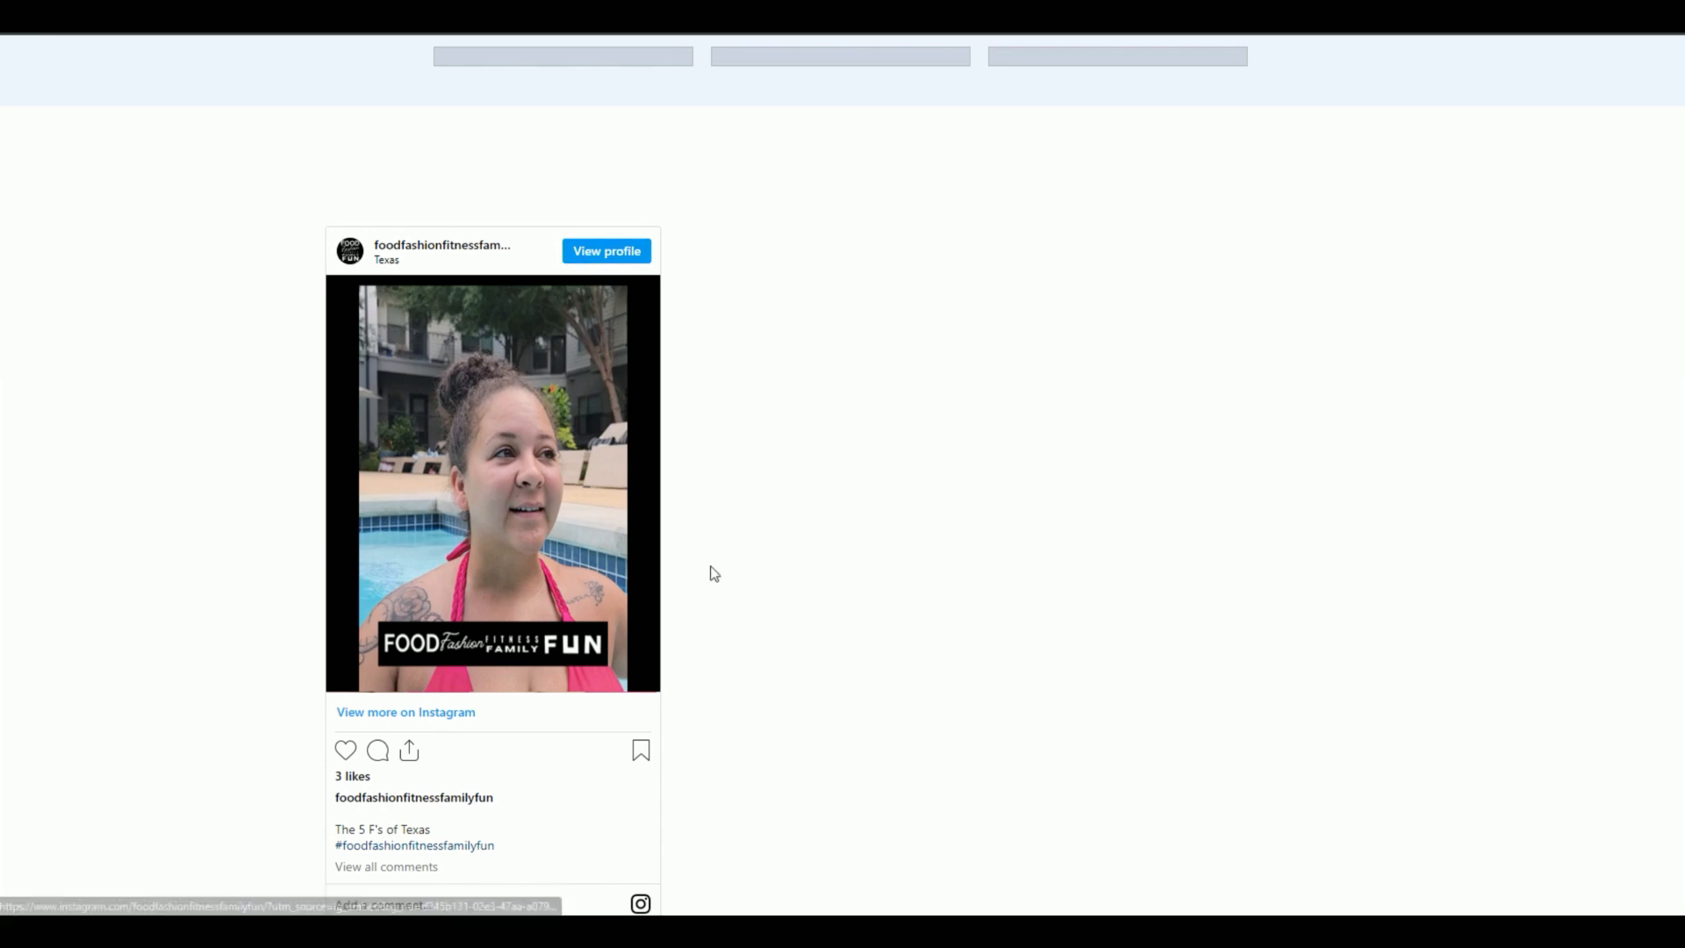
Step: Scroll the preview to the embedded Instagram reel under the We're Social heading
{"action": "scroll", "scroll_direction": "down", "scroll_amount": 3}
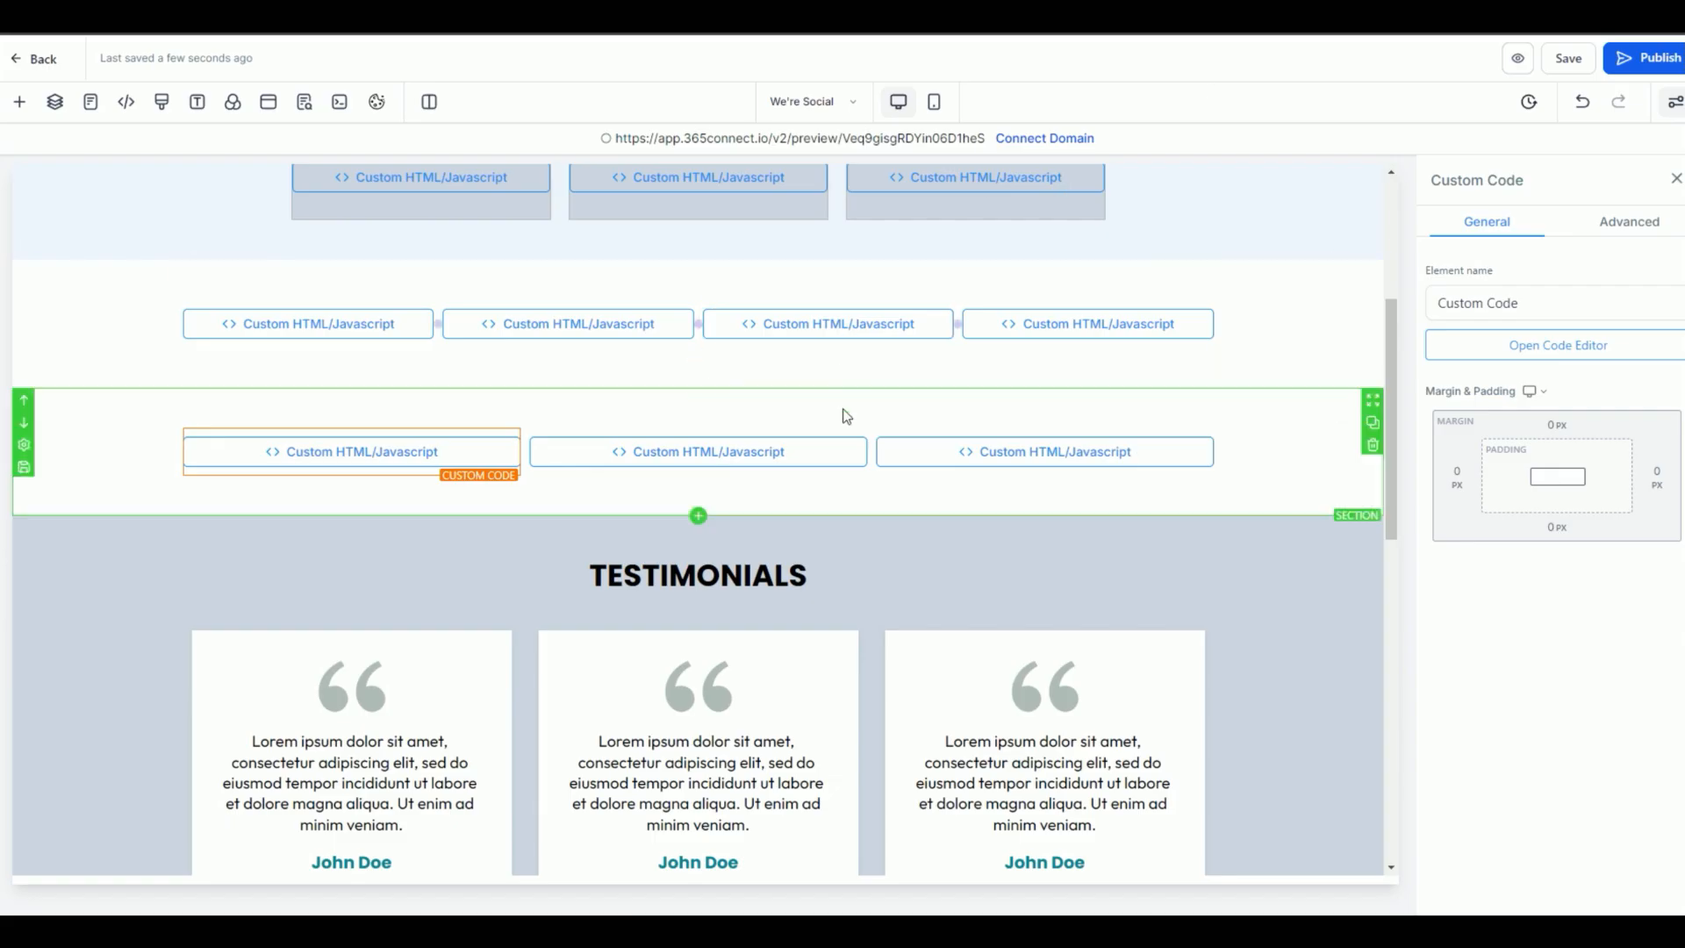
Step: Save the same Instagram reel embed into the second custom code element and preview the two posts
{"action": "left_click", "coordinate": [1557, 345]}
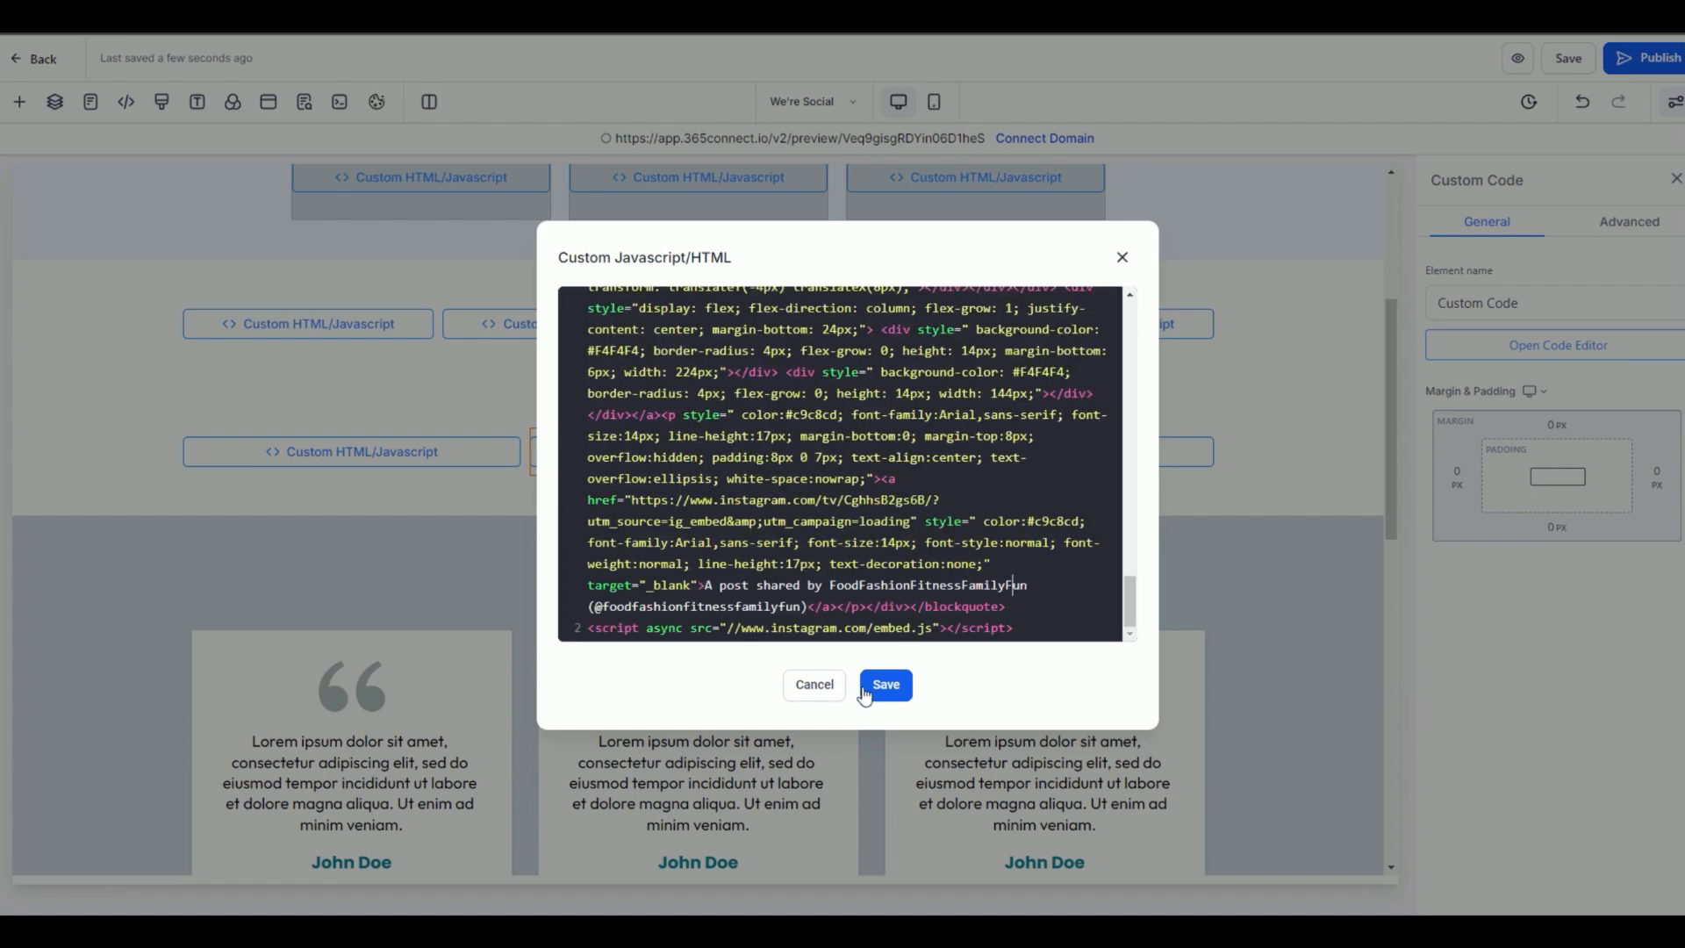
{"action": "left_click", "coordinate": [885, 685]}
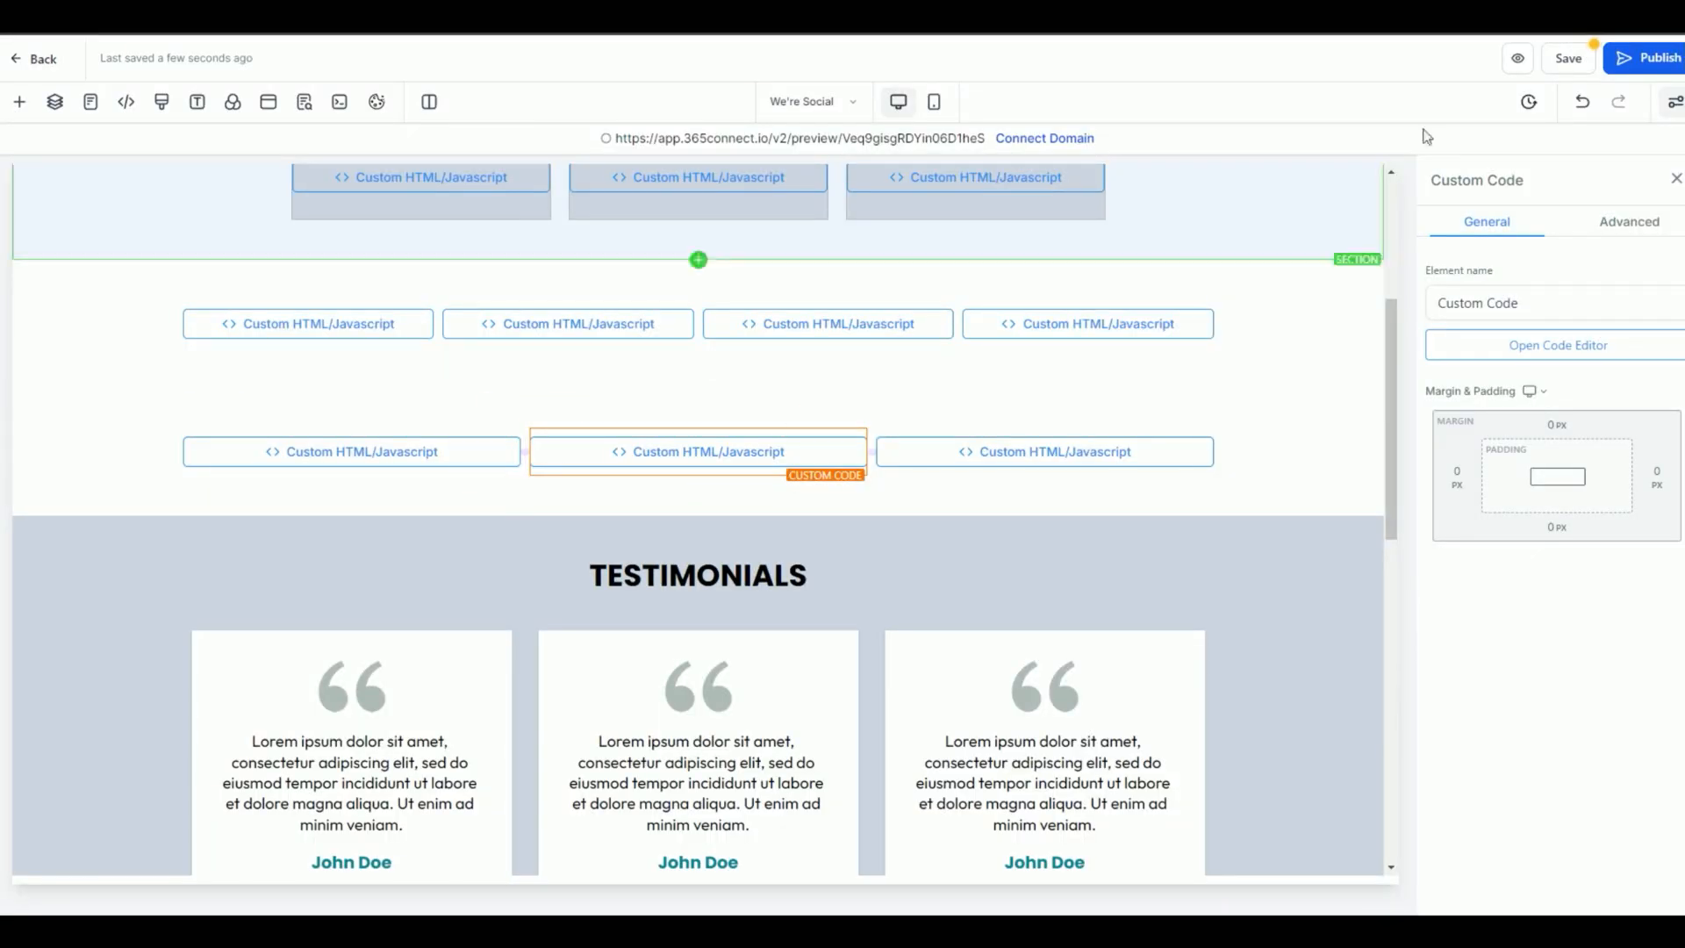
{"action": "left_click", "coordinate": [1516, 58]}
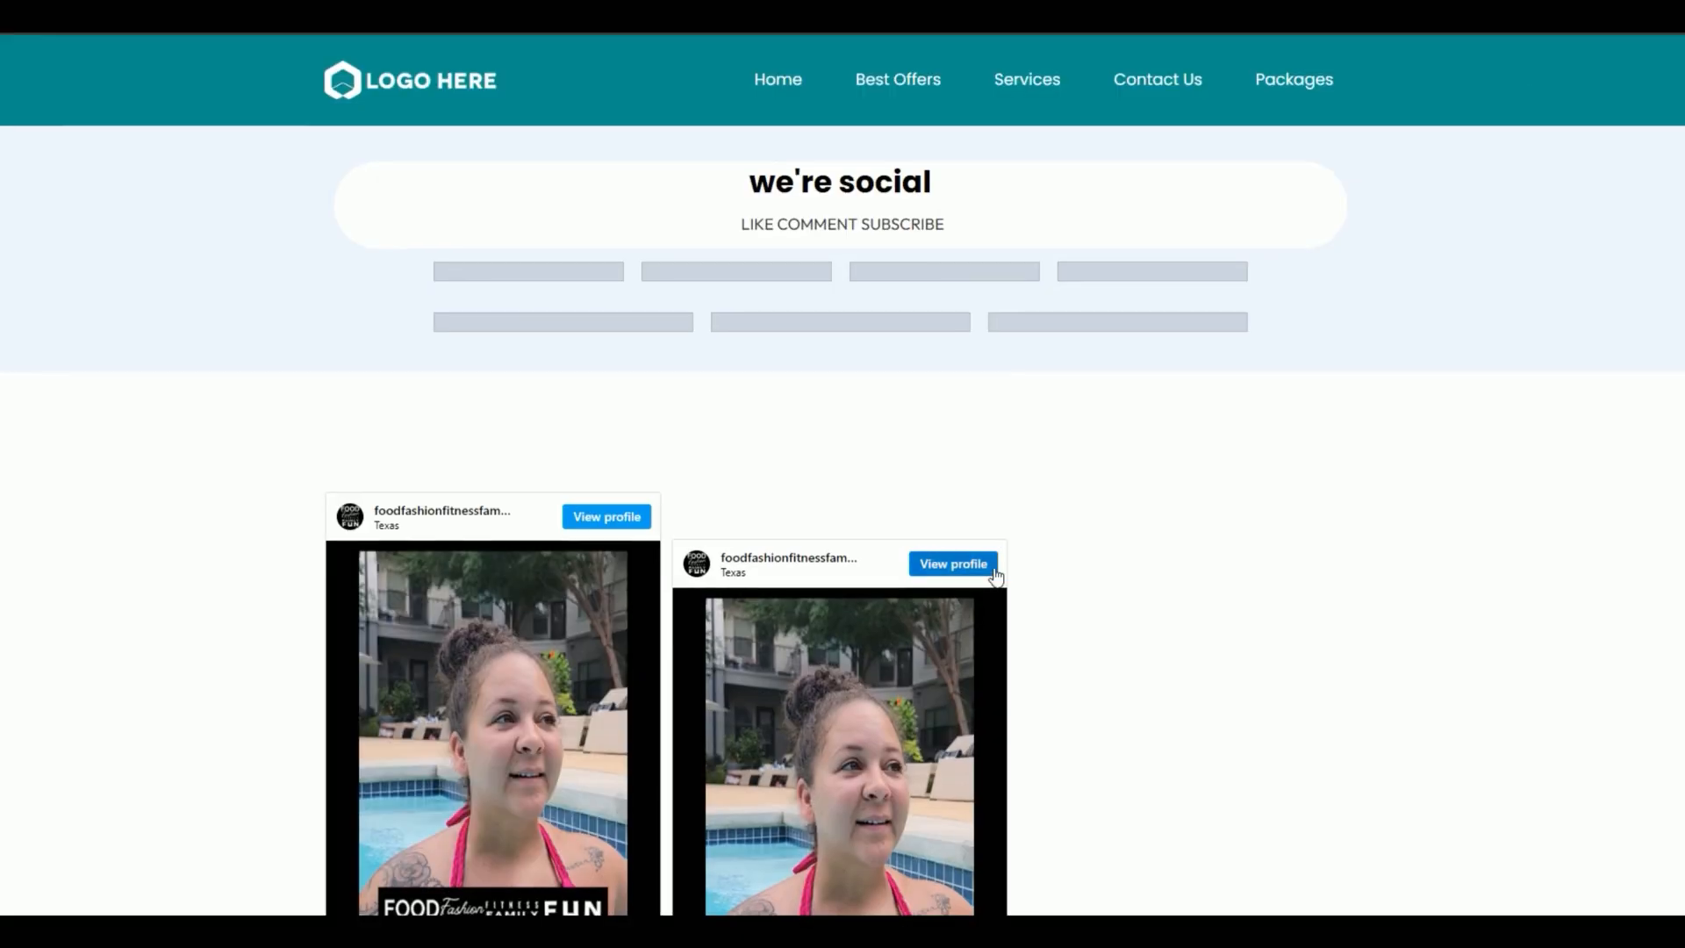
Step: Scroll the preview to the two Instagram reels under the We're Social heading
{"action": "scroll", "scroll_direction": "down", "scroll_amount": 3}
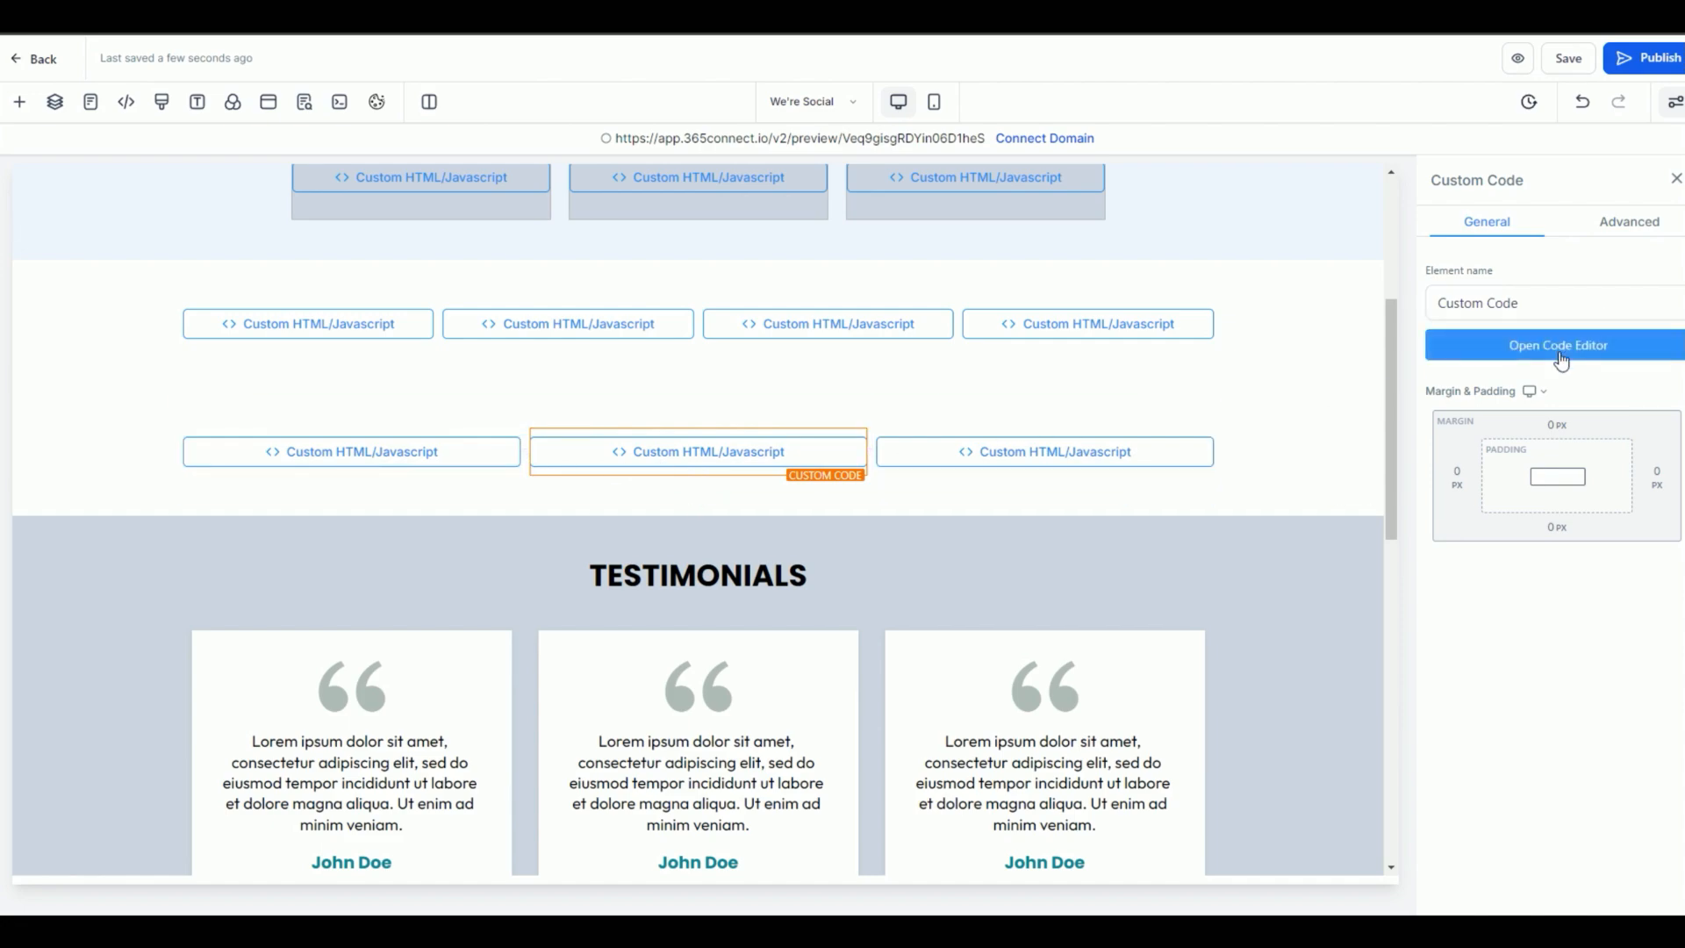
Step: Reopen the second element's code editor and focus its empty code area for pasting
{"action": "left_click", "coordinate": [1556, 346]}
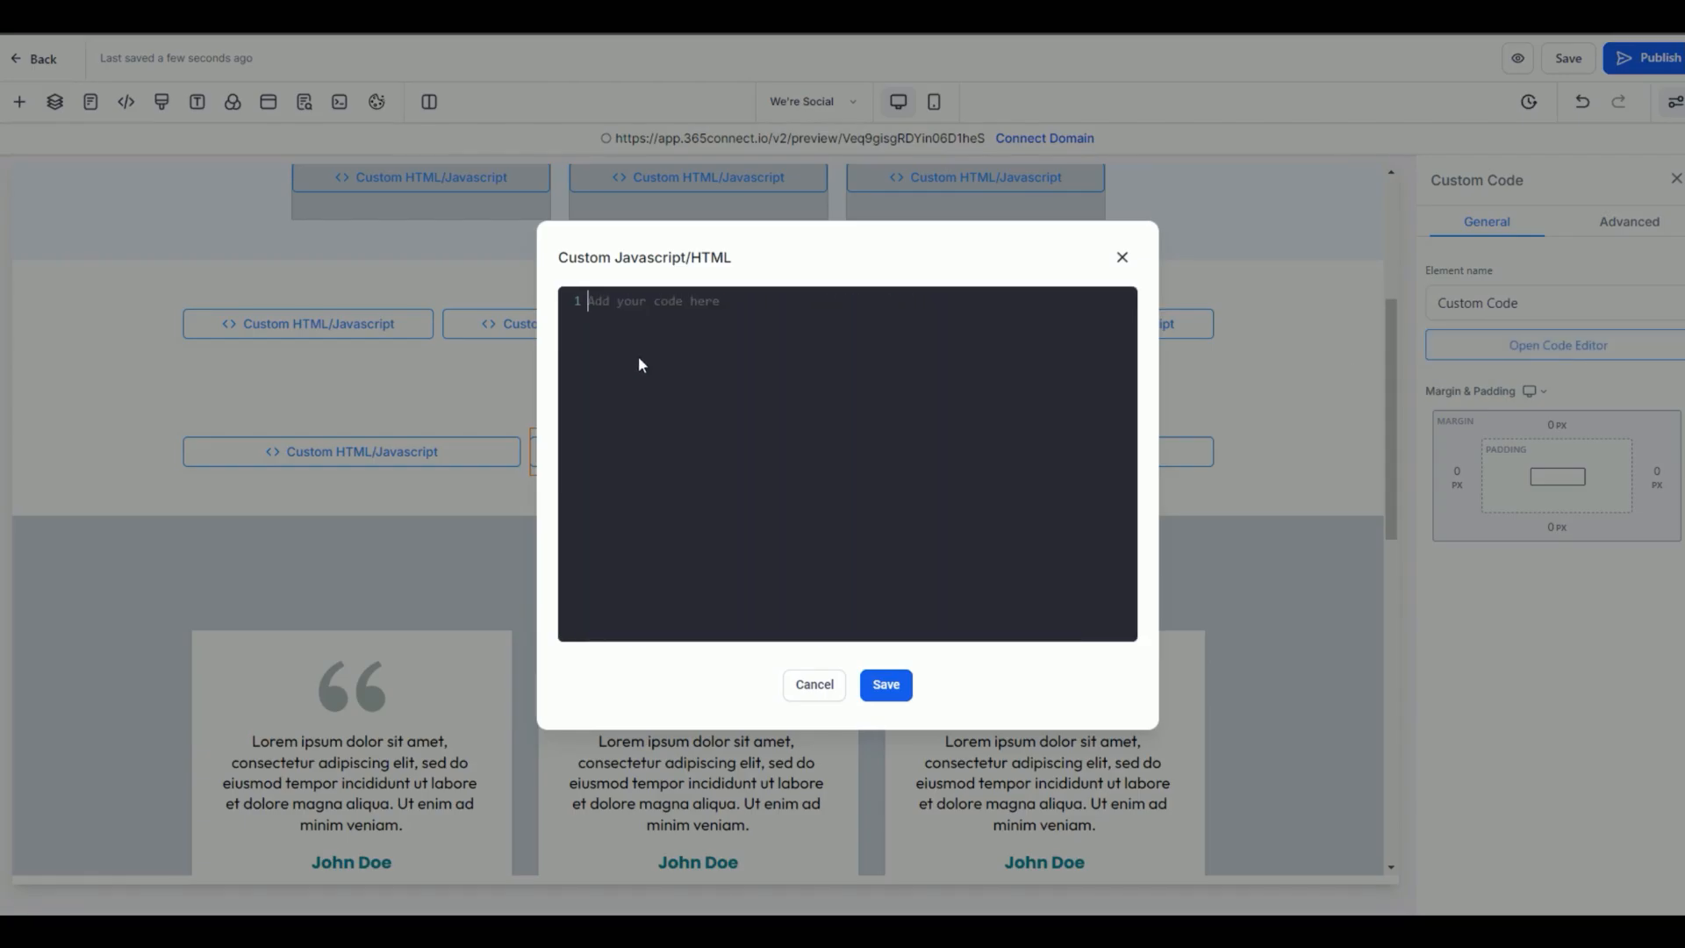
{"action": "mouse_move", "coordinate": [750, 386]}
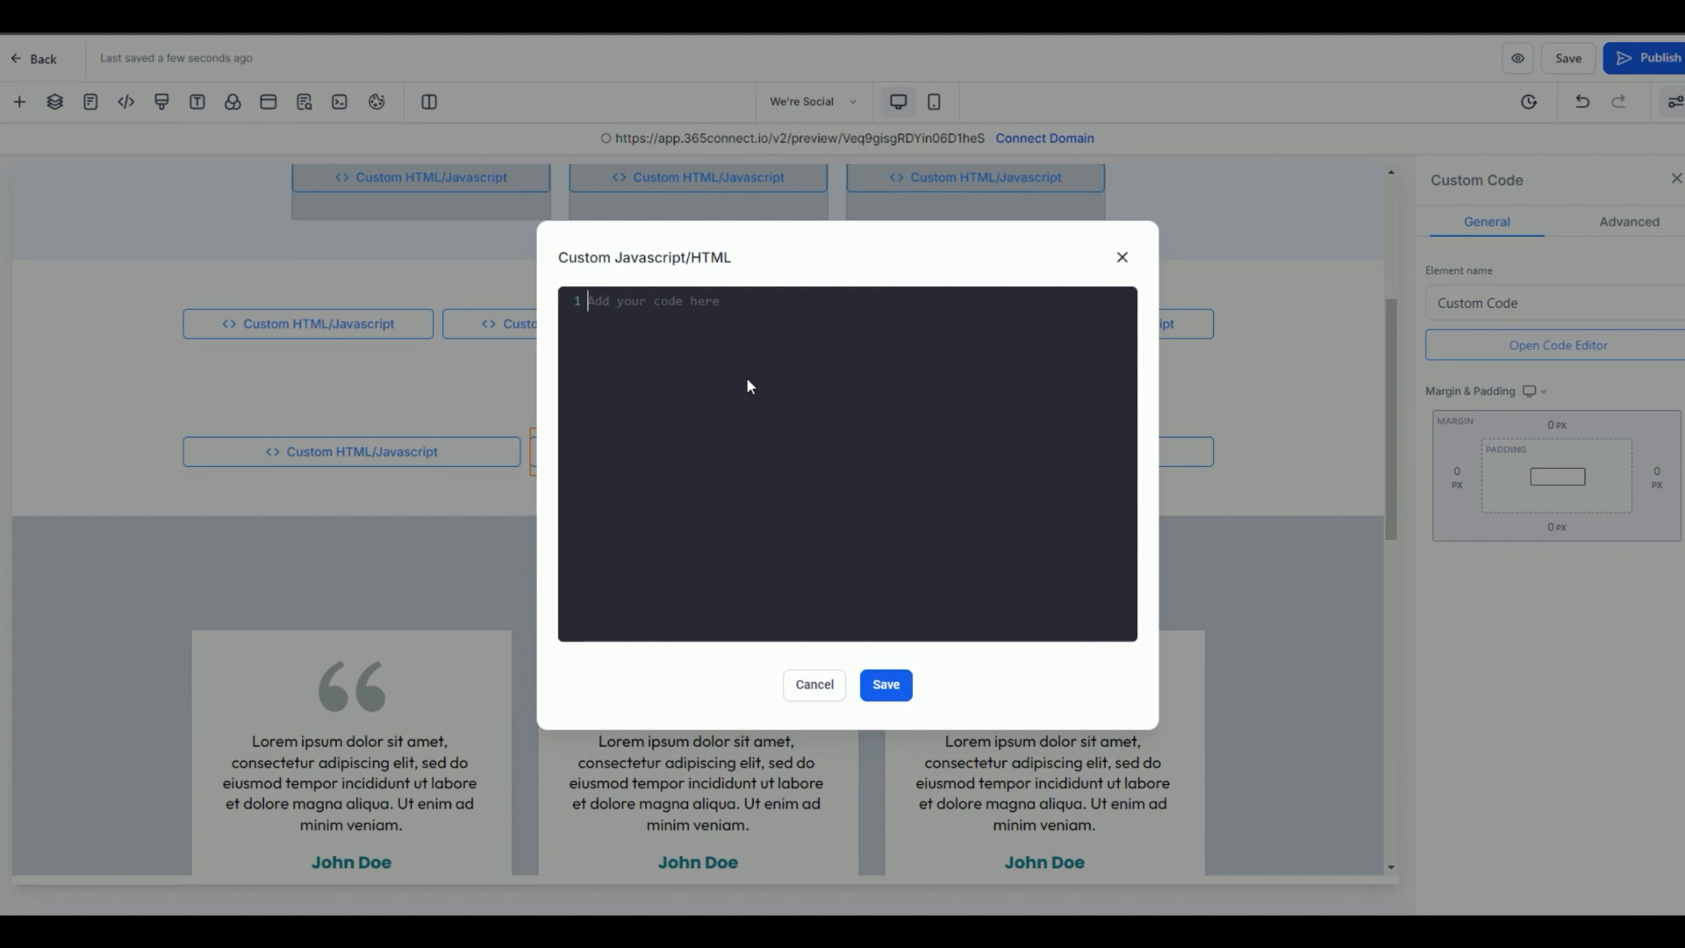
{"action": "left_click", "coordinate": [884, 684]}
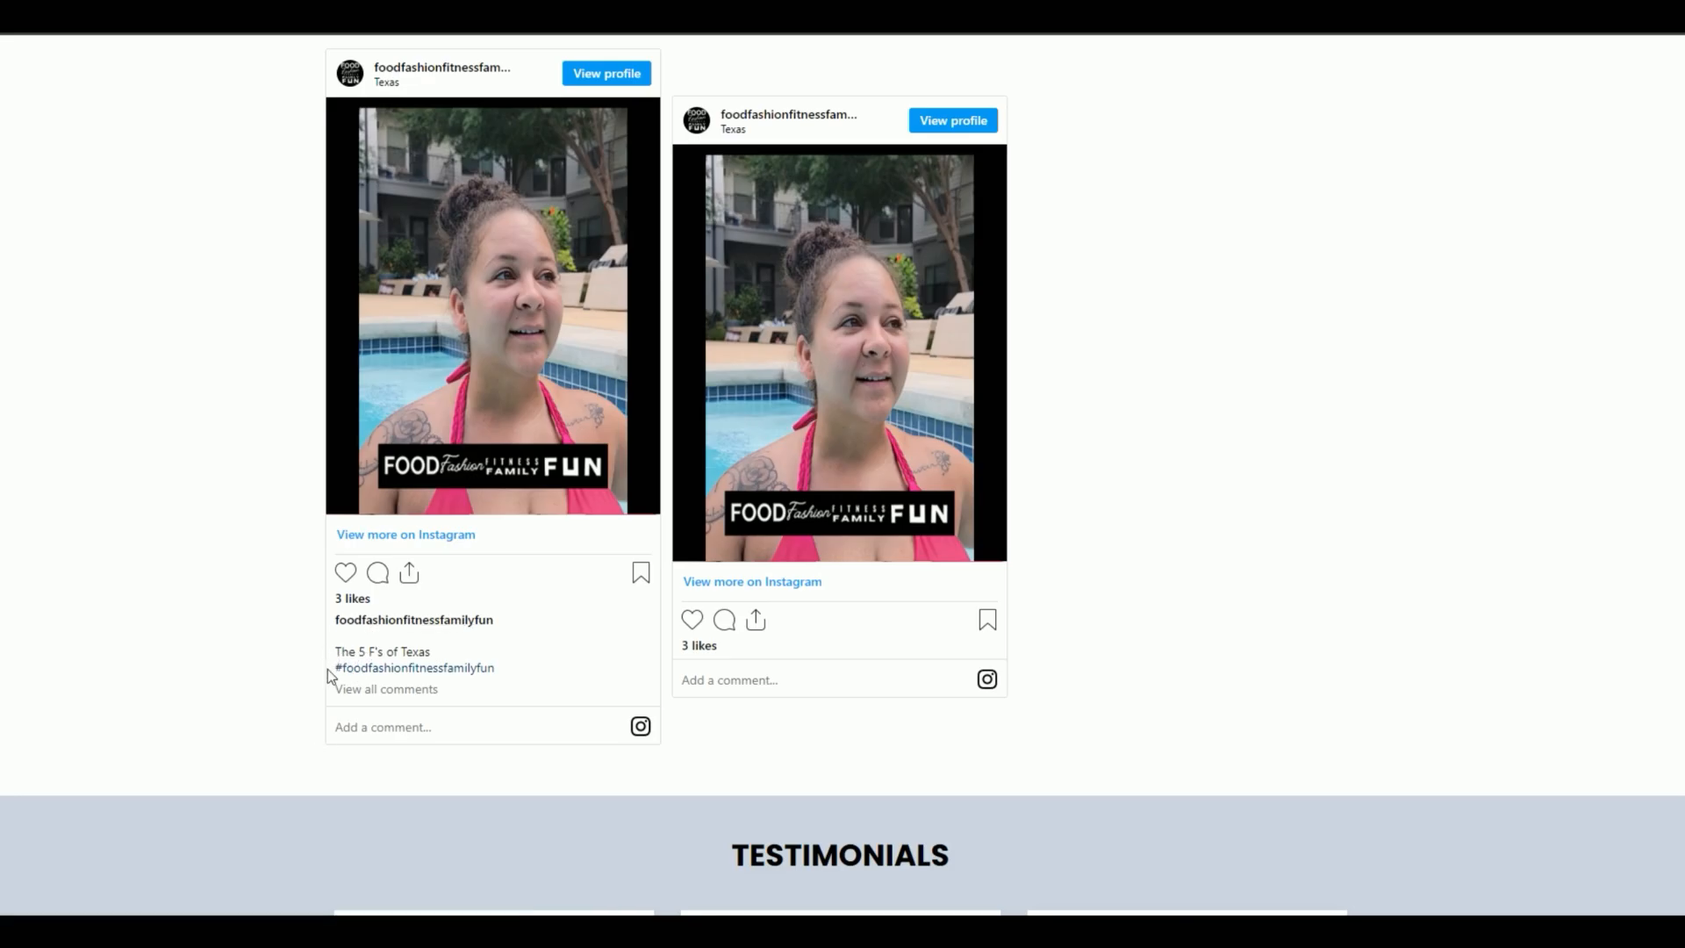
{"action": "mouse_move", "coordinate": [727, 730]}
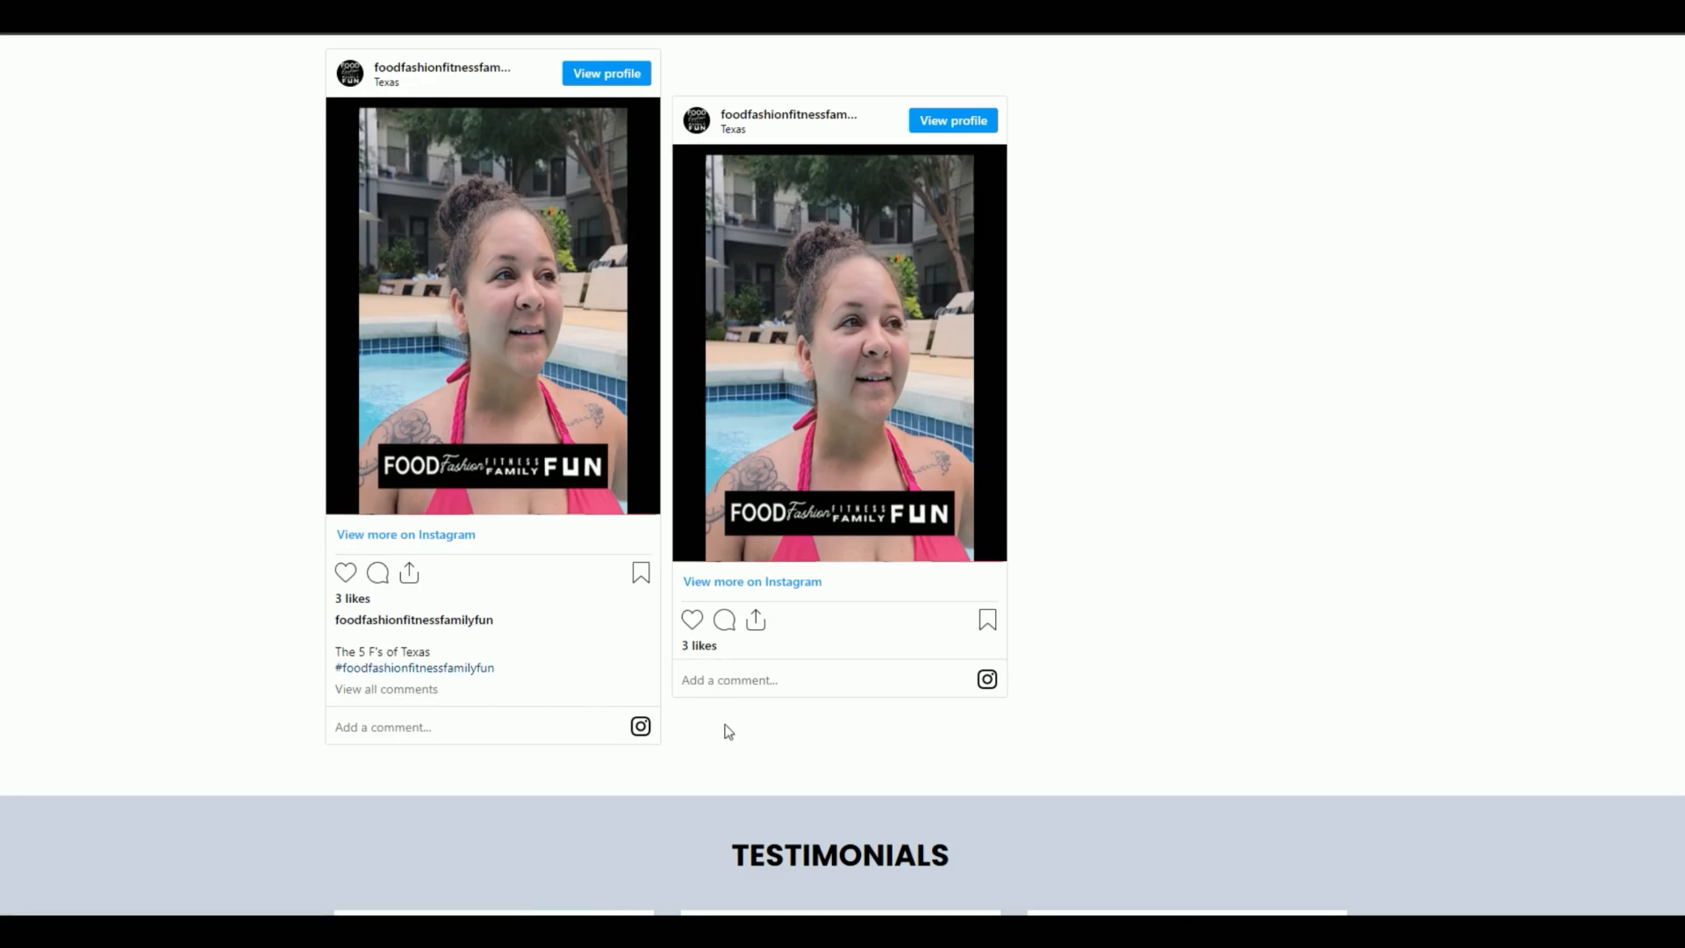
{"action": "mouse_move", "coordinate": [1140, 319]}
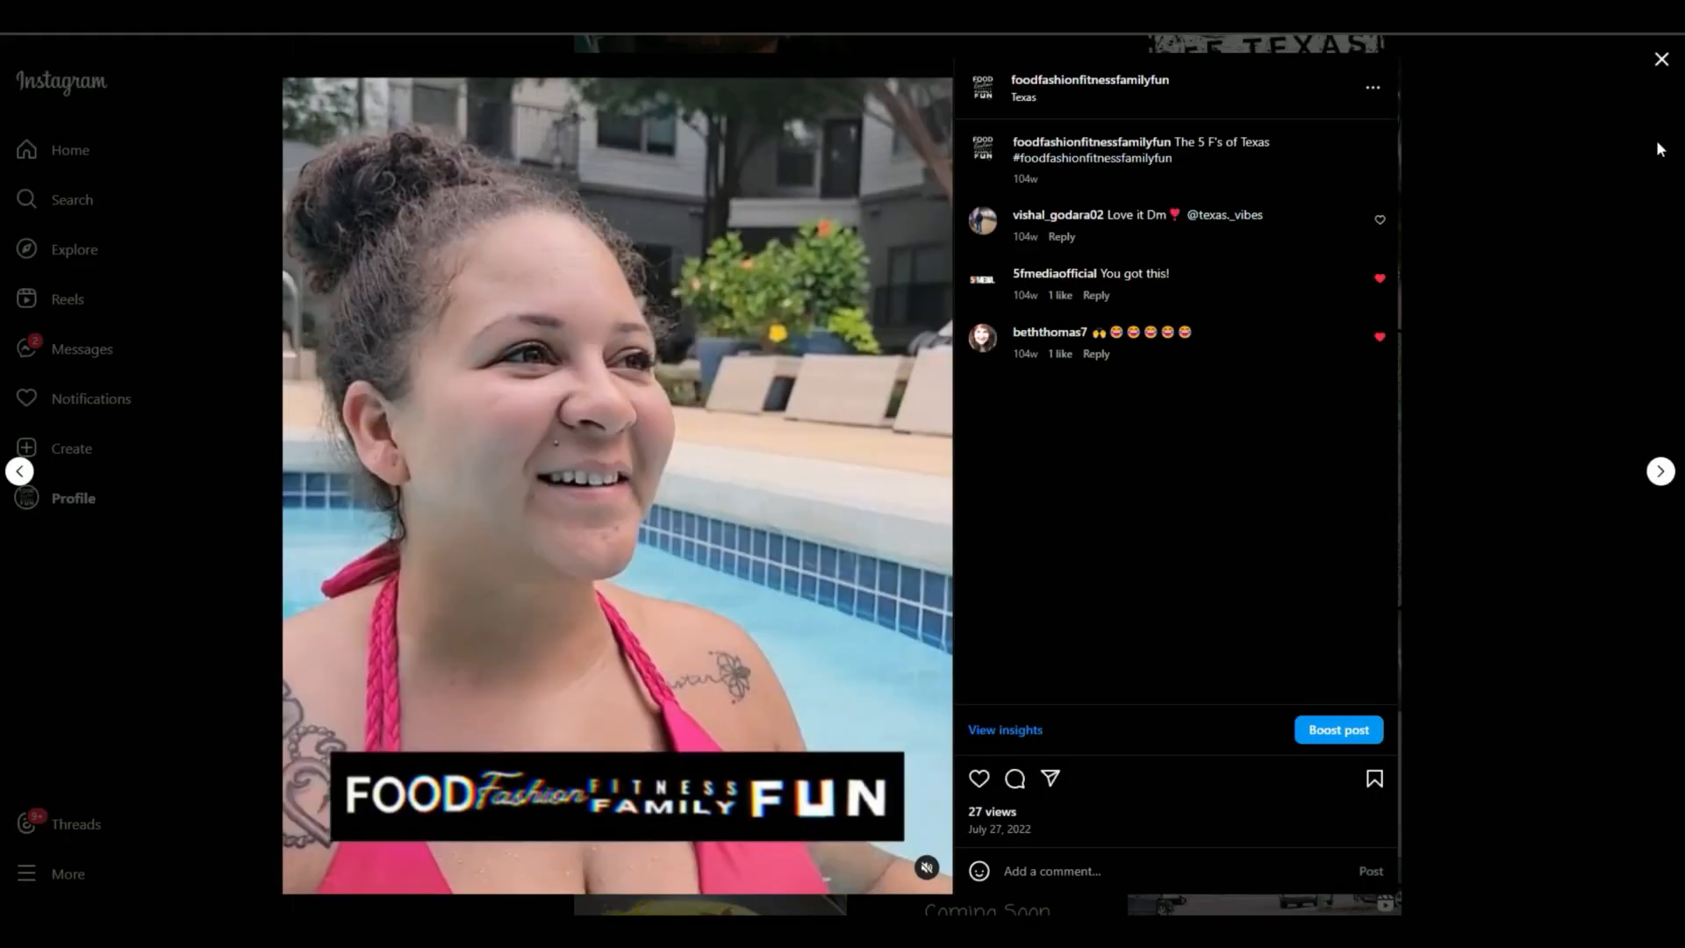
Step: Close the pool reel and scroll the Instagram profile to the omelette breakfast post
{"action": "left_click", "coordinate": [1662, 60]}
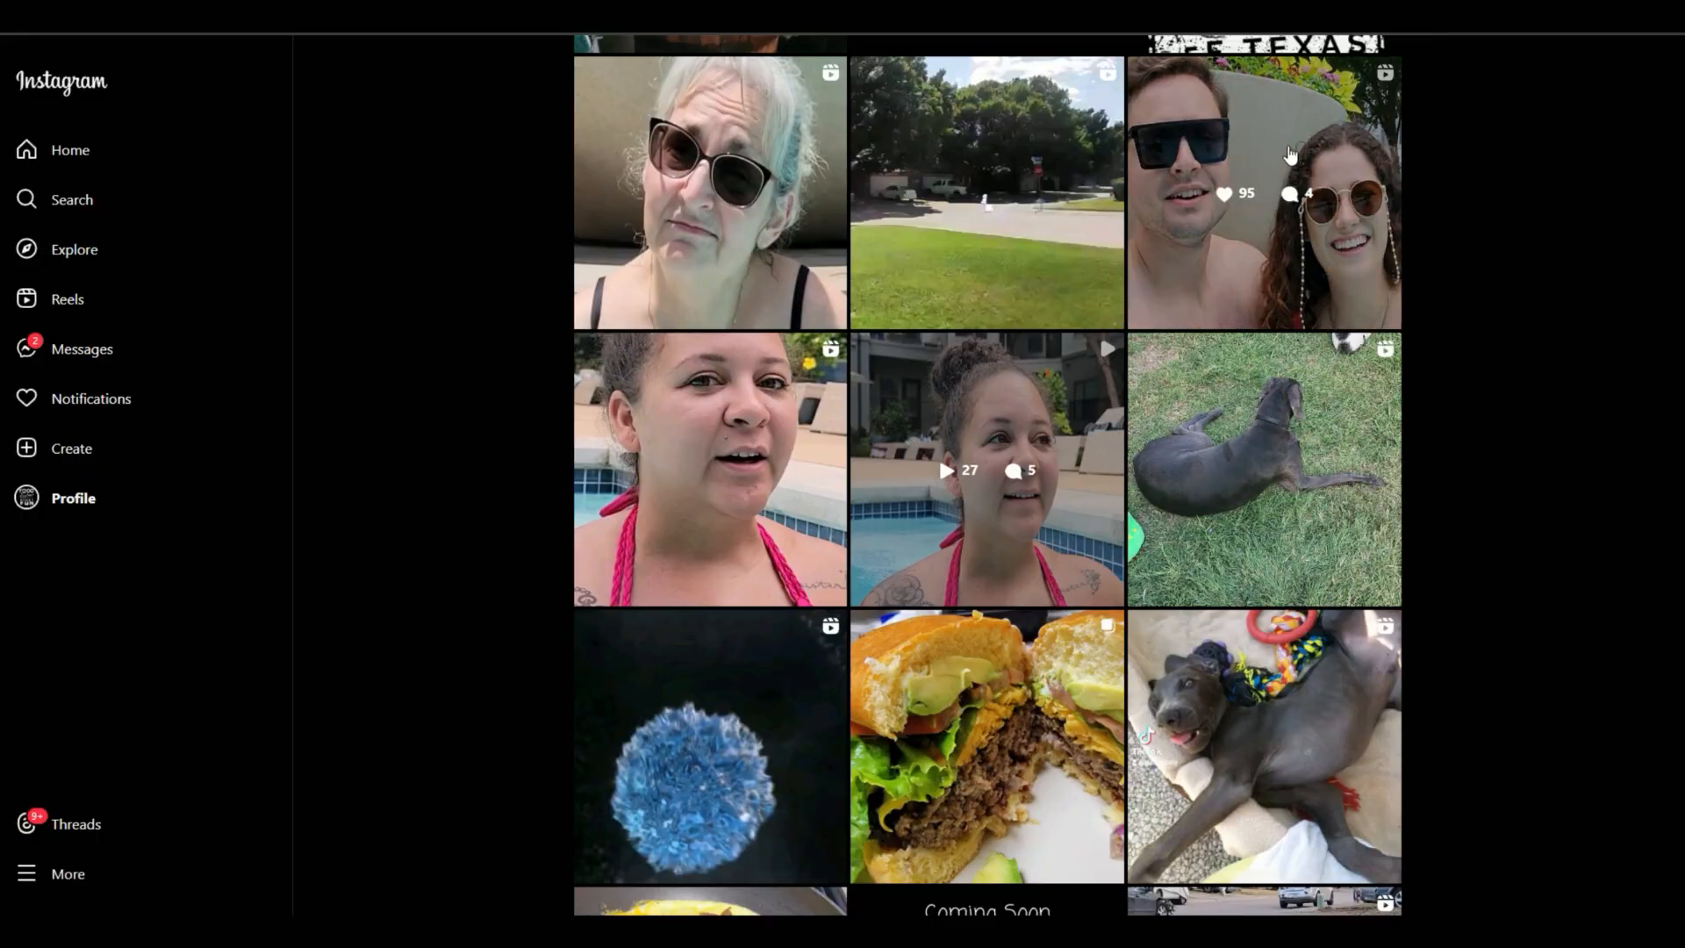
{"action": "scroll", "scroll_direction": "down", "scroll_amount": 3}
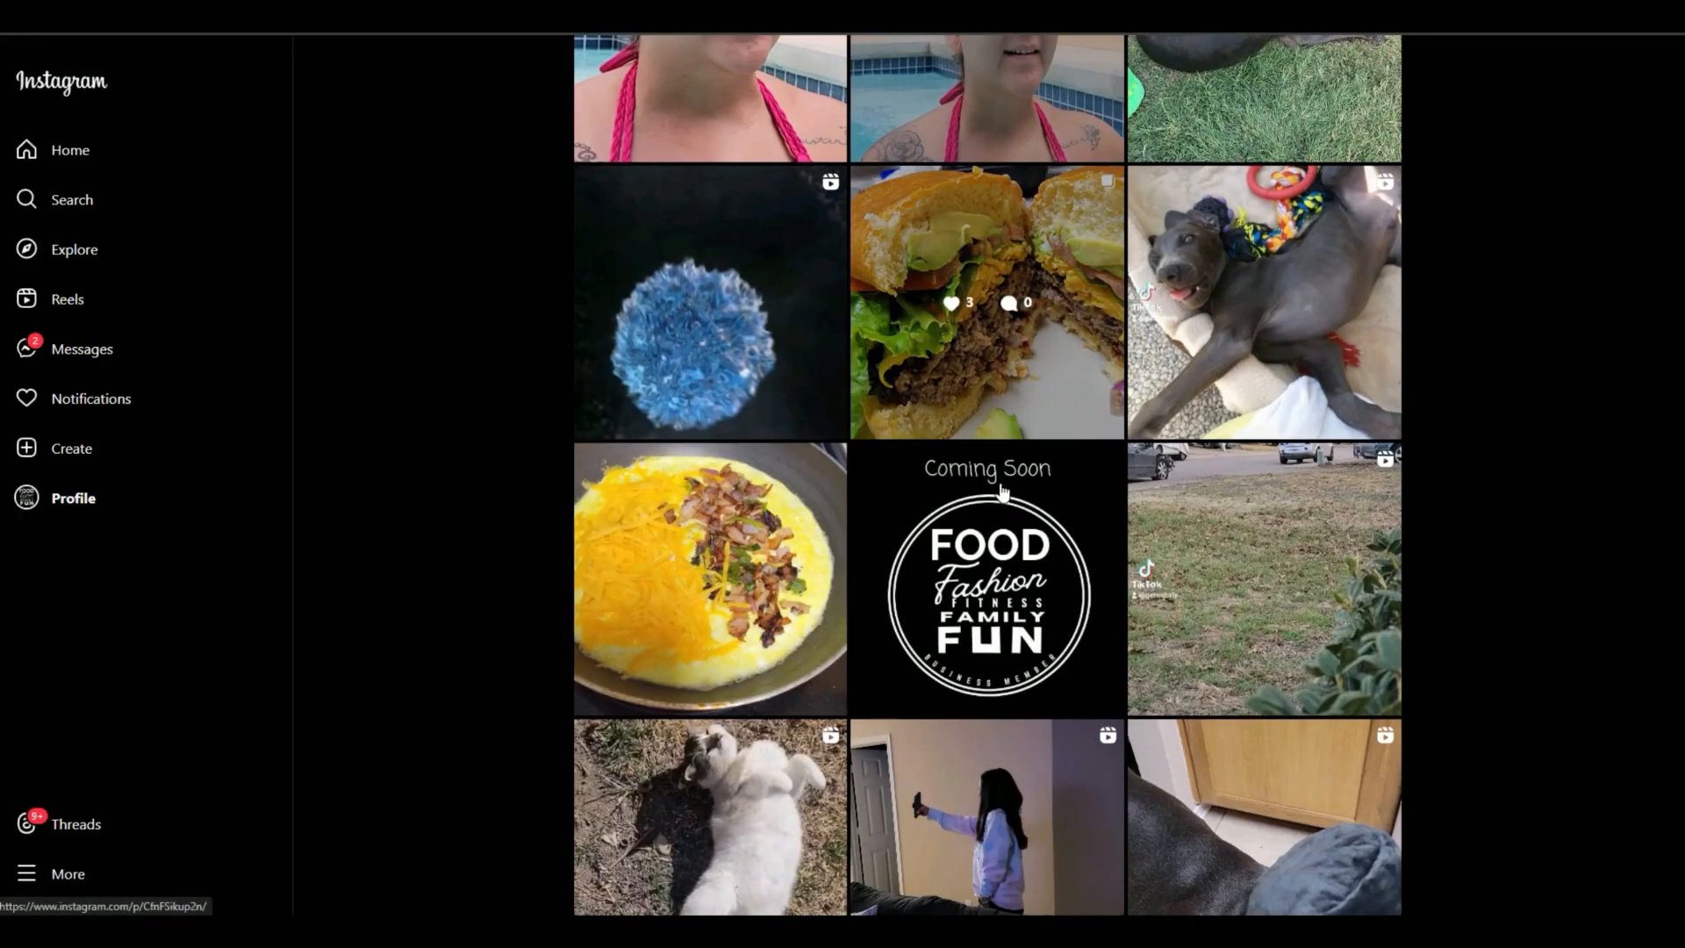
{"action": "scroll", "scroll_direction": "down", "scroll_amount": 3}
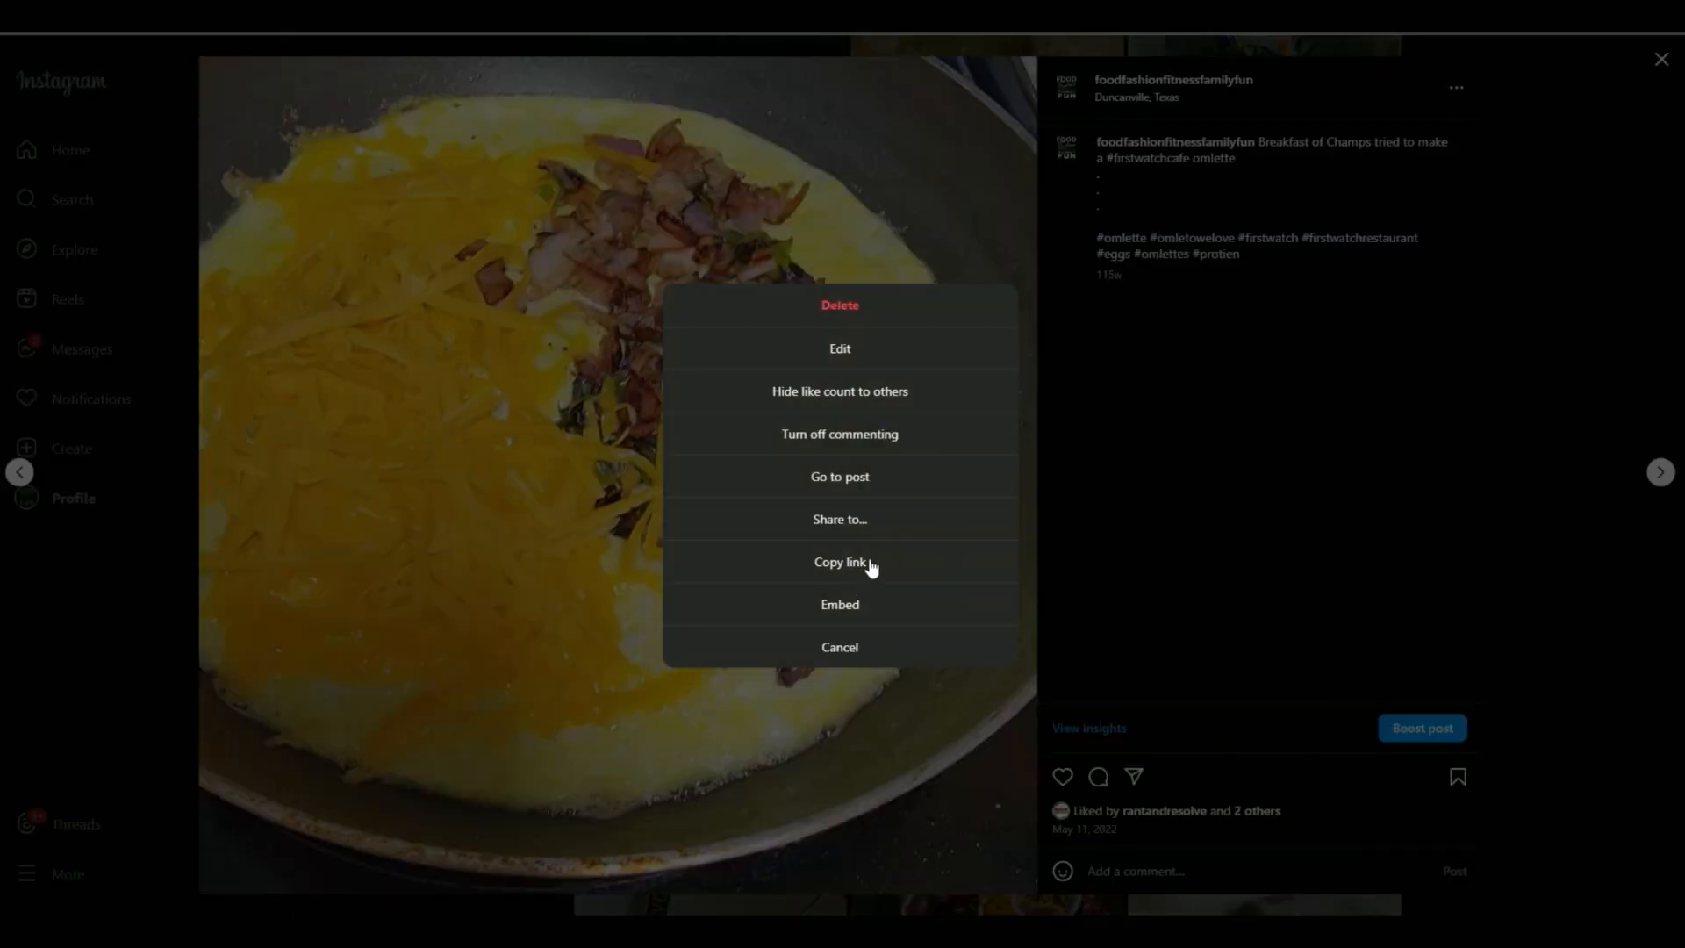
Step: Copy the omelette post's embed code with Include caption unchecked
{"action": "left_click", "coordinate": [839, 604]}
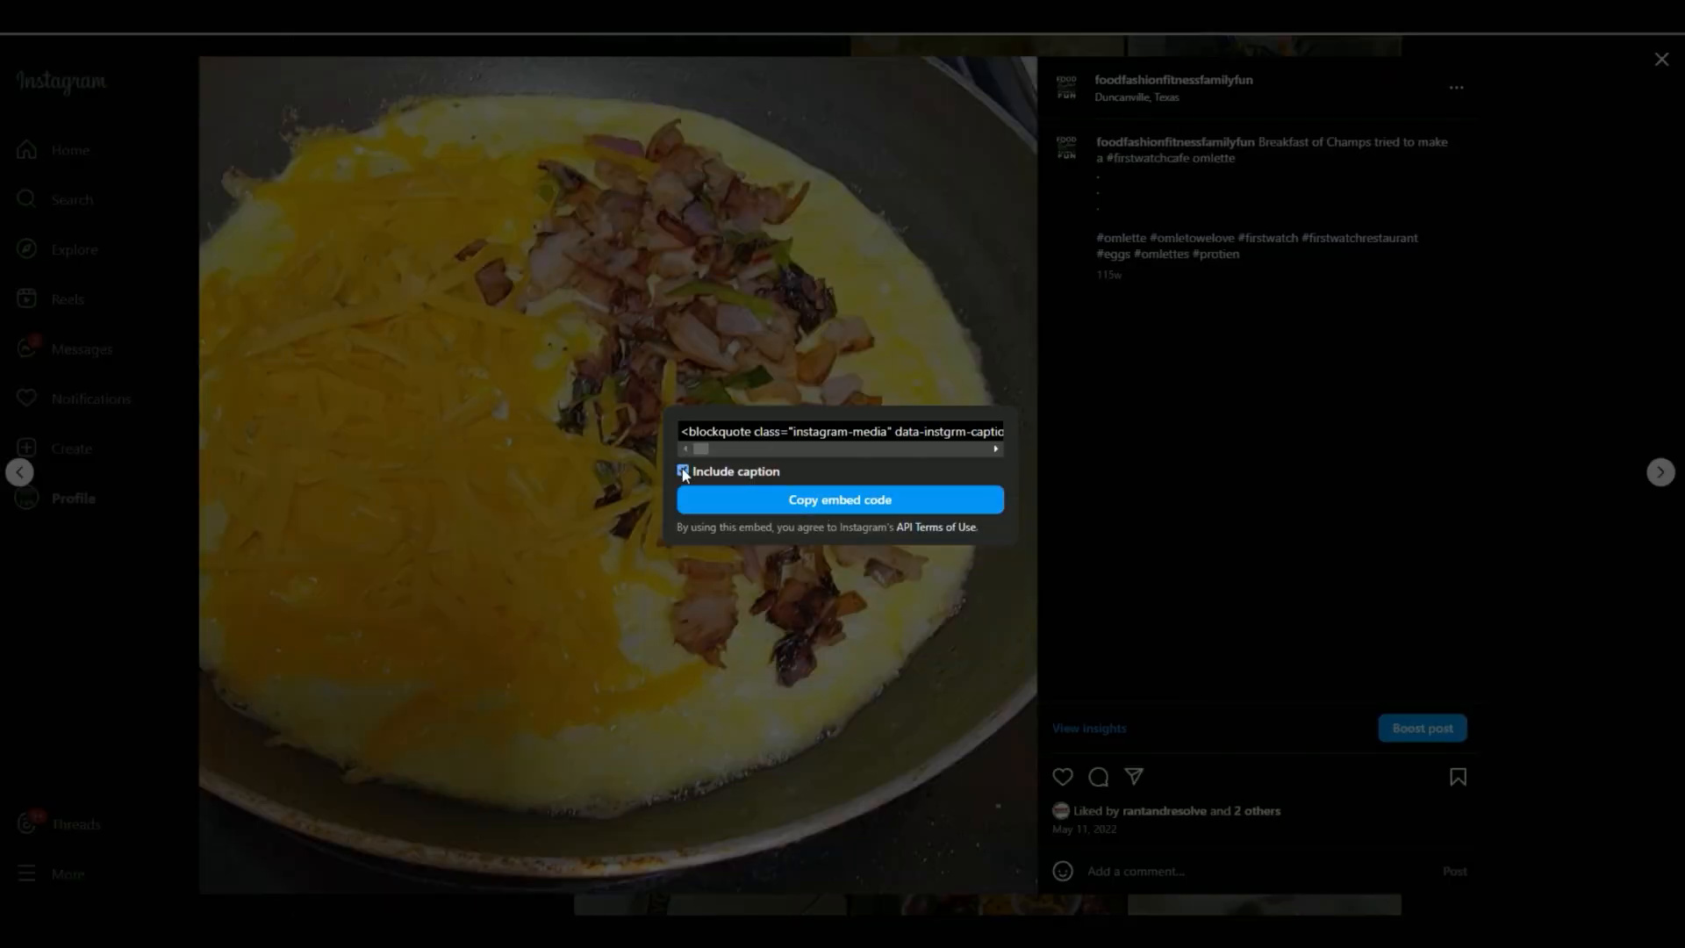
{"action": "left_click", "coordinate": [683, 470]}
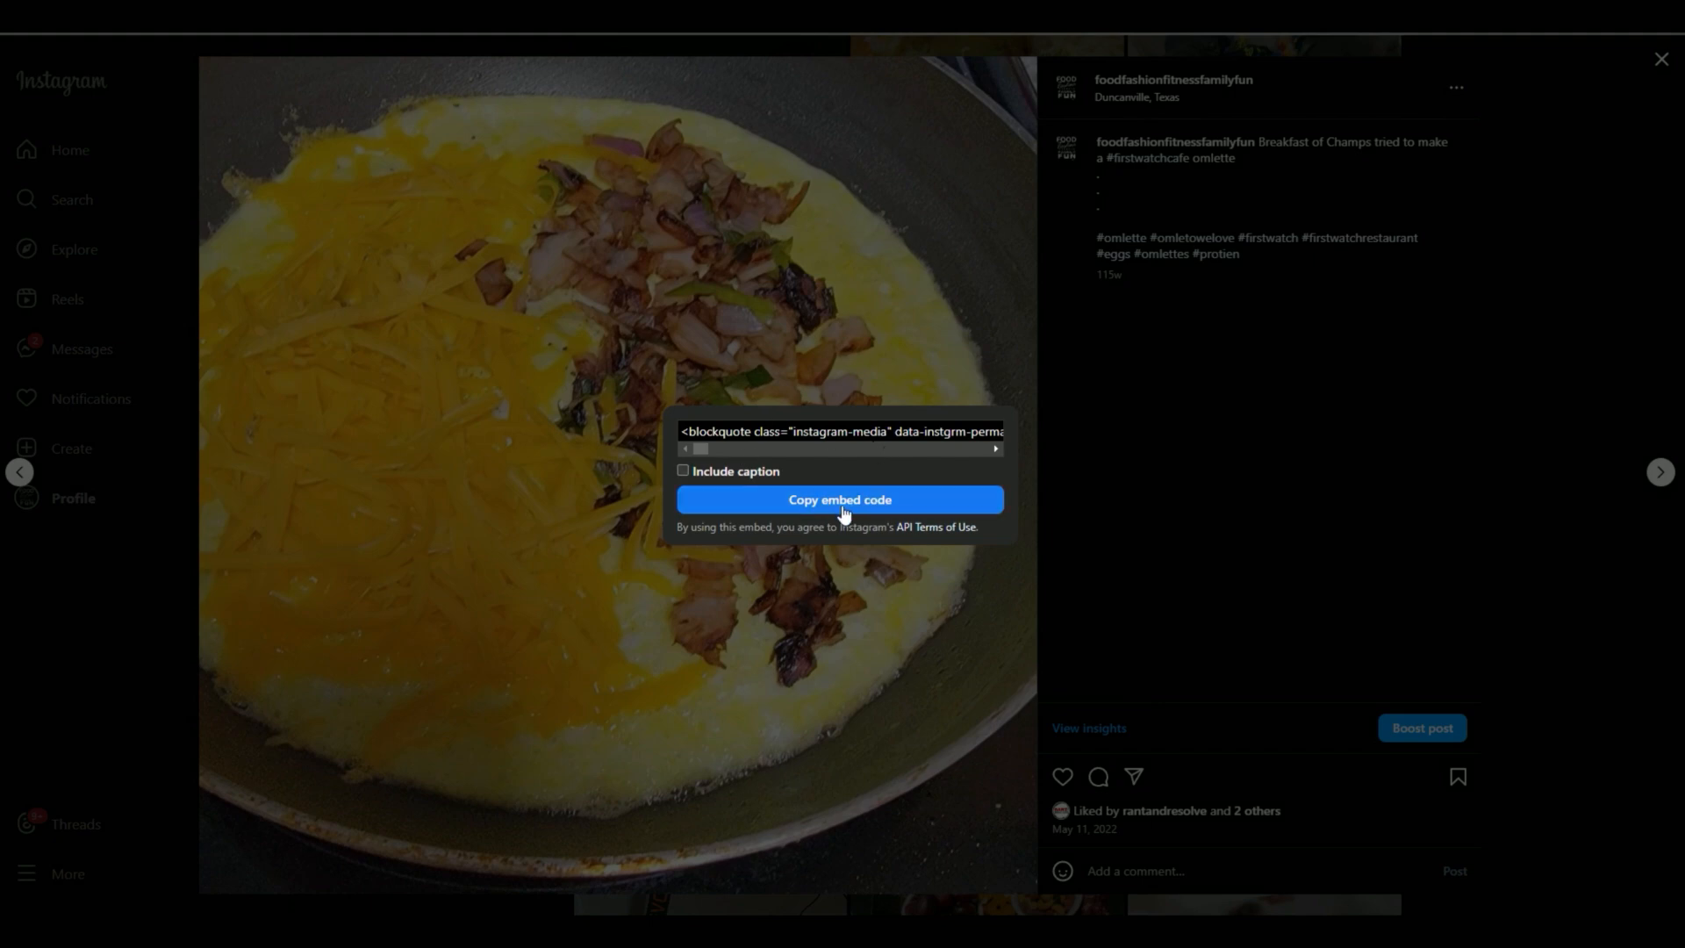
{"action": "left_click", "coordinate": [839, 500]}
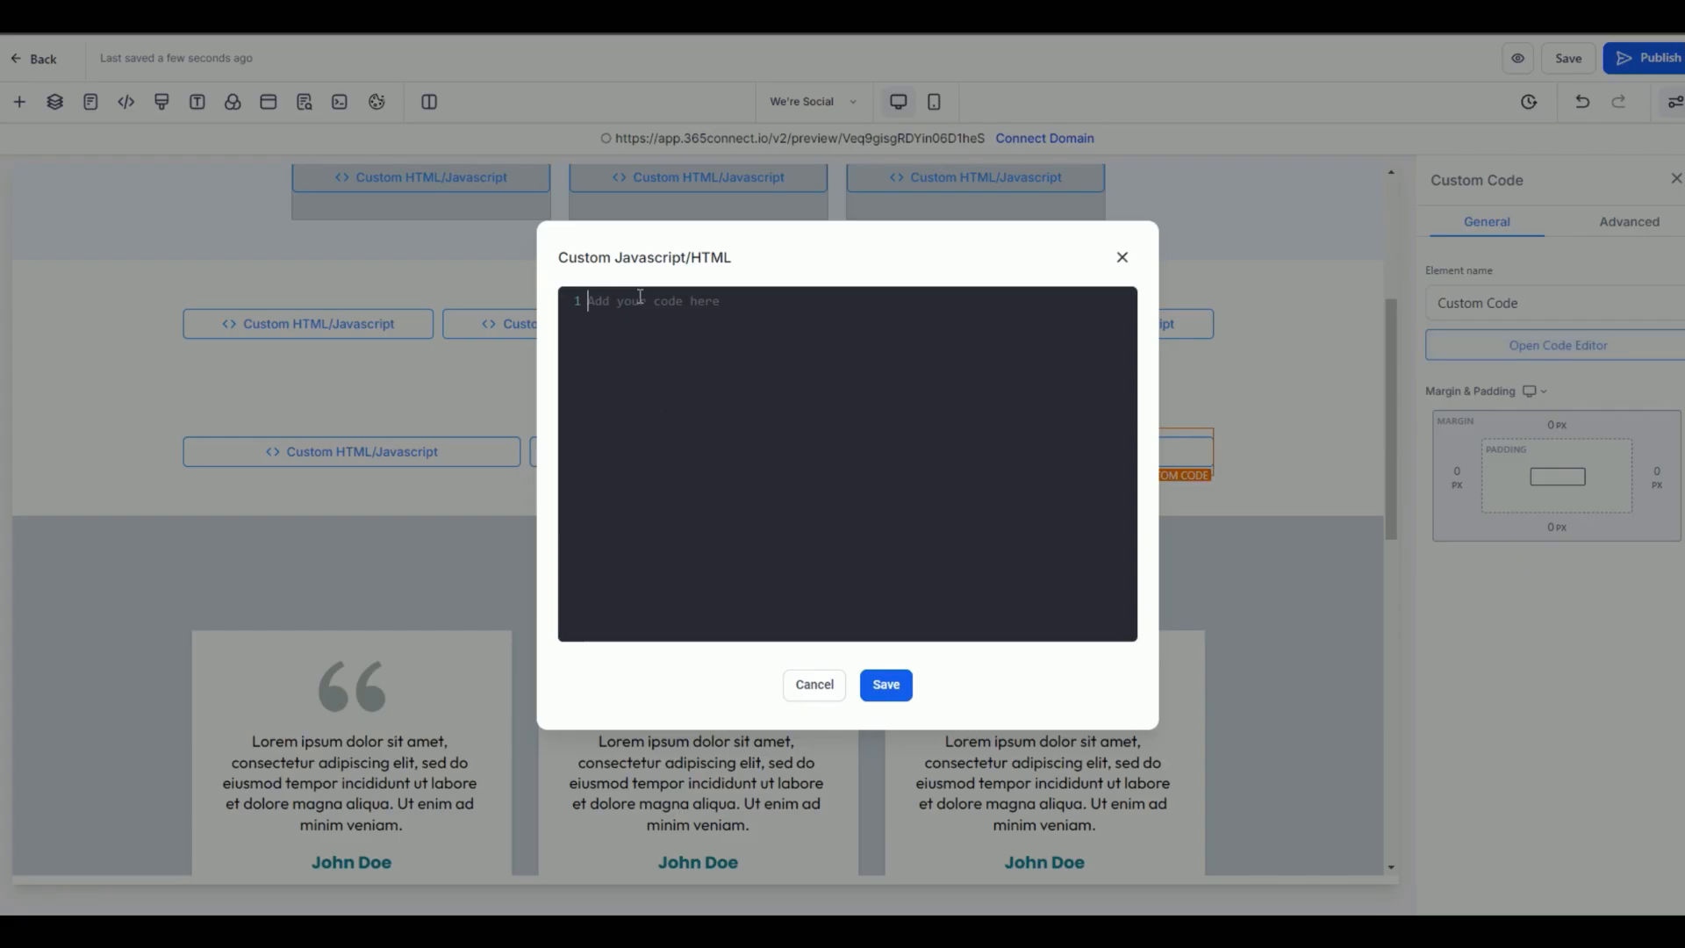
Step: Paste the omelette post's embed code into the custom code element and save it
{"action": "left_click", "coordinate": [884, 684]}
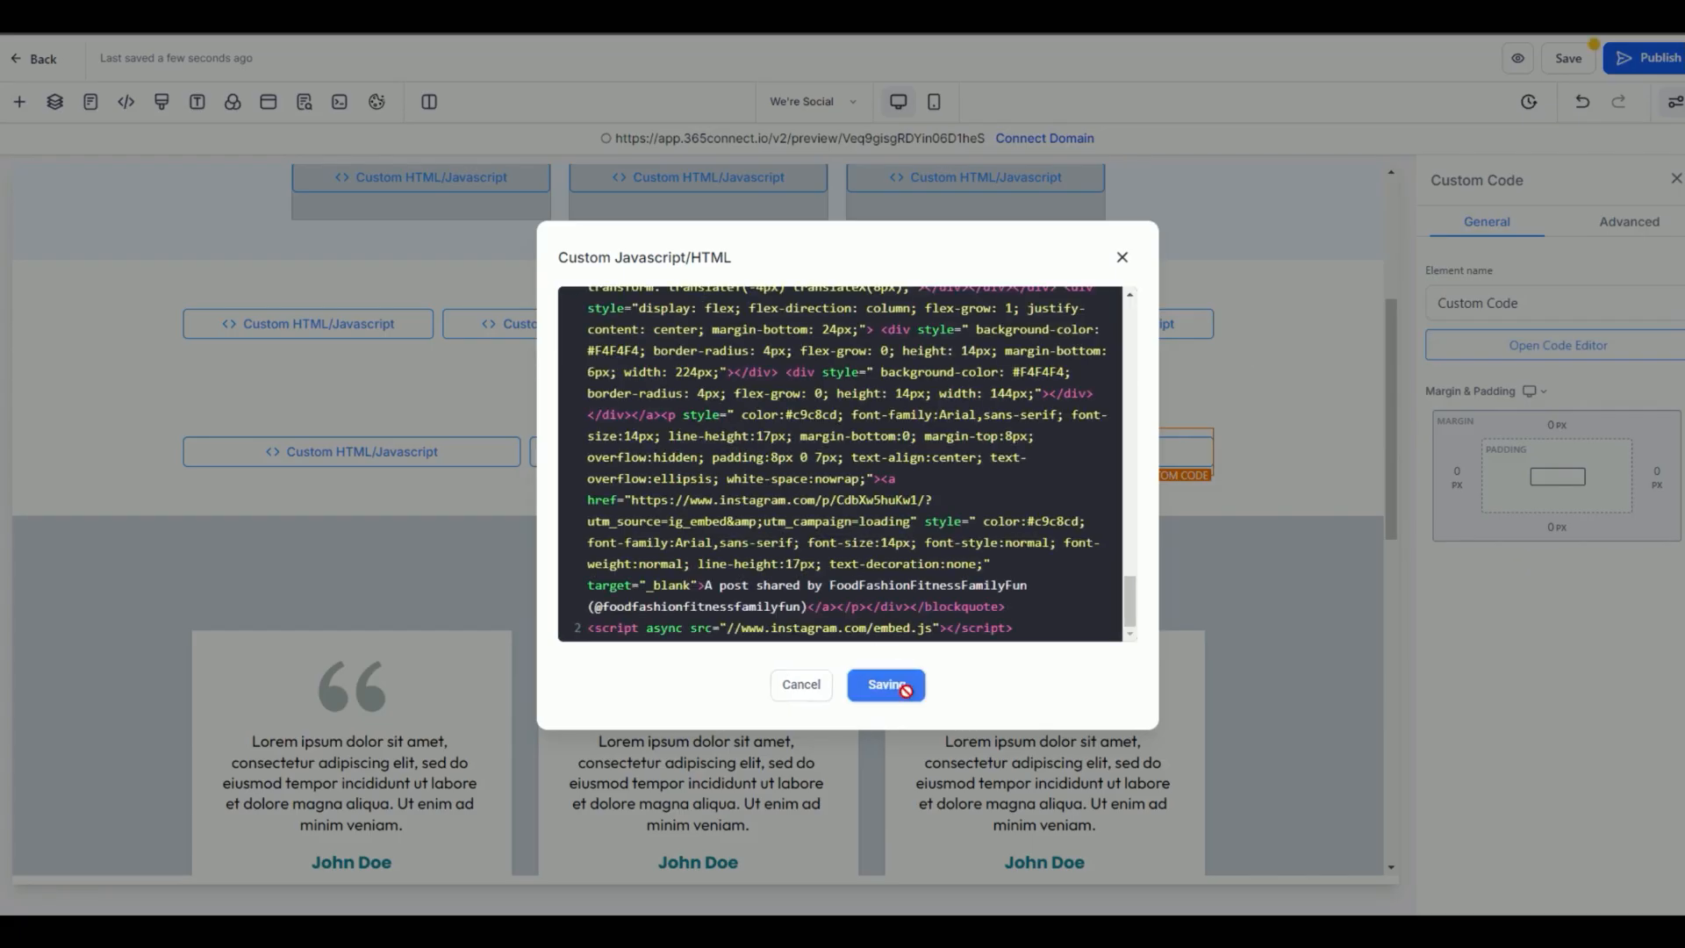
{"action": "left_click", "coordinate": [884, 684]}
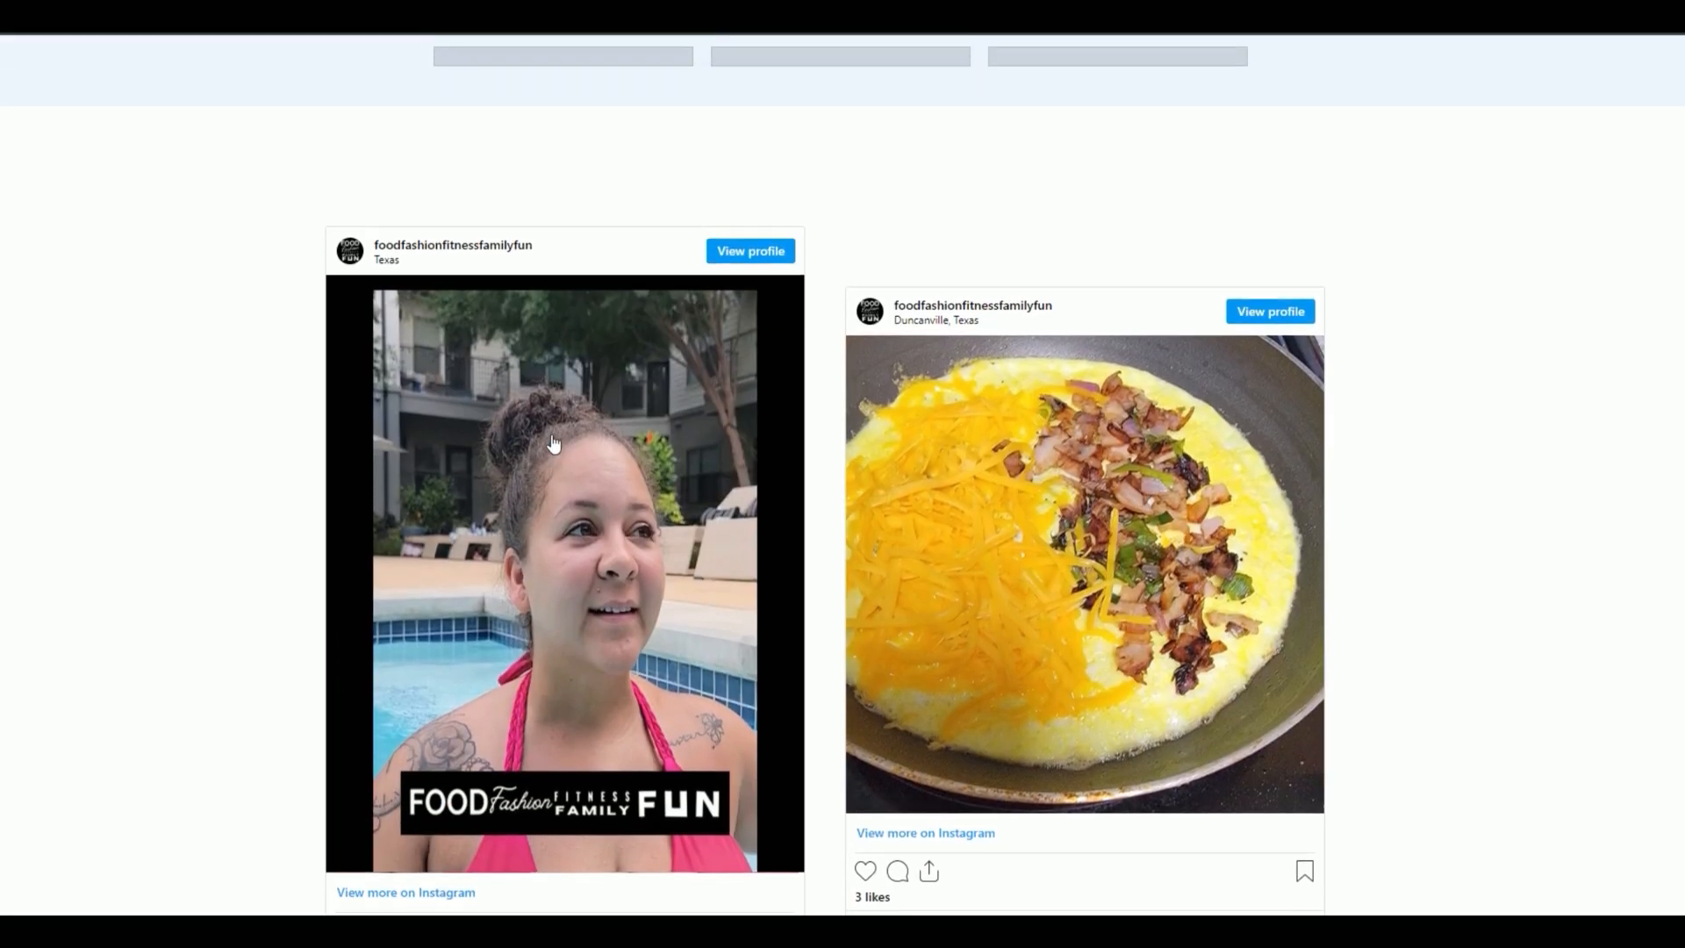
{"action": "mouse_move", "coordinate": [684, 515]}
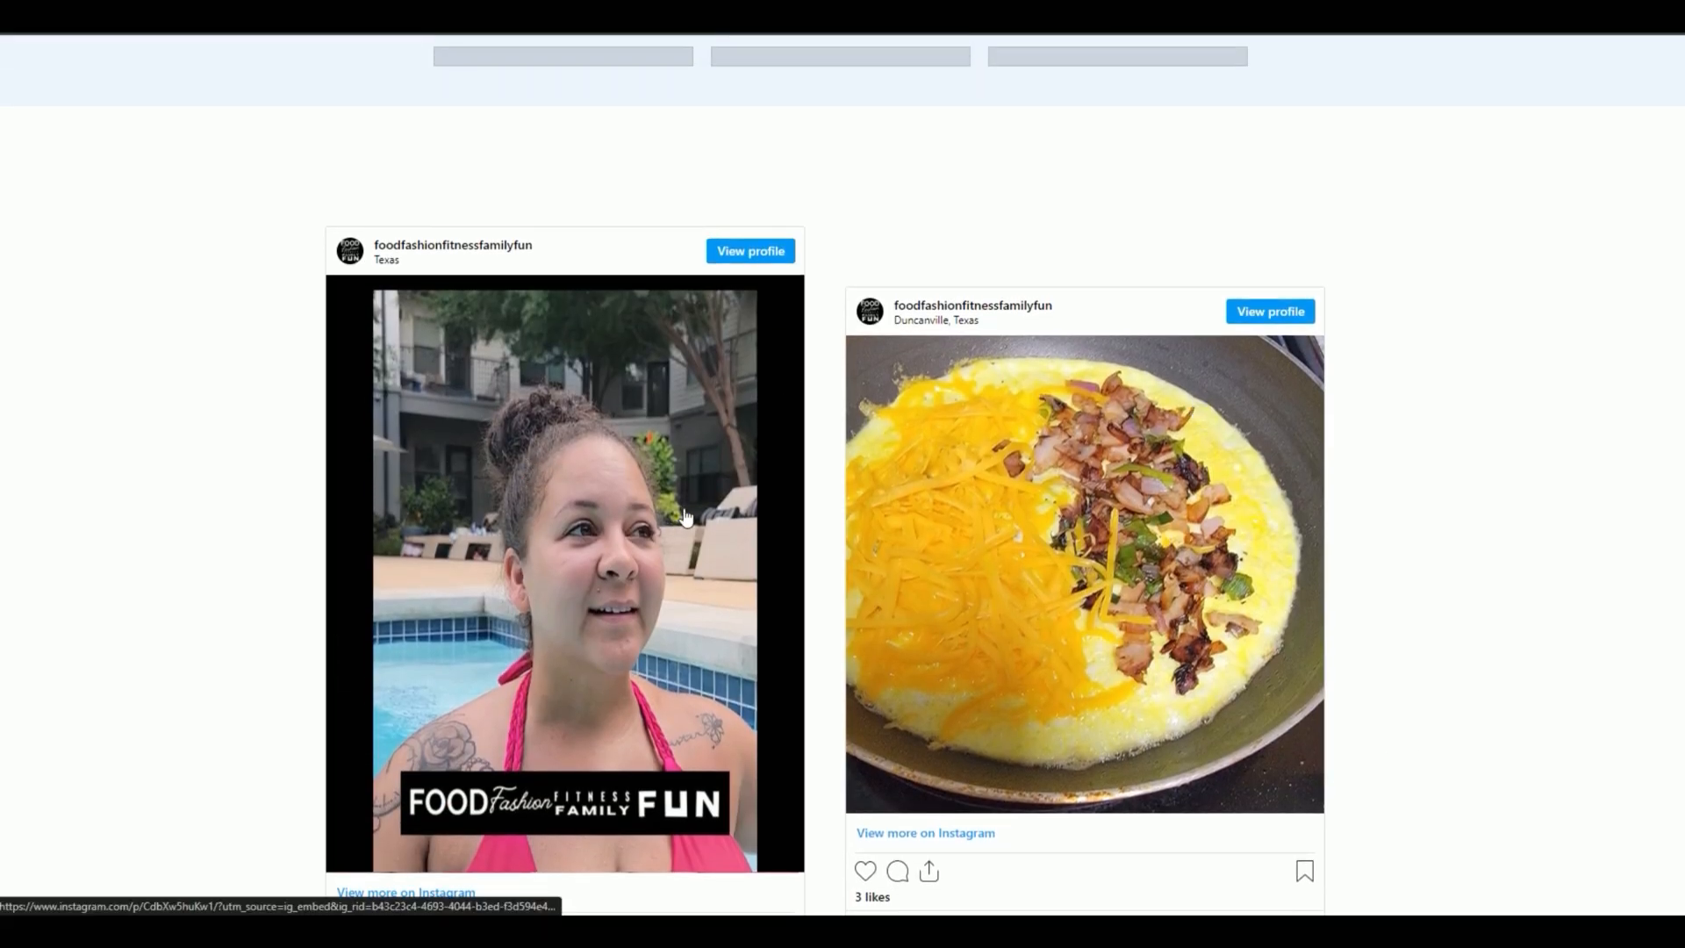
{"action": "scroll", "scroll_direction": "down", "scroll_amount": 3}
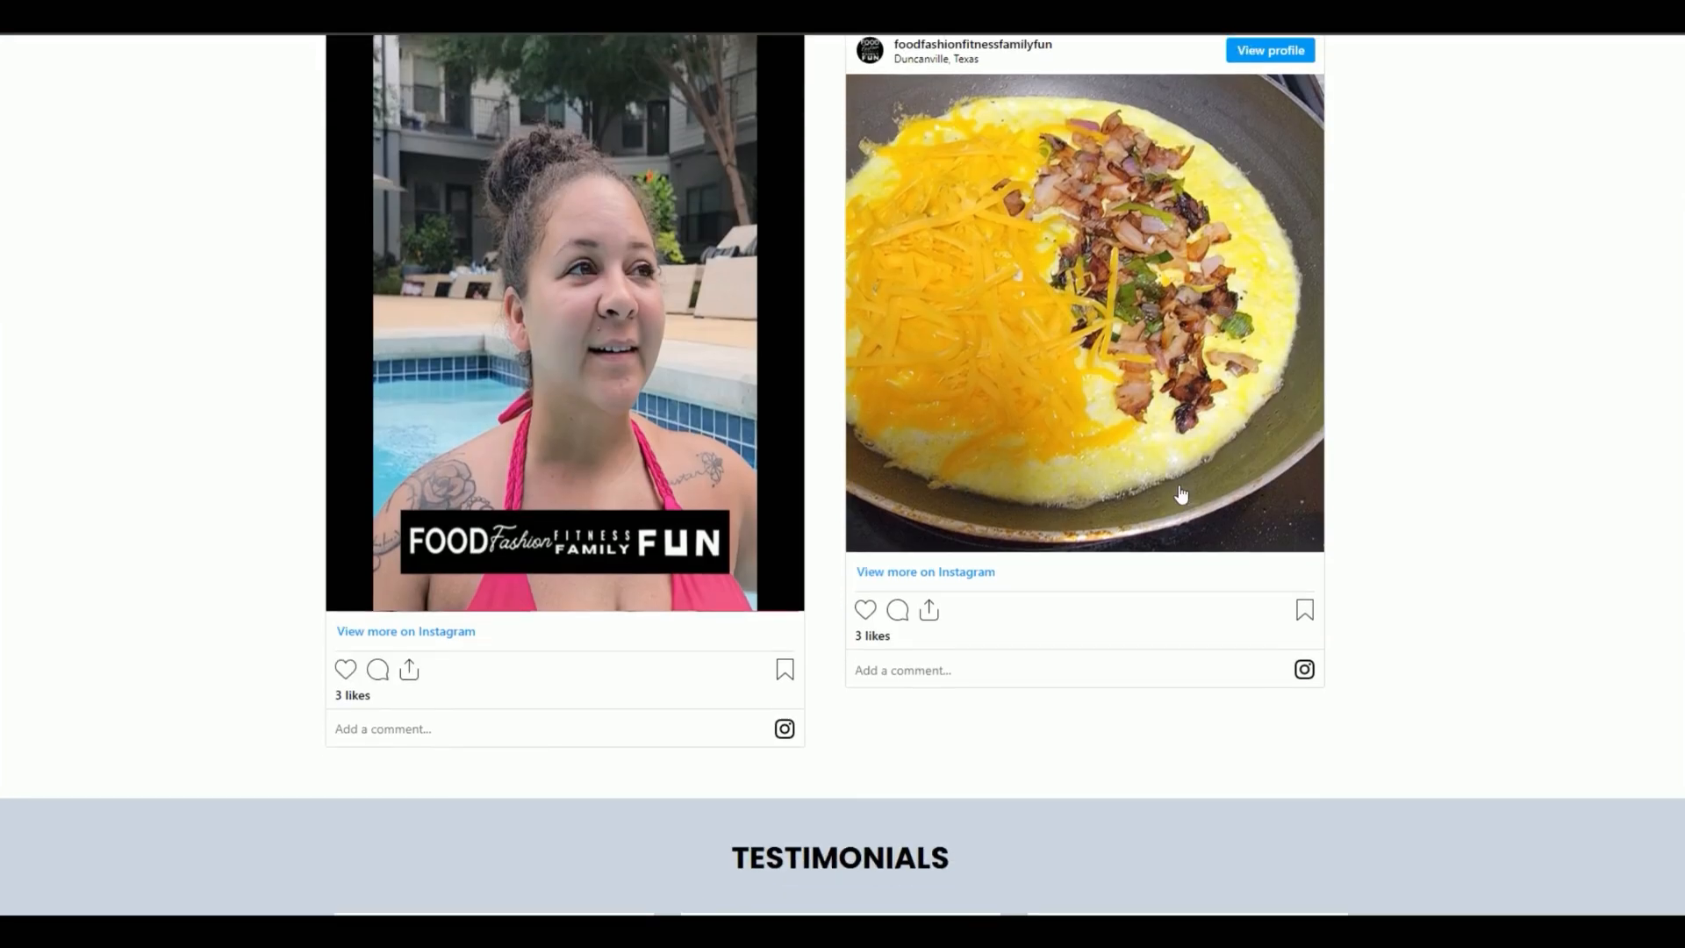
{"action": "scroll", "scroll_direction": "up", "scroll_amount": 3}
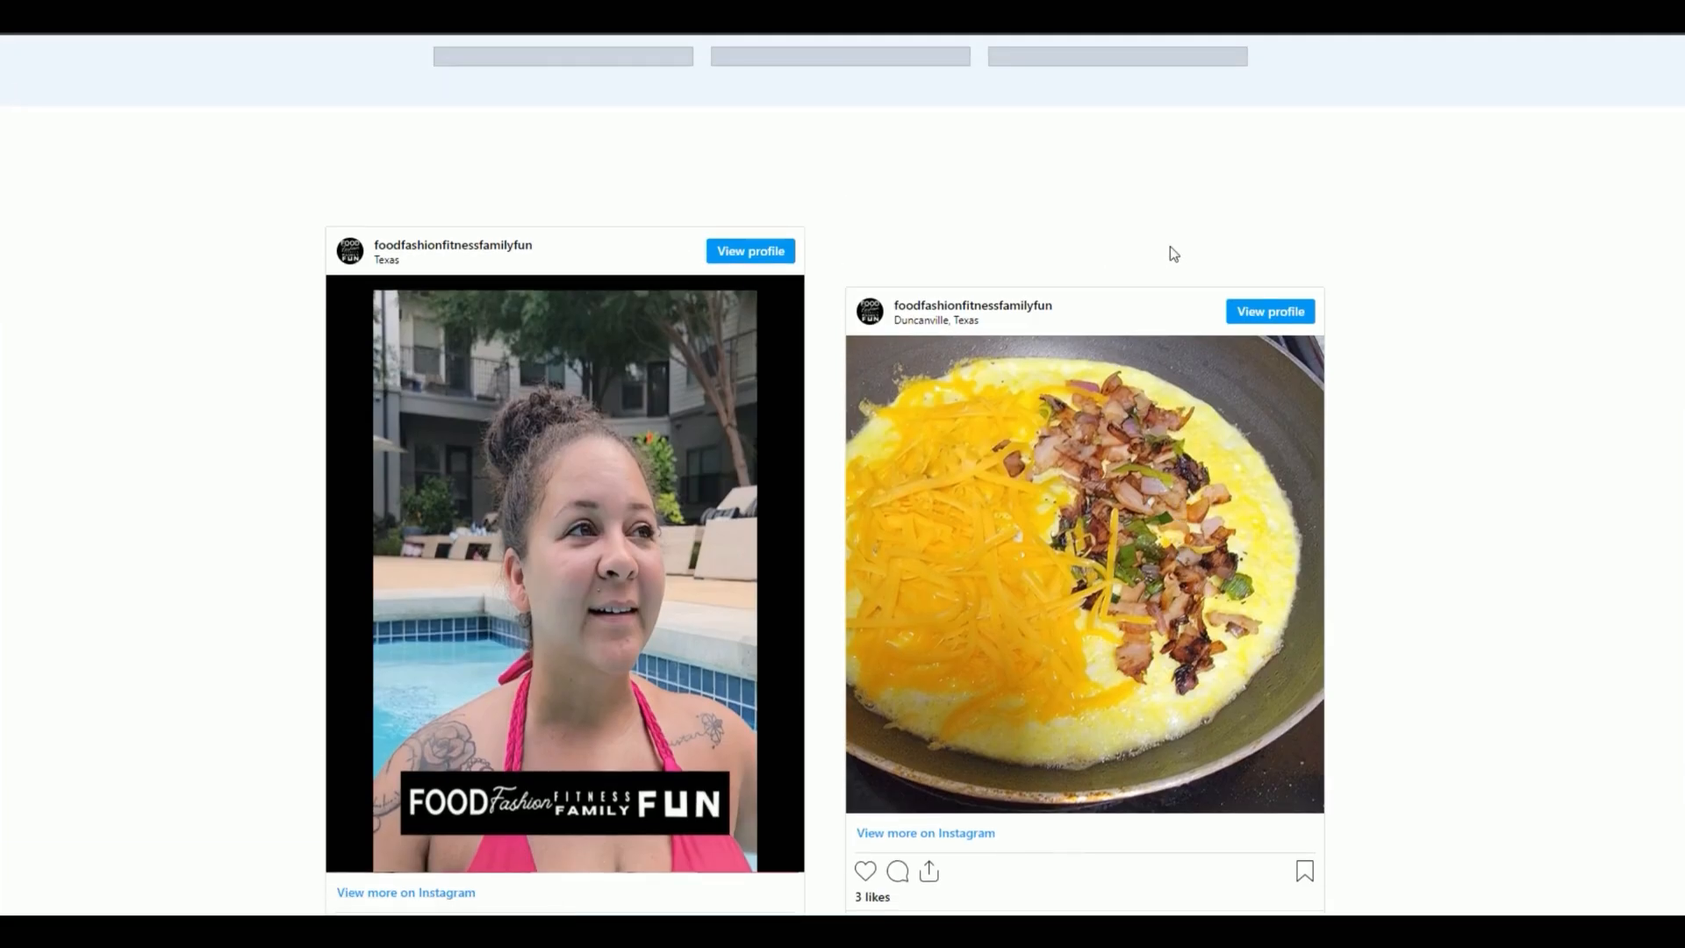
{"action": "scroll", "scroll_direction": "down", "scroll_amount": 3}
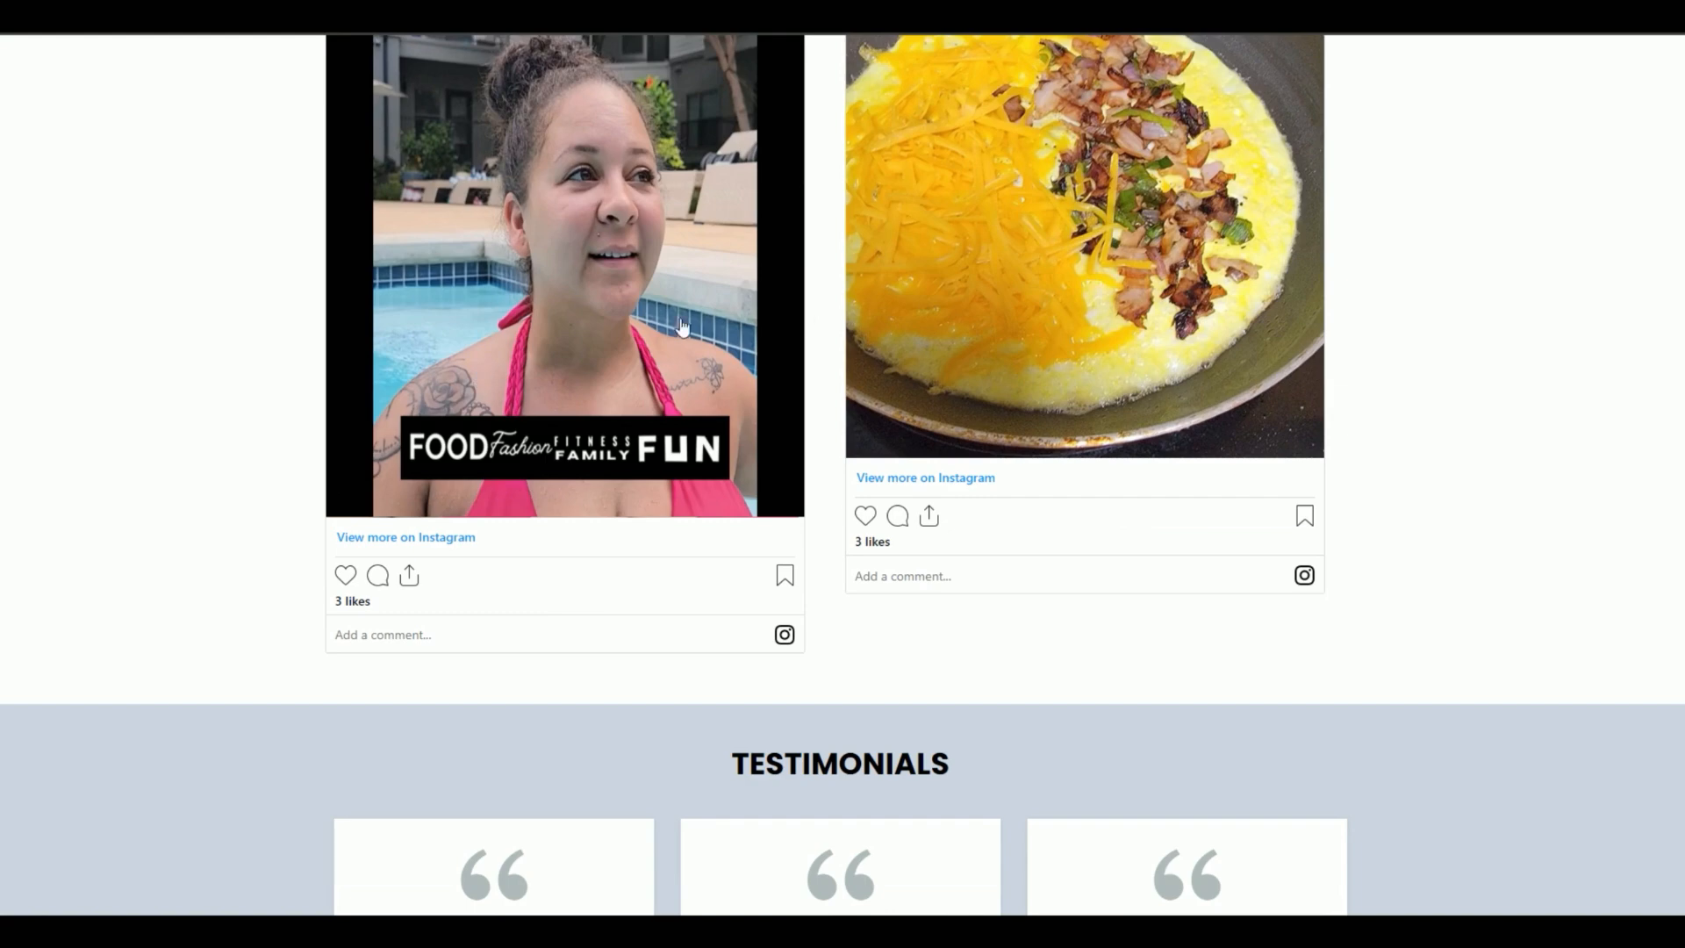
{"action": "scroll", "scroll_direction": "up", "scroll_amount": 3}
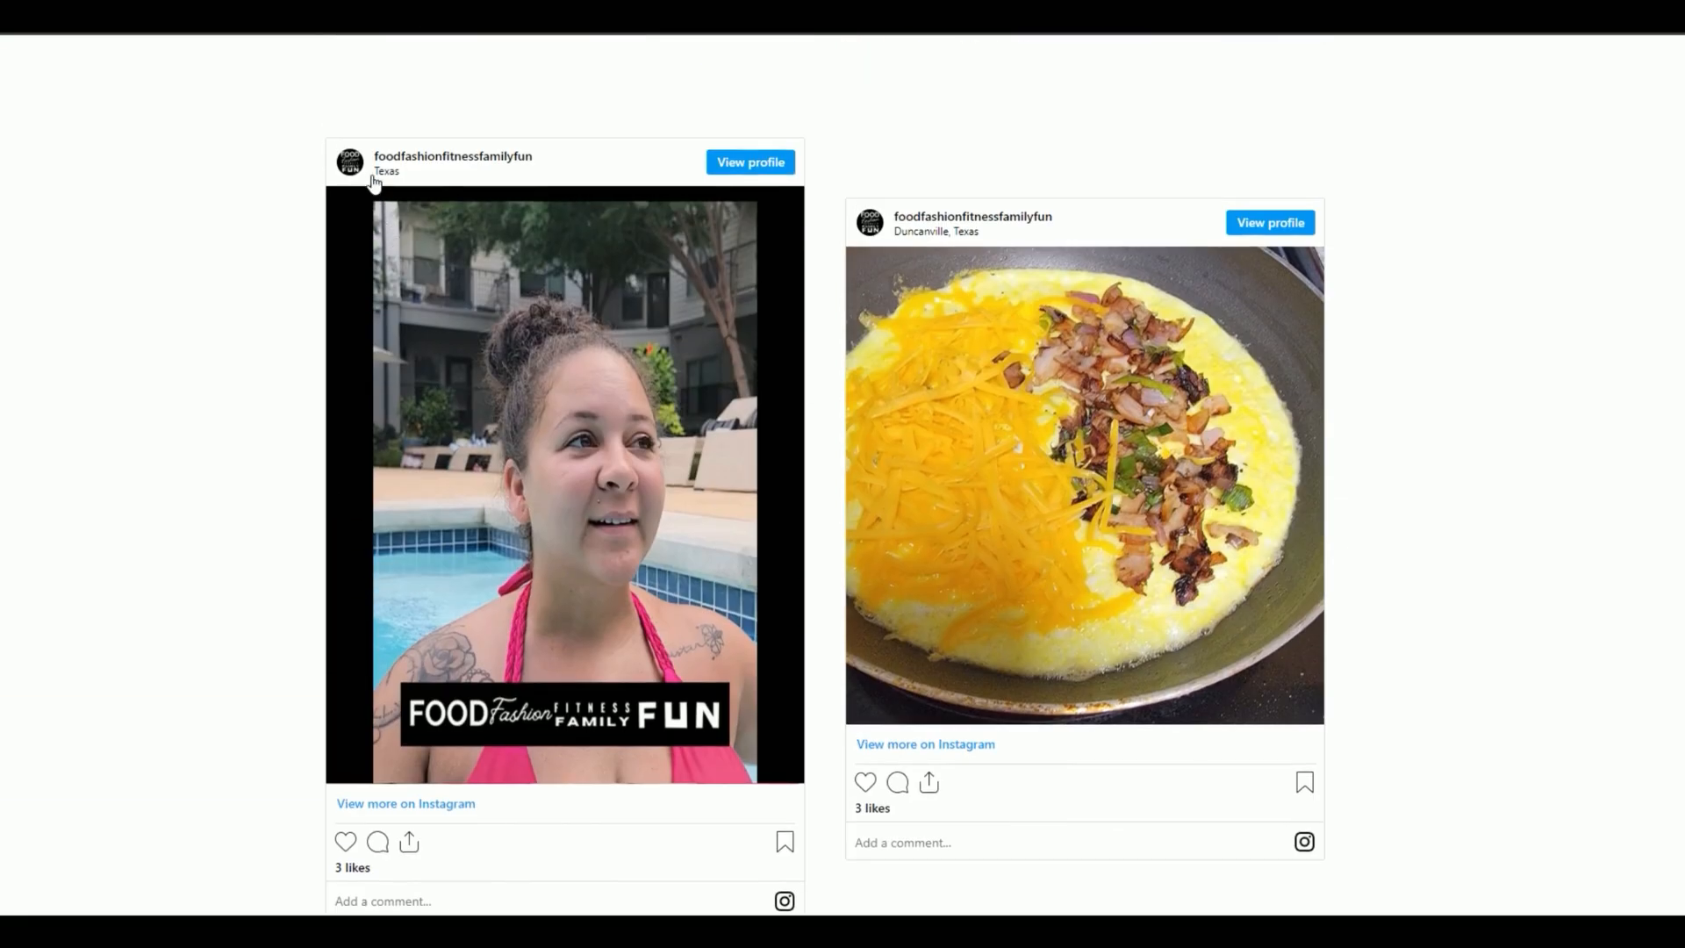
{"action": "mouse_move", "coordinate": [1279, 408]}
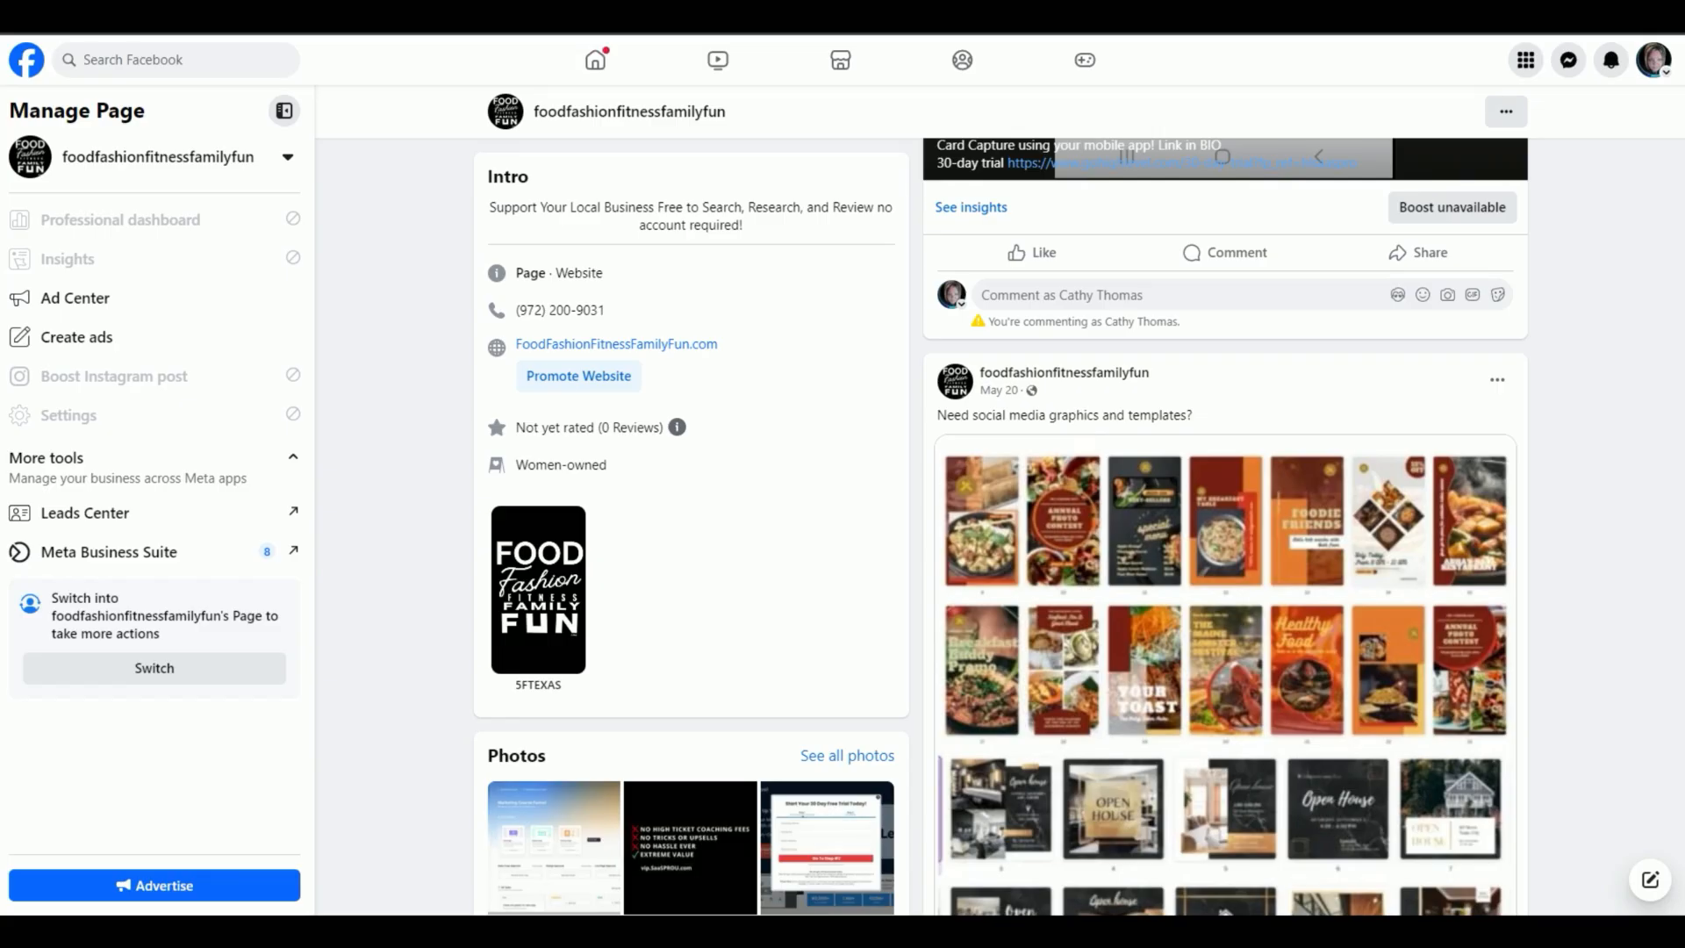
Step: Bring up the Embed Post dialog for the 'Need social media graphics and templates?' Facebook post
{"action": "scroll", "scroll_direction": "down", "scroll_amount": 3}
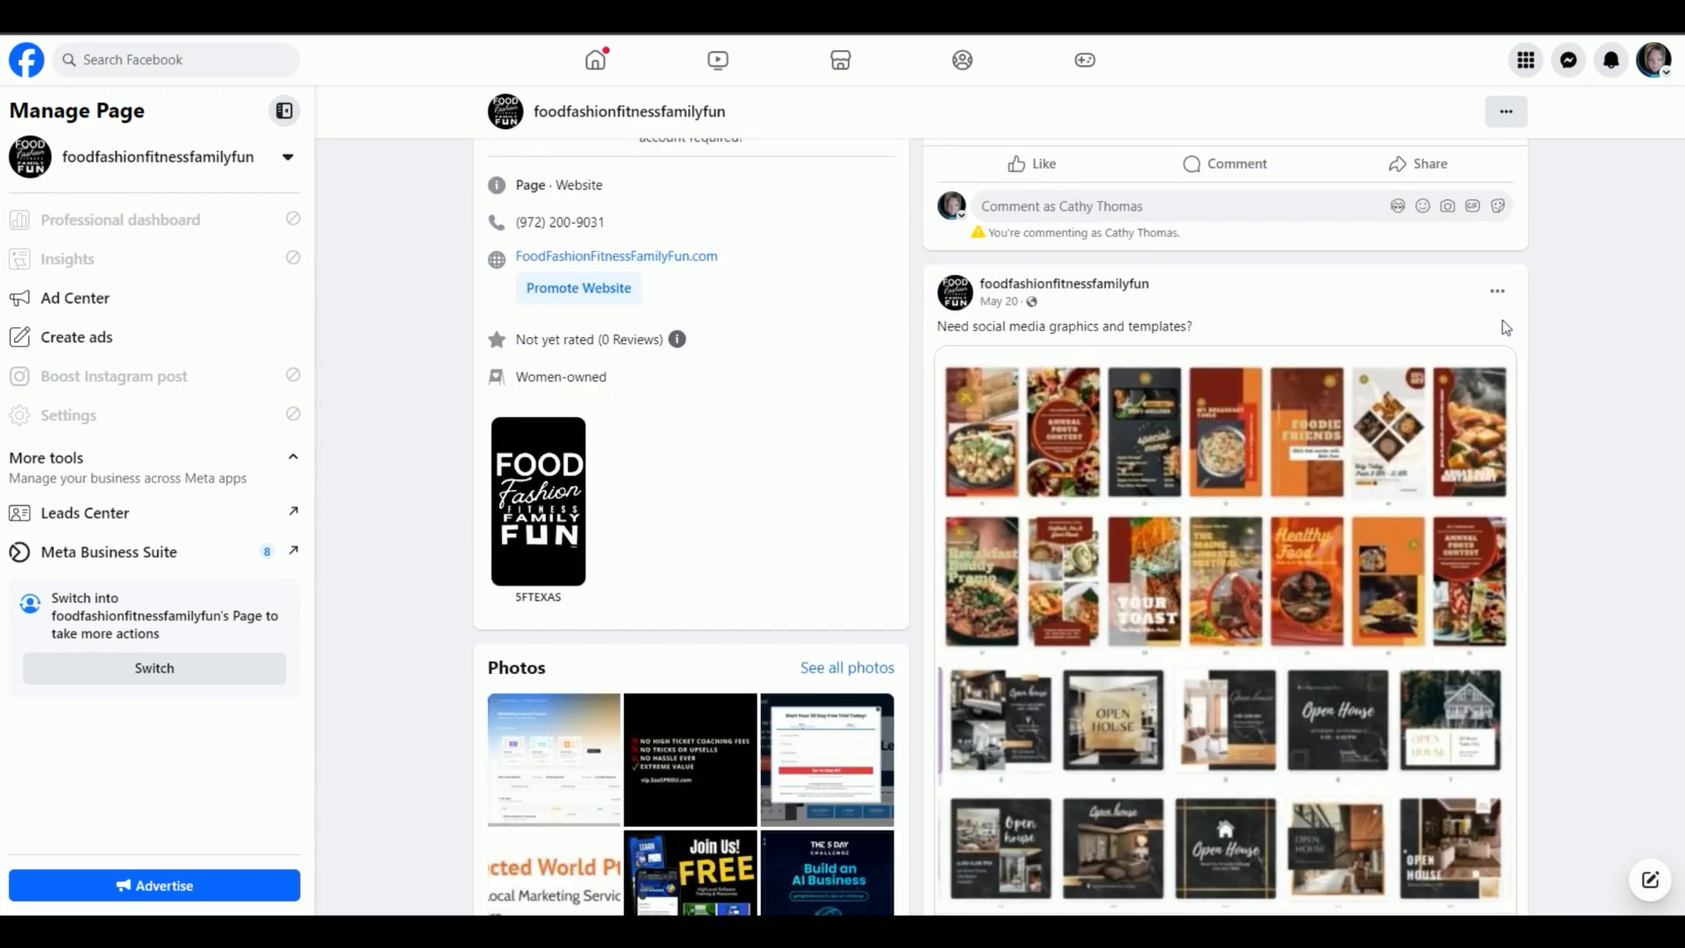
{"action": "left_click", "coordinate": [1495, 292]}
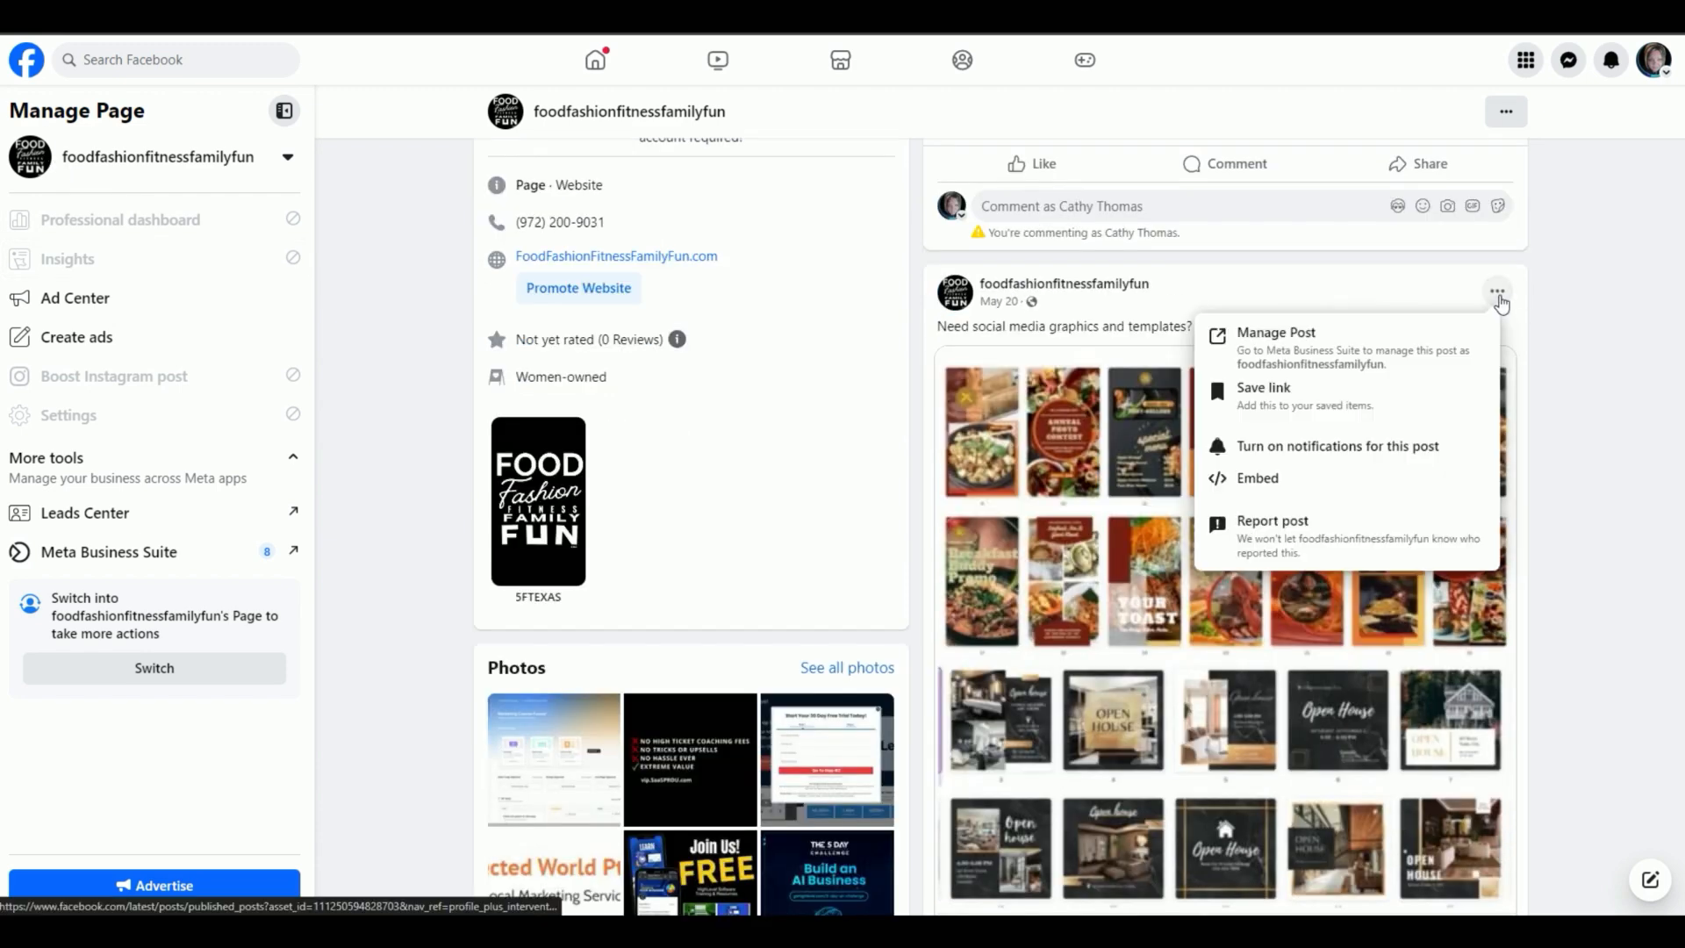
{"action": "mouse_move", "coordinate": [1450, 303]}
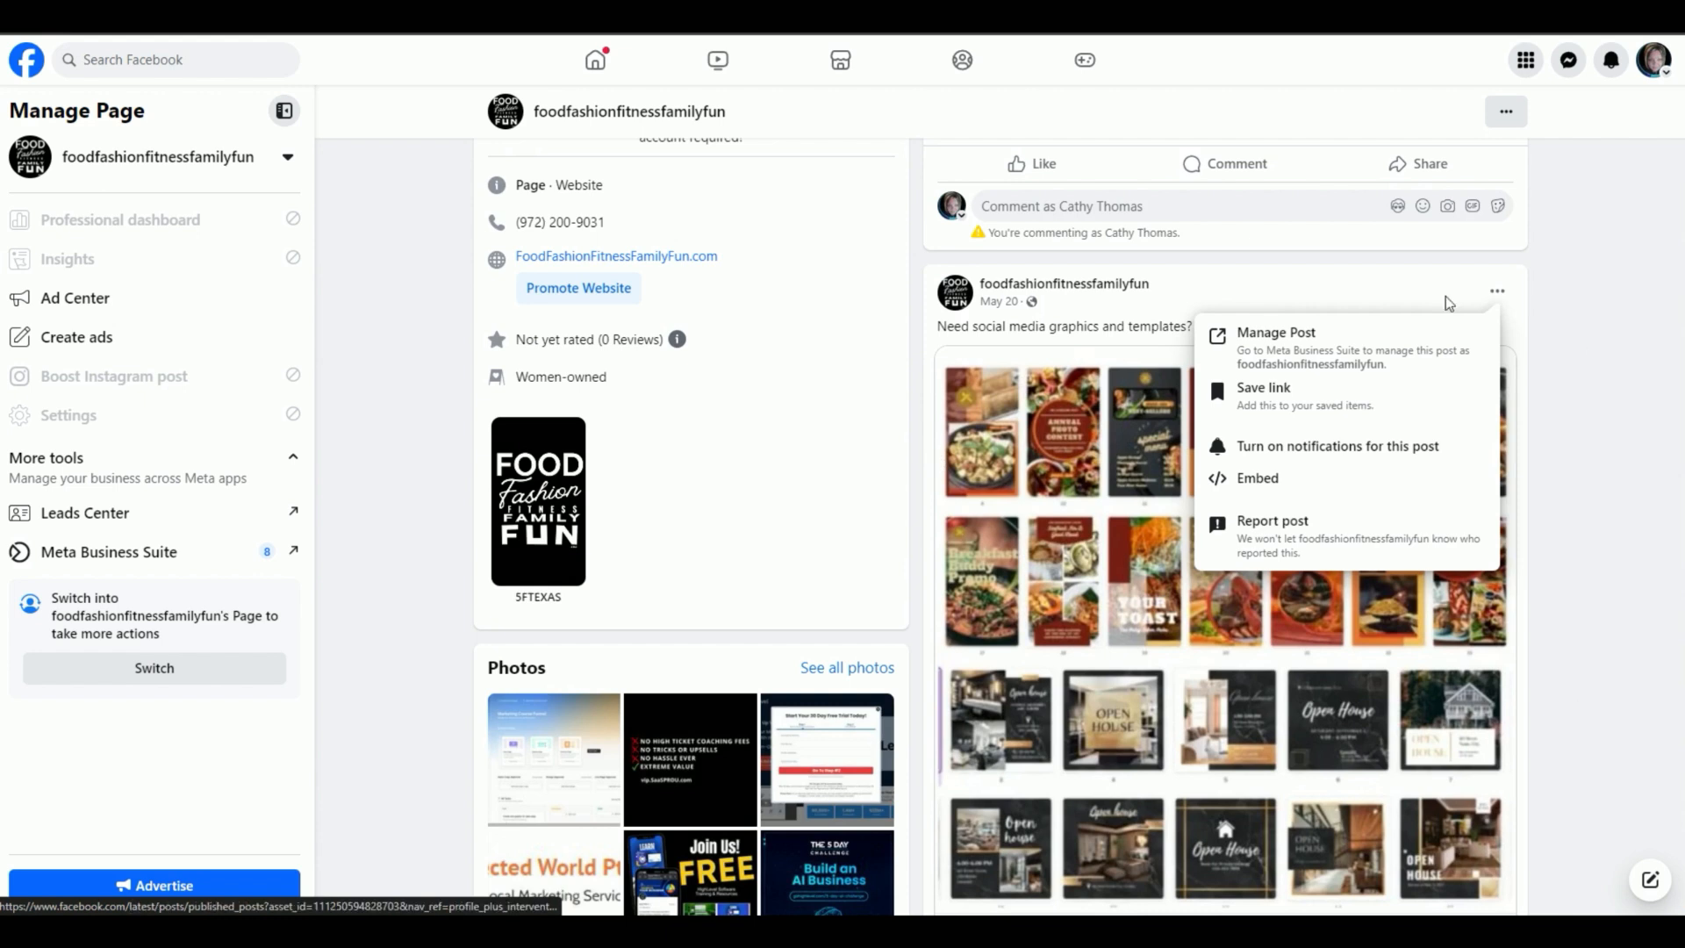
{"action": "mouse_move", "coordinate": [1495, 289]}
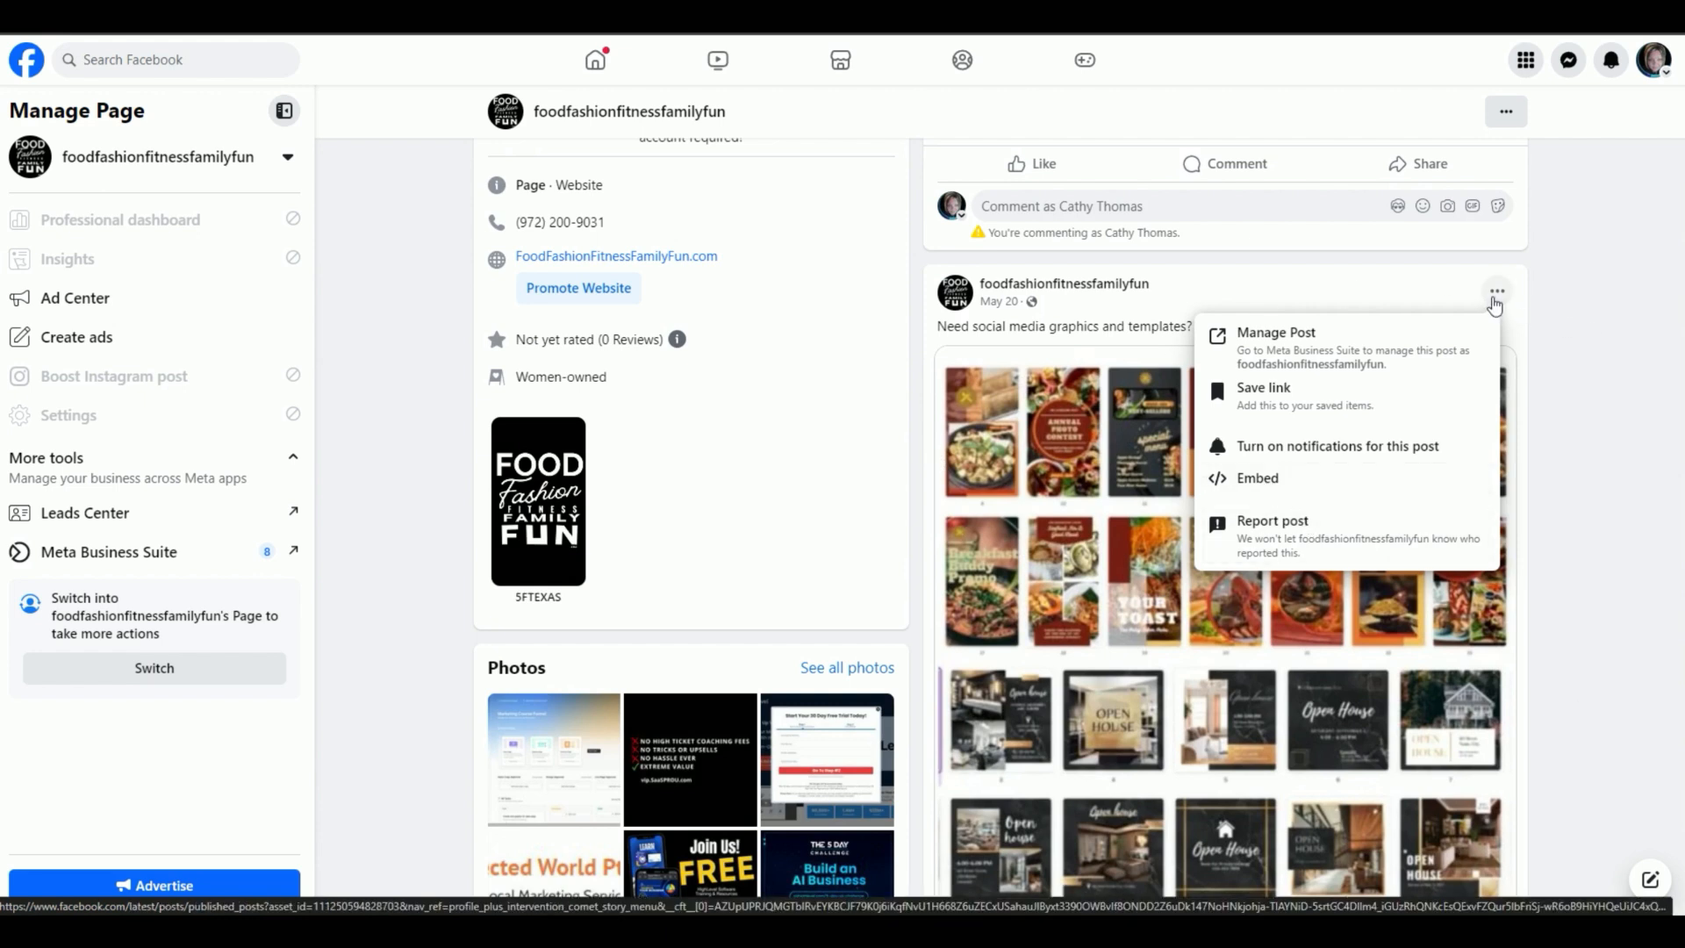
{"action": "mouse_move", "coordinate": [1256, 477]}
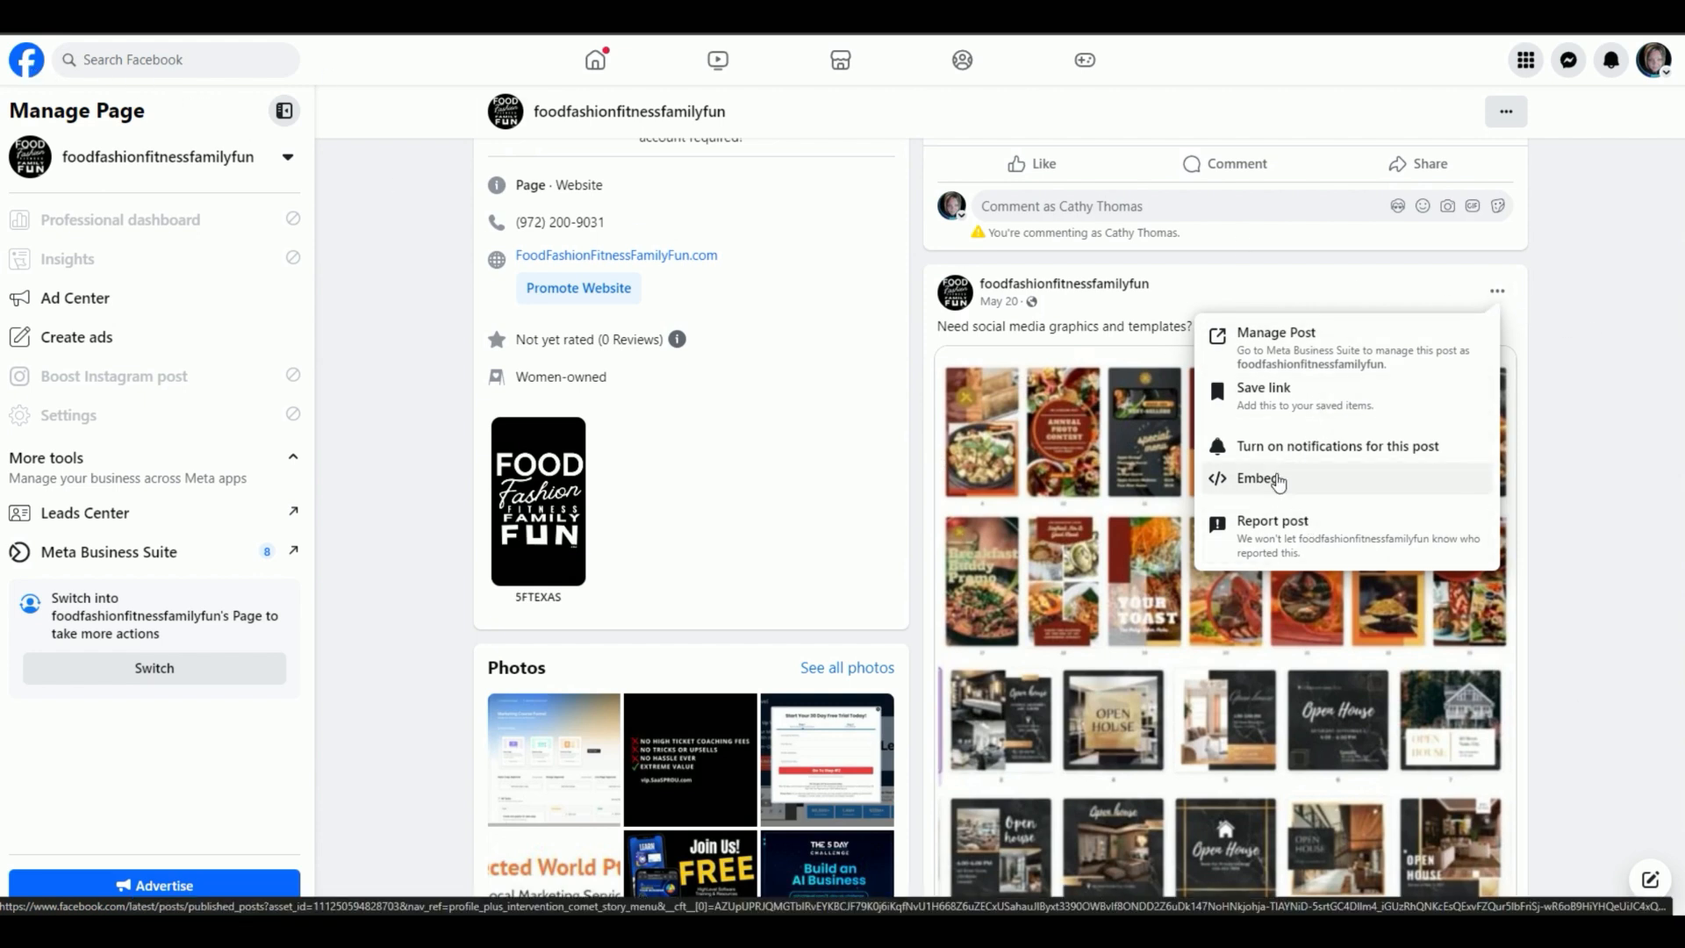
{"action": "left_click", "coordinate": [1258, 478]}
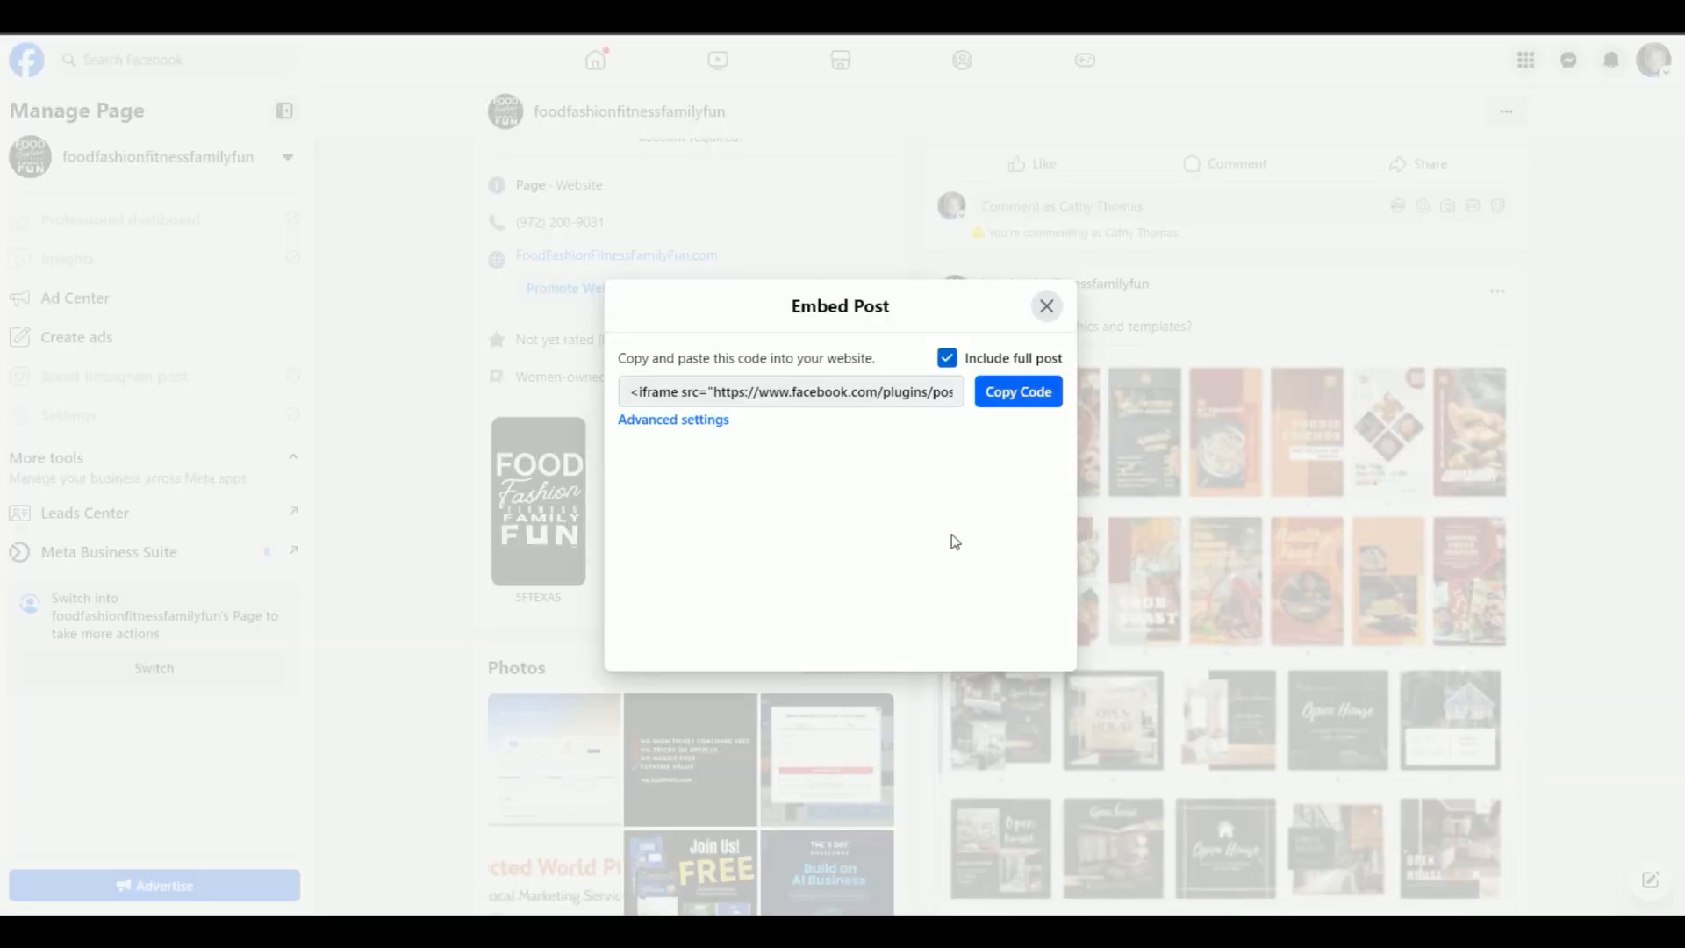
Step: Follow Advanced settings into Meta's embedded-posts Code Generator documentation
{"action": "left_click", "coordinate": [672, 419]}
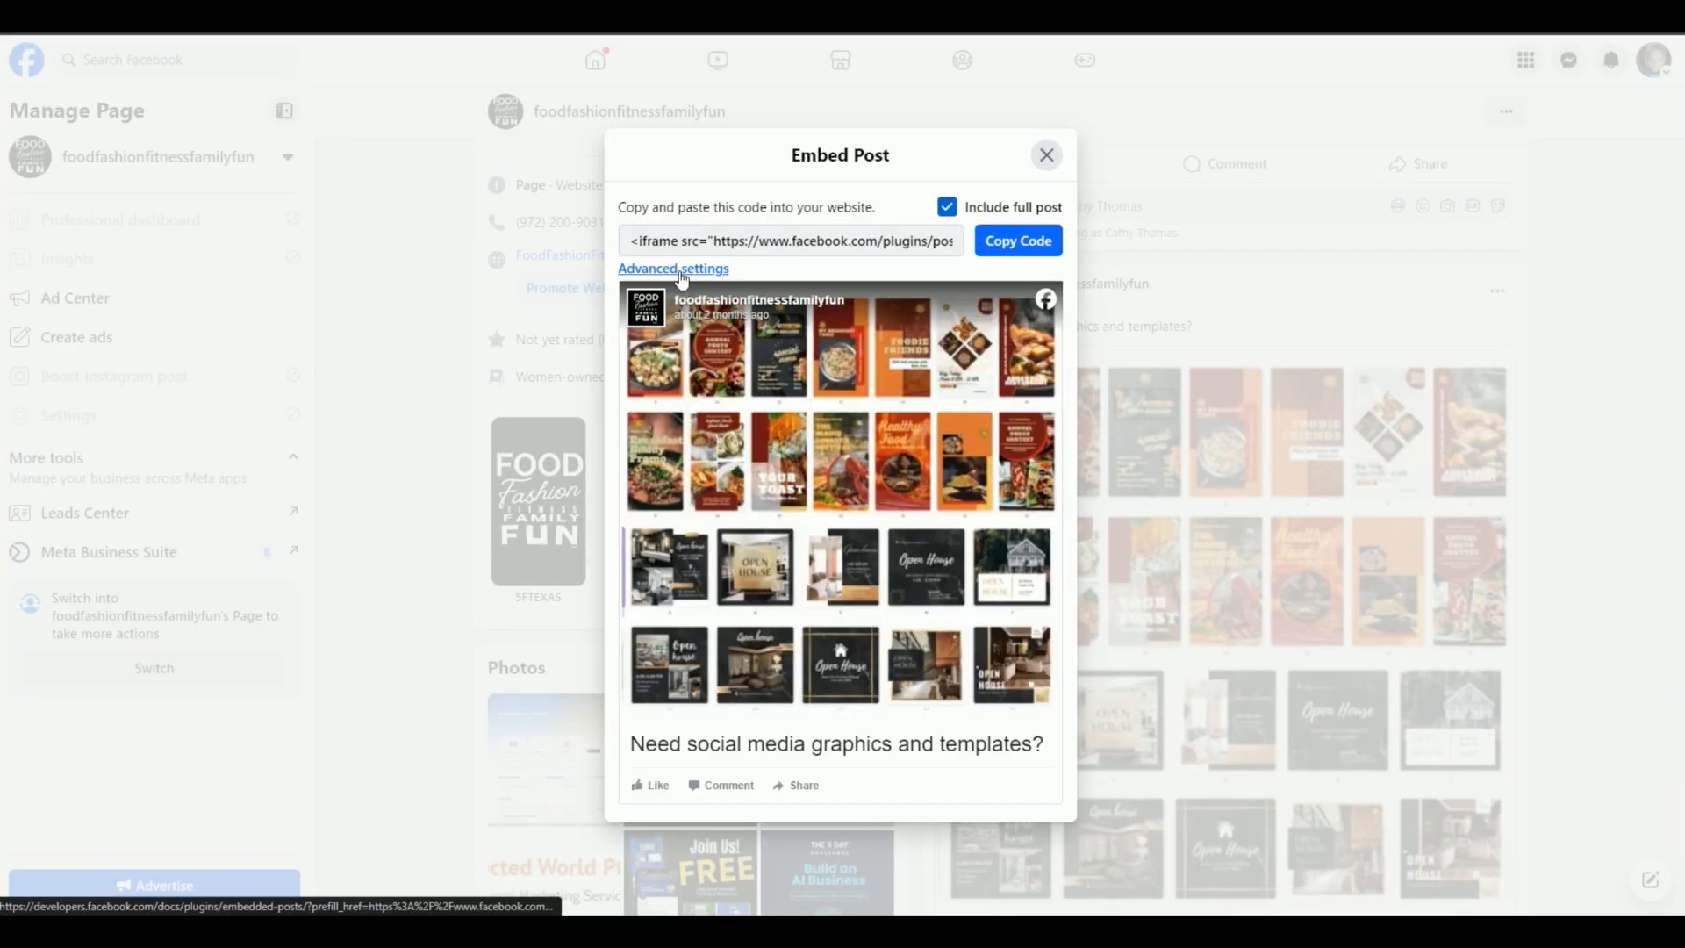
{"action": "left_click", "coordinate": [673, 269]}
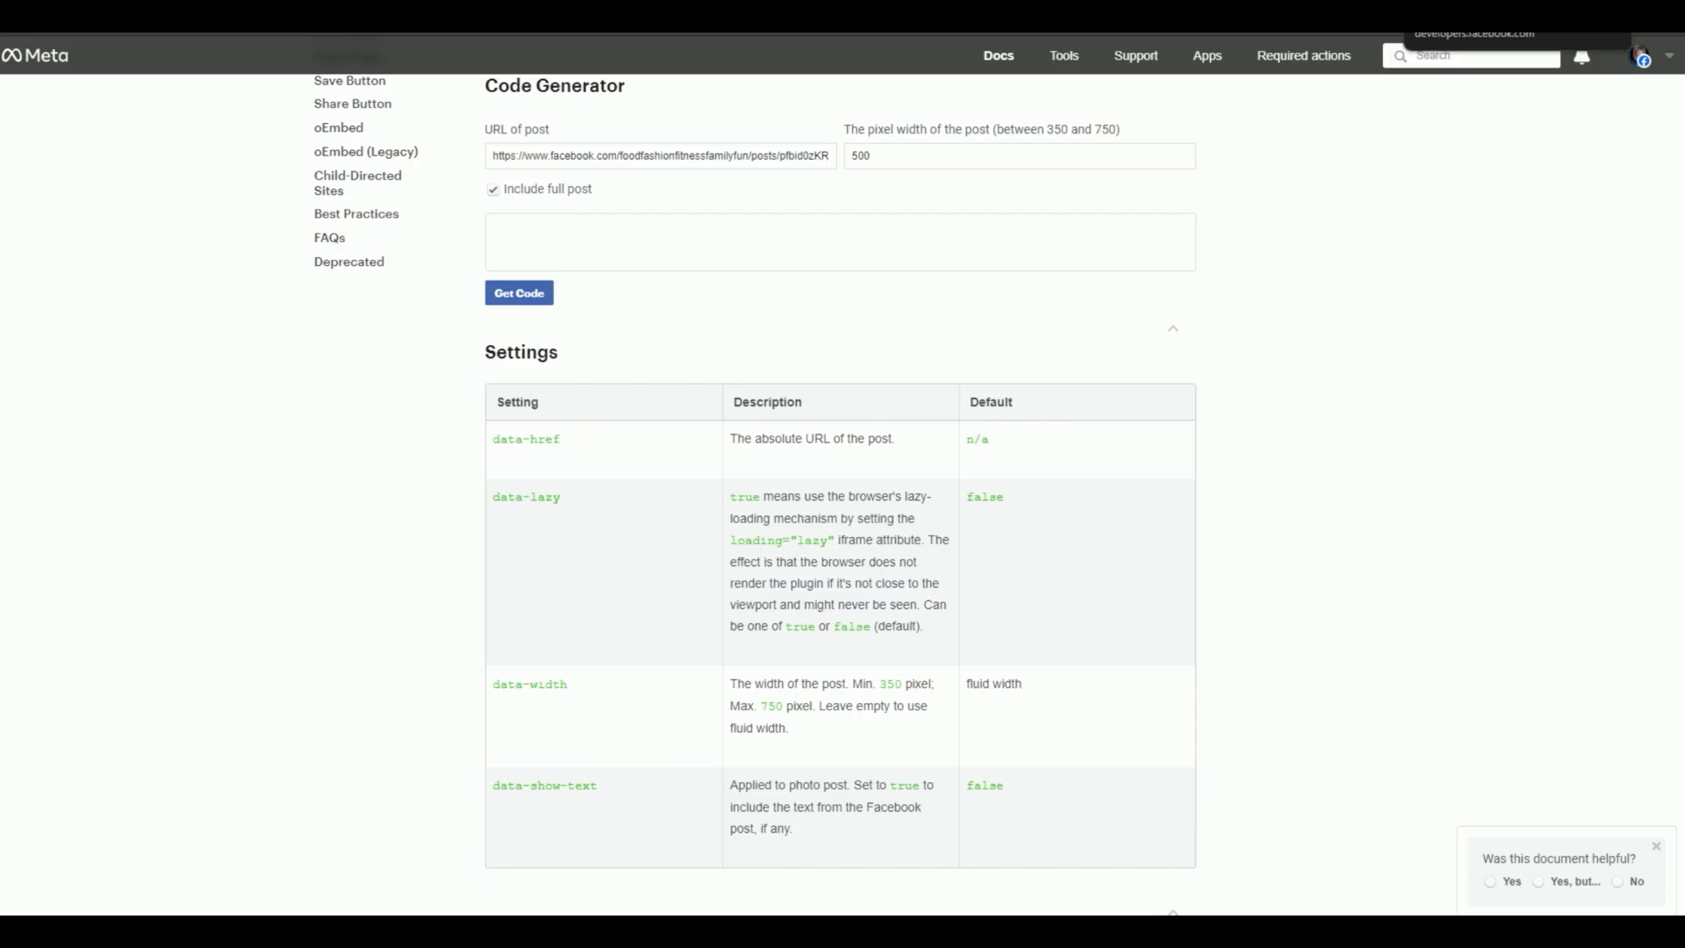
{"action": "mouse_move", "coordinate": [692, 526]}
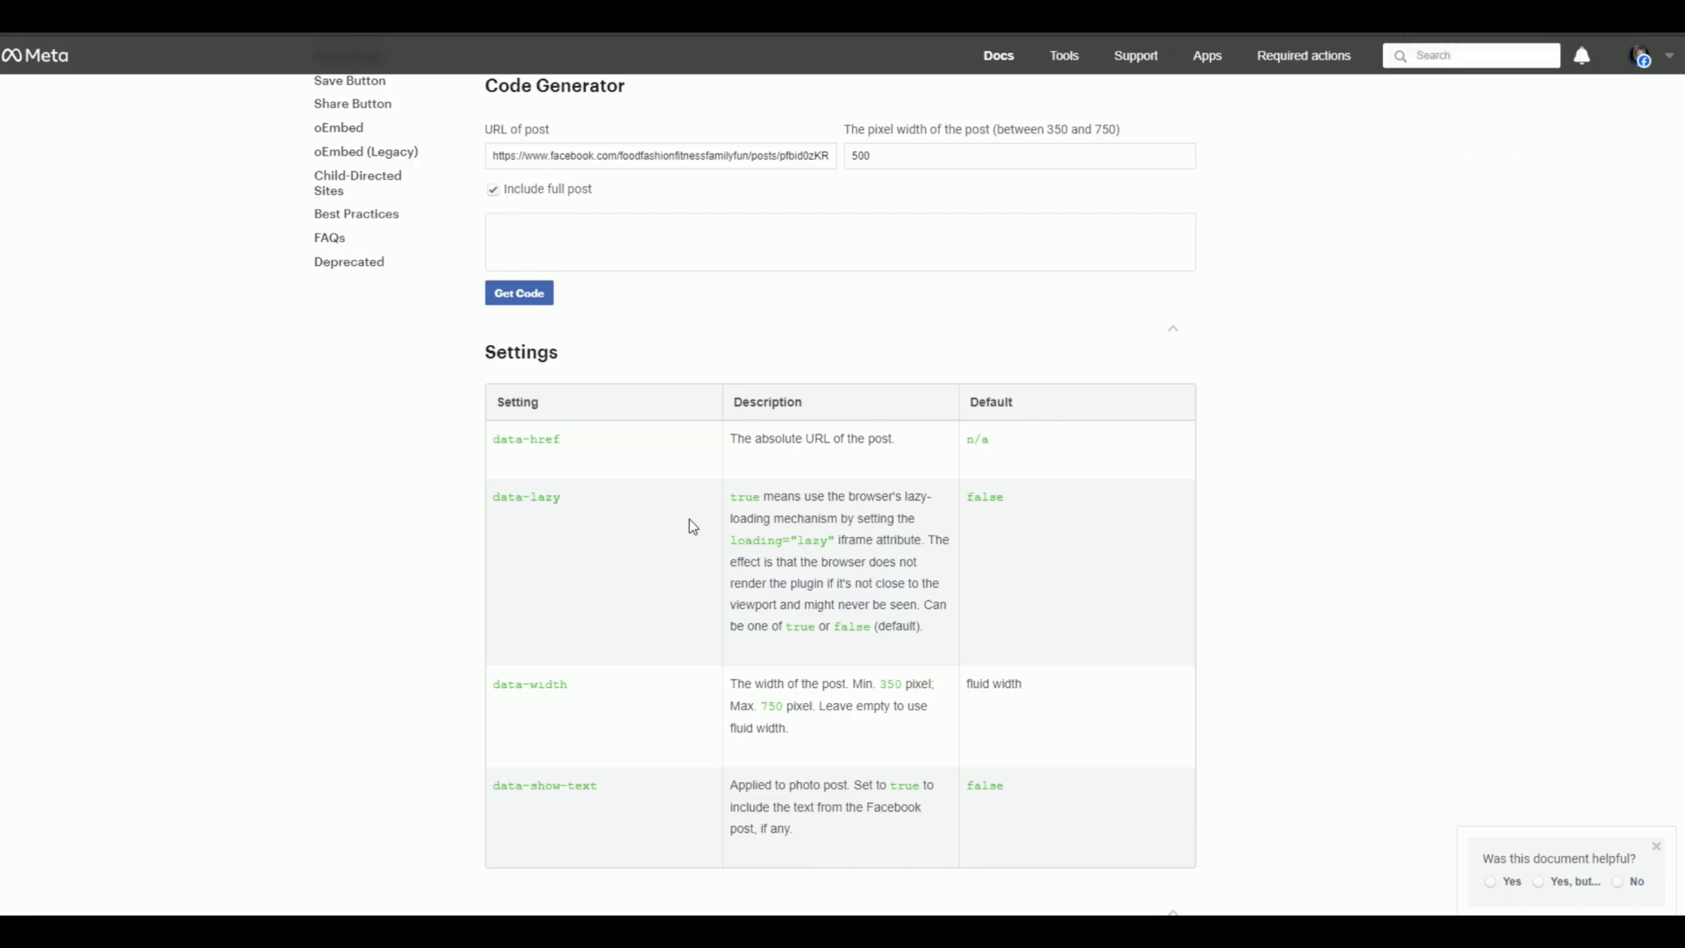
{"action": "scroll", "scroll_direction": "down", "scroll_amount": 3}
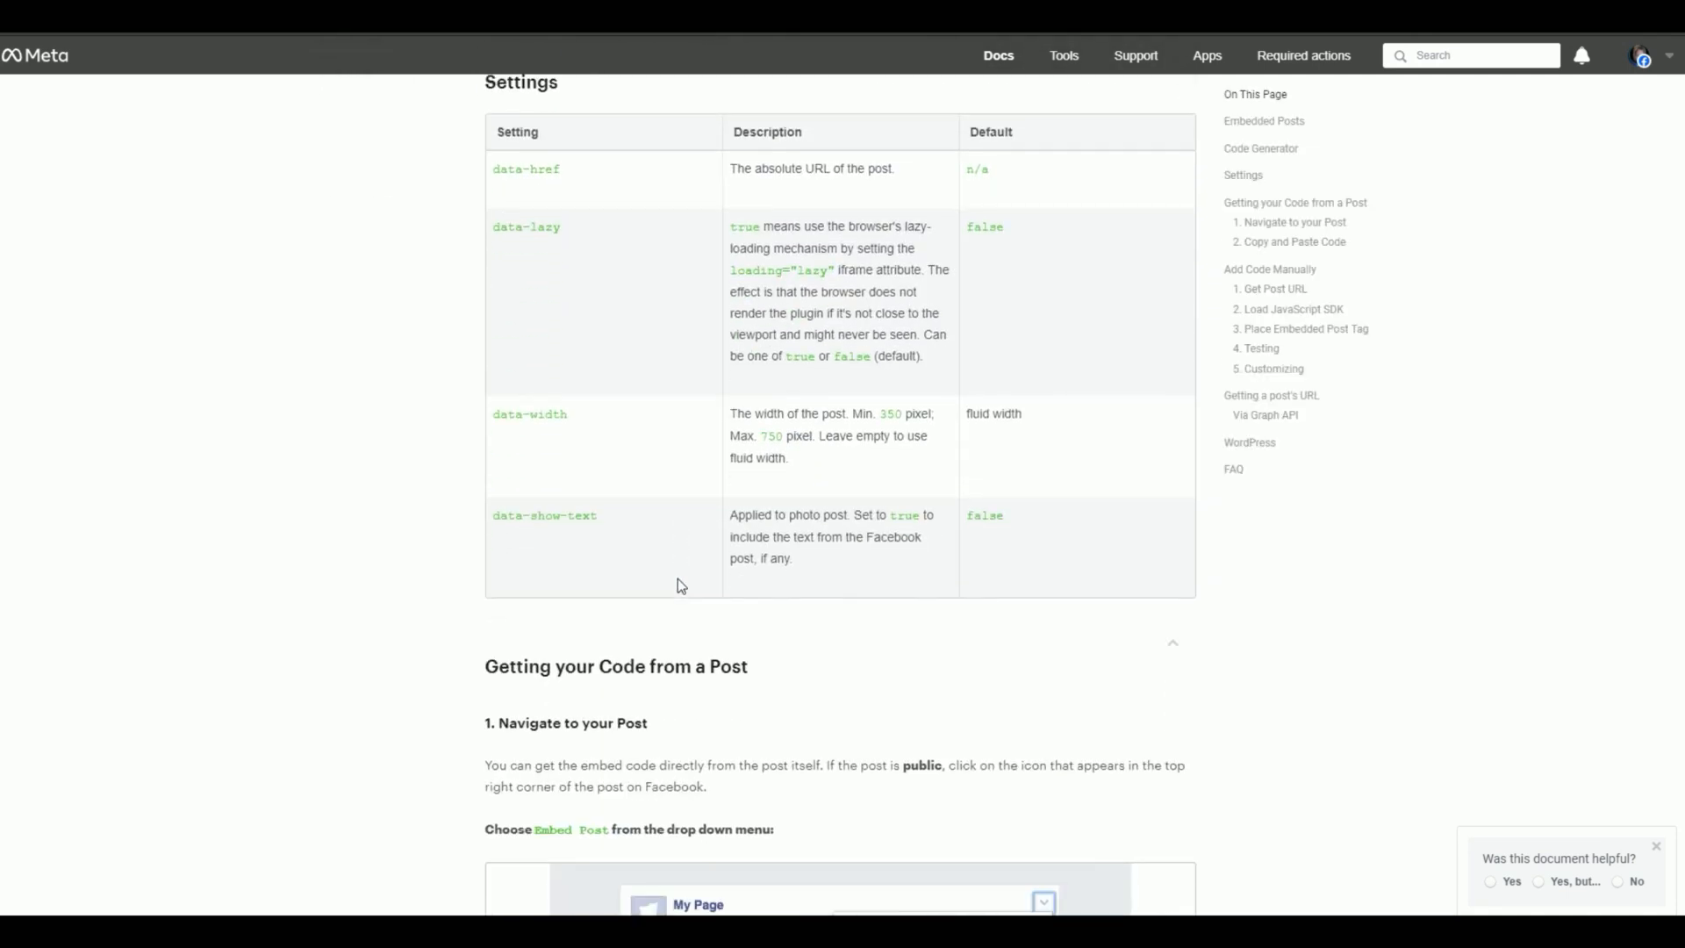
{"action": "scroll", "scroll_direction": "down", "scroll_amount": 3}
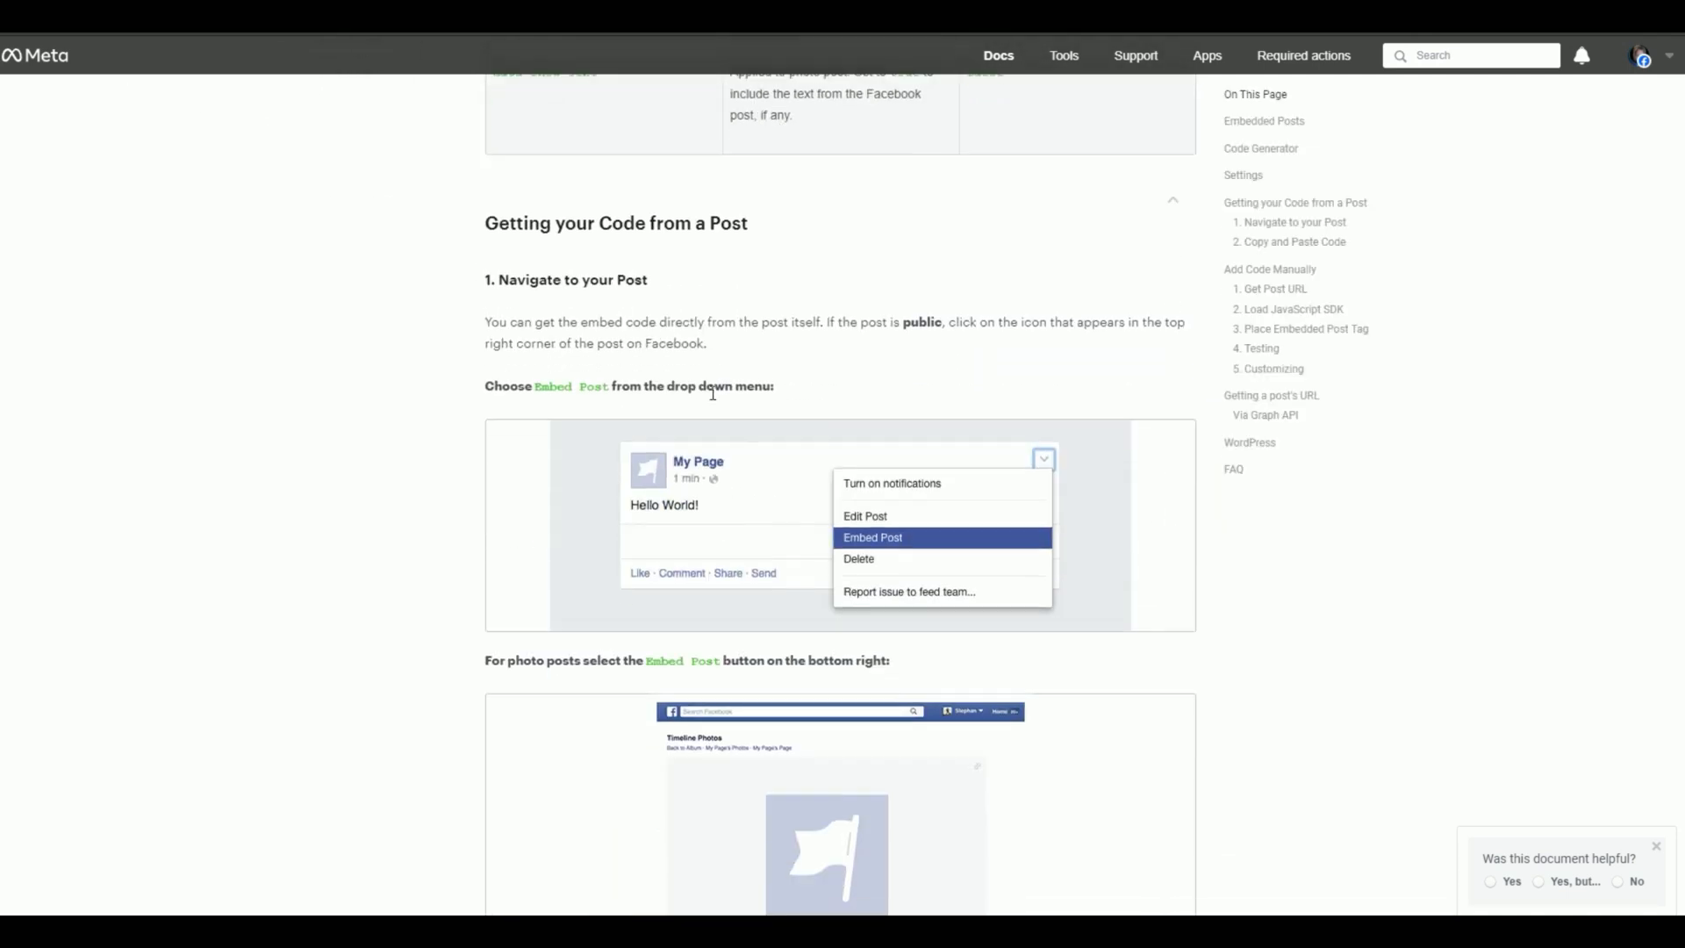
{"action": "scroll", "scroll_direction": "up", "scroll_amount": 3}
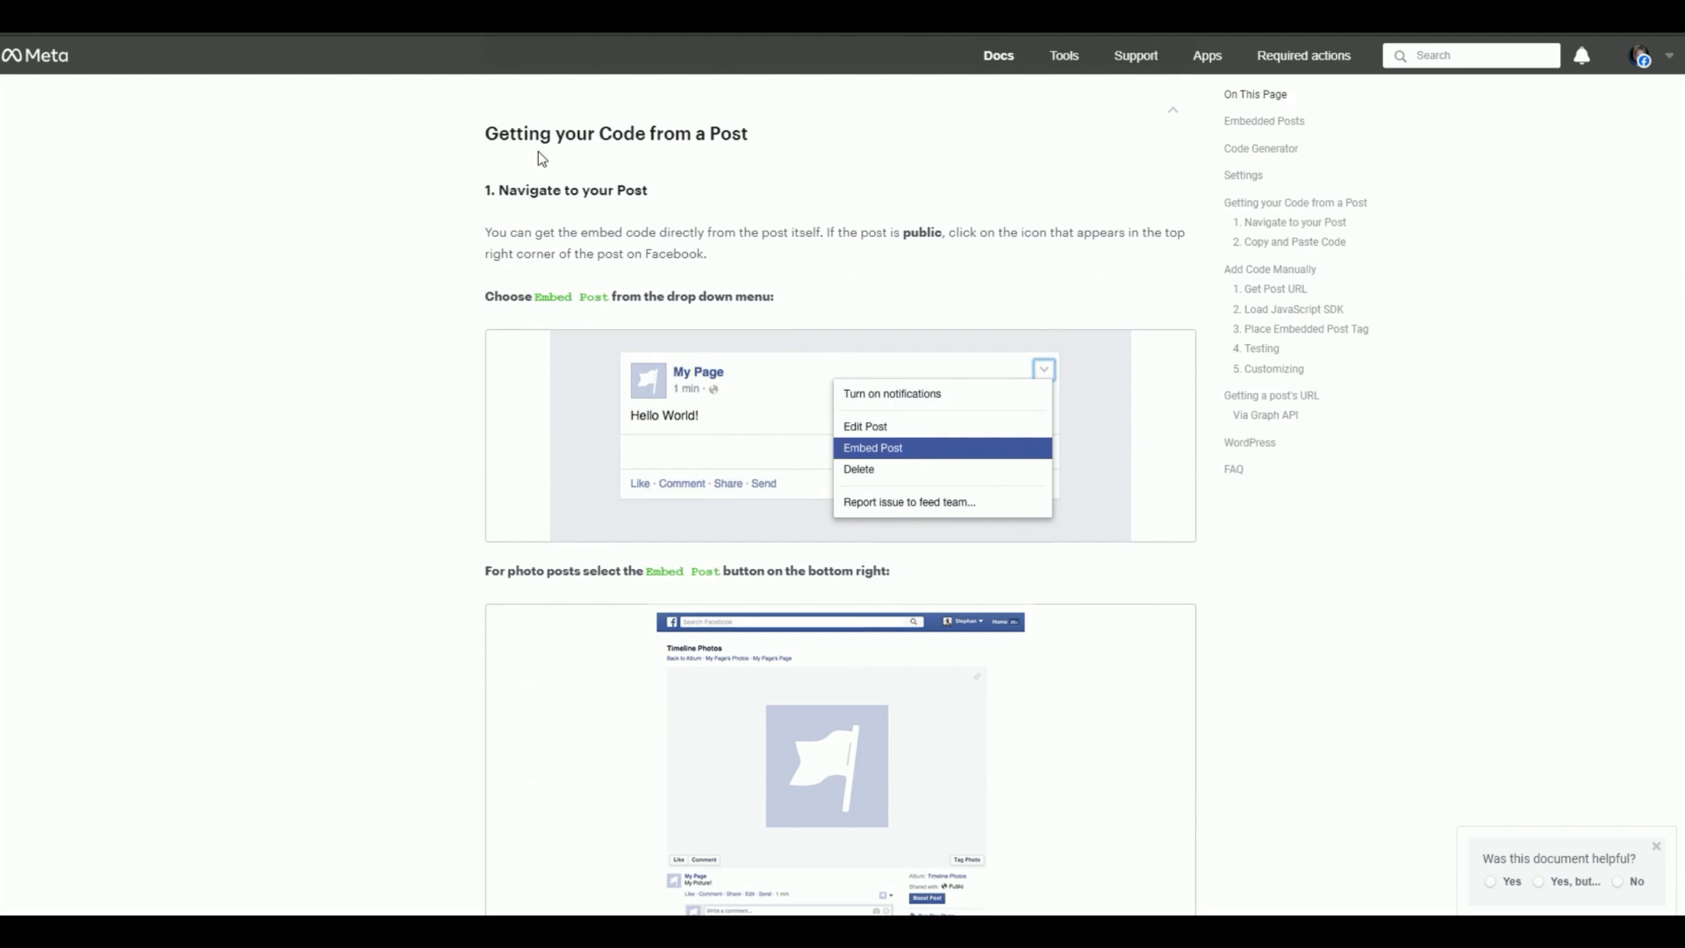
{"action": "mouse_move", "coordinate": [783, 451]}
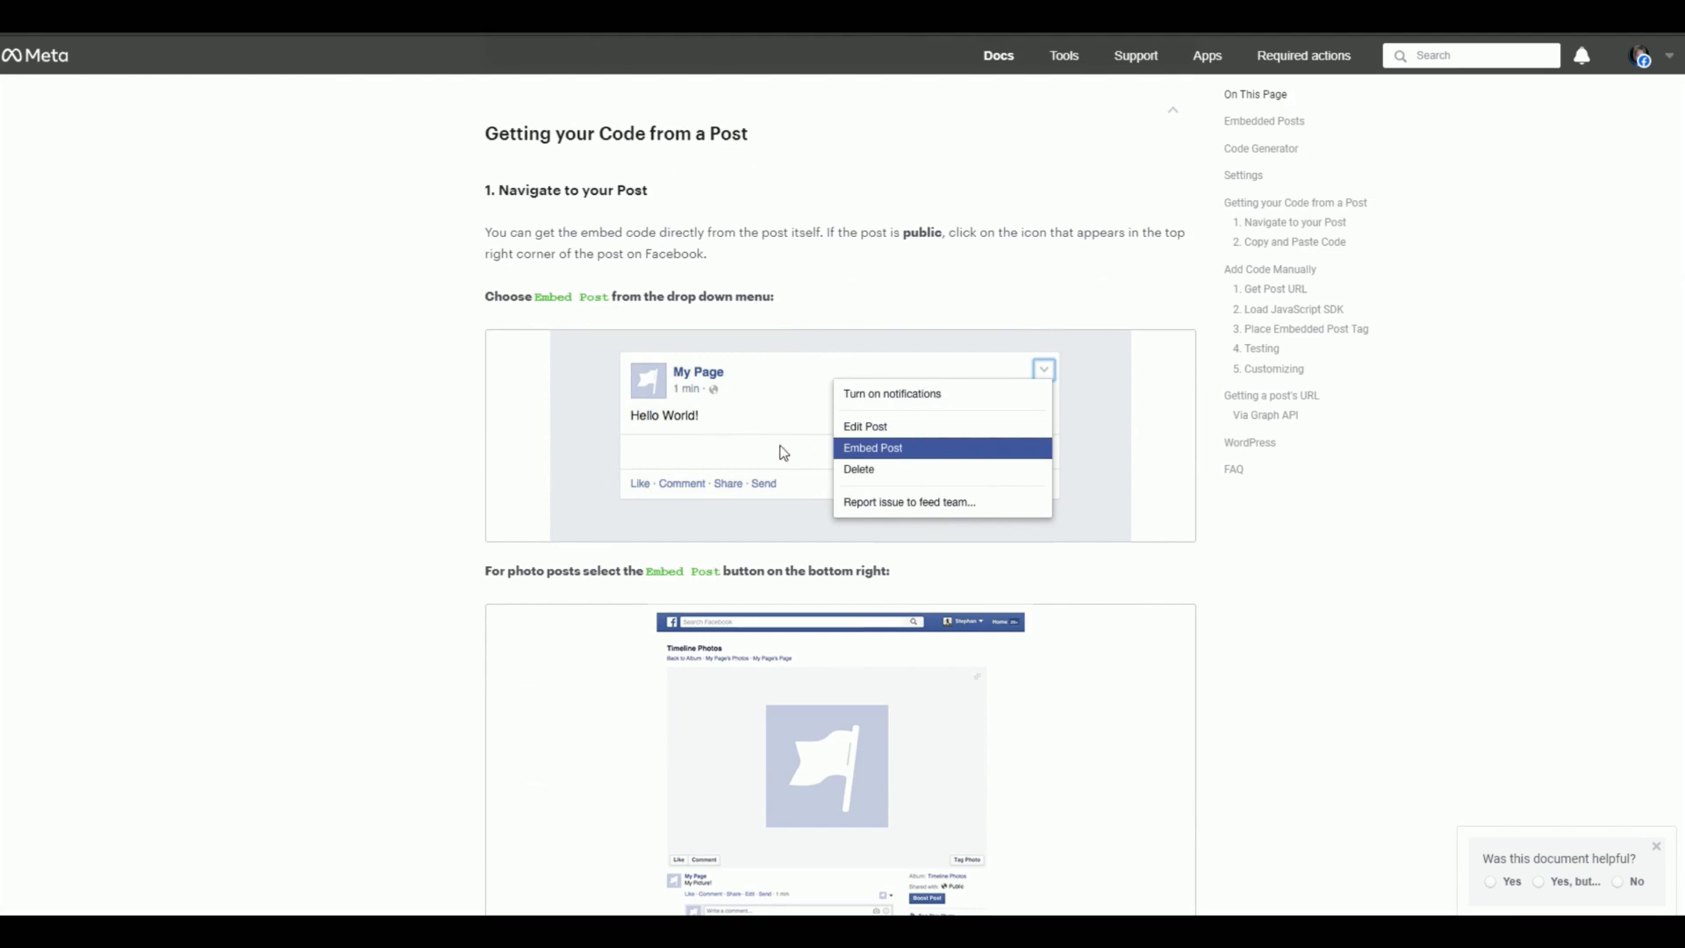
{"action": "scroll", "scroll_direction": "down", "scroll_amount": 3}
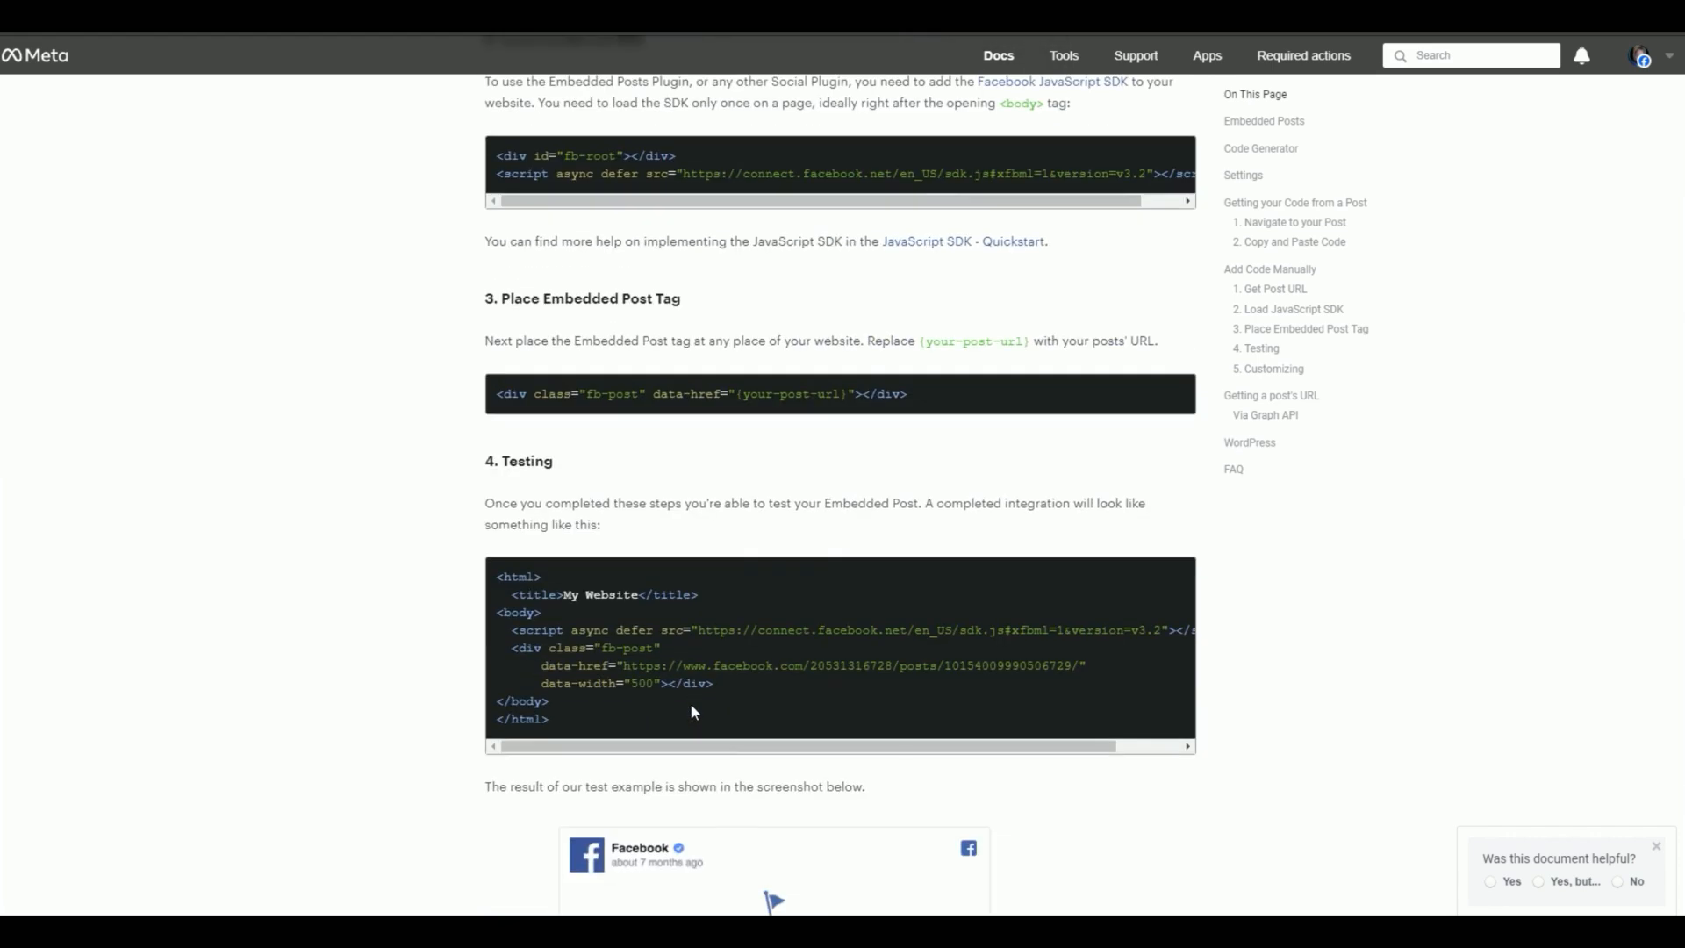
{"action": "scroll", "scroll_direction": "down", "scroll_amount": 3}
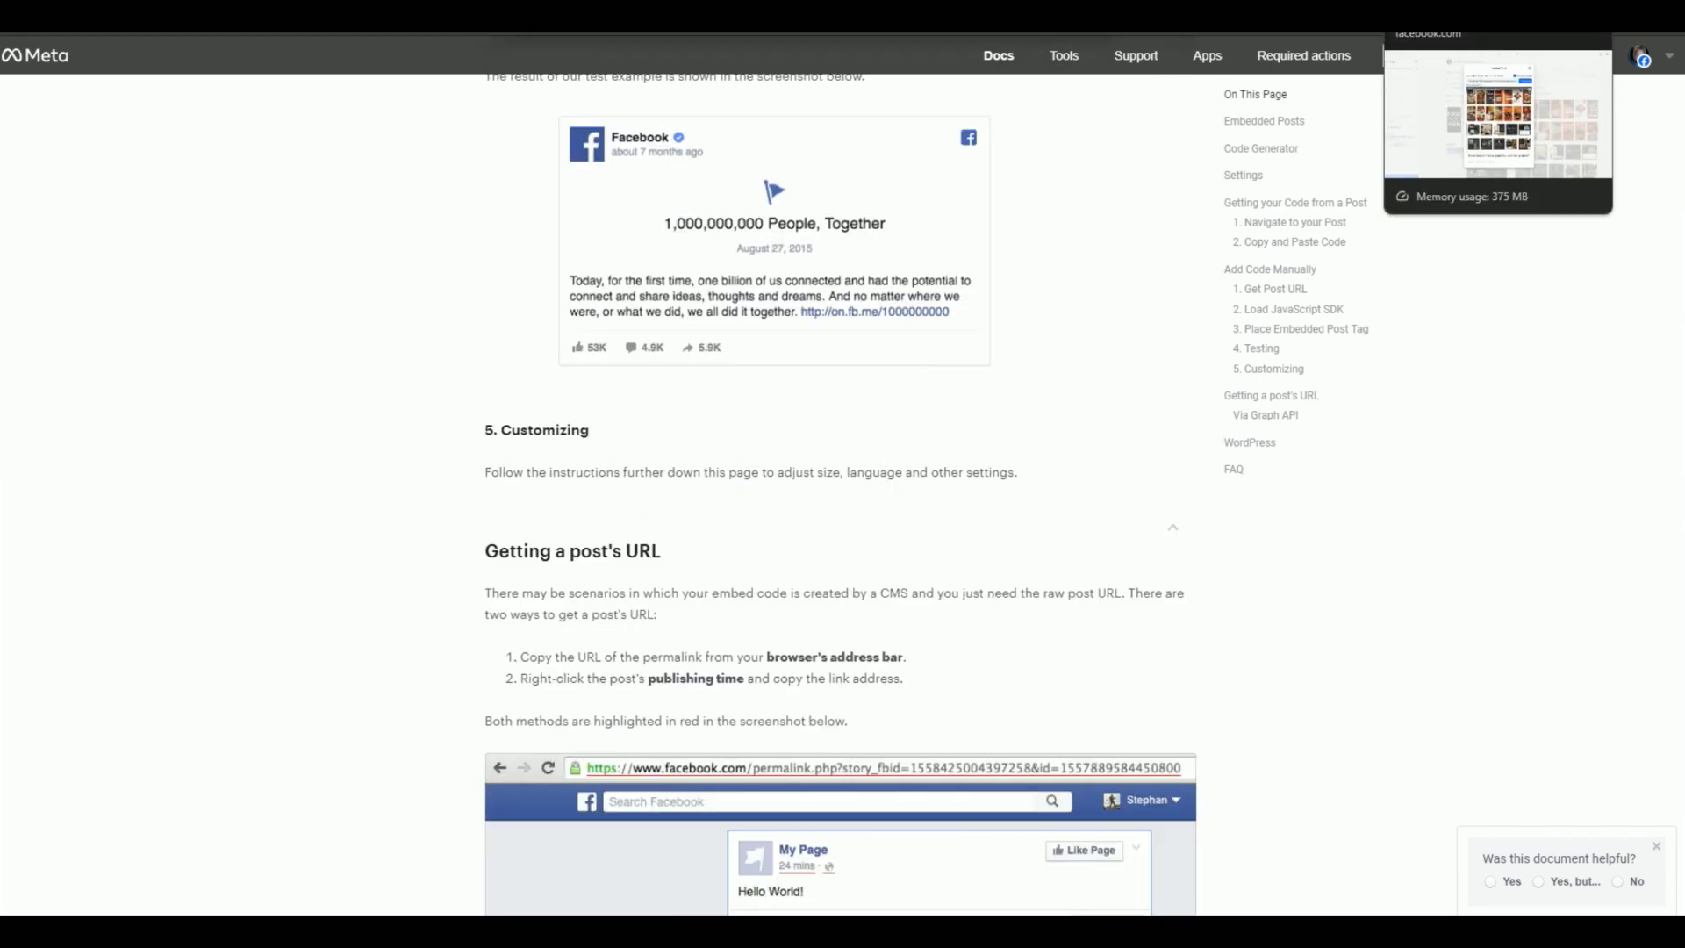
{"action": "left_click", "coordinate": [1016, 240]}
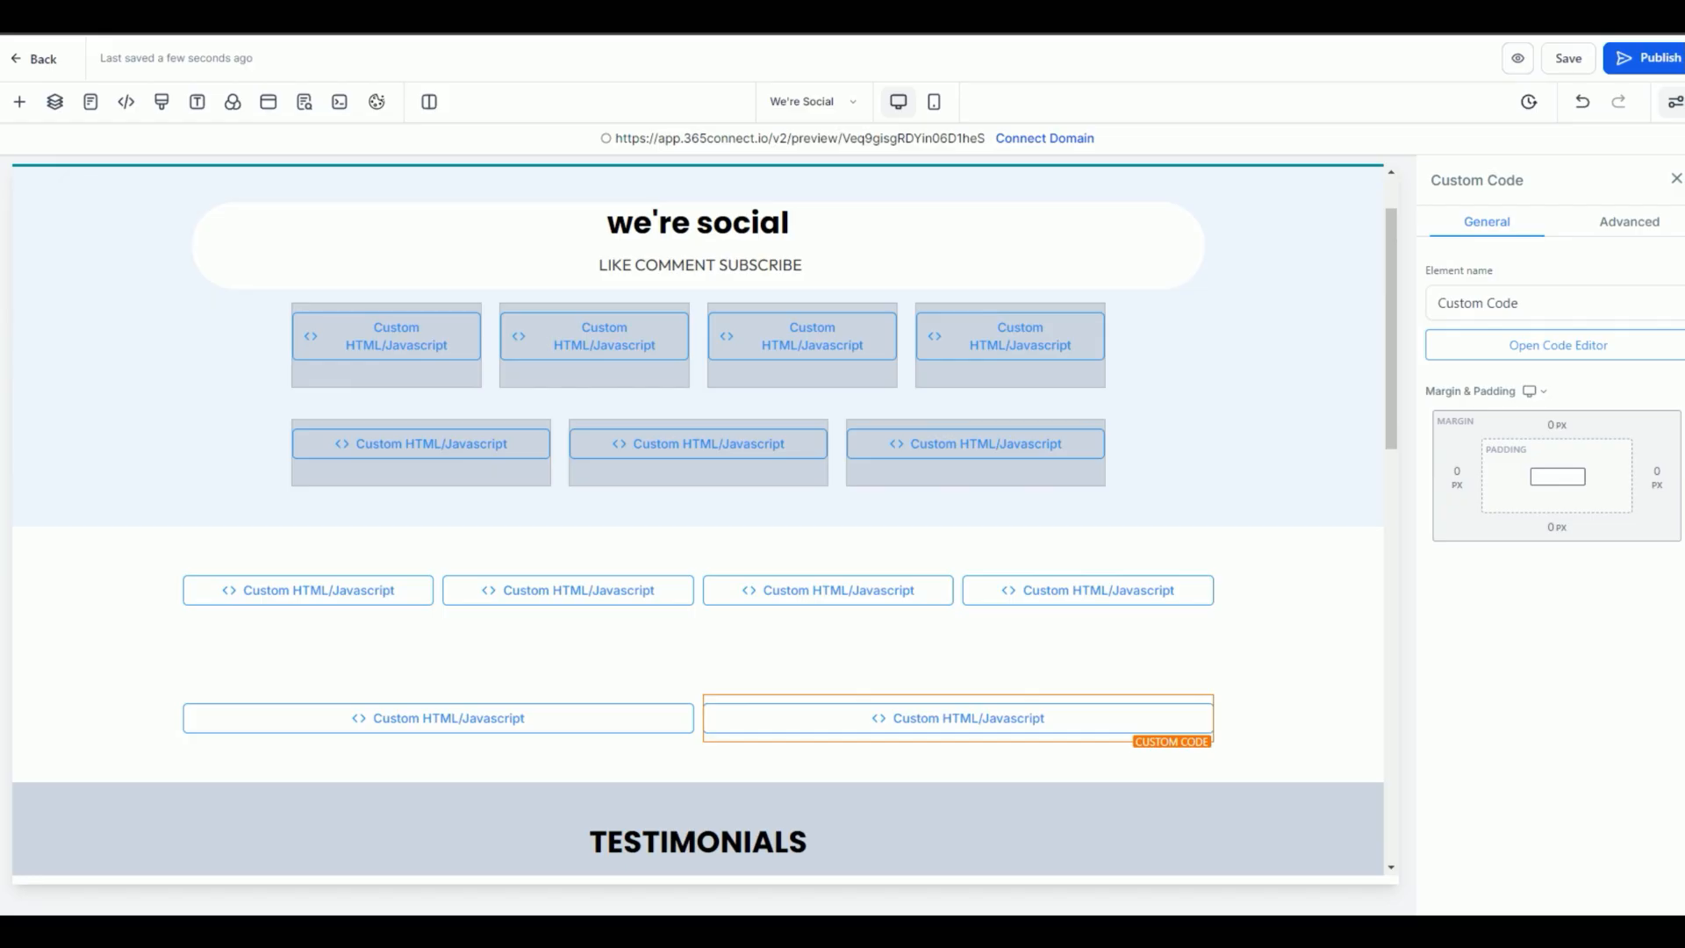
Step: Select the We're Social section's top row to trim it to two wider custom code blocks
{"action": "left_click", "coordinate": [309, 590]}
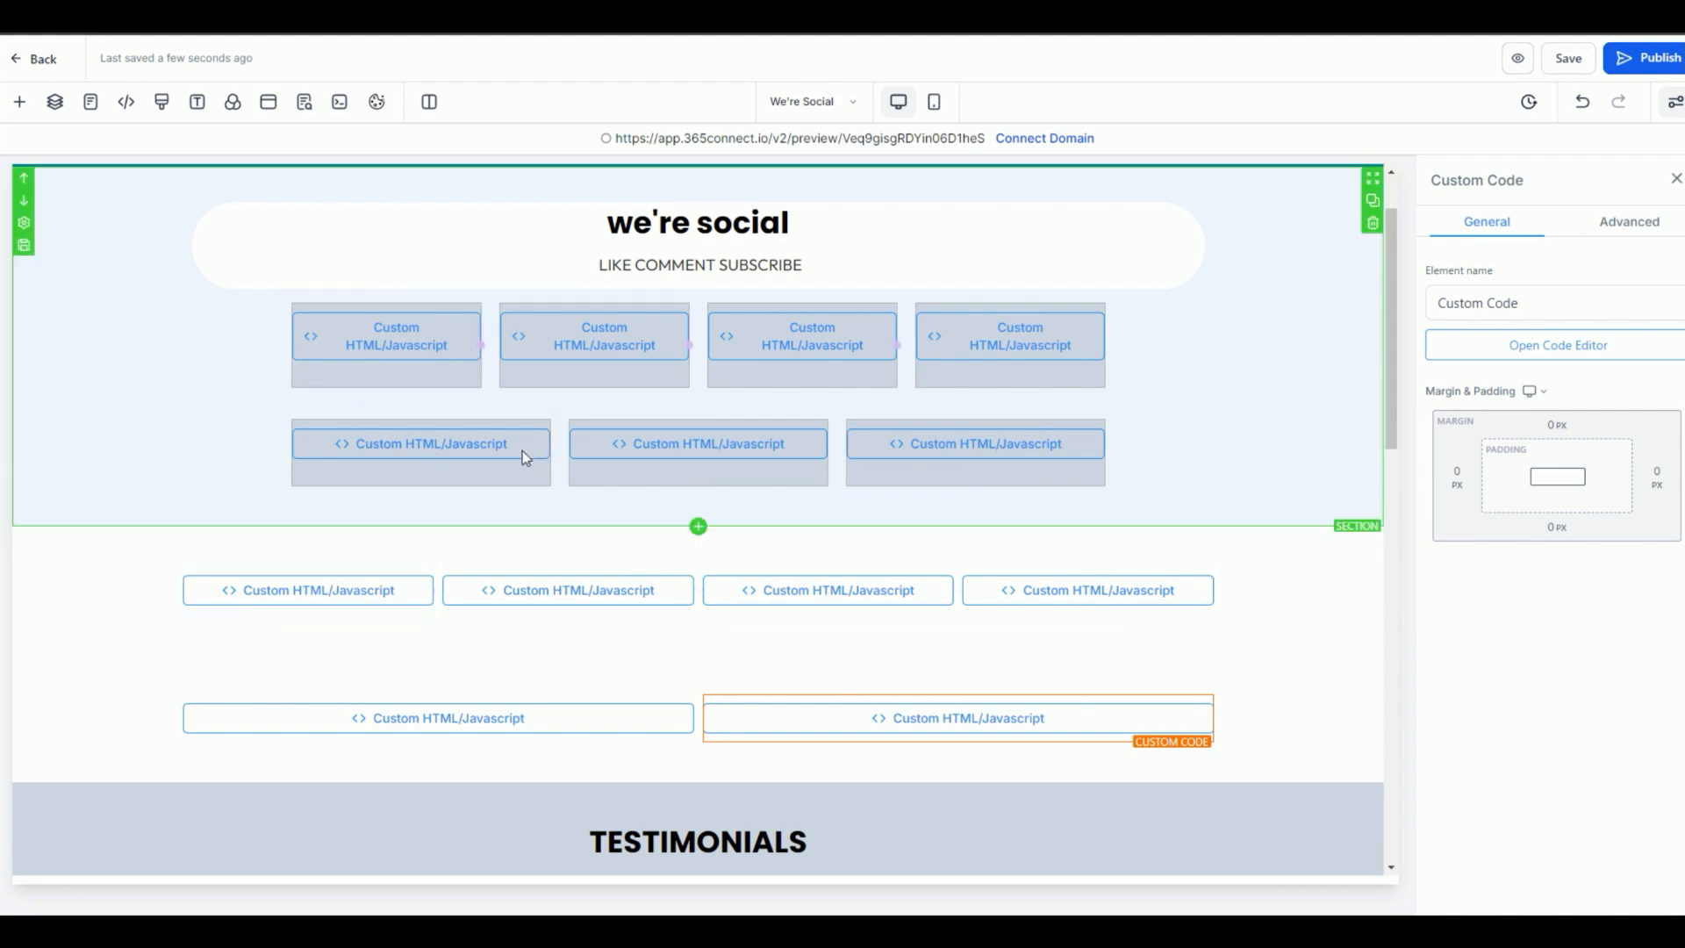
{"action": "left_click", "coordinate": [1557, 346]}
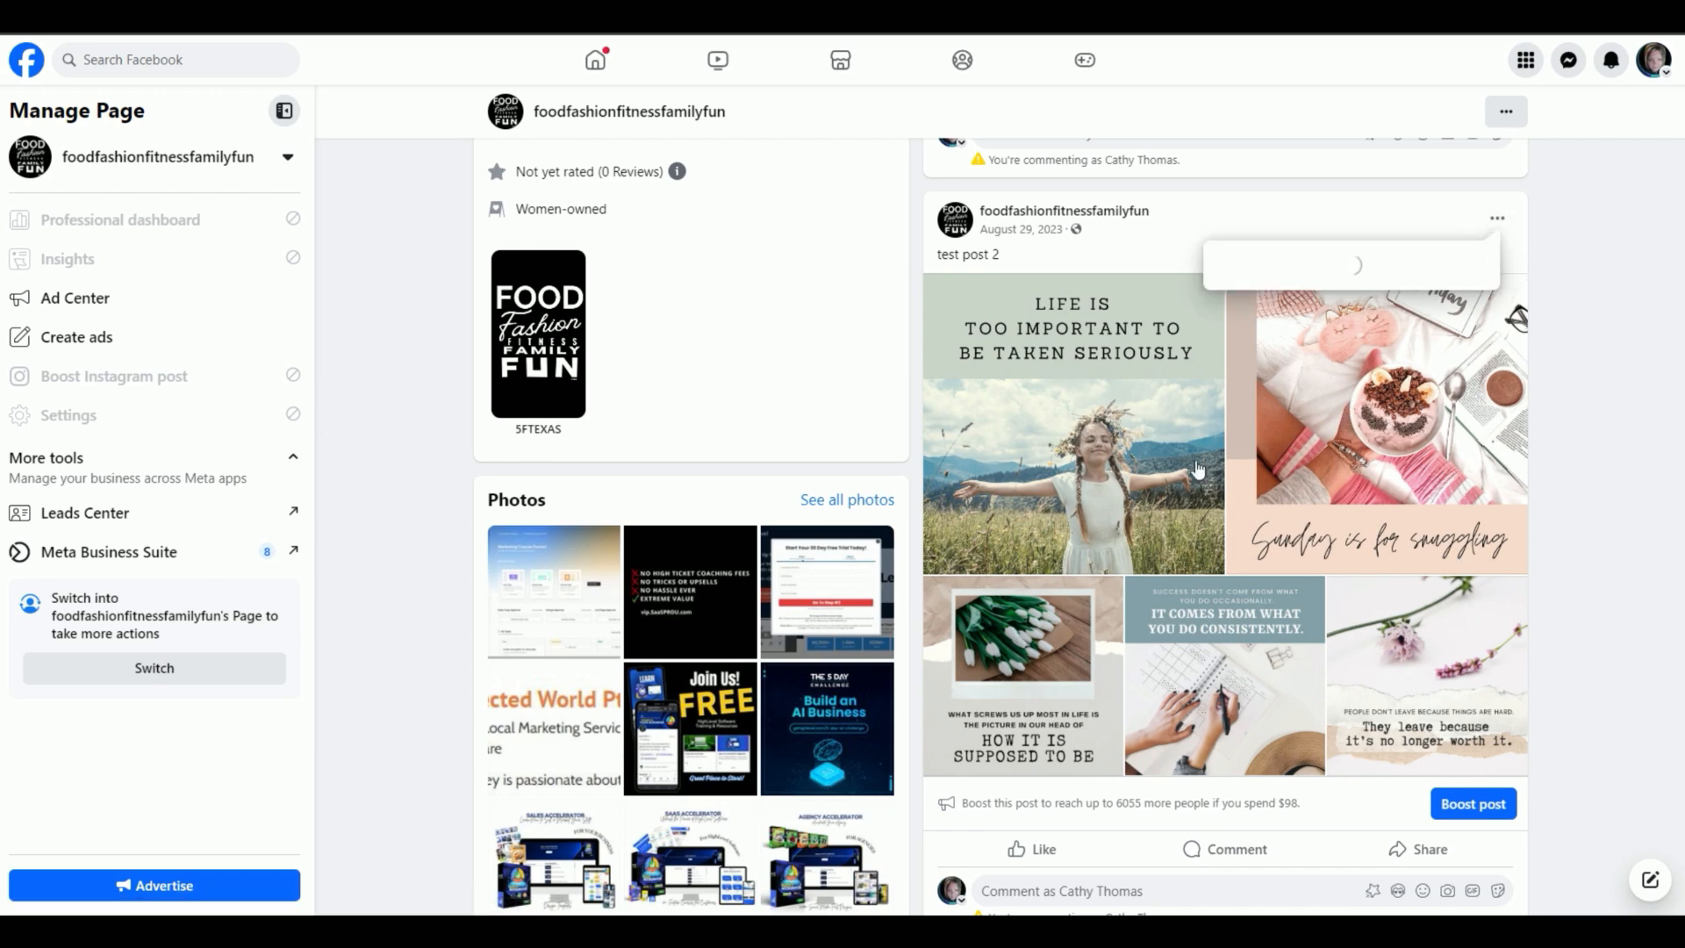
{"action": "mouse_move", "coordinate": [1464, 263]}
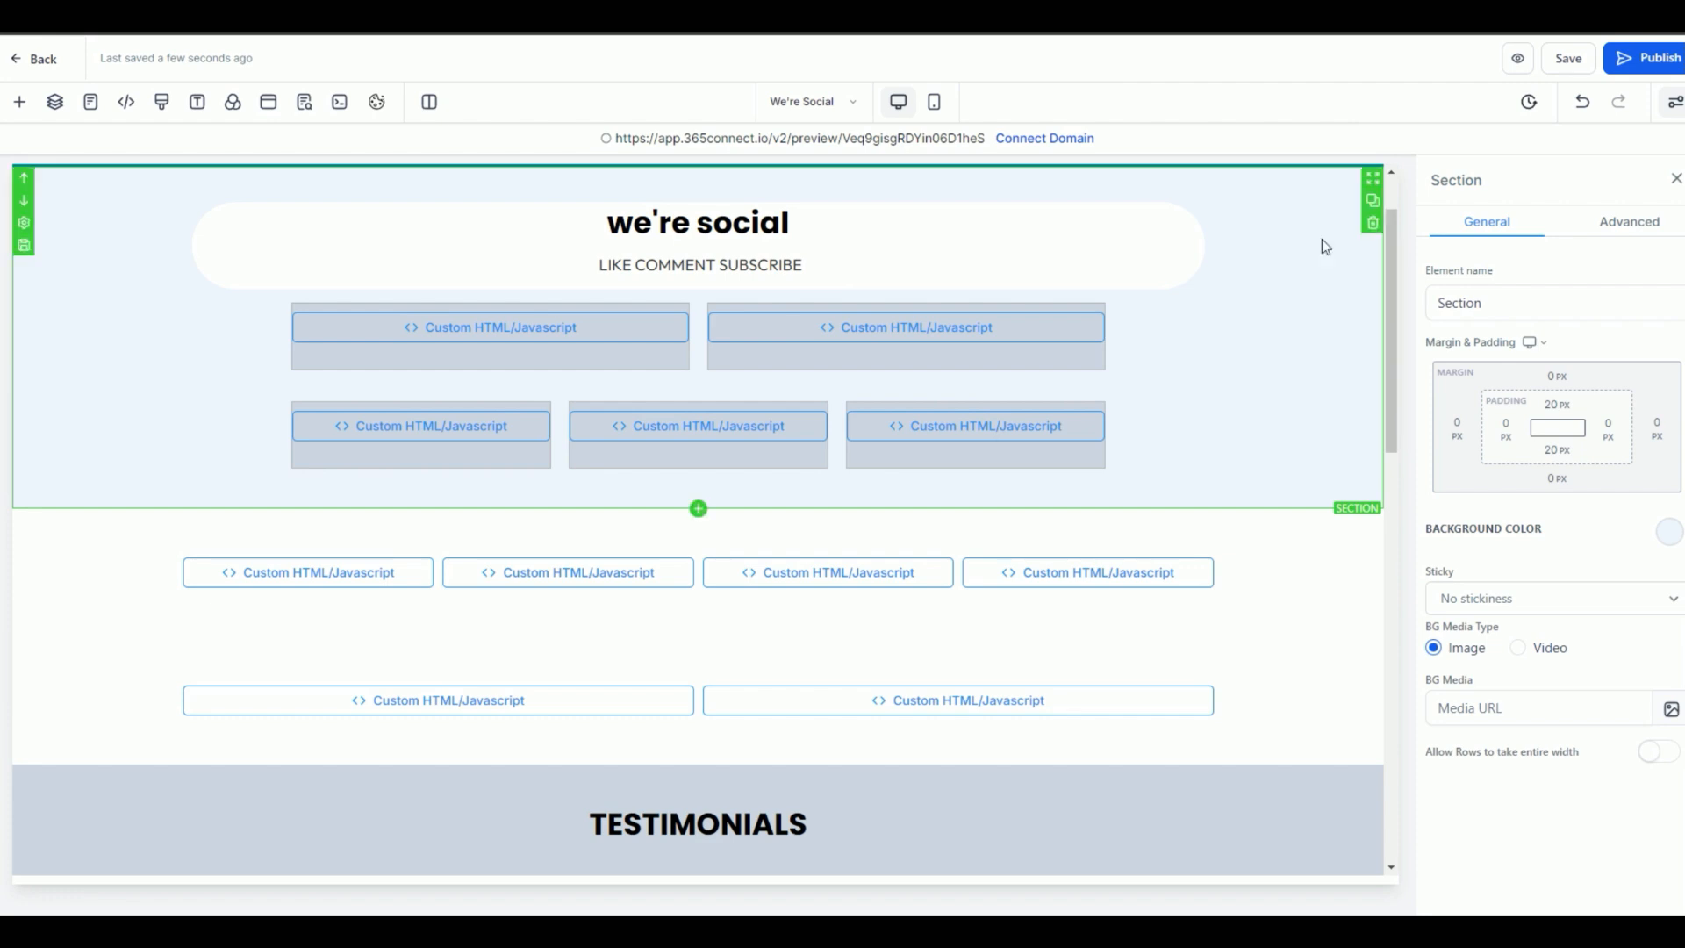
{"action": "mouse_move", "coordinate": [51, 240]}
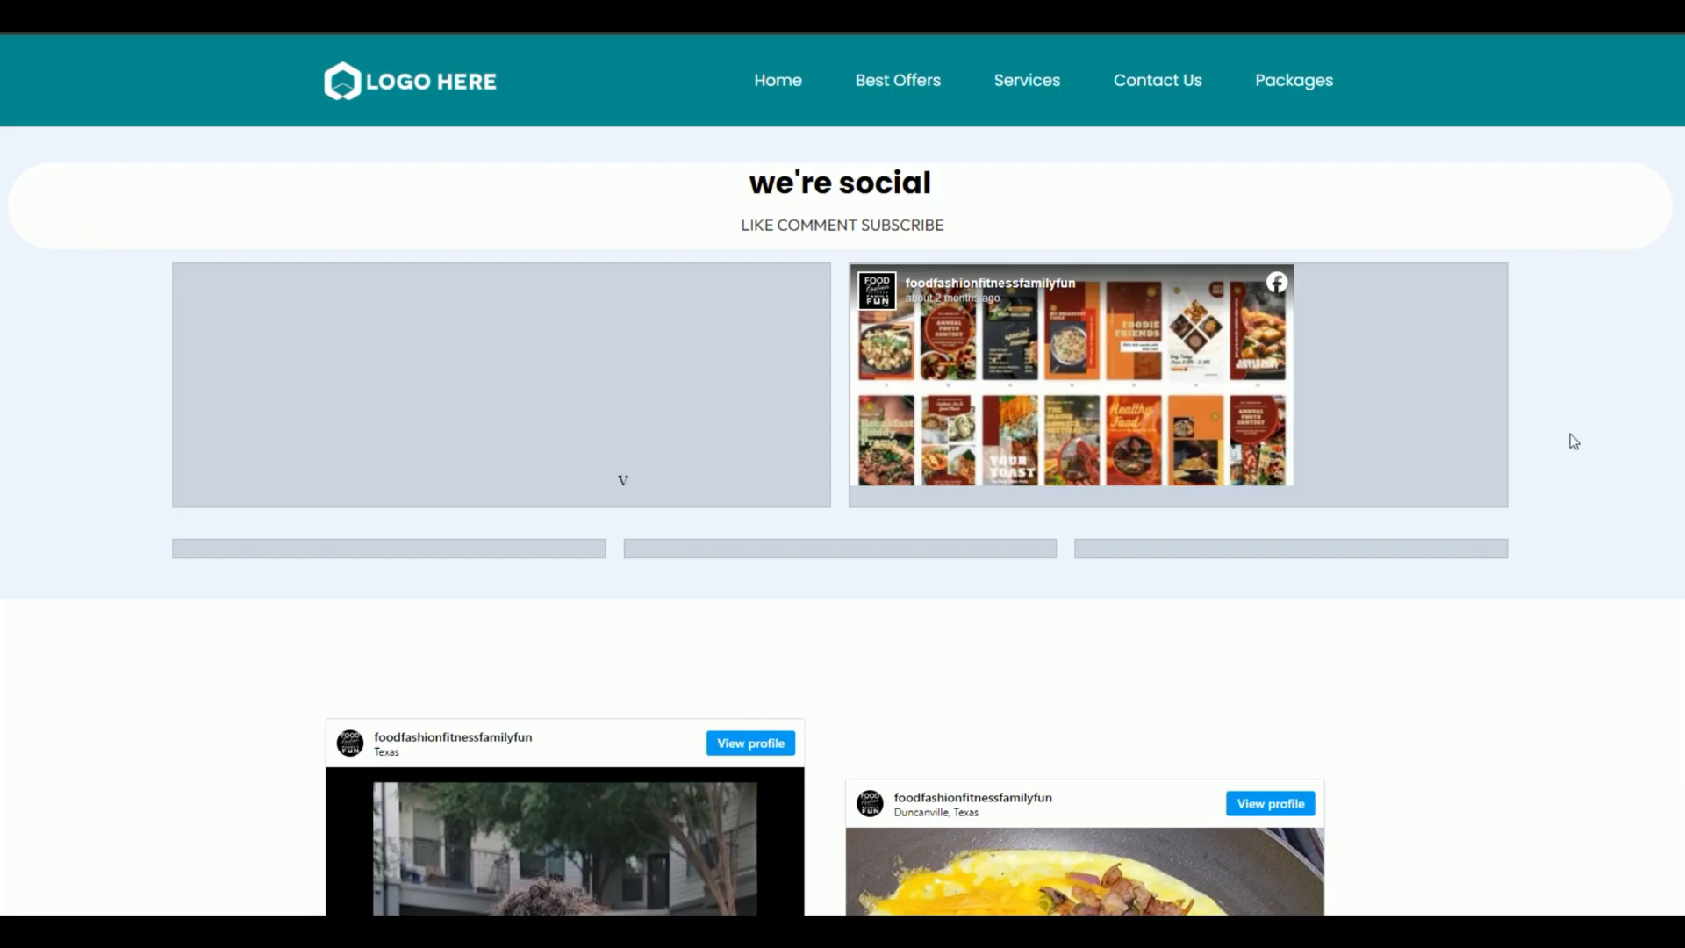
{"action": "mouse_move", "coordinate": [1043, 494]}
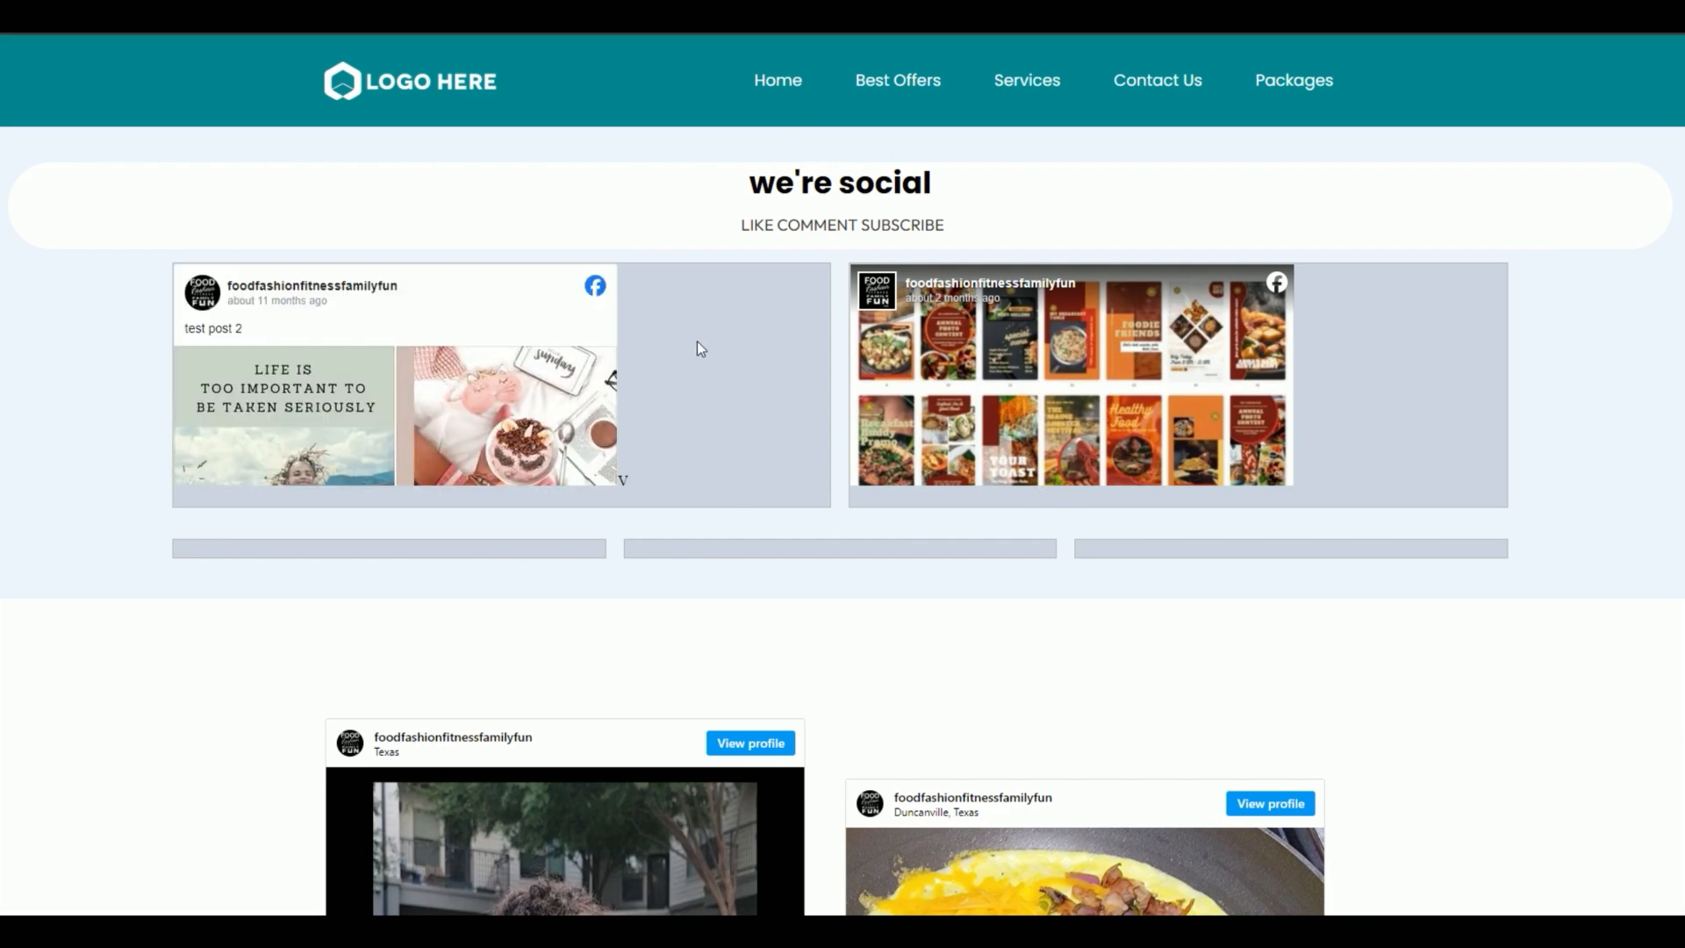
Step: Scroll the preview over the Facebook 'test post 2' and templates post embeds, then back up
{"action": "scroll", "scroll_direction": "down", "scroll_amount": 3}
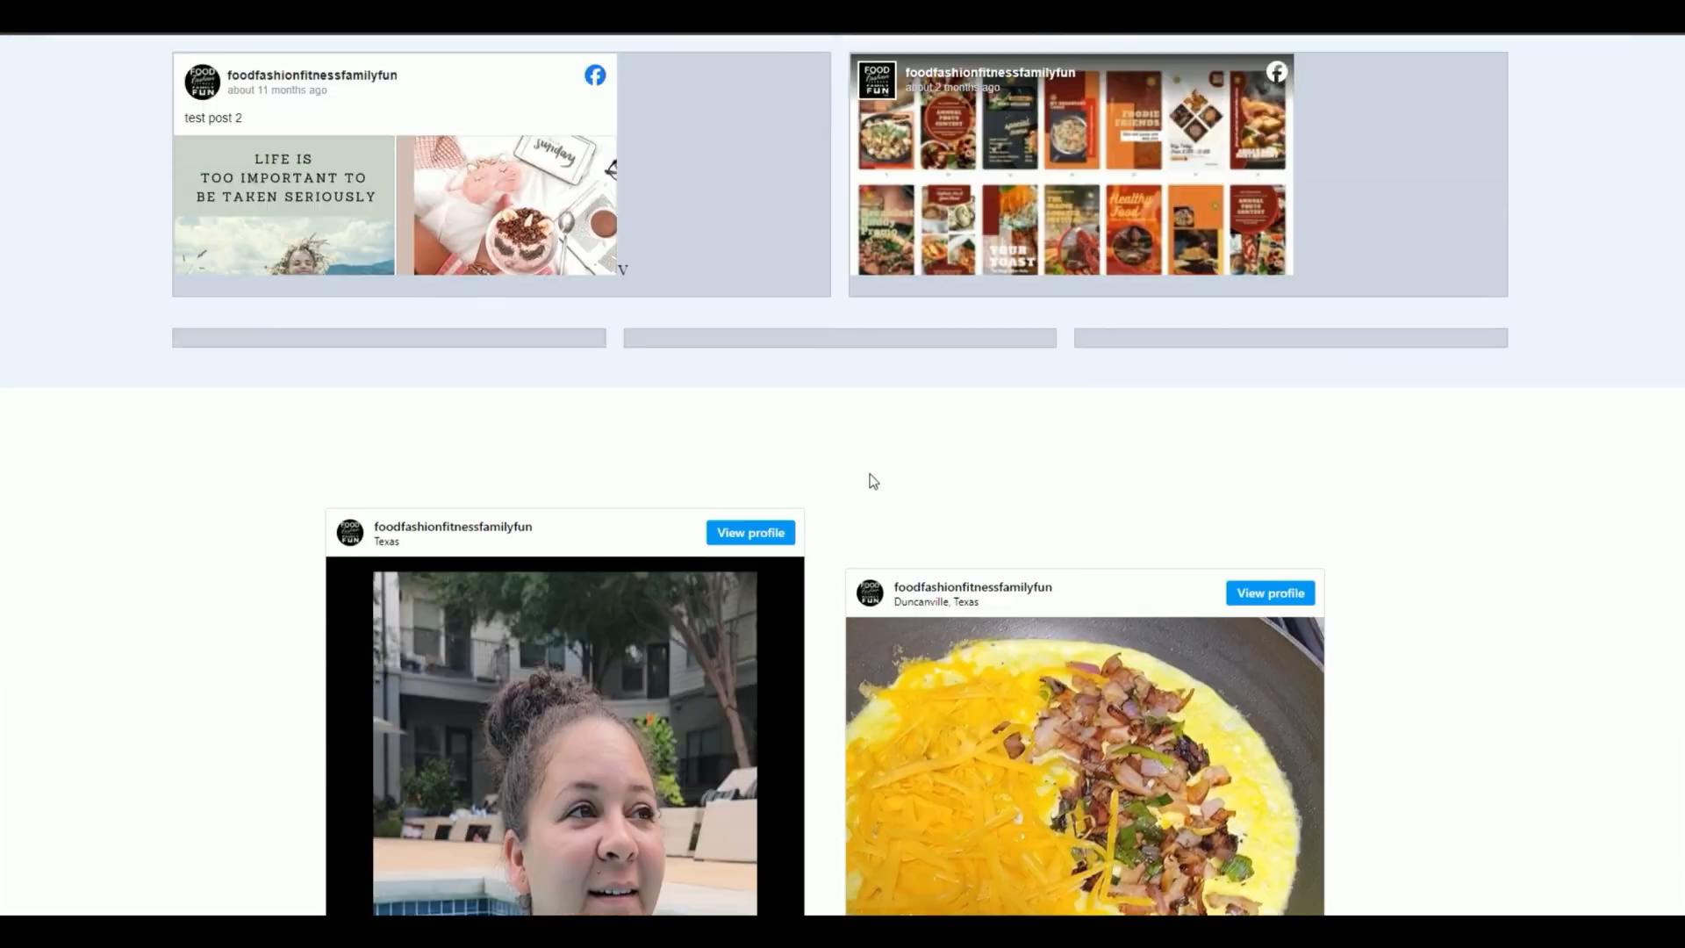
{"action": "scroll", "scroll_direction": "up", "scroll_amount": 3}
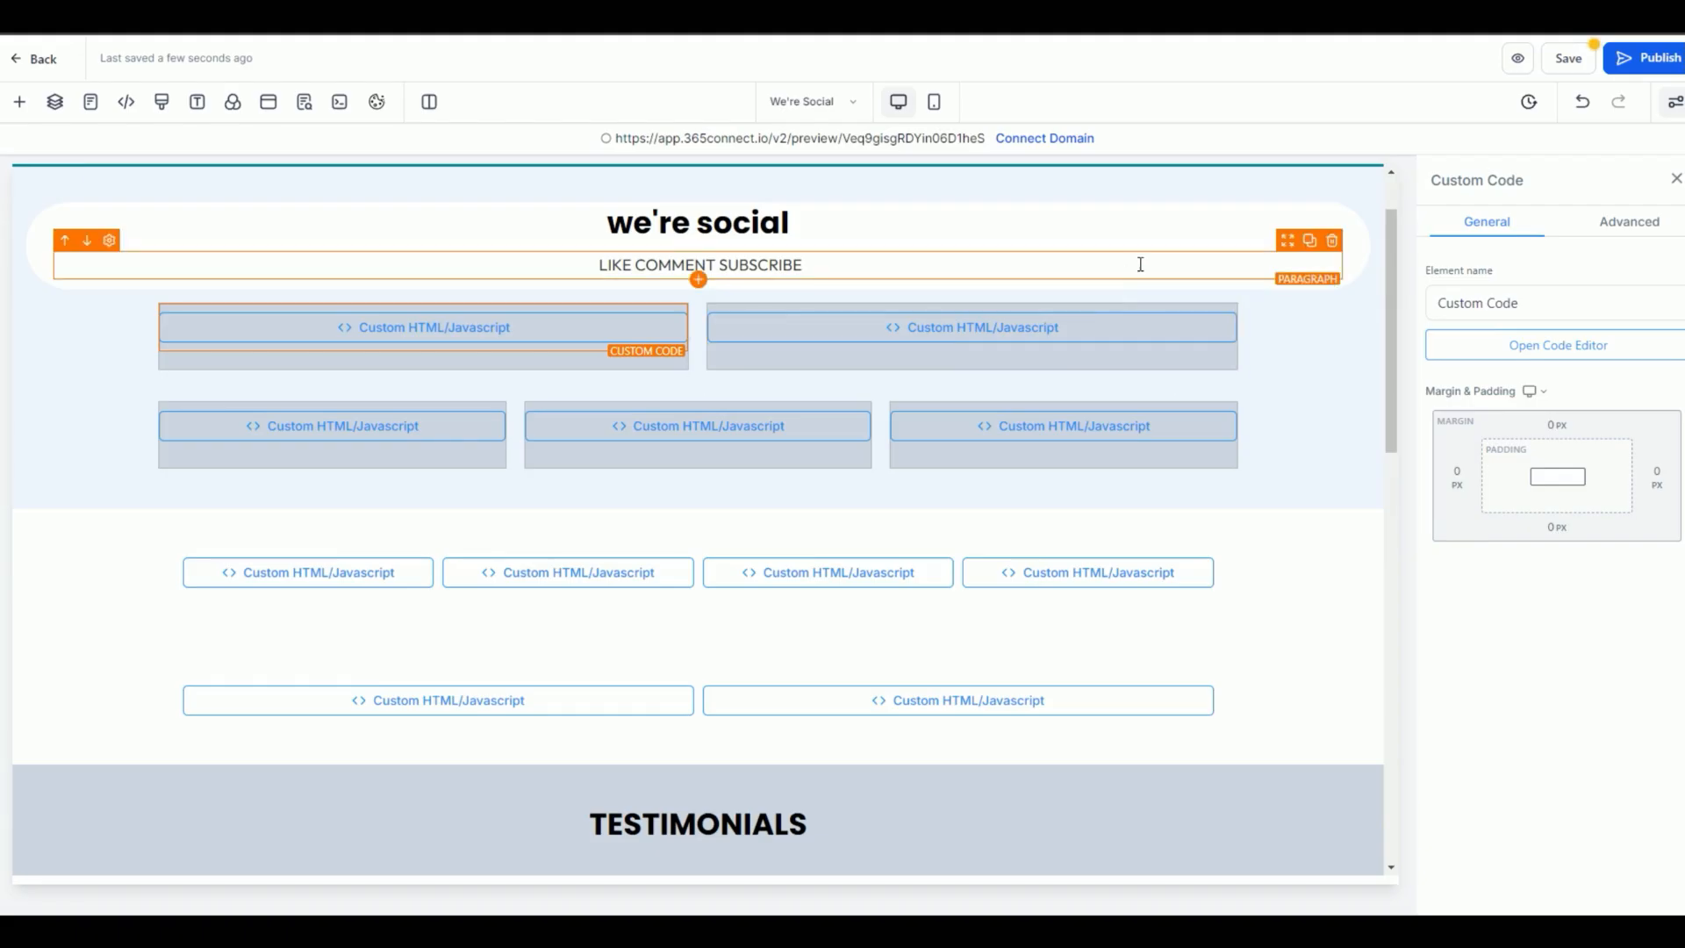
Step: Give the top row's first column a preset margin and padding value
{"action": "left_click", "coordinate": [423, 354]}
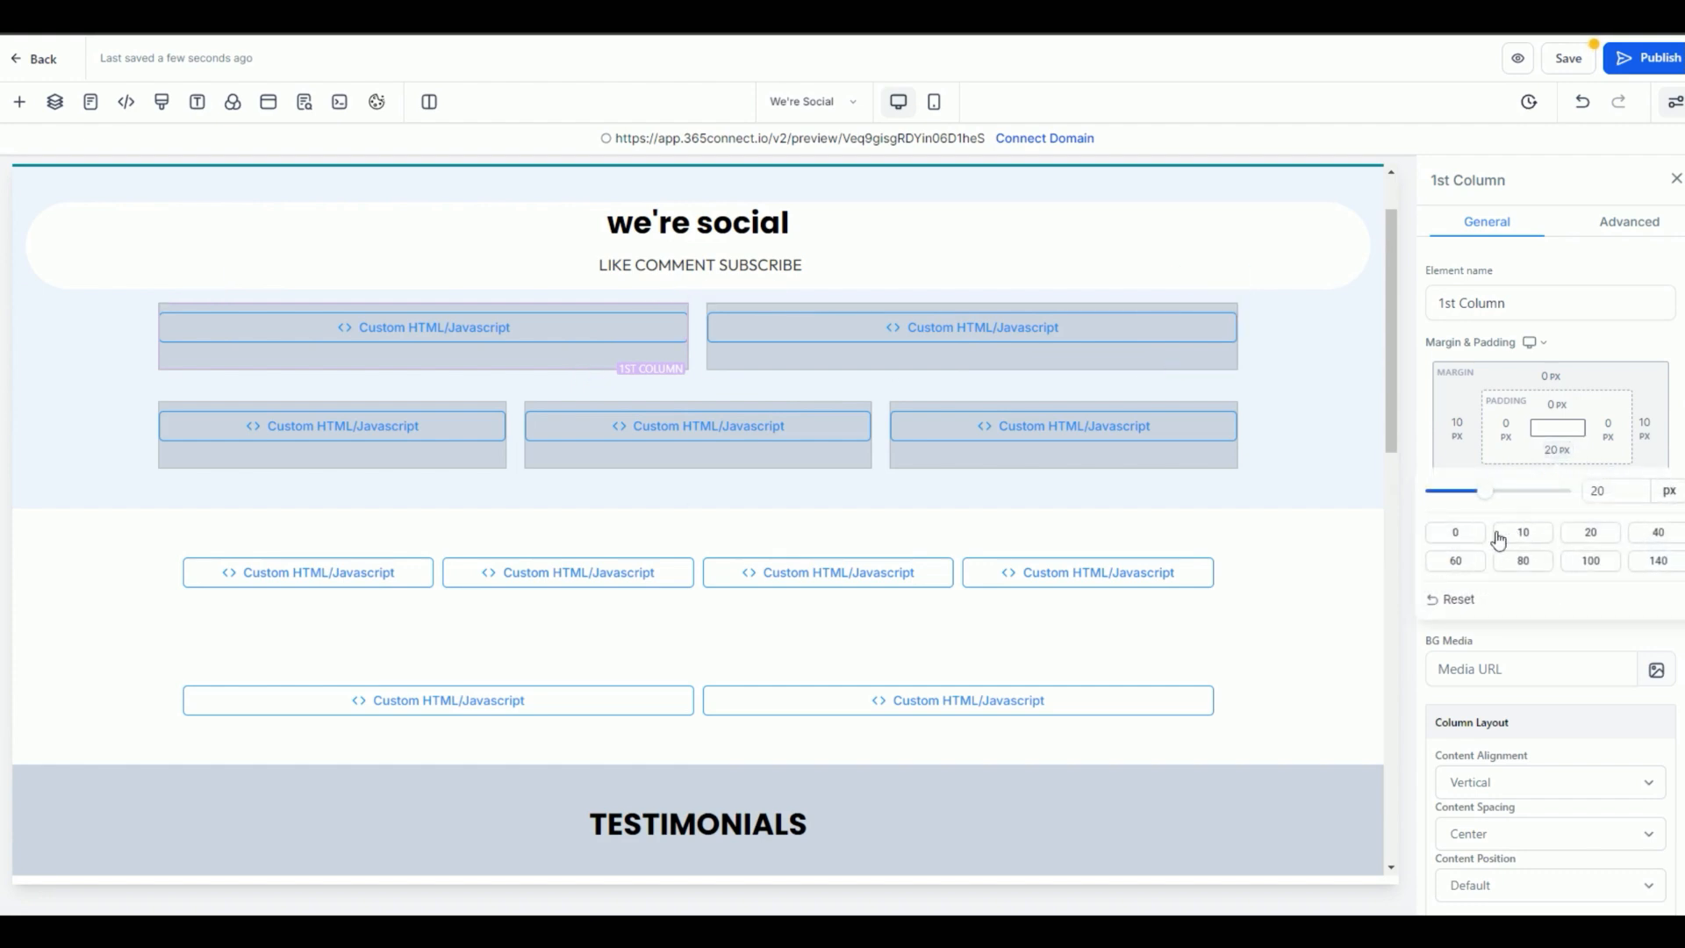
{"action": "left_click", "coordinate": [1517, 58]}
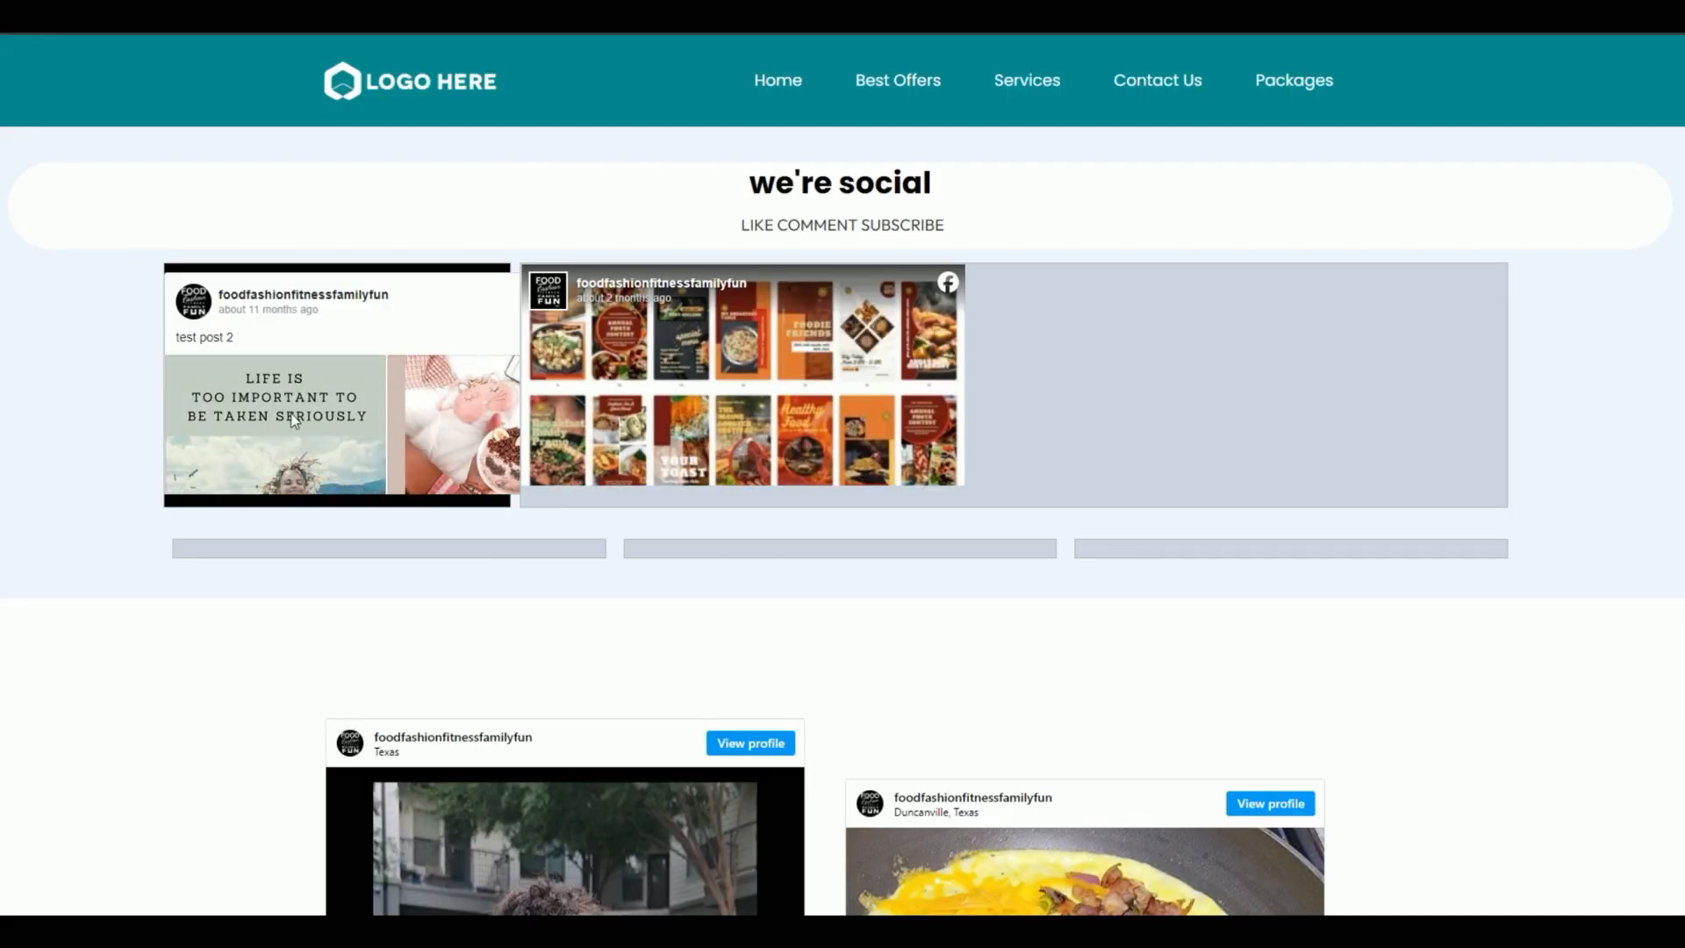
{"action": "mouse_move", "coordinate": [865, 331]}
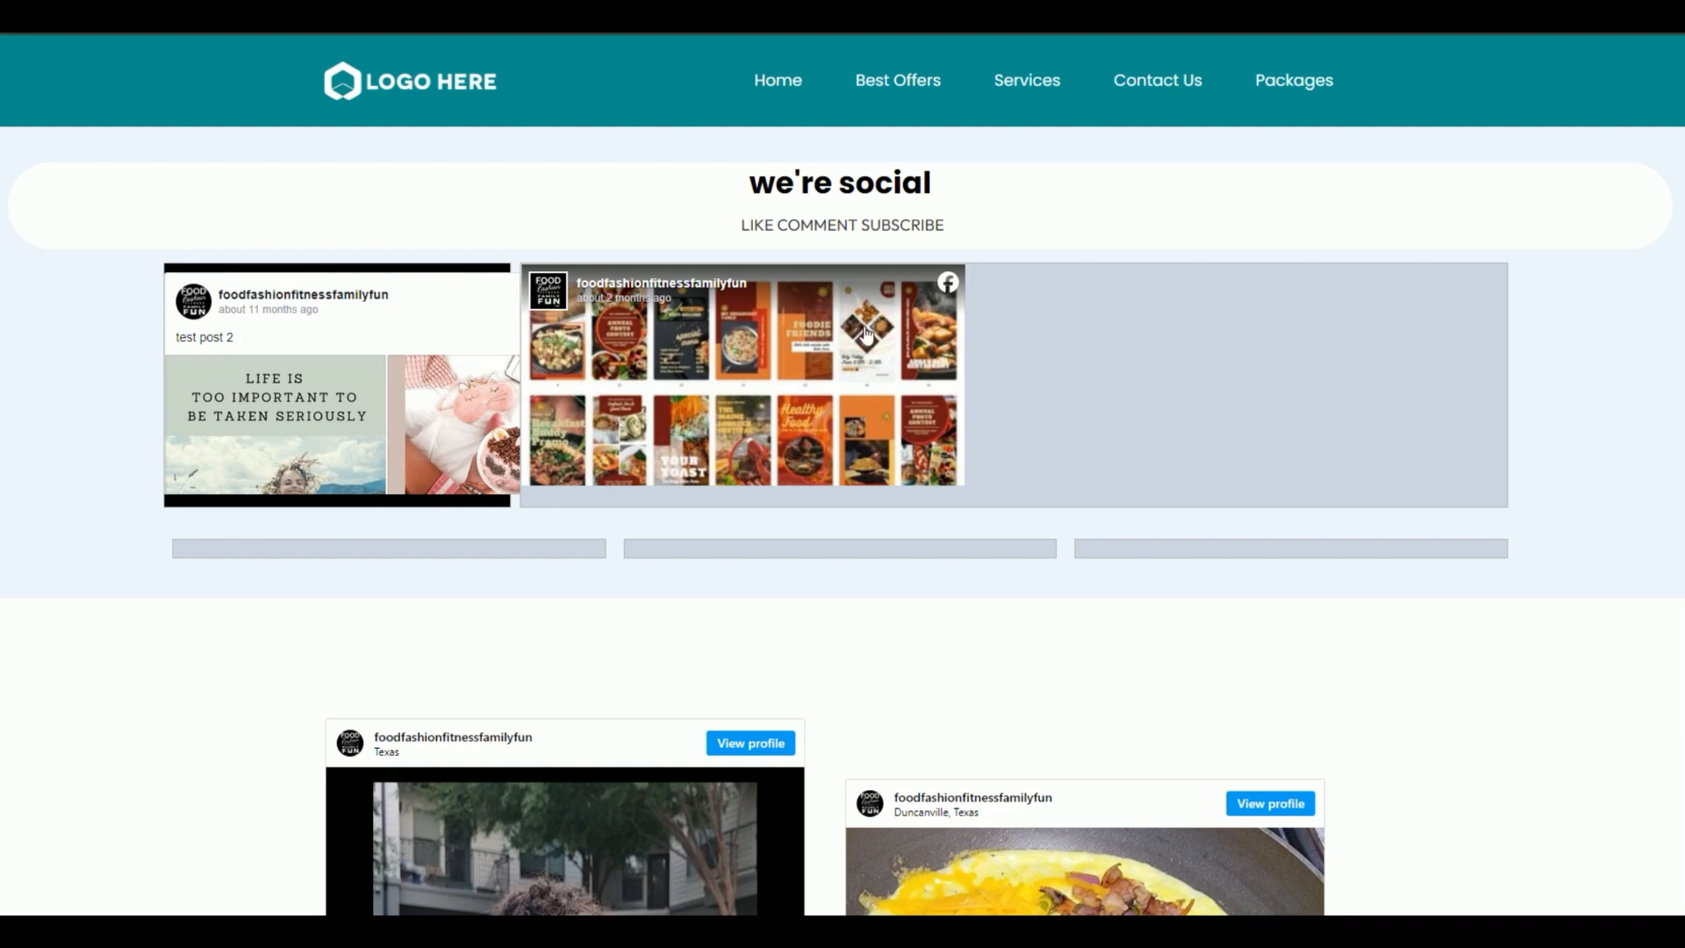
{"action": "mouse_move", "coordinate": [526, 260]}
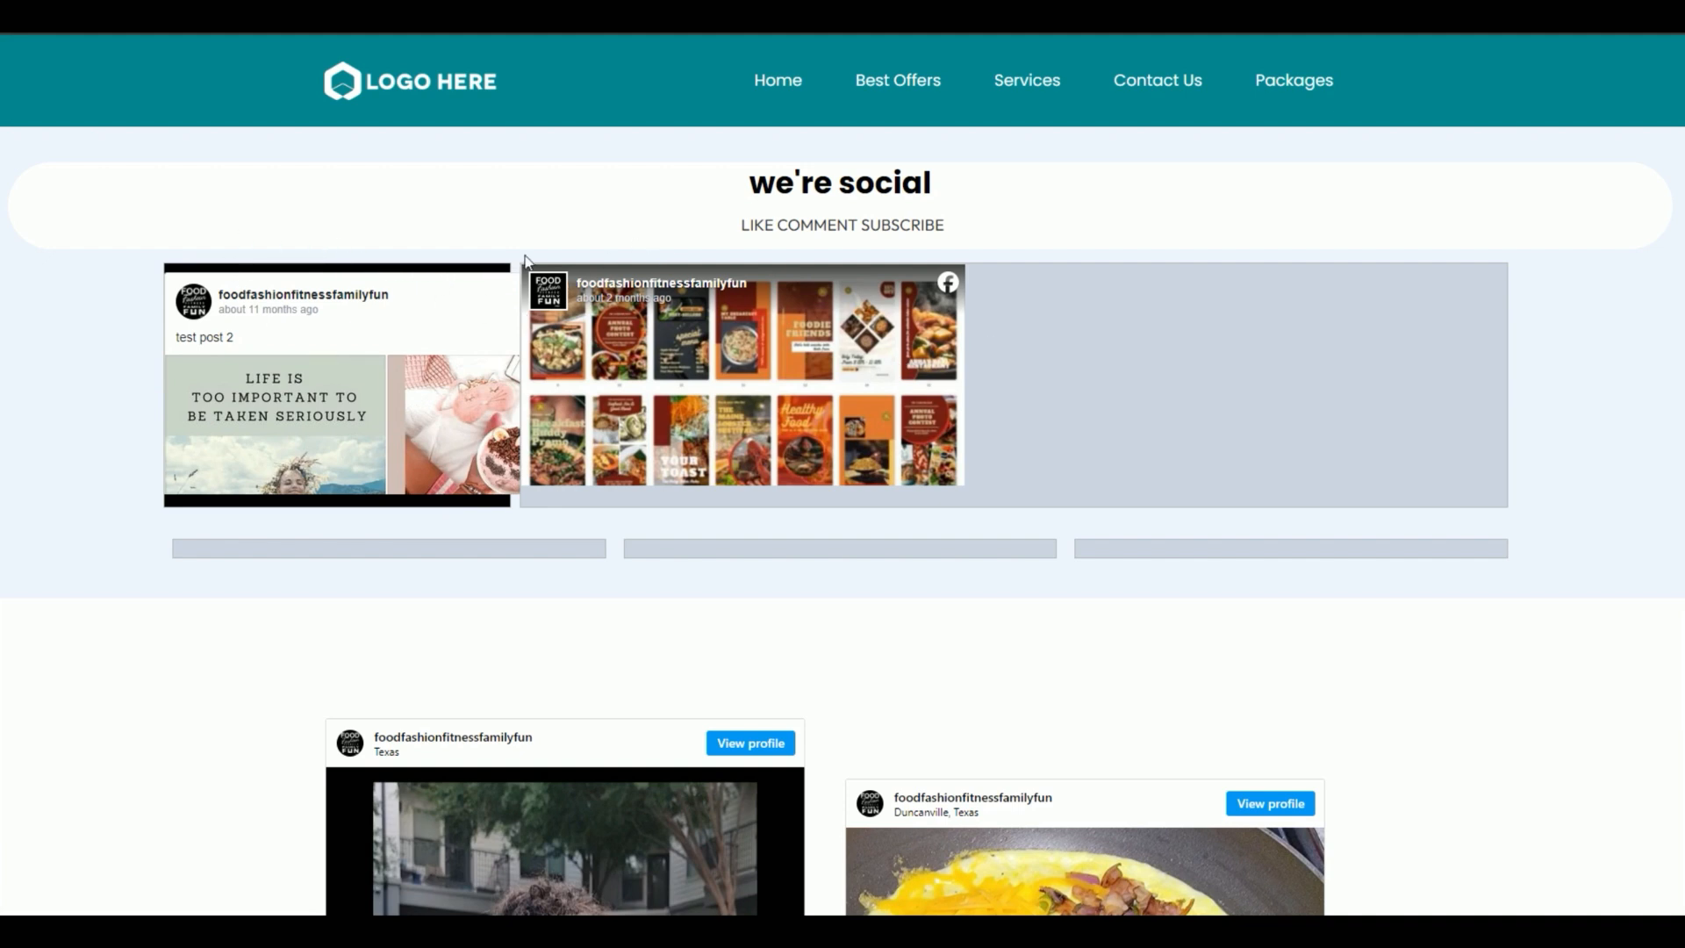
{"action": "mouse_move", "coordinate": [484, 404]}
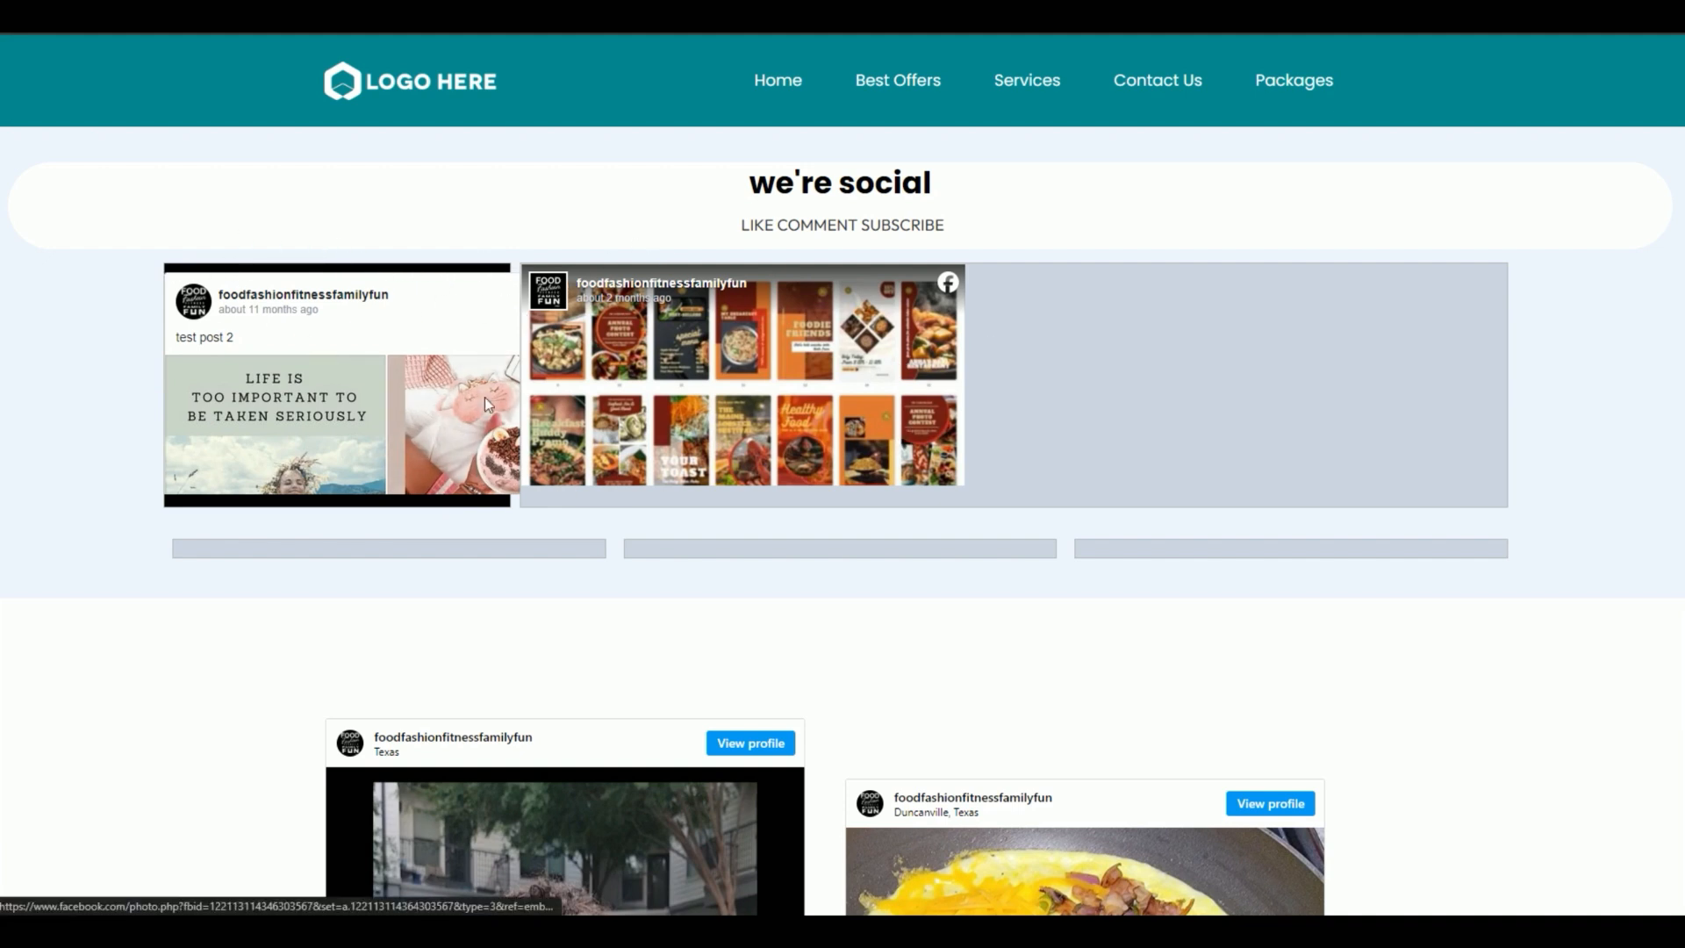
Step: Scroll the preview to check the two Facebook embeds sit side by side
{"action": "scroll", "scroll_direction": "down", "scroll_amount": 3}
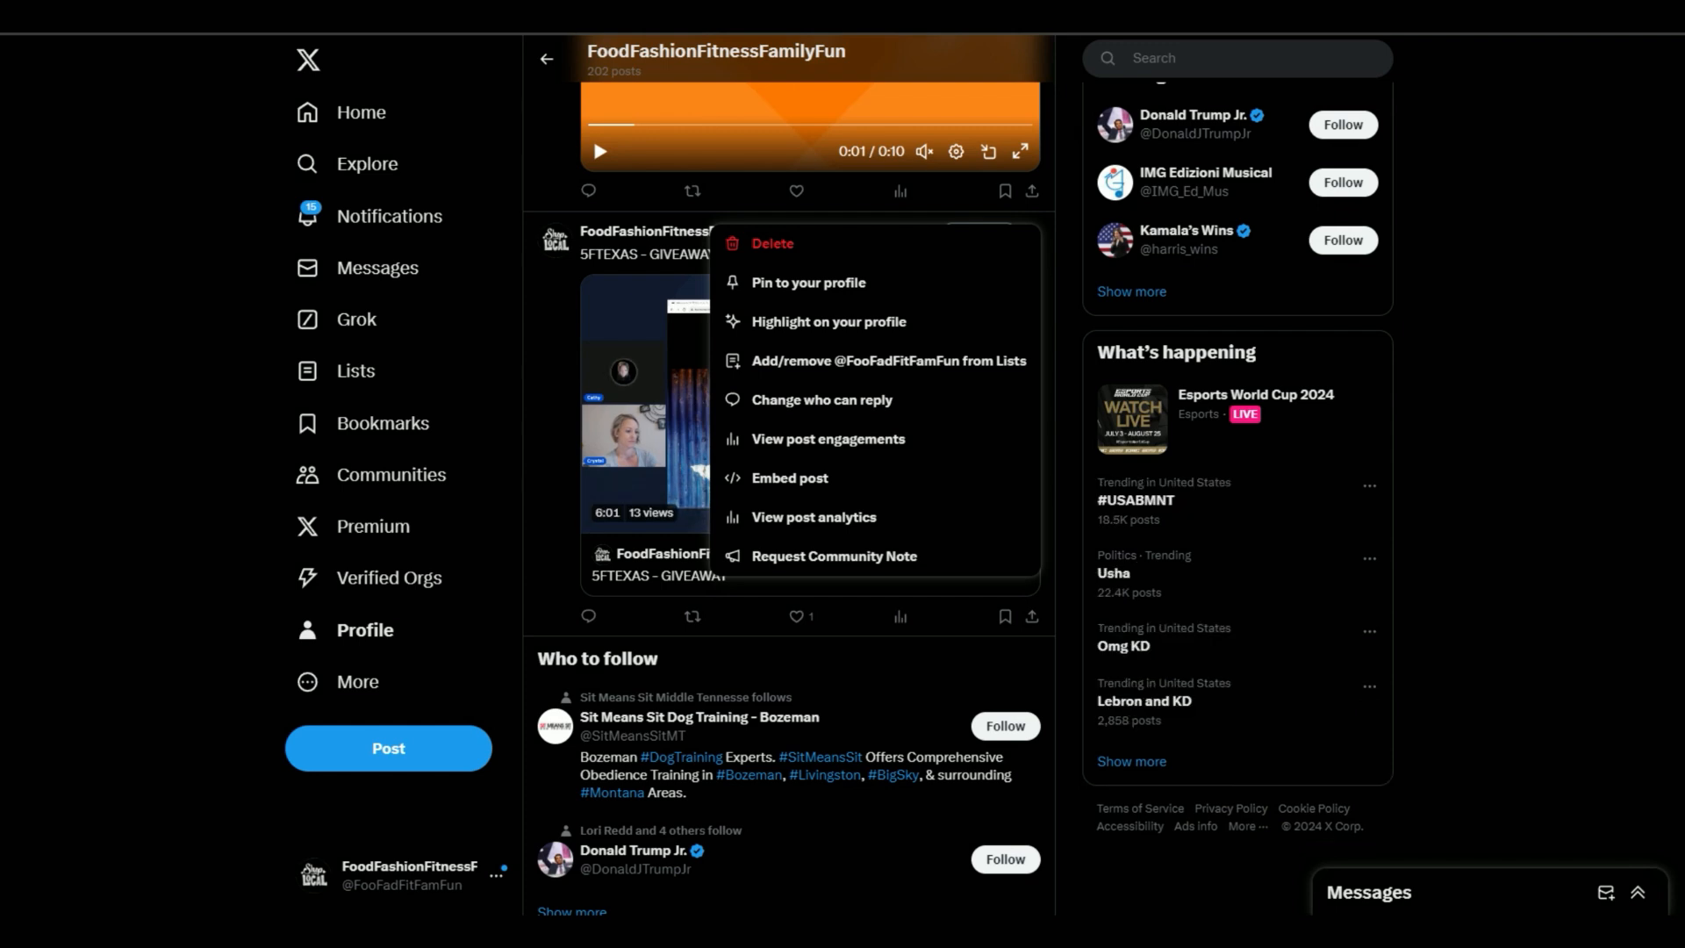
Step: Choose Embed post from the 5FTEXAS giveaway post's options menu
{"action": "left_click", "coordinate": [312, 128]}
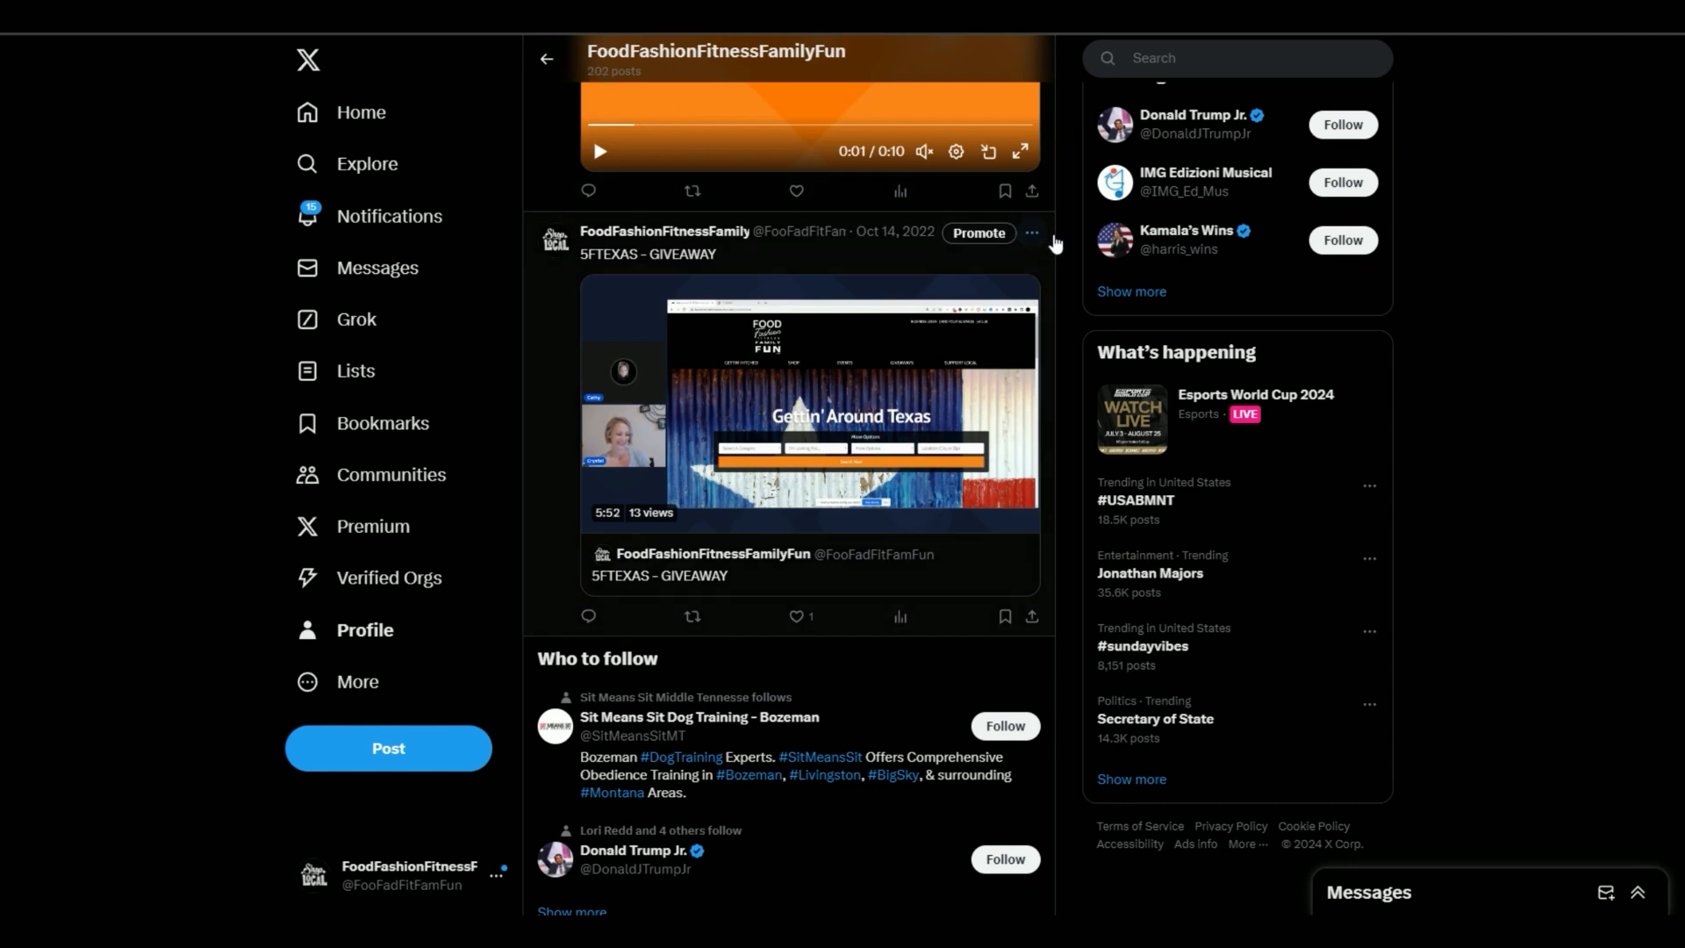
{"action": "mouse_move", "coordinate": [1068, 218]}
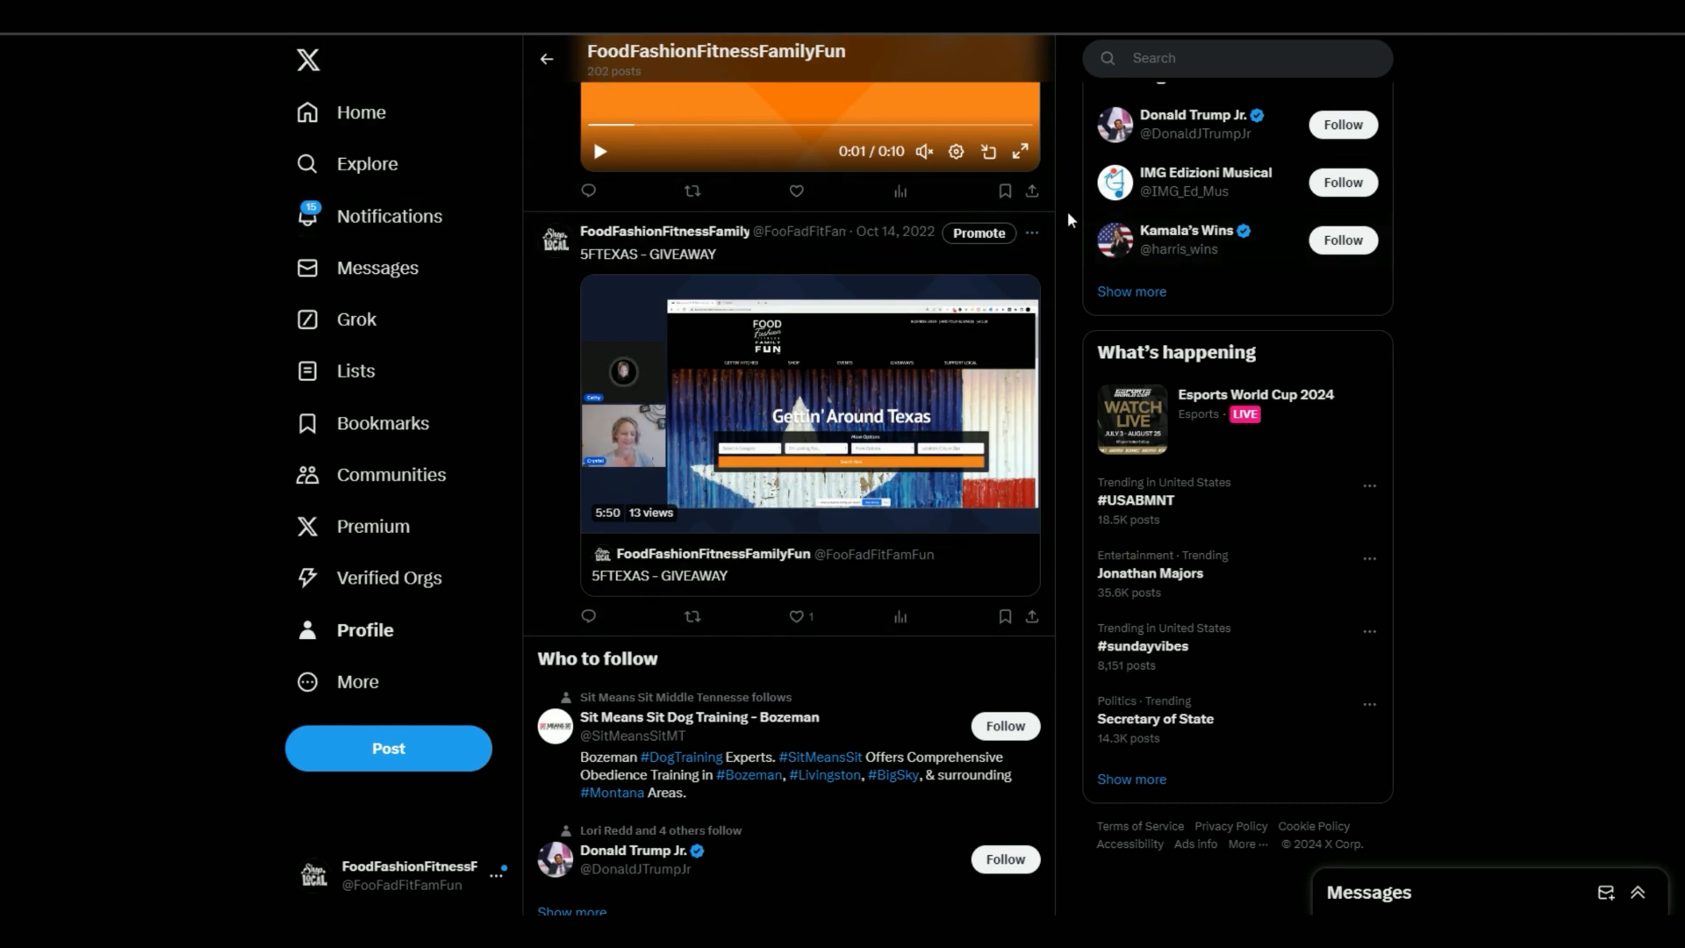
{"action": "left_click", "coordinate": [1030, 232]}
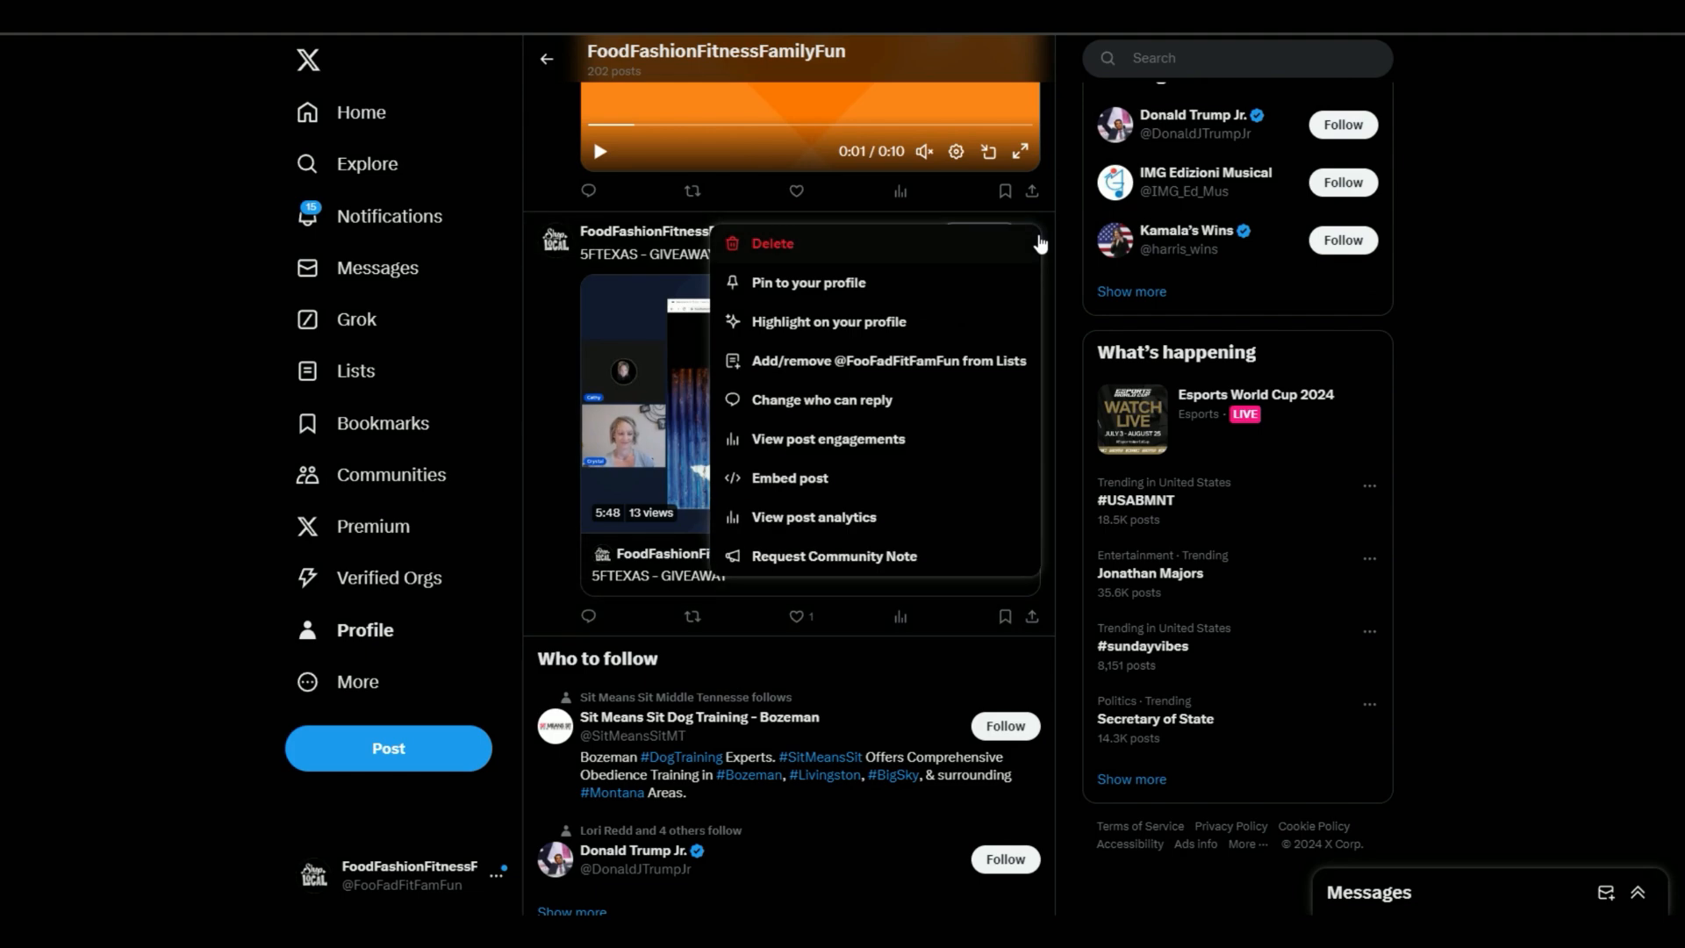
{"action": "mouse_move", "coordinate": [790, 477]}
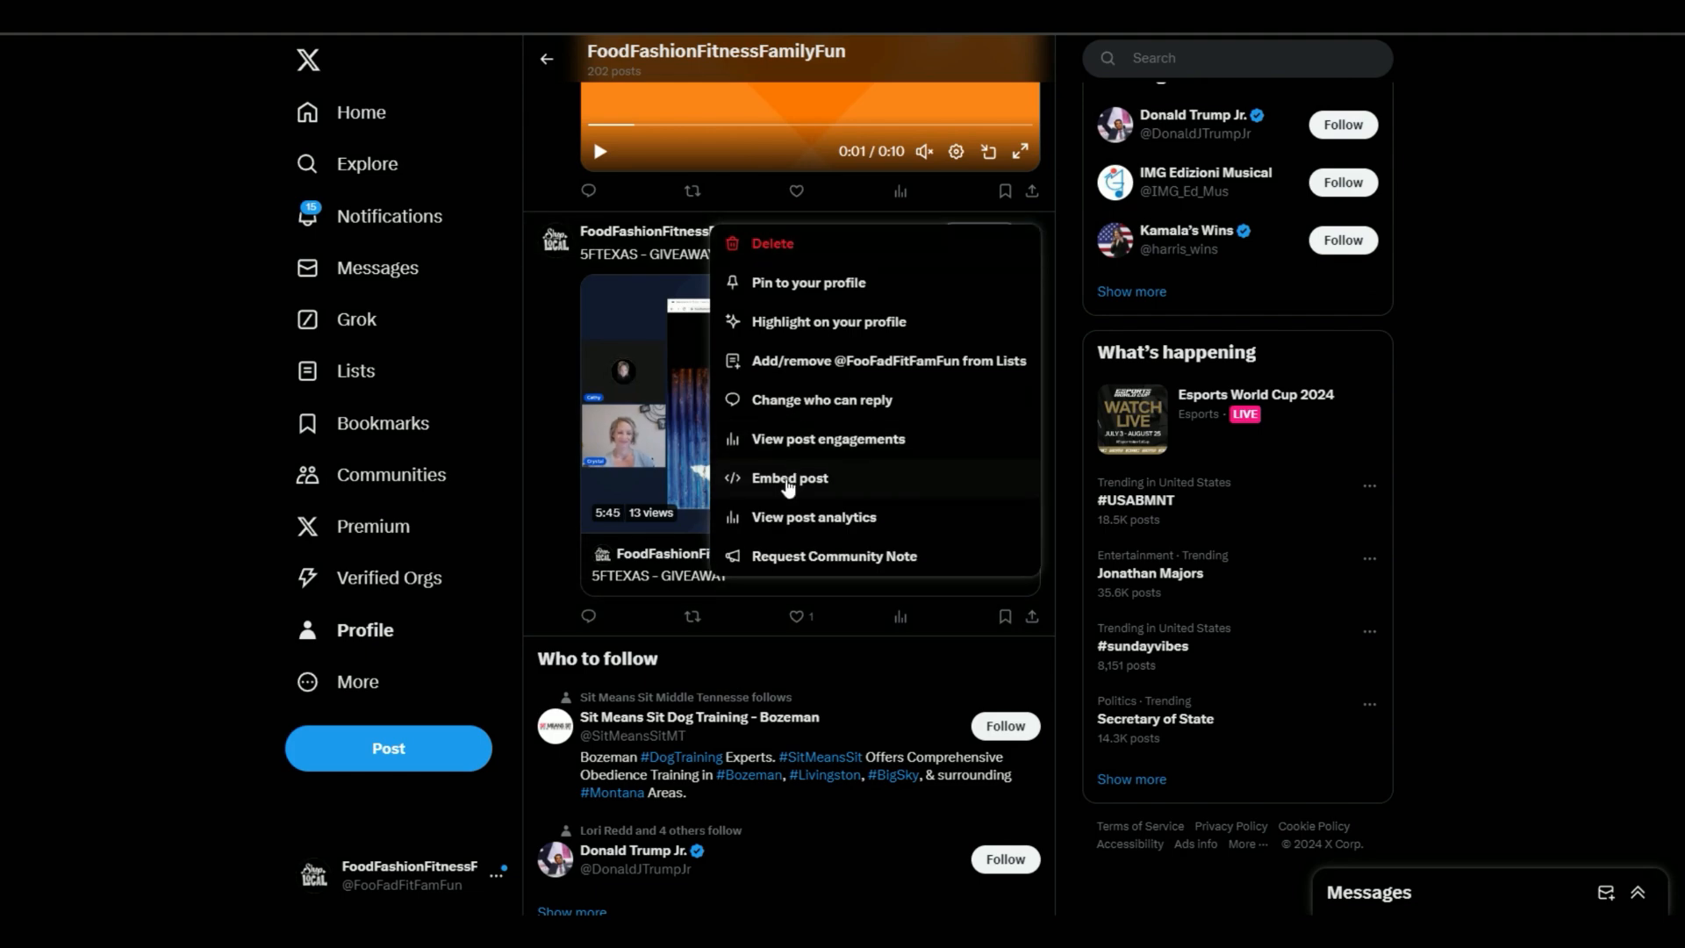
{"action": "left_click", "coordinate": [789, 477]}
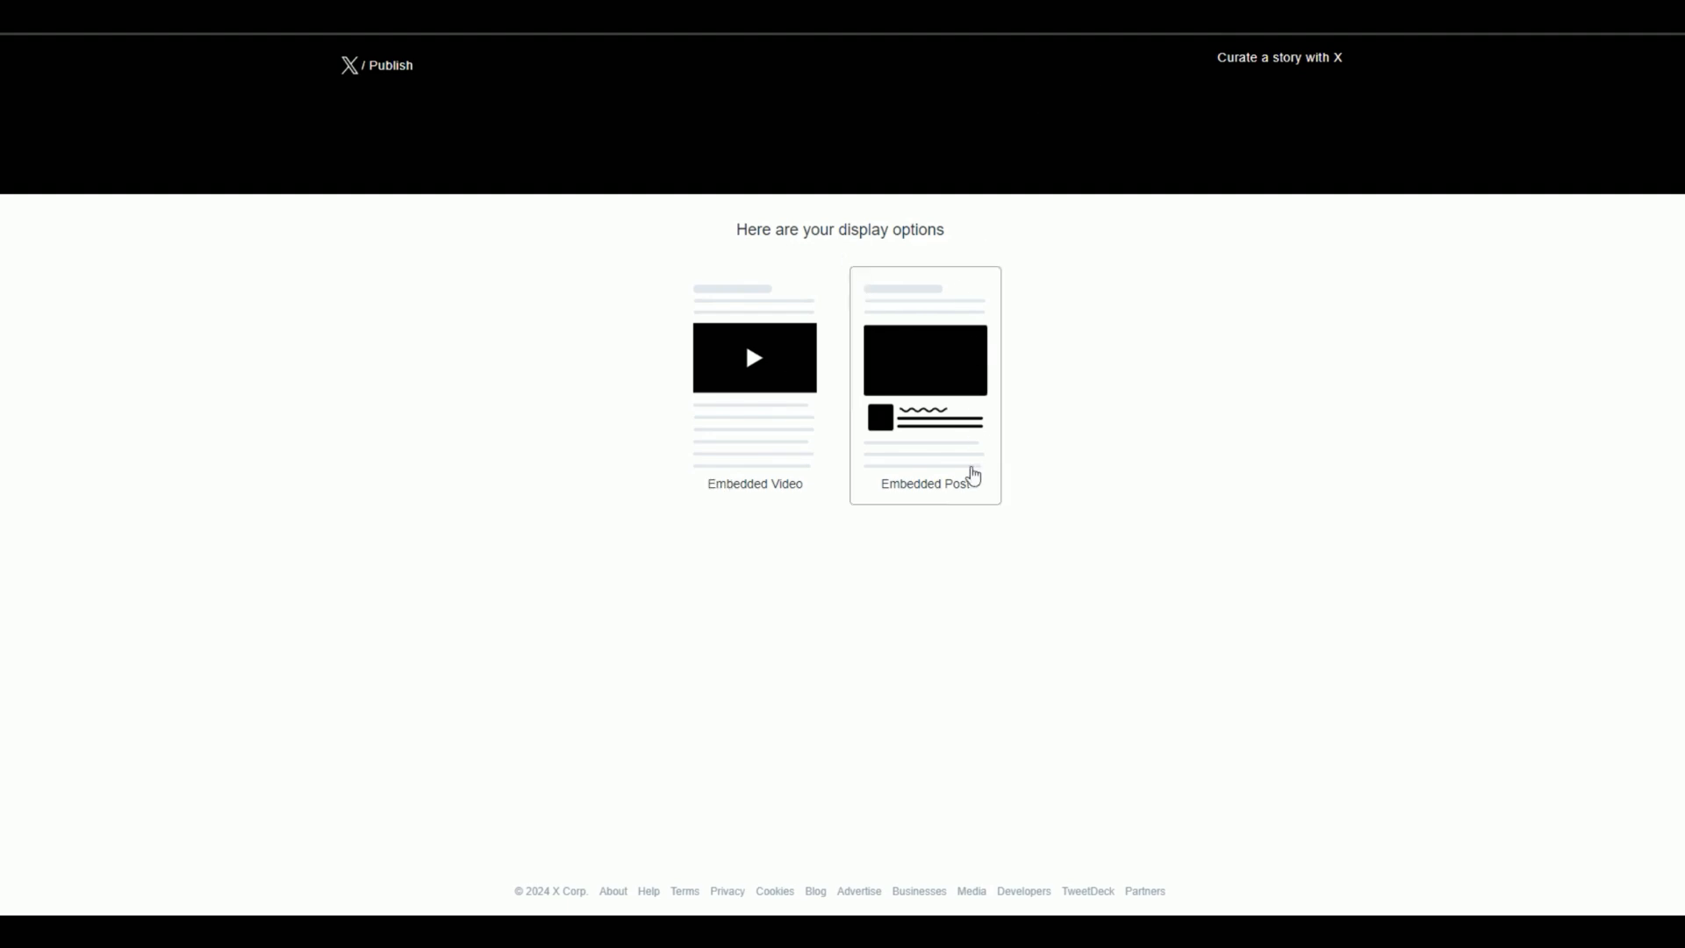
{"action": "mouse_move", "coordinate": [994, 502]}
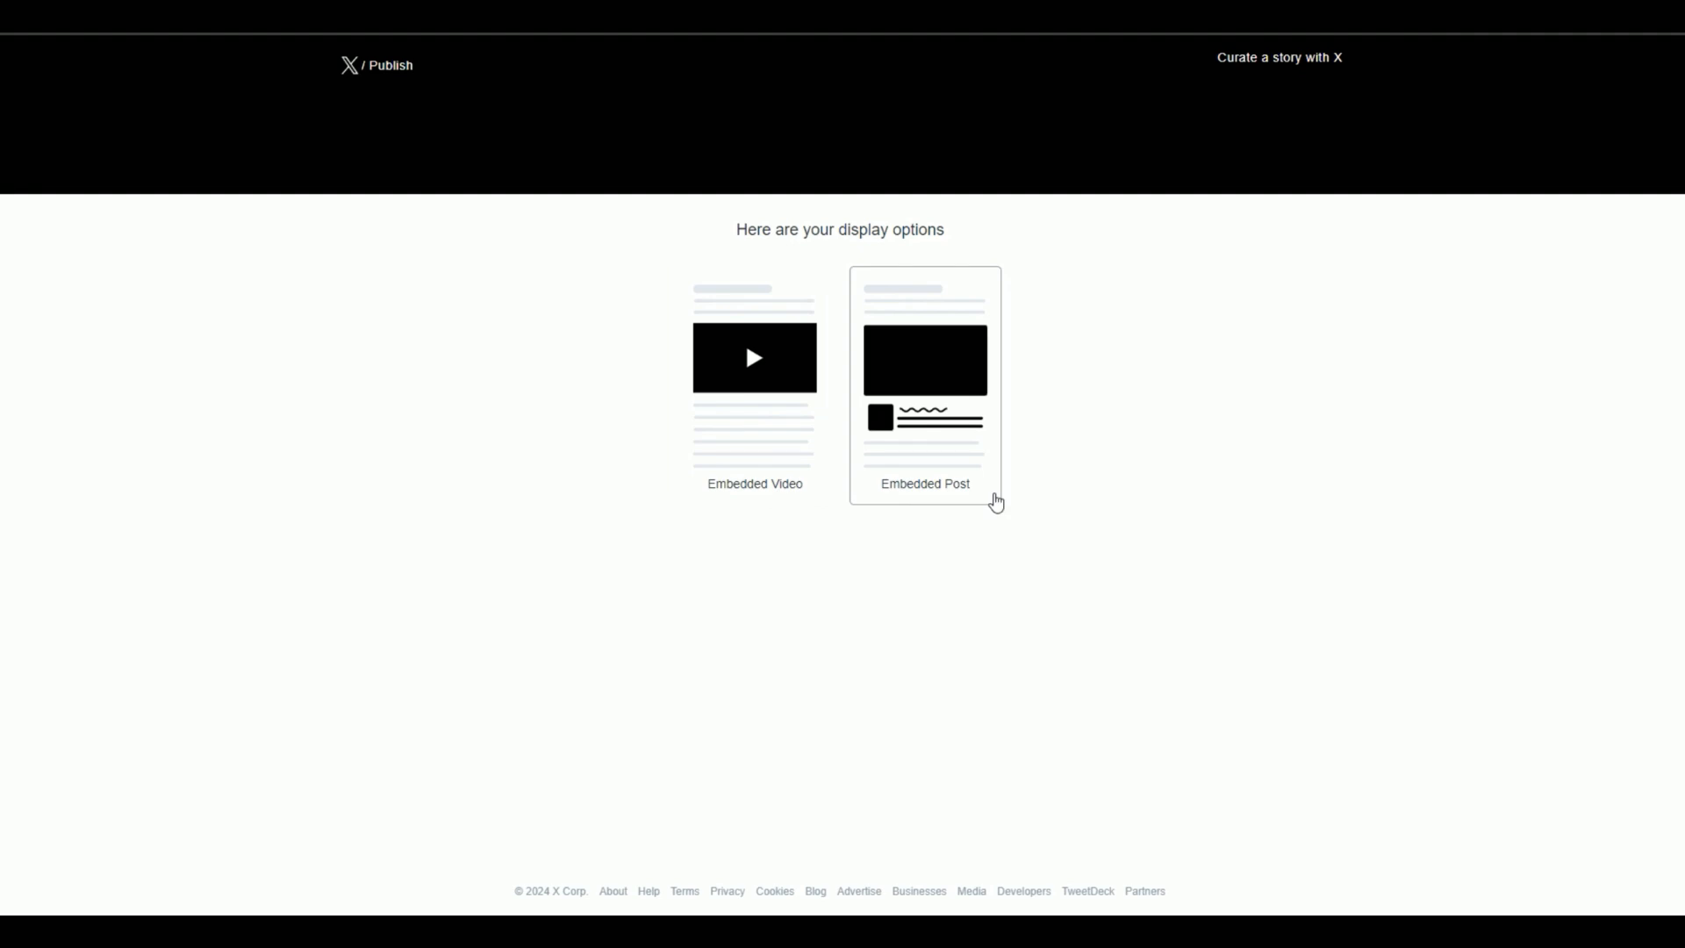
Step: Generate the Embedded Post code for the giveaway post and copy it
{"action": "left_click", "coordinate": [923, 384]}
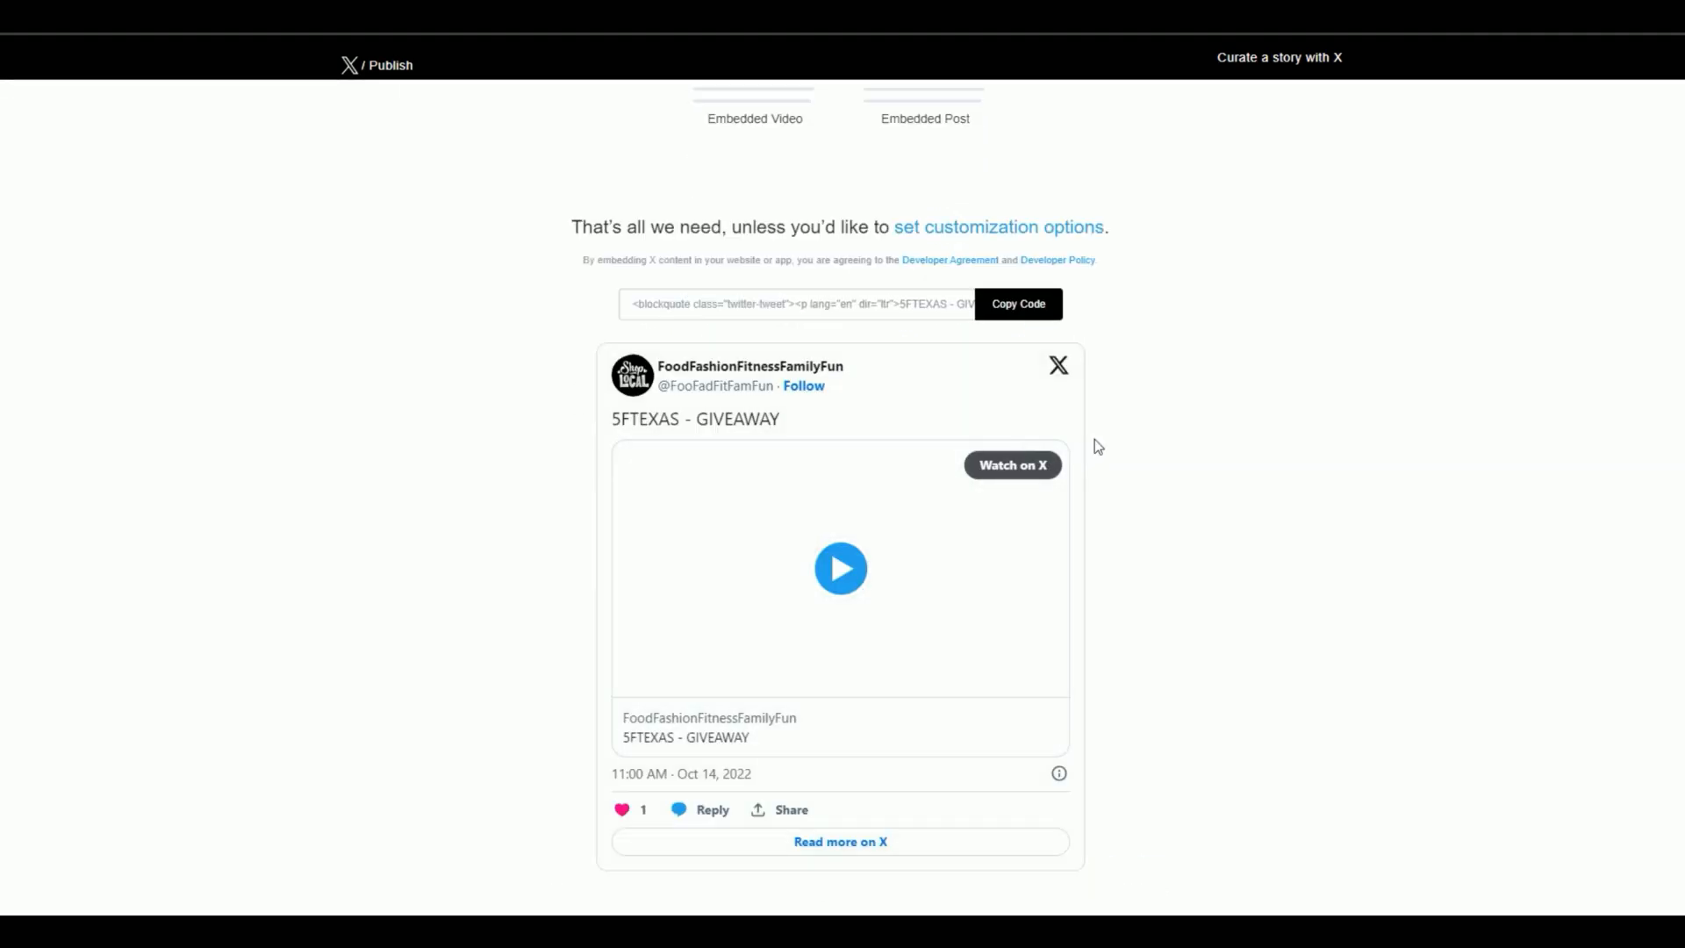
{"action": "scroll", "scroll_direction": "up", "scroll_amount": 3}
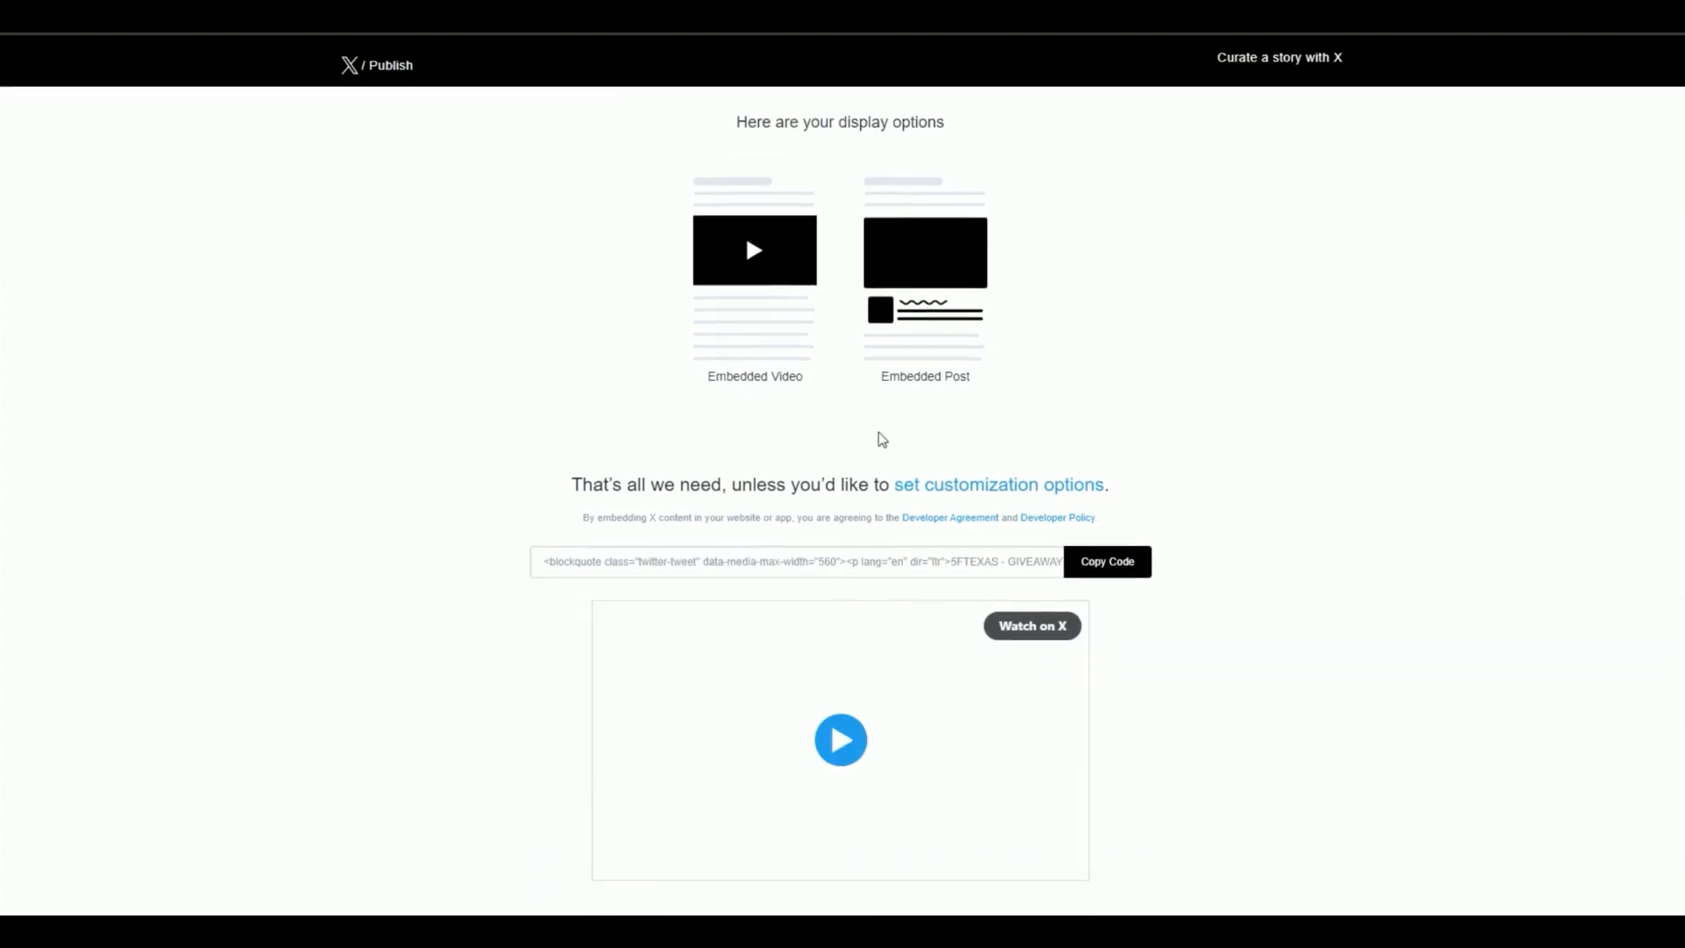
{"action": "scroll", "scroll_direction": "down", "scroll_amount": 3}
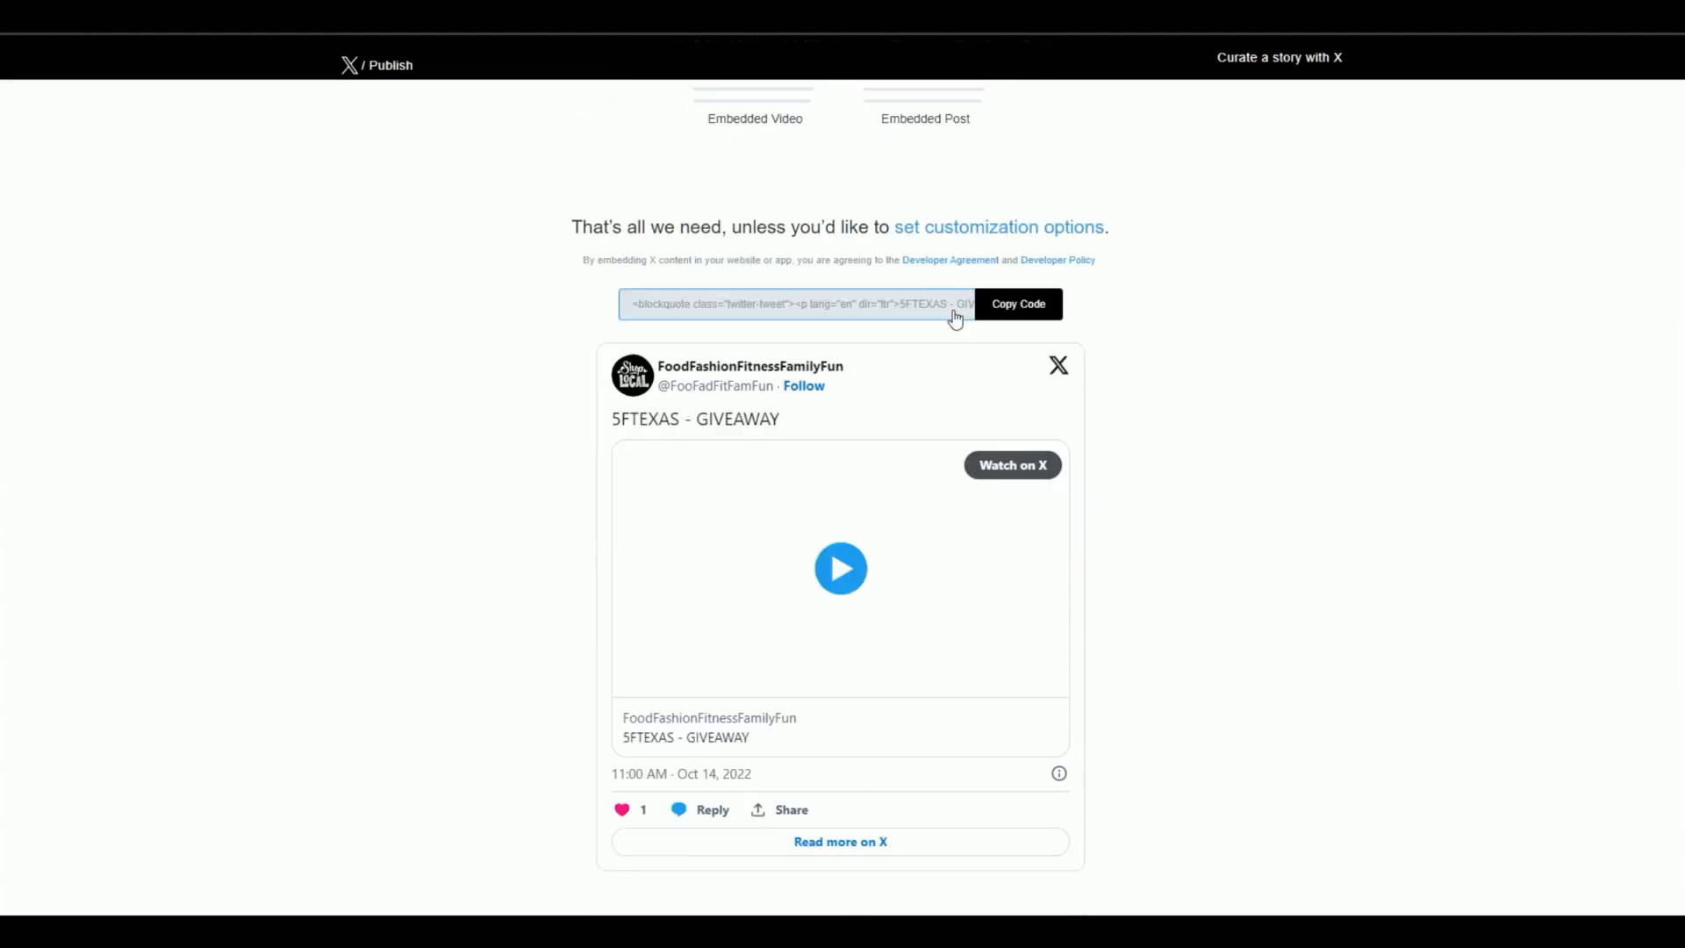
{"action": "left_click", "coordinate": [1016, 304]}
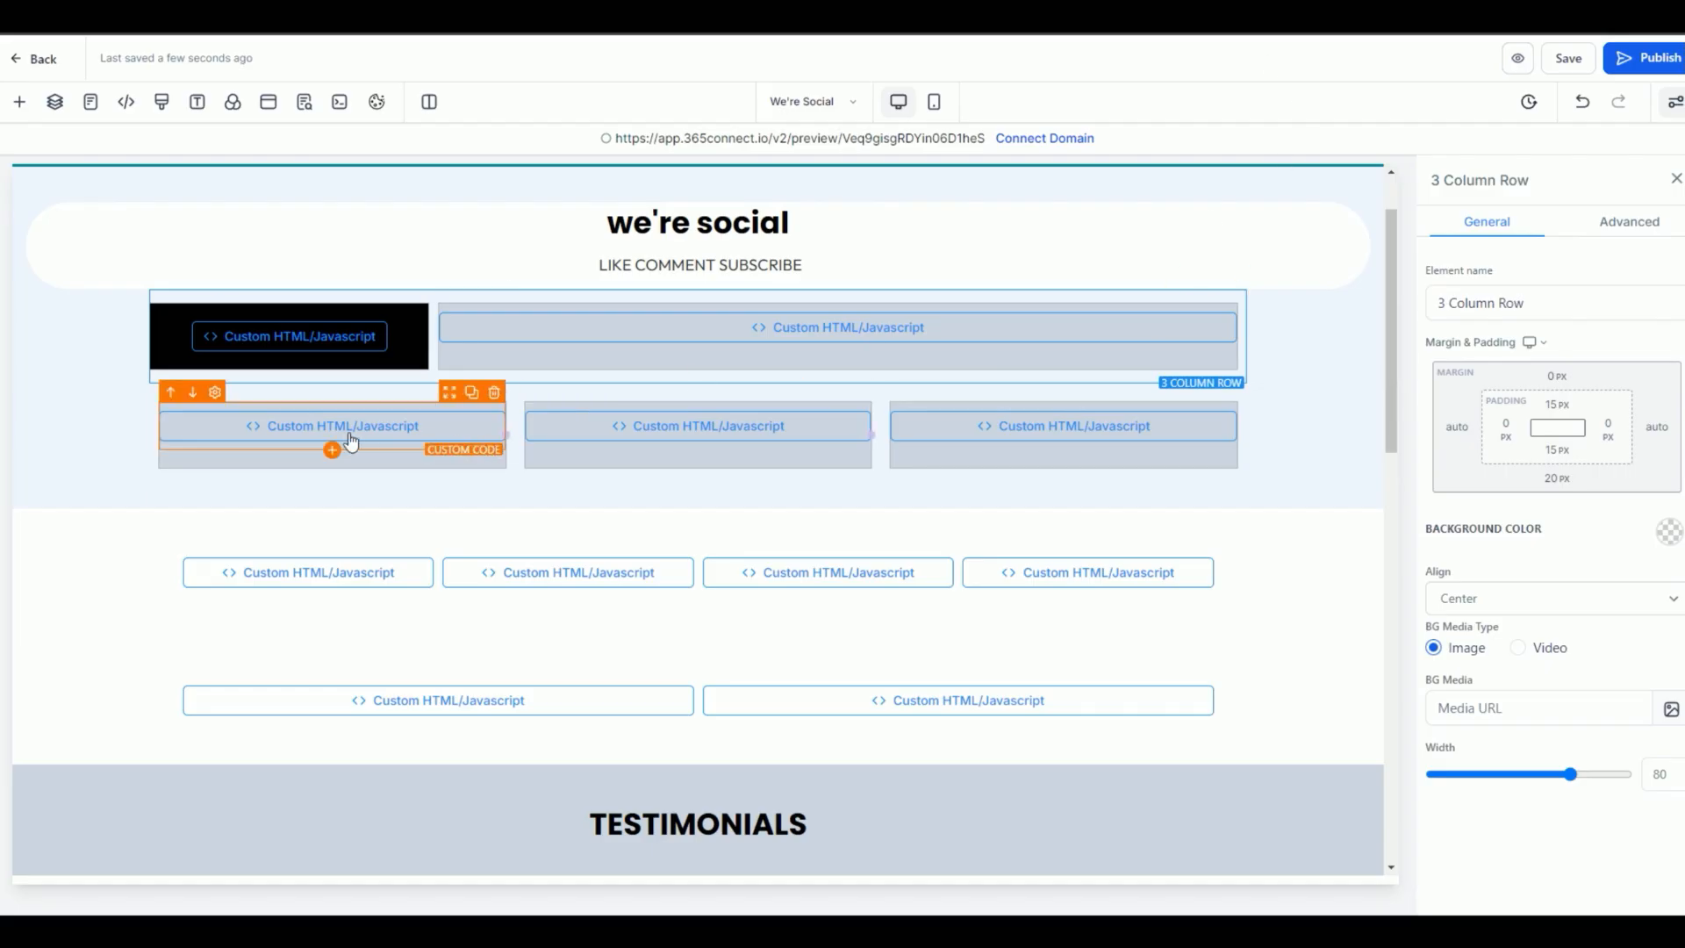
Step: Paste the giveaway X post's embed code into the lower row's first custom code block and save
{"action": "left_click", "coordinate": [343, 424]}
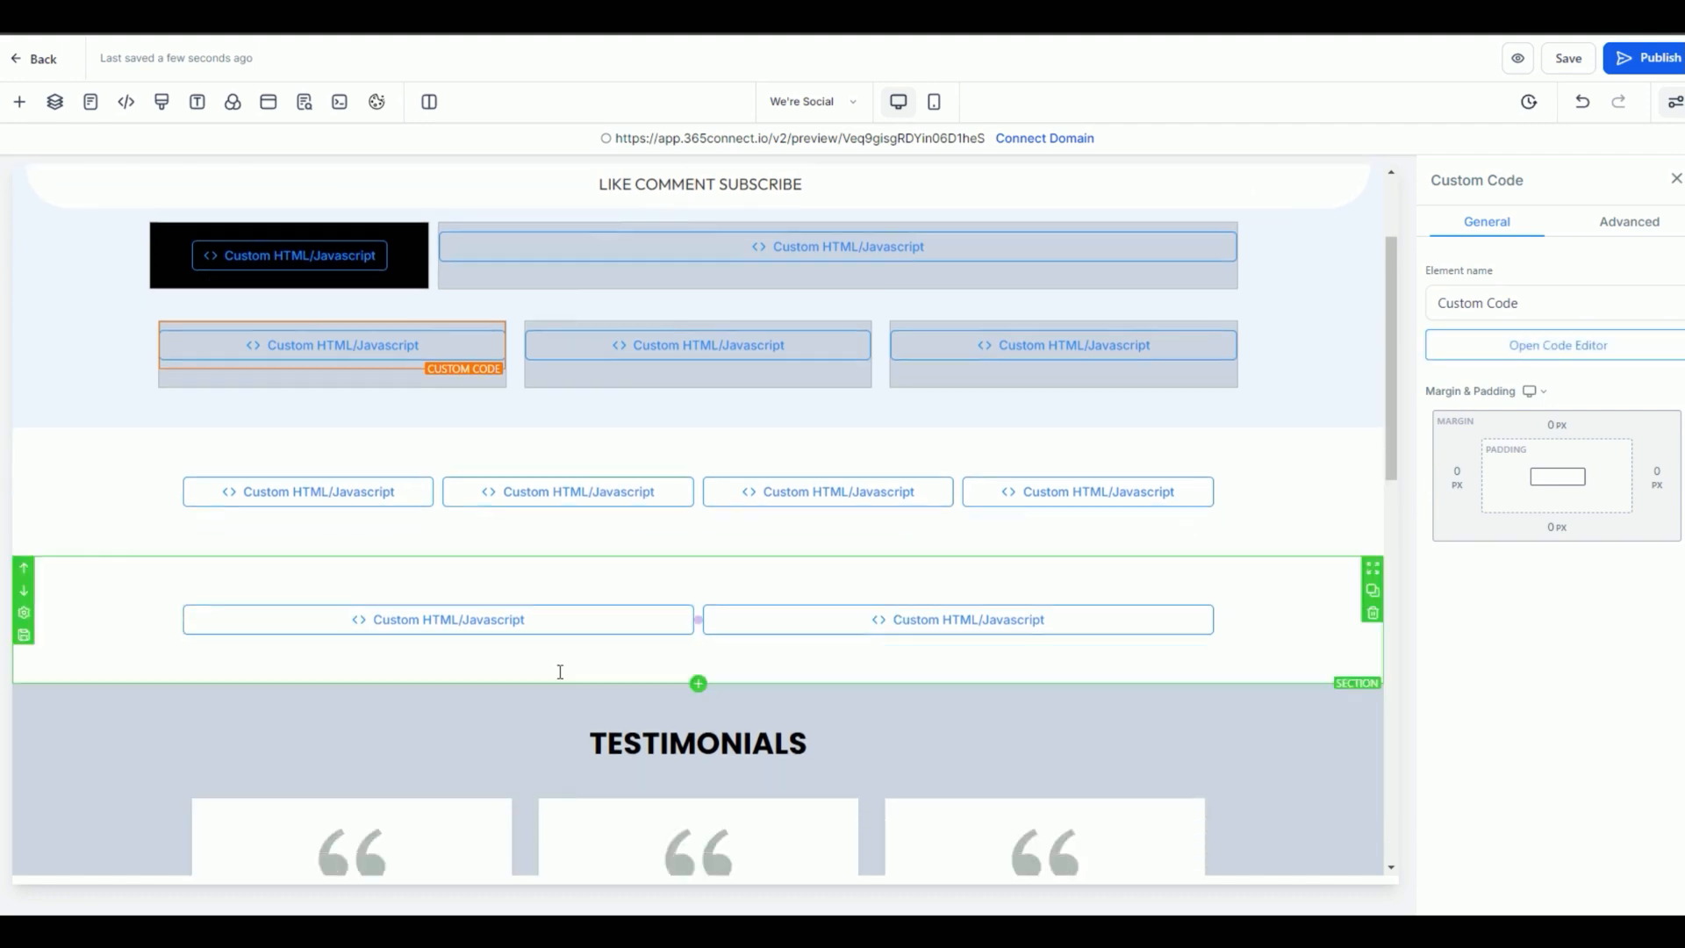
{"action": "scroll", "scroll_direction": "down", "scroll_amount": 3}
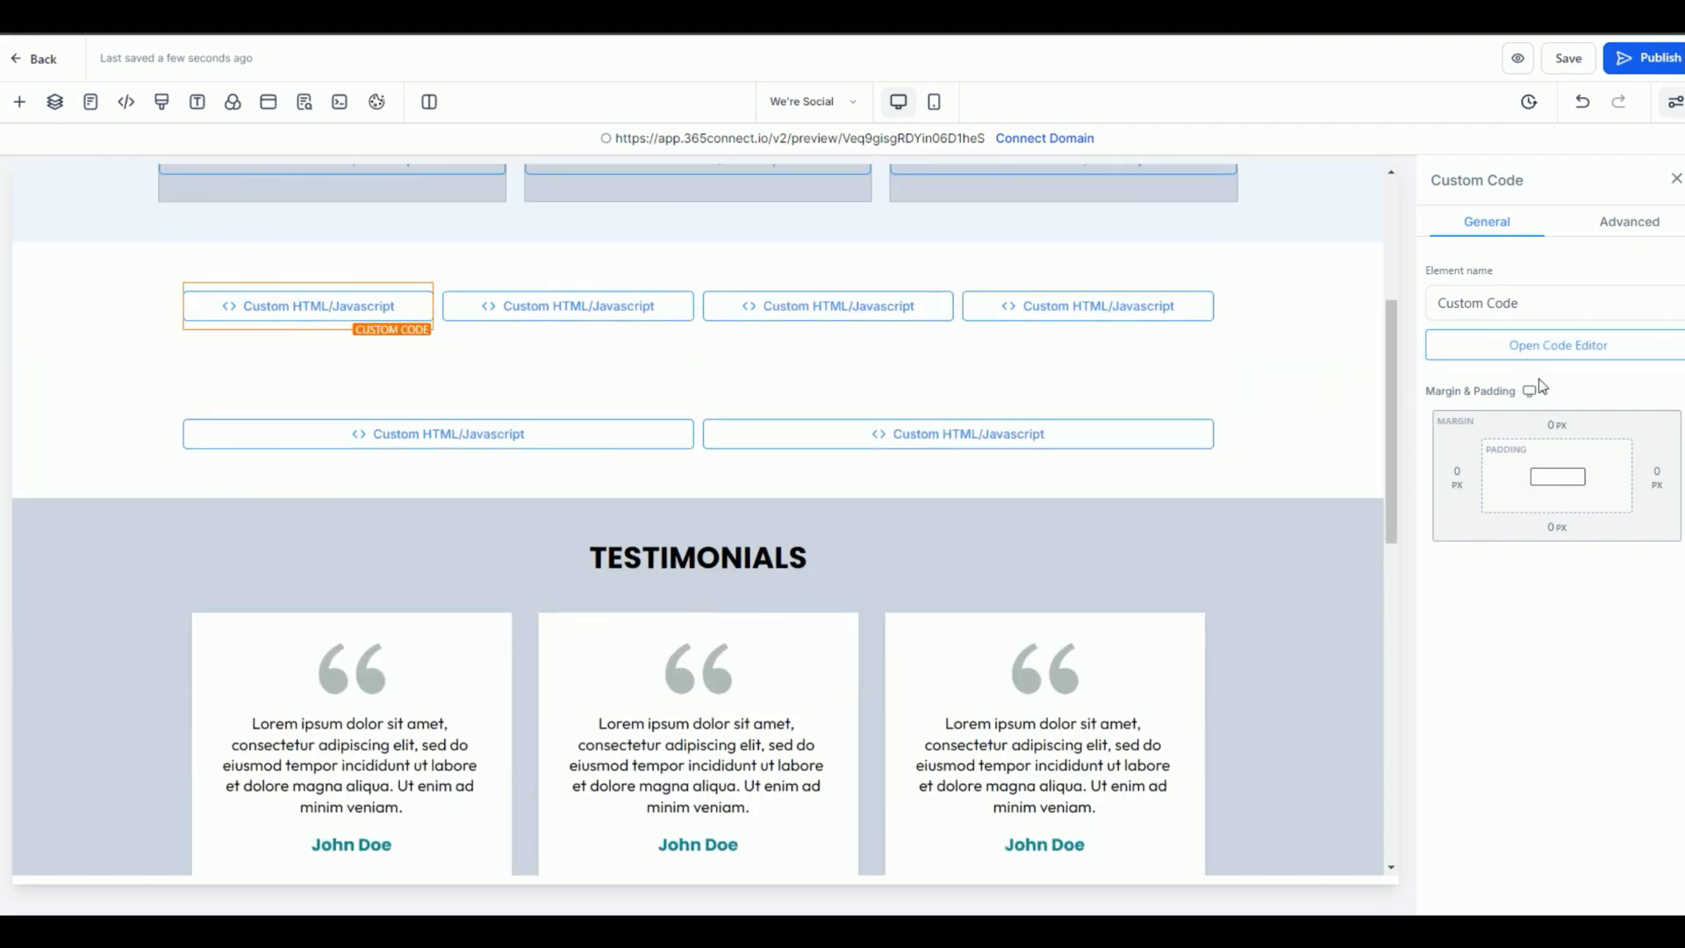
{"action": "left_click", "coordinate": [1556, 345]}
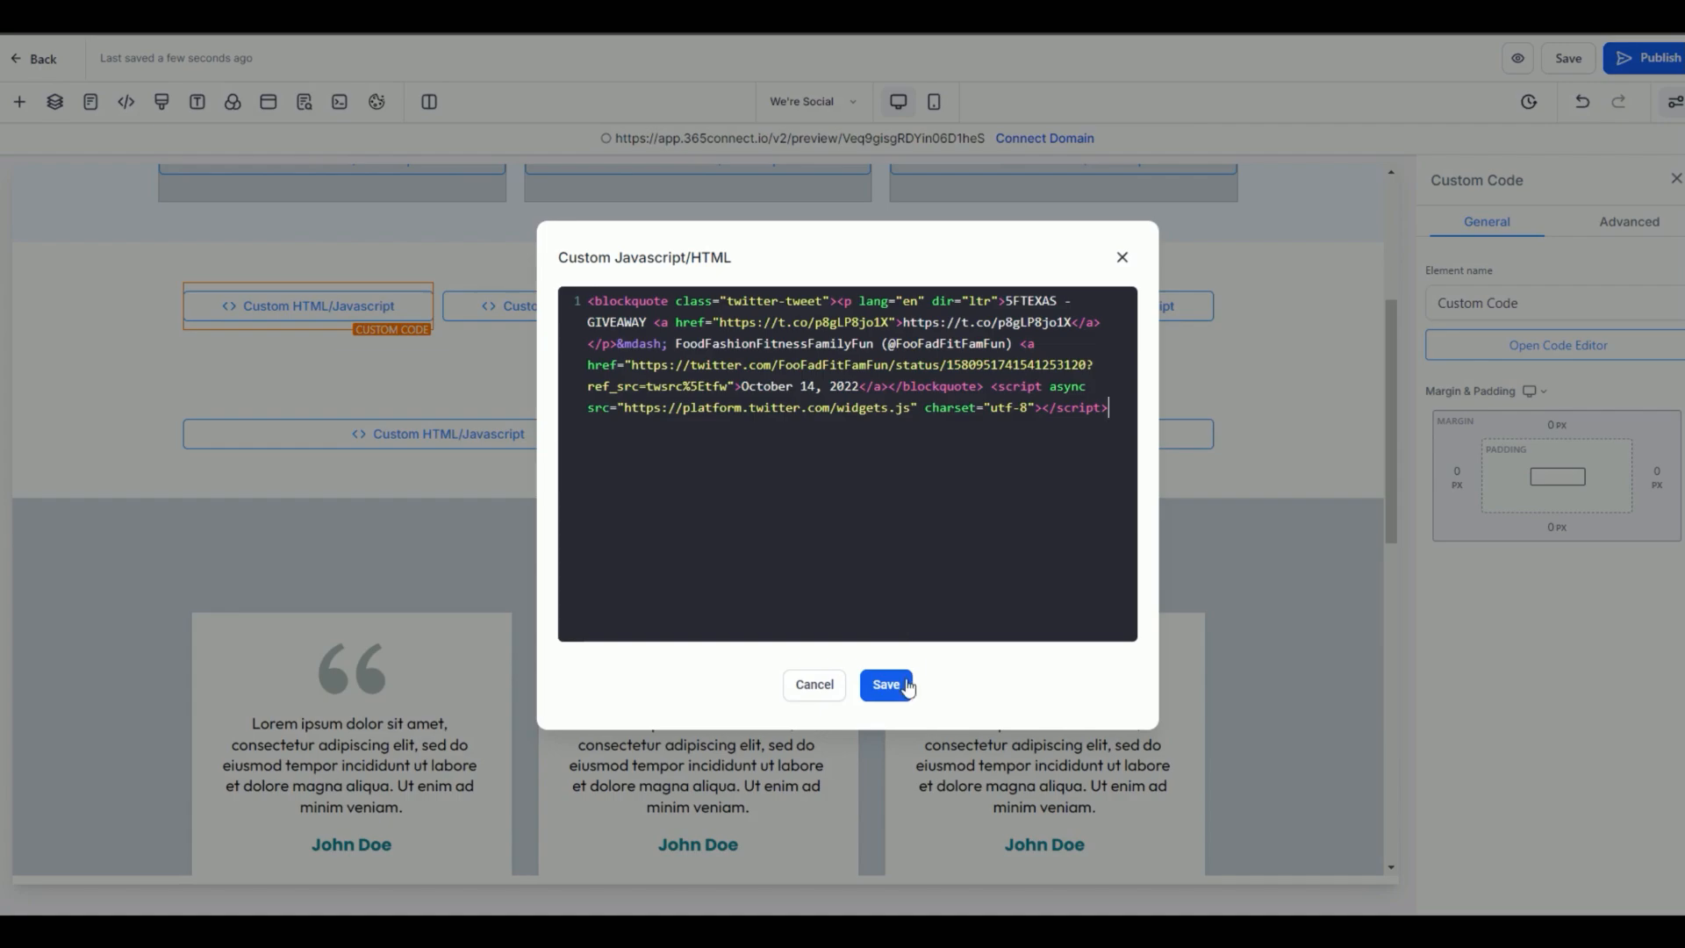
{"action": "left_click", "coordinate": [884, 685]}
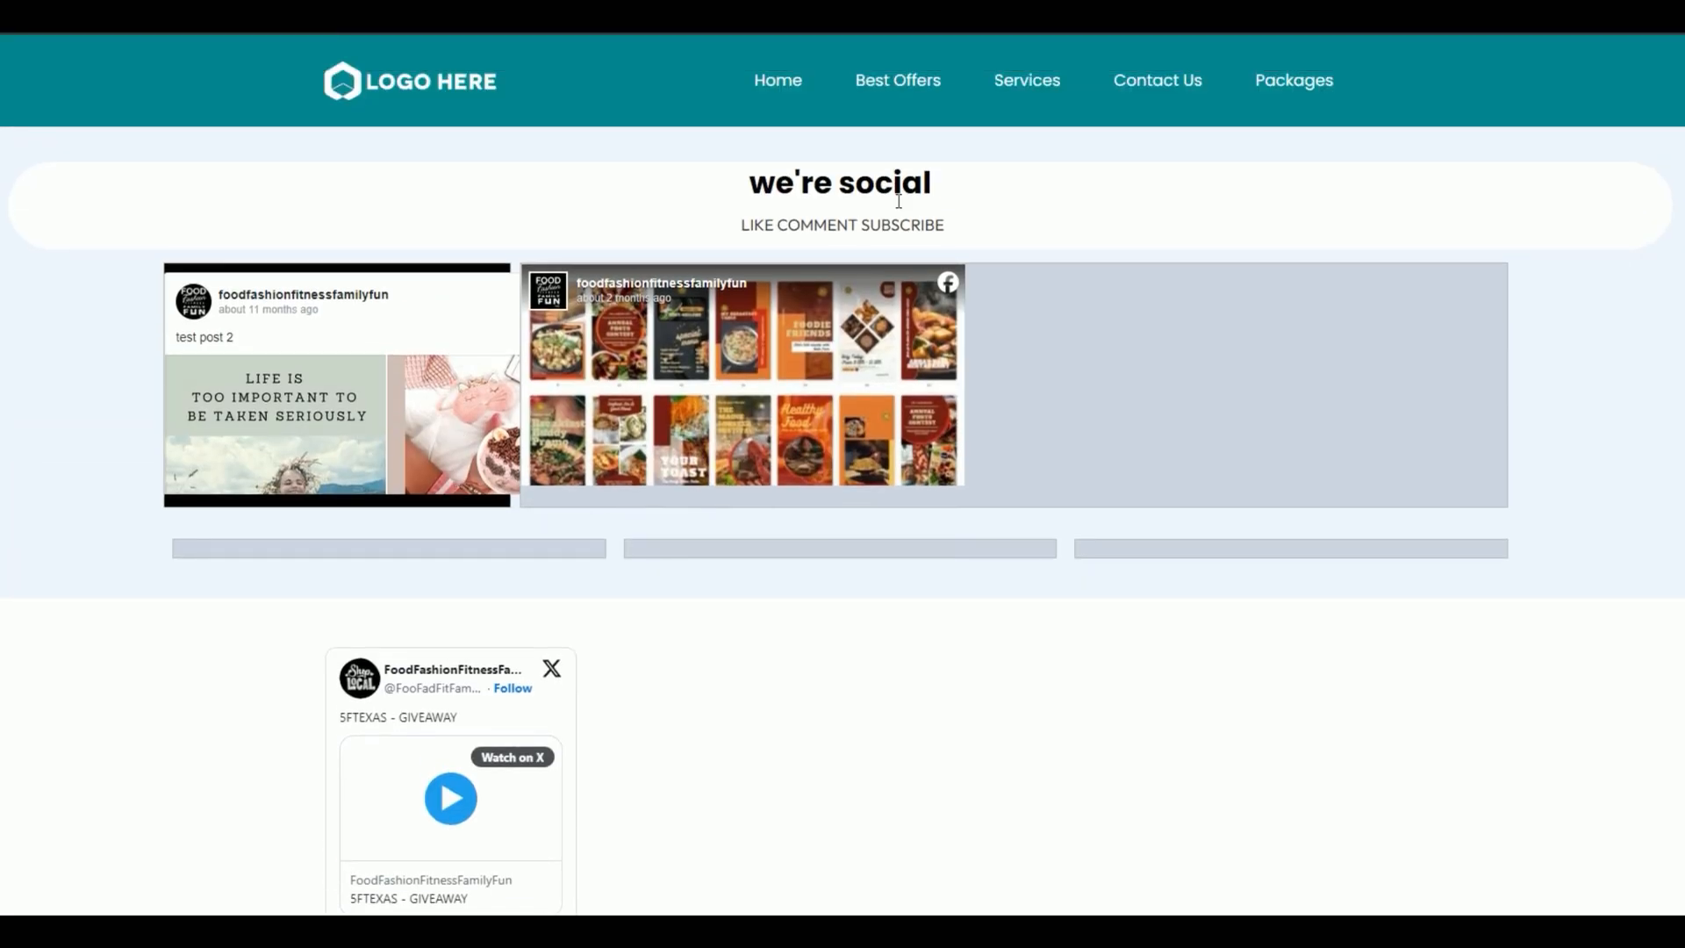
{"action": "scroll", "scroll_direction": "down", "scroll_amount": 3}
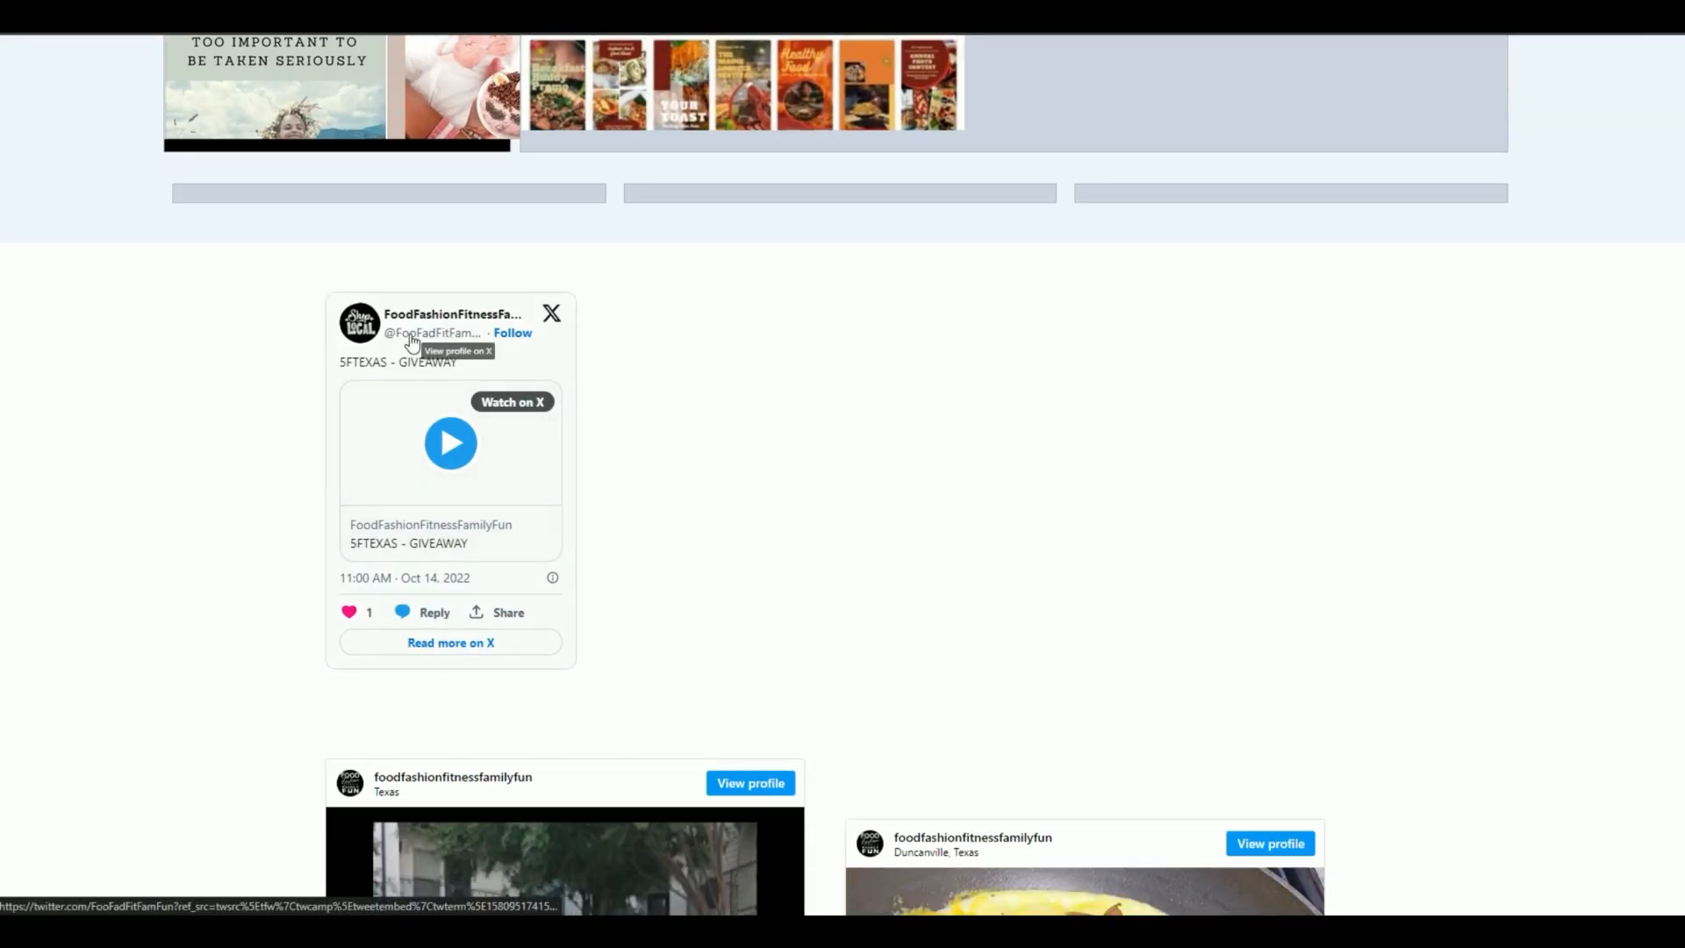
{"action": "scroll", "scroll_direction": "down", "scroll_amount": 3}
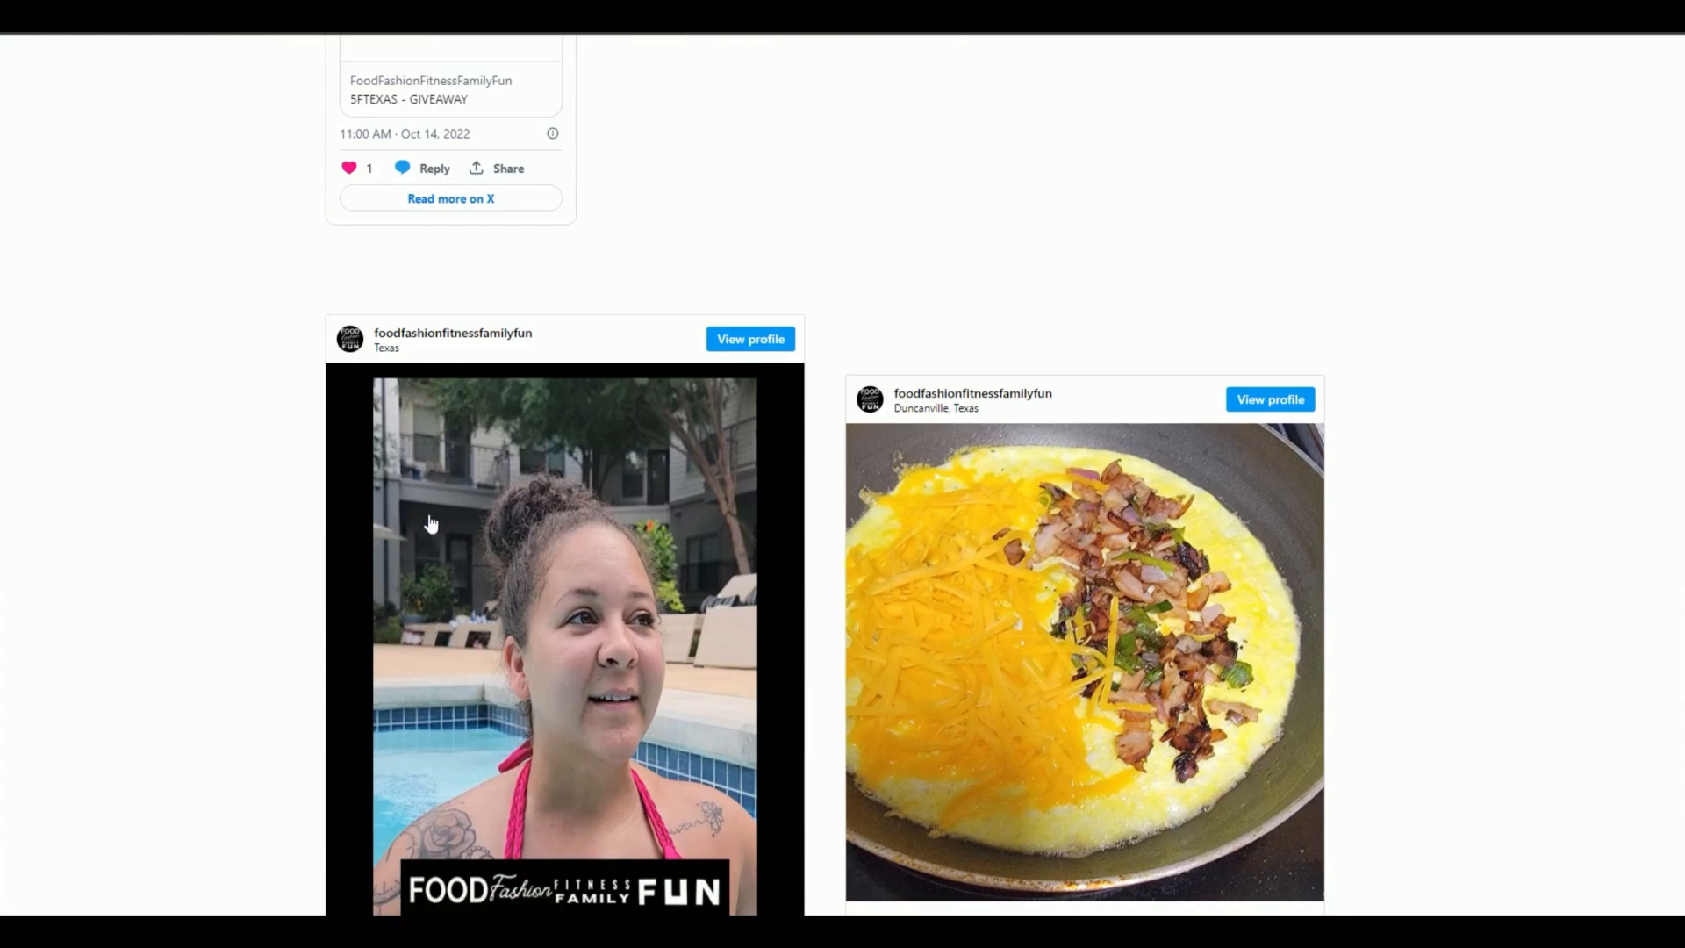
{"action": "scroll", "scroll_direction": "down", "scroll_amount": 3}
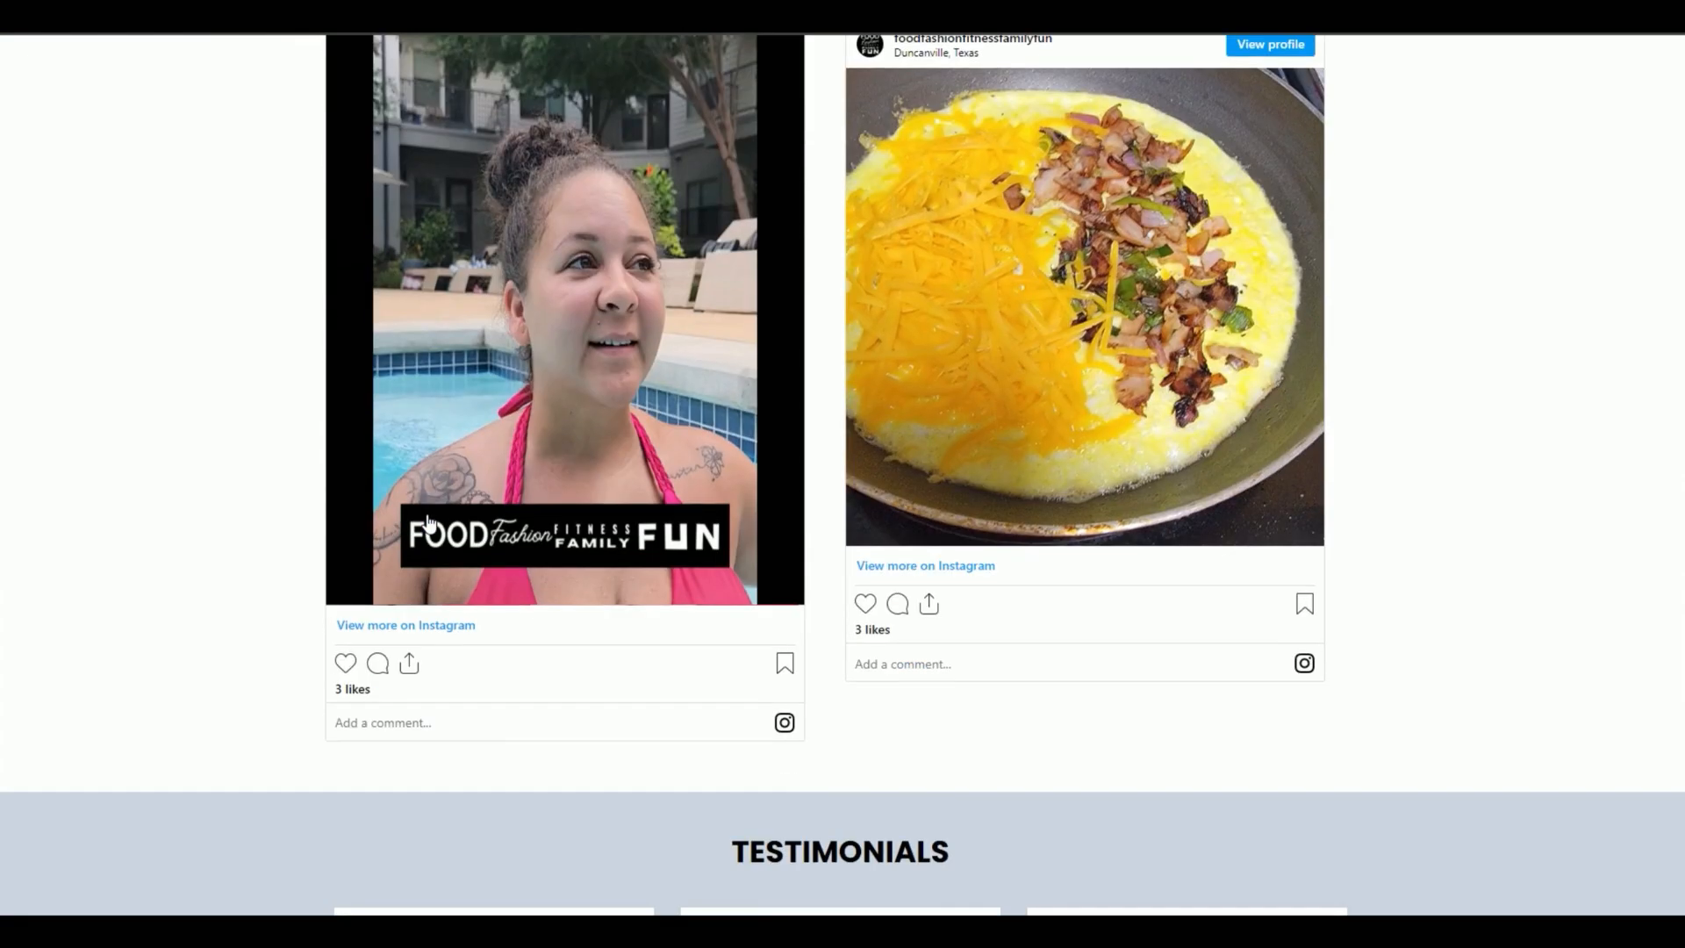
{"action": "scroll", "scroll_direction": "up", "scroll_amount": 3}
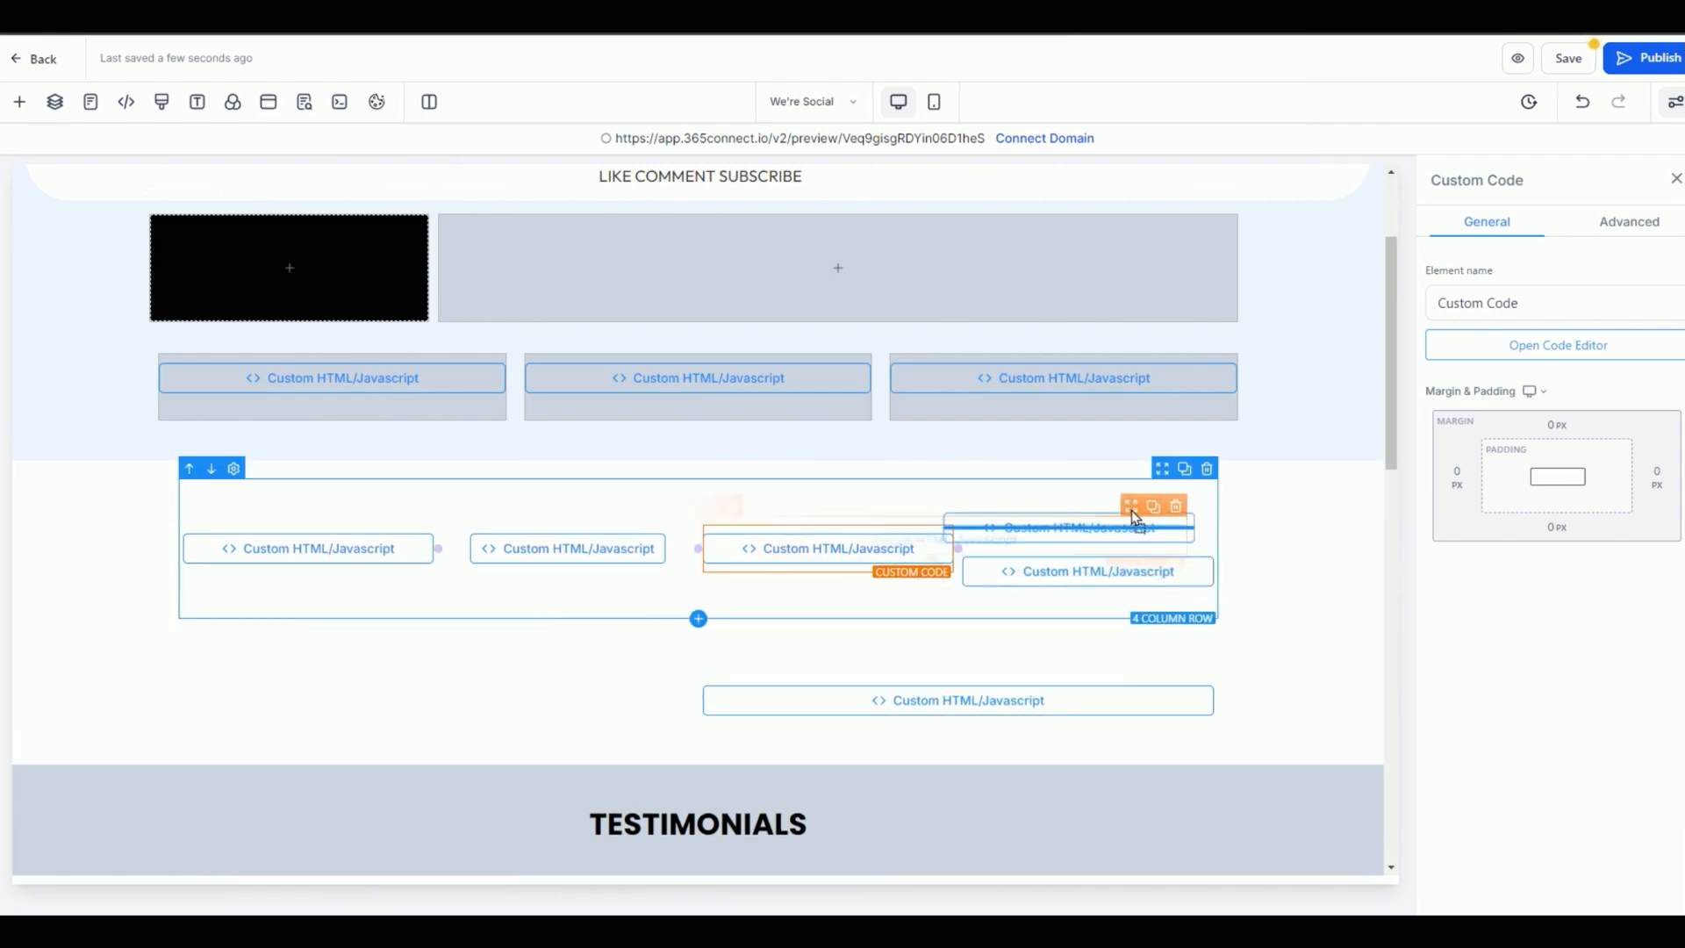
Step: Delete the two leftover embed blocks under the heading and save the page
{"action": "scroll", "scroll_direction": "up", "scroll_amount": 3}
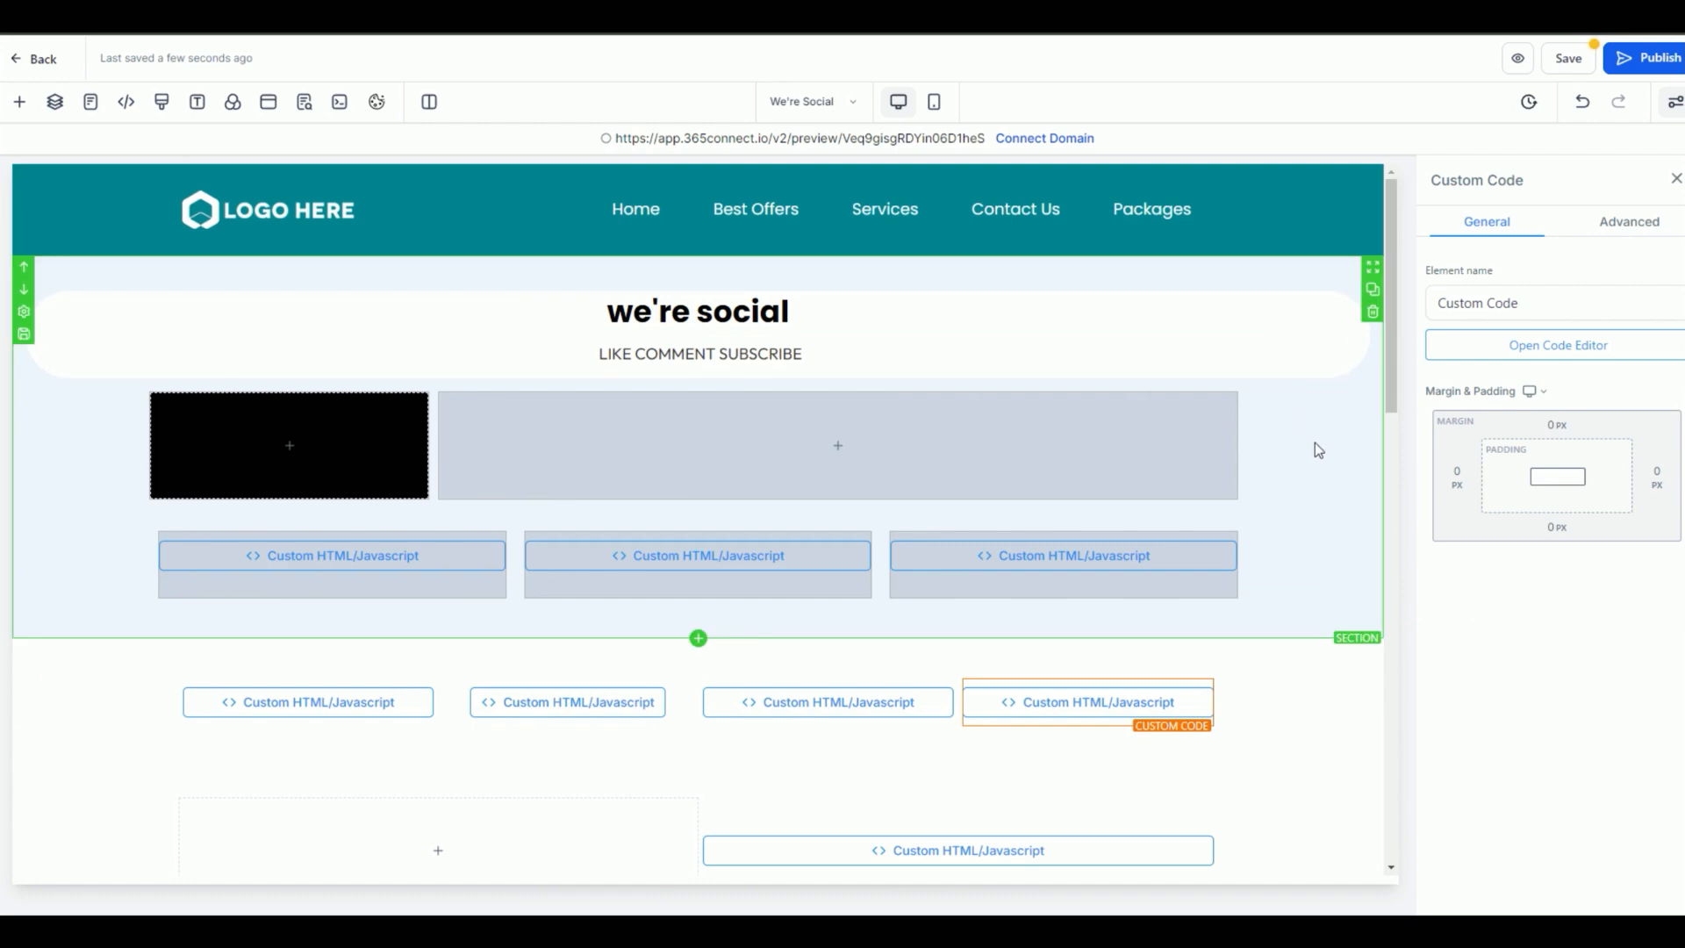
{"action": "scroll", "scroll_direction": "down", "scroll_amount": 3}
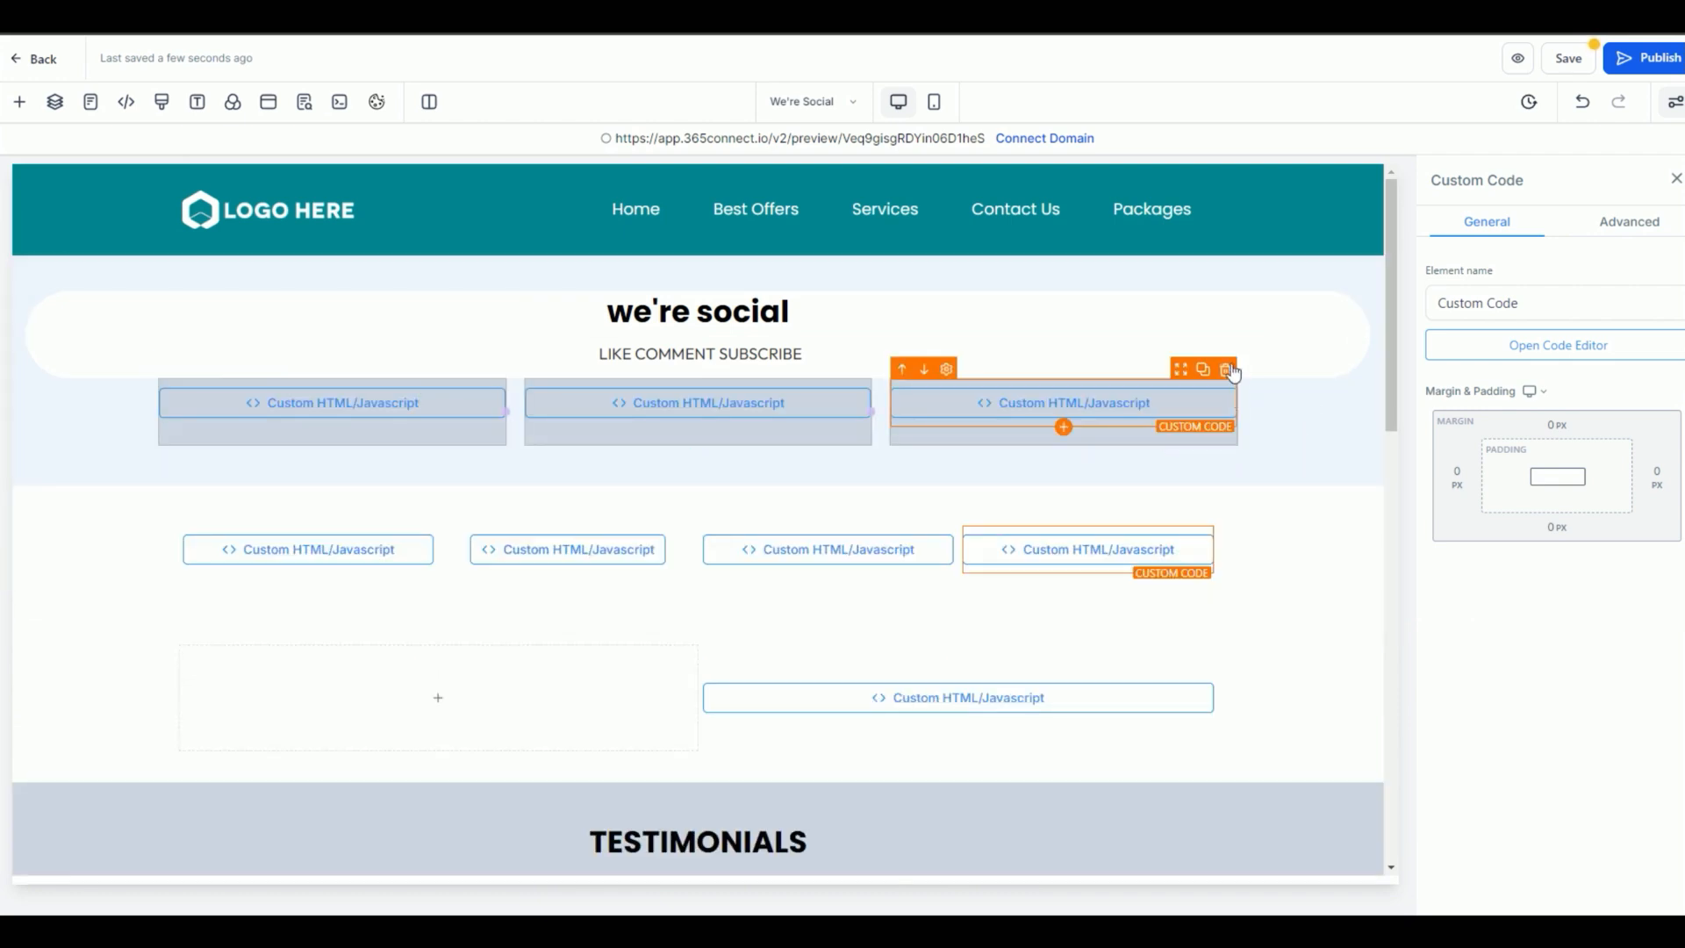
{"action": "left_click", "coordinate": [1226, 368]}
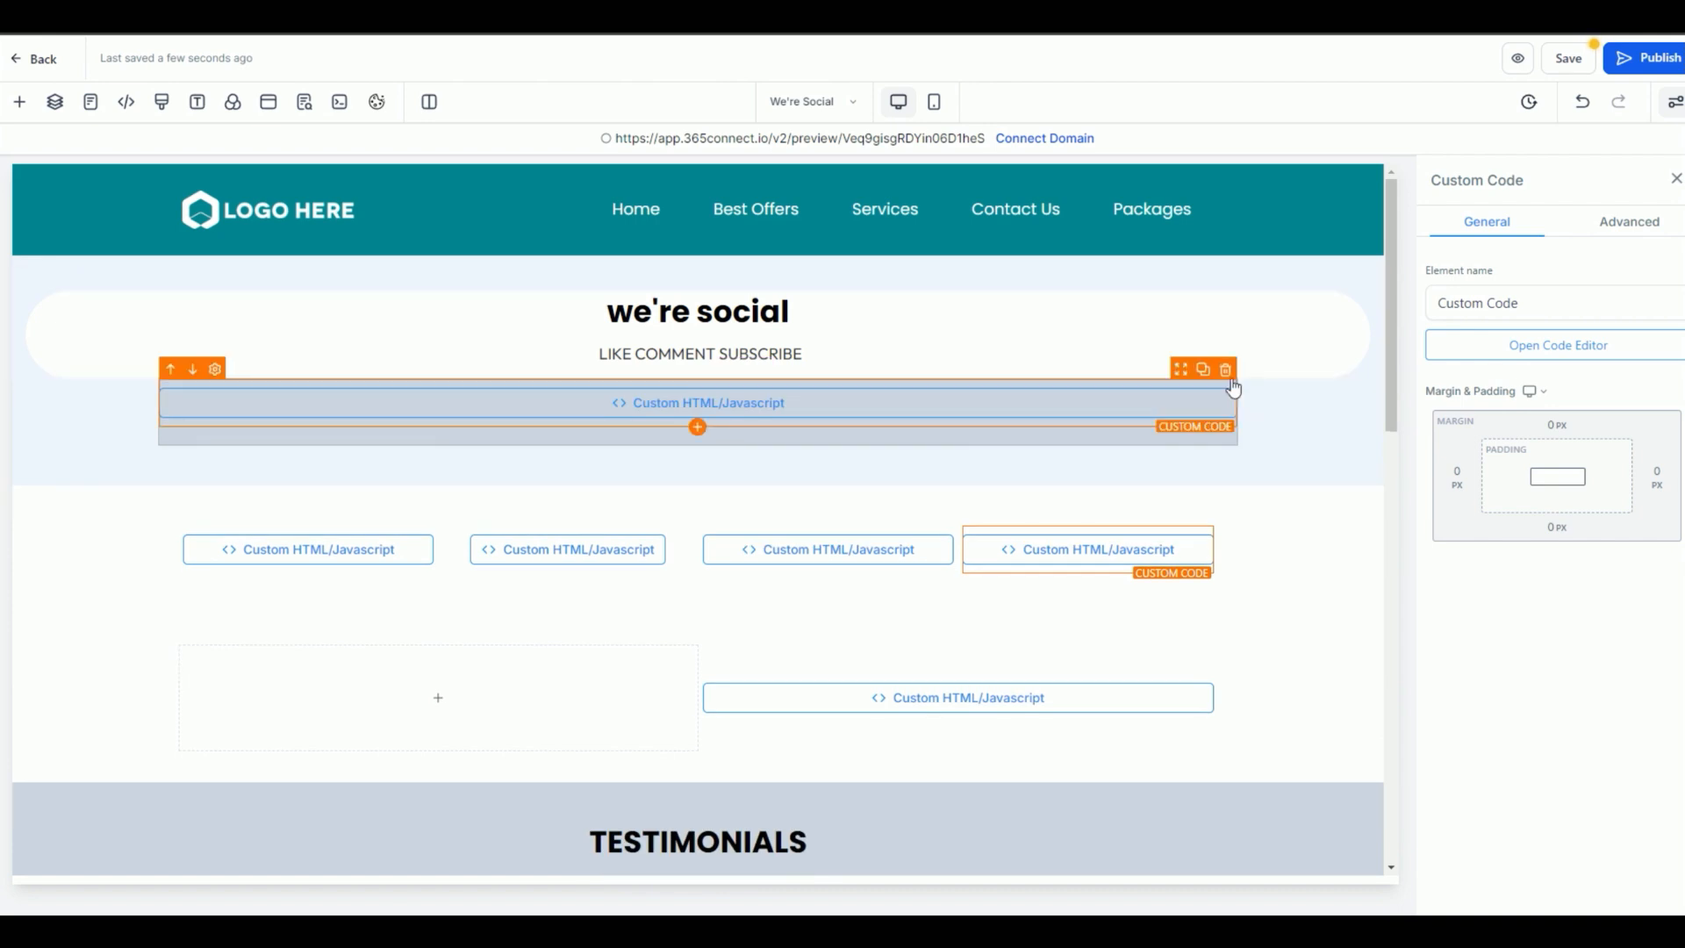
{"action": "left_click", "coordinate": [1225, 369]}
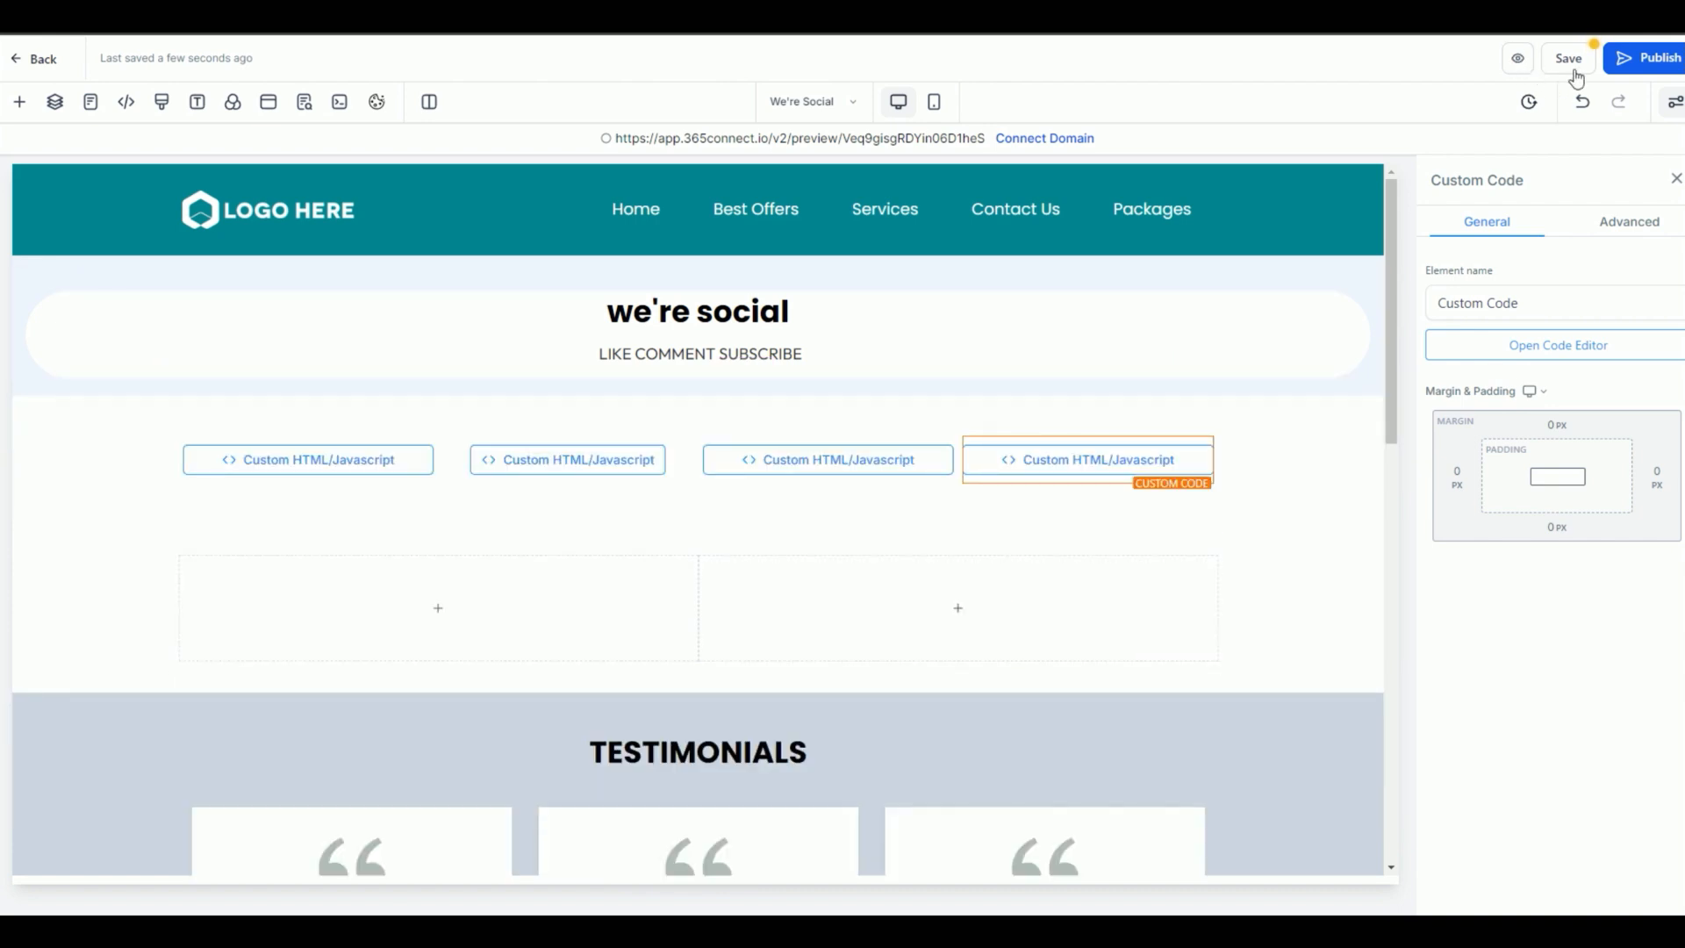
{"action": "left_click", "coordinate": [1567, 58]}
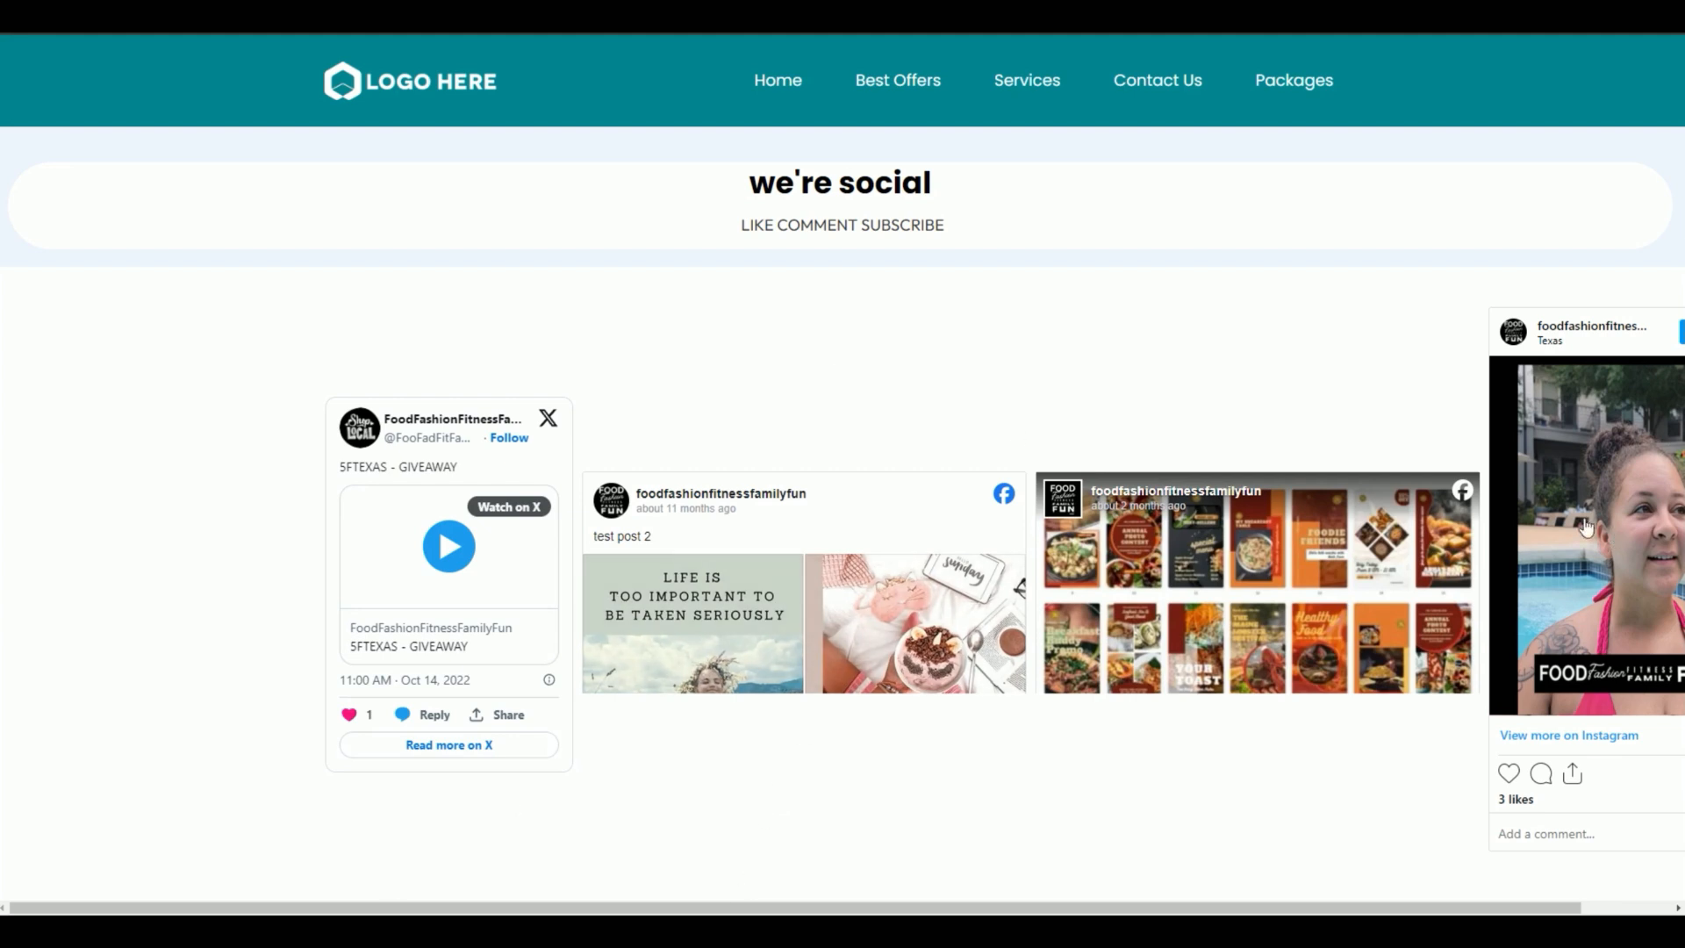
Step: Scroll the preview sideways to see the embed row overflowing the right edge
{"action": "scroll", "scroll_direction": "left", "scroll_amount": 3}
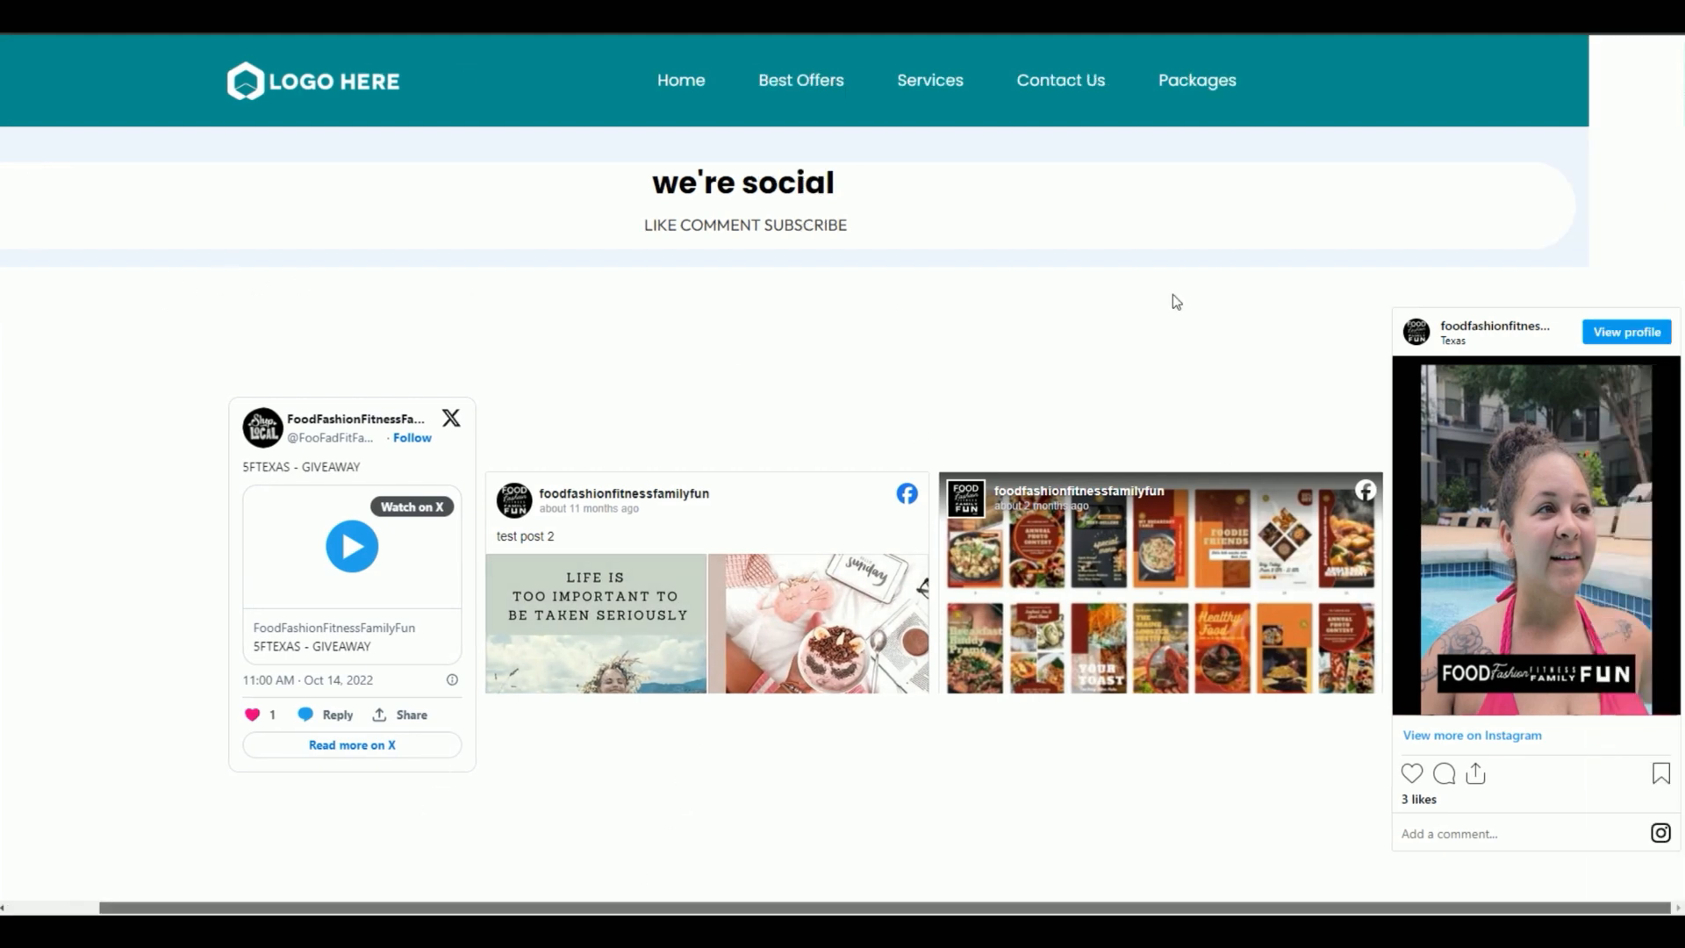
{"action": "mouse_move", "coordinate": [1309, 311]}
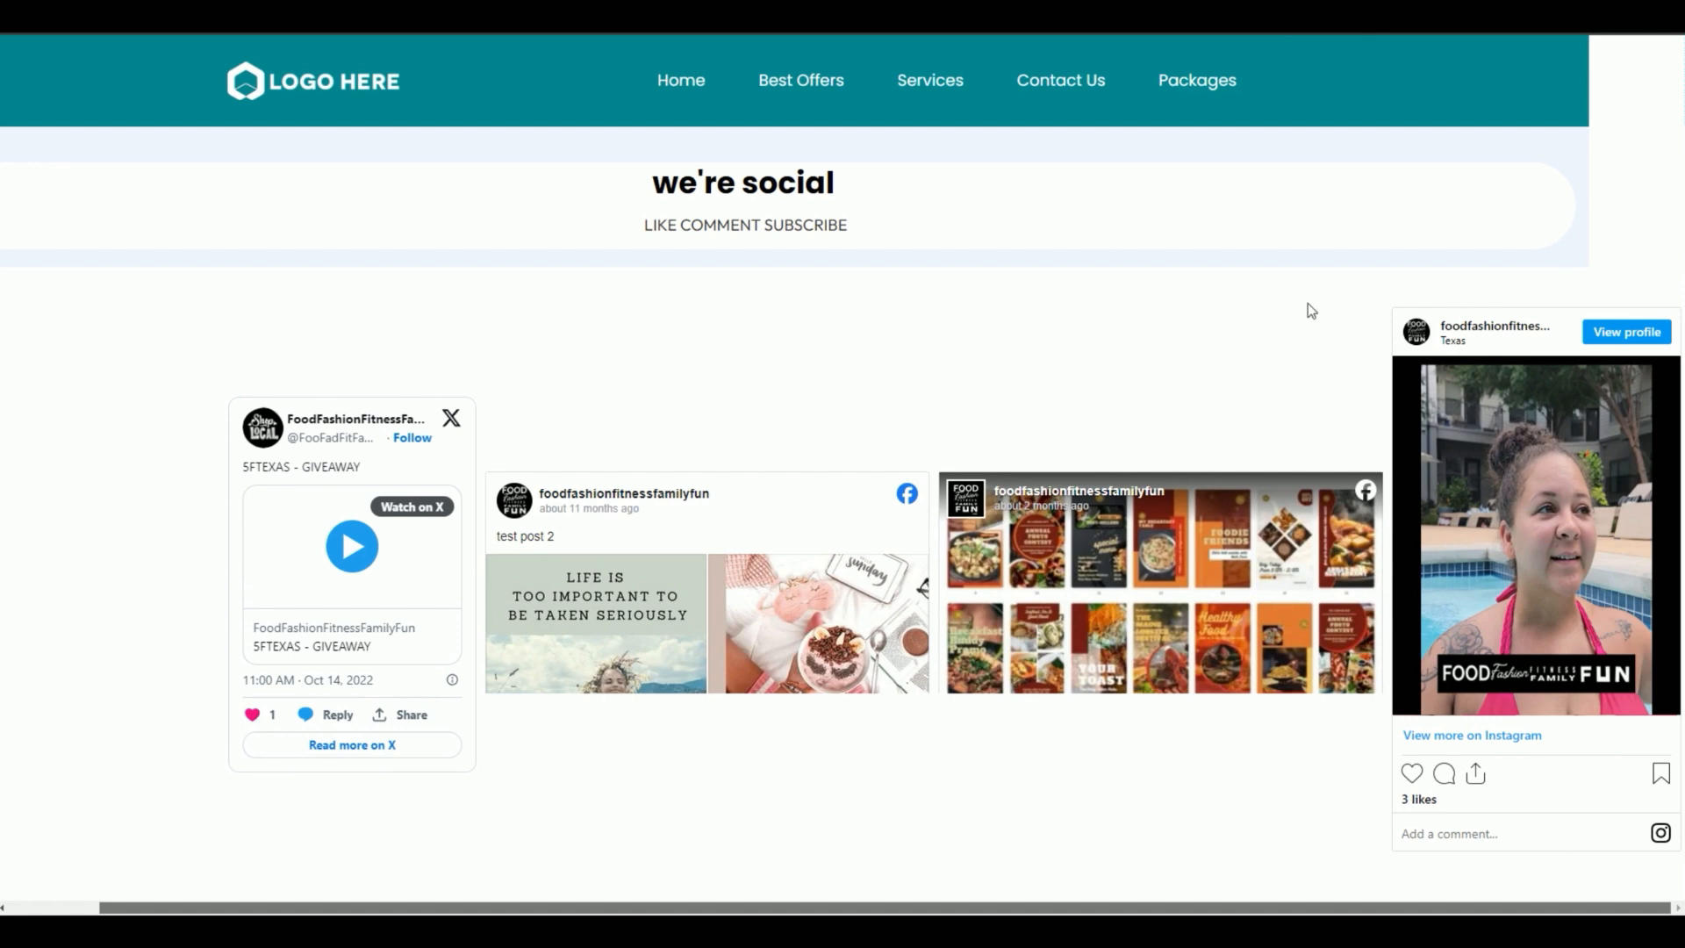
{"action": "mouse_move", "coordinate": [1533, 521]}
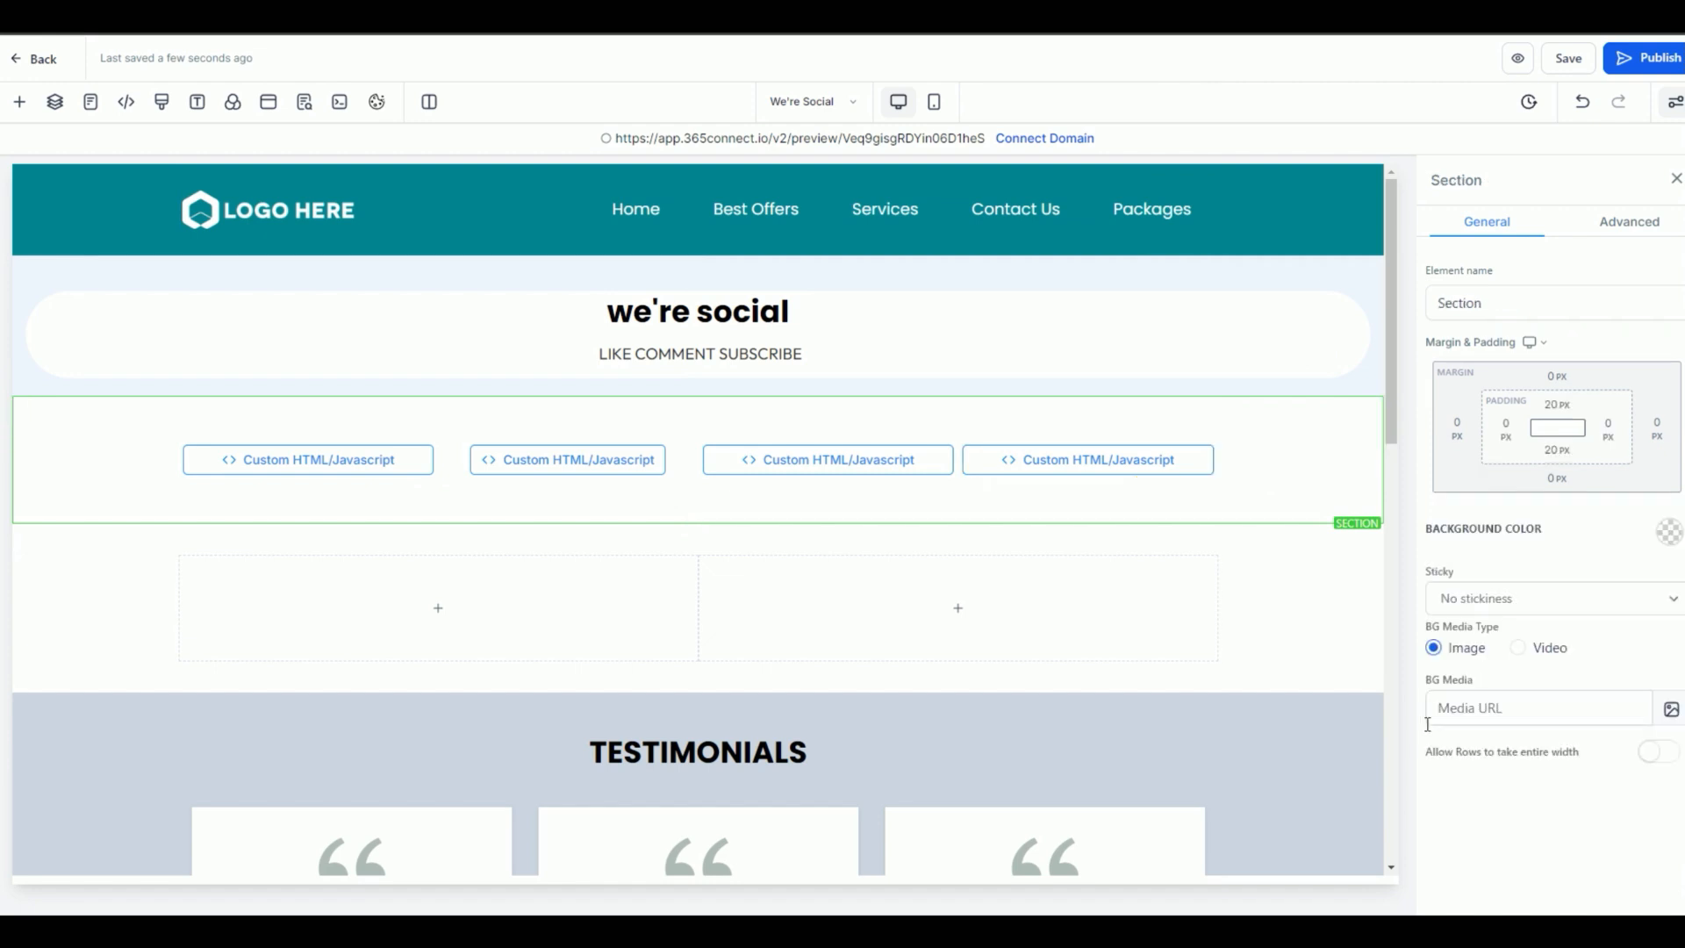
Step: Turn on 'Allow Rows to take entire width' for the embed section
{"action": "left_click", "coordinate": [1659, 751]}
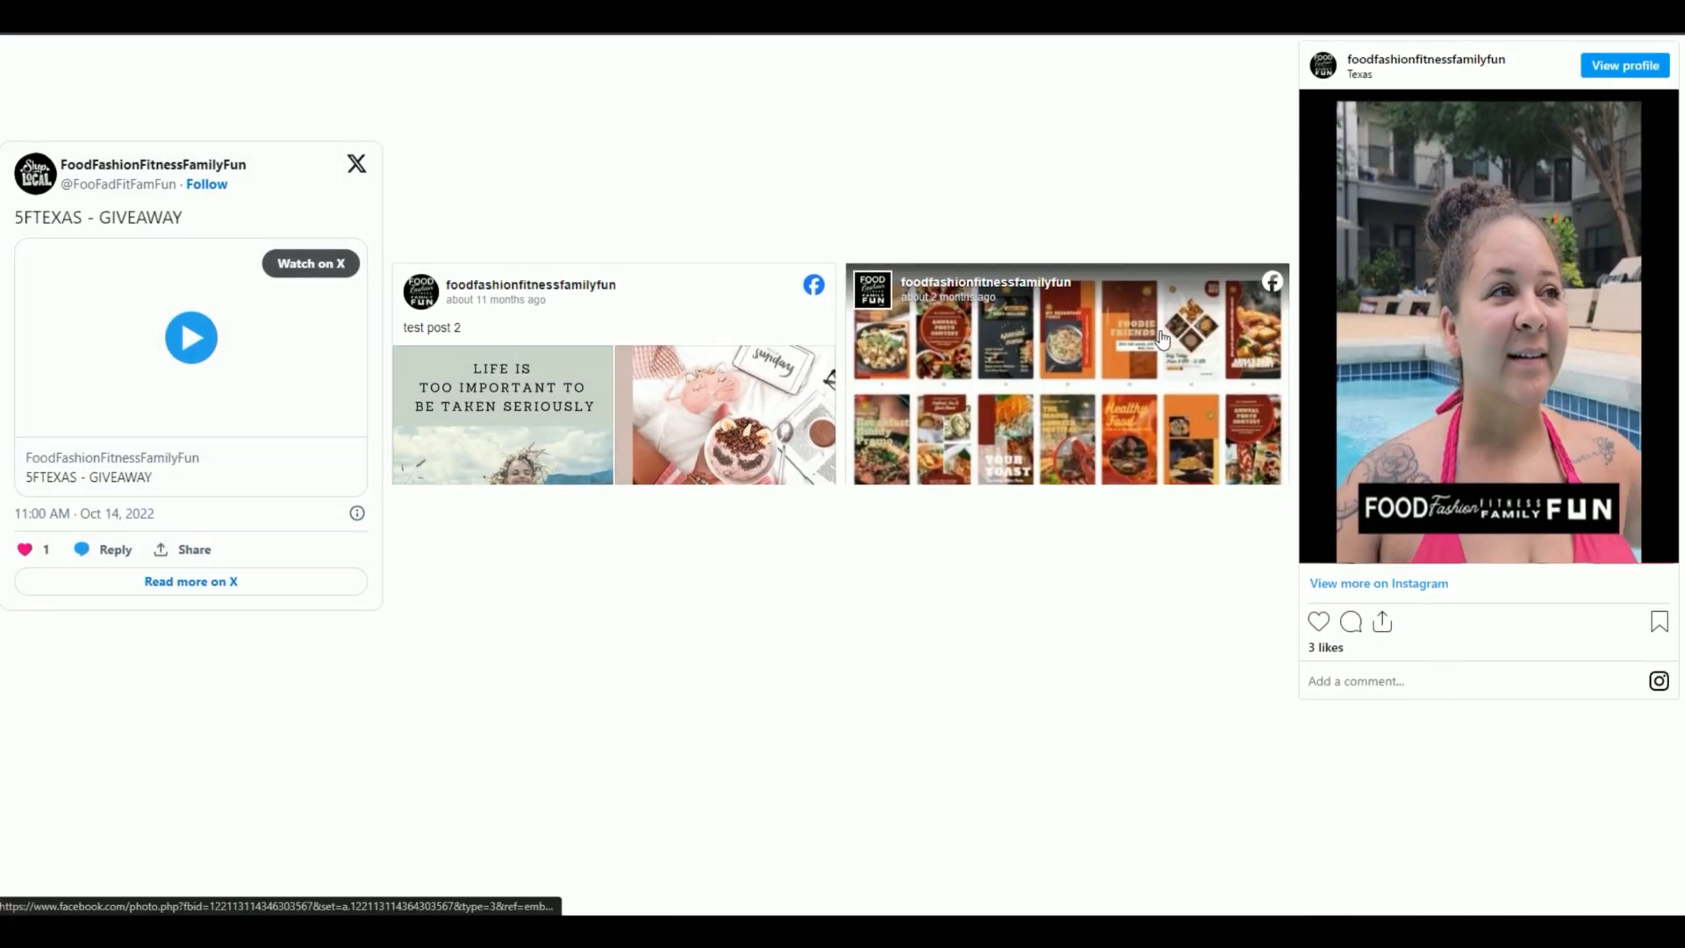
{"action": "mouse_move", "coordinate": [1057, 667]}
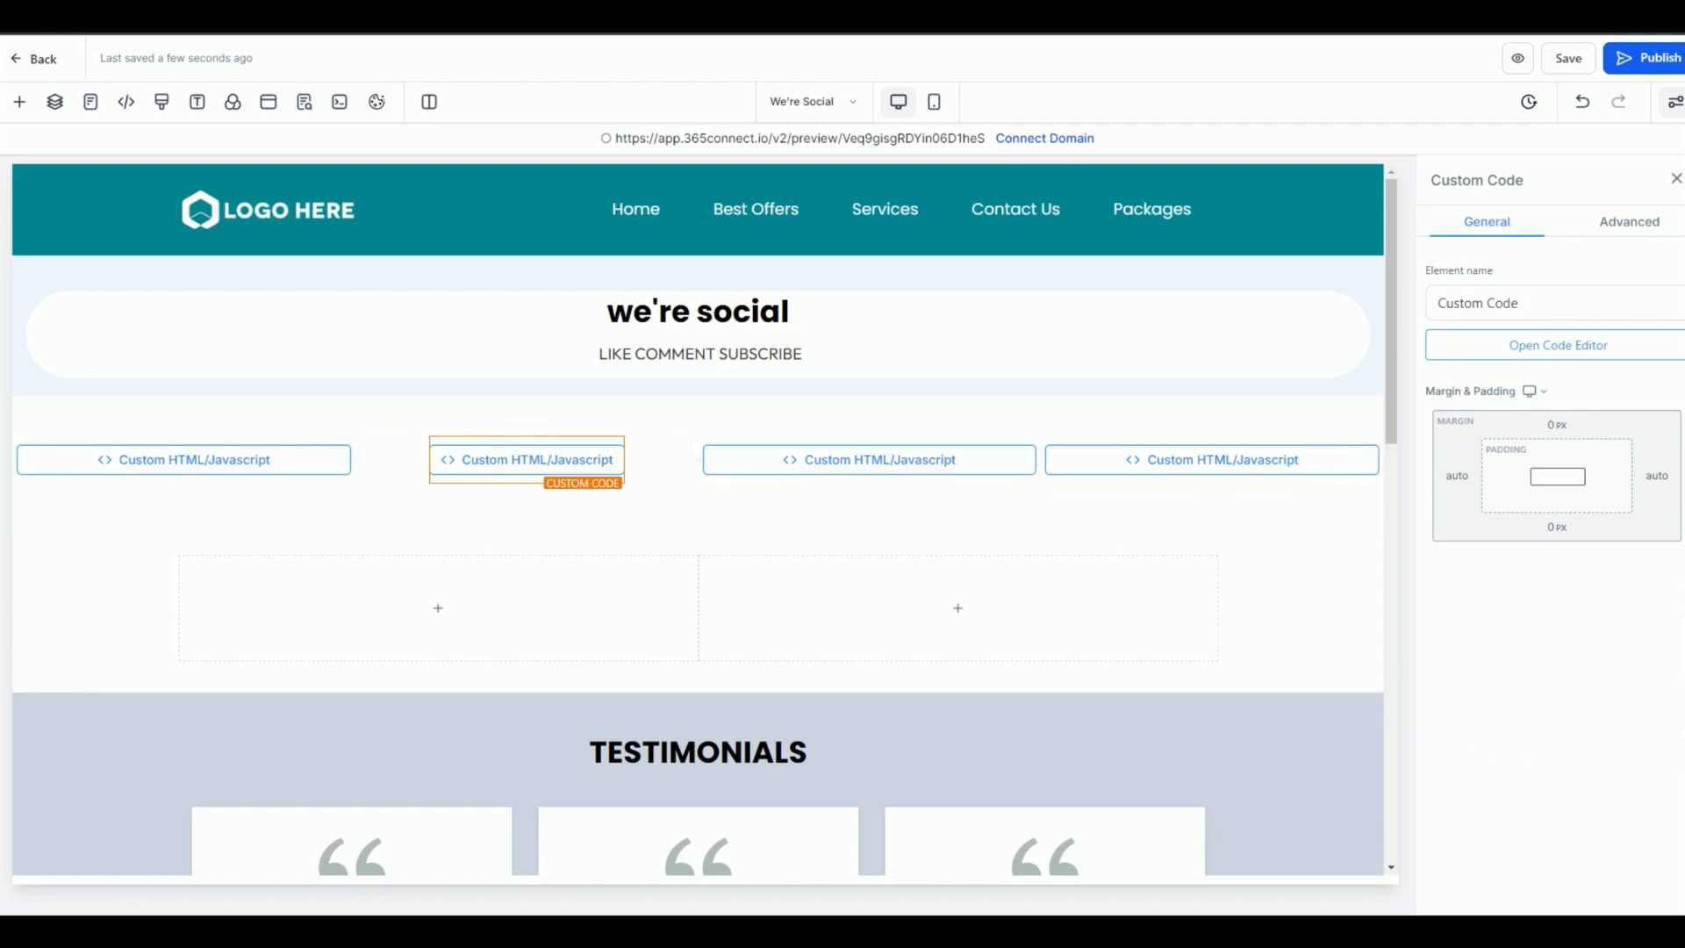
Step: Set the iframe height to 500 in both Facebook embed code blocks and save each
{"action": "left_click", "coordinate": [1557, 346]}
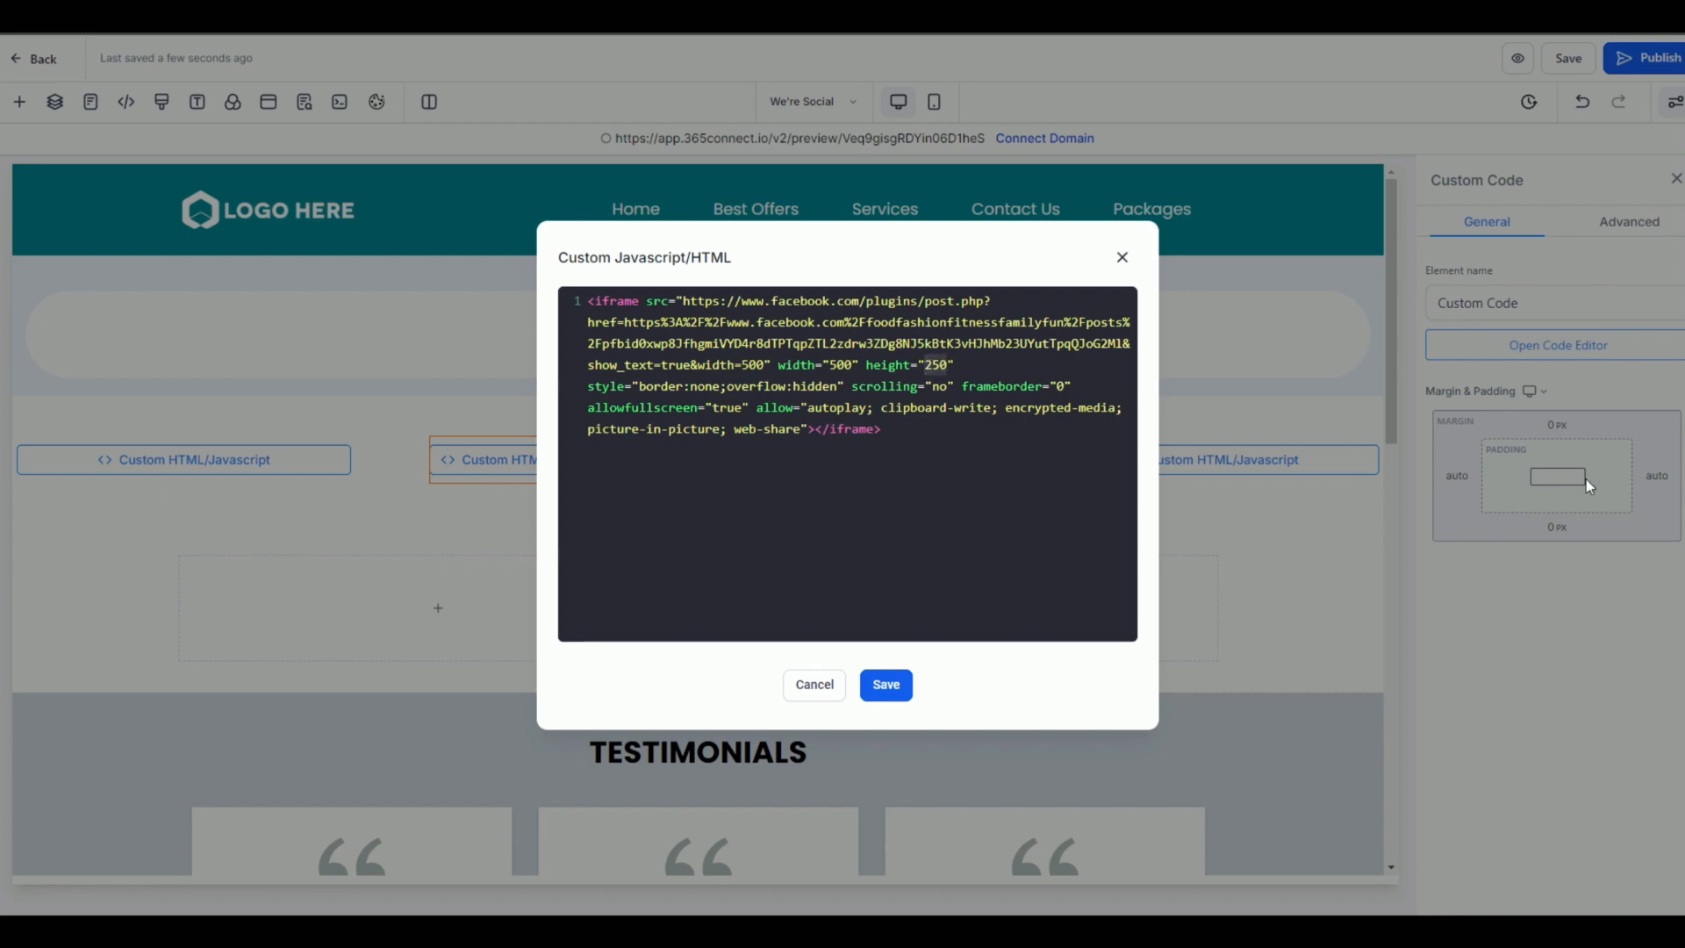
{"action": "left_click", "coordinate": [884, 684]}
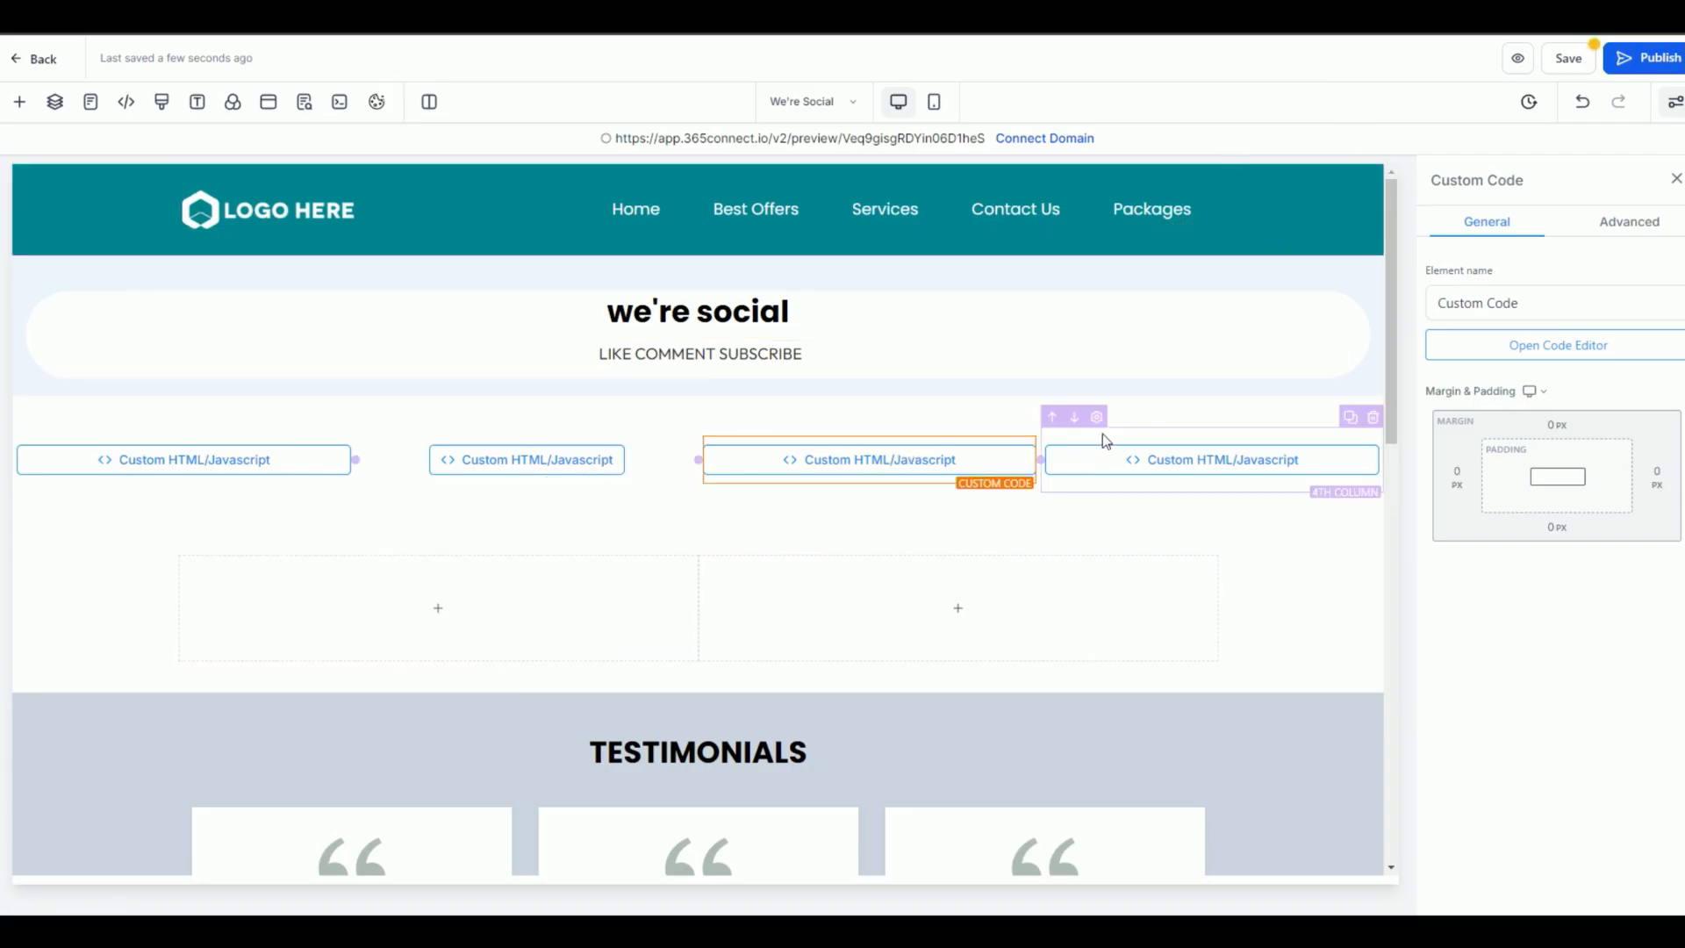
{"action": "left_click", "coordinate": [1556, 345]}
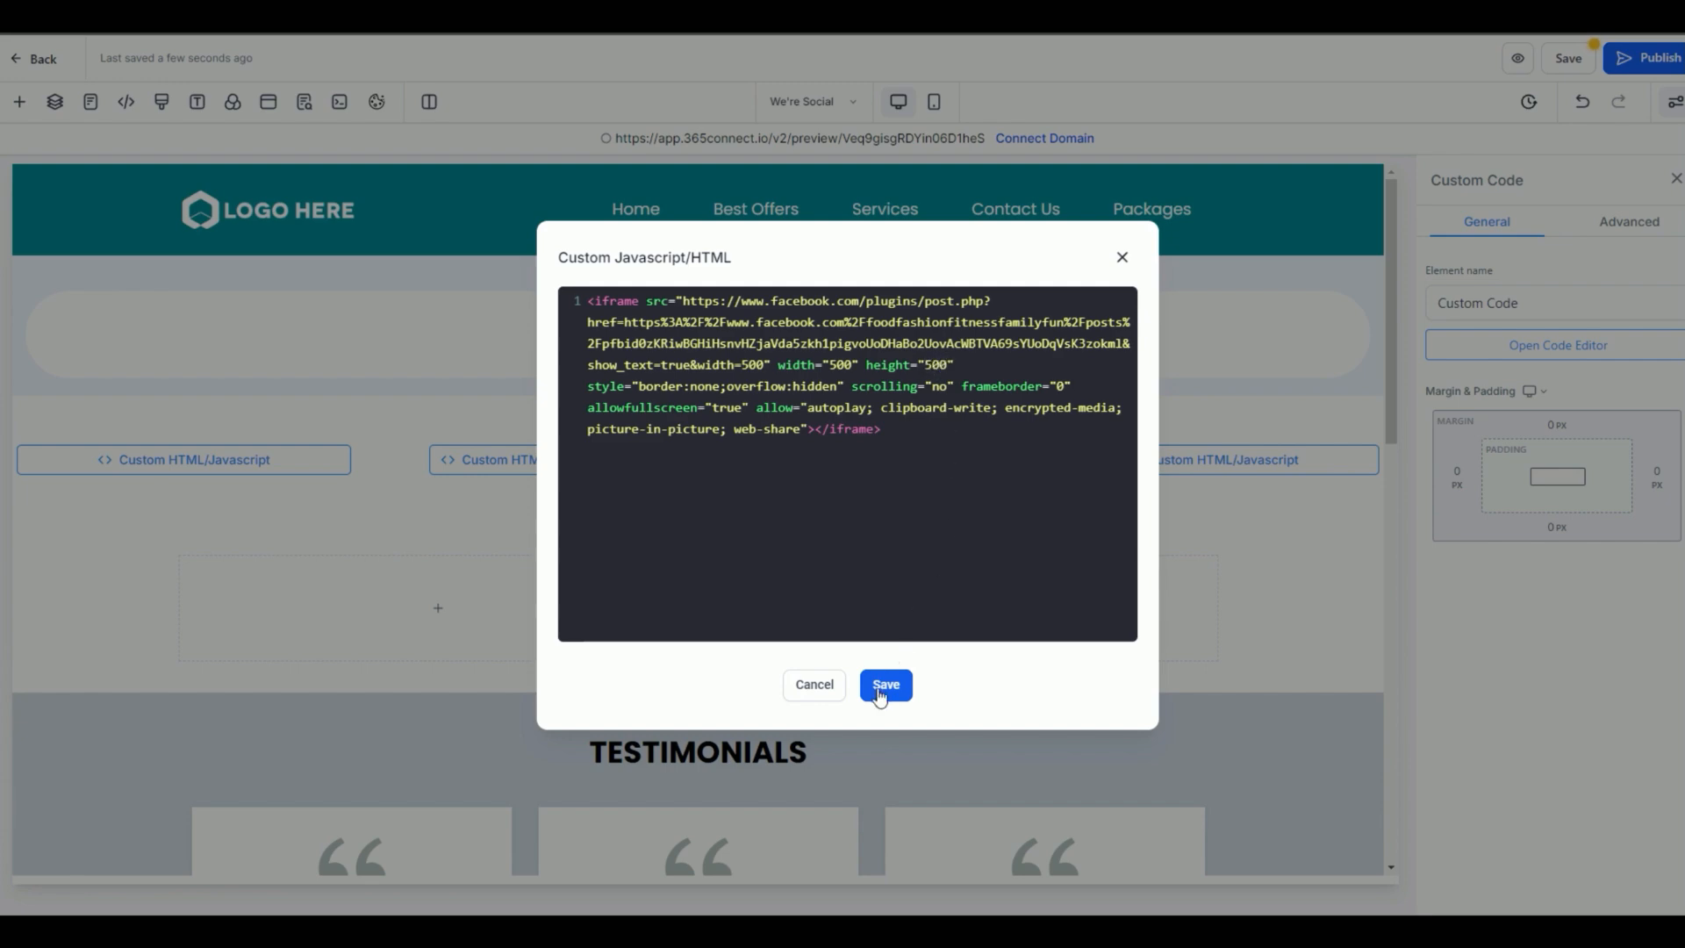
{"action": "left_click", "coordinate": [884, 685]}
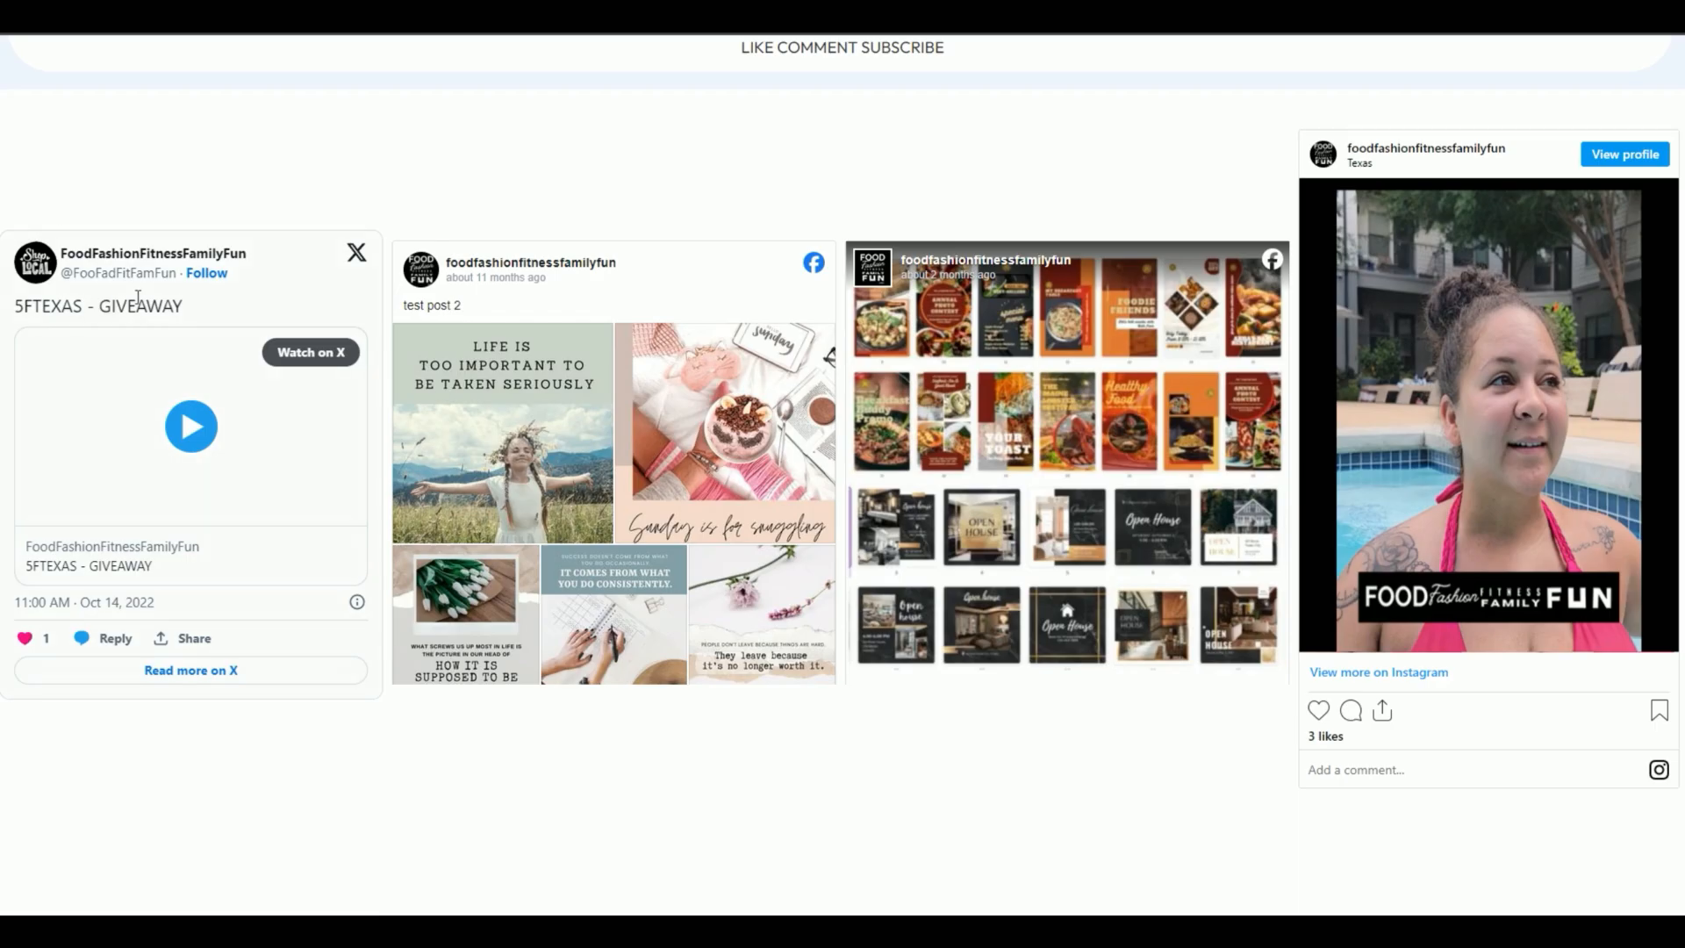
{"action": "mouse_move", "coordinate": [1121, 356]}
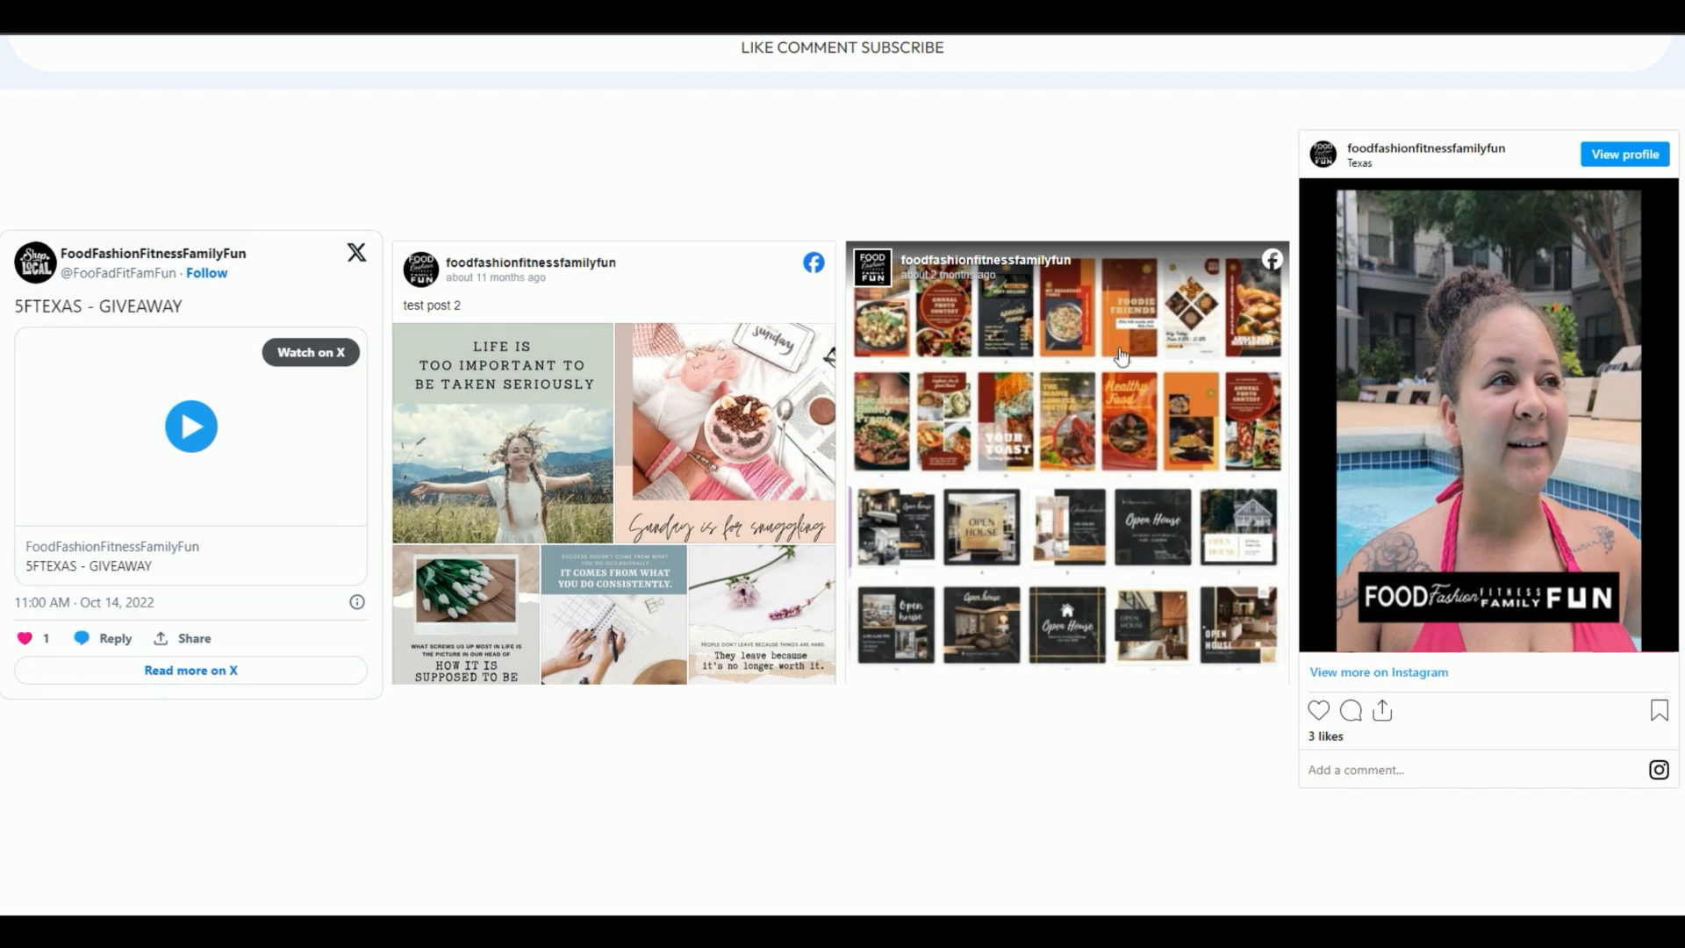
{"action": "mouse_move", "coordinate": [1205, 309]}
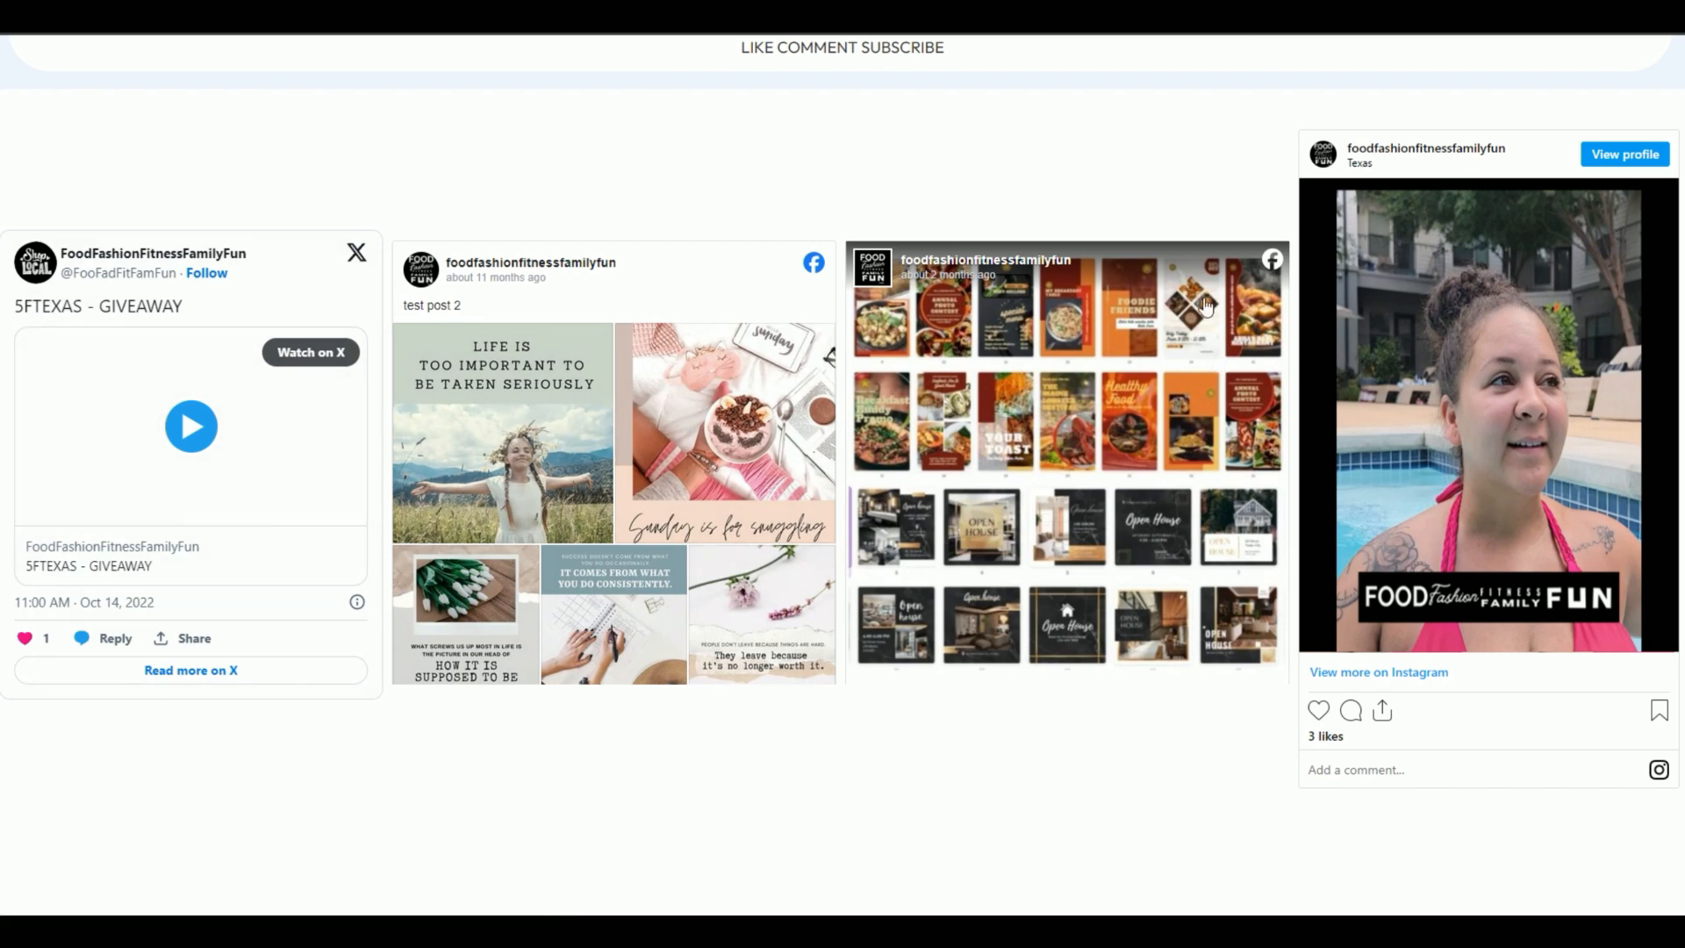
{"action": "mouse_move", "coordinate": [1204, 309]}
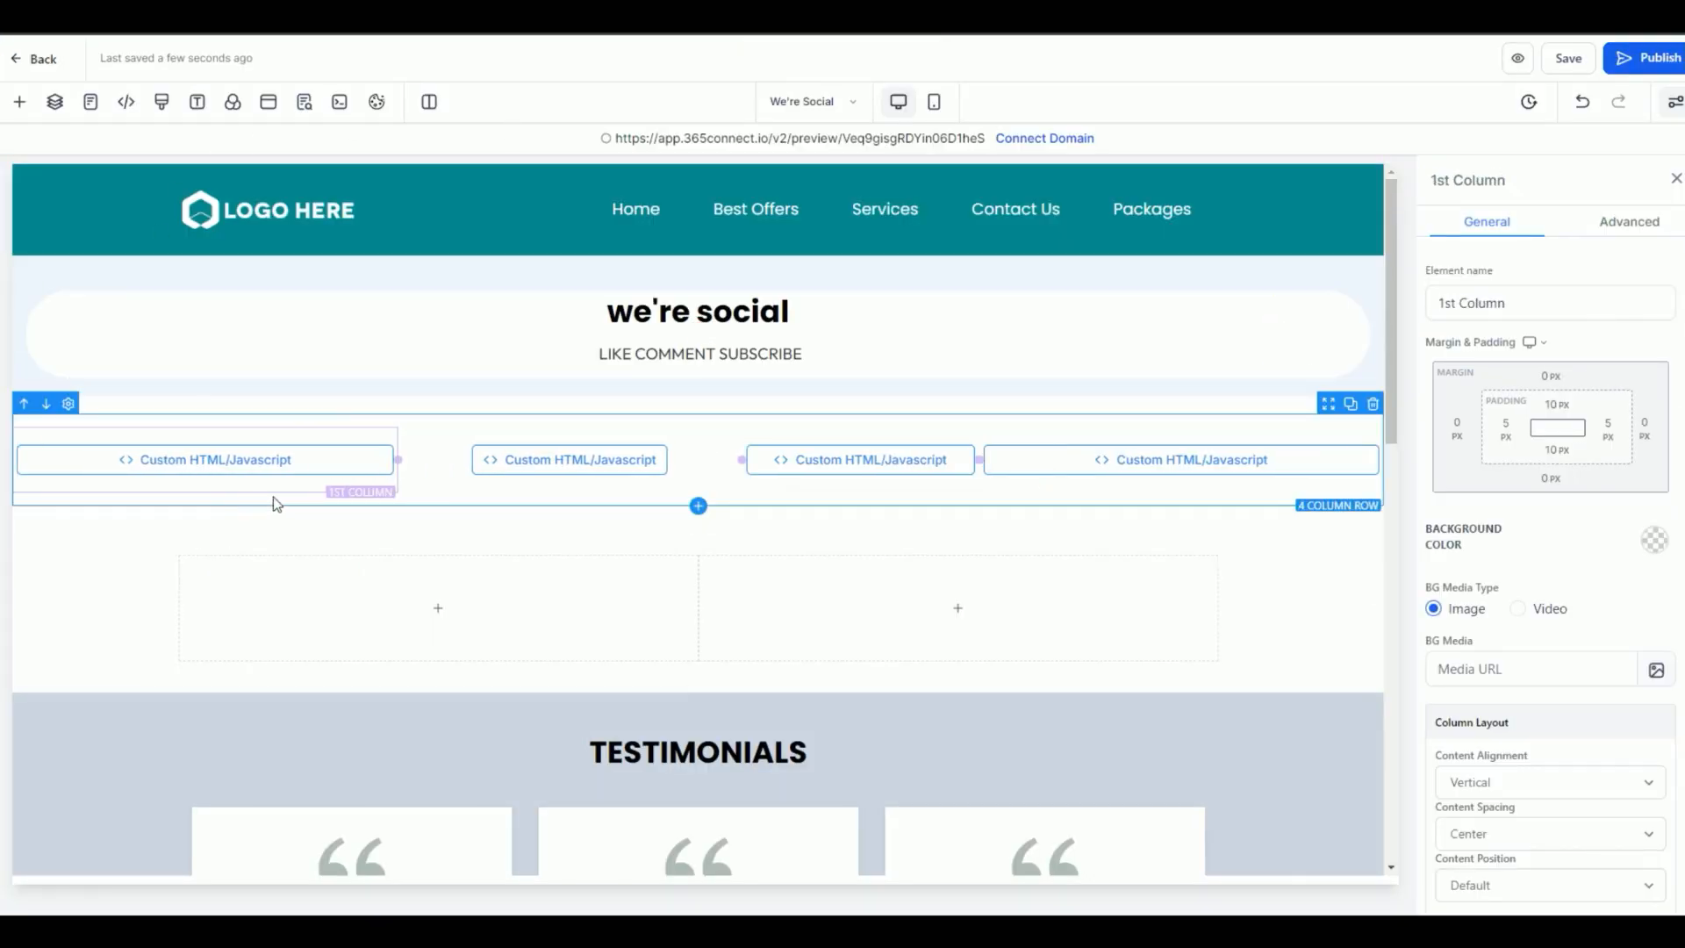
{"action": "mouse_move", "coordinate": [265, 420]}
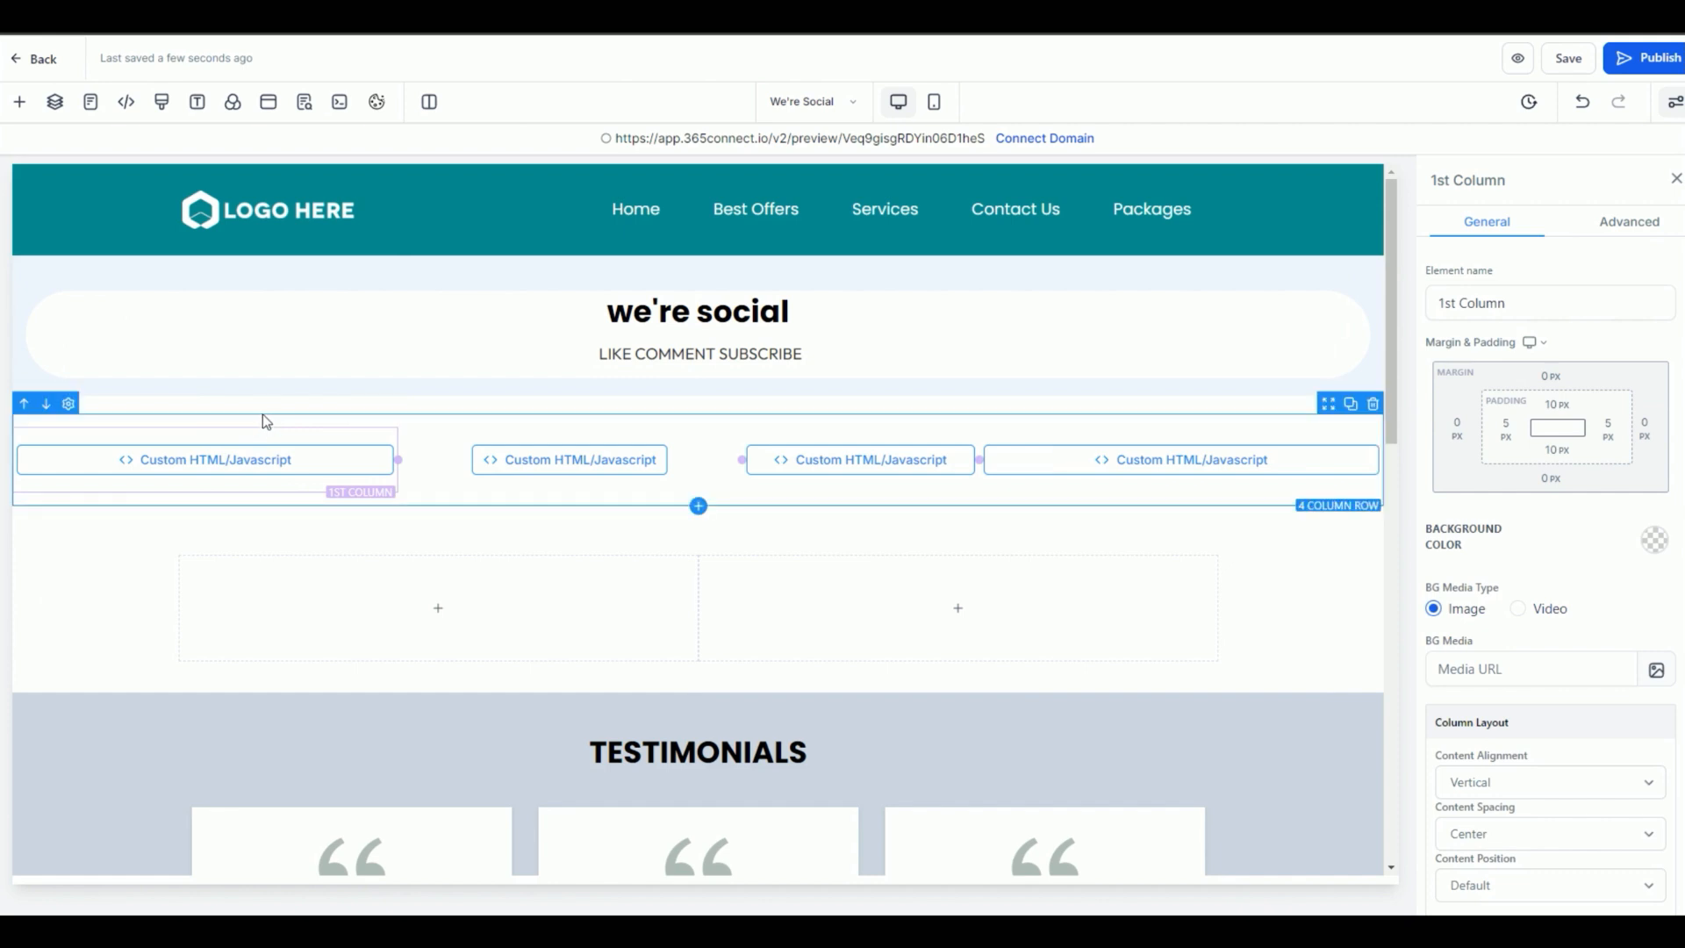
Step: Drag the 4 Column Row's dividers to rebalance the embed column widths, then preview the page
{"action": "left_click", "coordinate": [568, 458]}
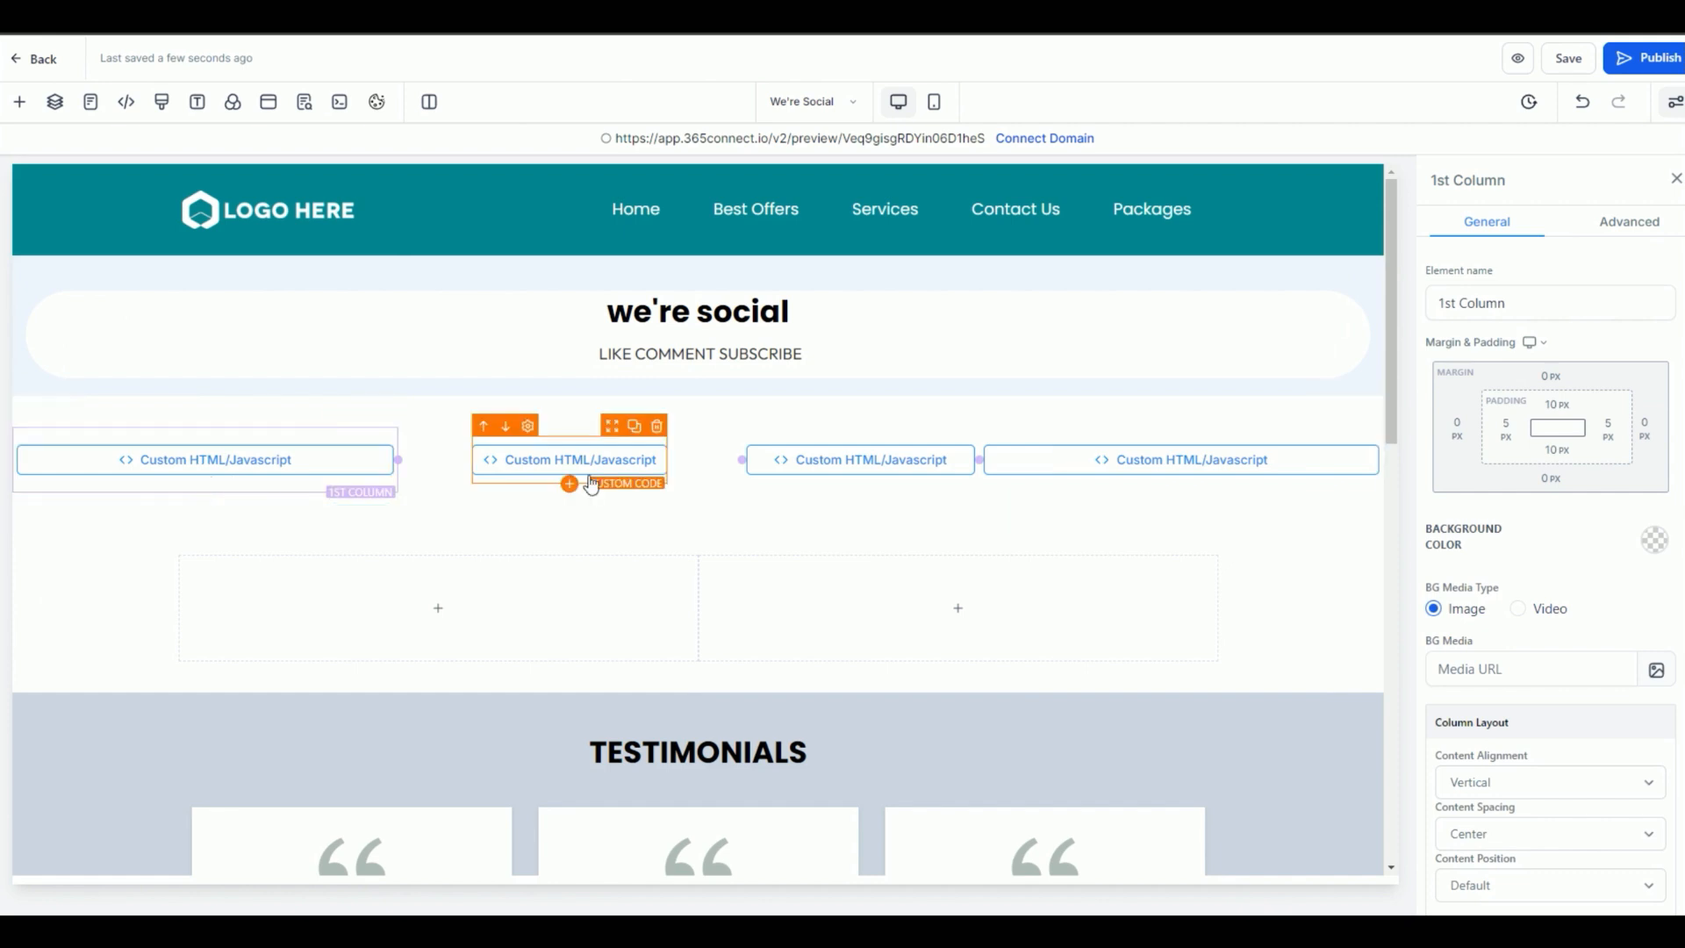
{"action": "left_click", "coordinate": [203, 458]}
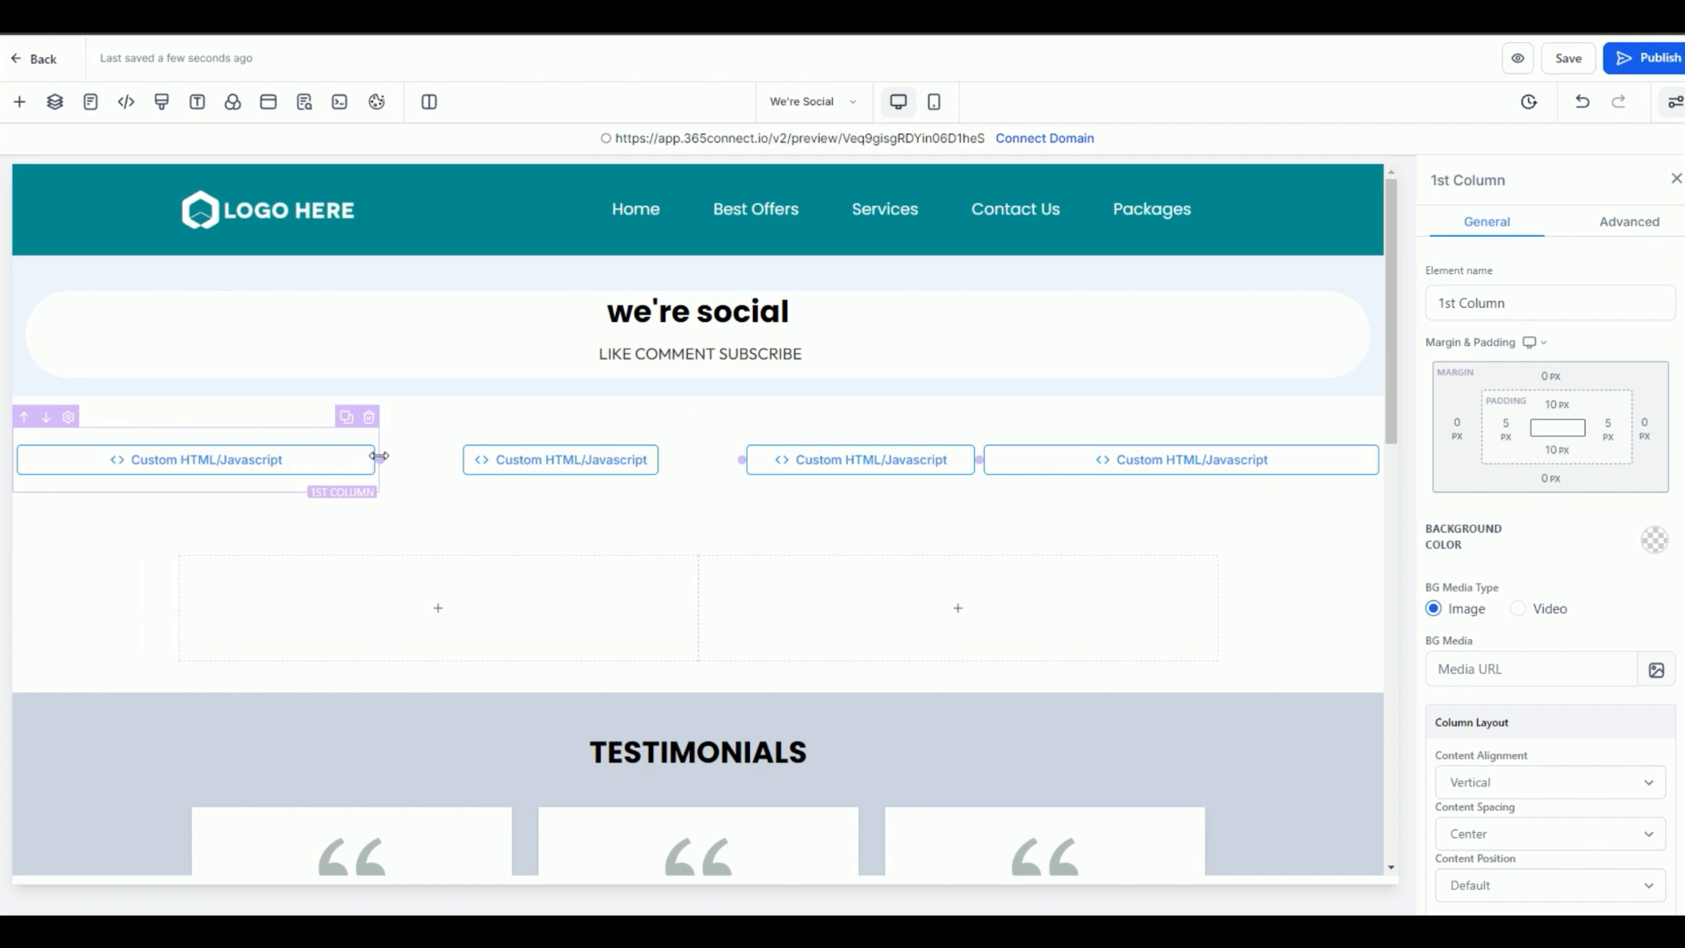
{"action": "left_click", "coordinate": [560, 458]}
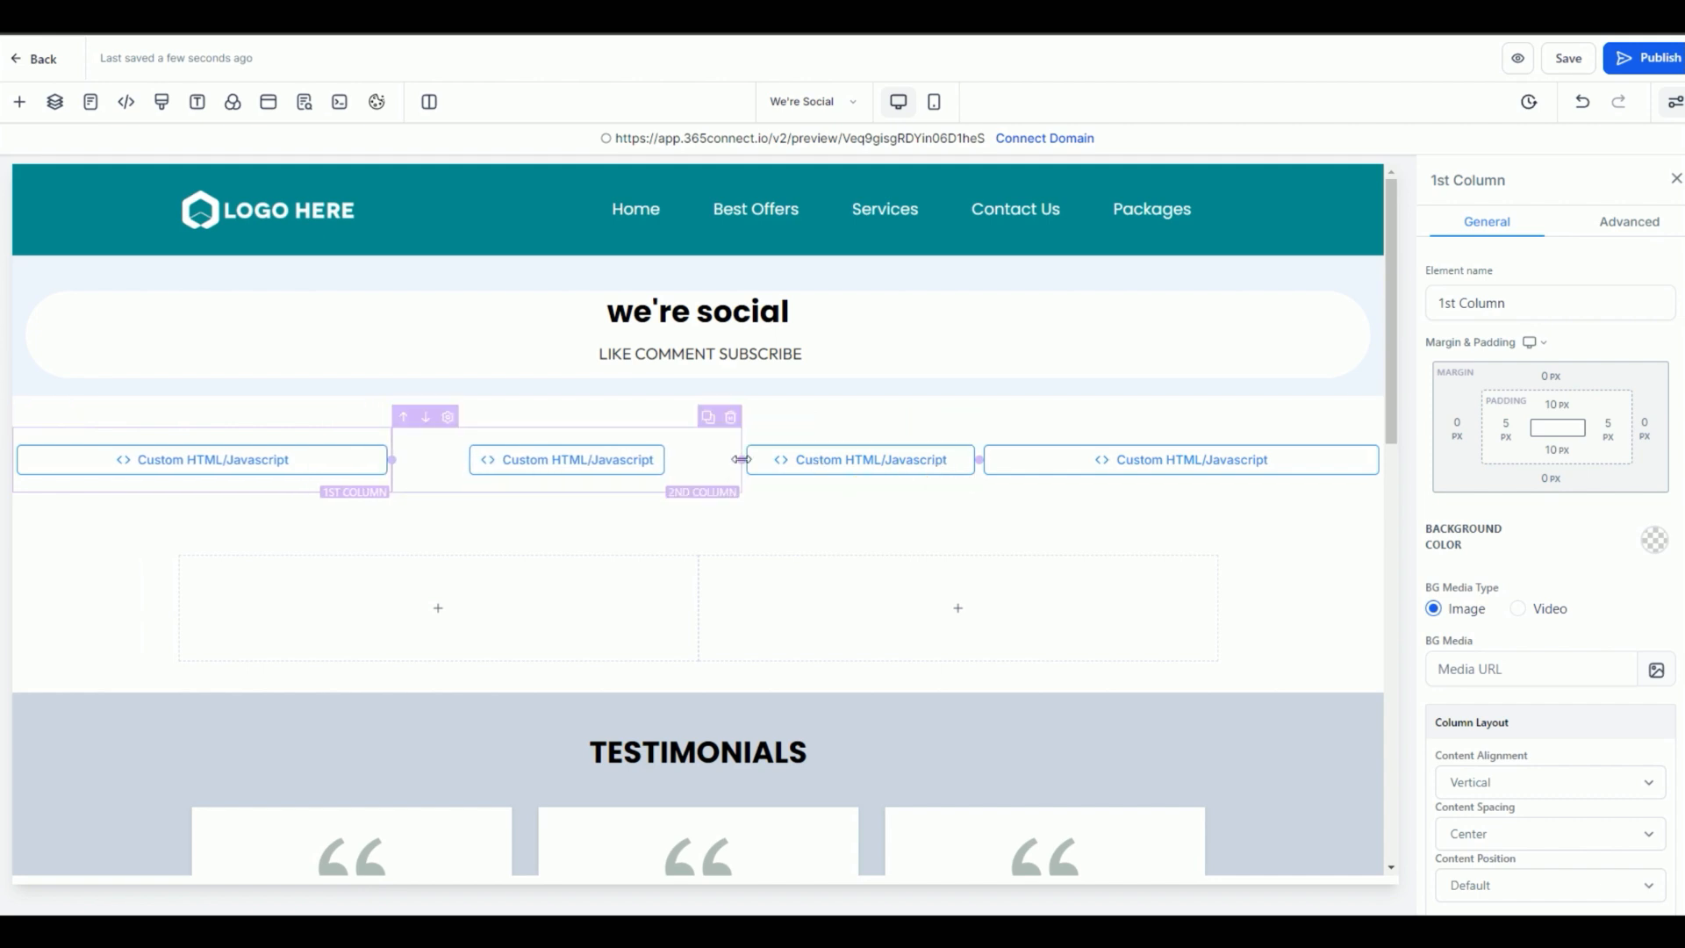
{"action": "left_click", "coordinate": [544, 458]}
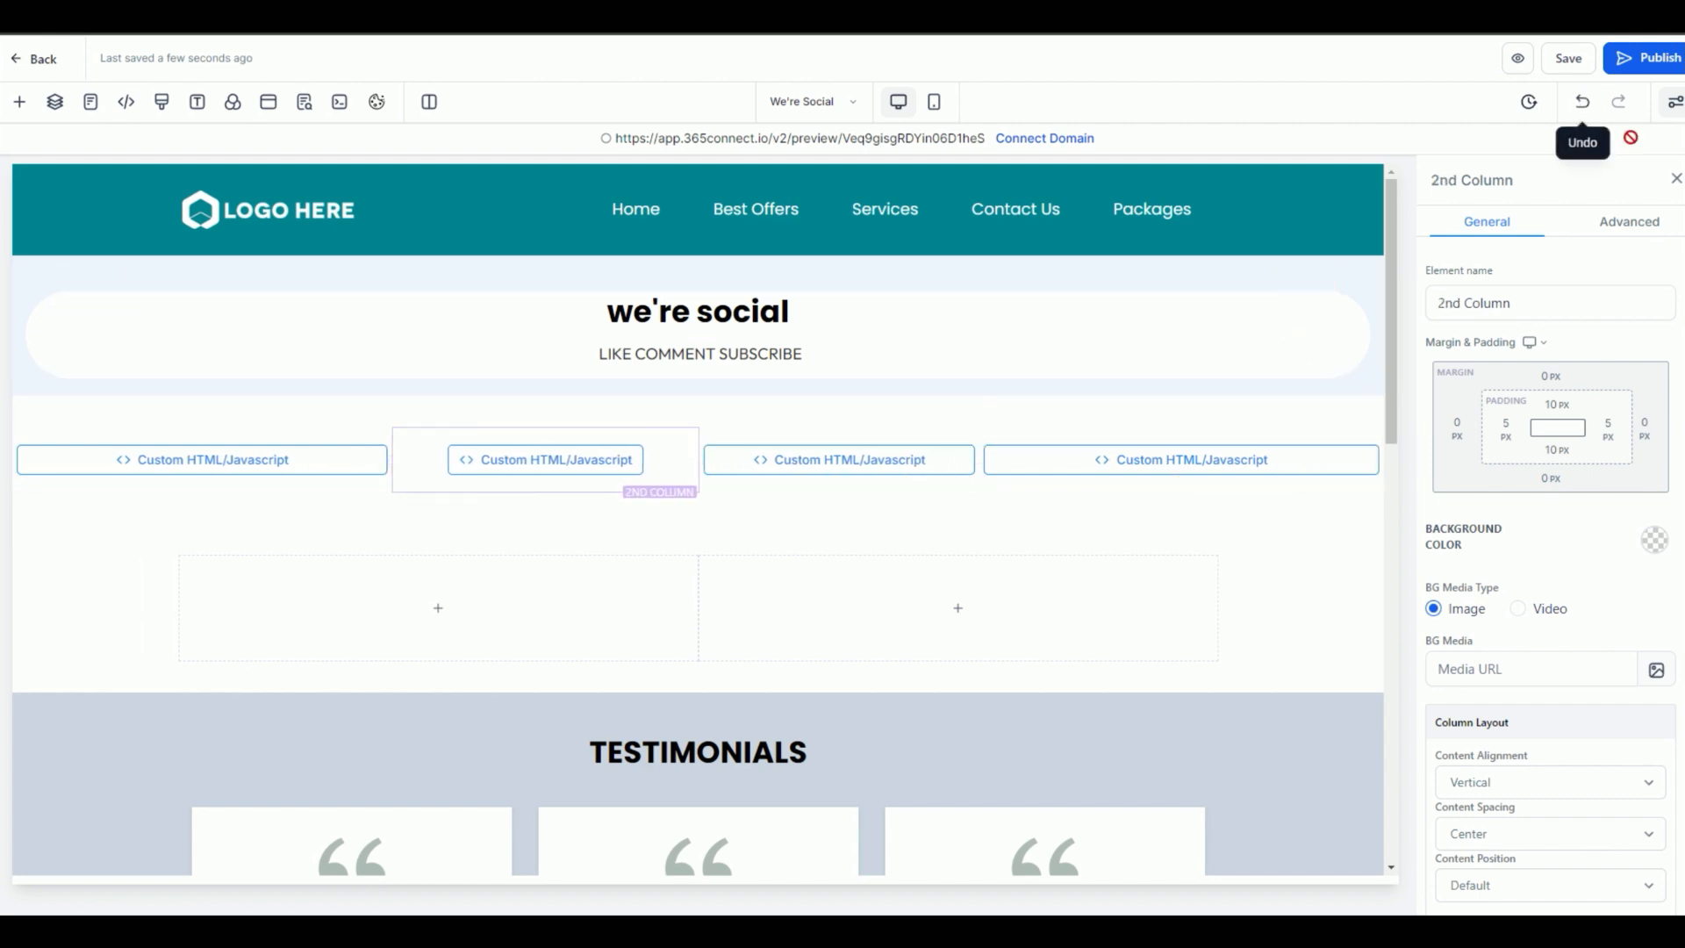
{"action": "mouse_move", "coordinate": [1500, 91]}
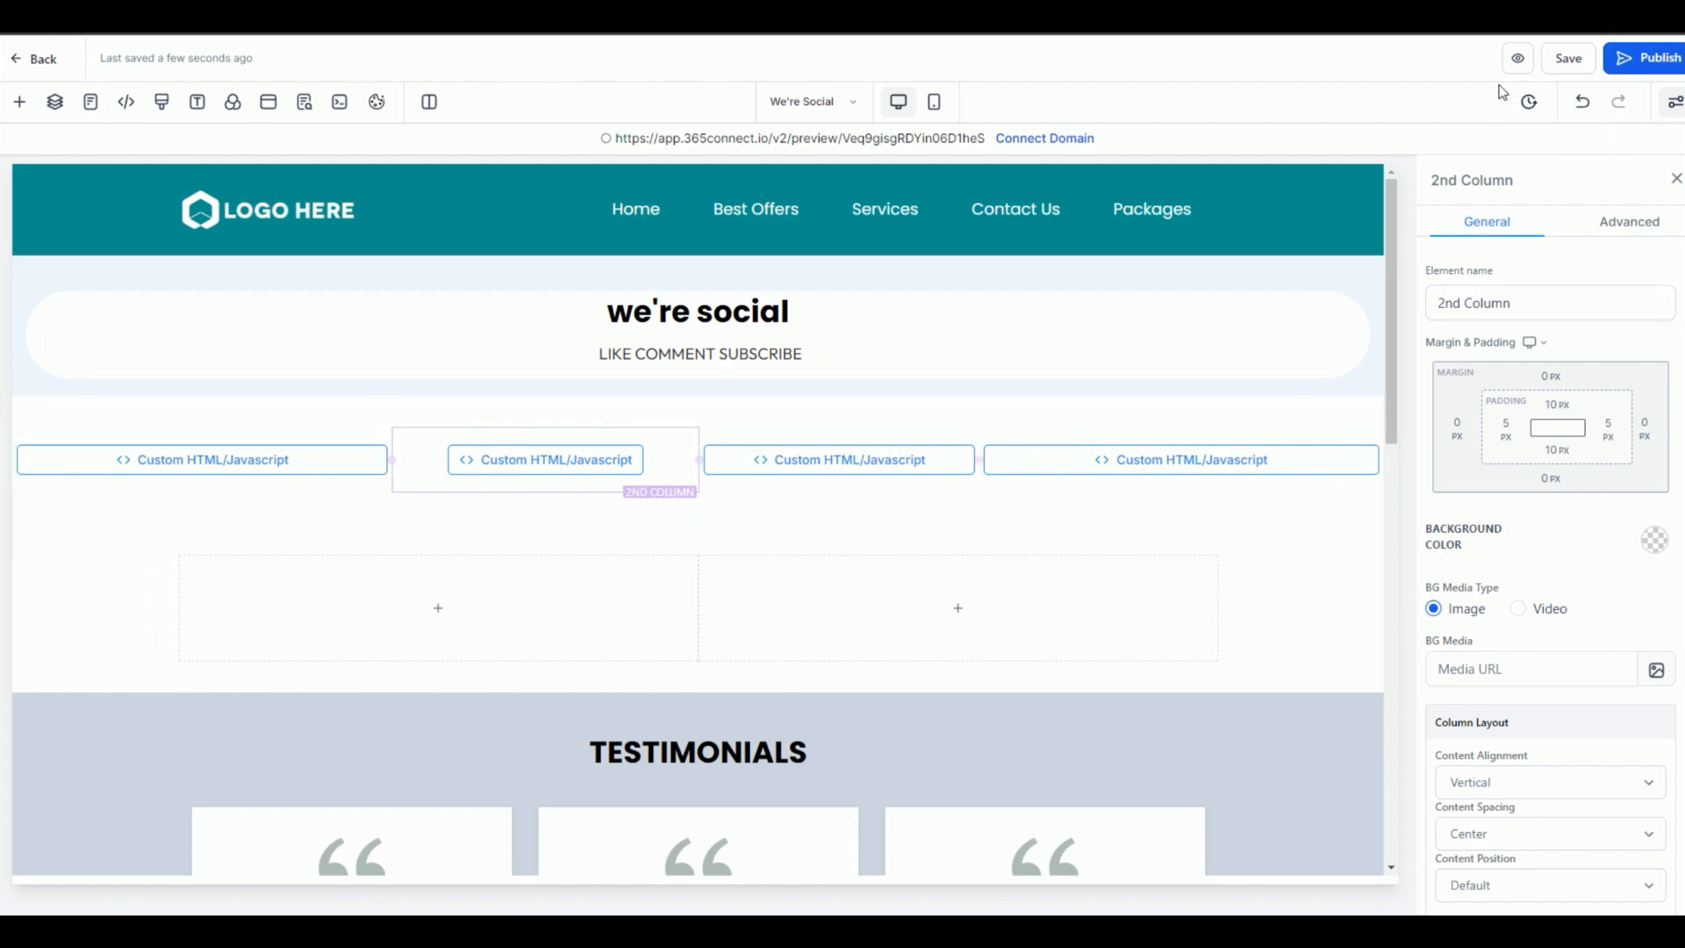
{"action": "left_click", "coordinate": [1516, 58]}
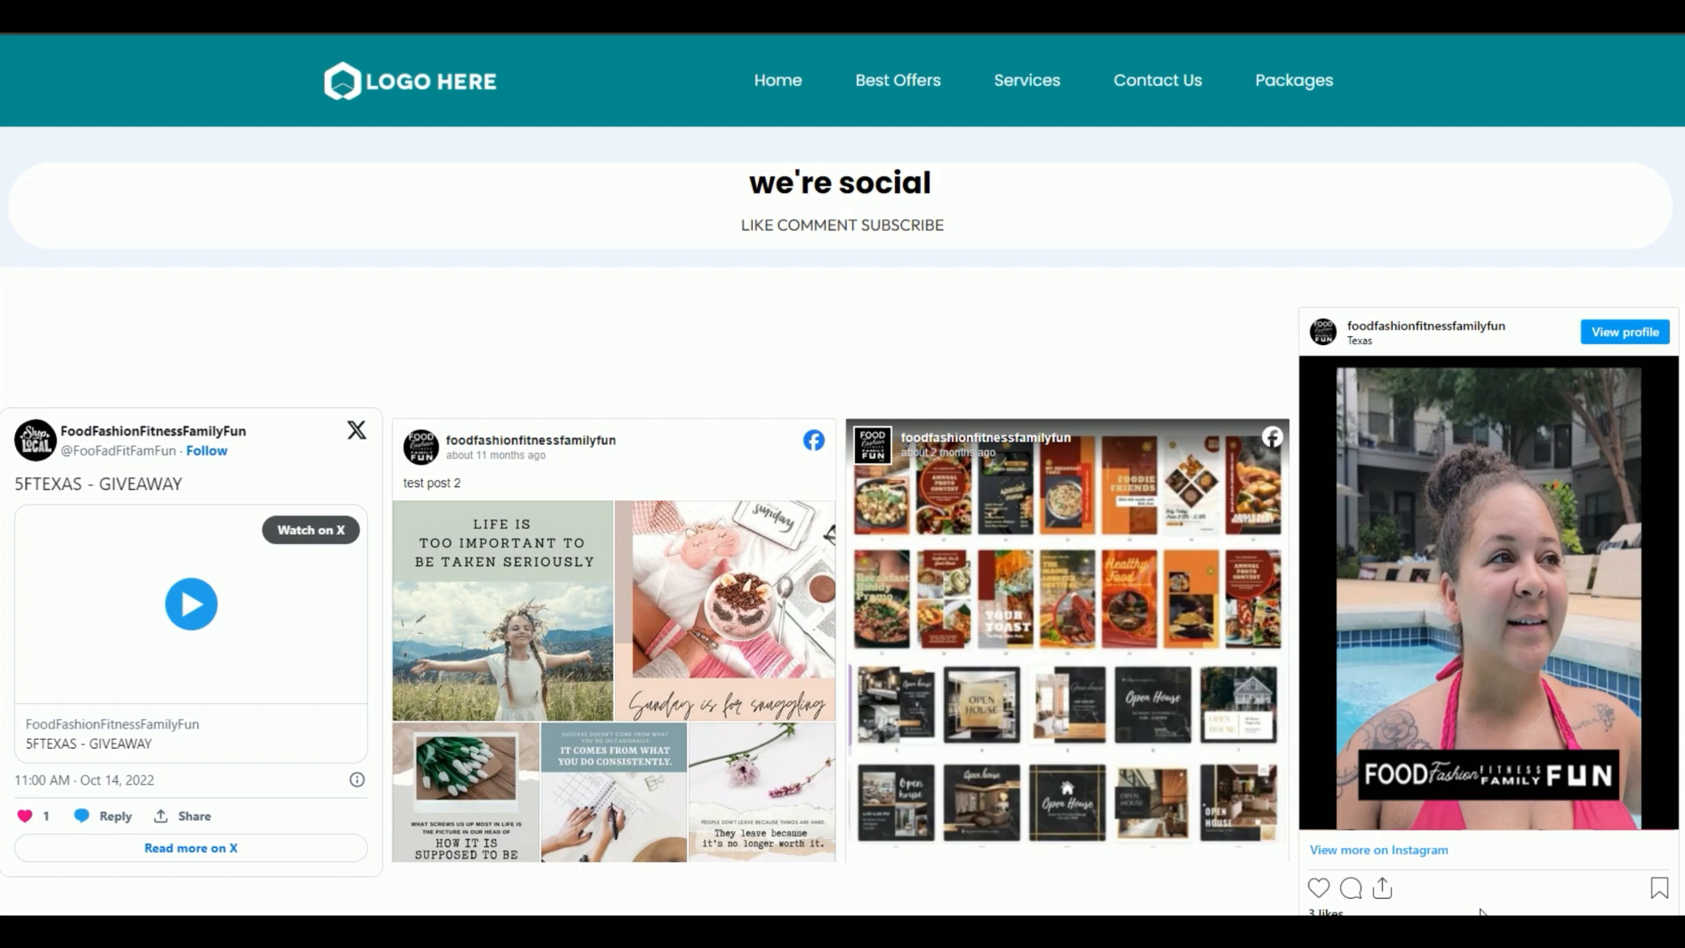
{"action": "scroll", "scroll_direction": "down", "scroll_amount": 3}
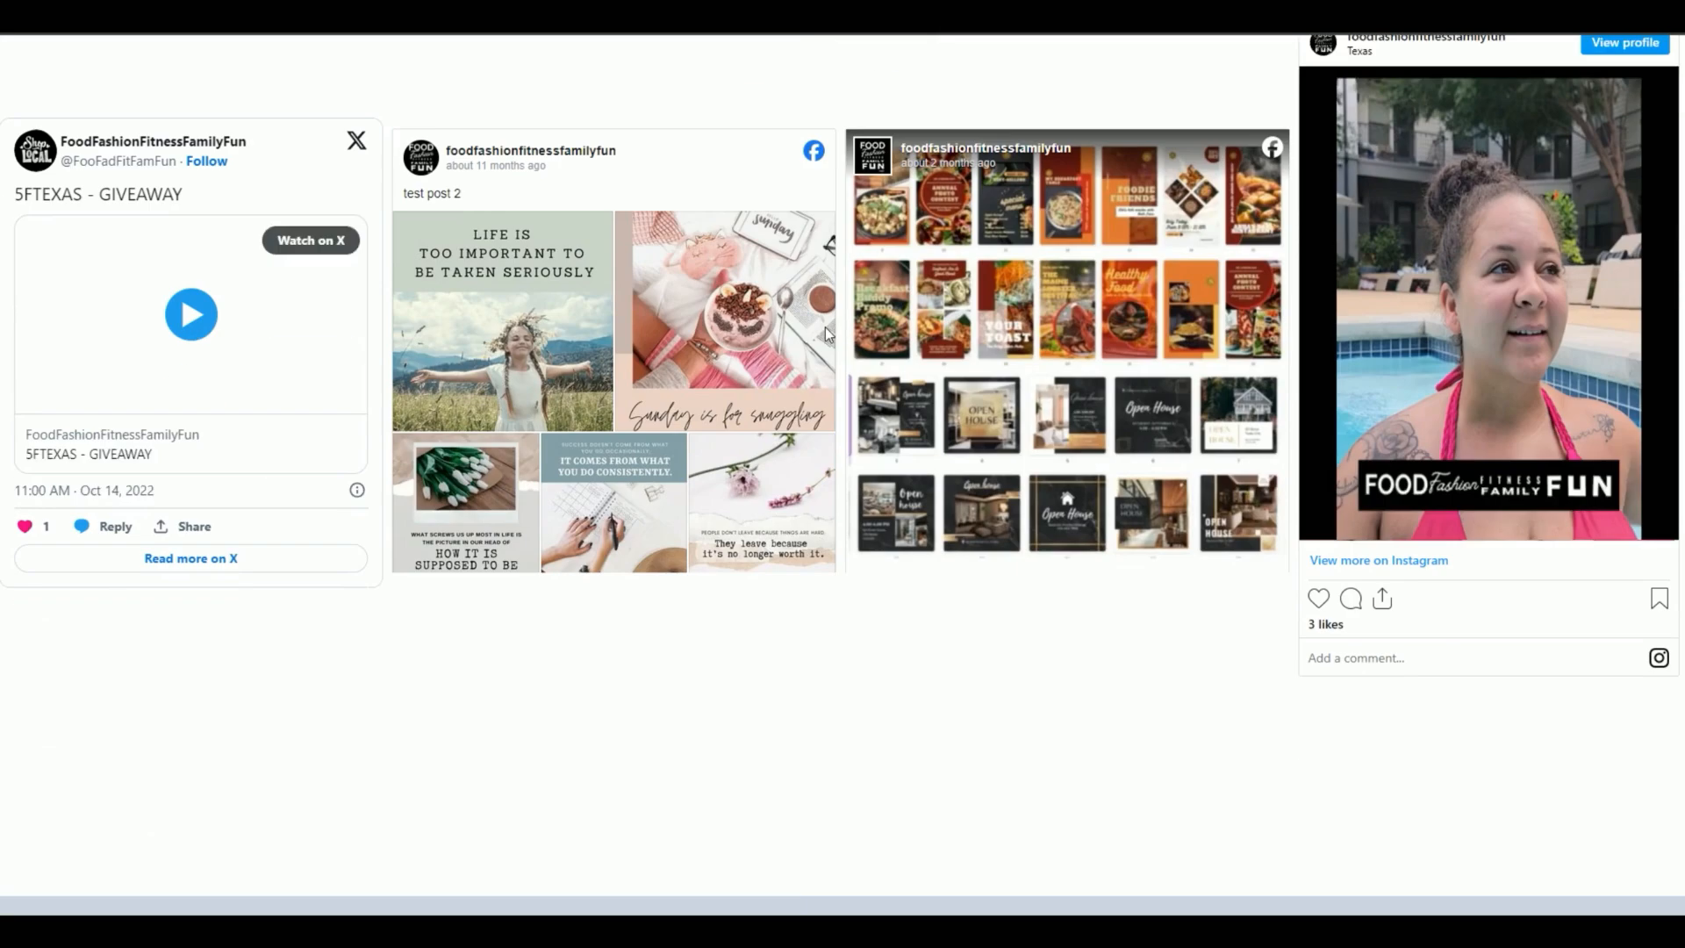
{"action": "scroll", "scroll_direction": "down", "scroll_amount": 3}
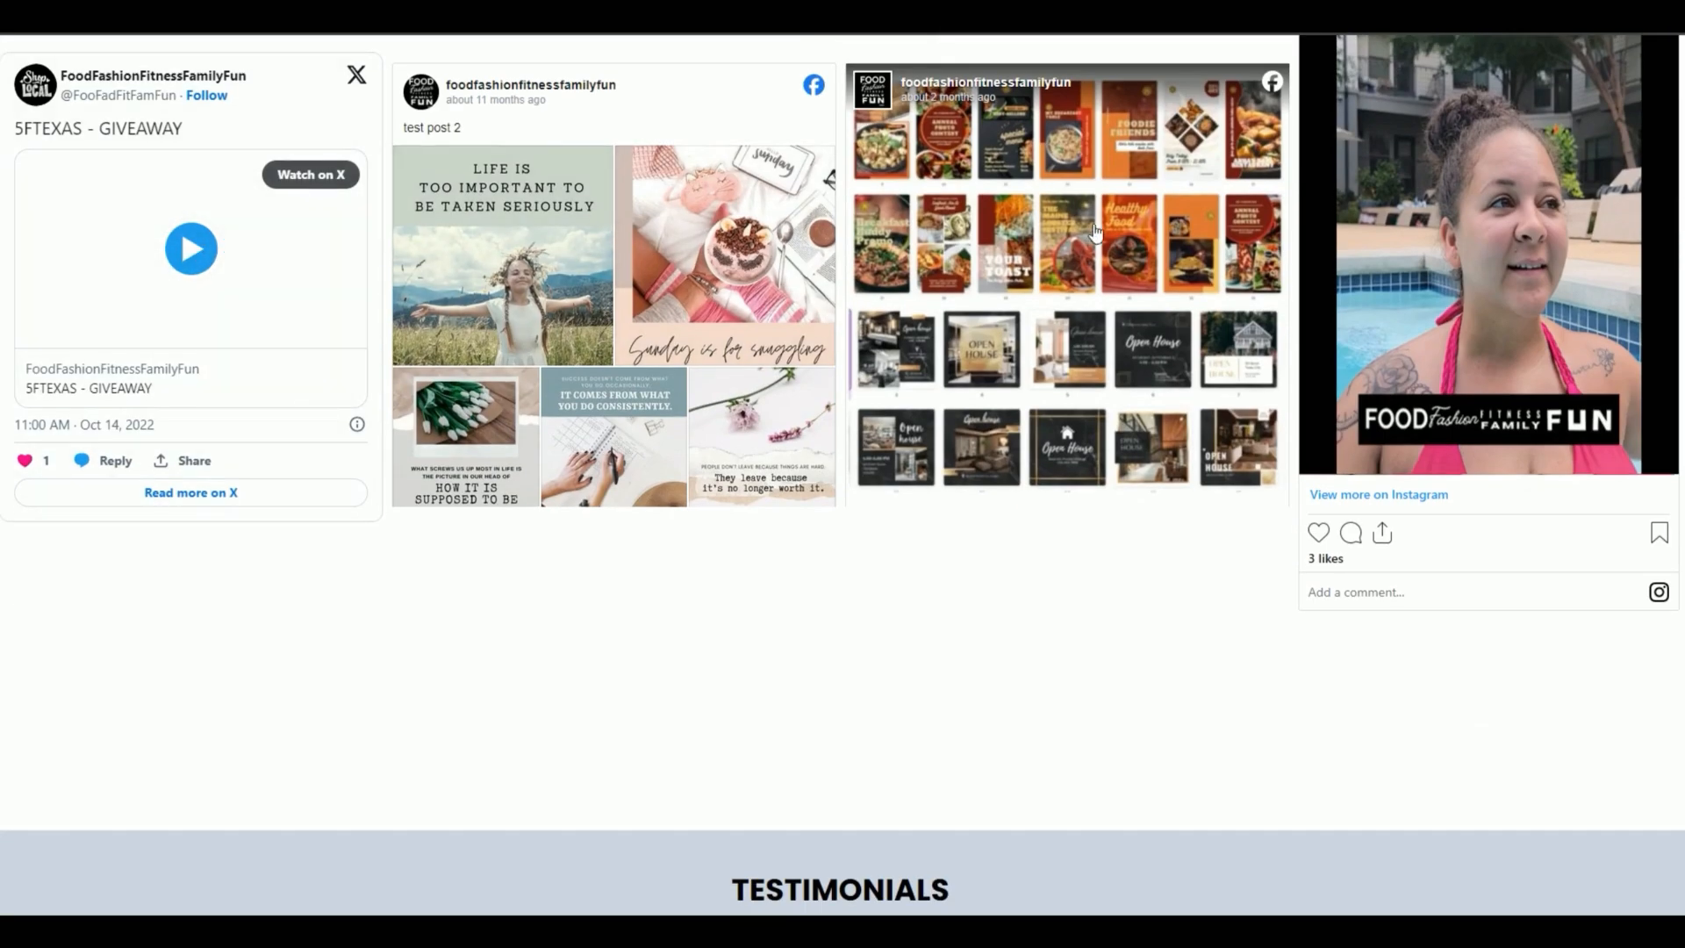
{"action": "scroll", "scroll_direction": "up", "scroll_amount": 3}
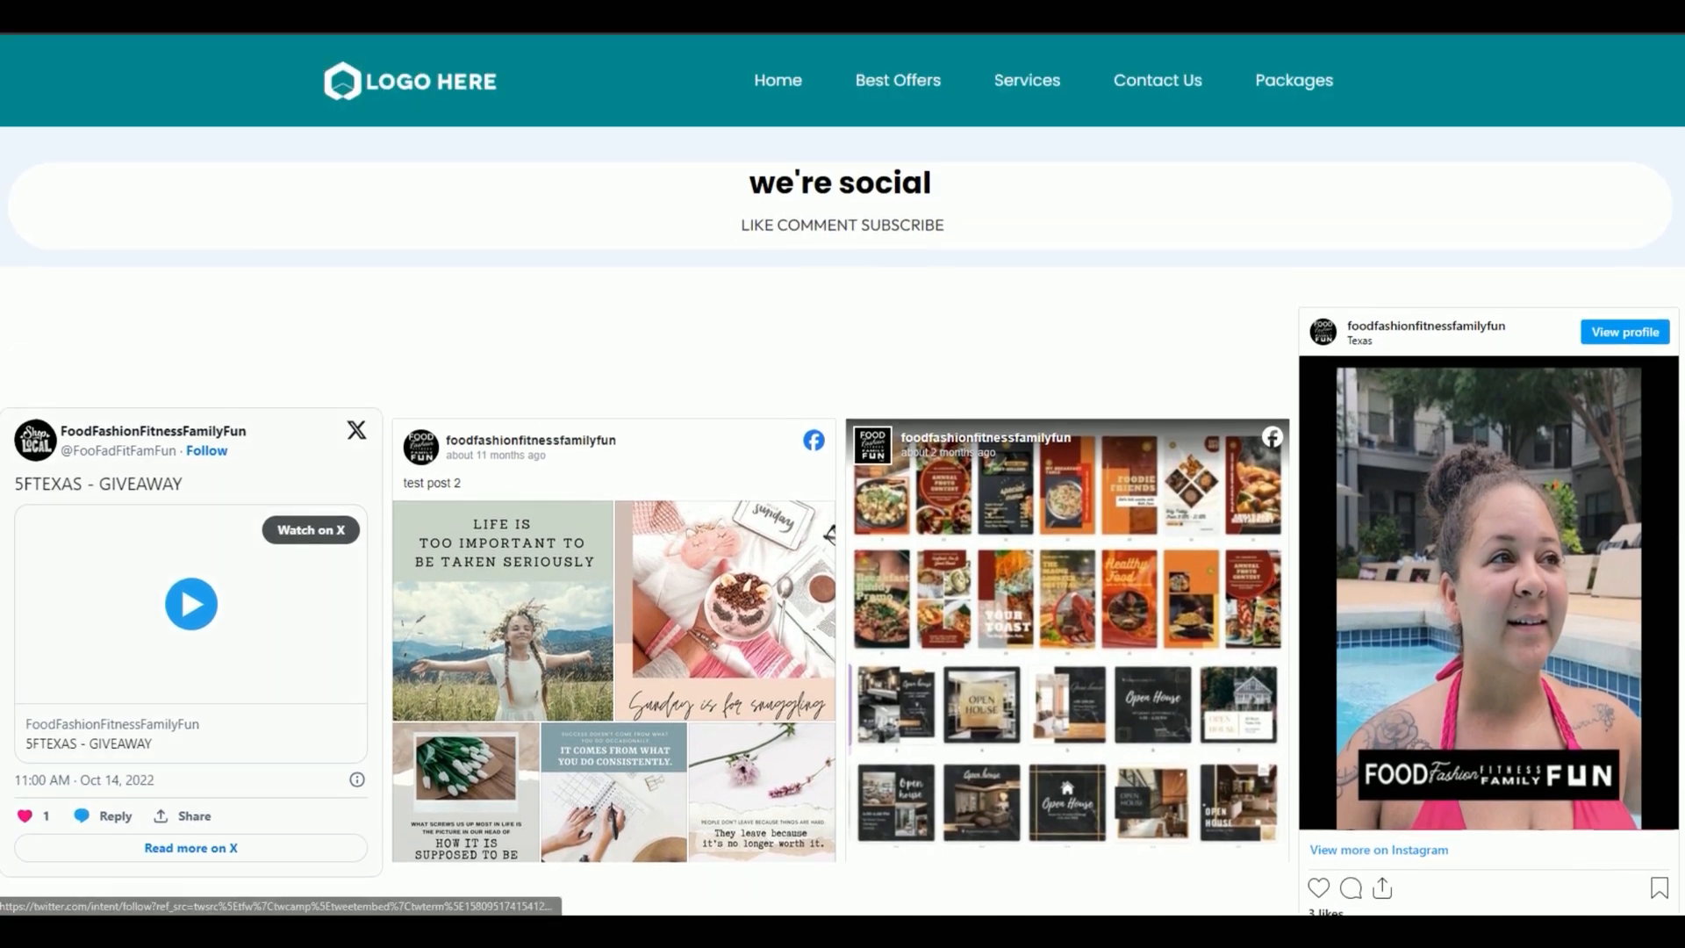
{"action": "mouse_move", "coordinate": [769, 428]}
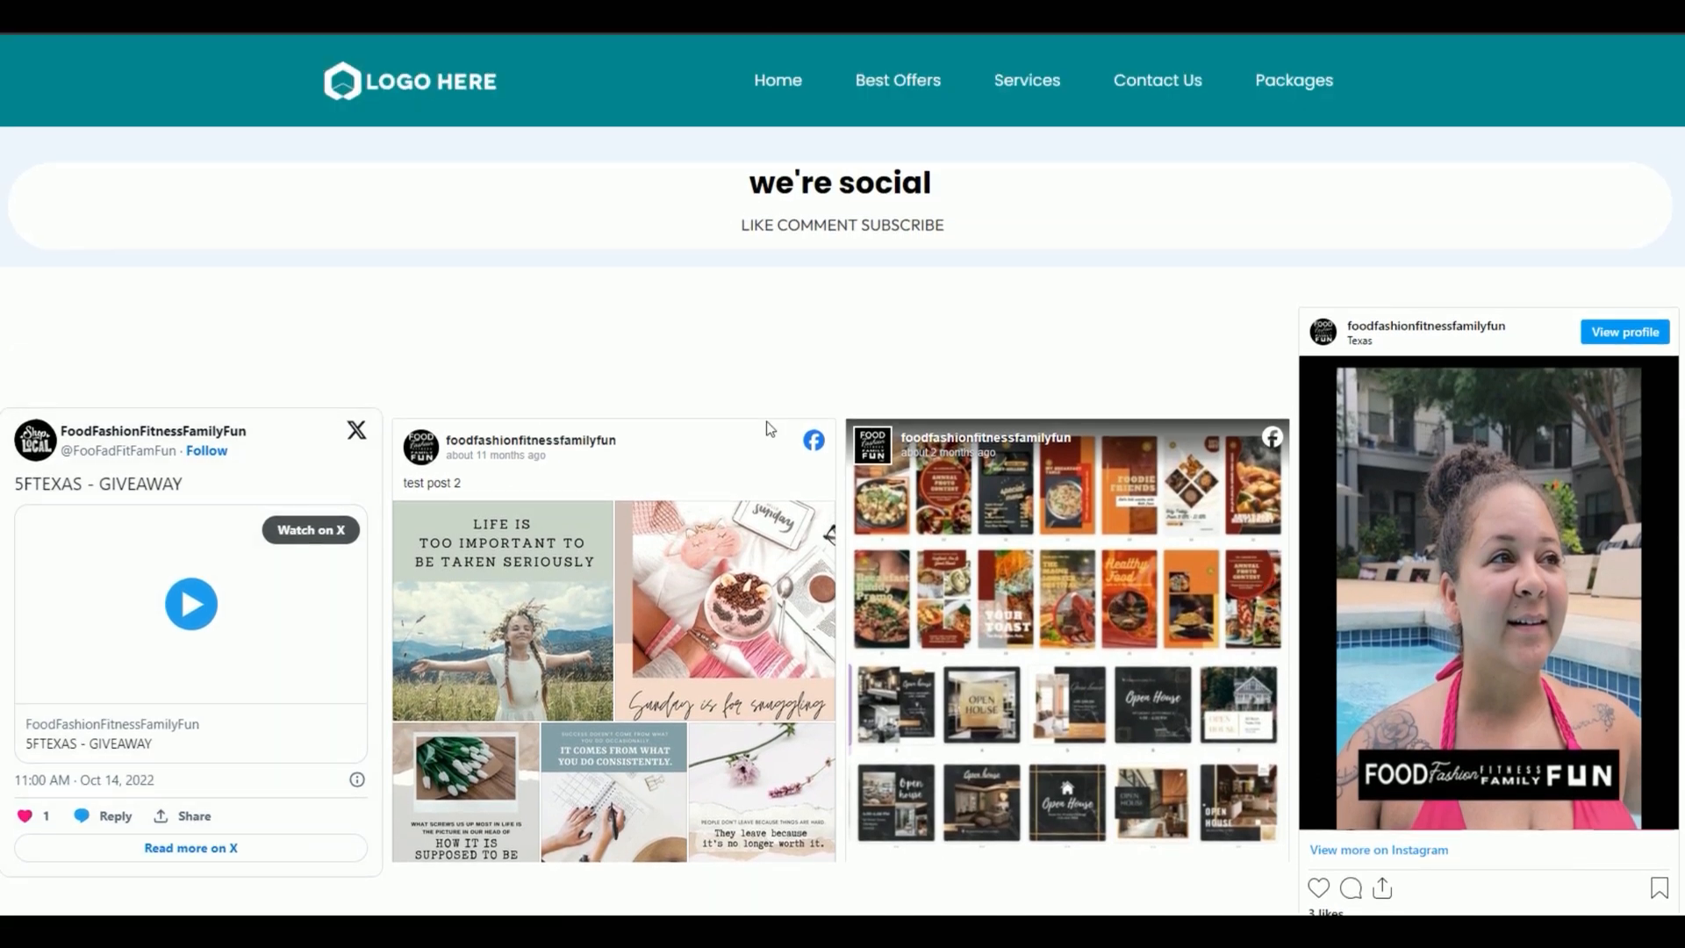